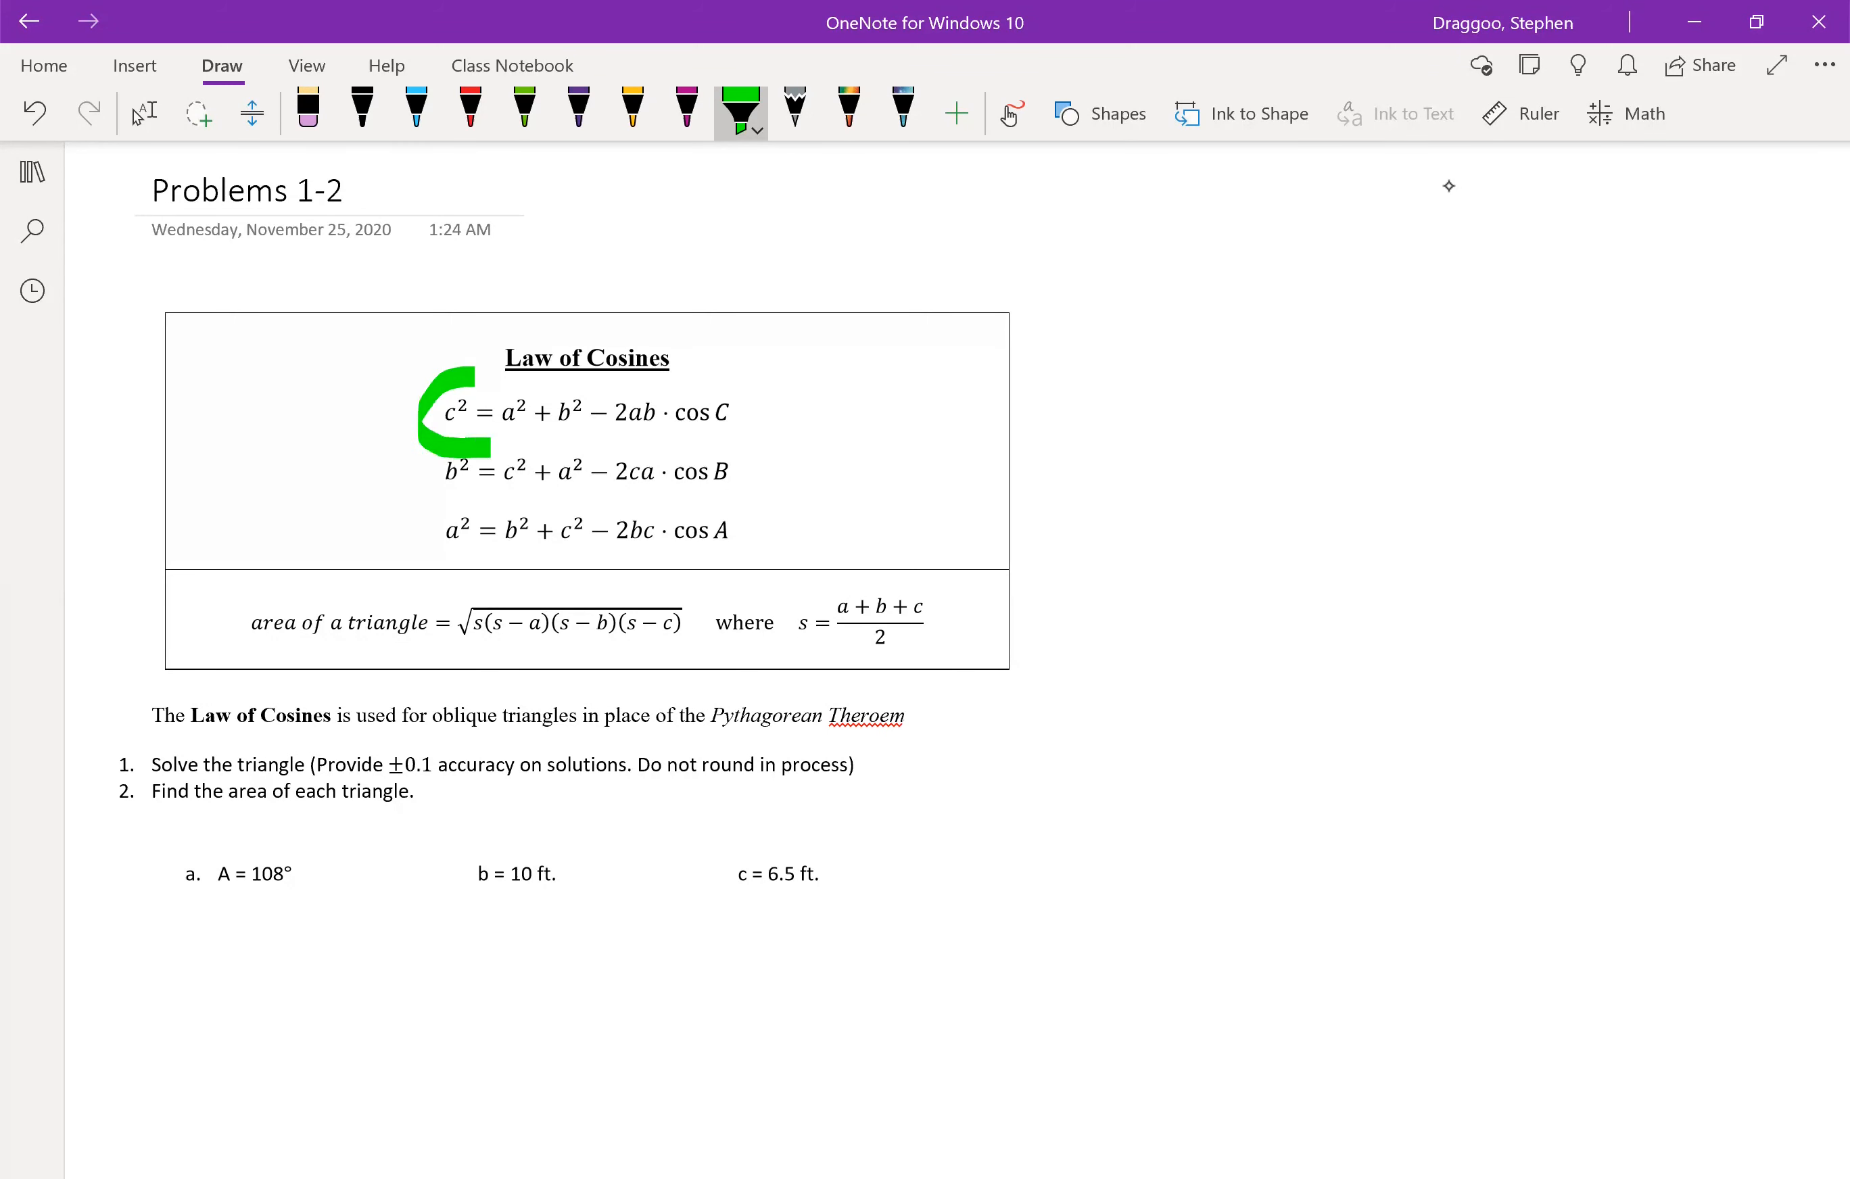
- Circle c² = a² + b² in green, then cross out the −2ab·cos C term in black ink
left_click_drag(460, 437, 567, 442)
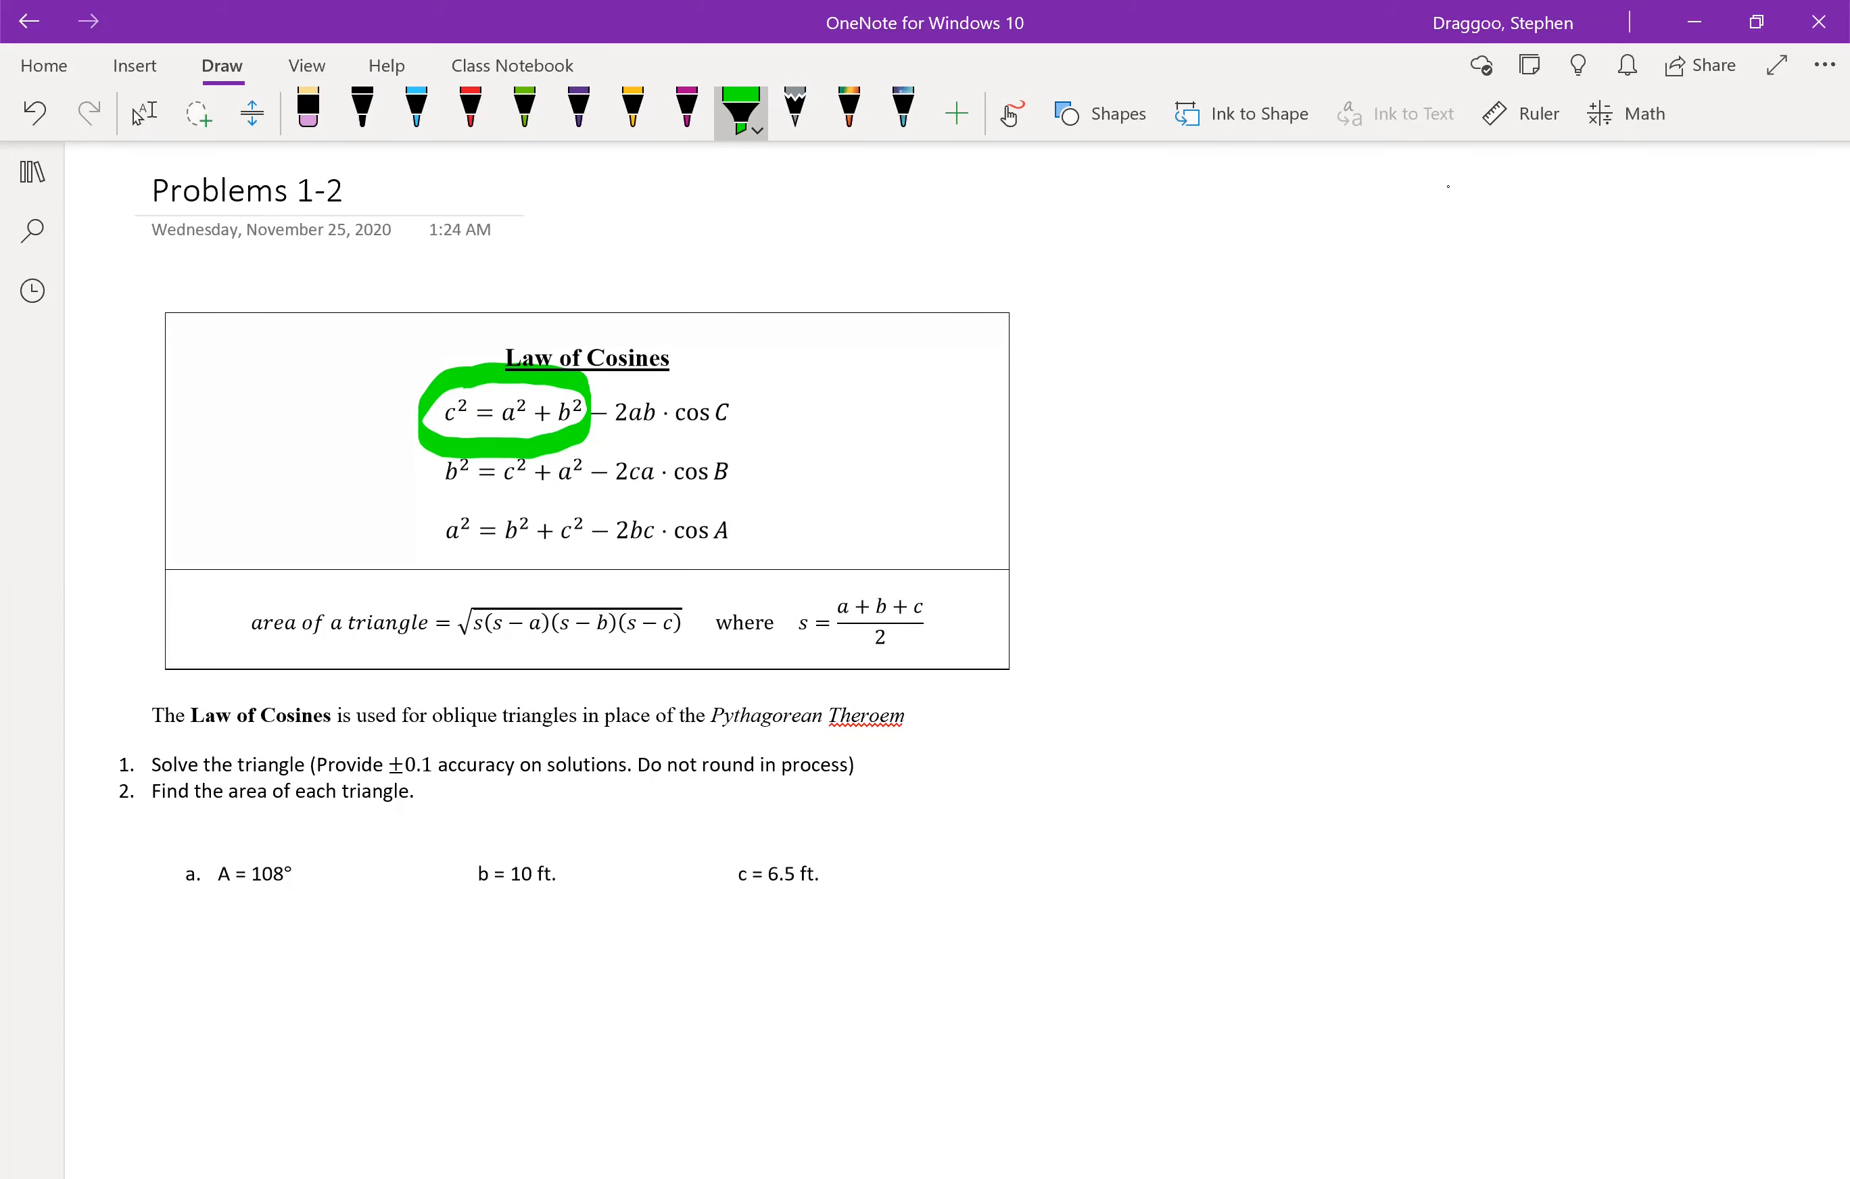
left_click(363, 113)
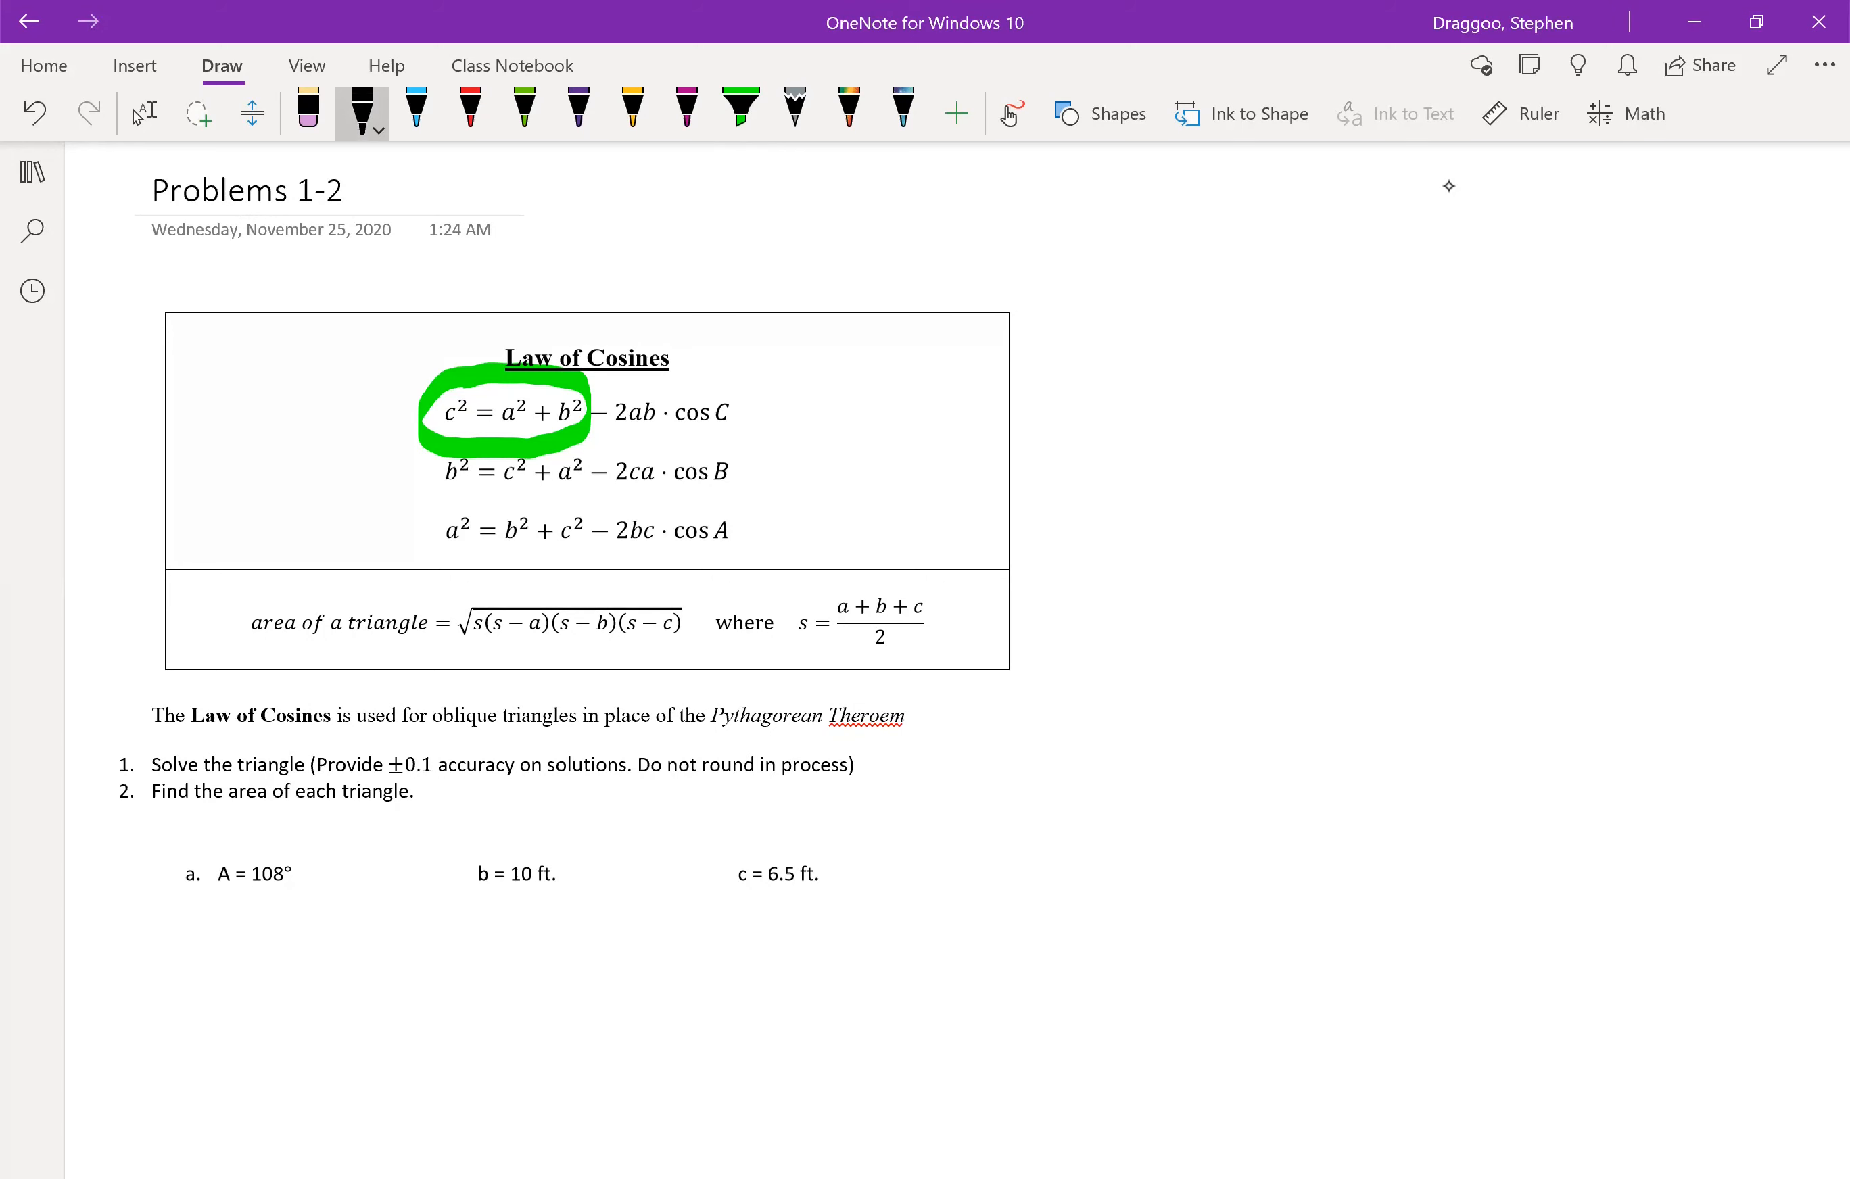
left_click_drag(607, 413, 731, 413)
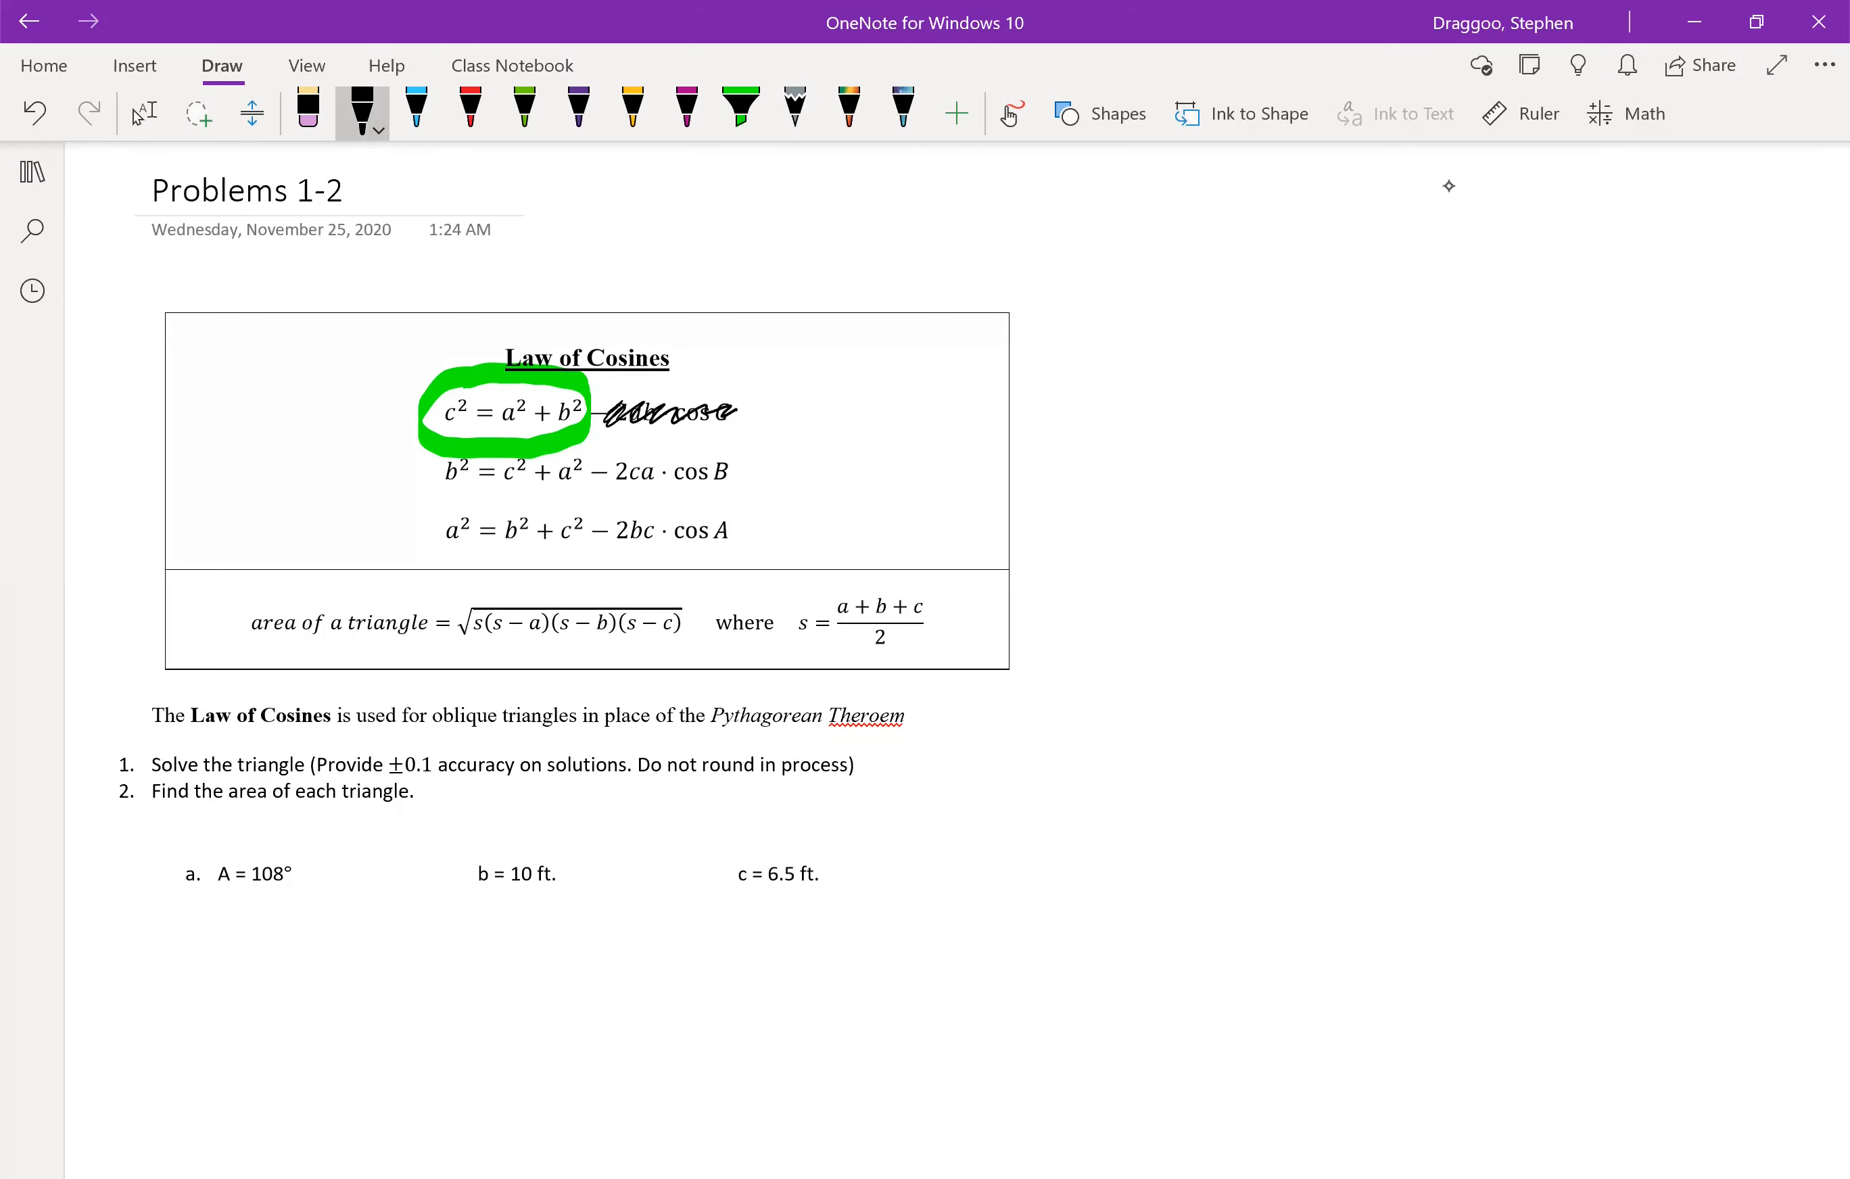
left_click_drag(602, 414, 737, 413)
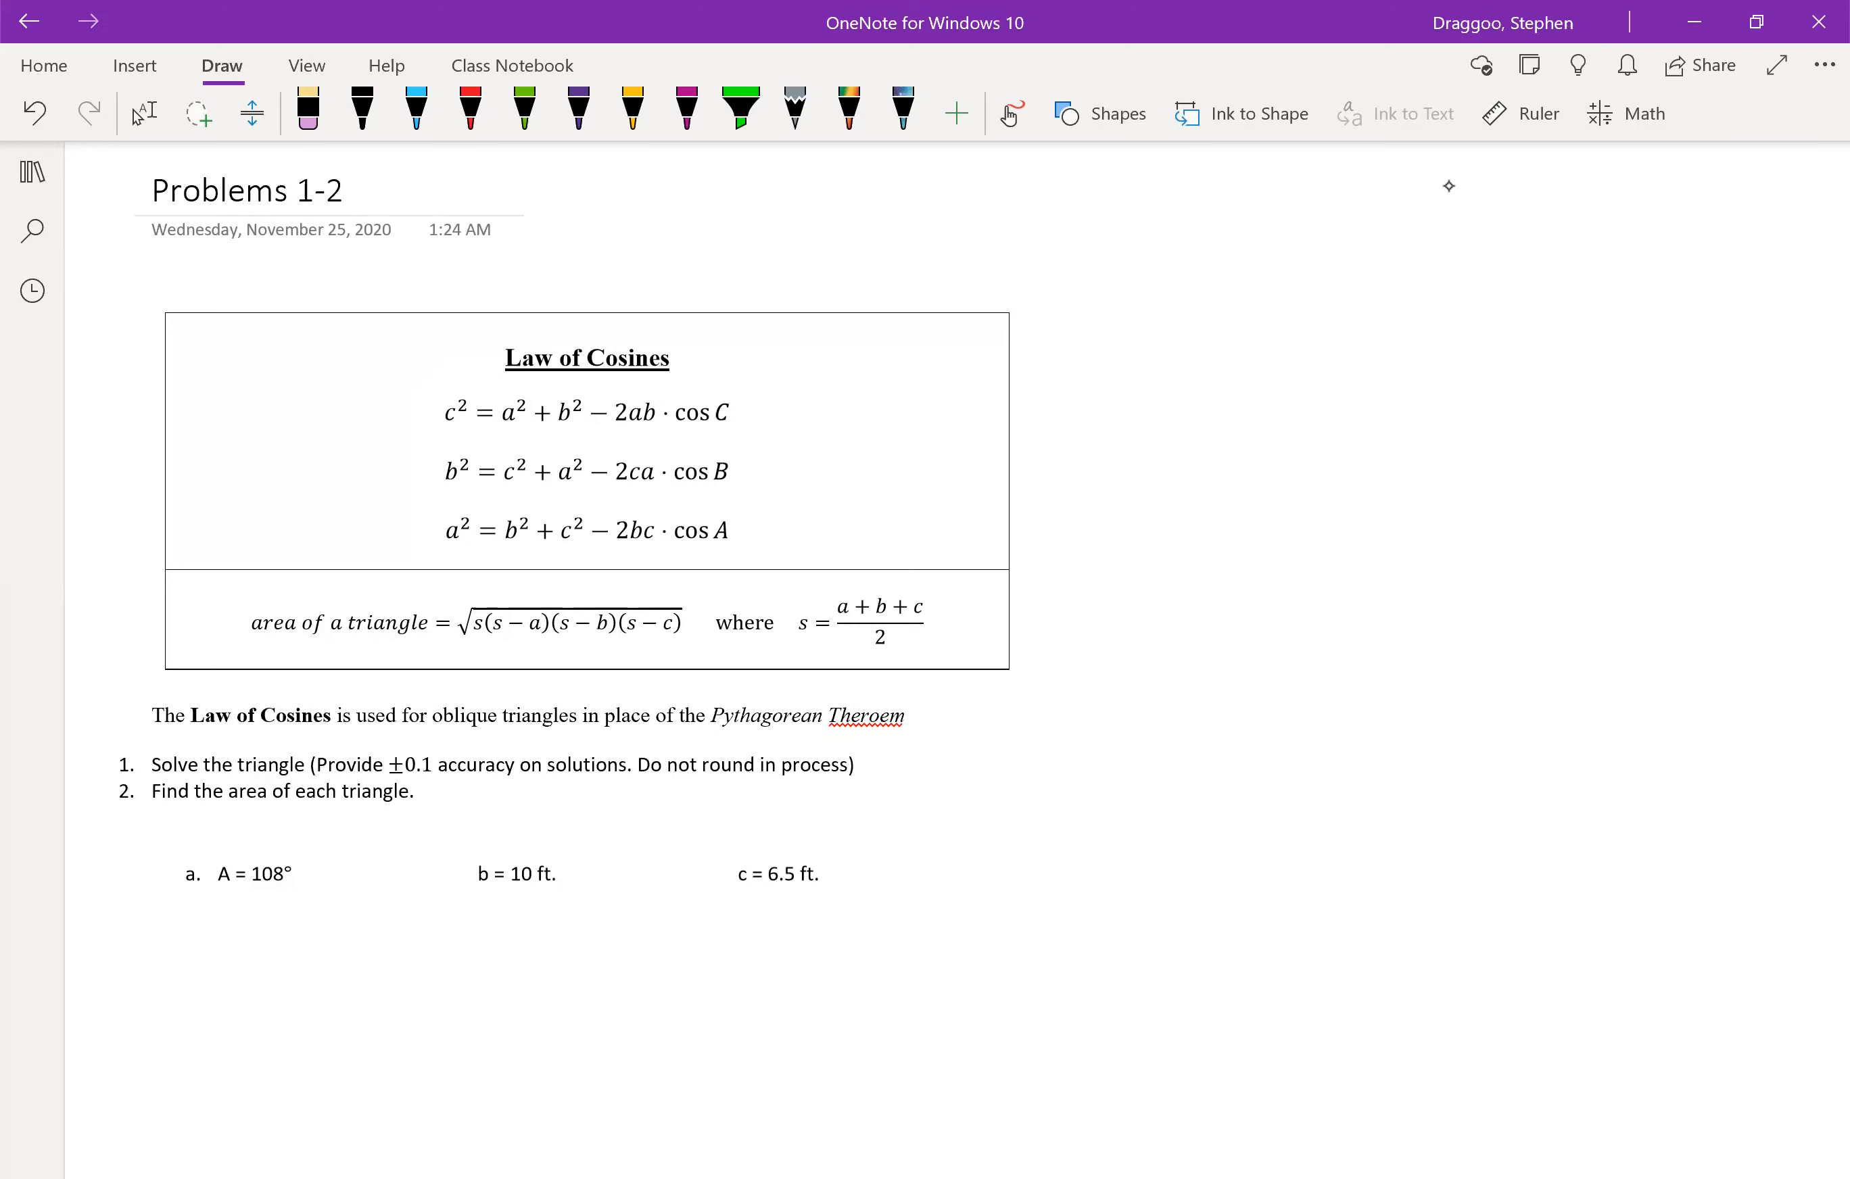
left_click_drag(713, 424, 726, 395)
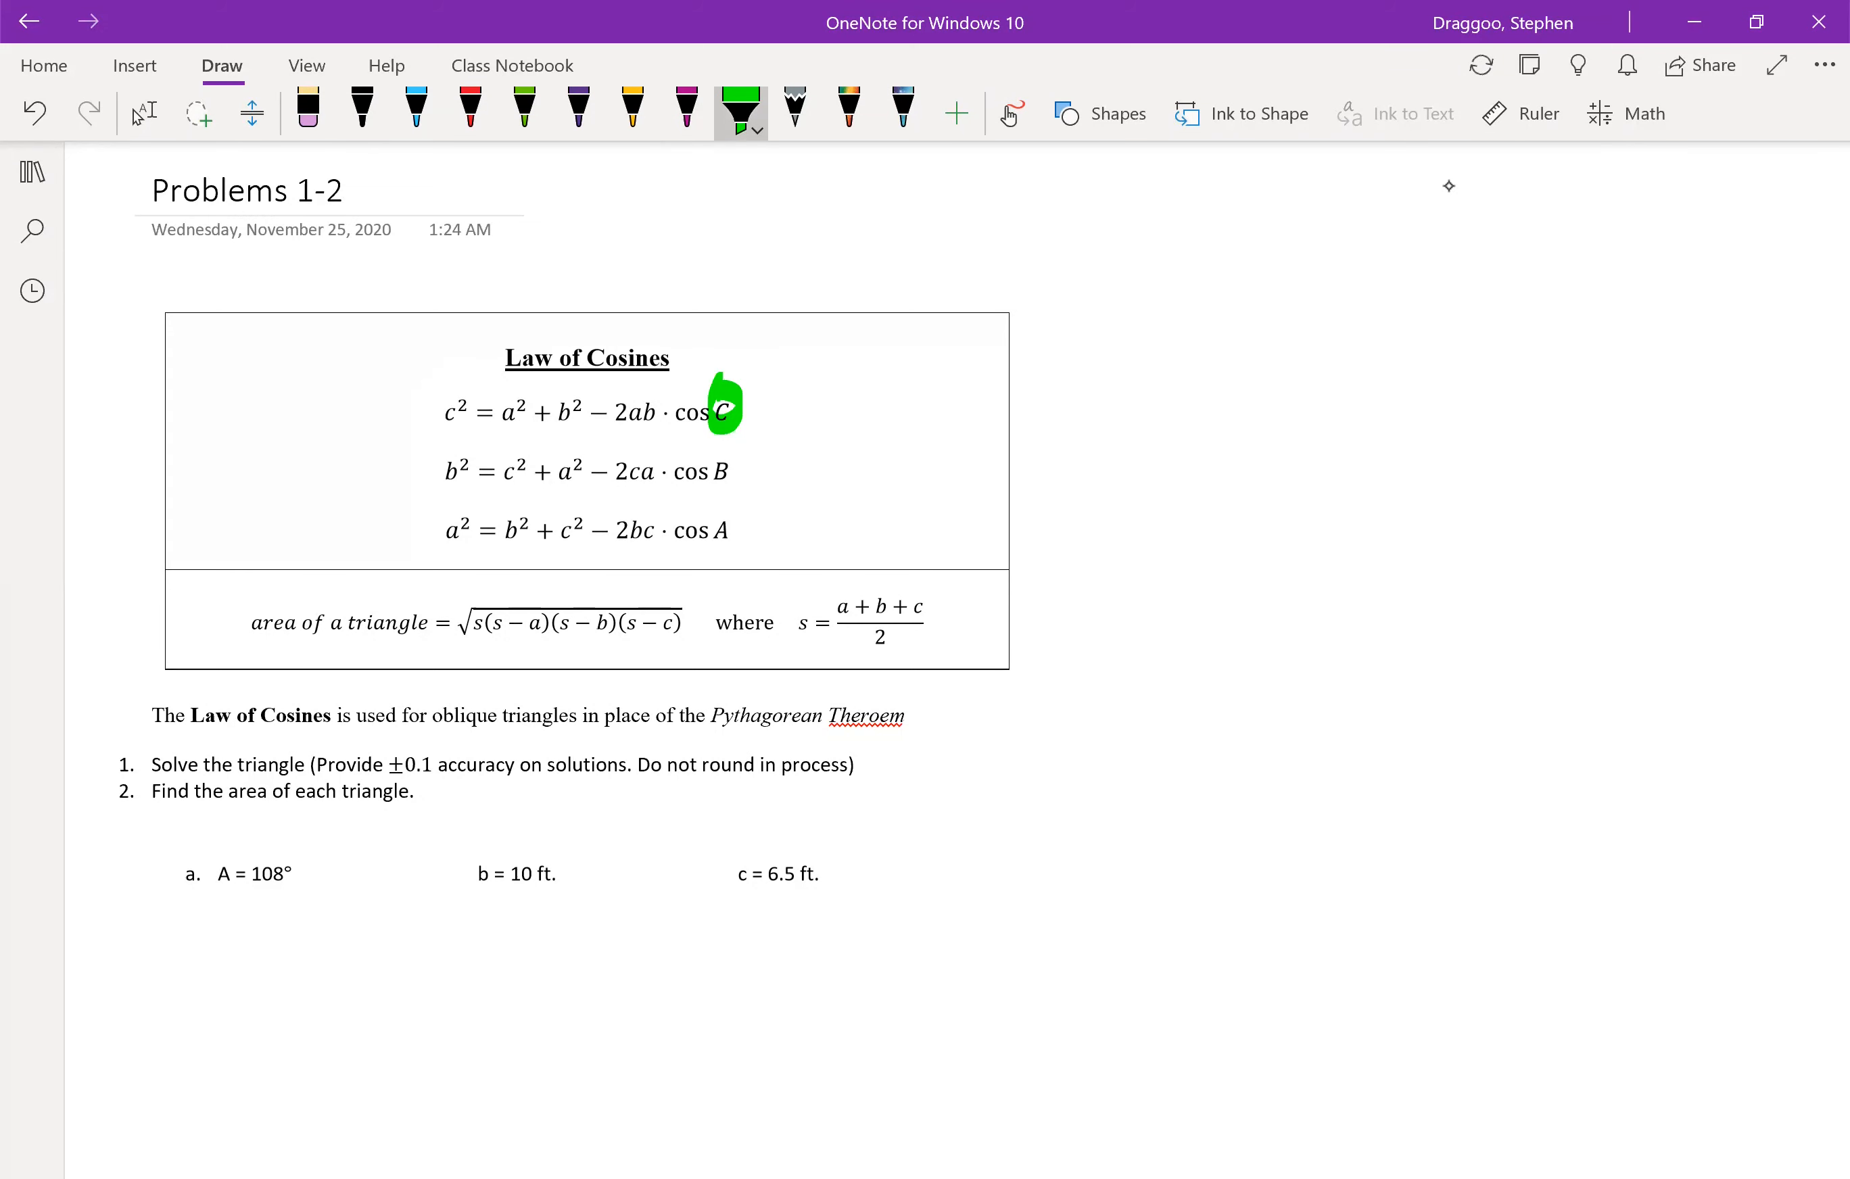
left_click_drag(726, 469, 726, 528)
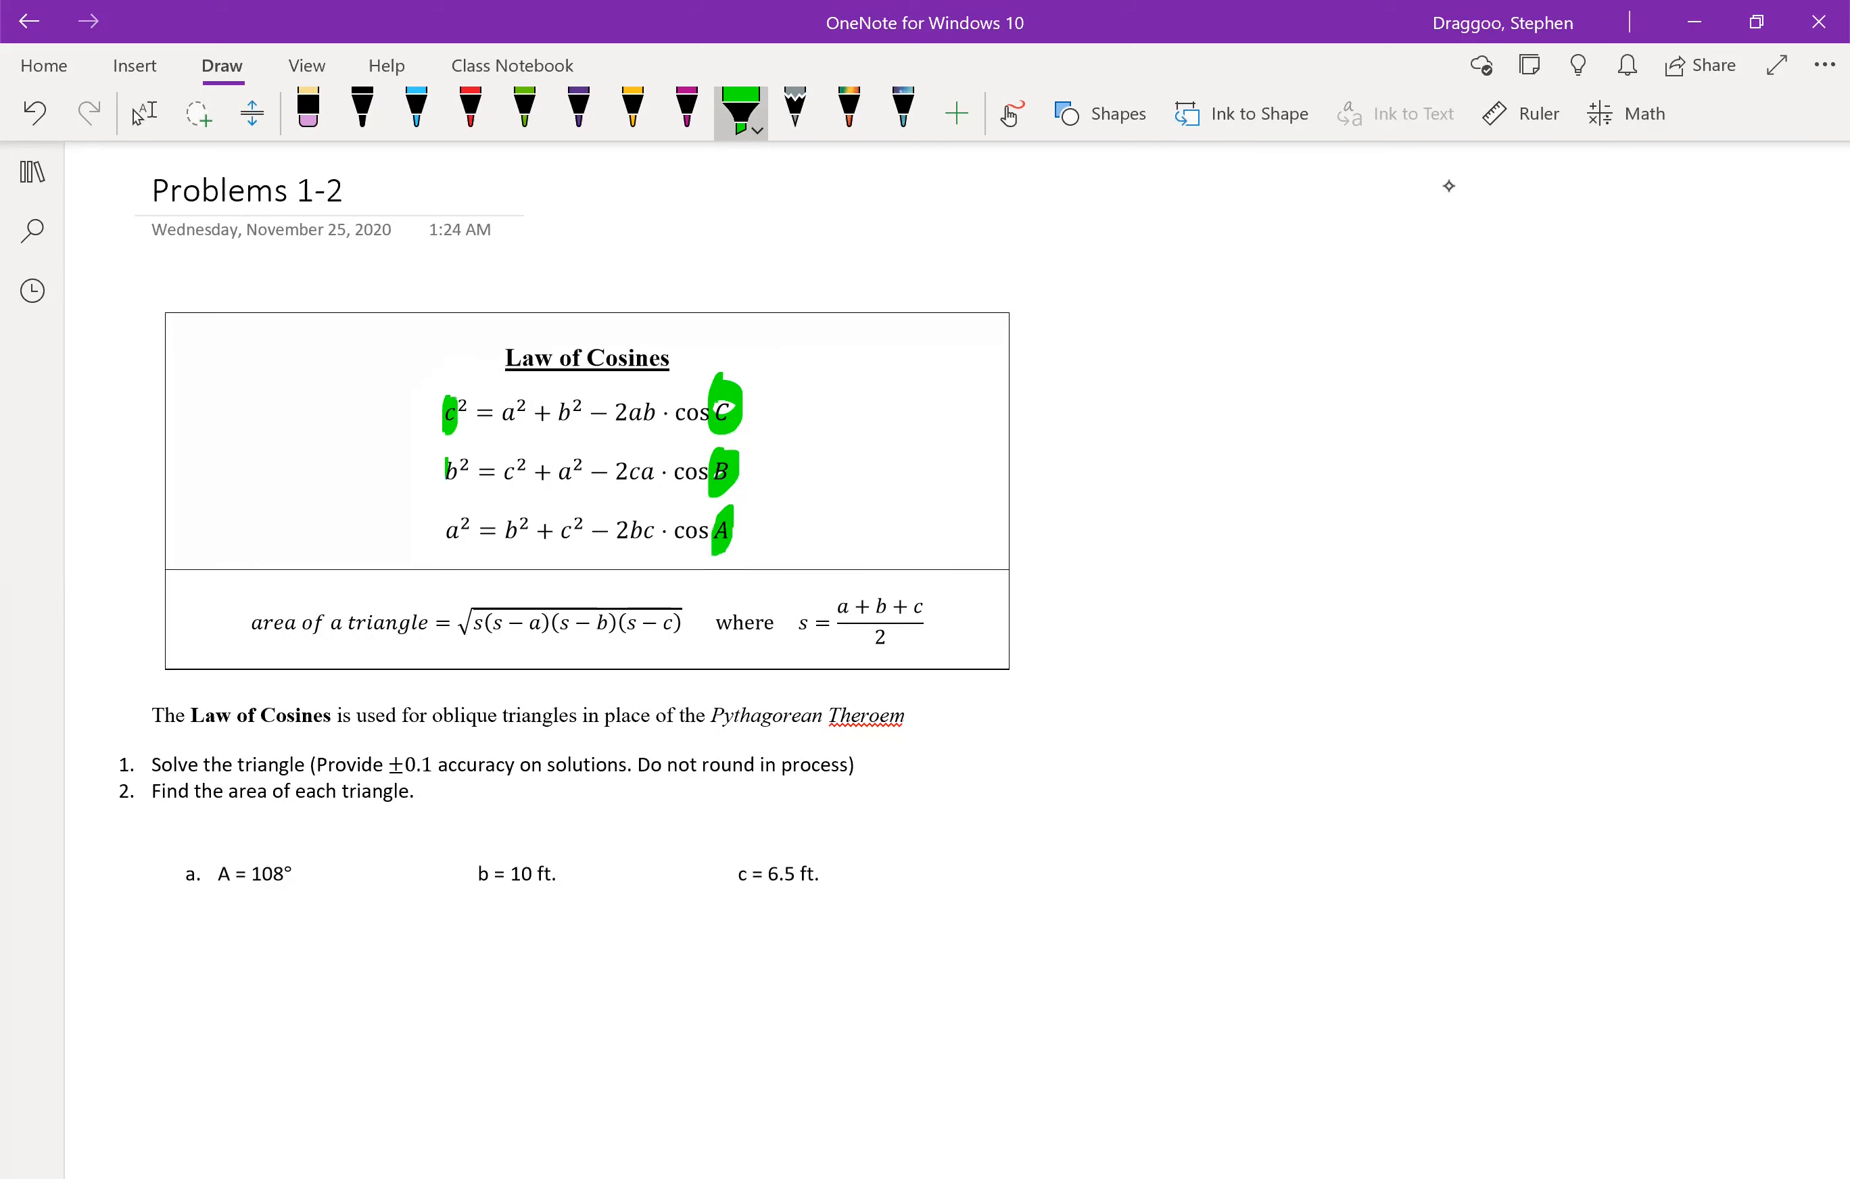
left_click_drag(442, 469, 442, 528)
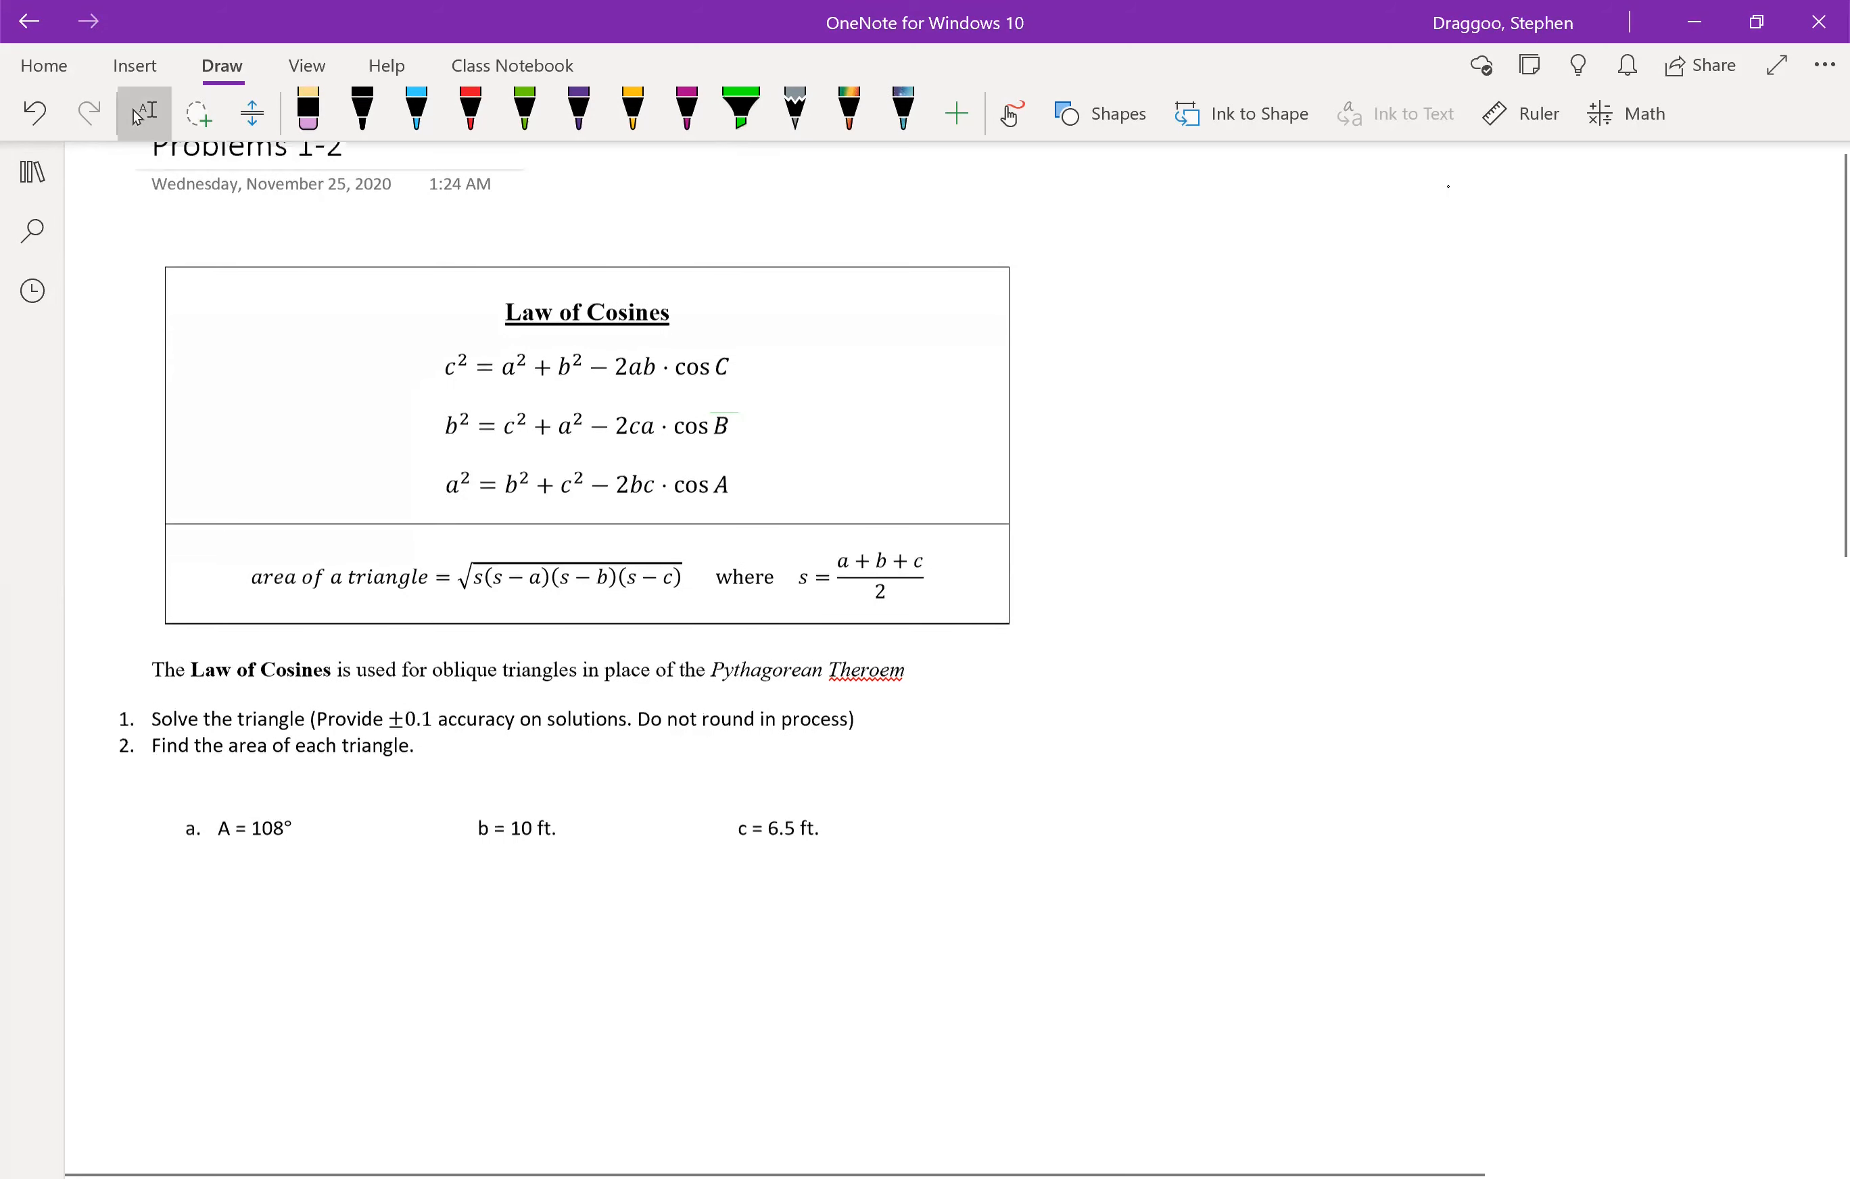
- Highlight the a² = b² + c² − 2bc·cos A formula with a green stroke
scroll("down", 3)
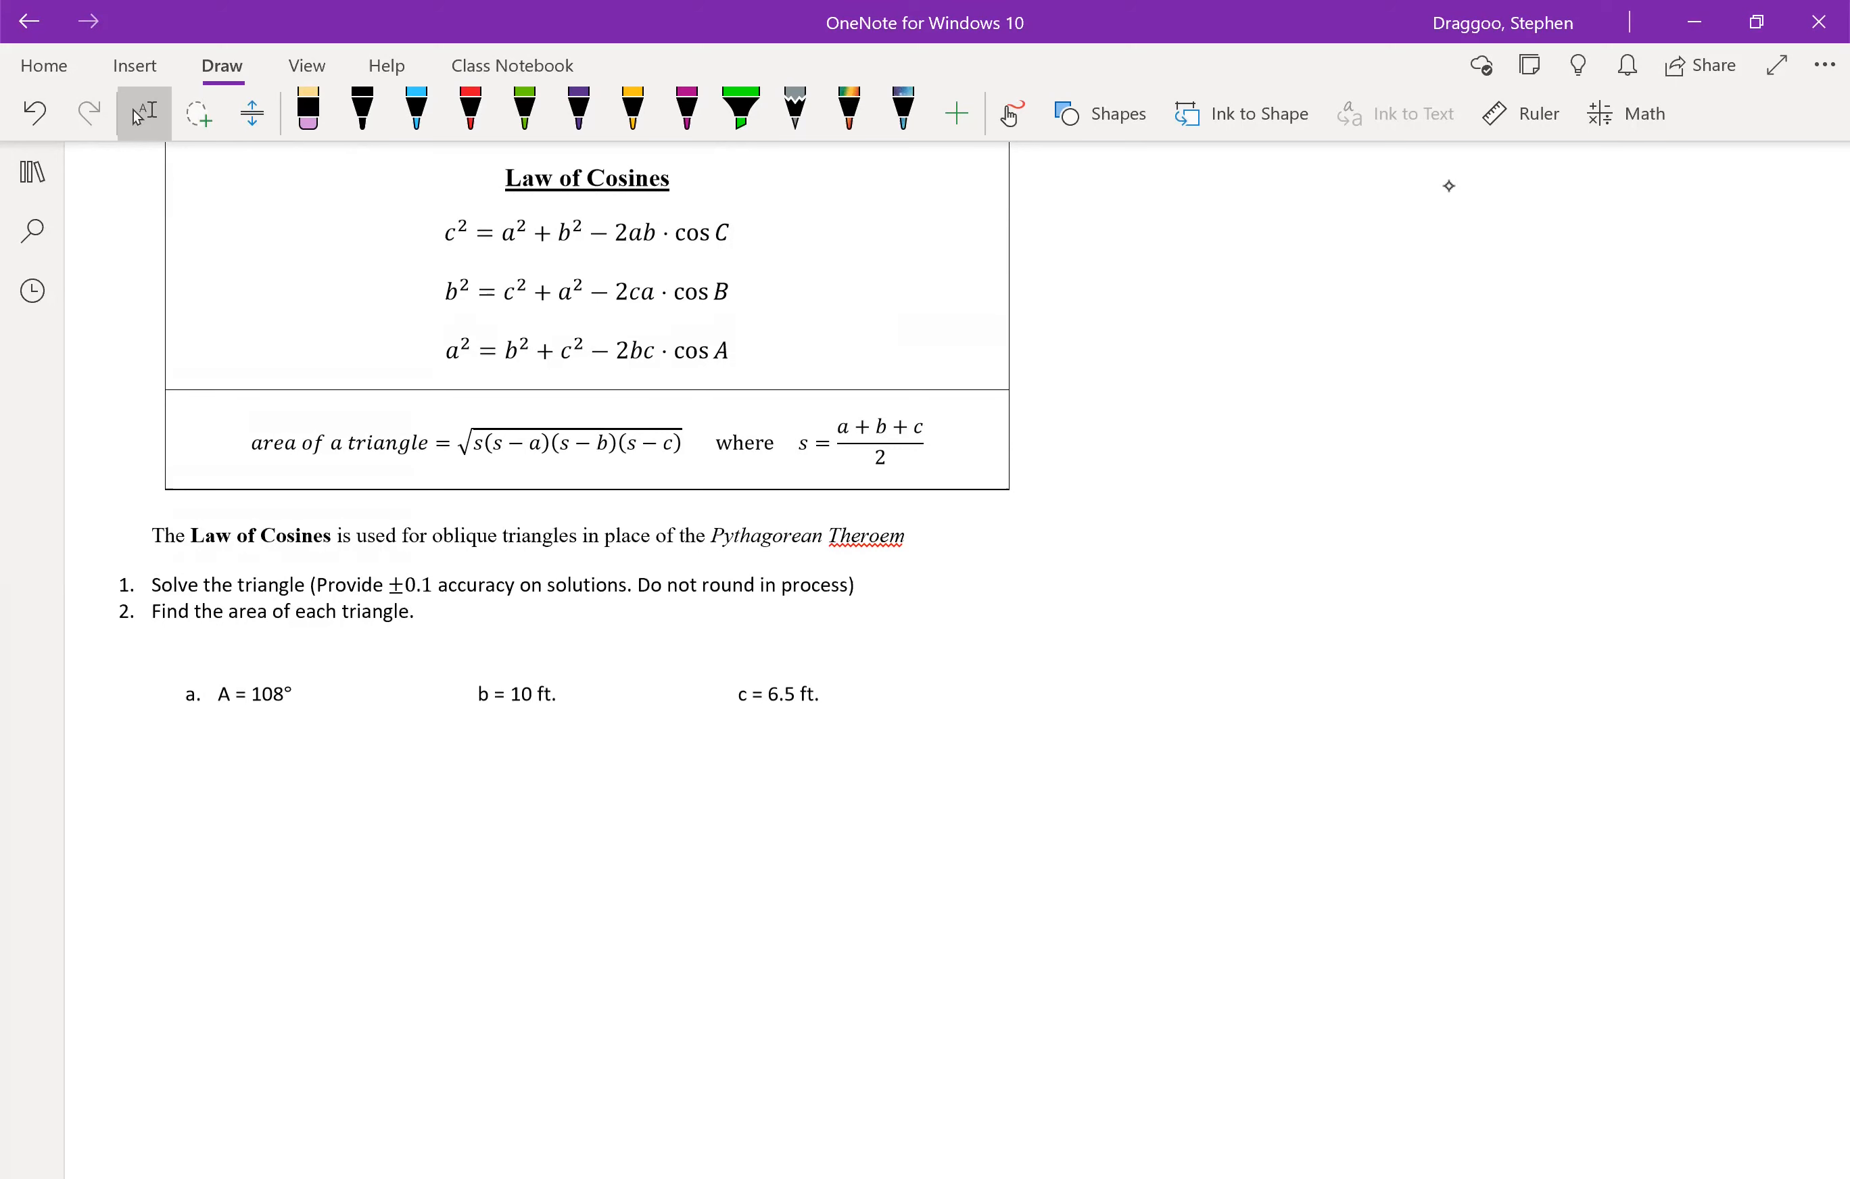
left_click_drag(440, 348, 731, 348)
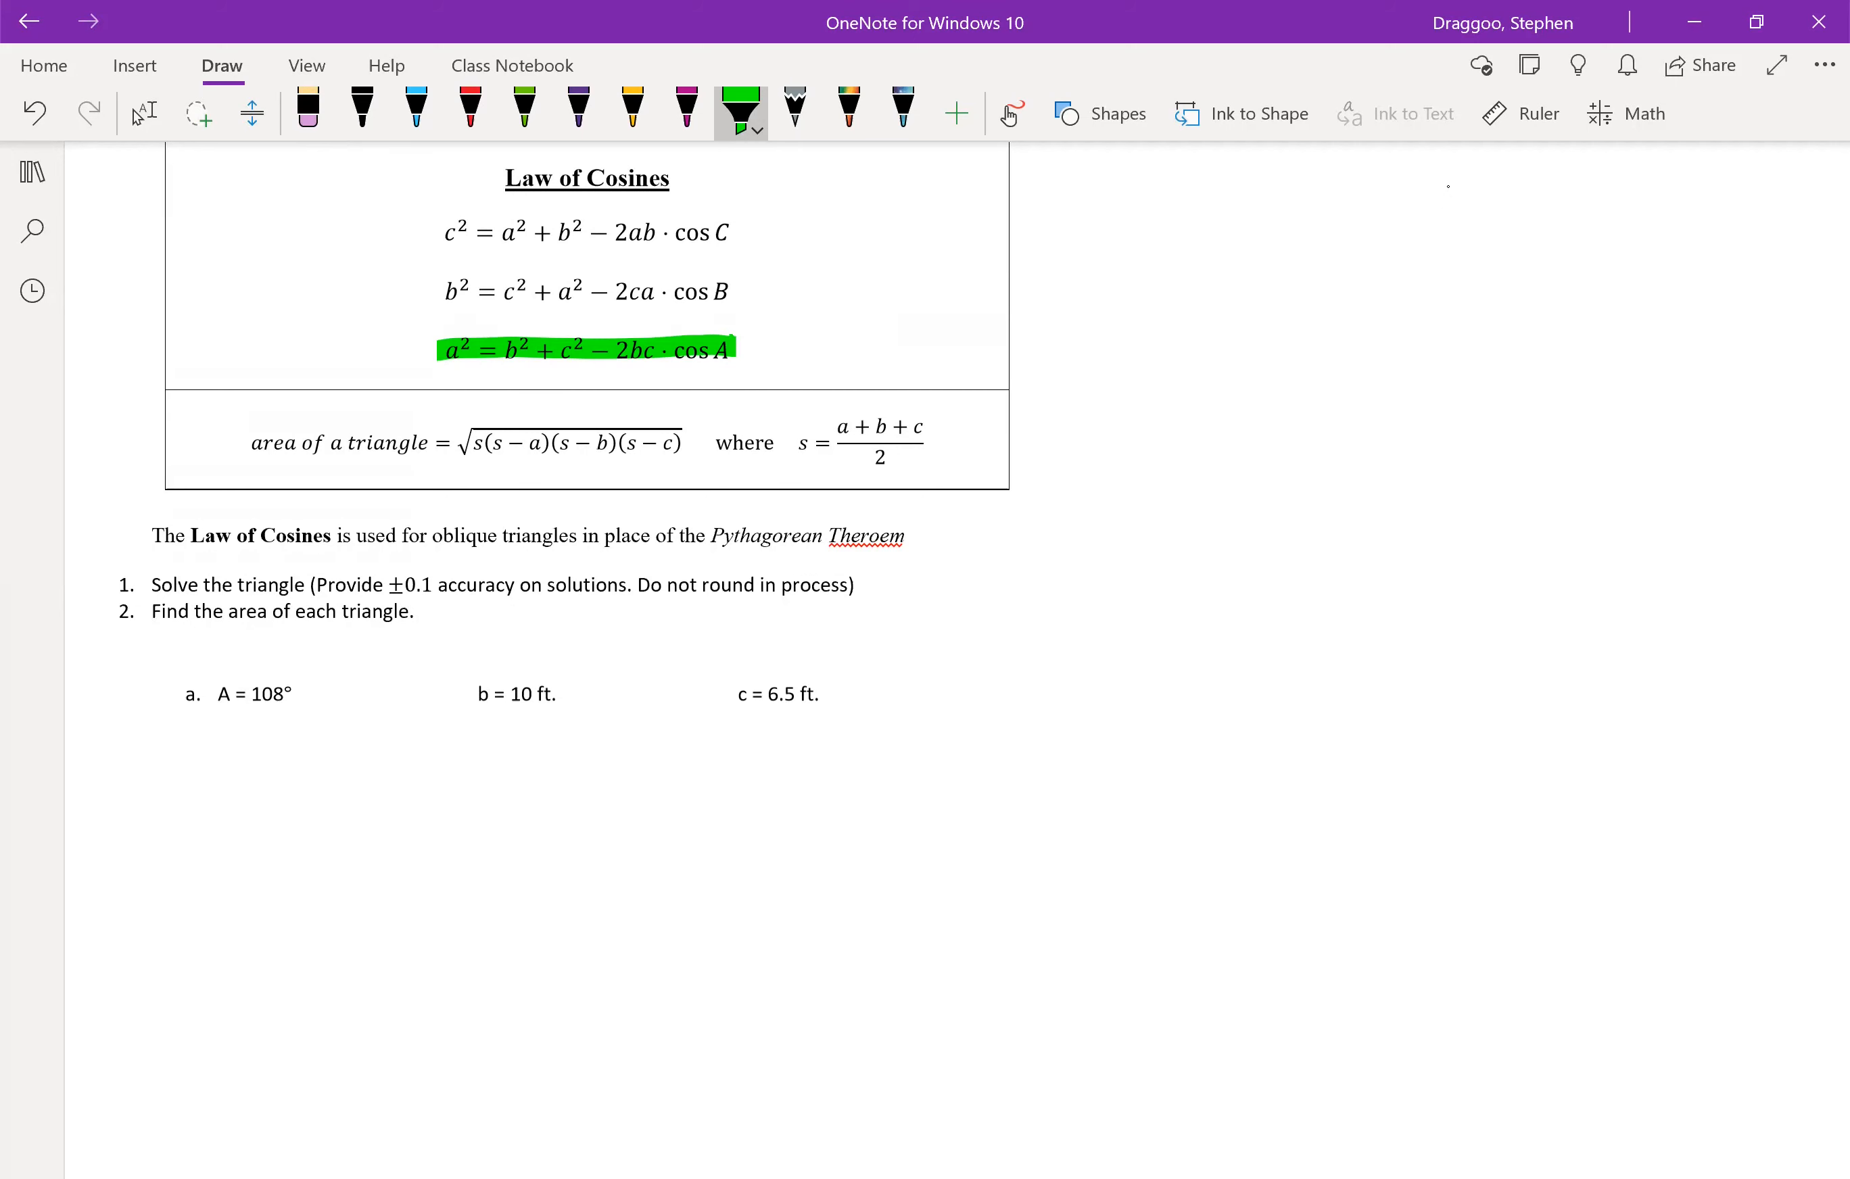
- Handwrite a² = 10² + 6.5² − 2 in blue ink below problem a
left_click(415, 110)
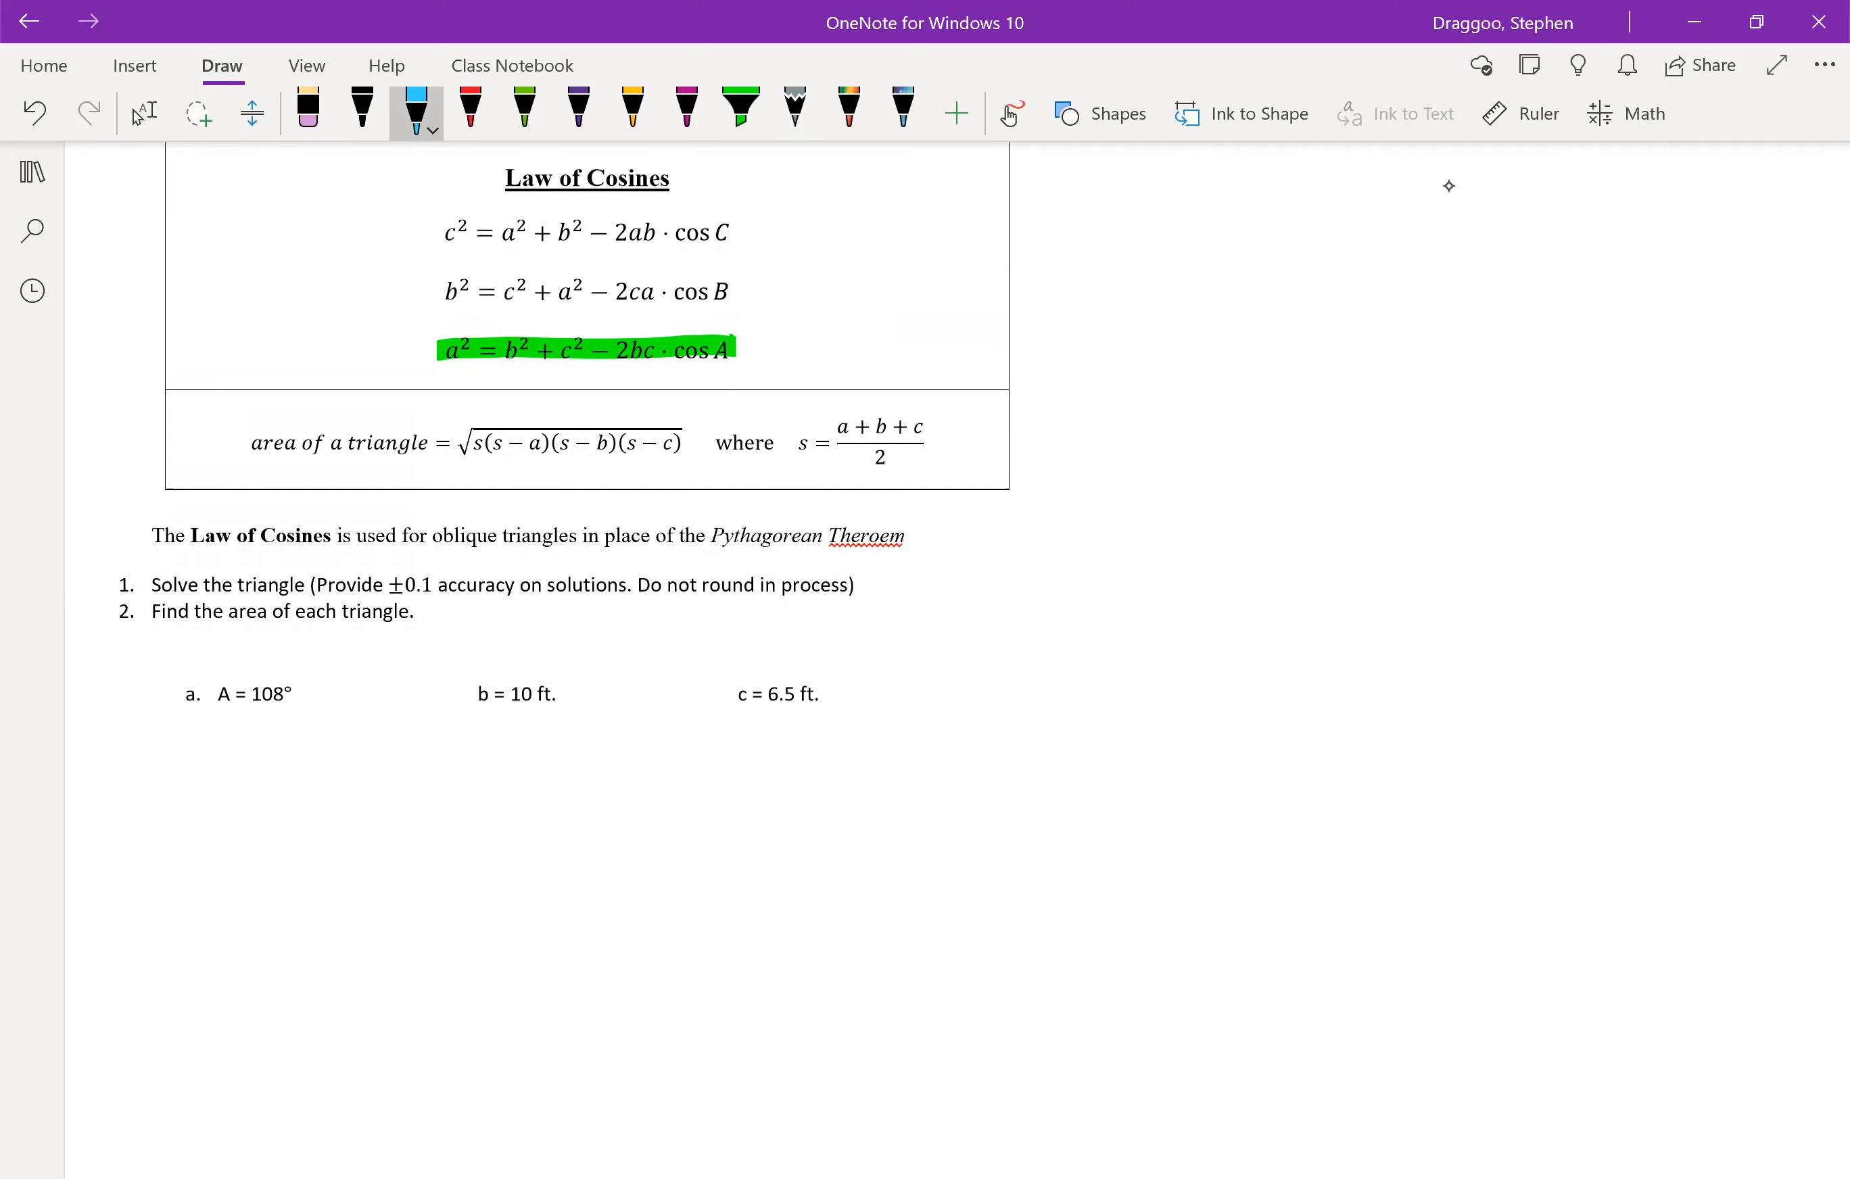
left_click_drag(225, 821, 254, 784)
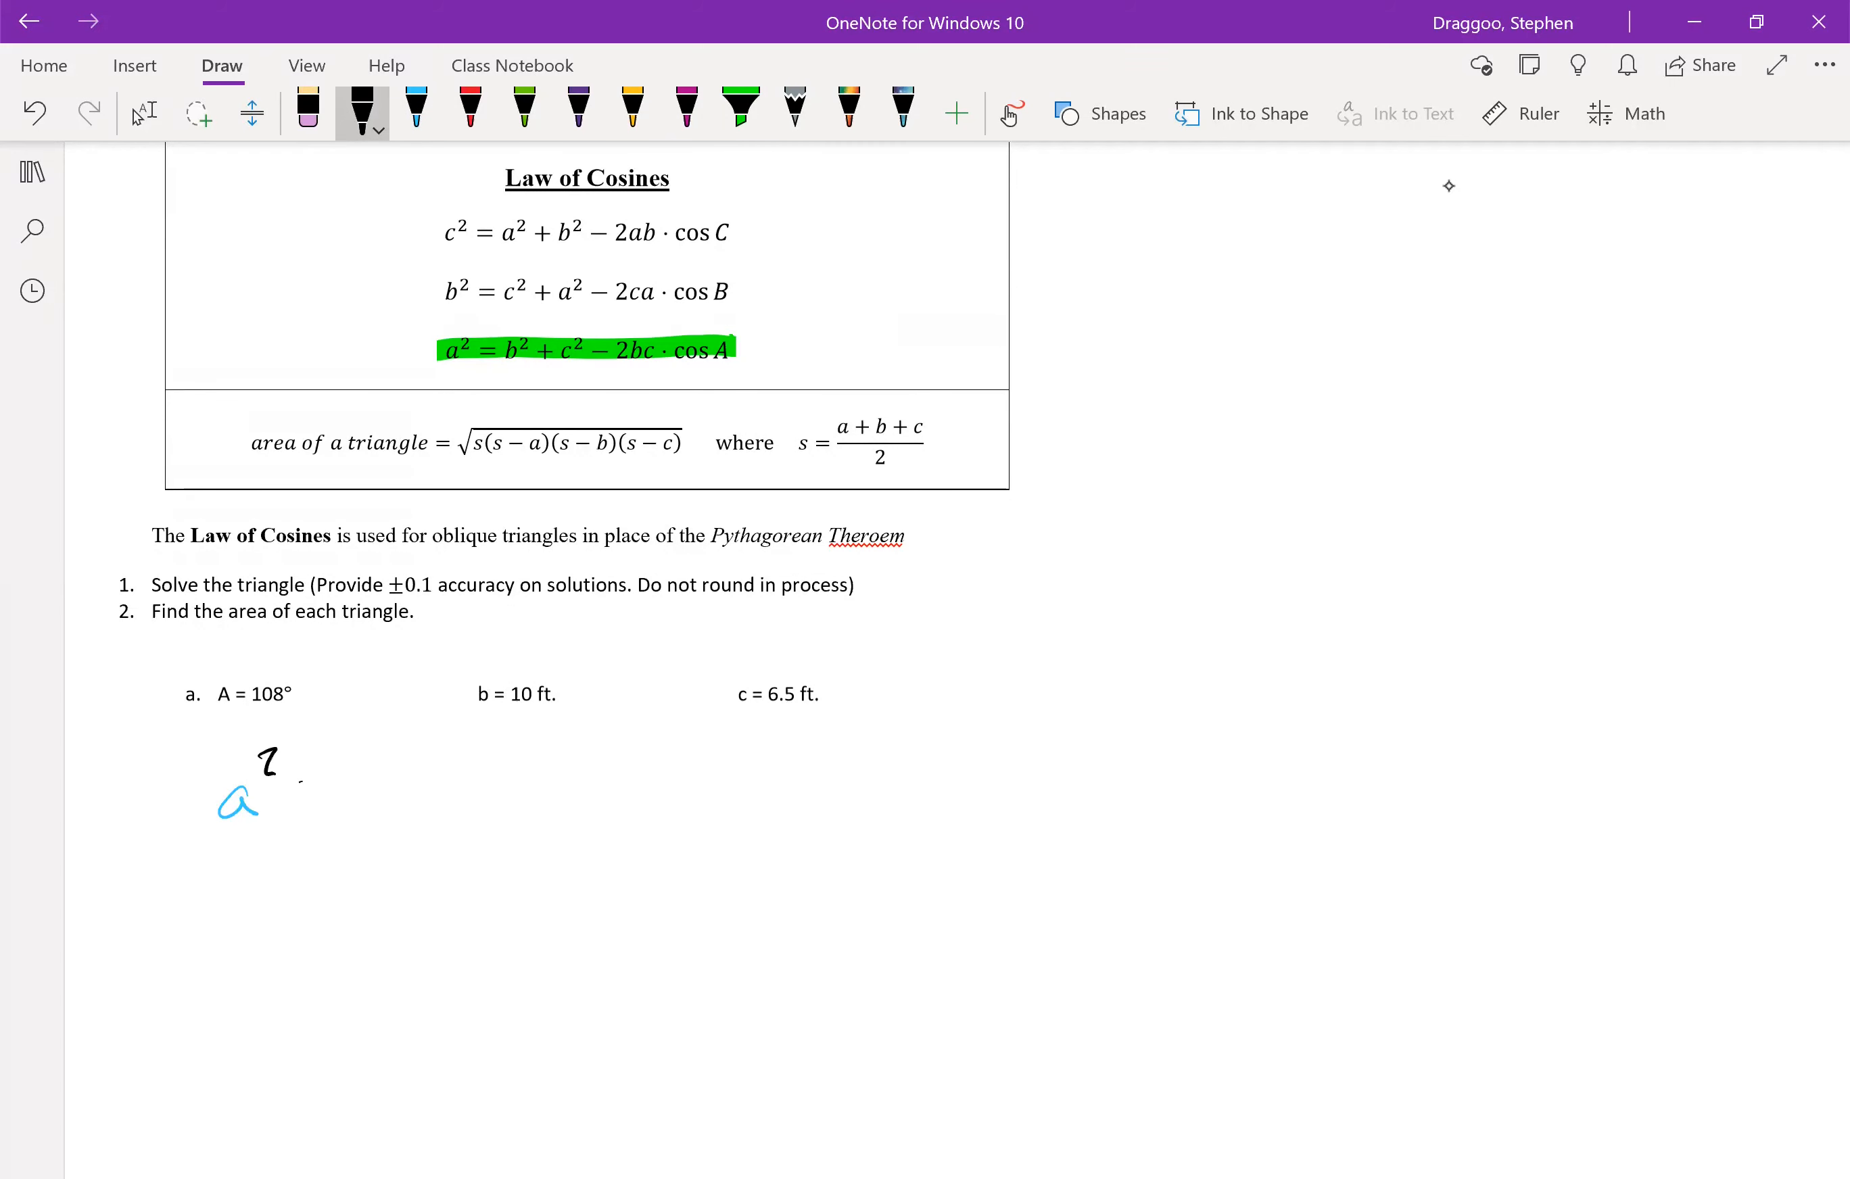
left_click_drag(295, 785, 330, 797)
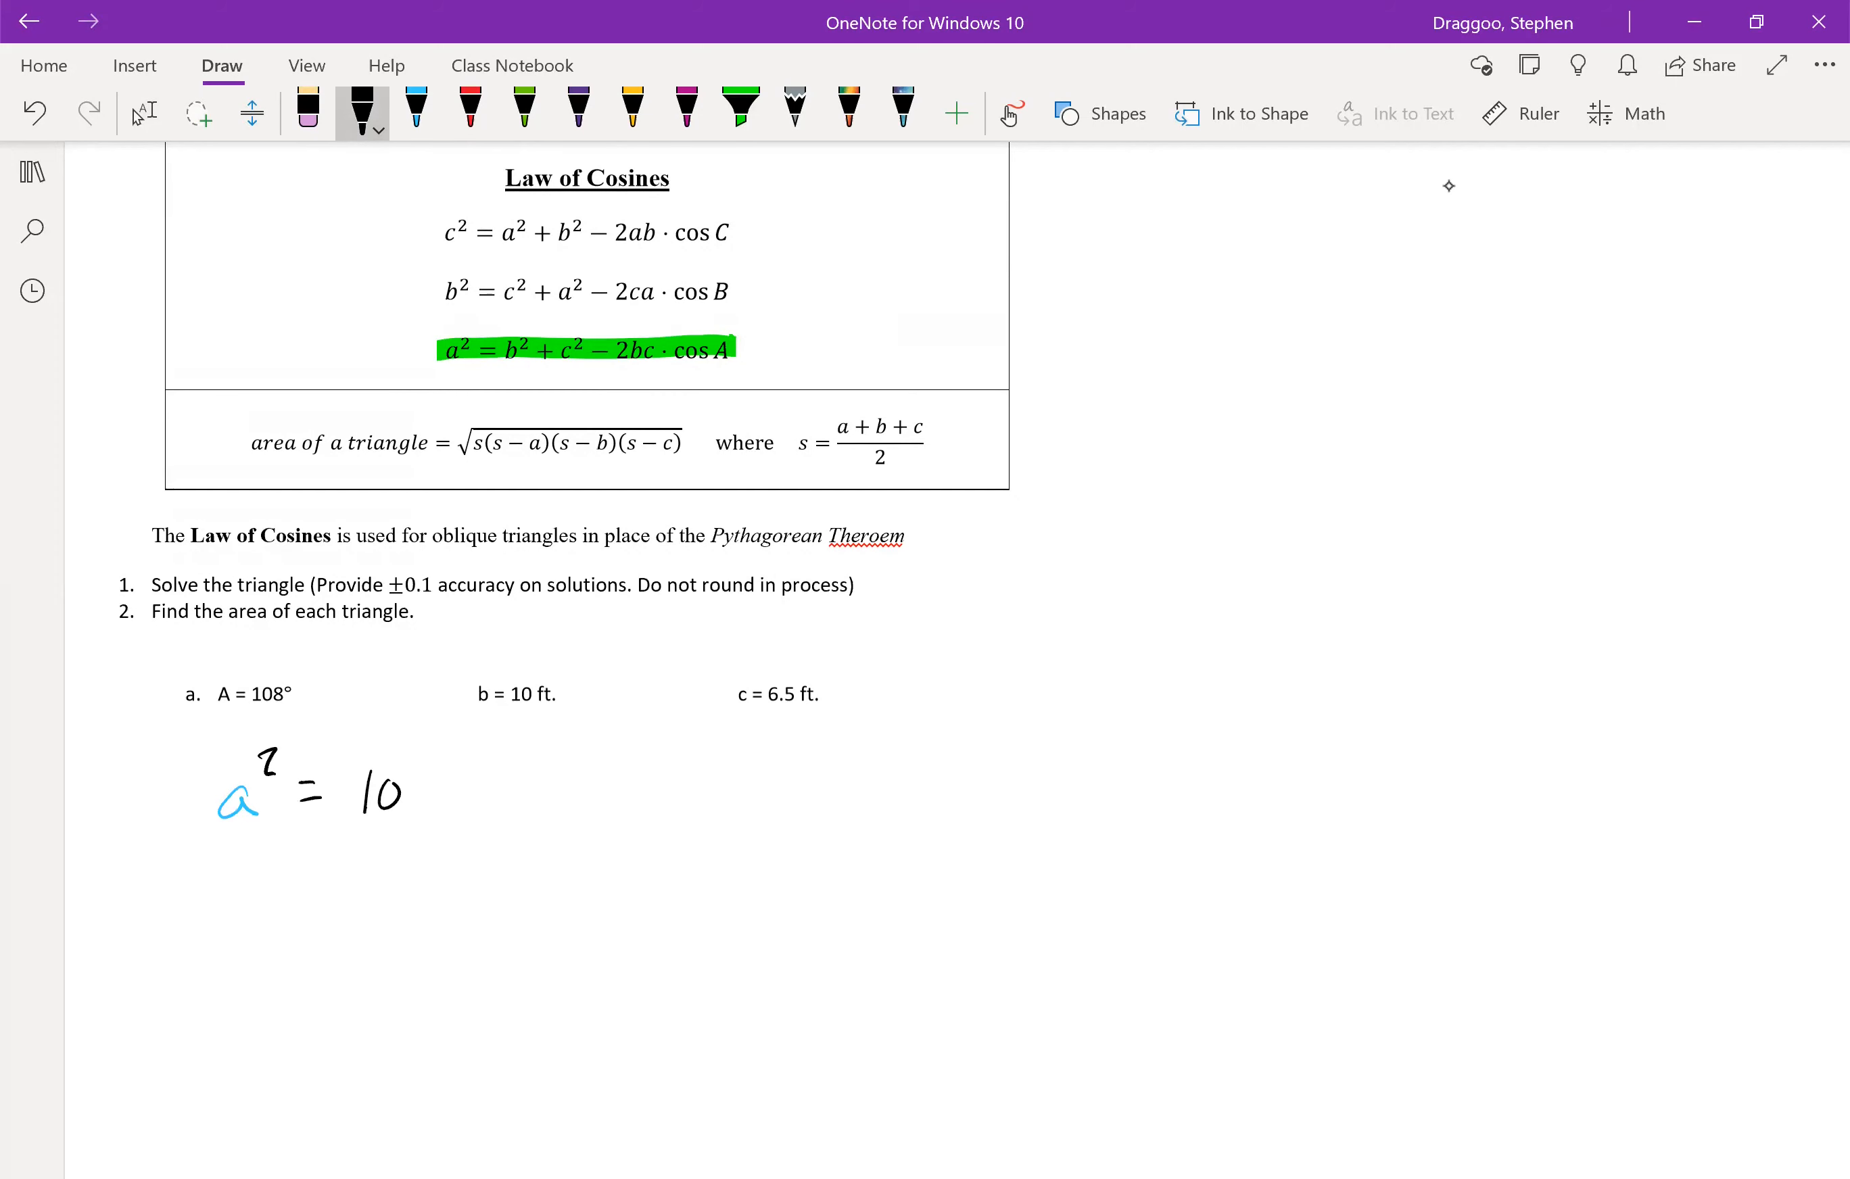
left_click_drag(401, 762, 419, 784)
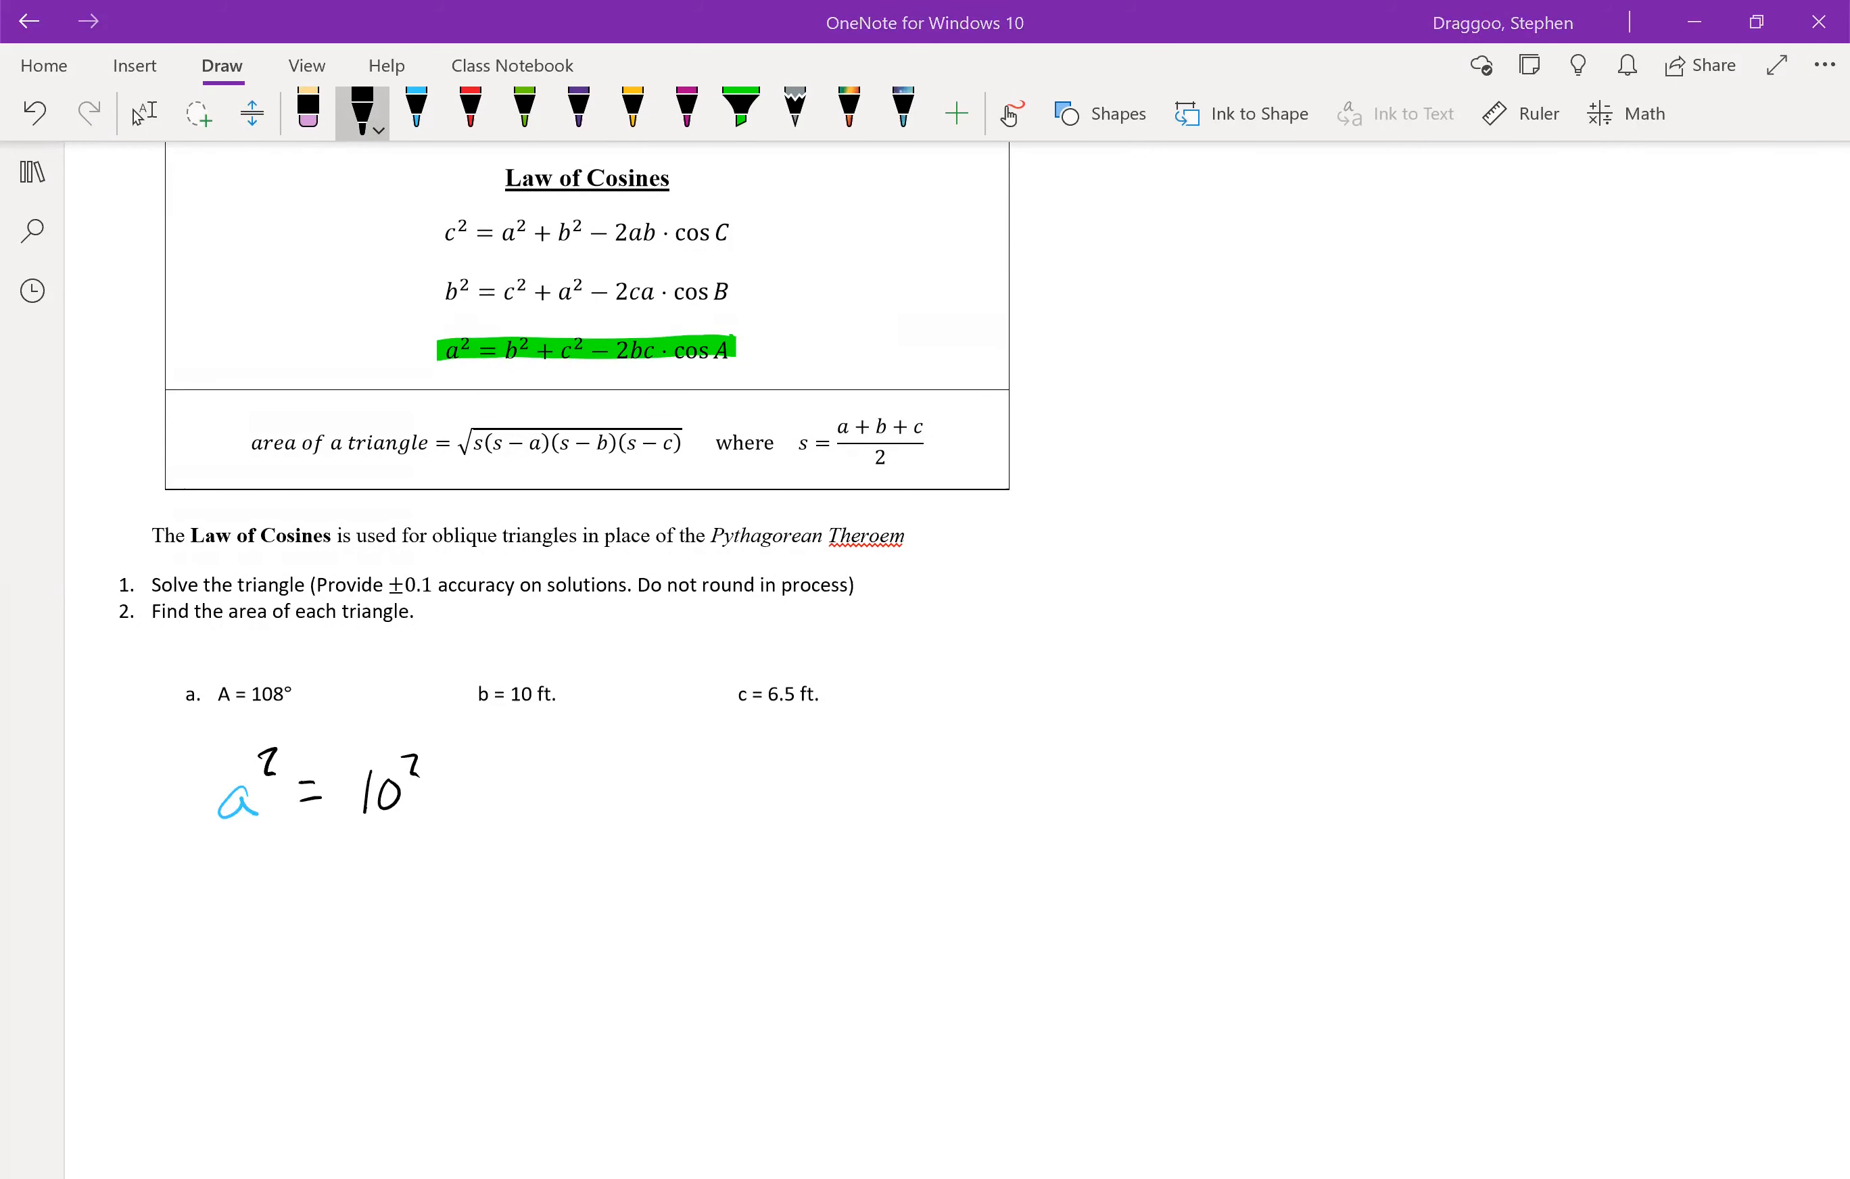
left_click_drag(442, 791, 559, 791)
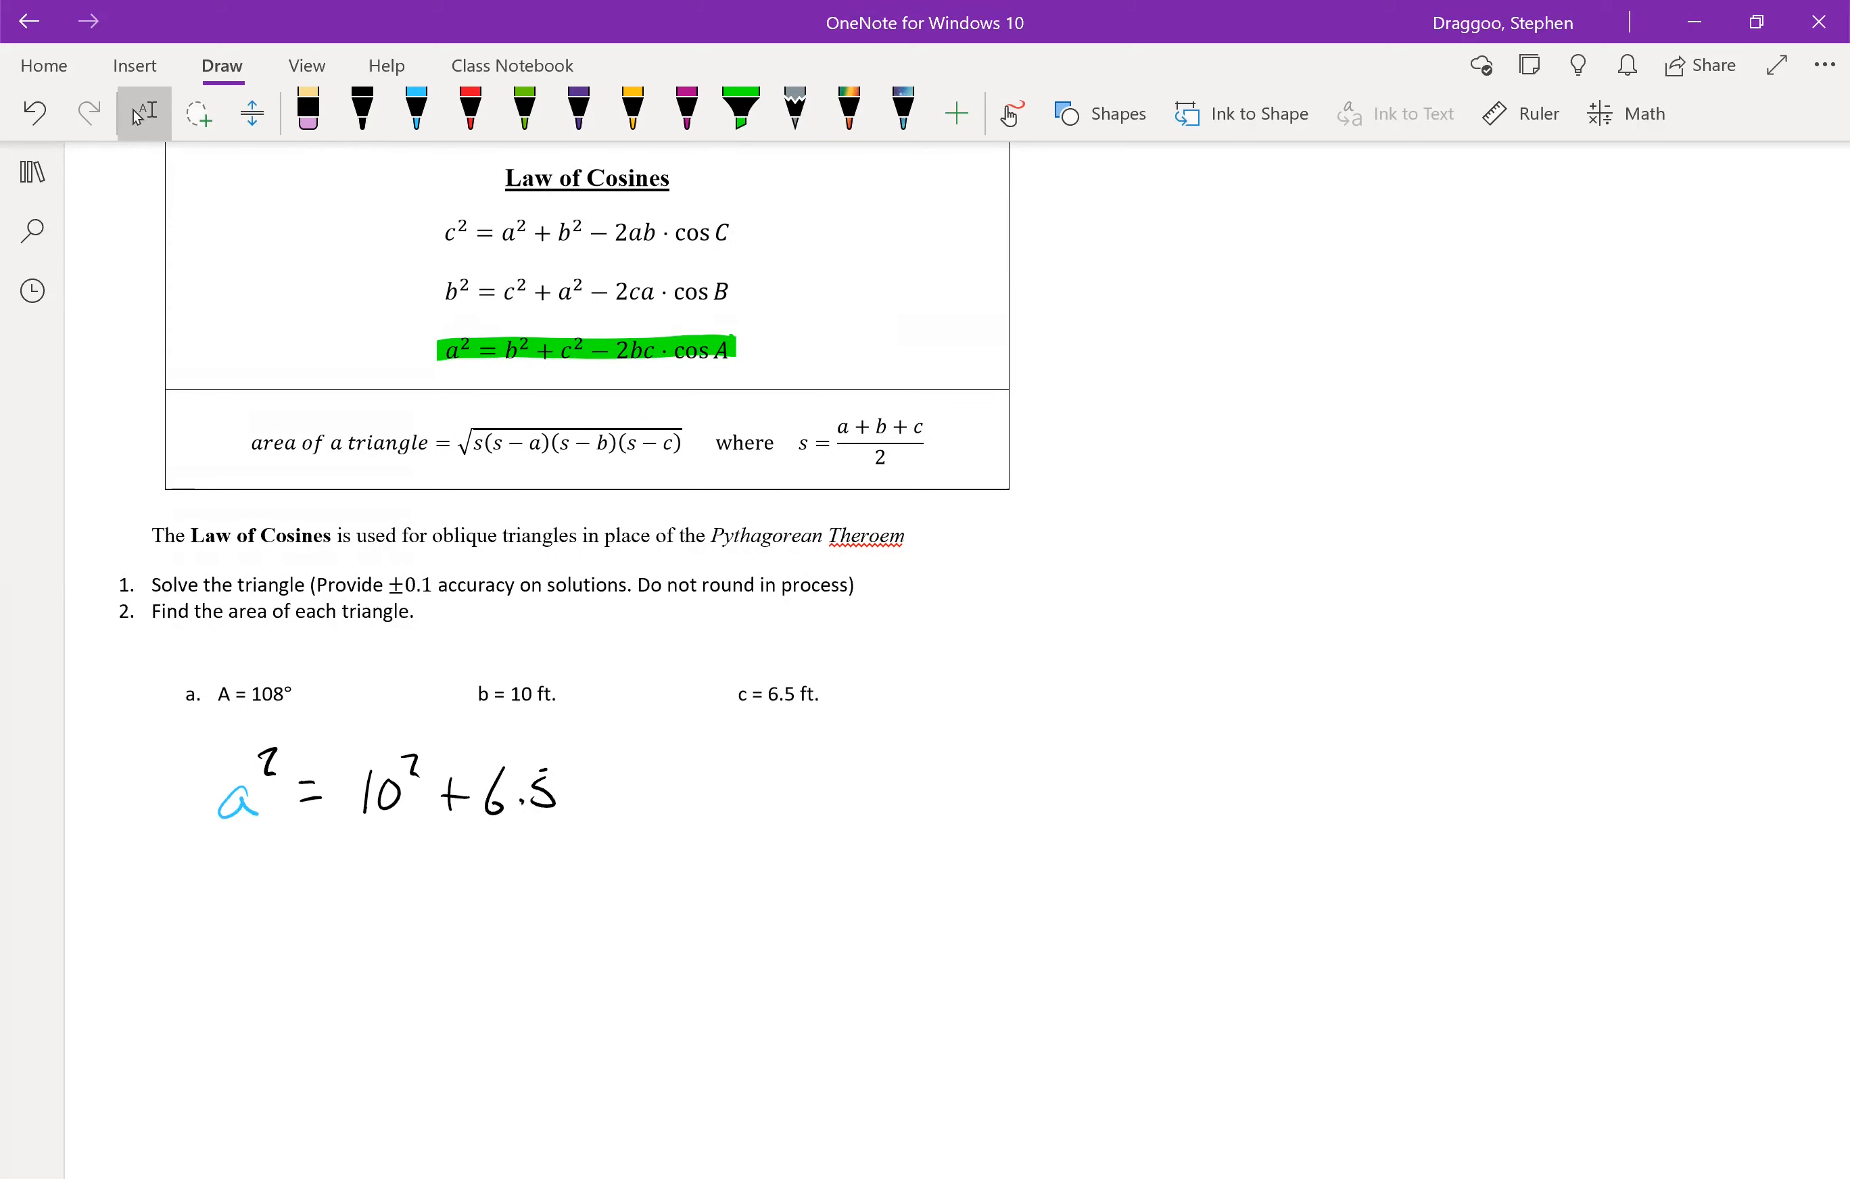
left_click_drag(560, 779, 697, 803)
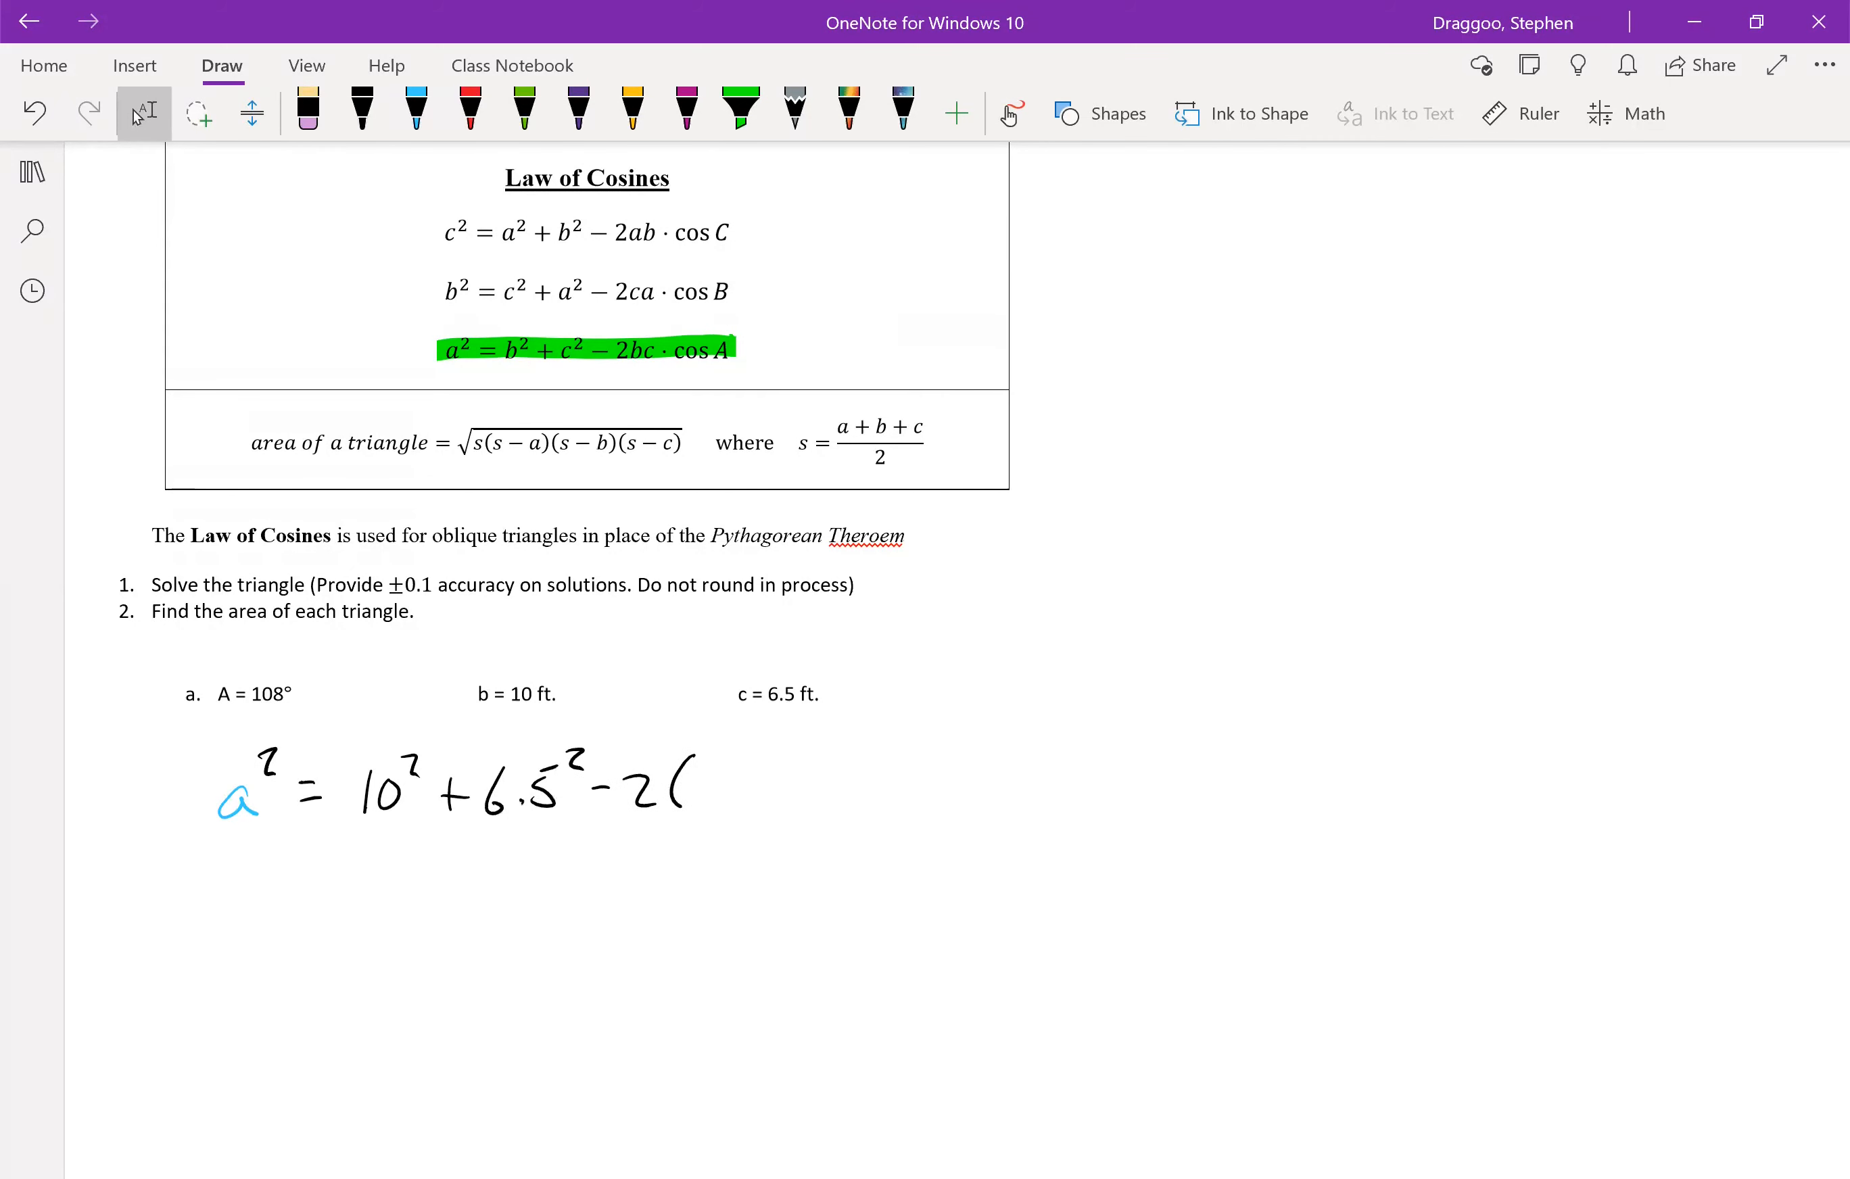
- Finish the substitution with (10)(6.5) cos(108°) in black ink
left_click(361, 112)
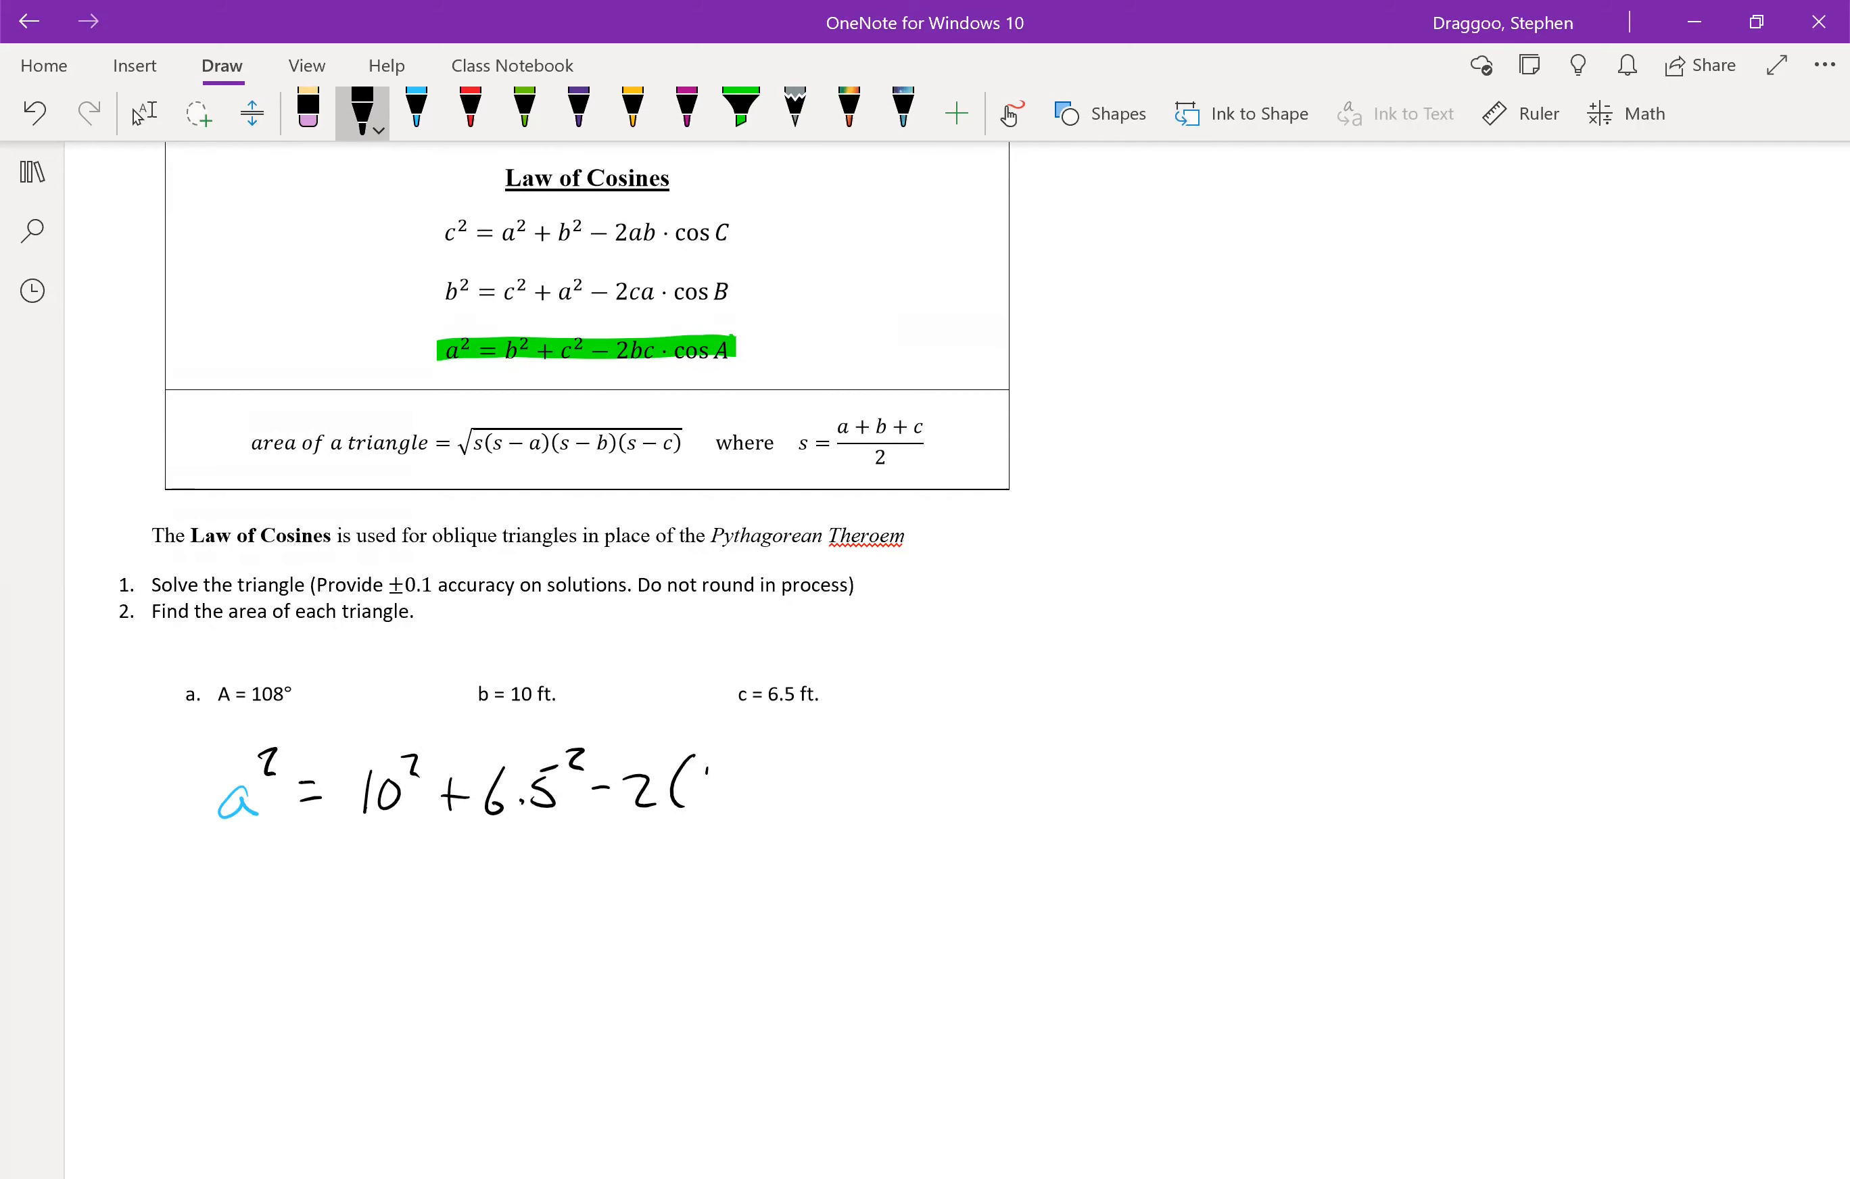
left_click_drag(689, 778, 826, 784)
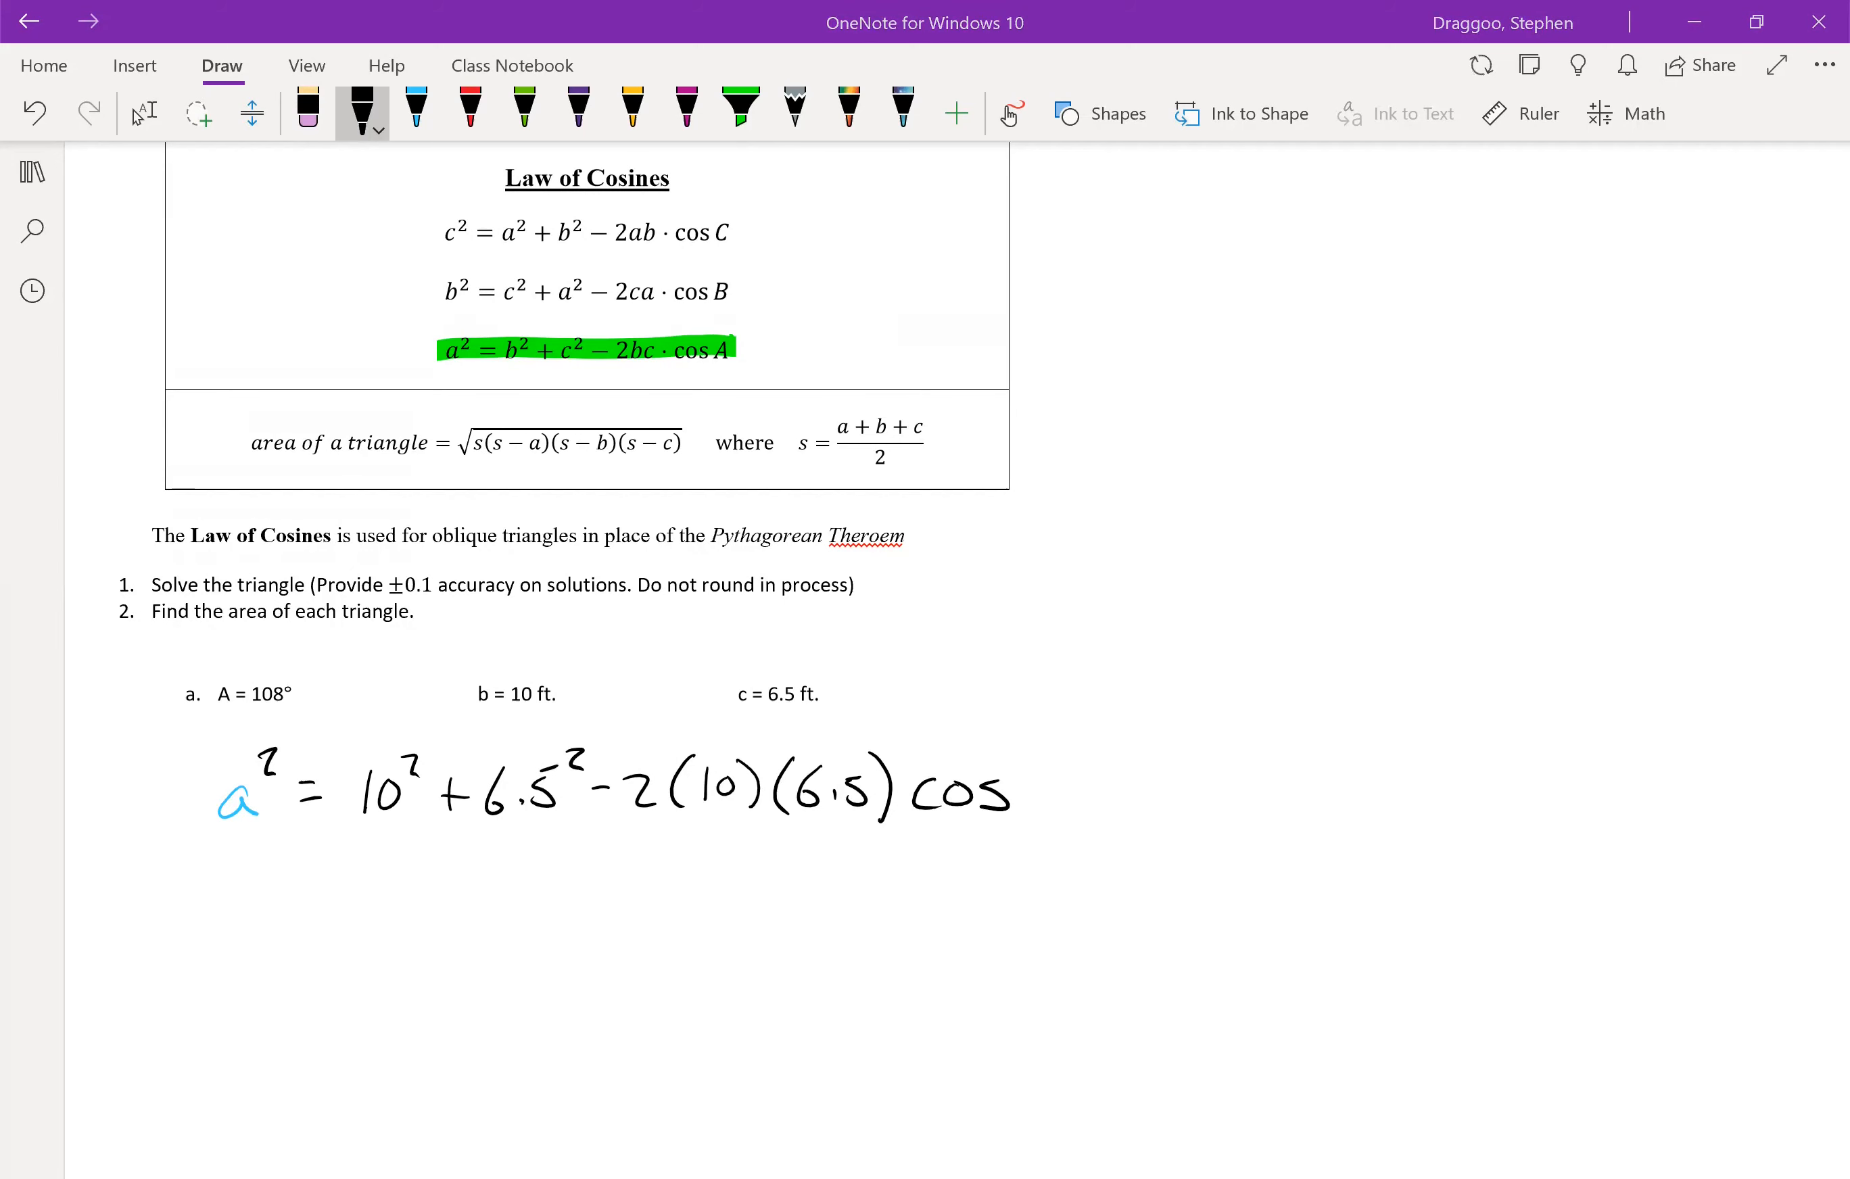
left_click_drag(1026, 784, 1126, 784)
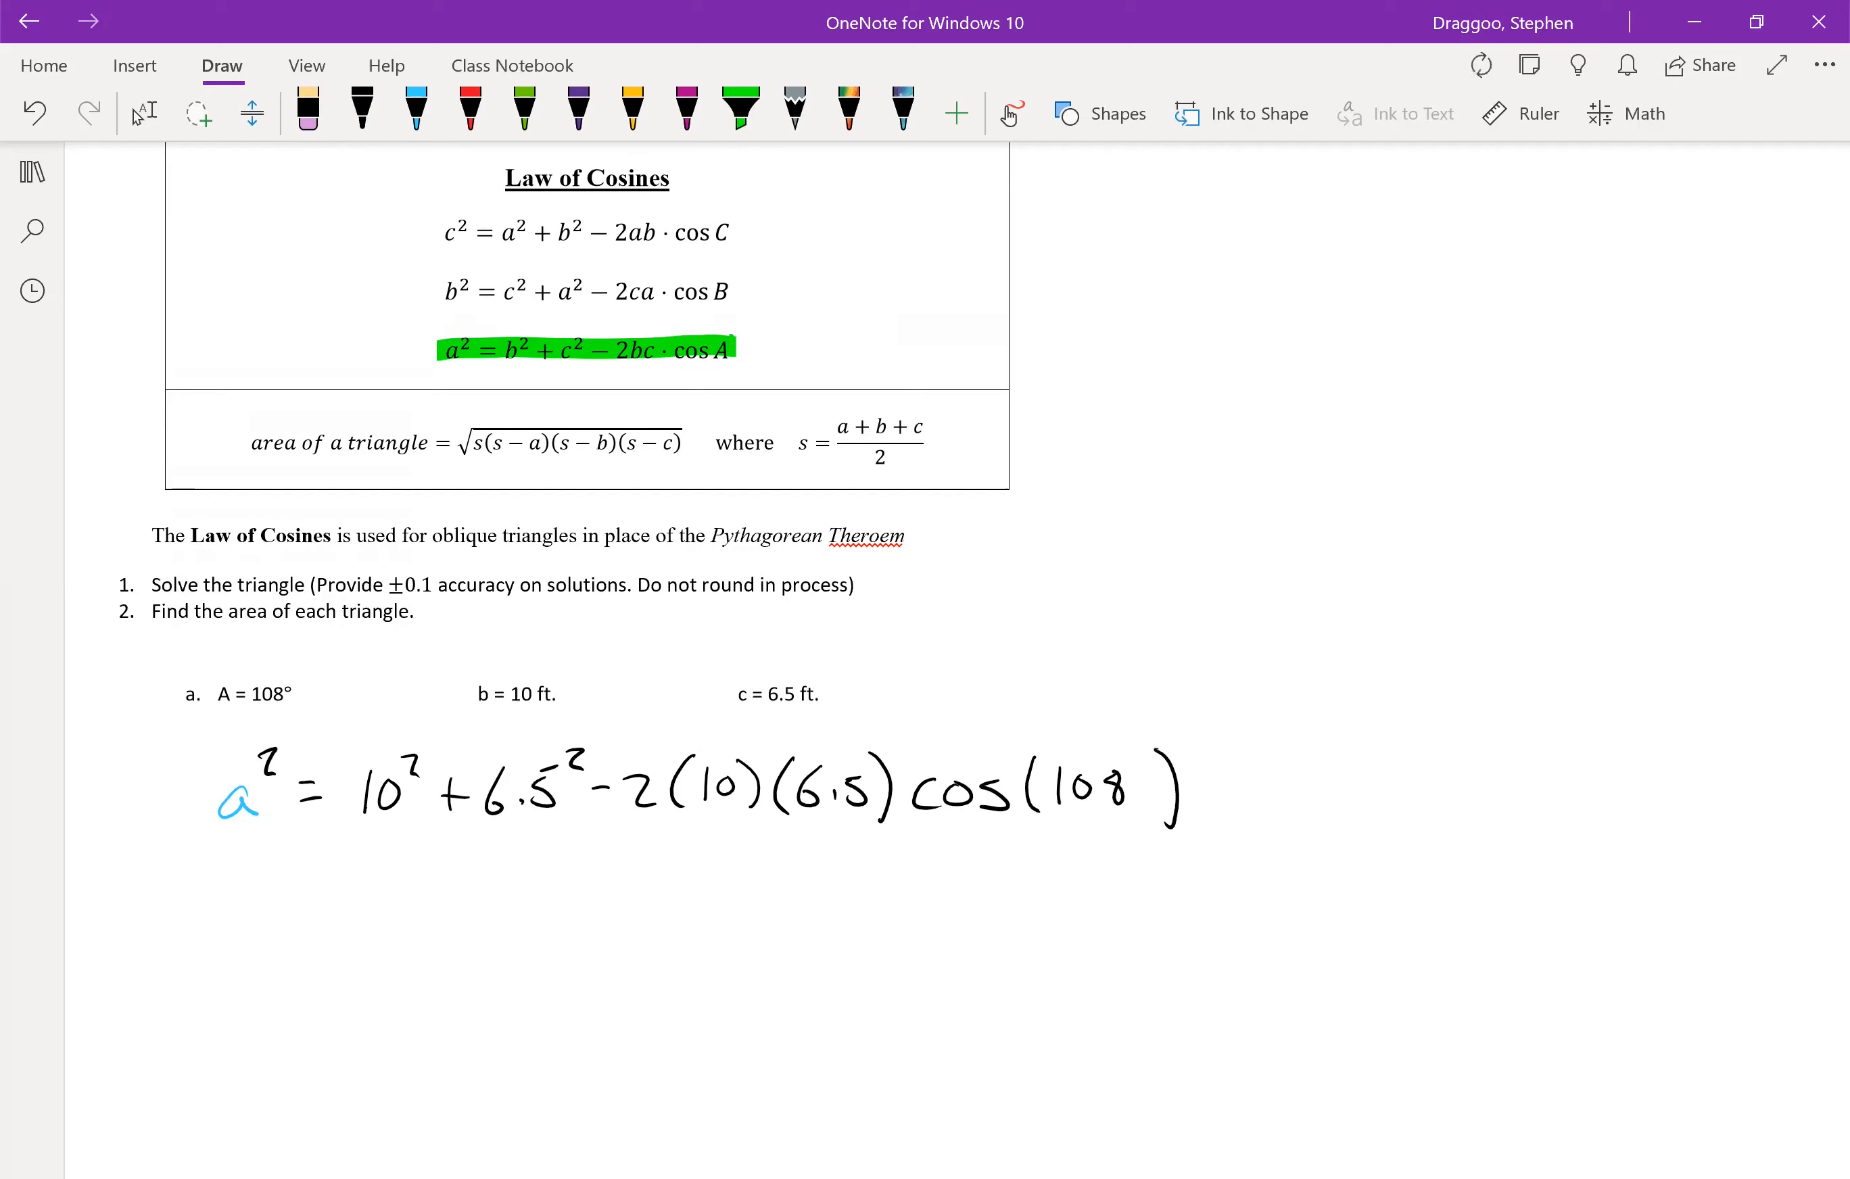
left_click(363, 112)
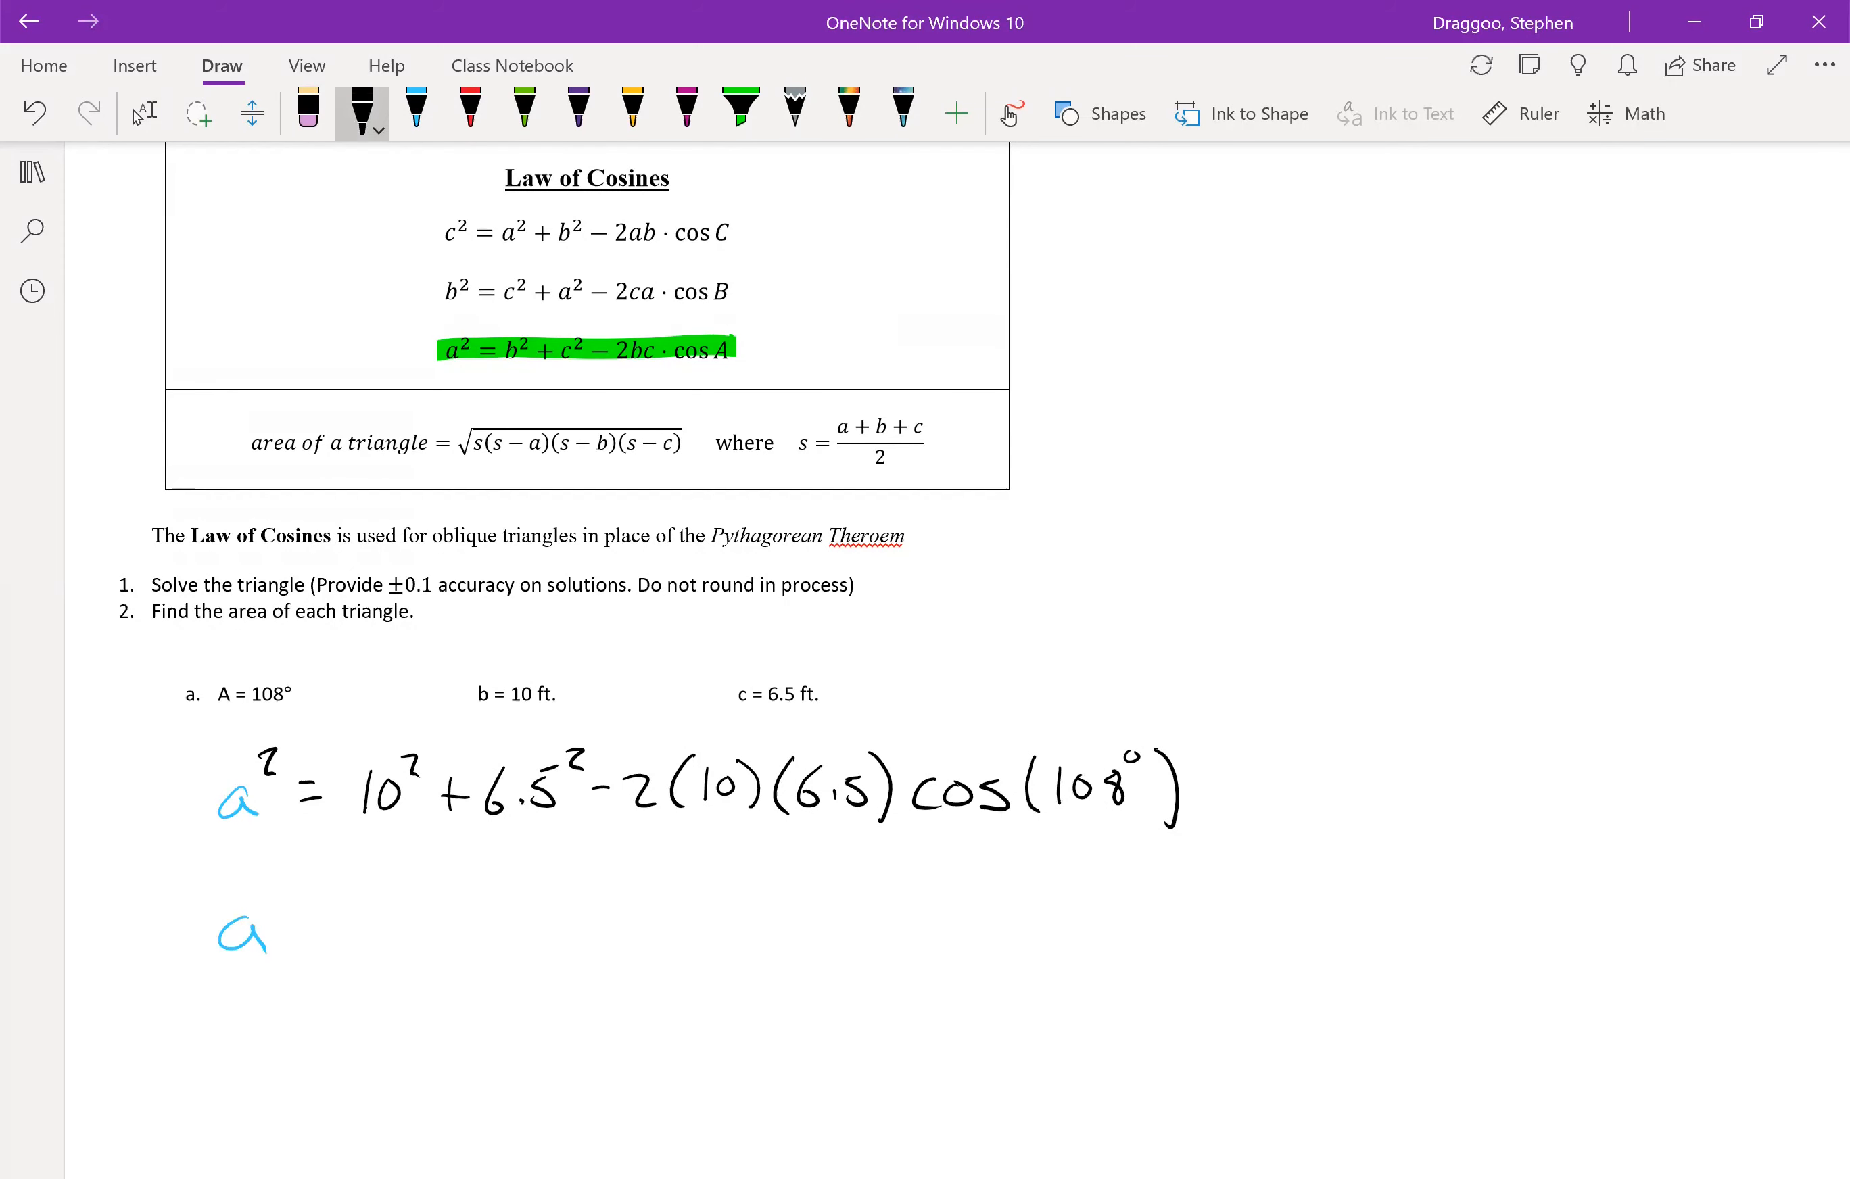
- Start the result line a = 13. in blue ink beneath the equation
left_click_drag(295, 926, 325, 927)
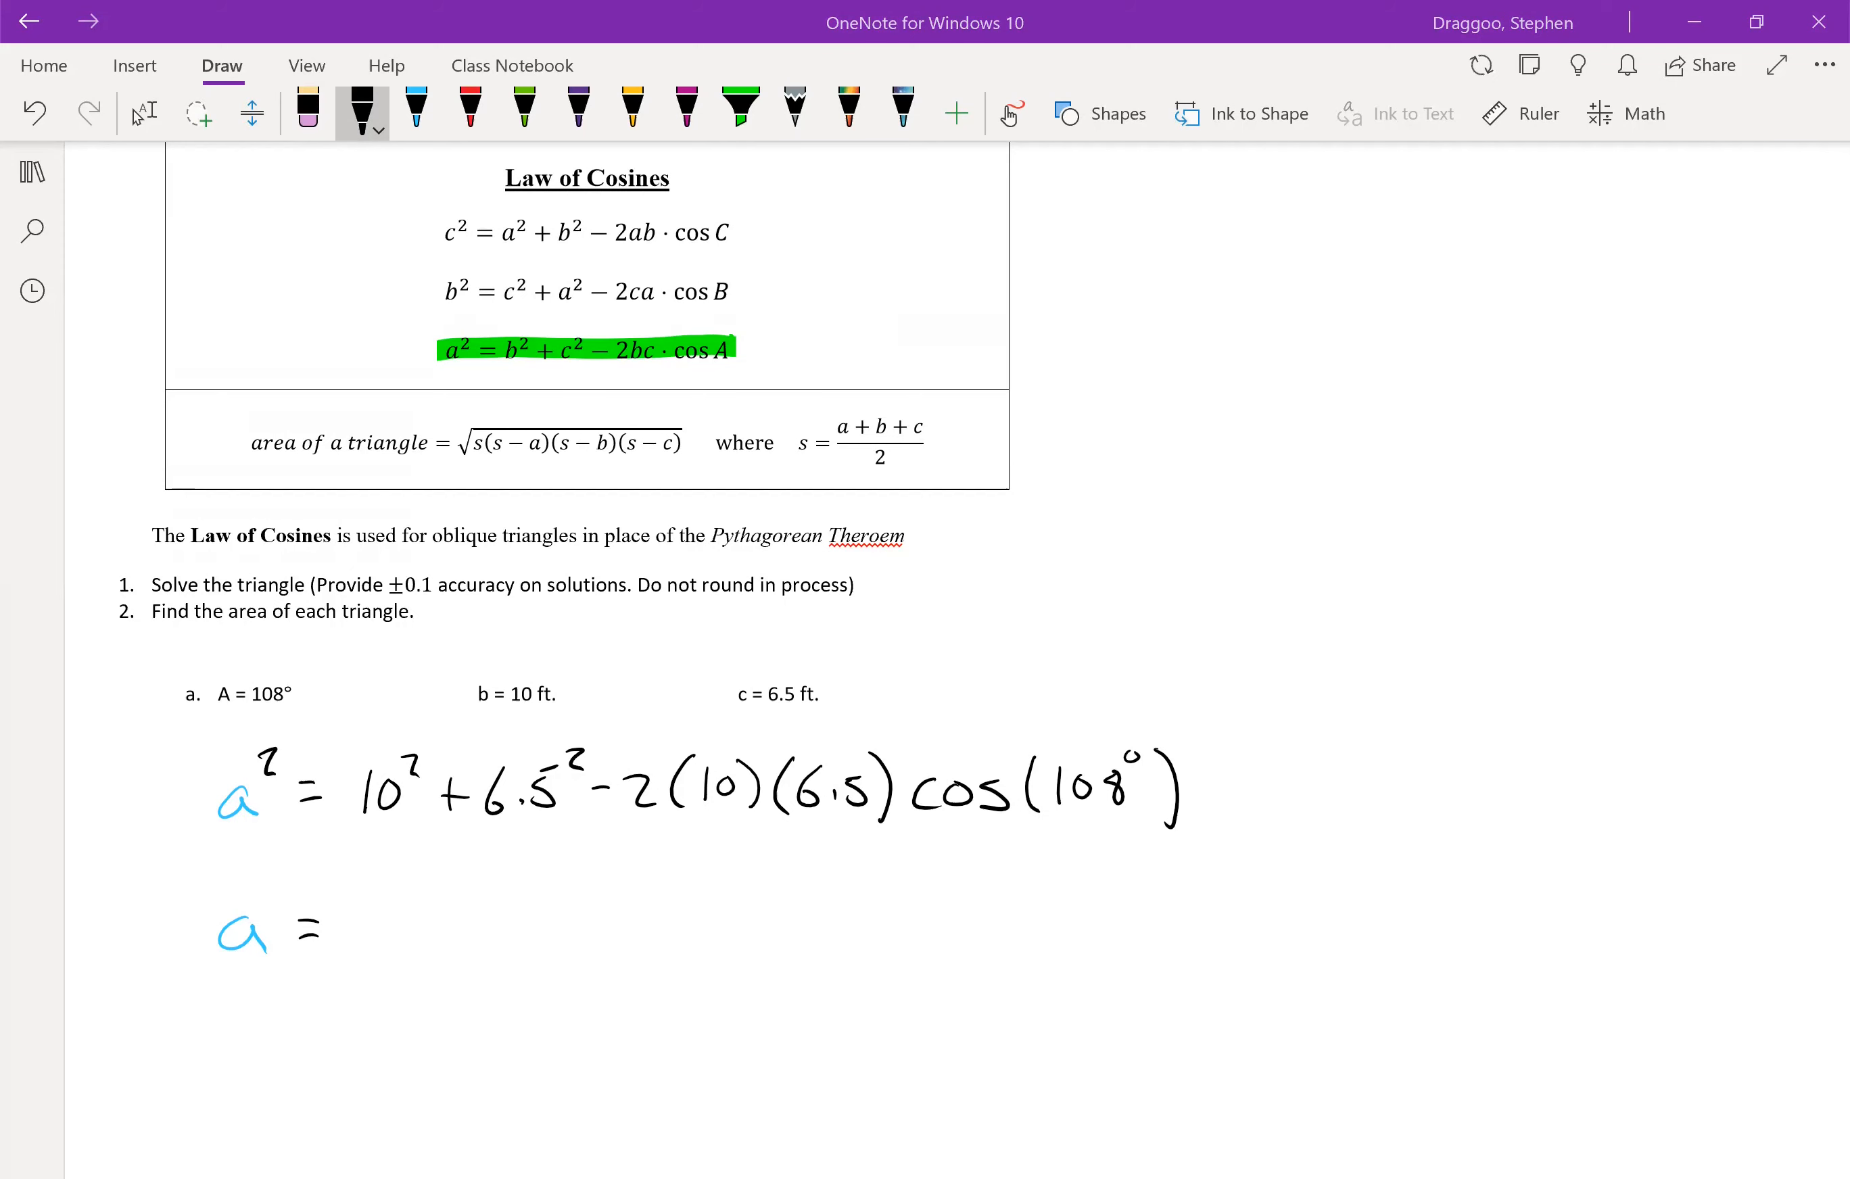
left_click(415, 112)
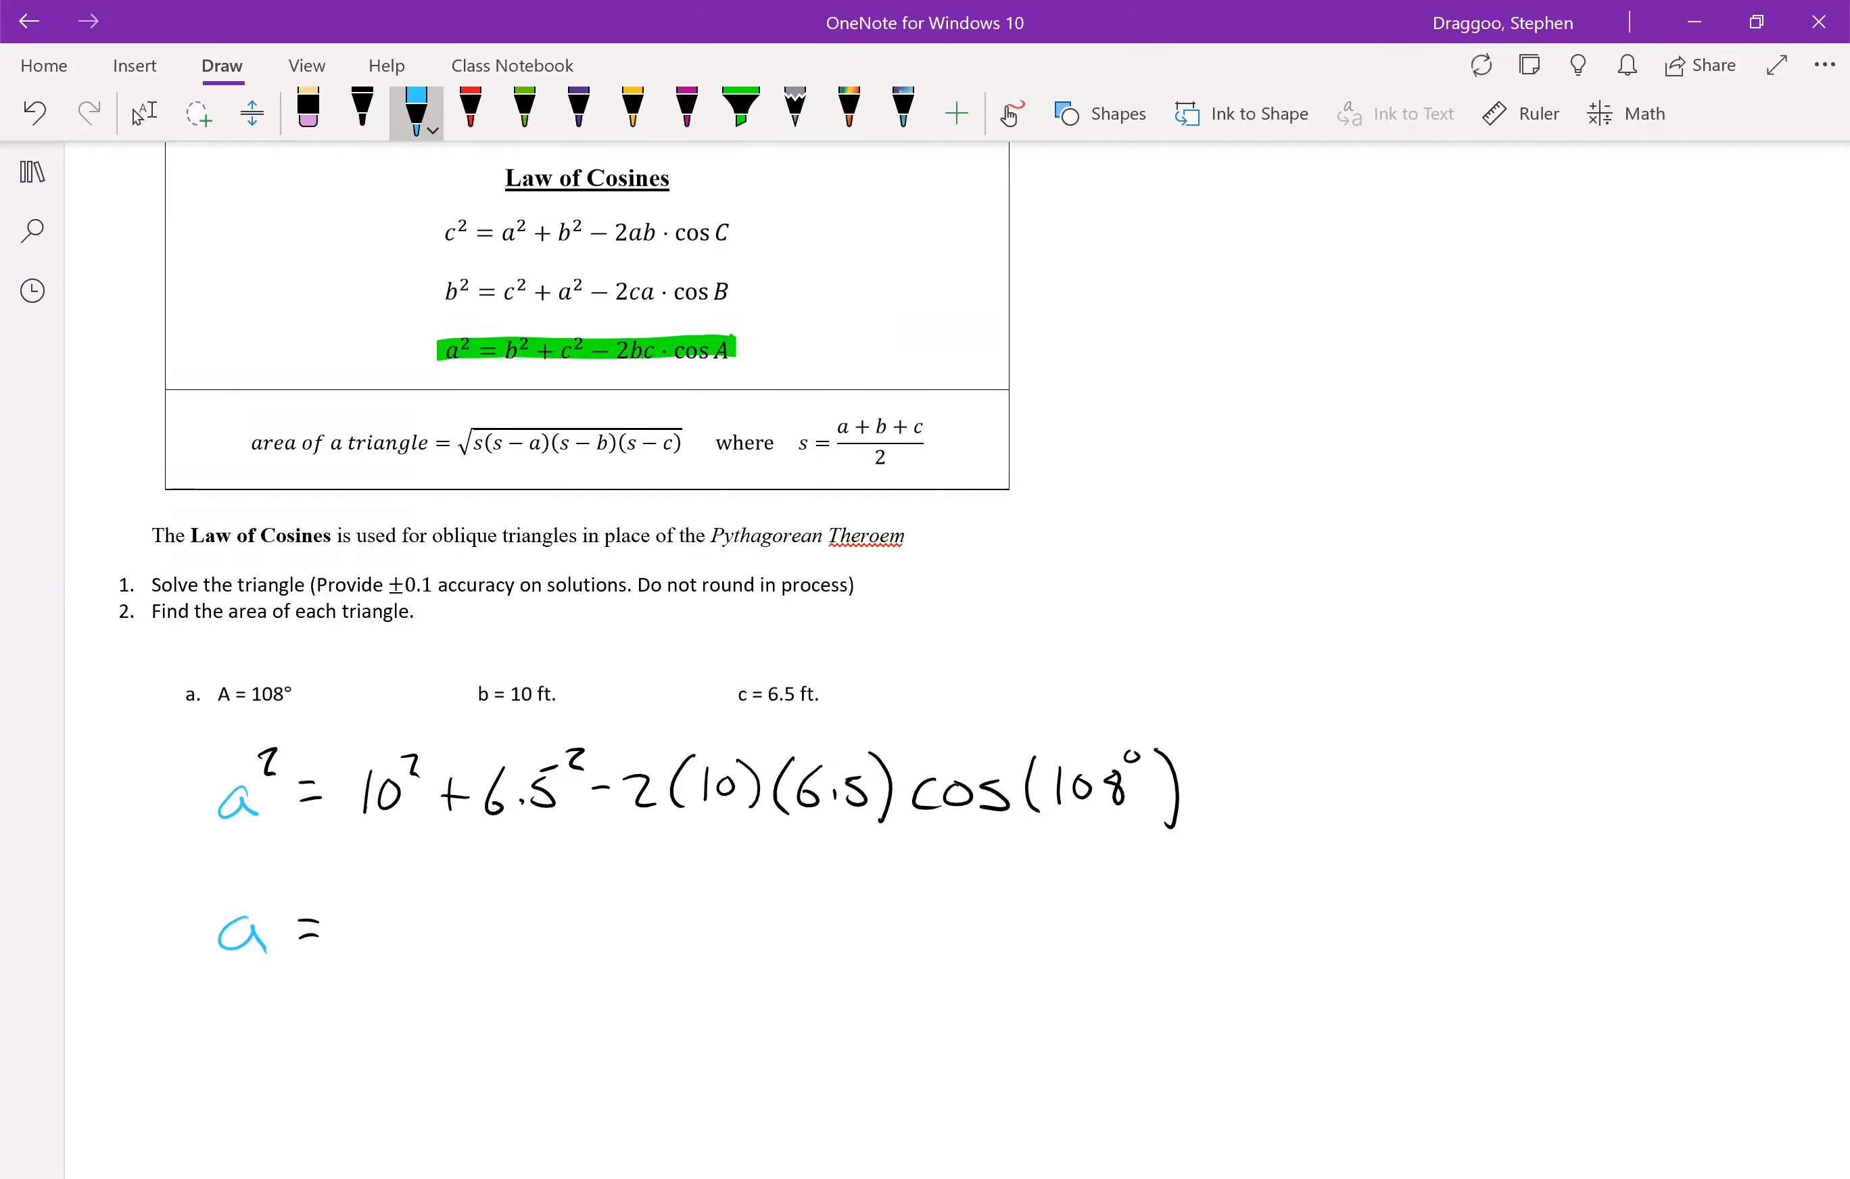
type("13.51 ft")
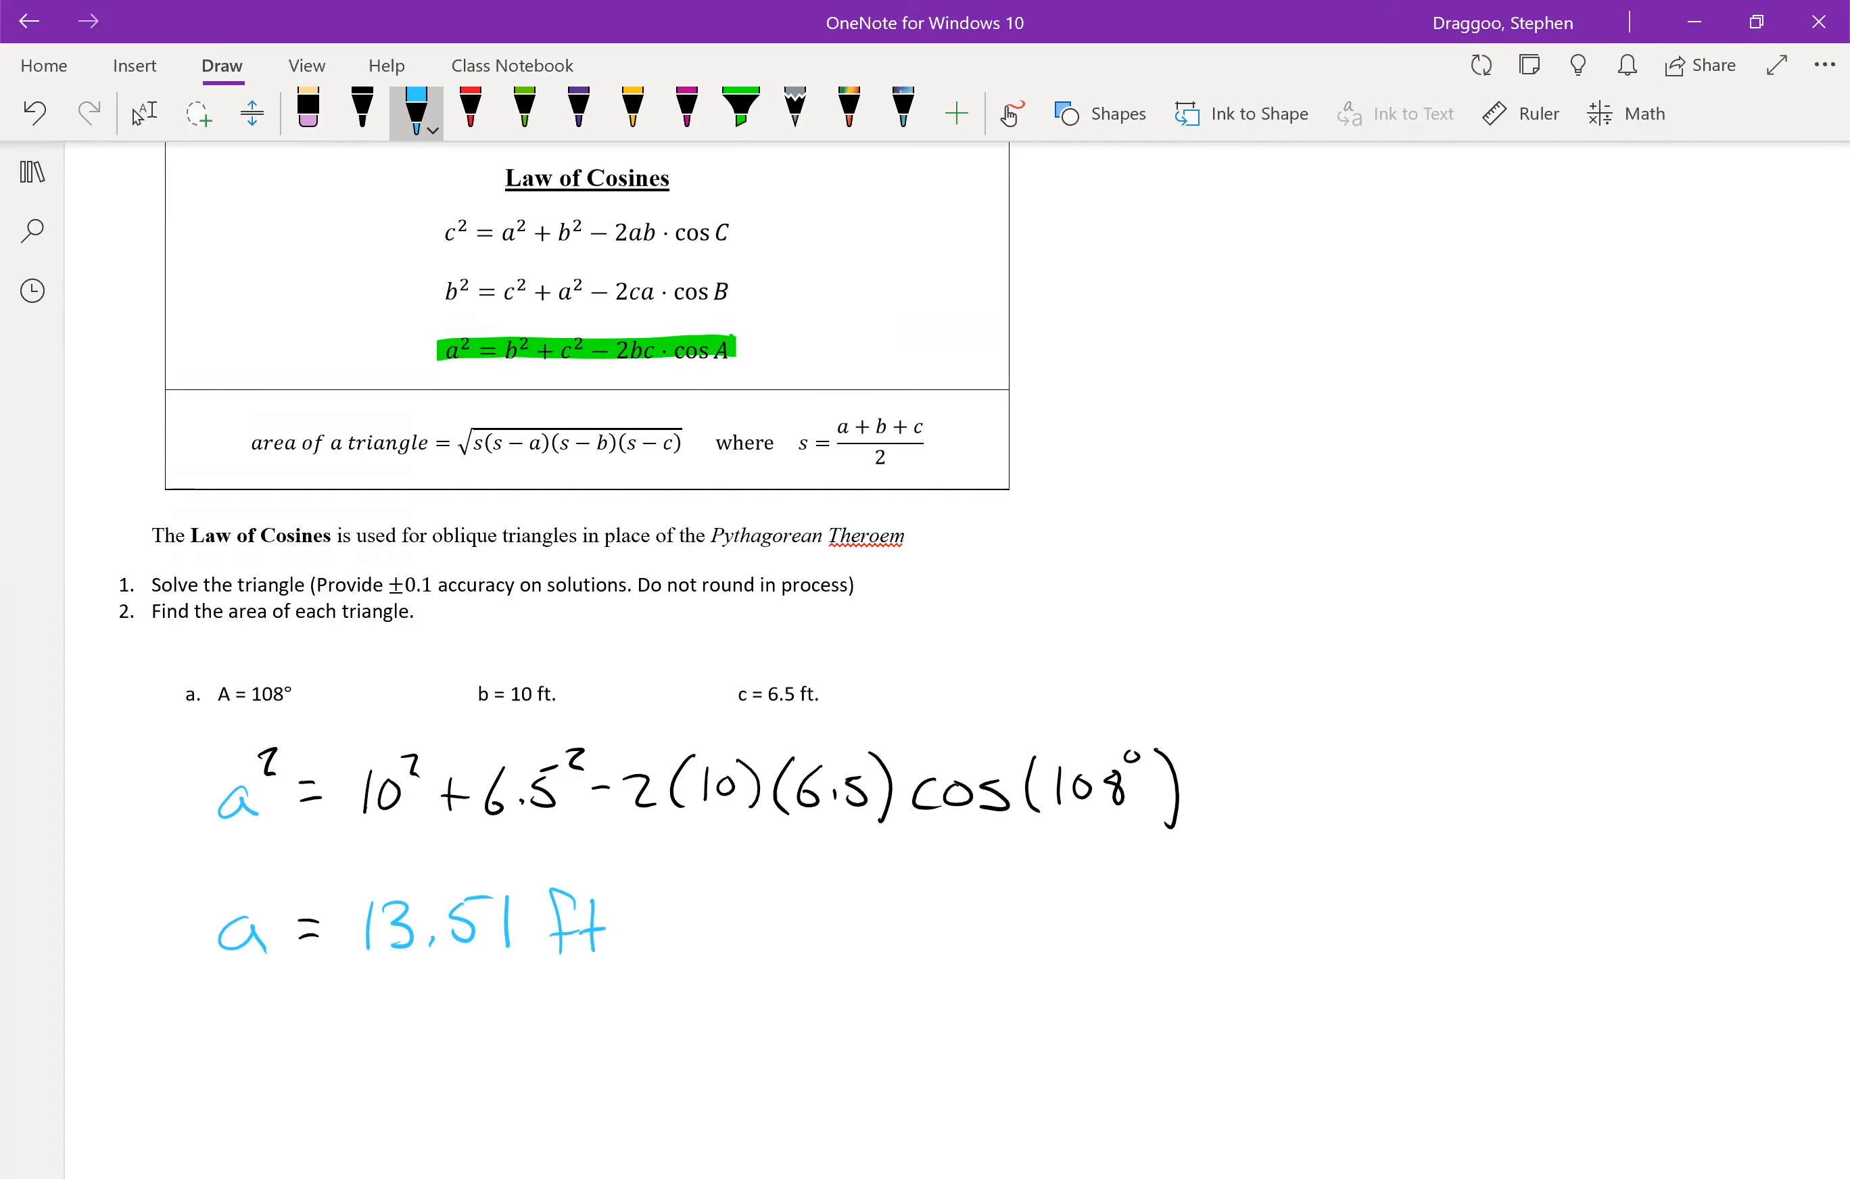
- Complete a = 13.51 ft, switching between red and black pens after scrolling down
scroll("down", 3)
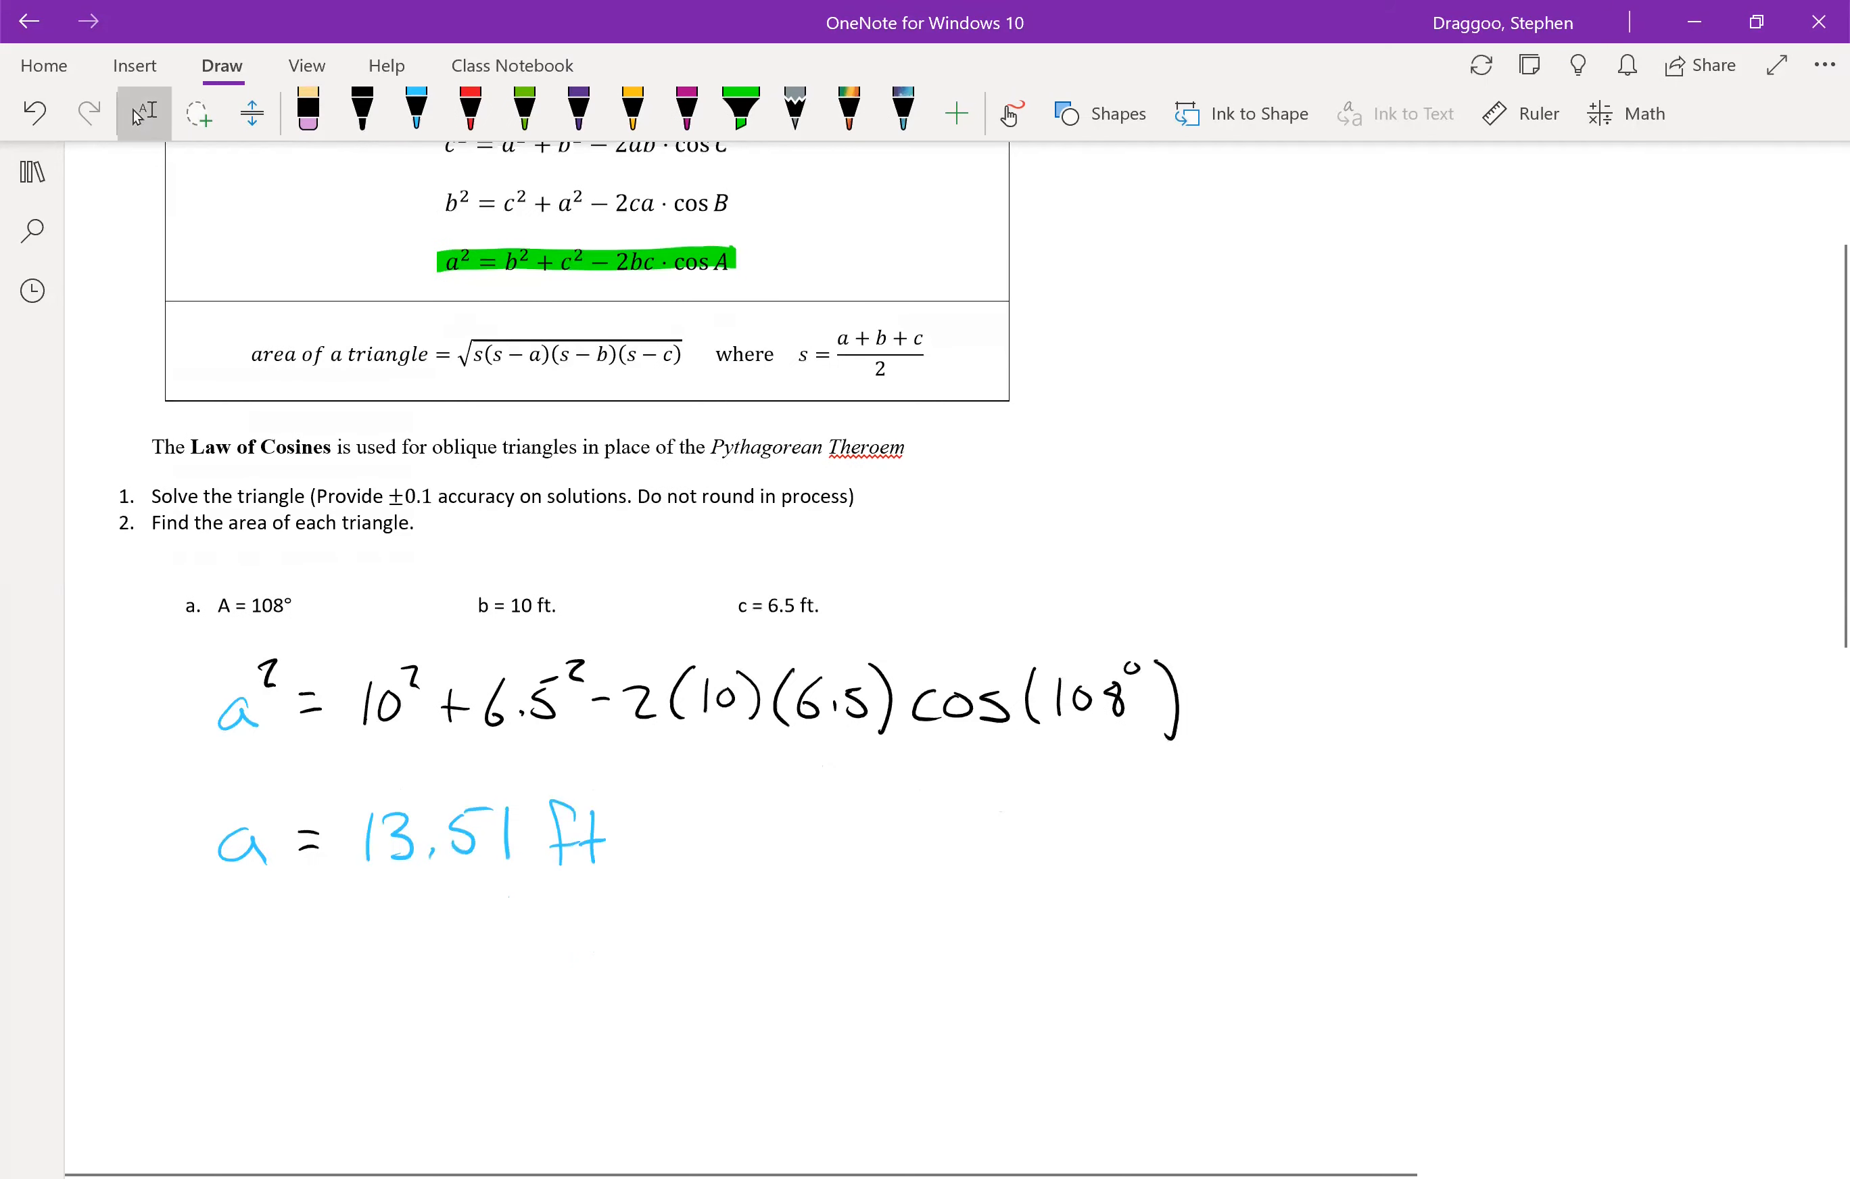
scroll("down", 3)
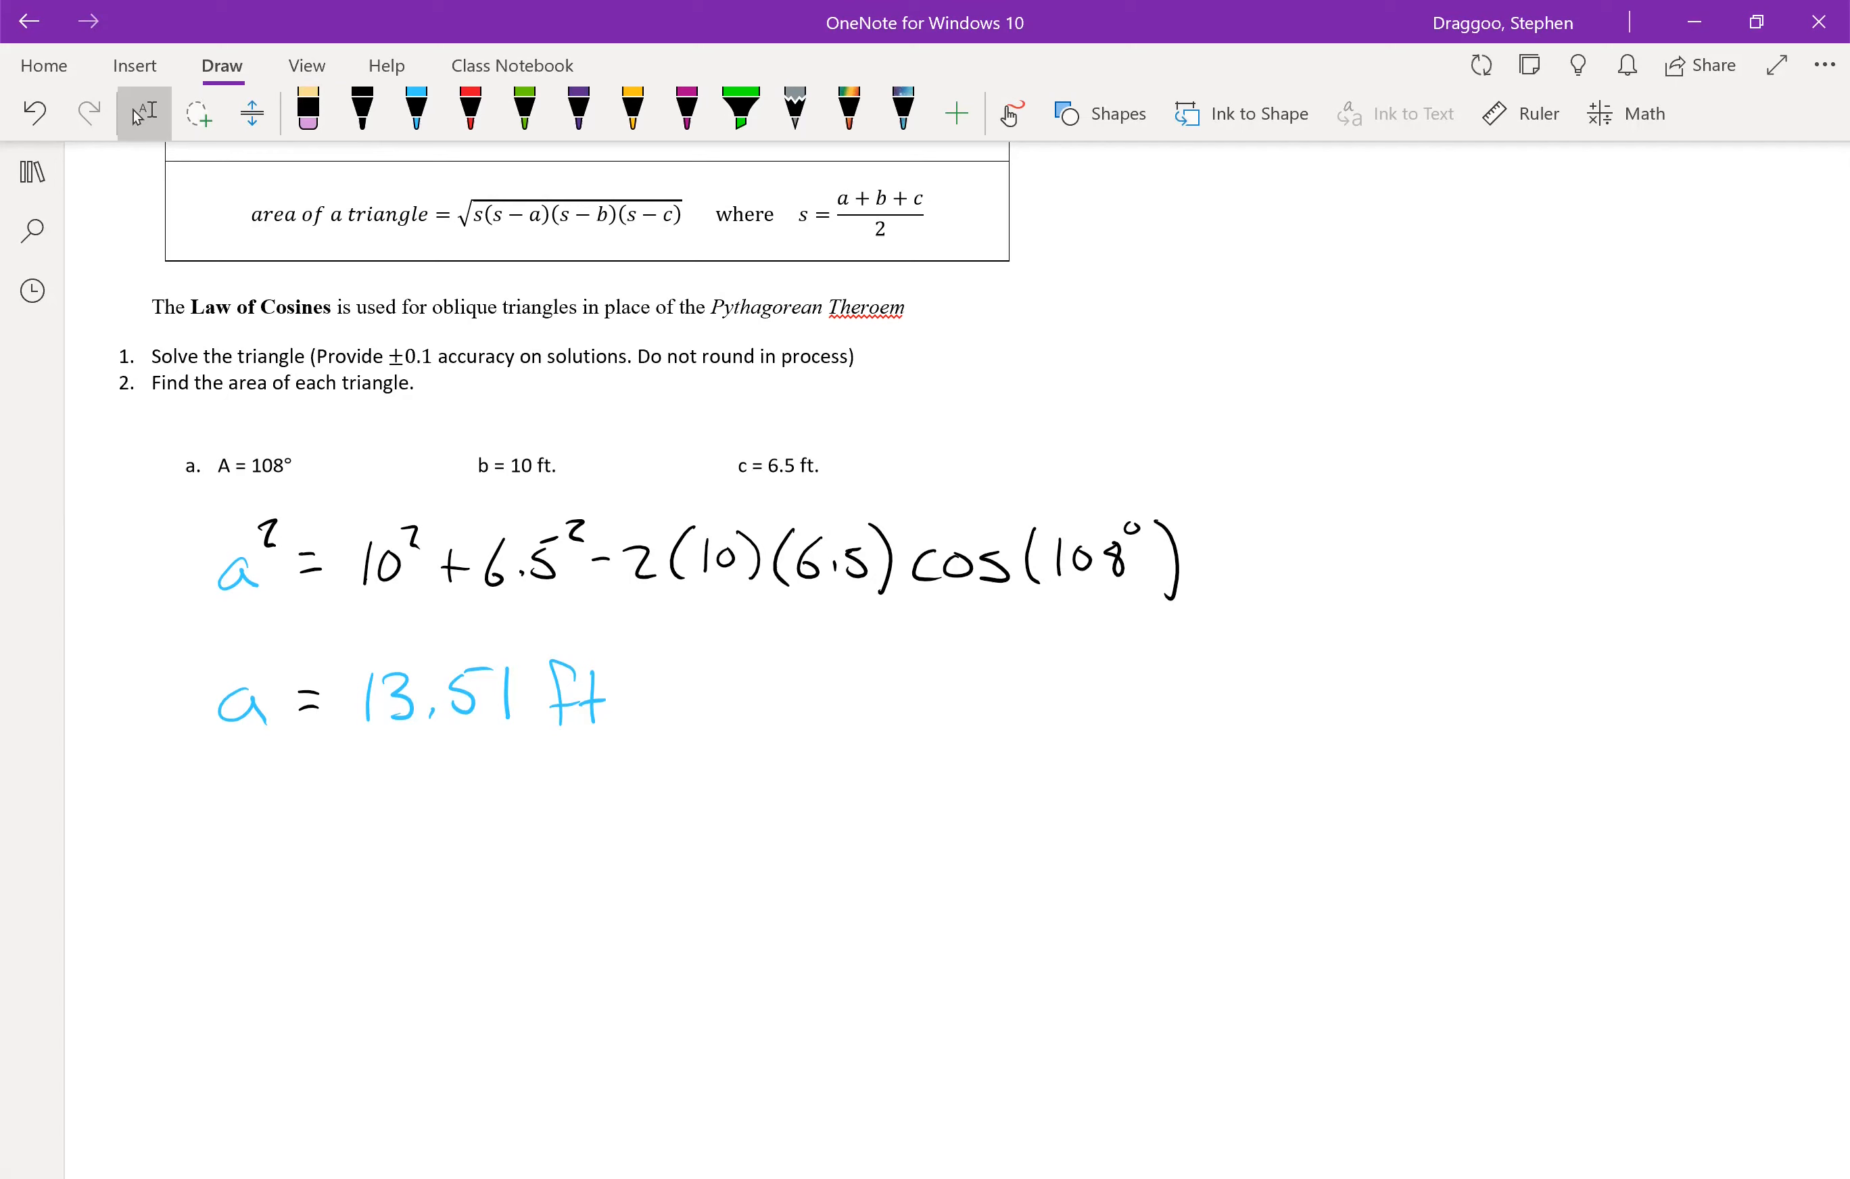
left_click(468, 112)
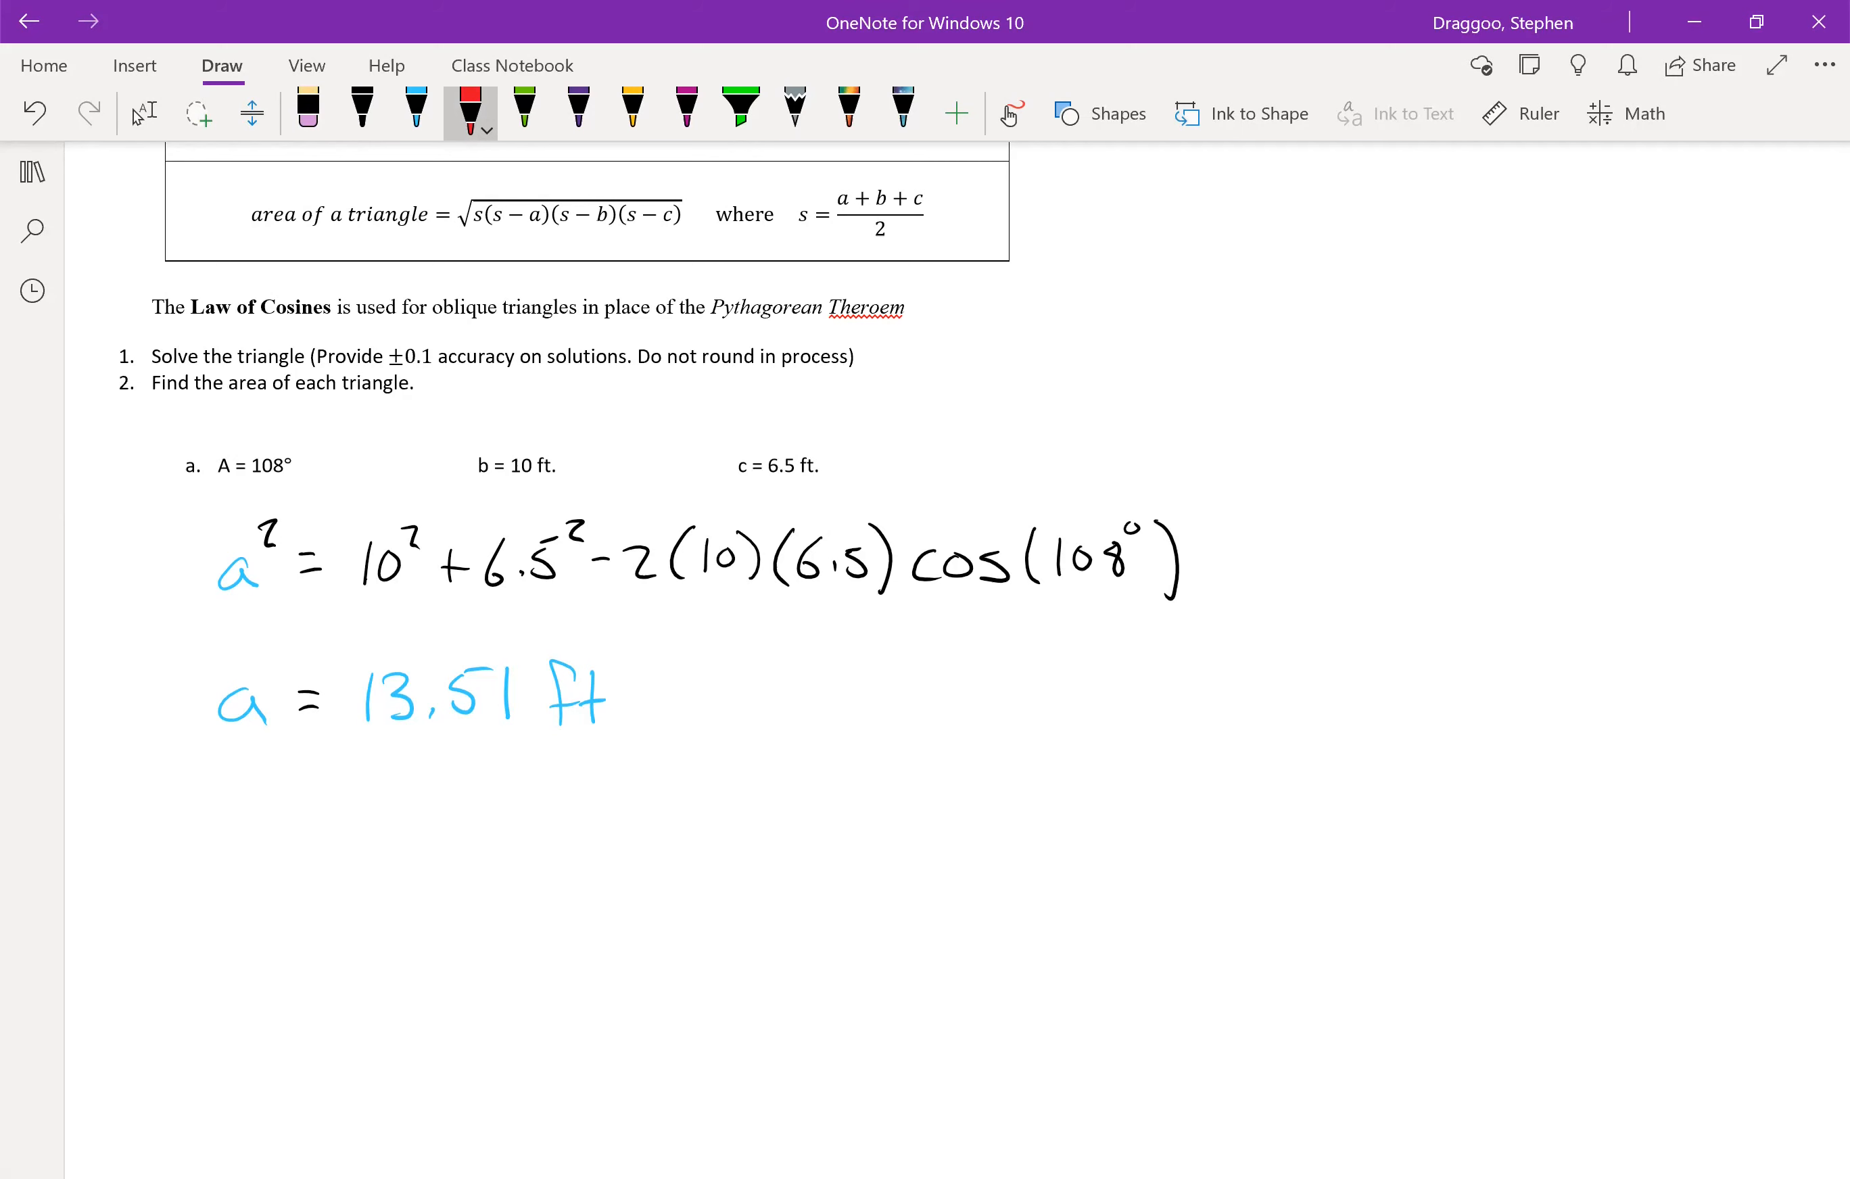
left_click(362, 112)
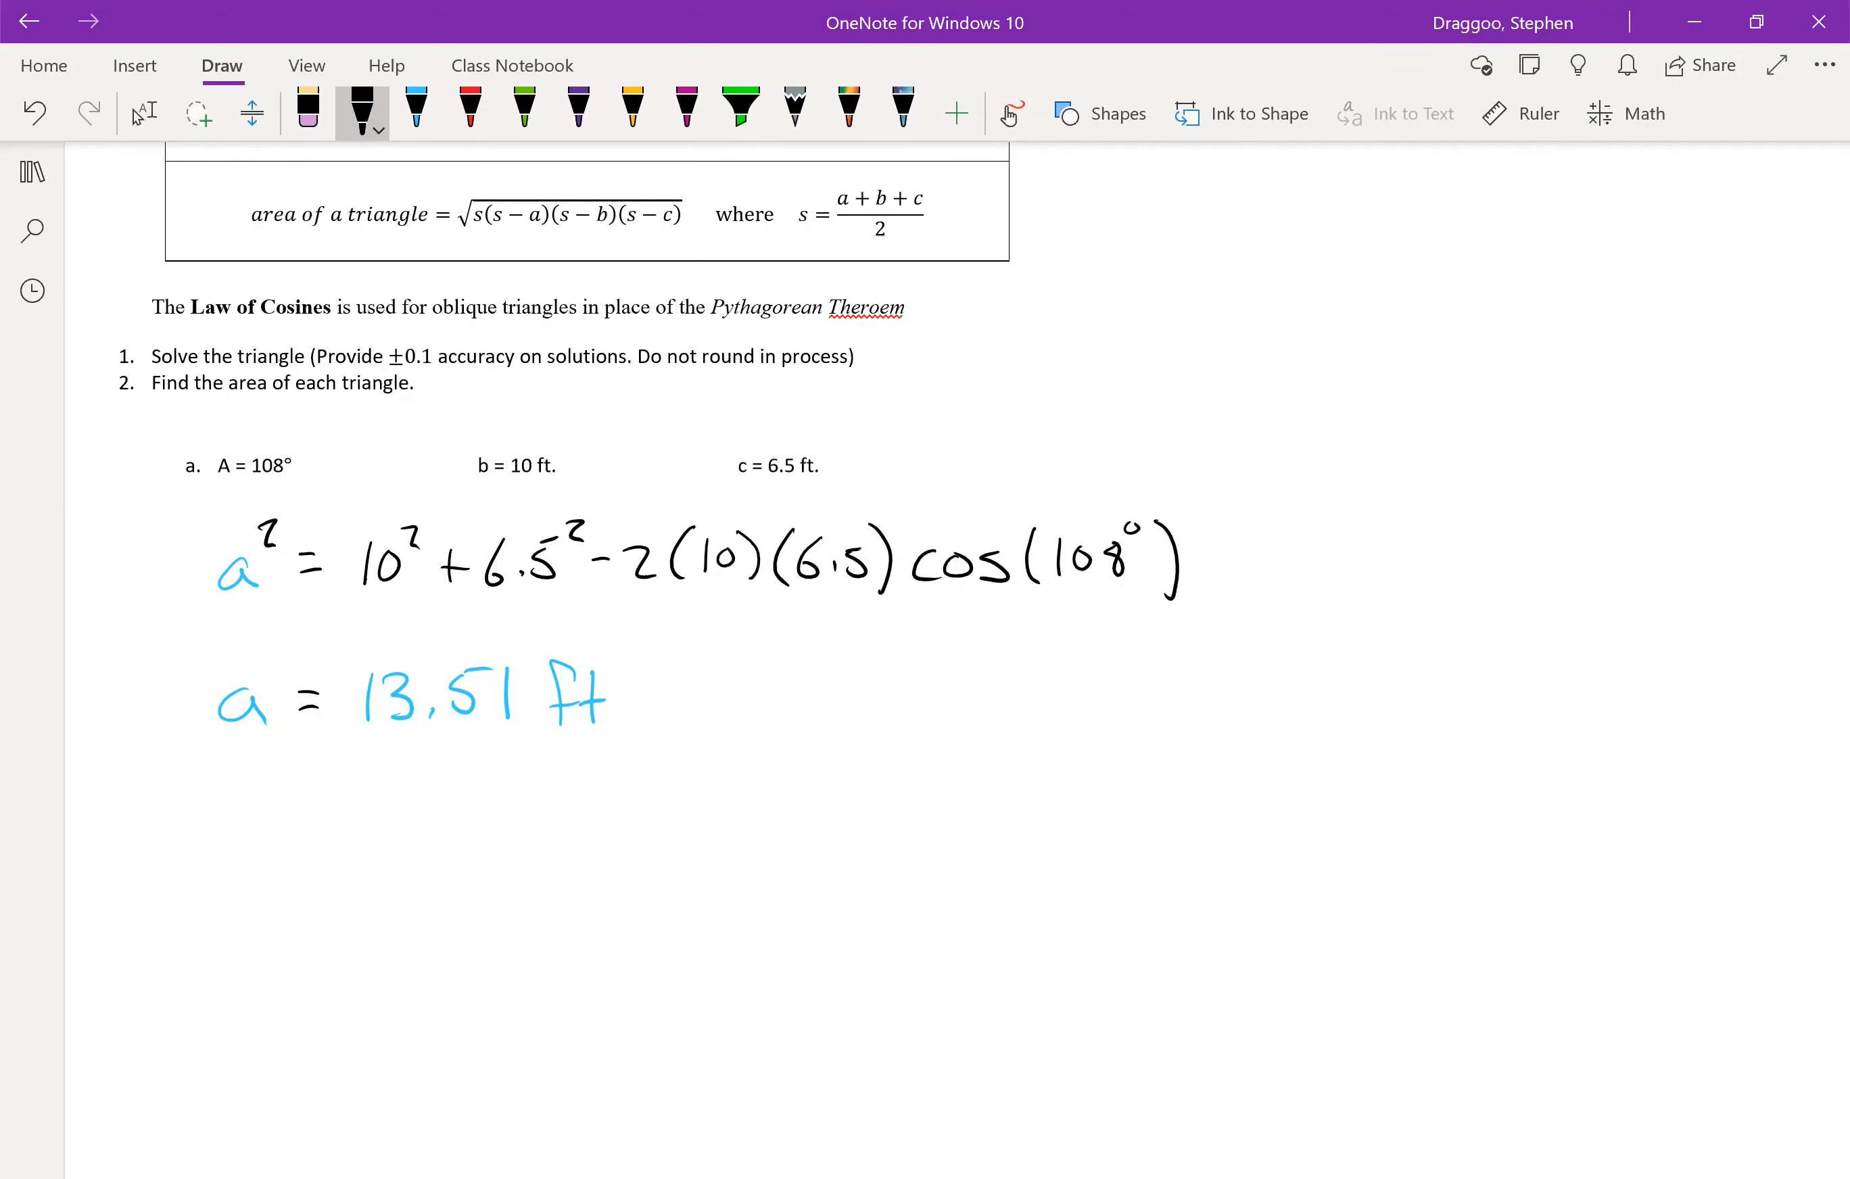
- Ink the Law of Sines ratio sin C/6.5 = sin 108°/13.51 with red C and blue 13.51
left_click_drag(207, 826, 290, 838)
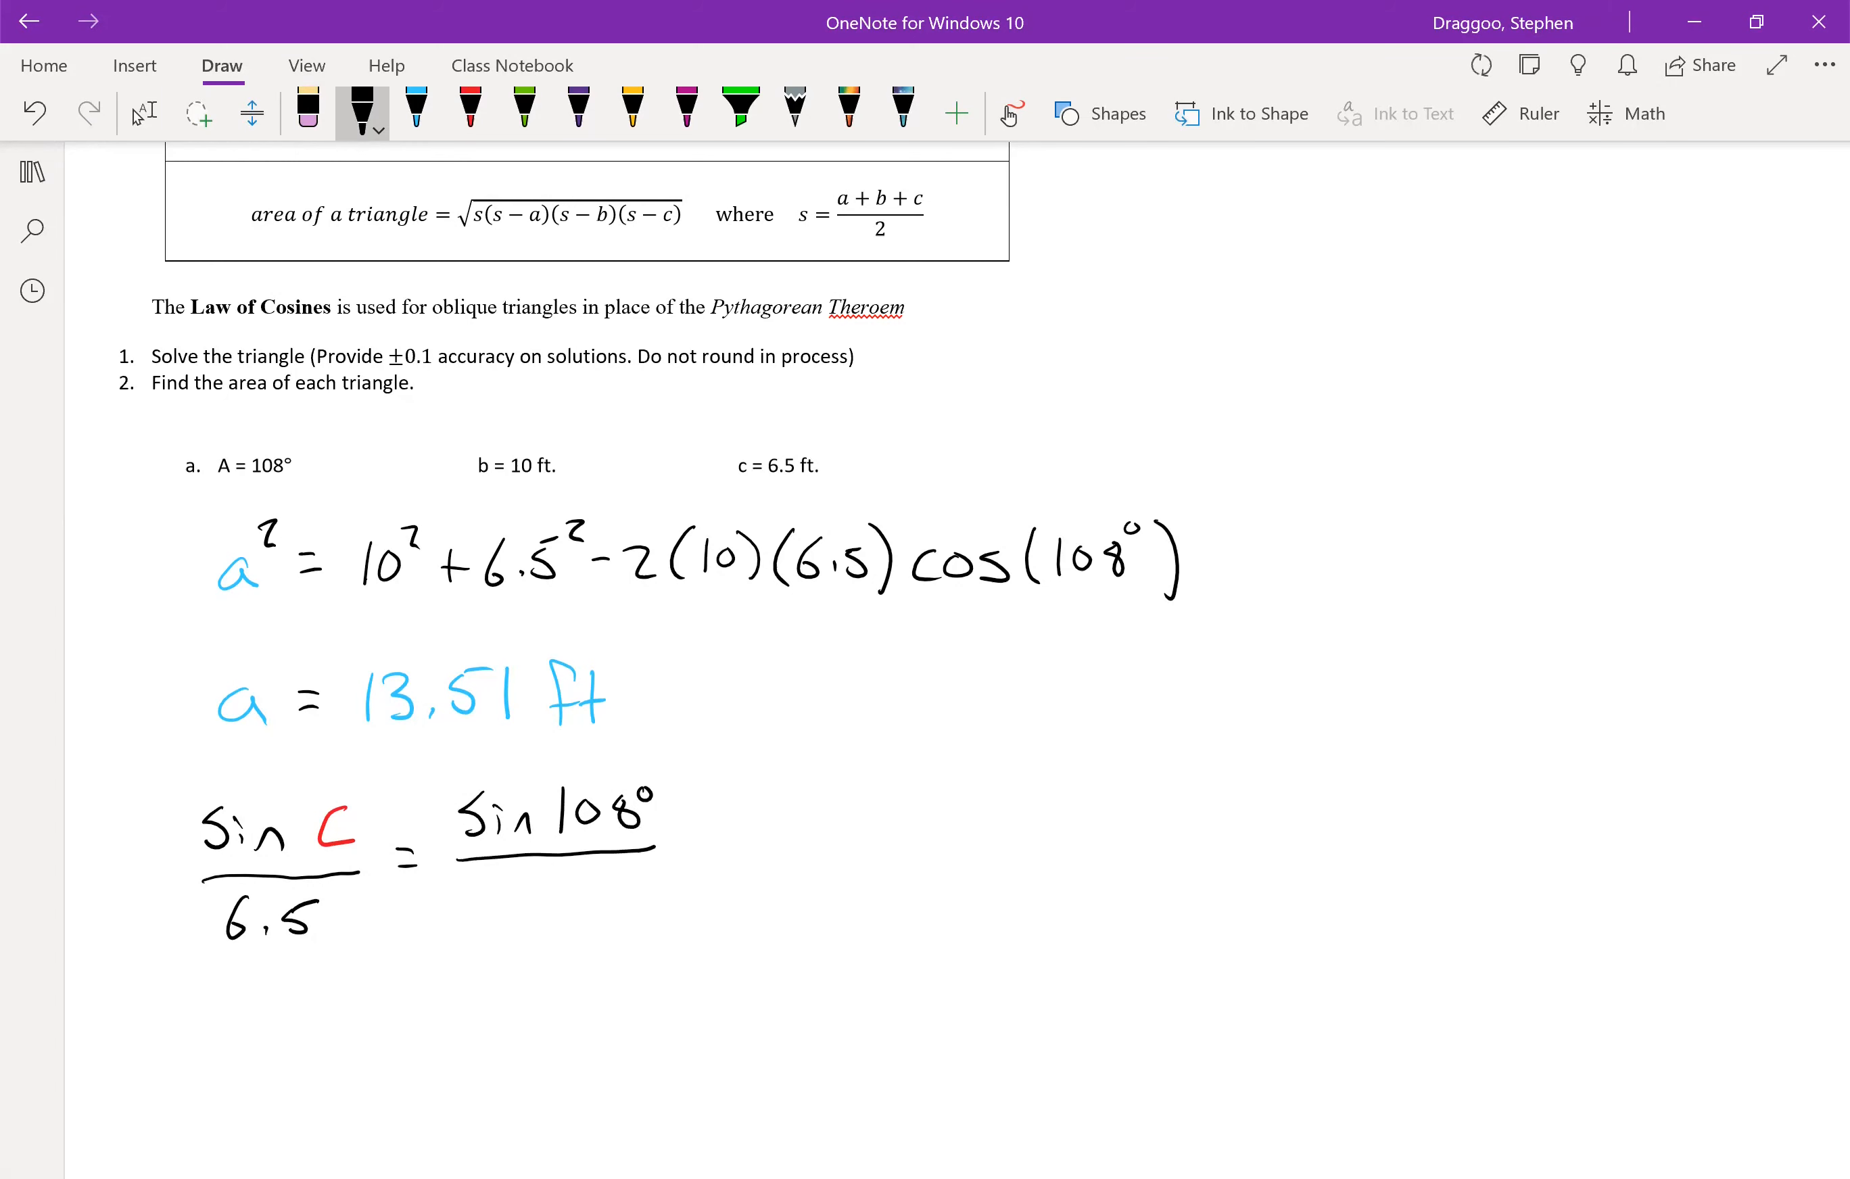
left_click(415, 108)
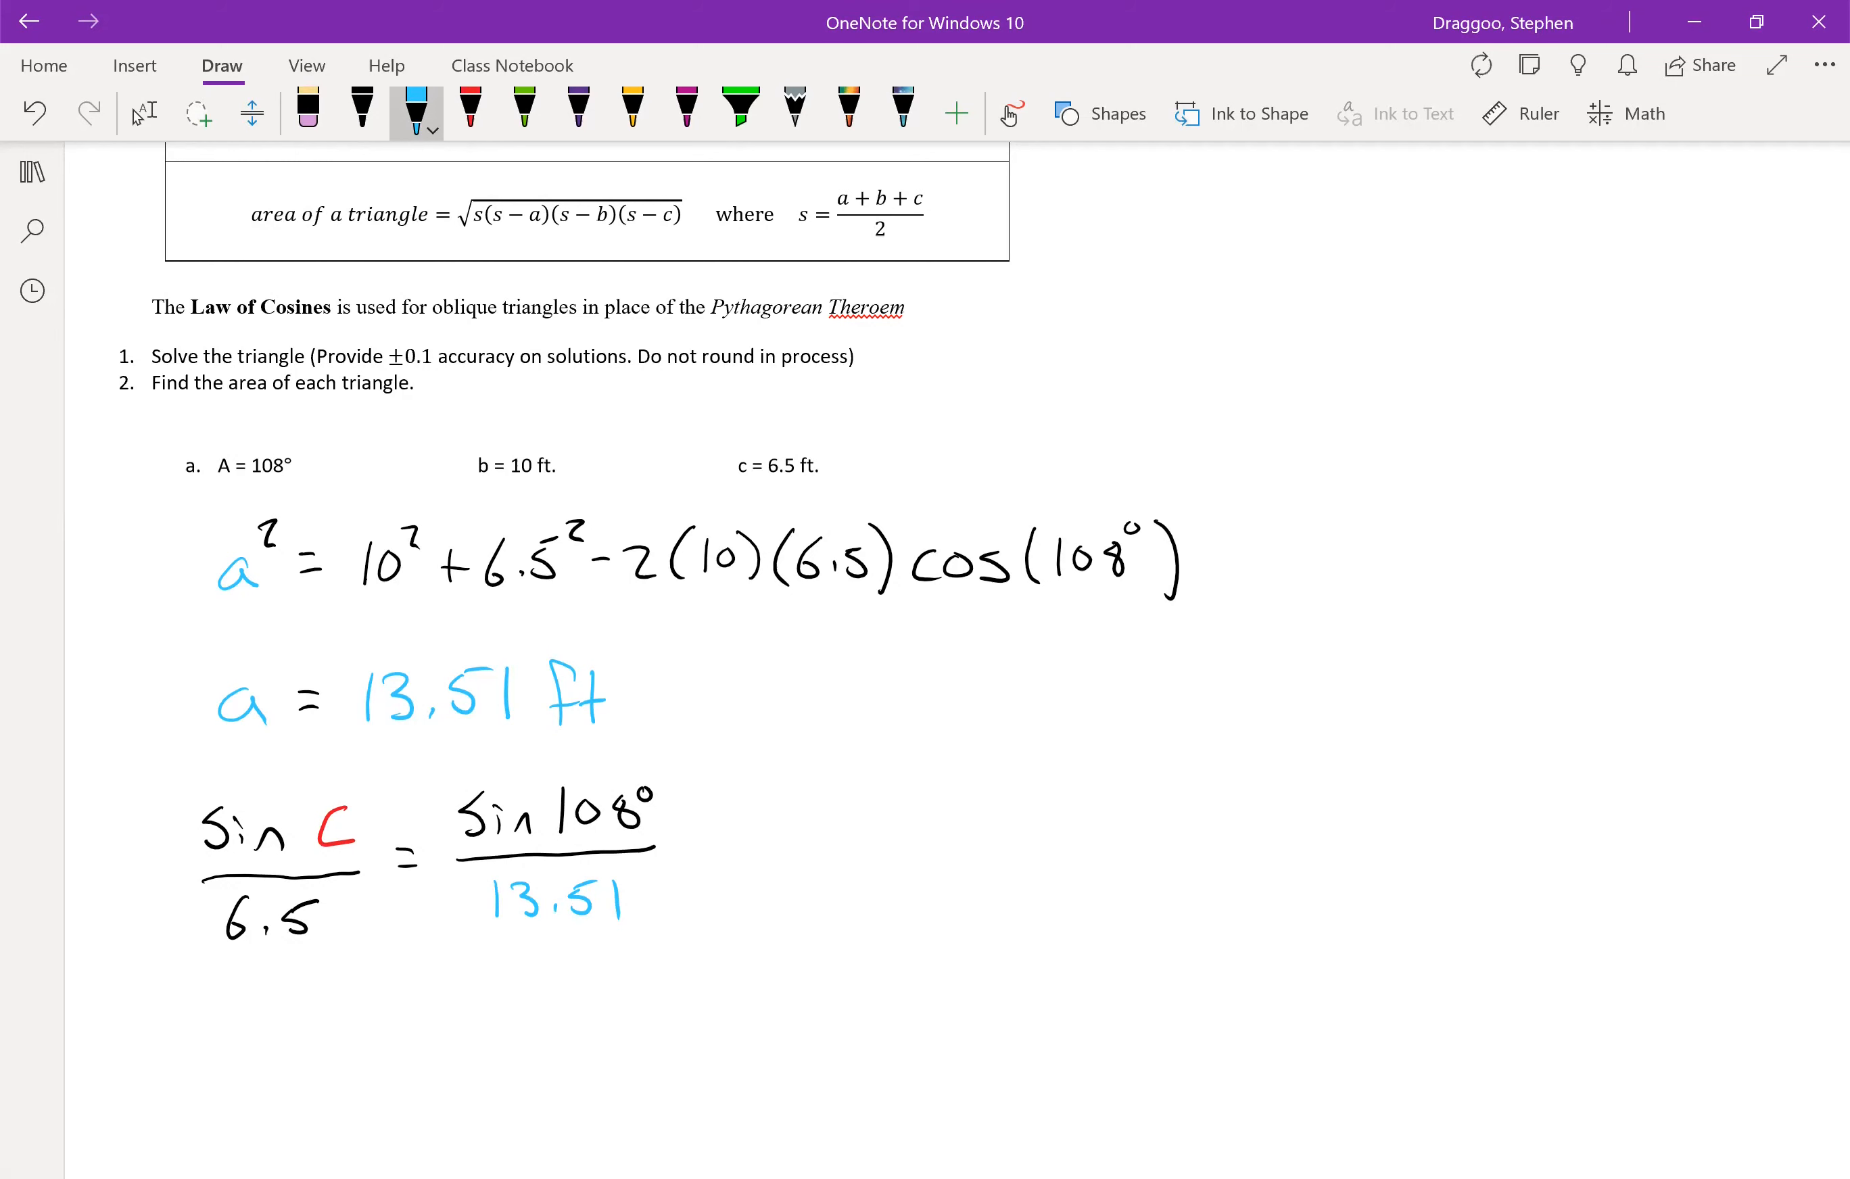
left_click(363, 110)
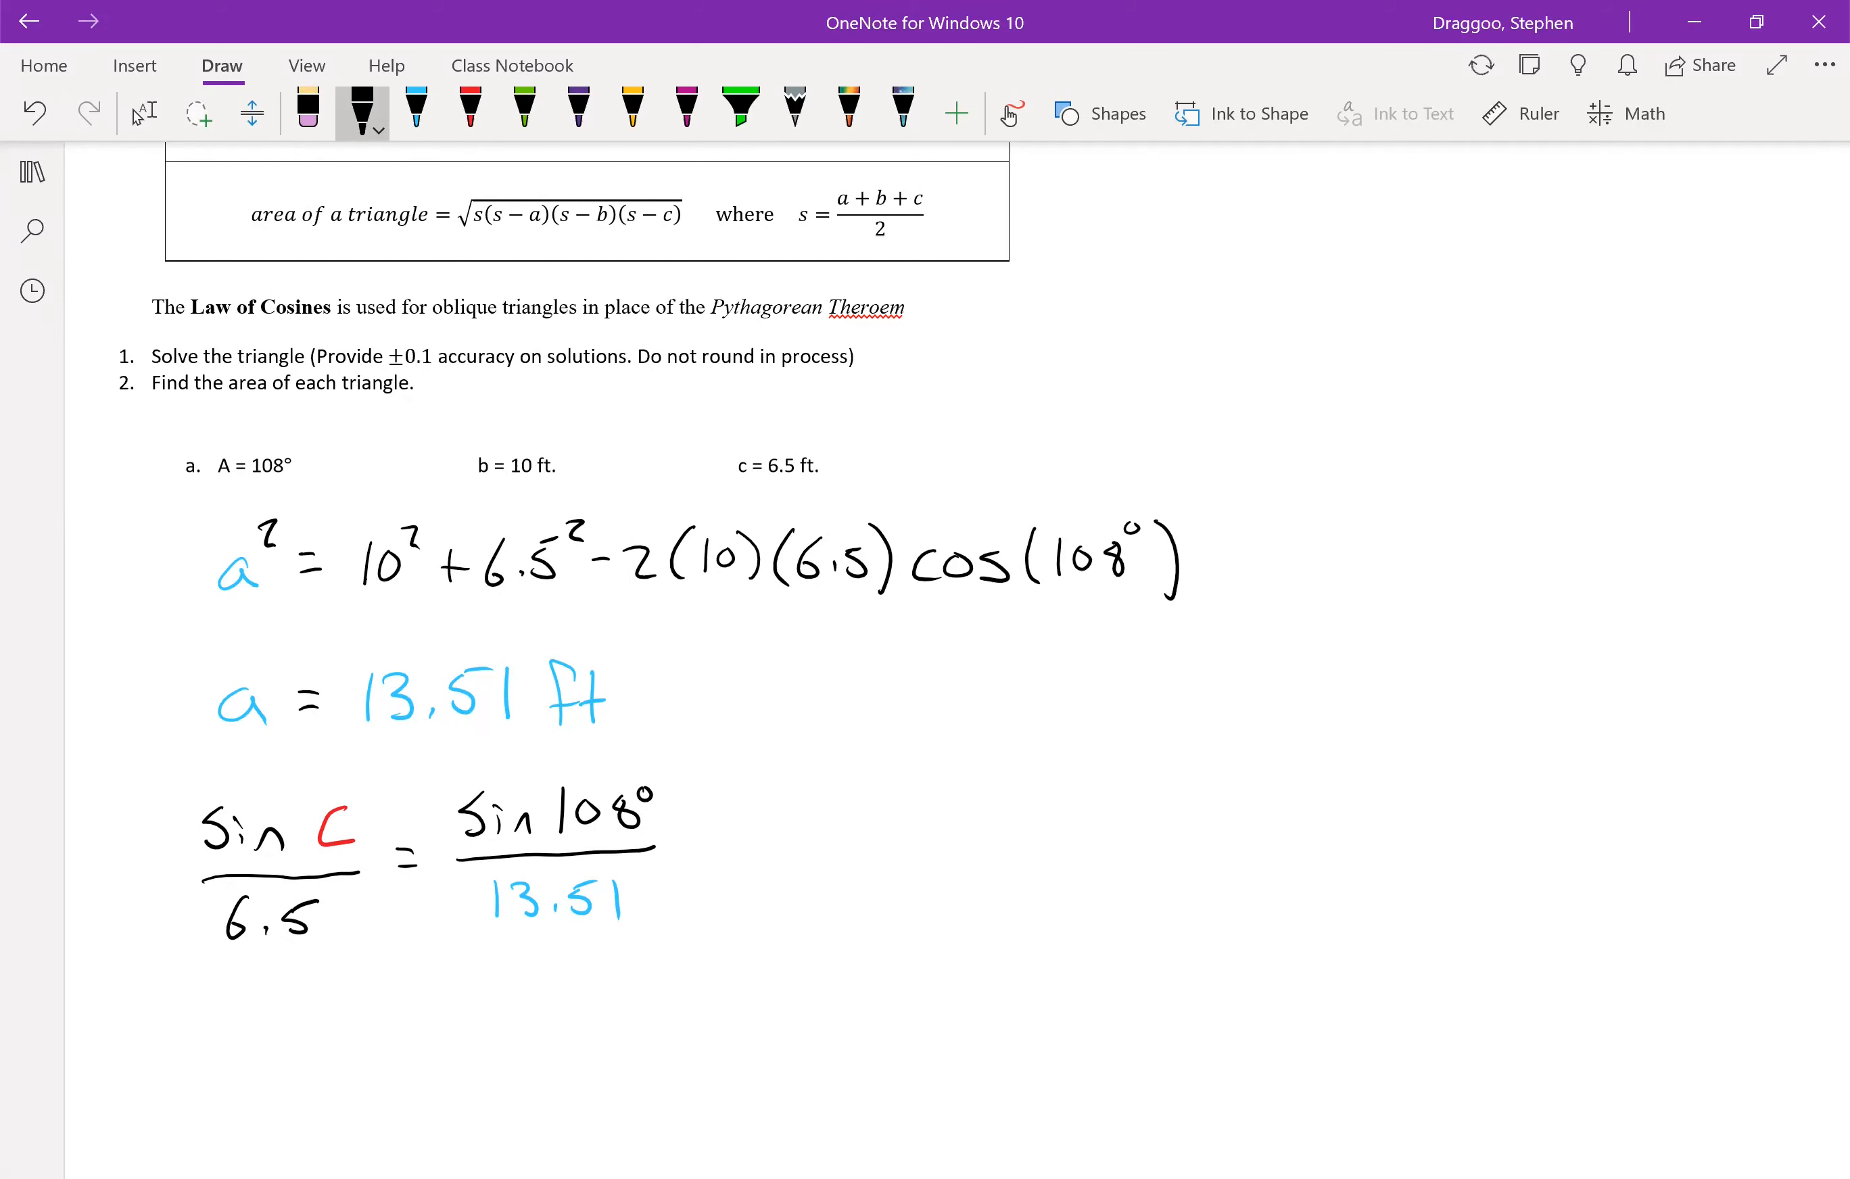
left_click(469, 112)
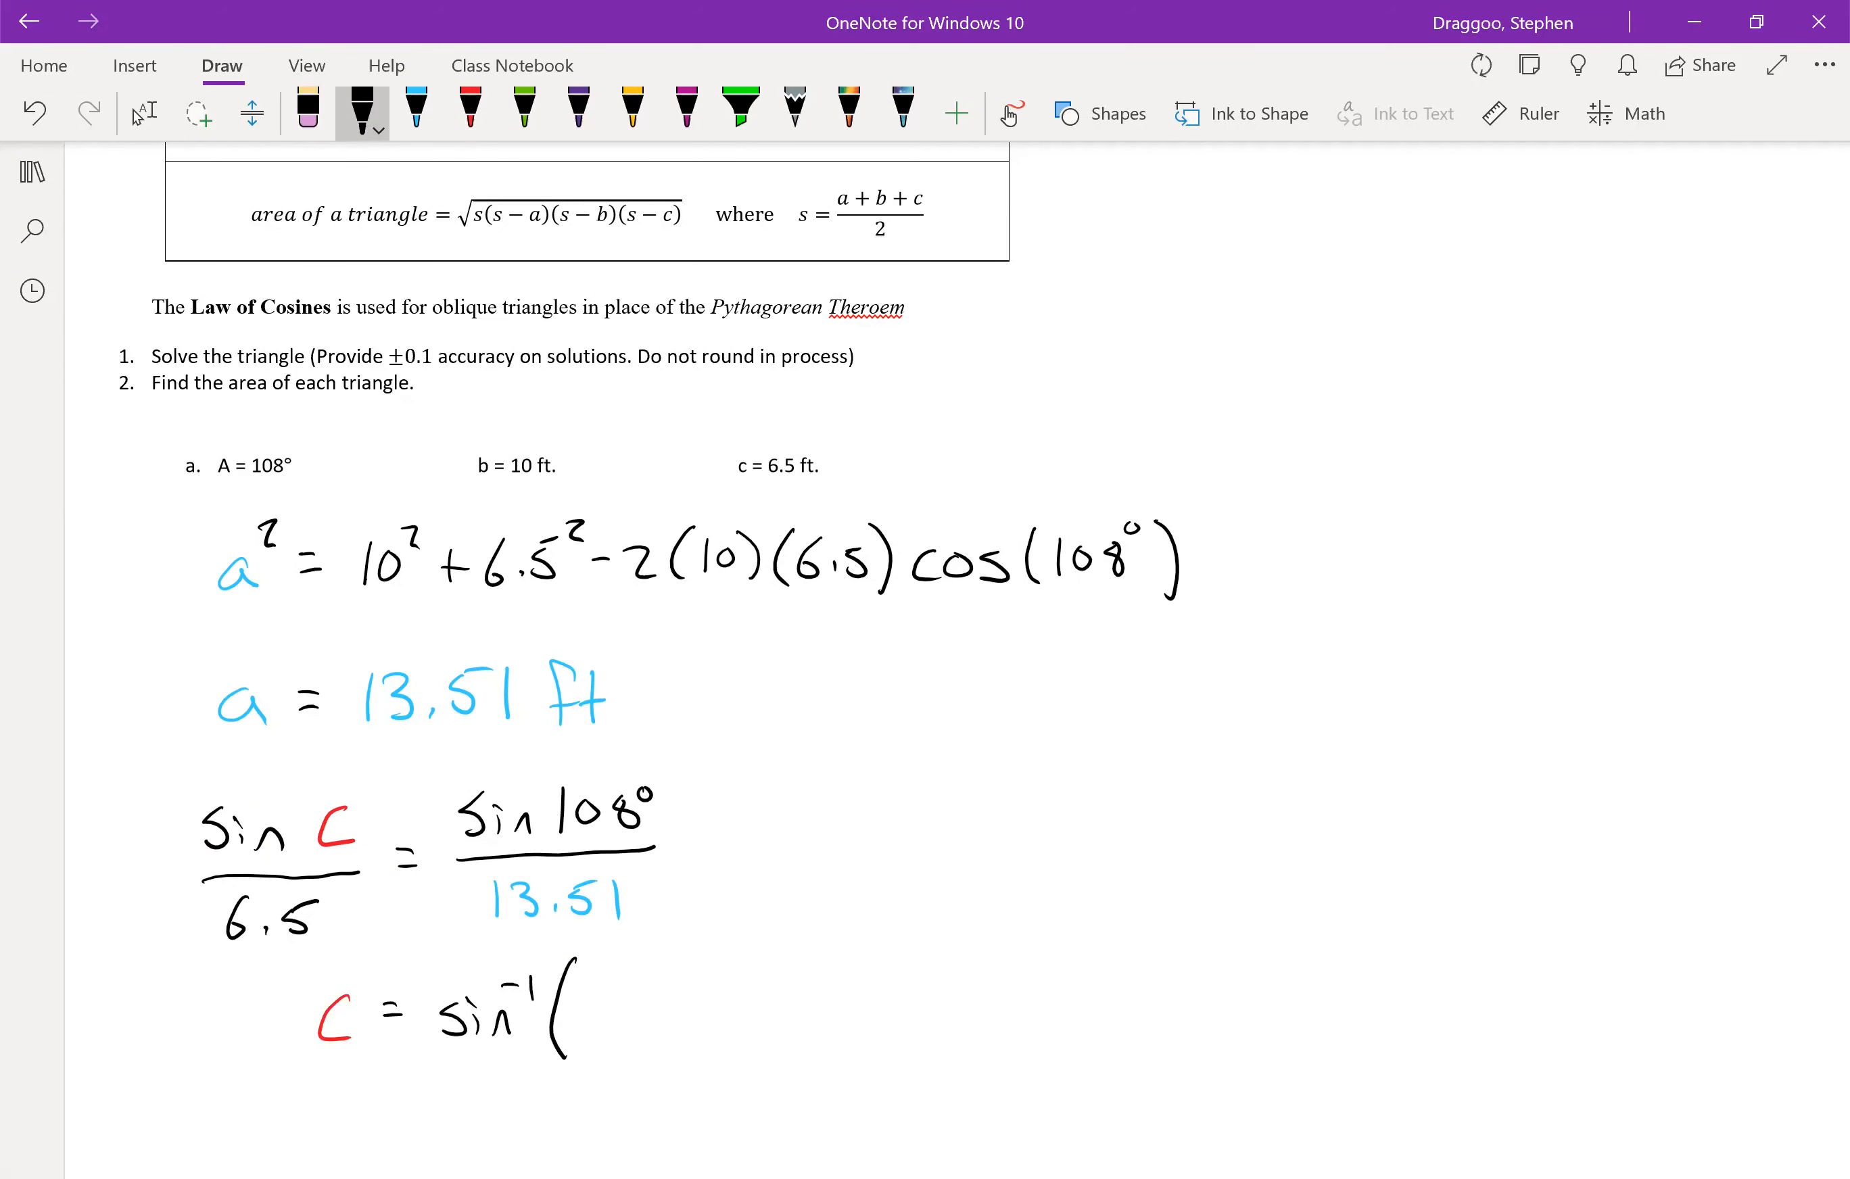
- Write C = sin⁻¹((6.5/13.51) sin 108°) = ready for the red answer
type("6.5")
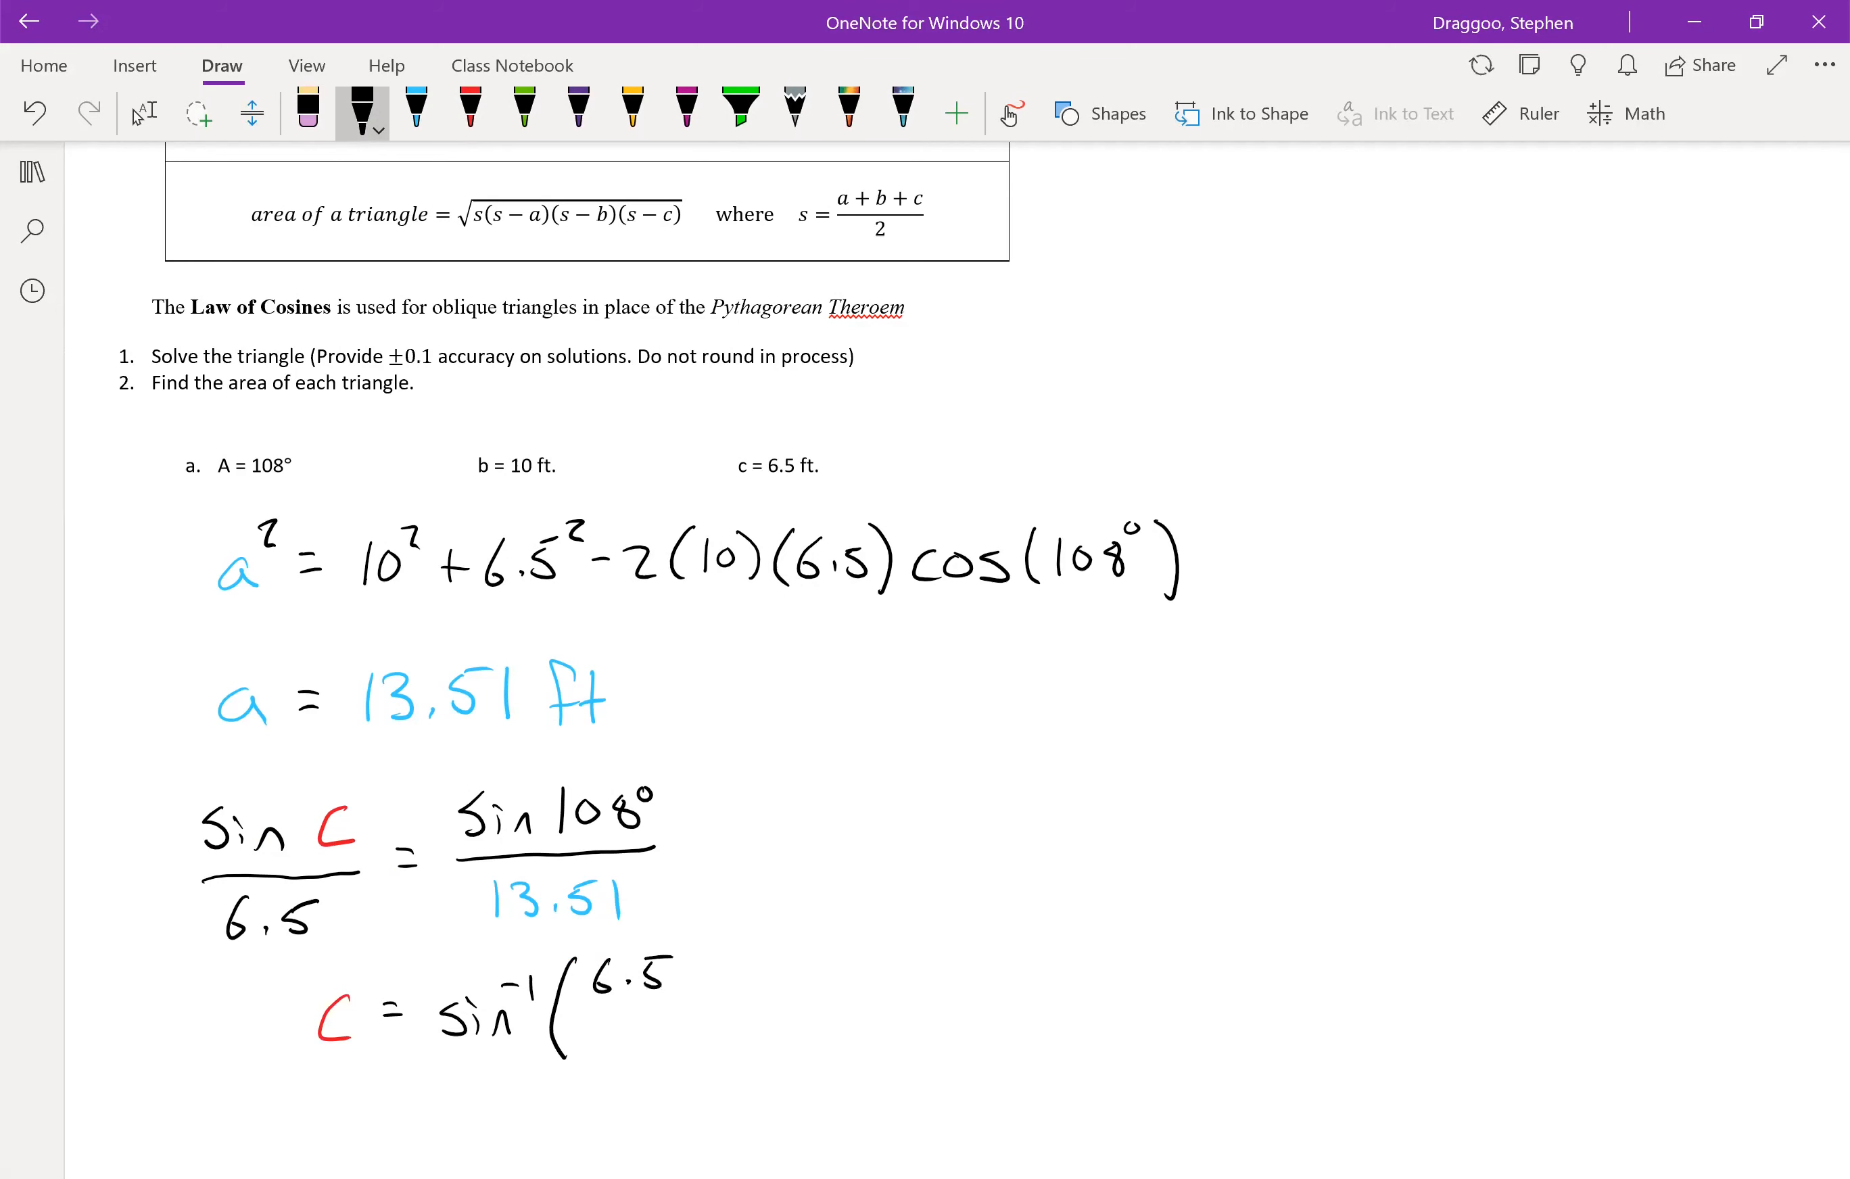
left_click_drag(578, 1009, 690, 1008)
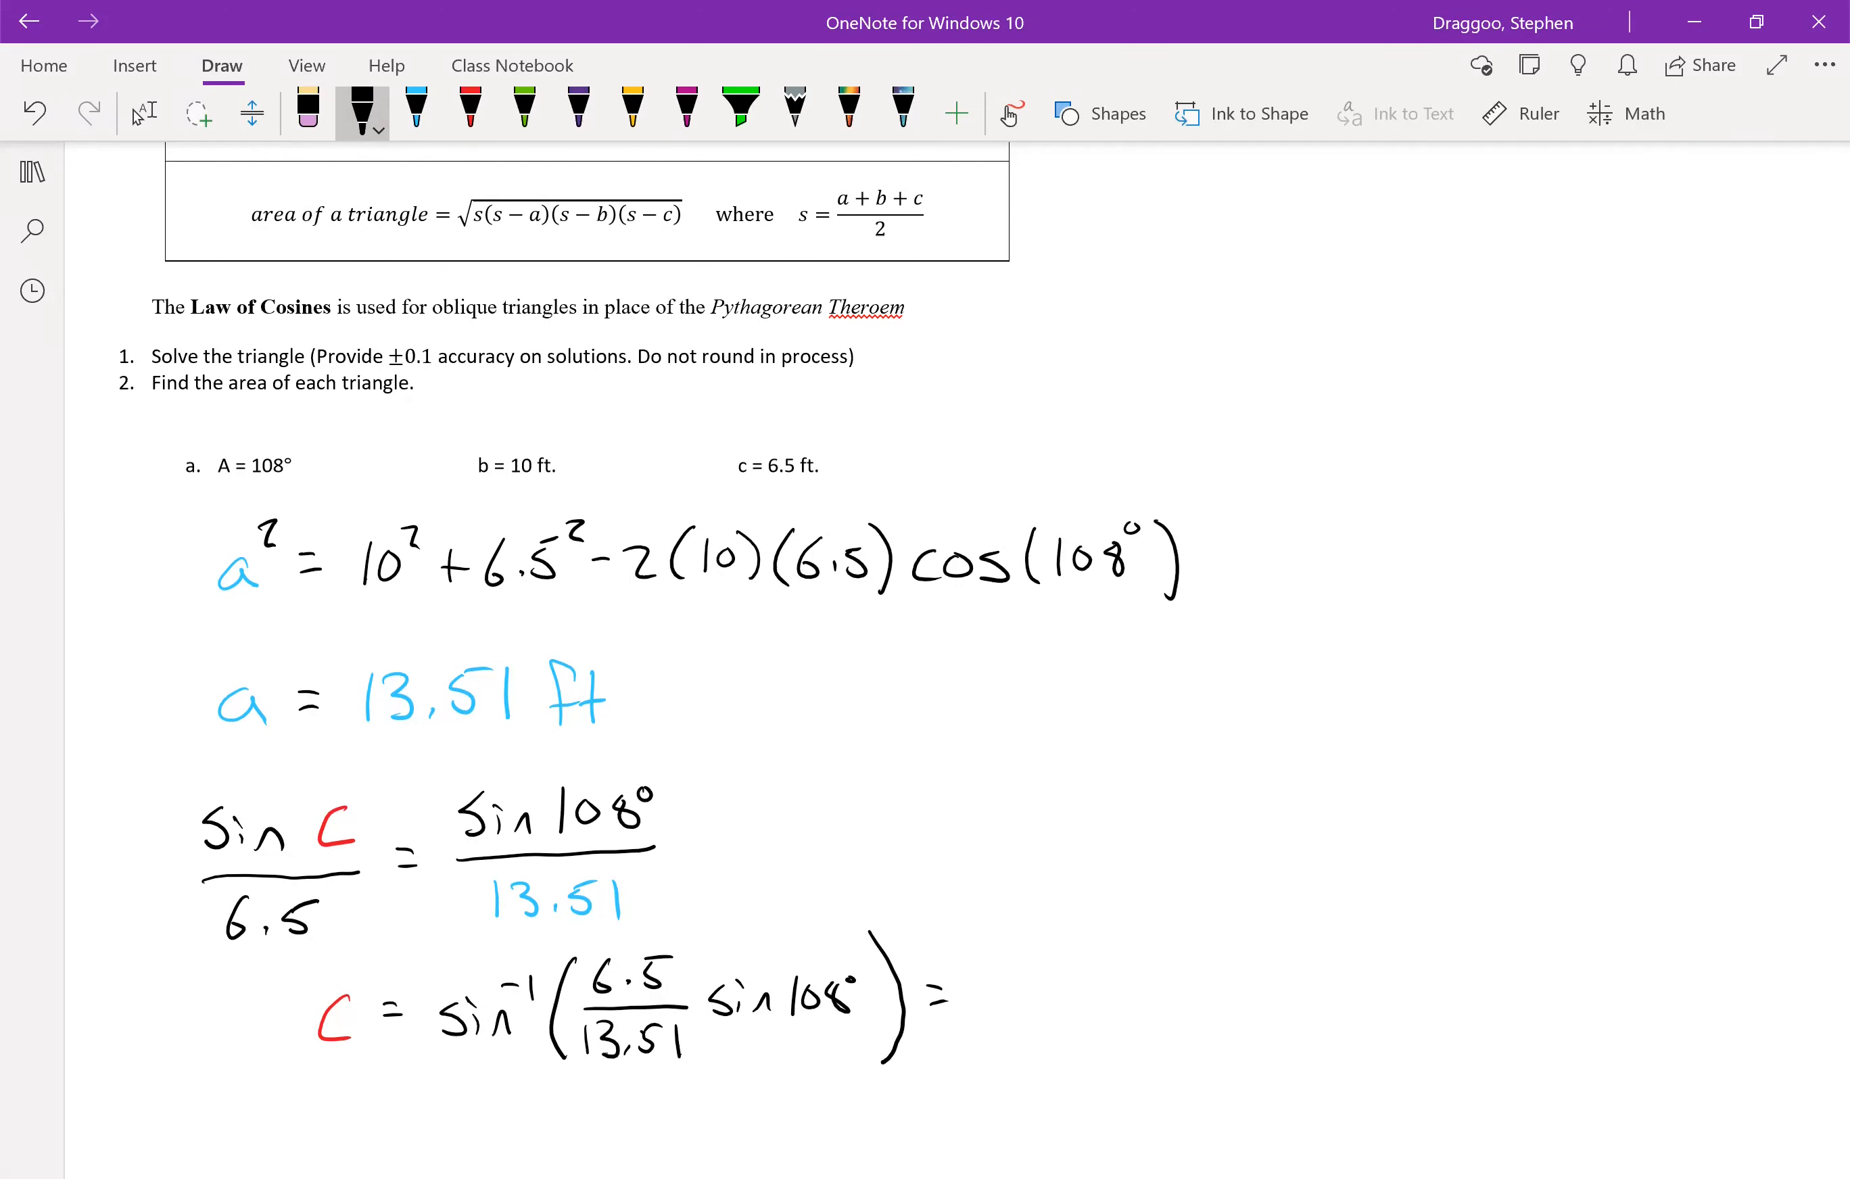
left_click(469, 108)
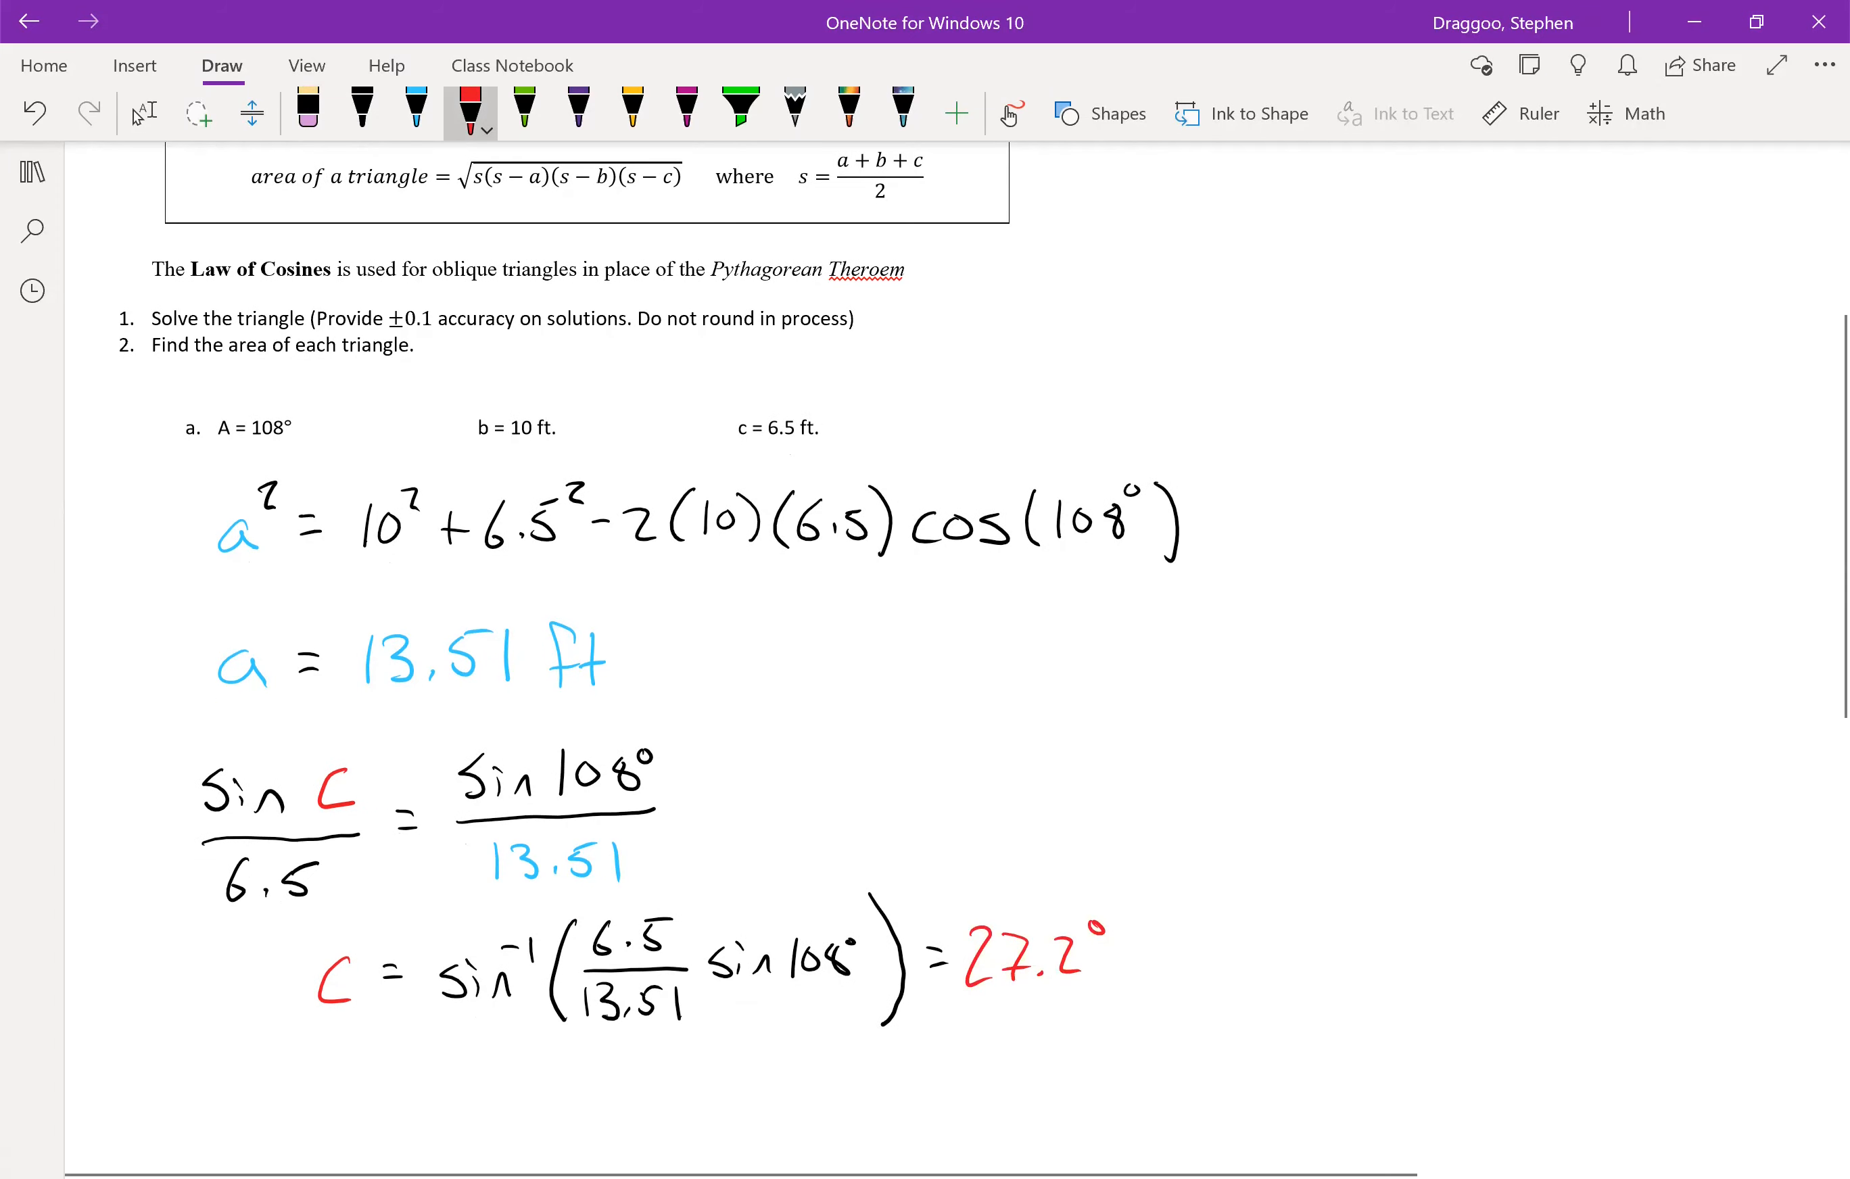
- Finish C = 27.2°, then start green B = with 180° in black ink
scroll("down", 3)
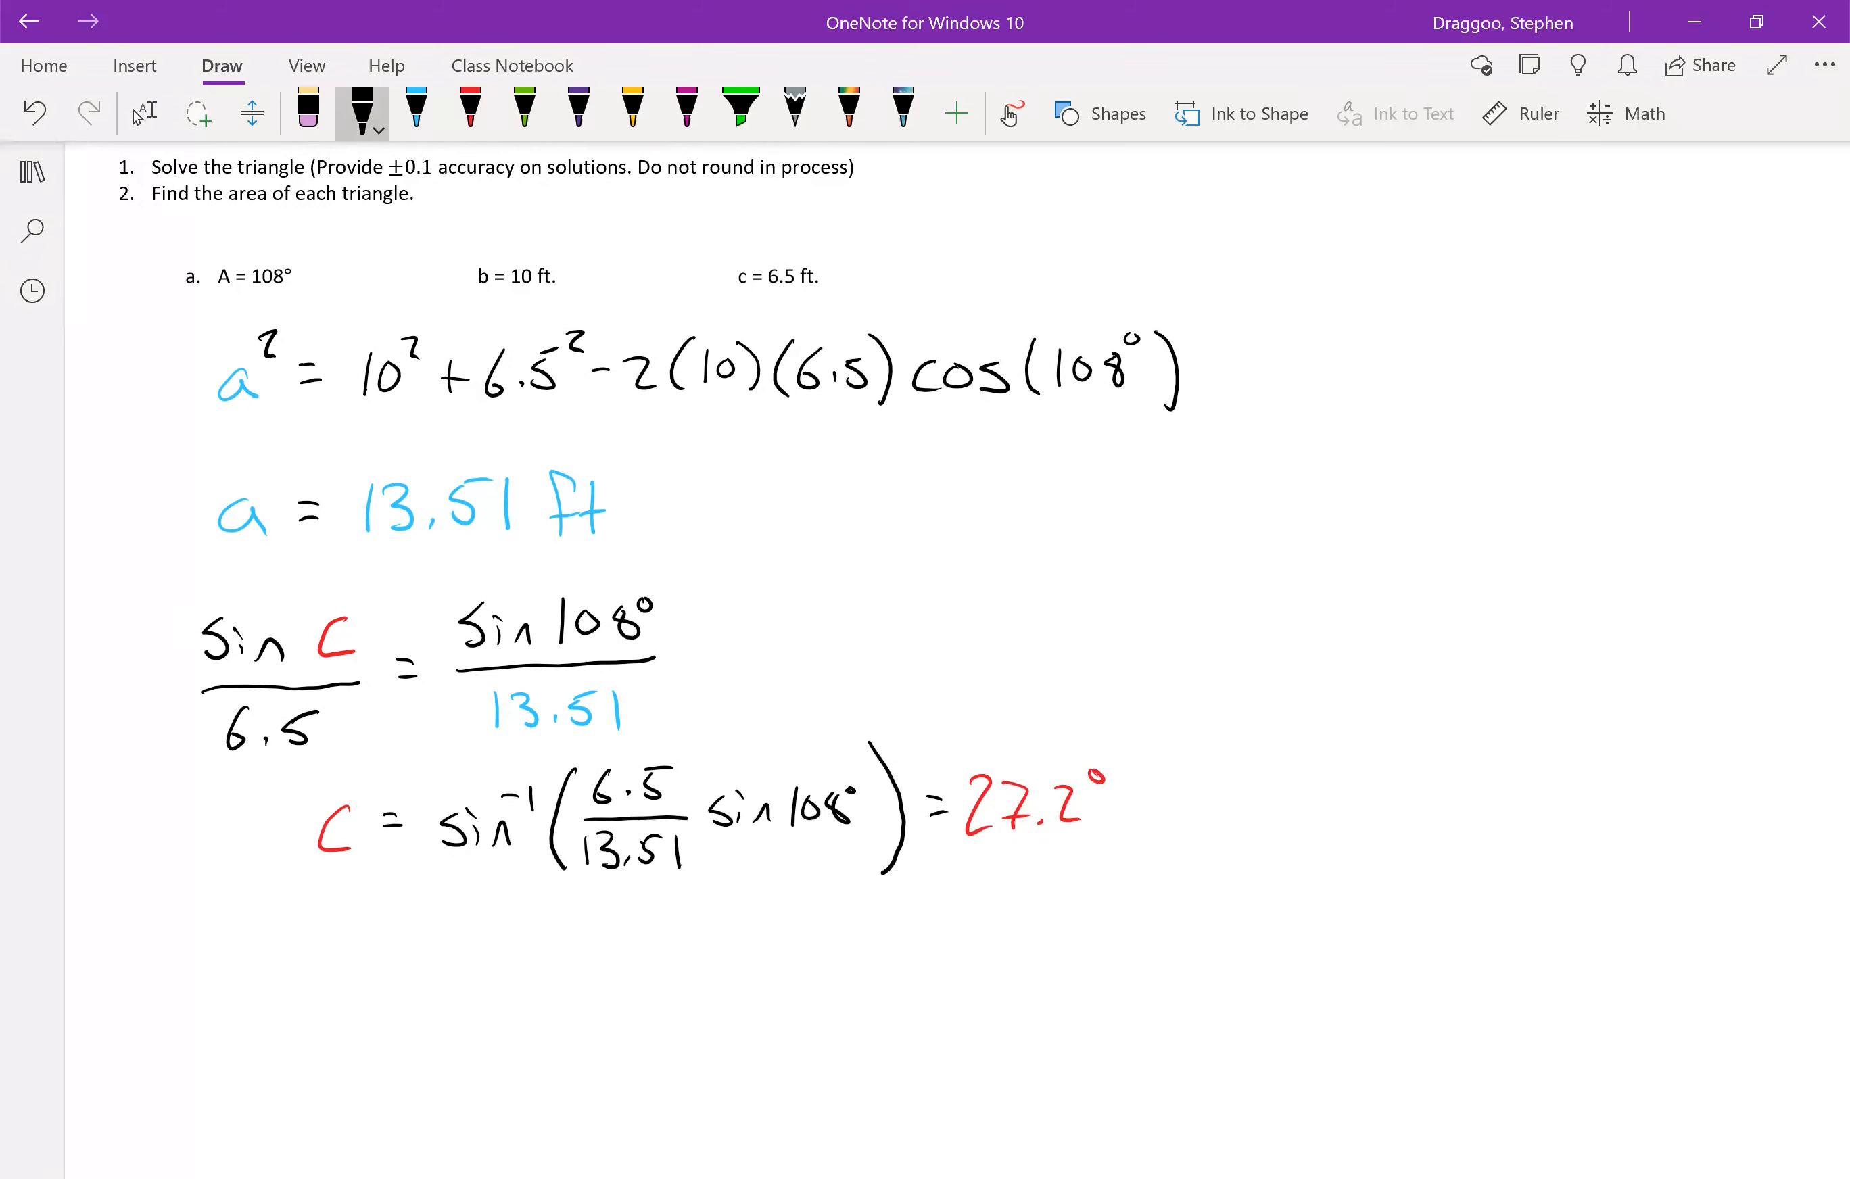
left_click(472, 109)
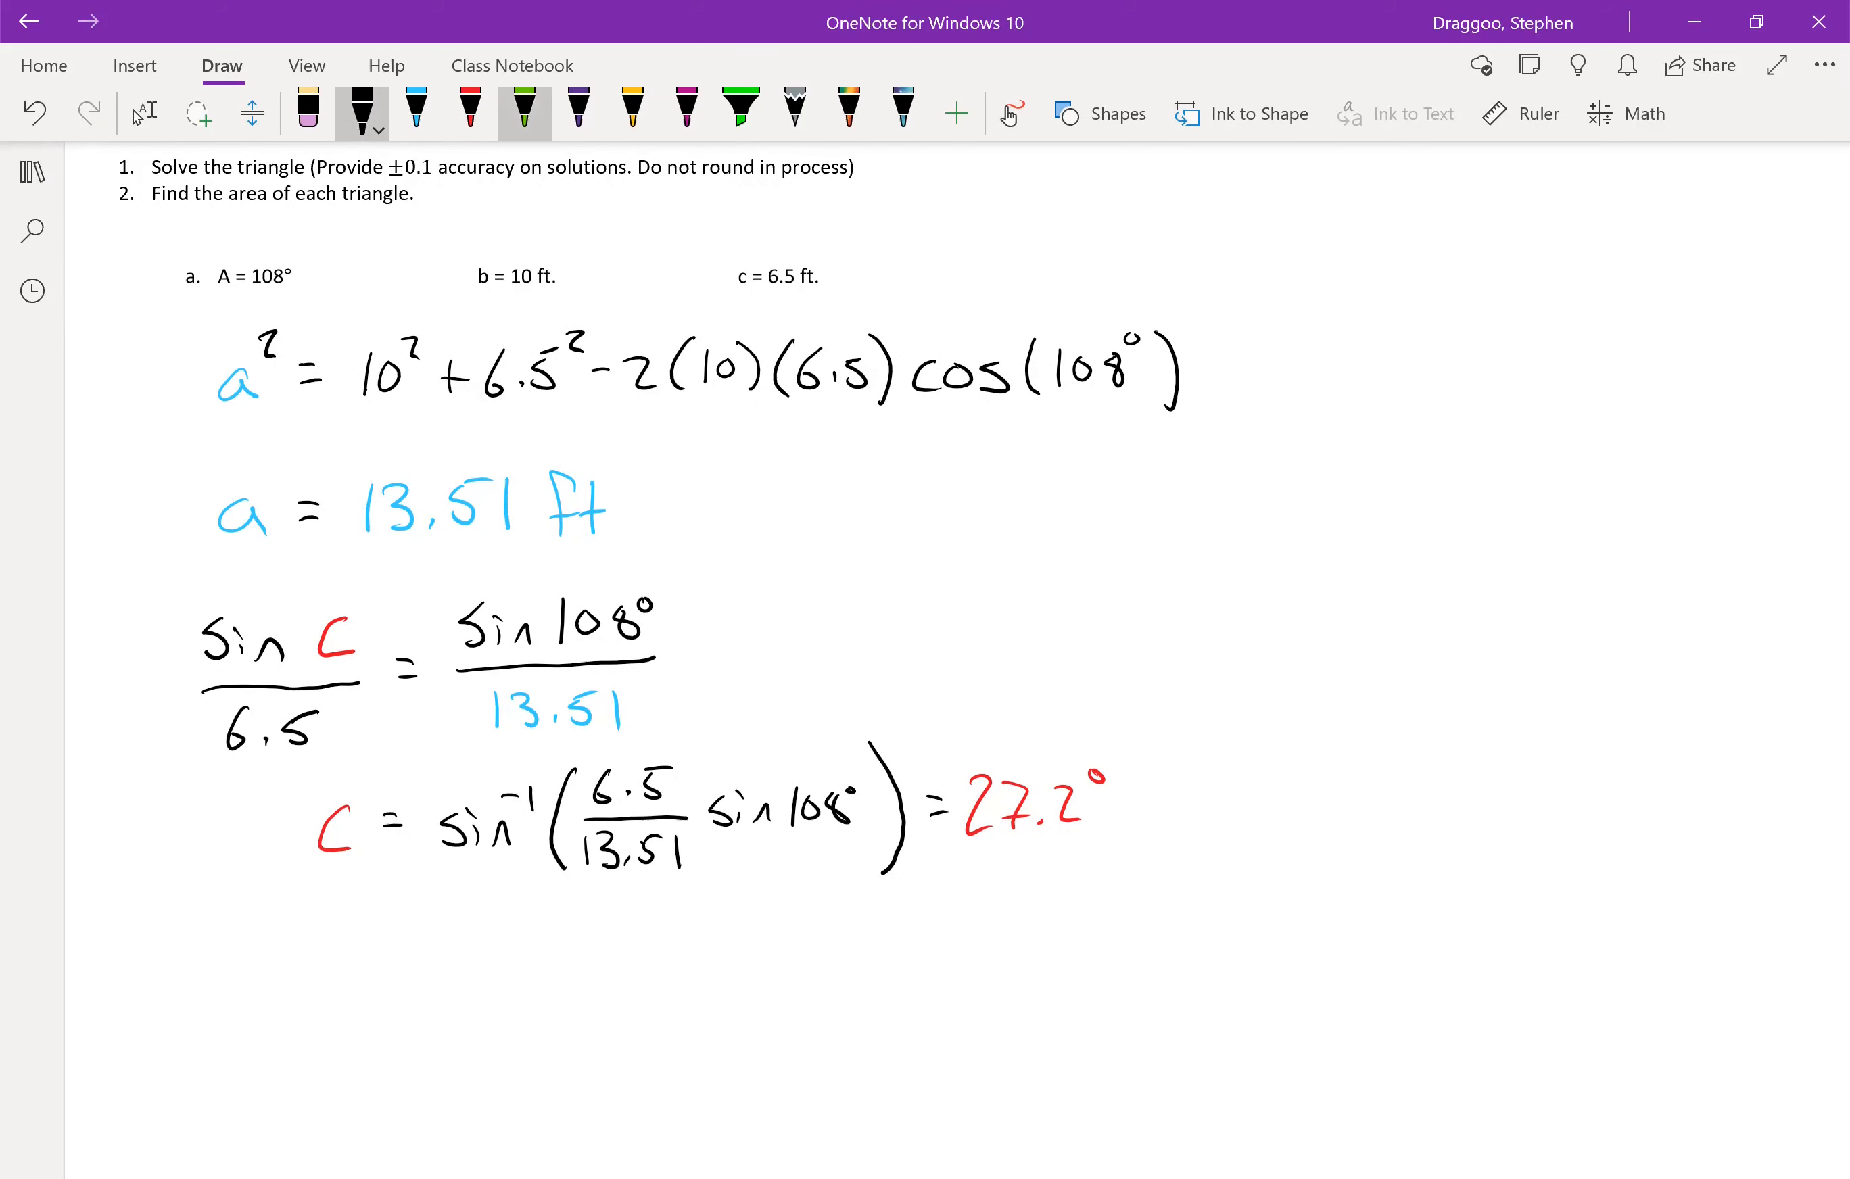
left_click(524, 112)
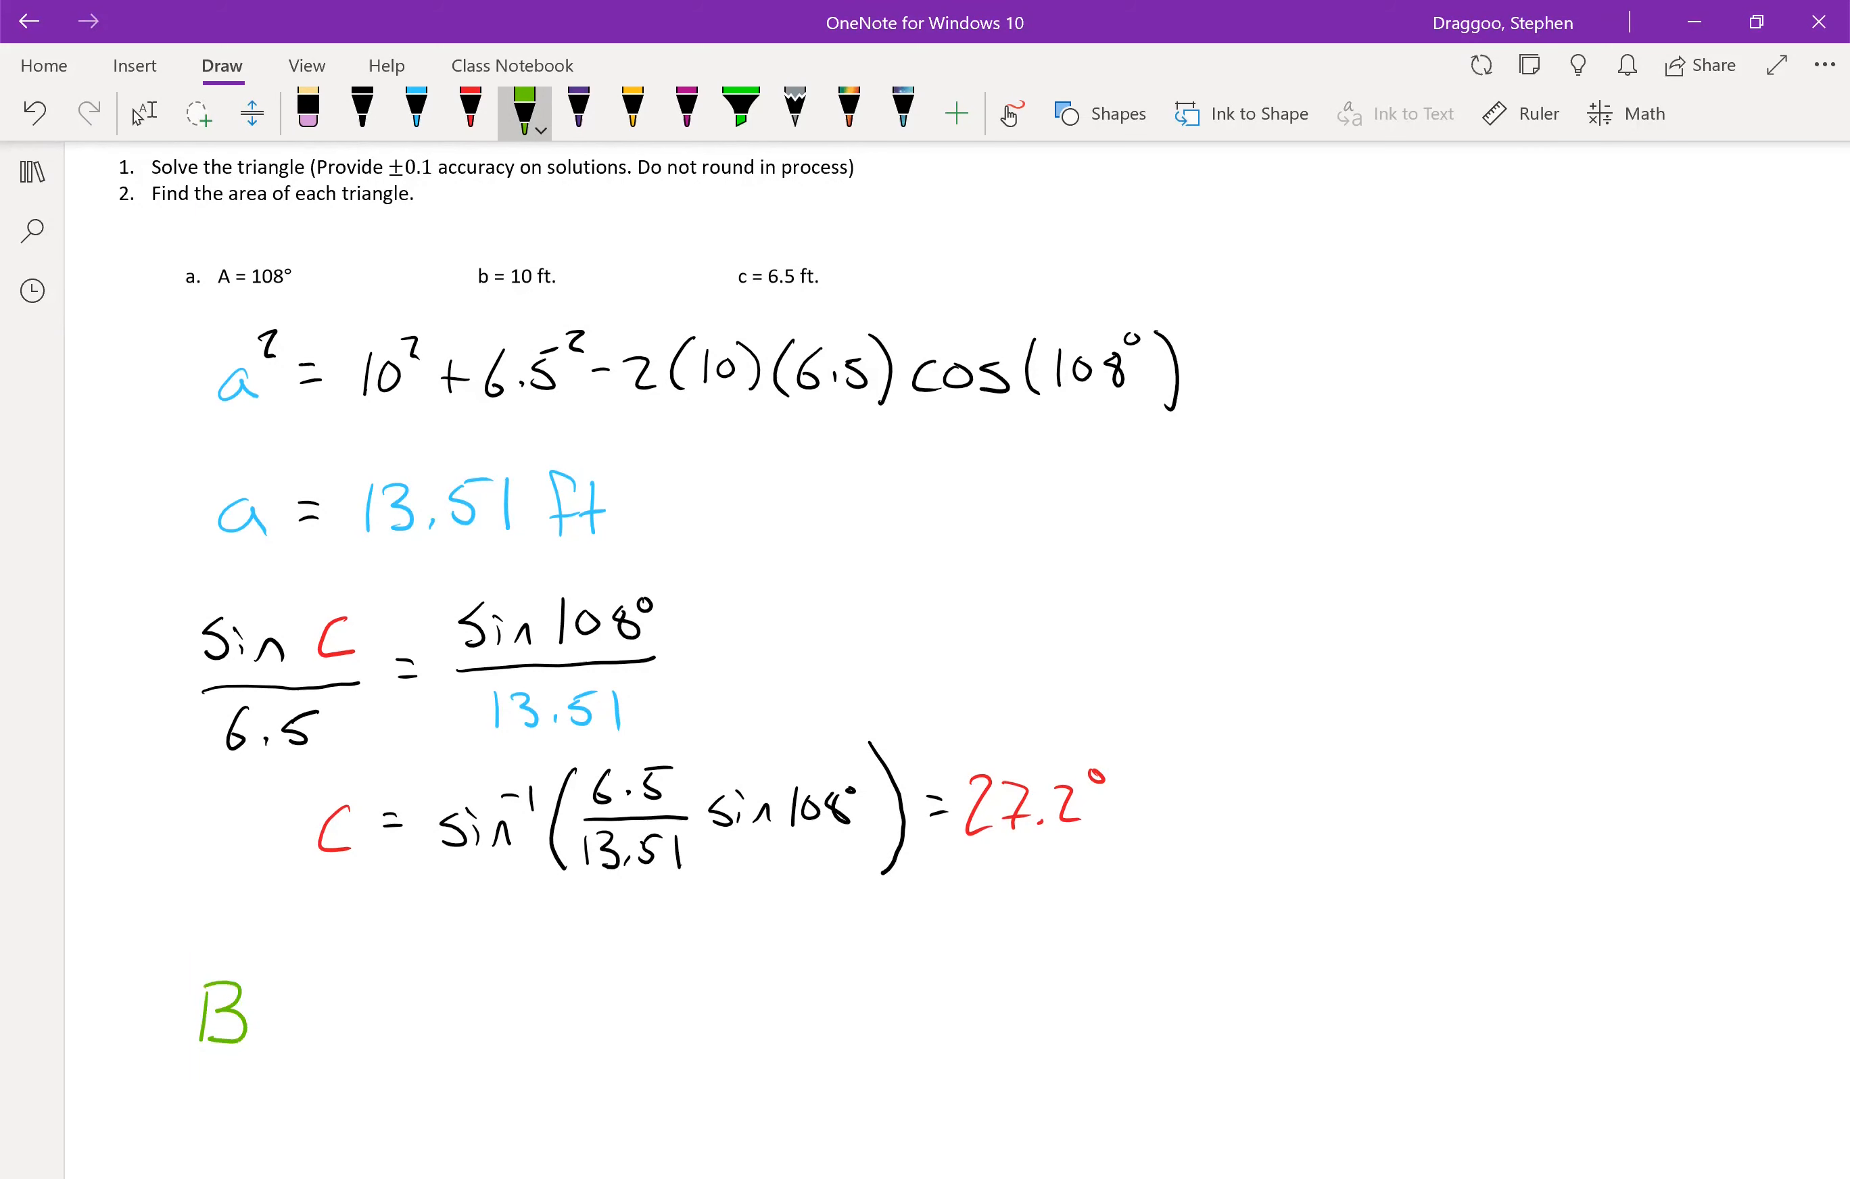
left_click(361, 112)
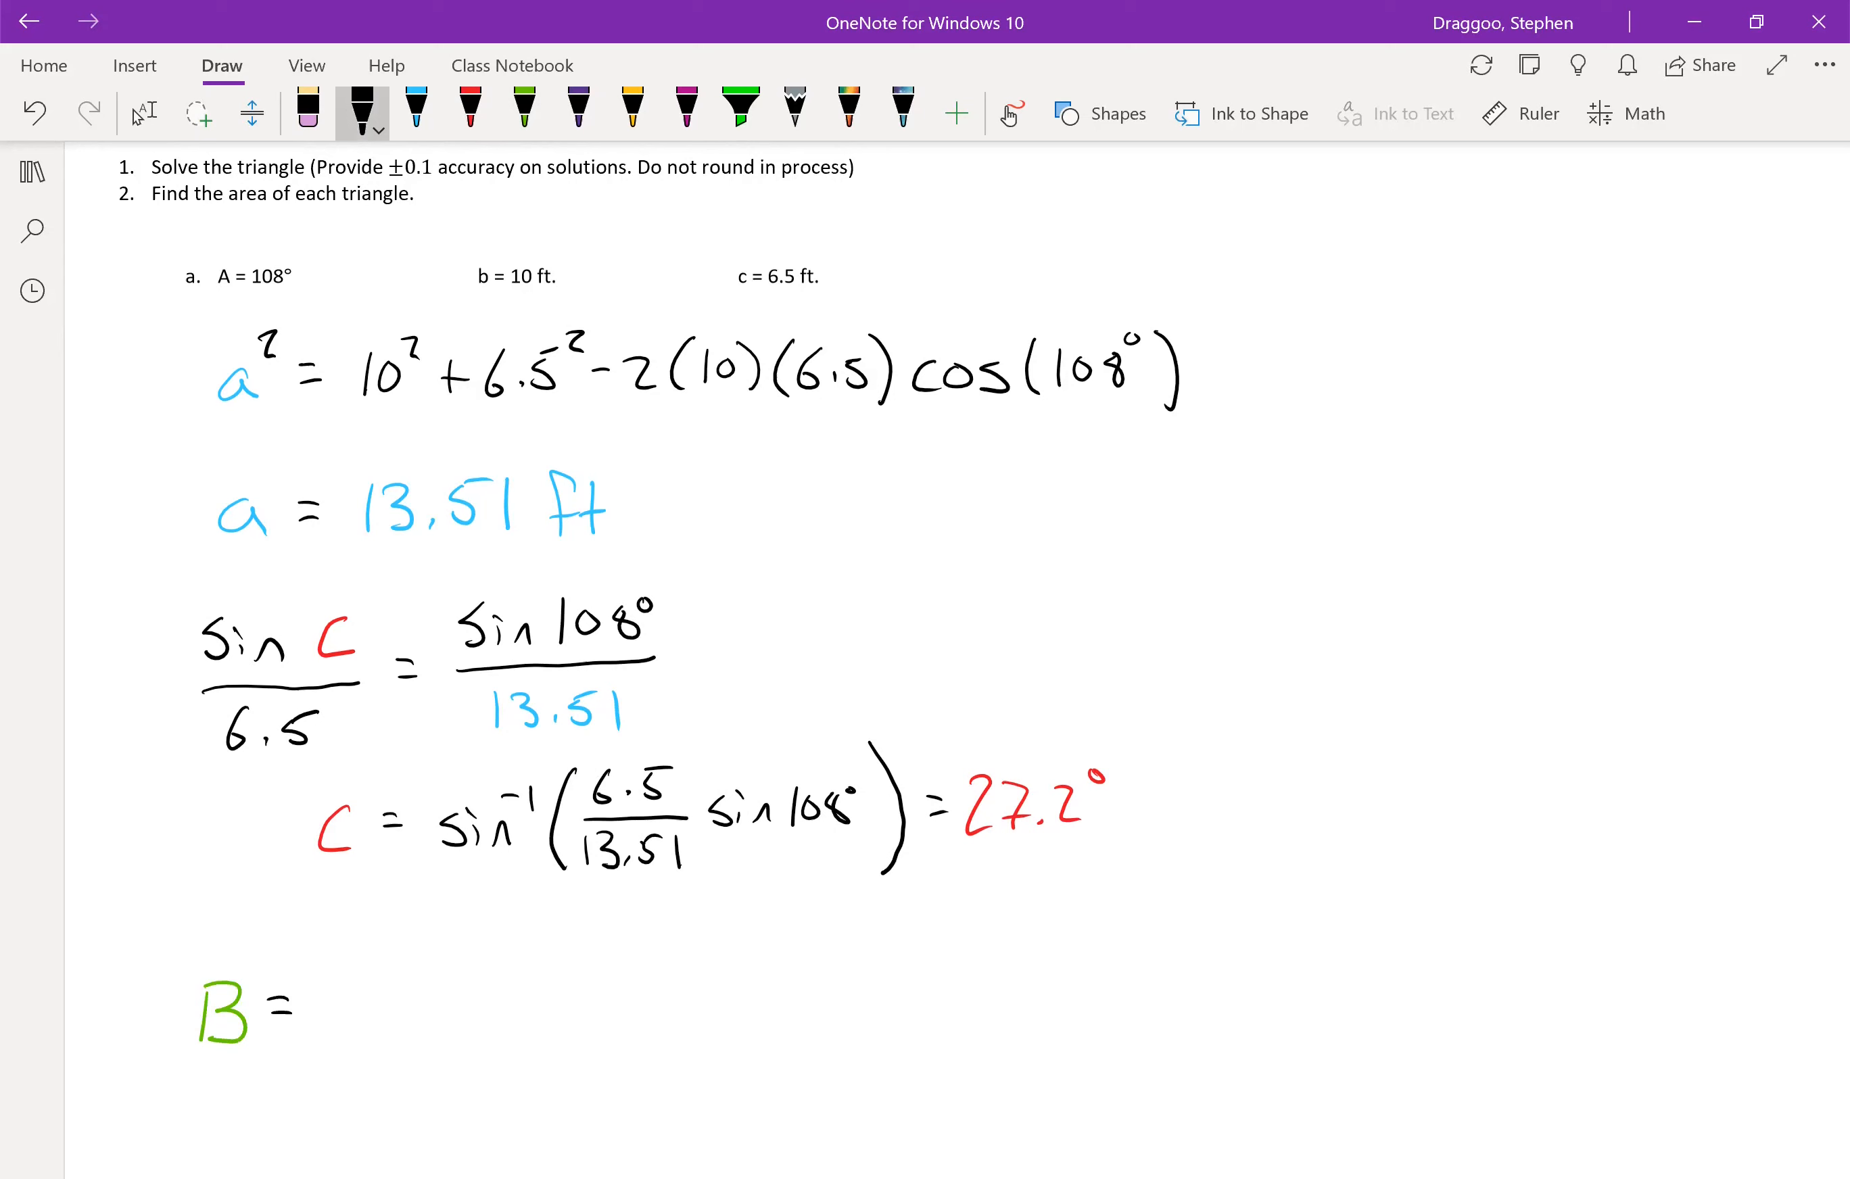
type("180° - 108° - 27")
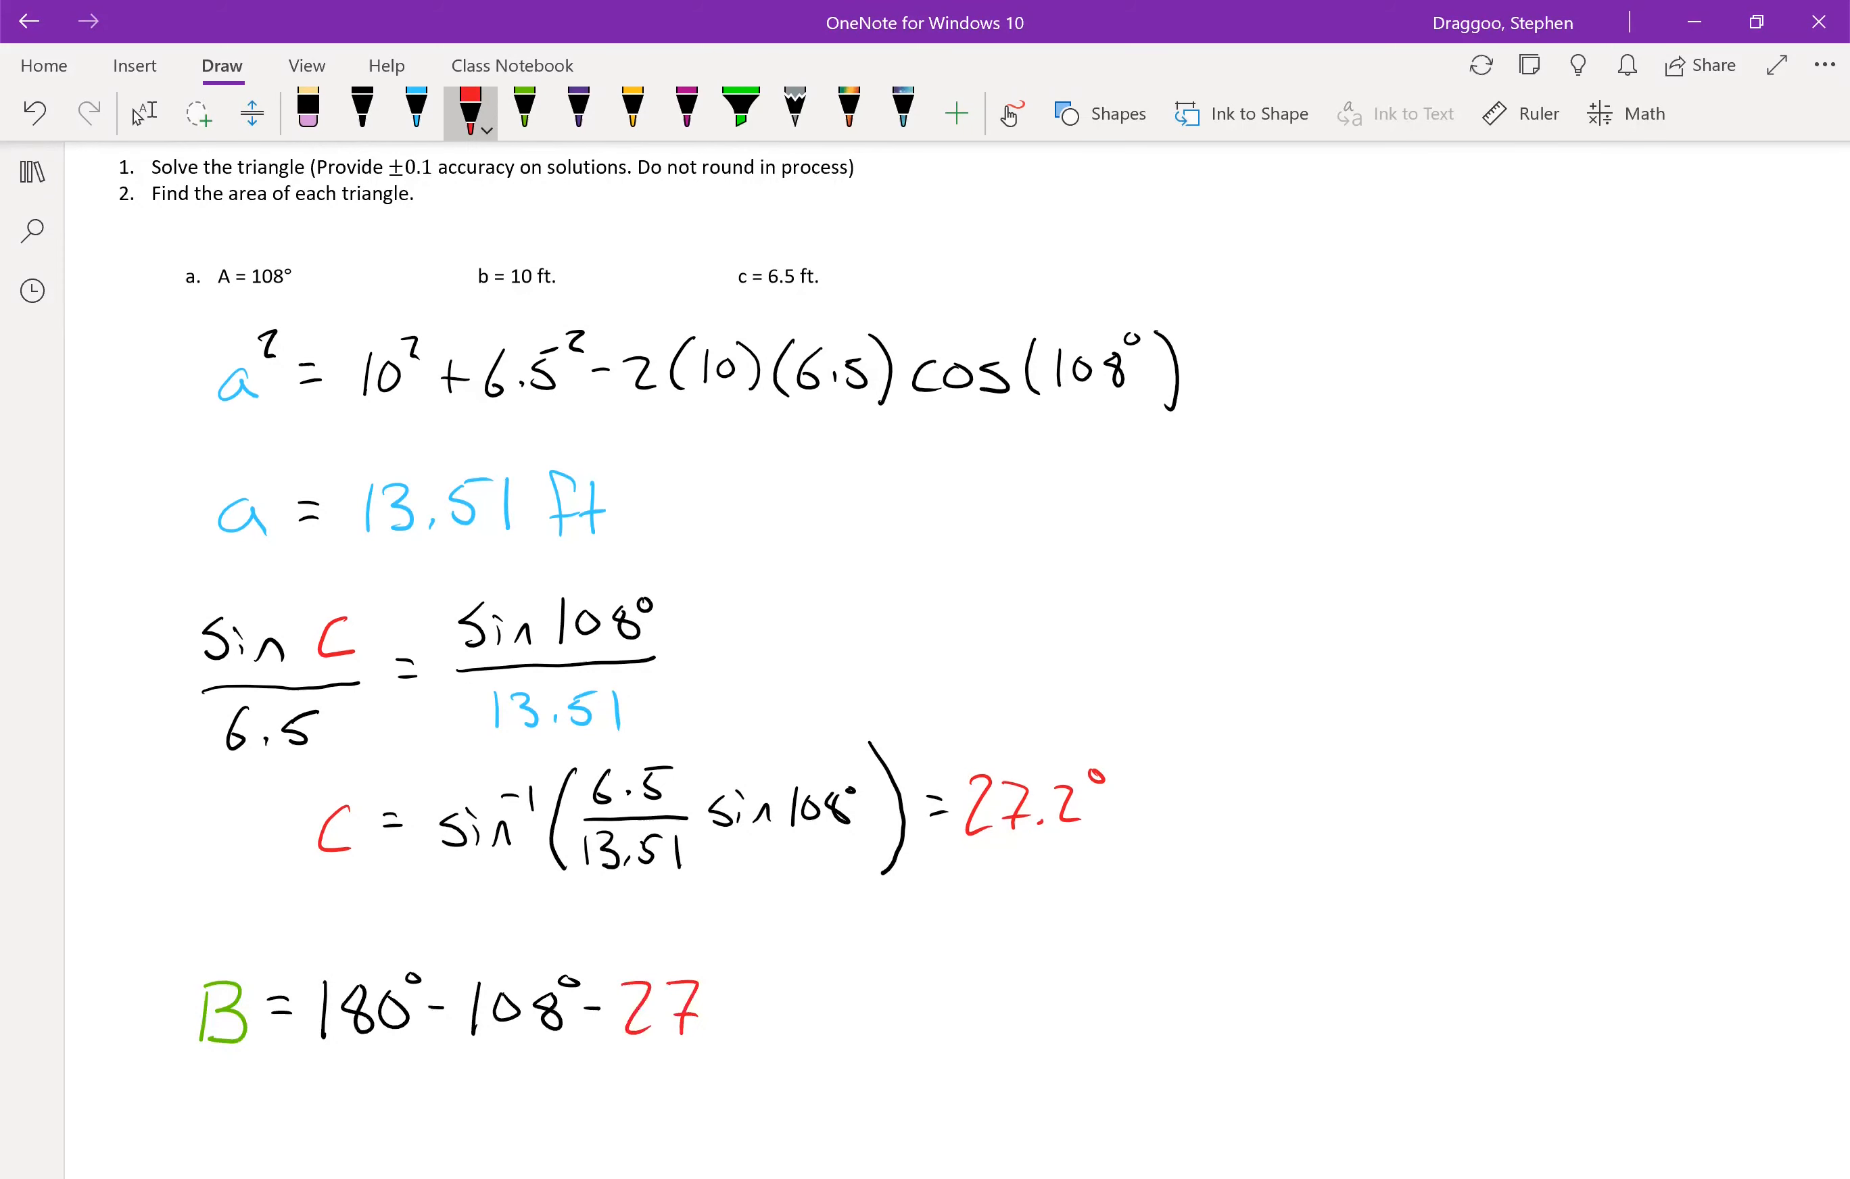
- Complete B = 180° − 108° − 27.2° = 44.8° with the value in green
type(",2°")
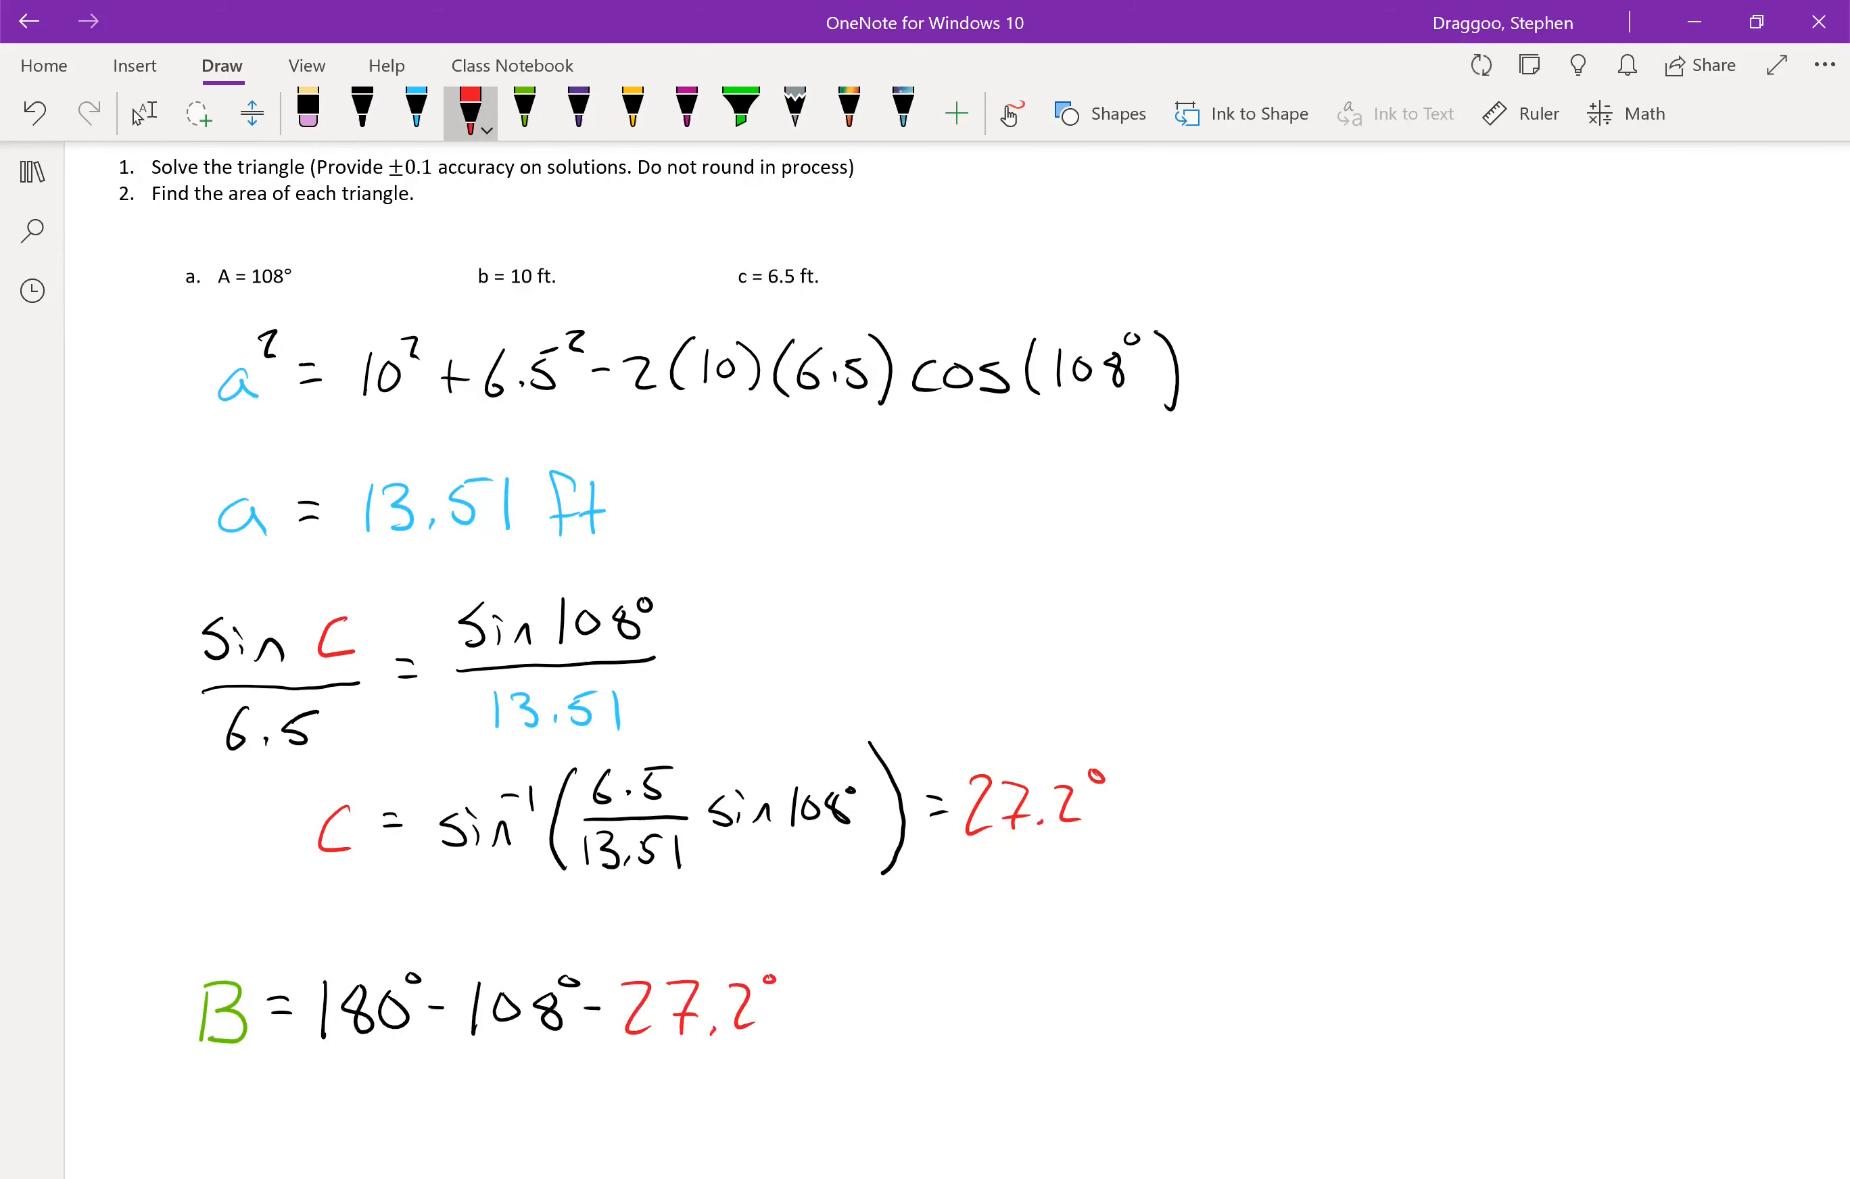
left_click(360, 109)
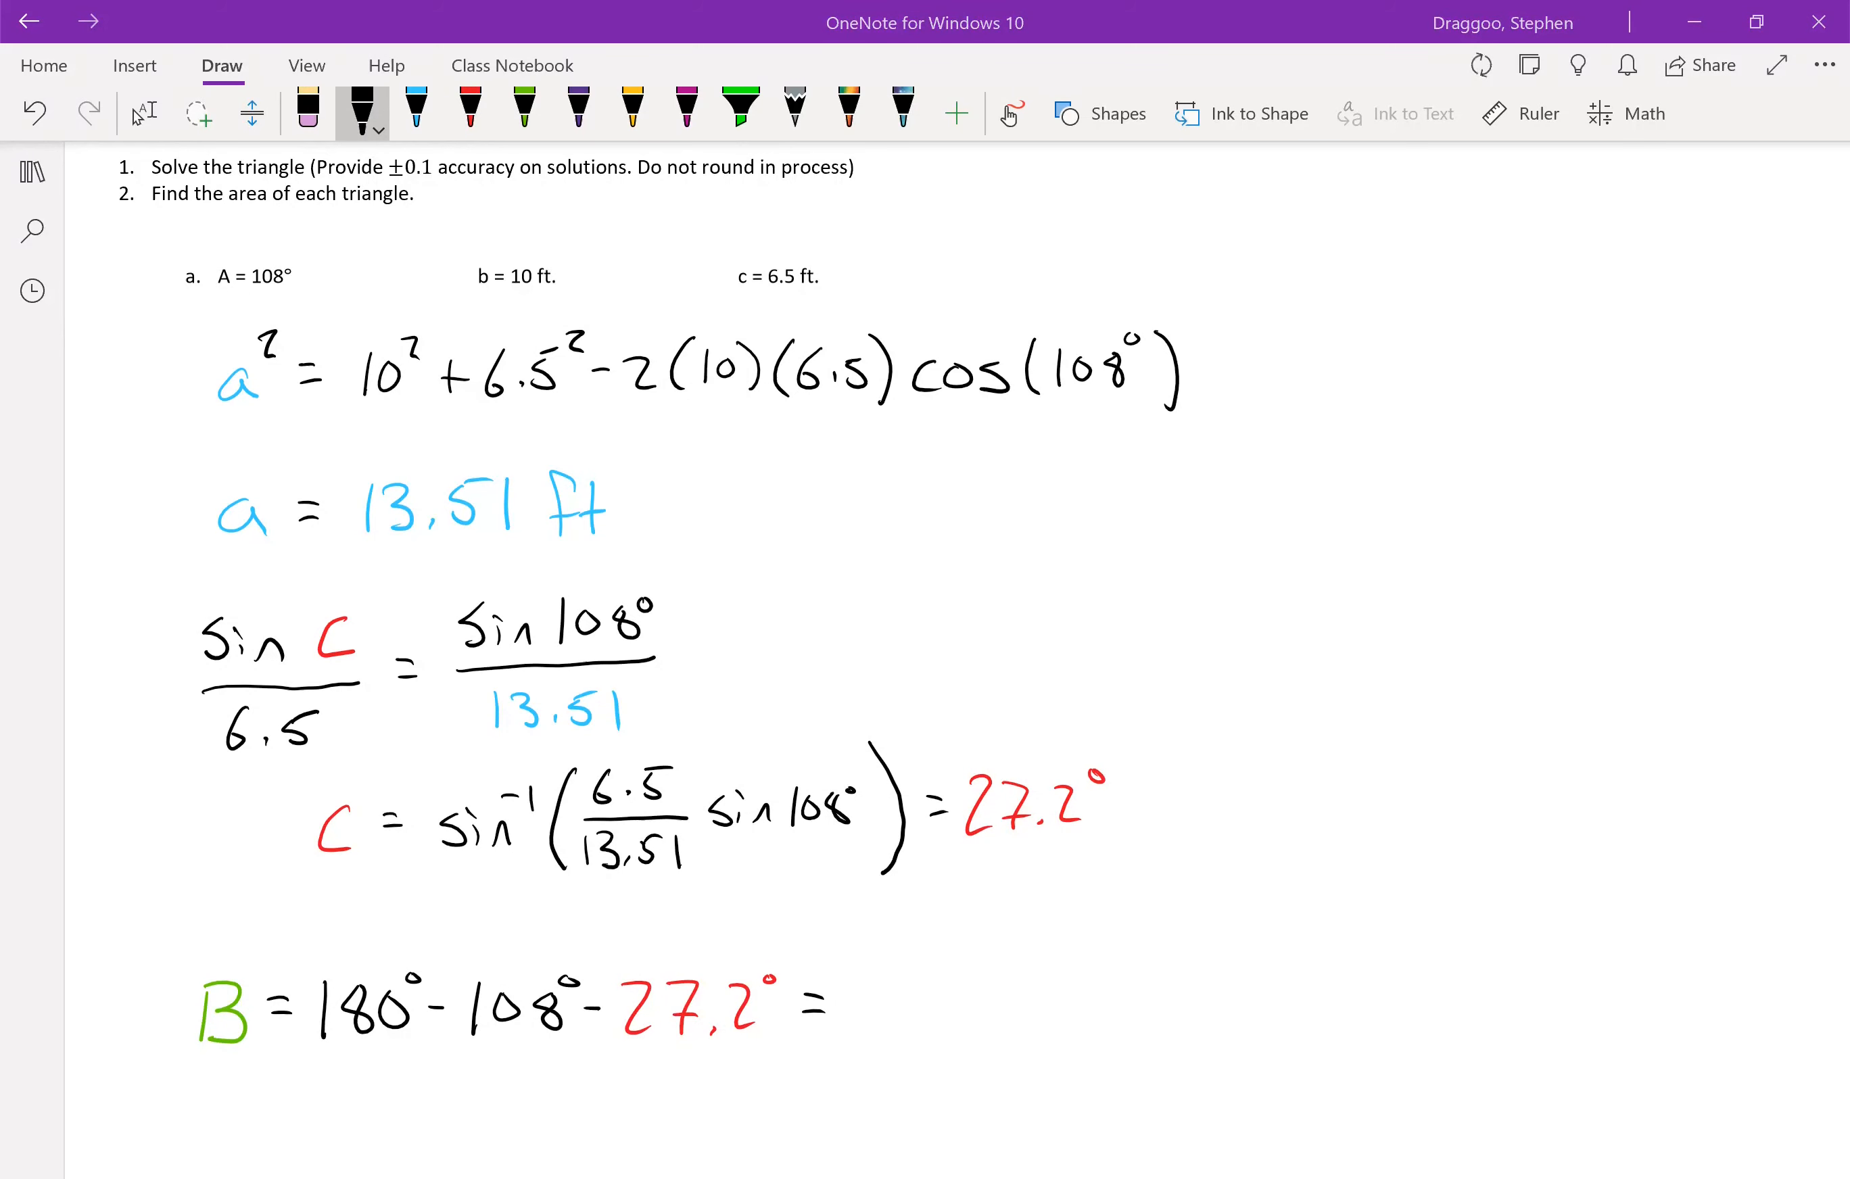
left_click(142, 114)
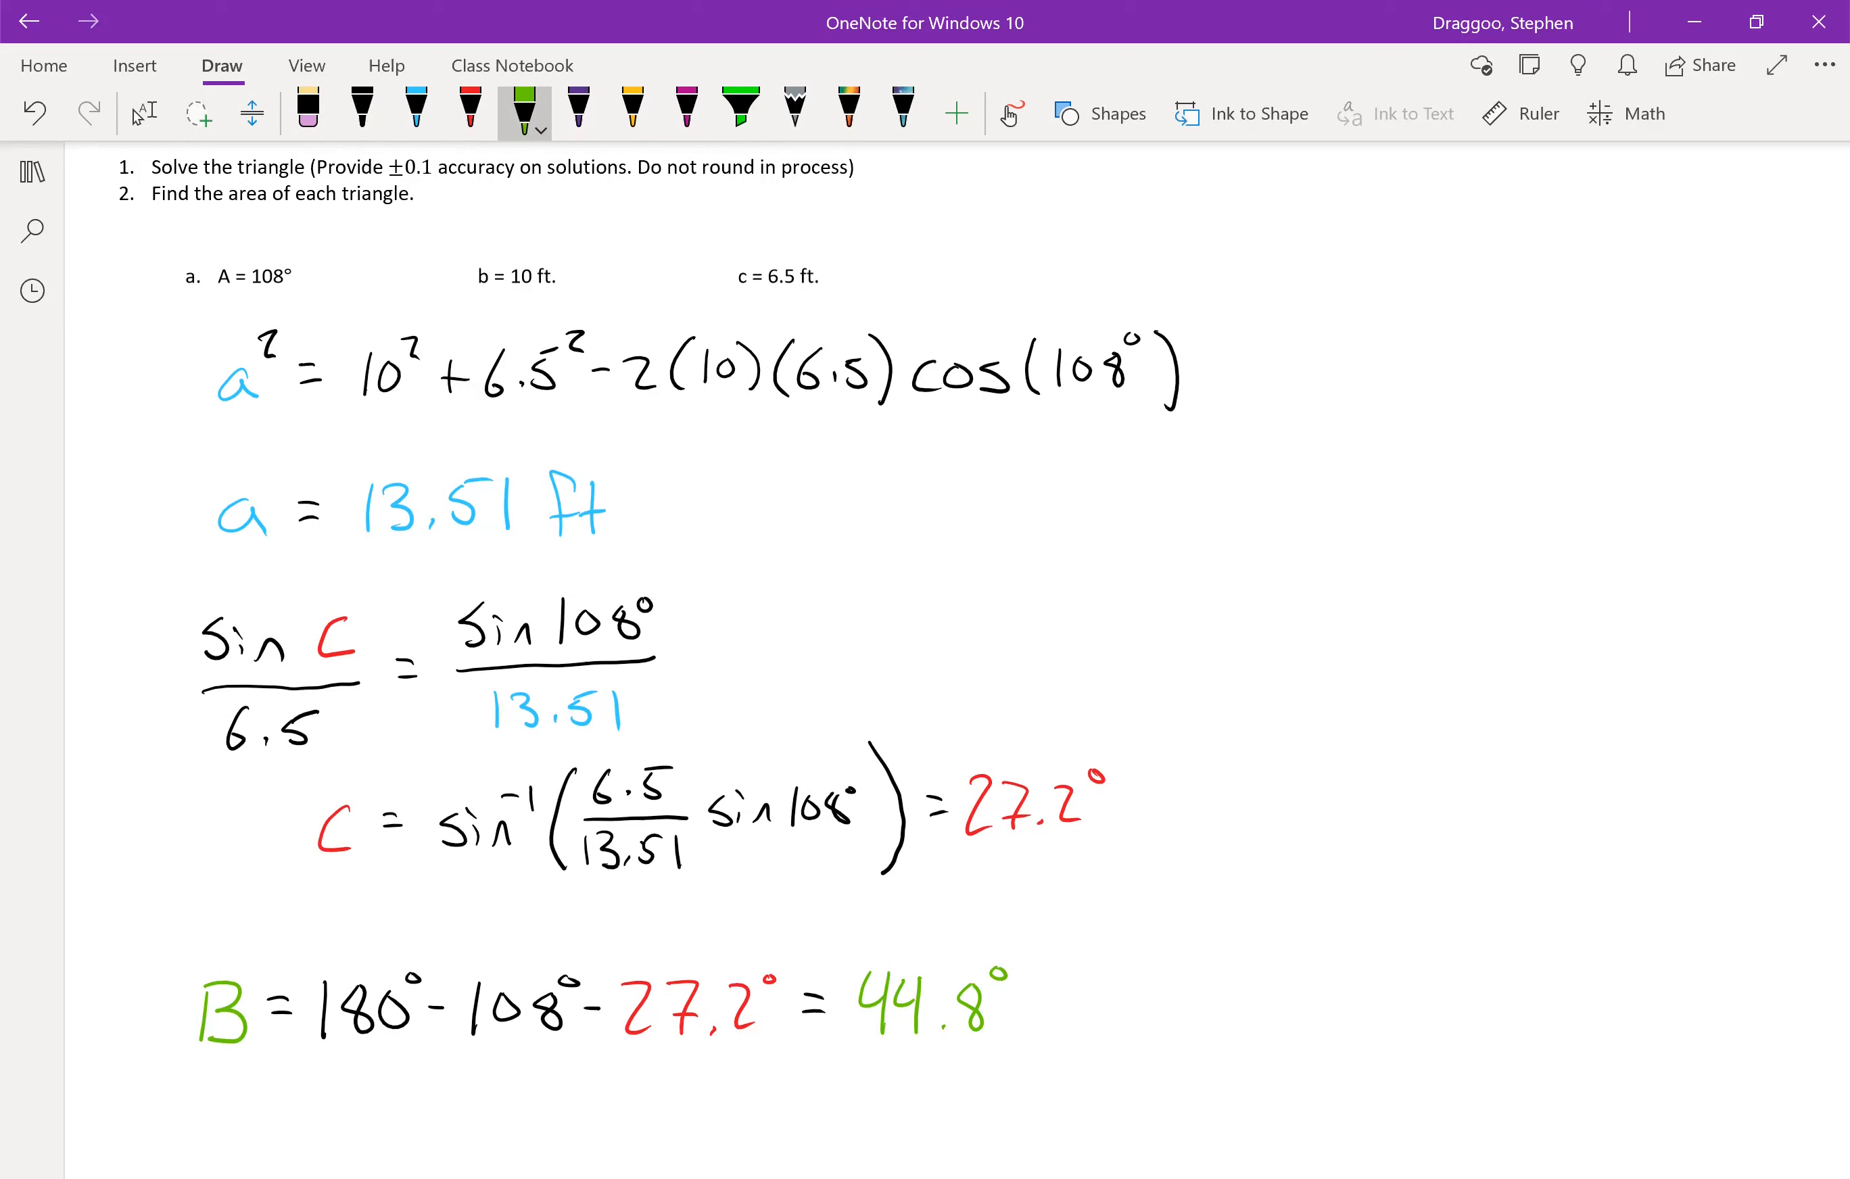
left_click(362, 112)
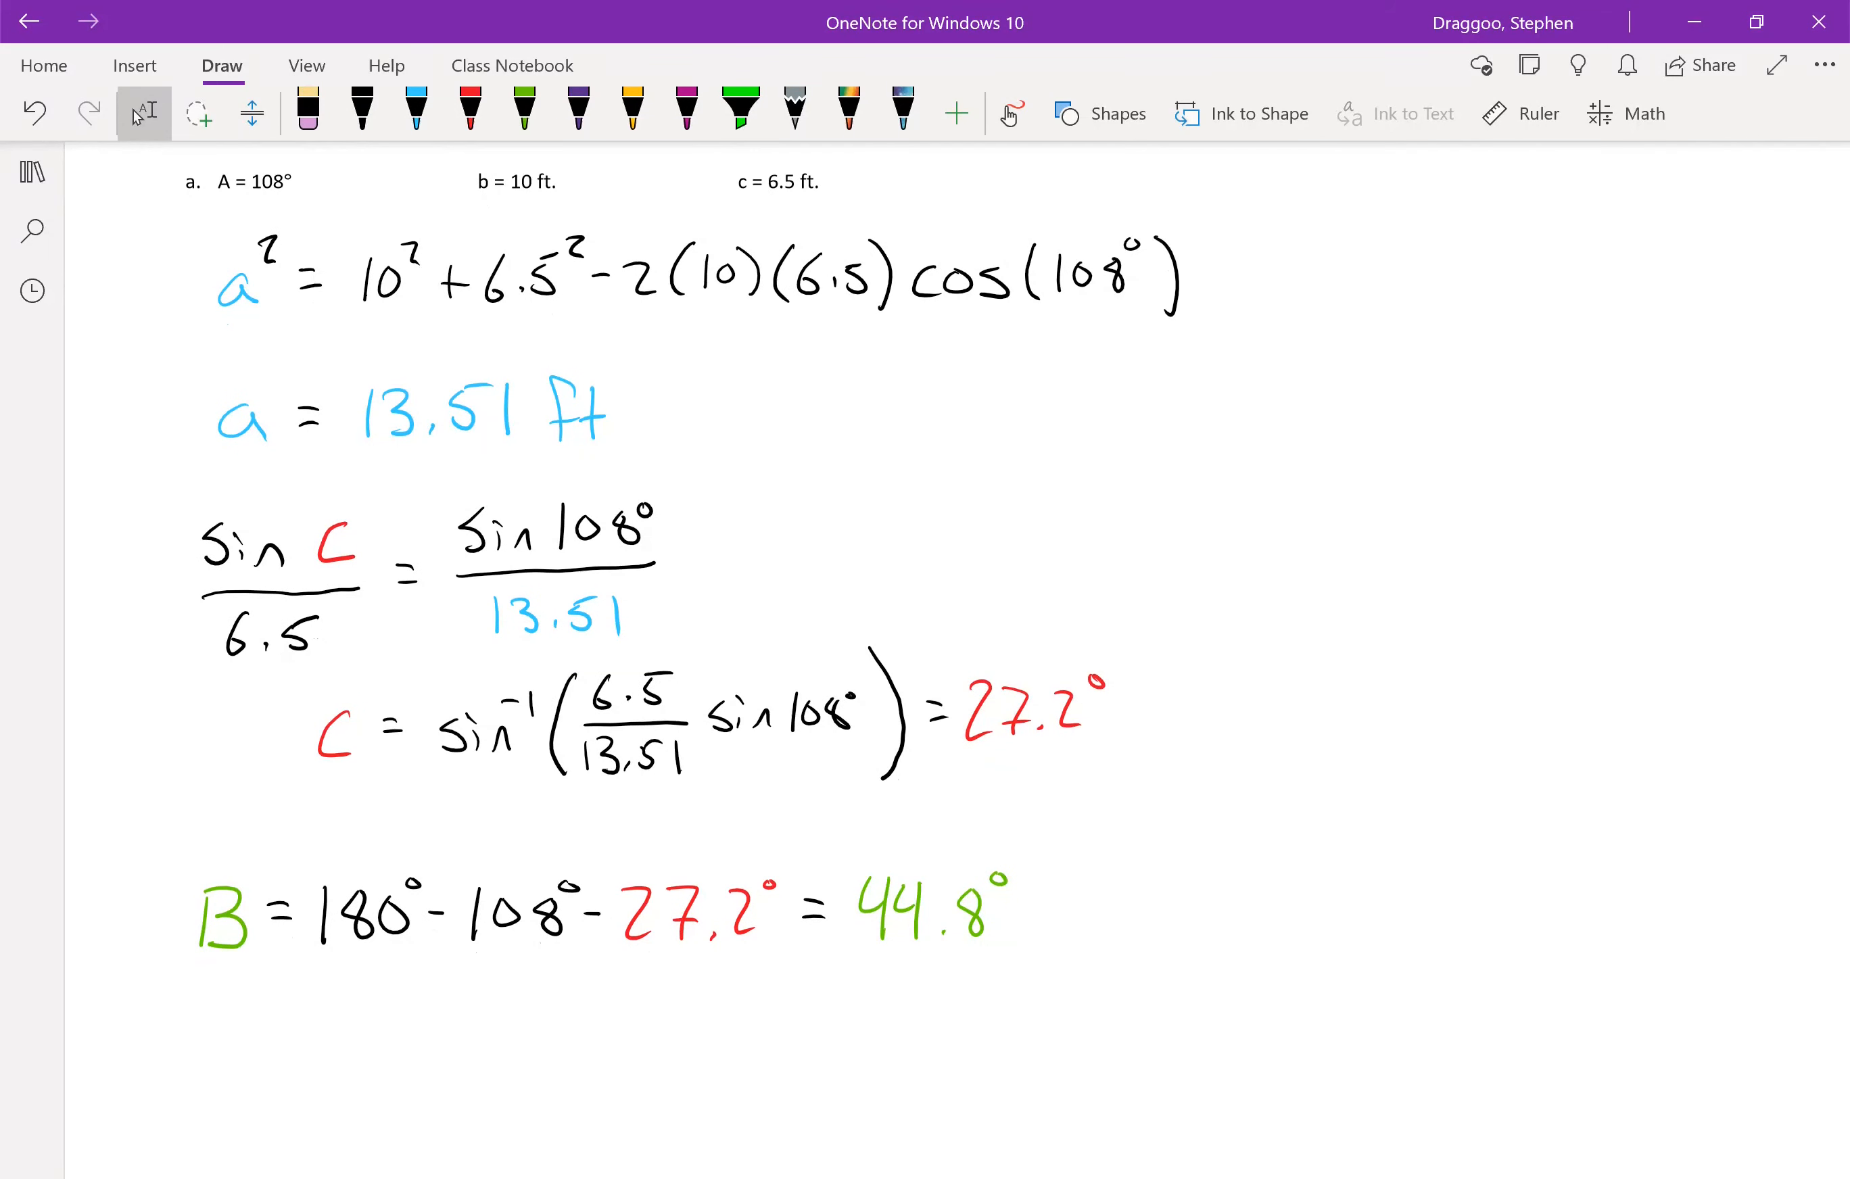
- Write area = ½bc sin A in black and highlight the given A, b, c in green
left_click(361, 109)
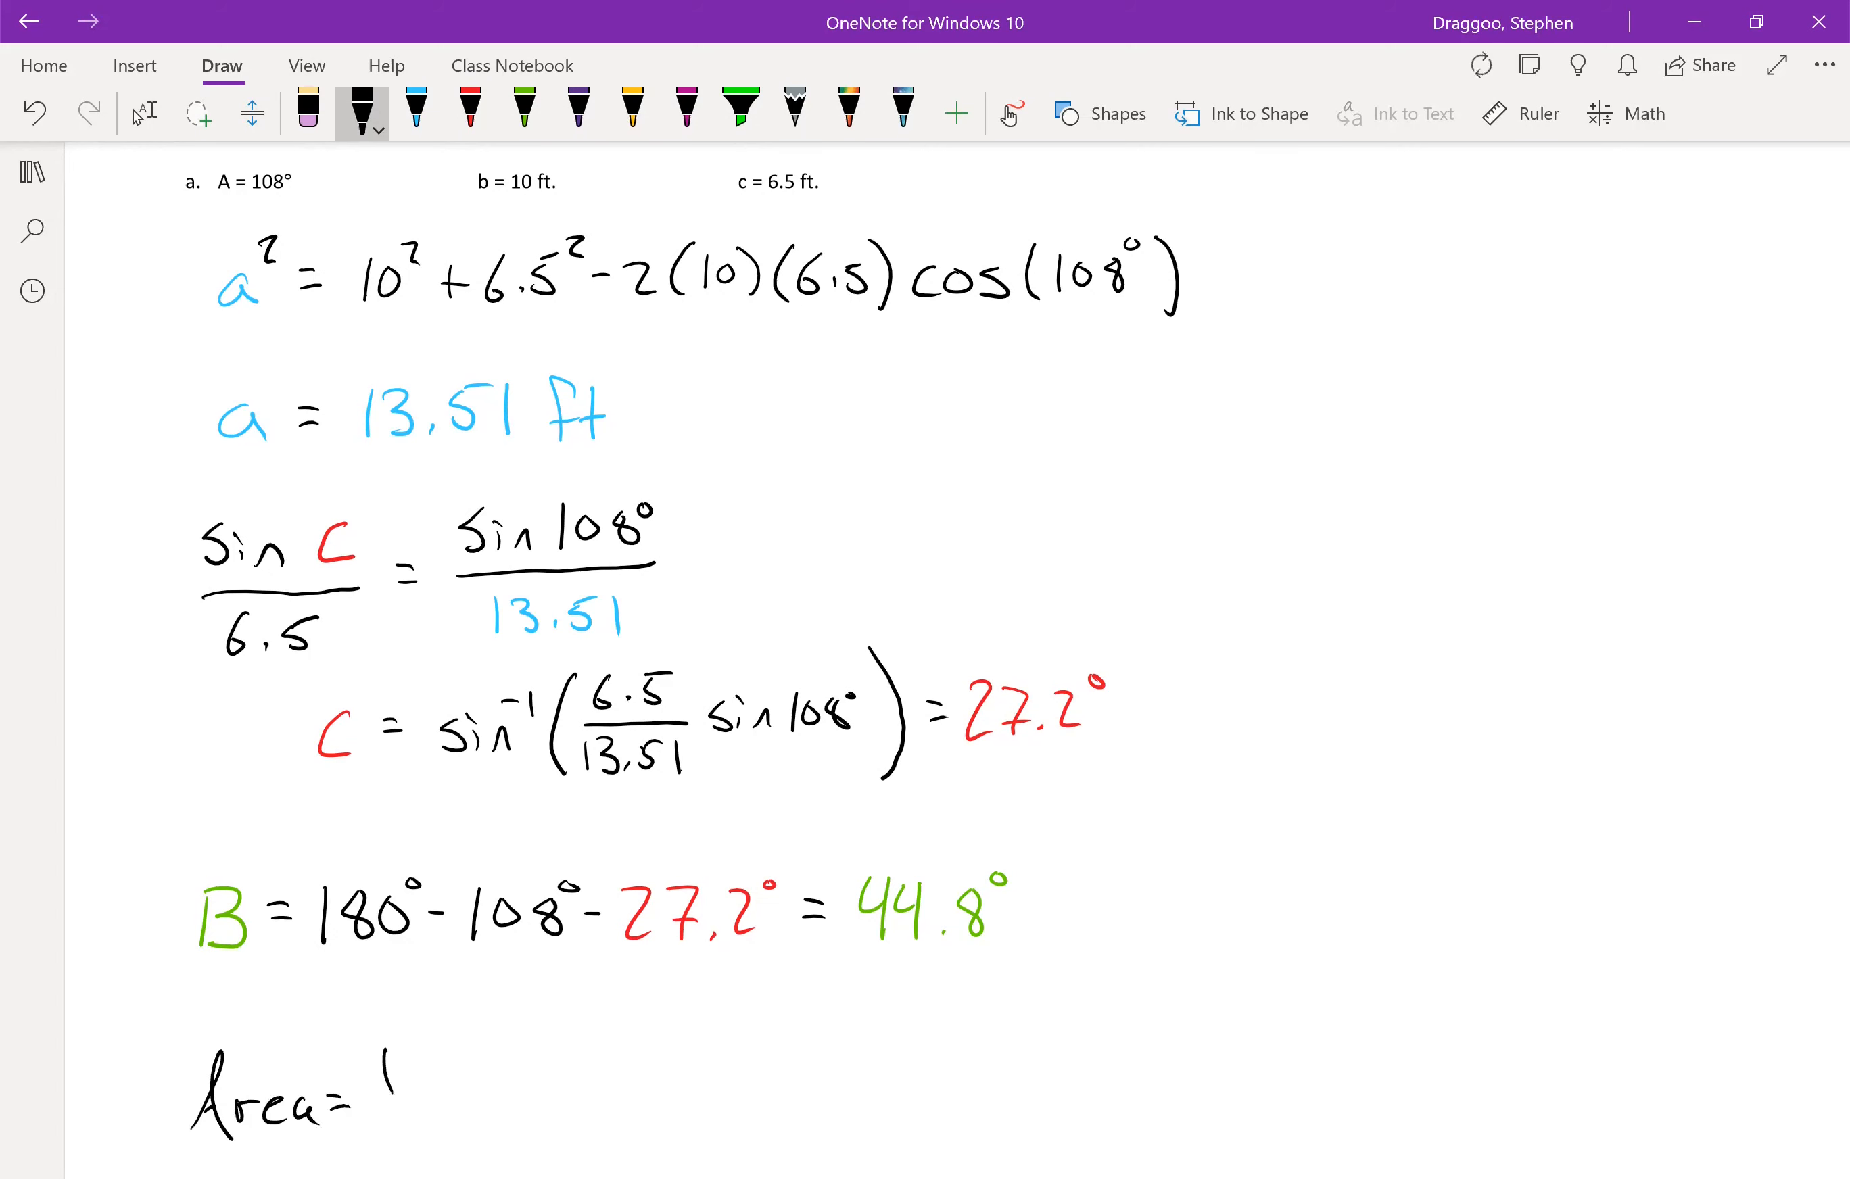
left_click_drag(372, 1086, 460, 1092)
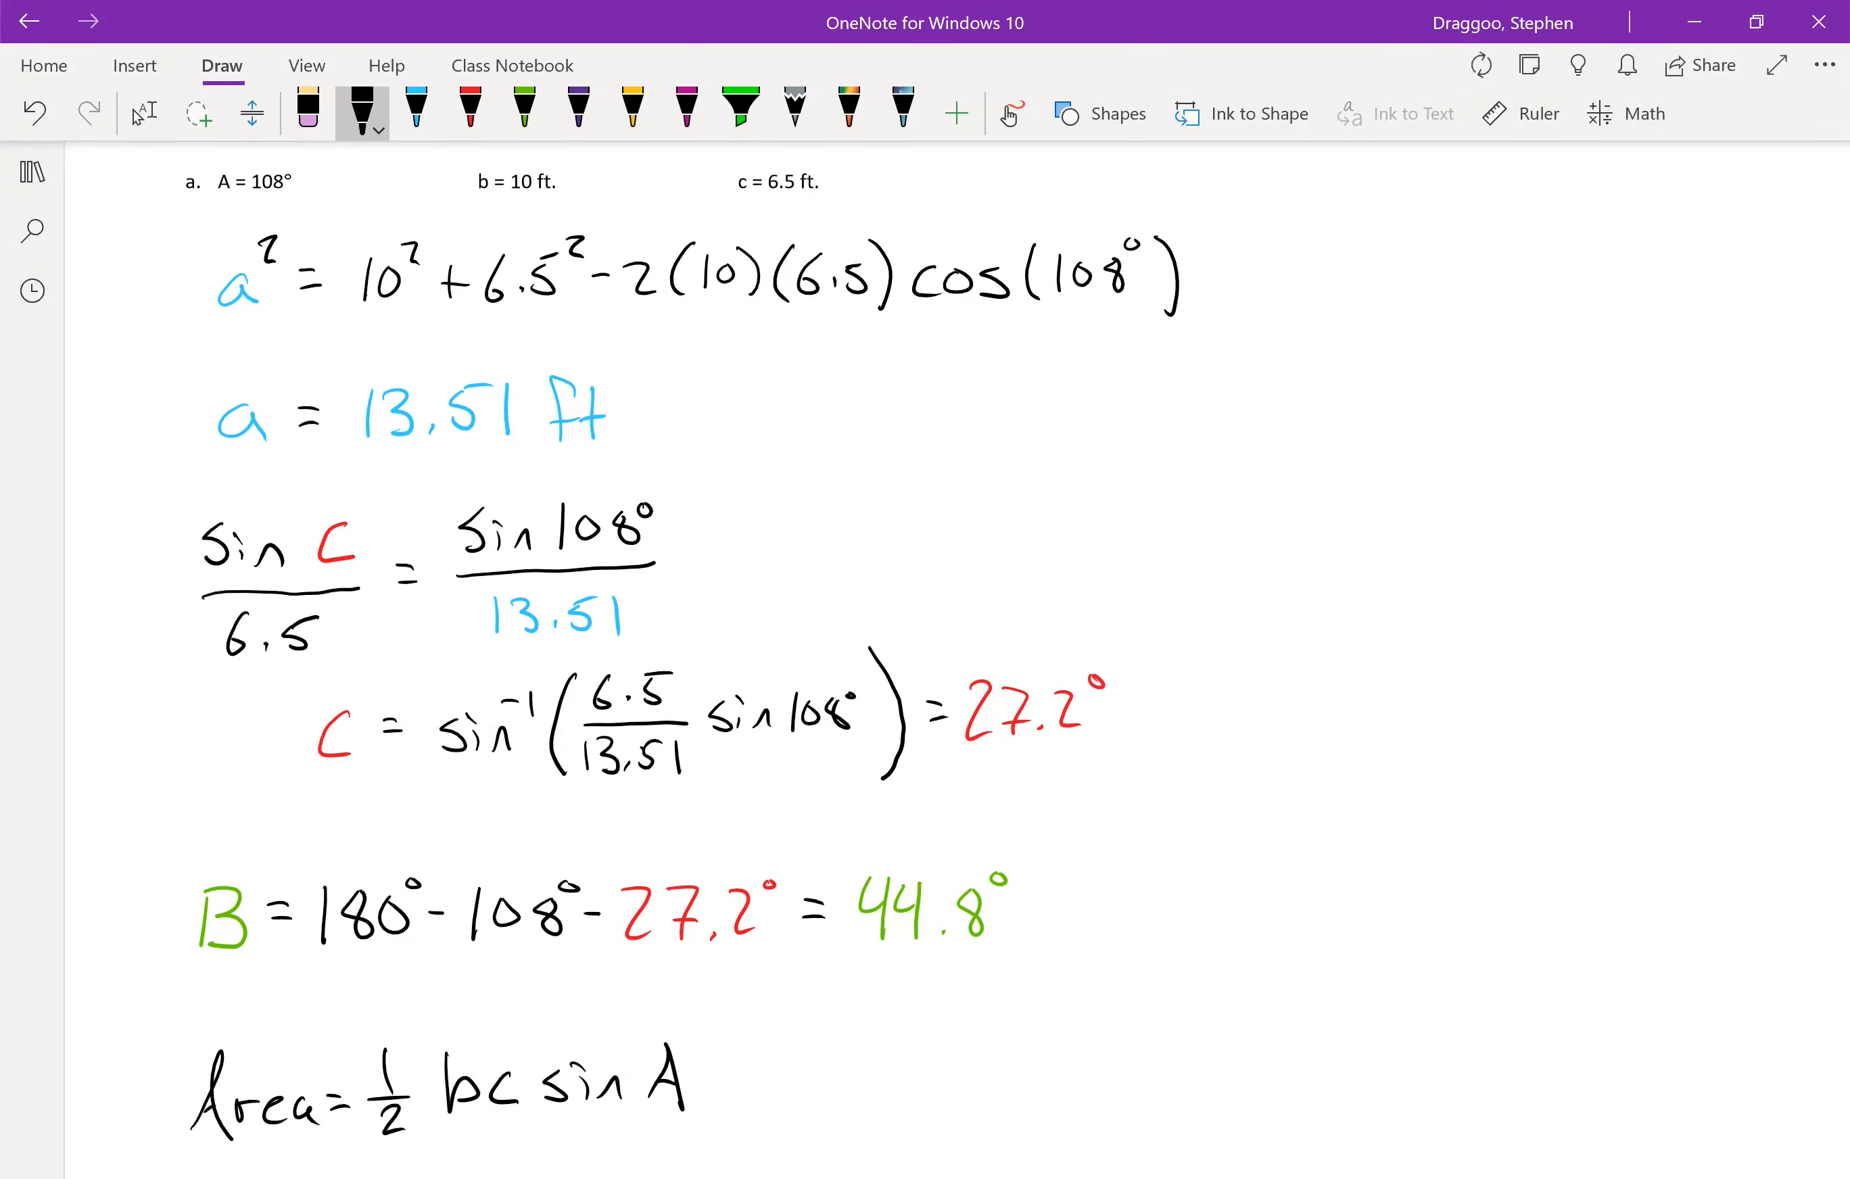
left_click(737, 112)
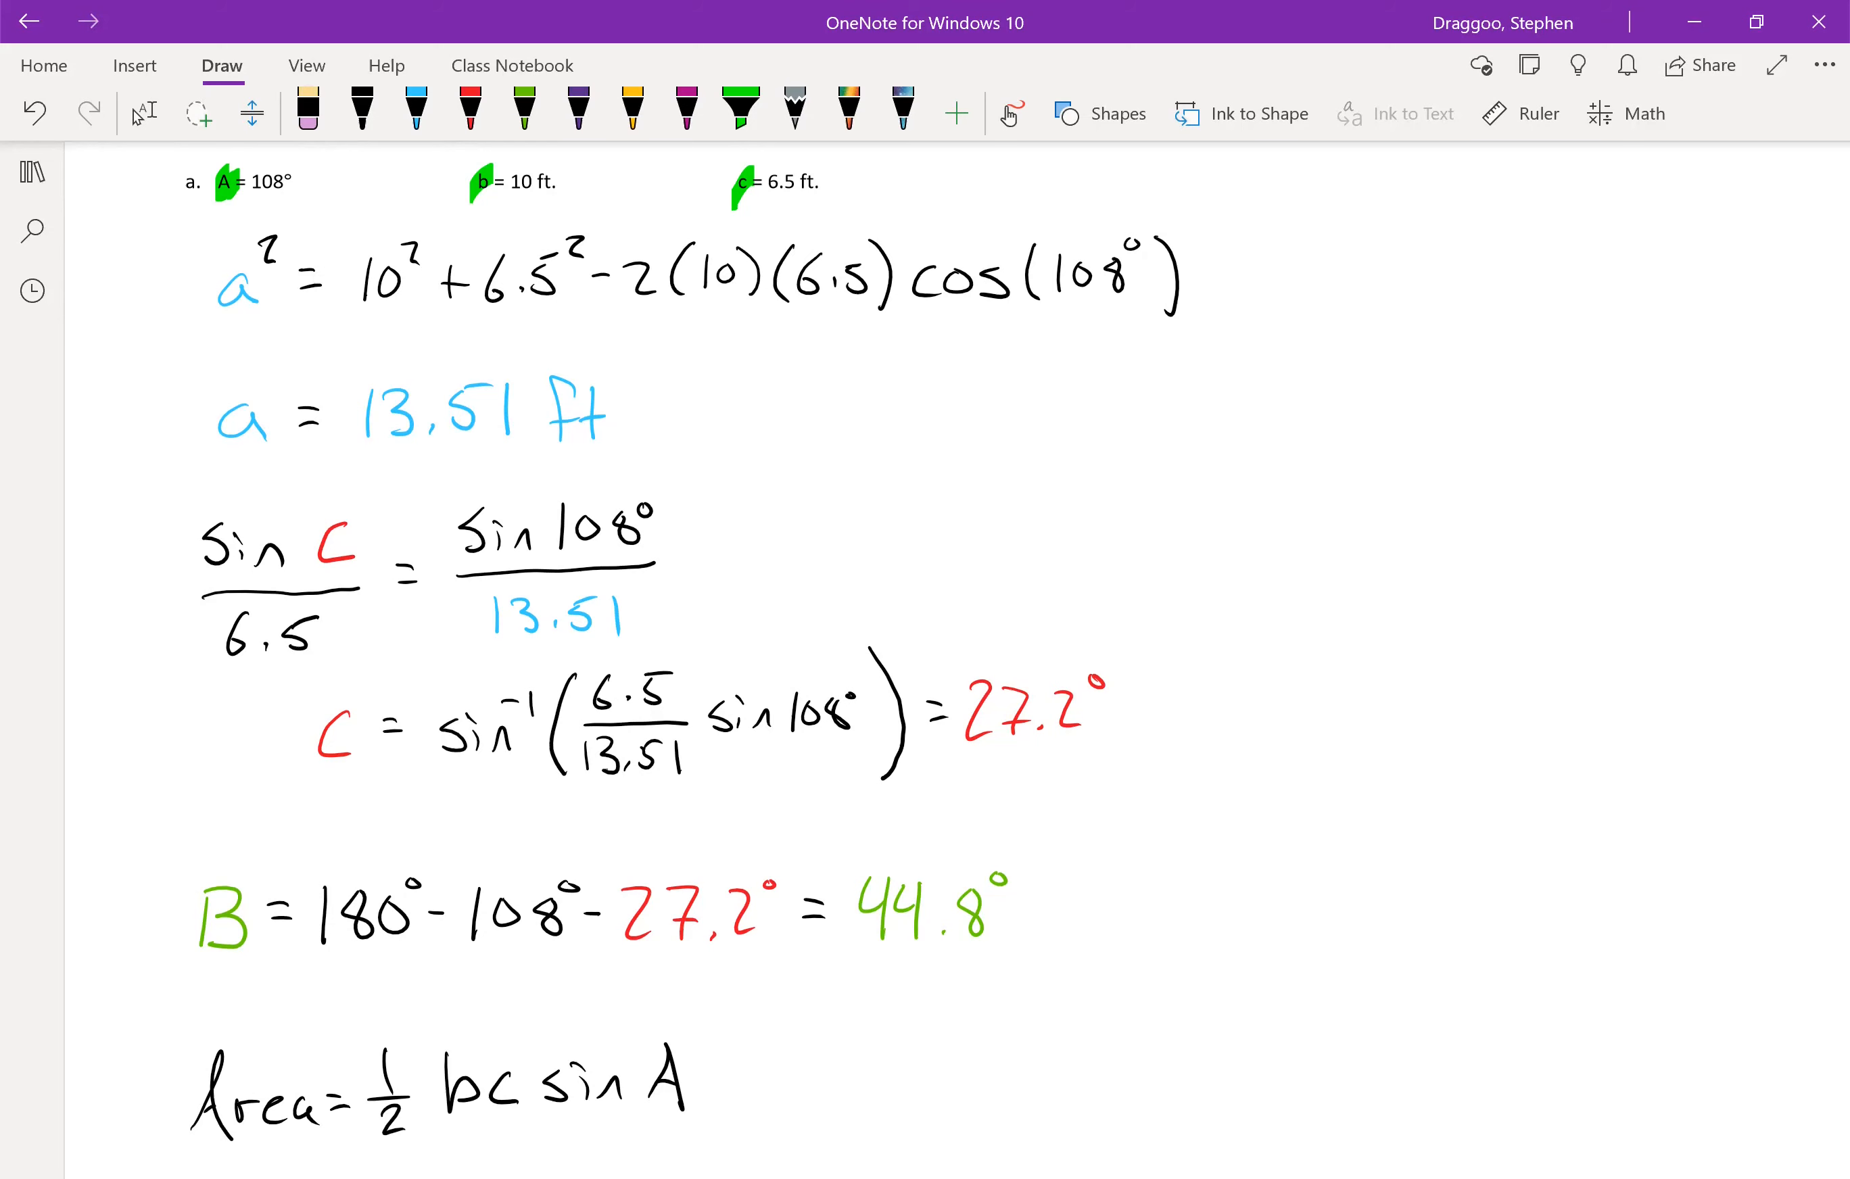
left_click(363, 112)
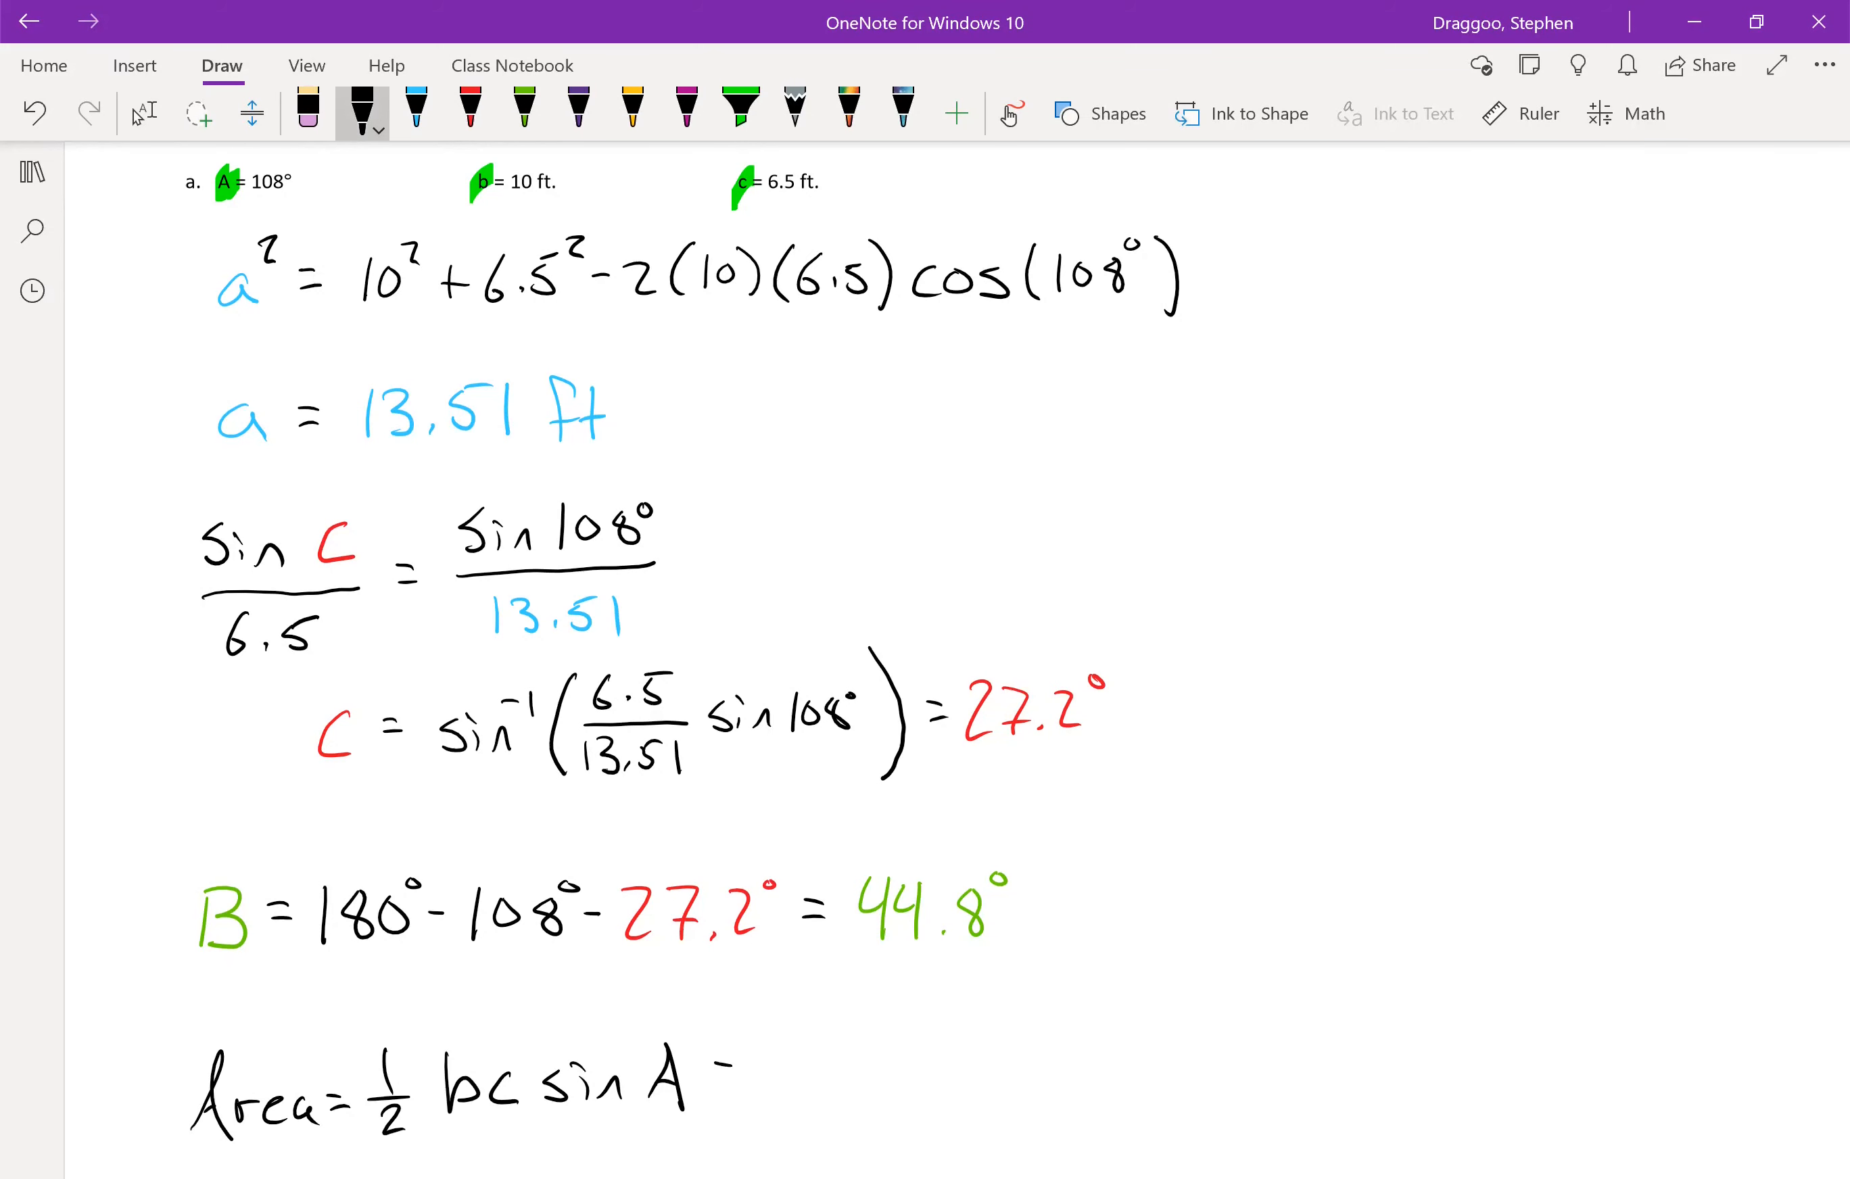
- Continue with = ½(10)(6.5) sin 108° = 30.91 ft² and move down to problem b
left_click_drag(726, 1081, 802, 1051)
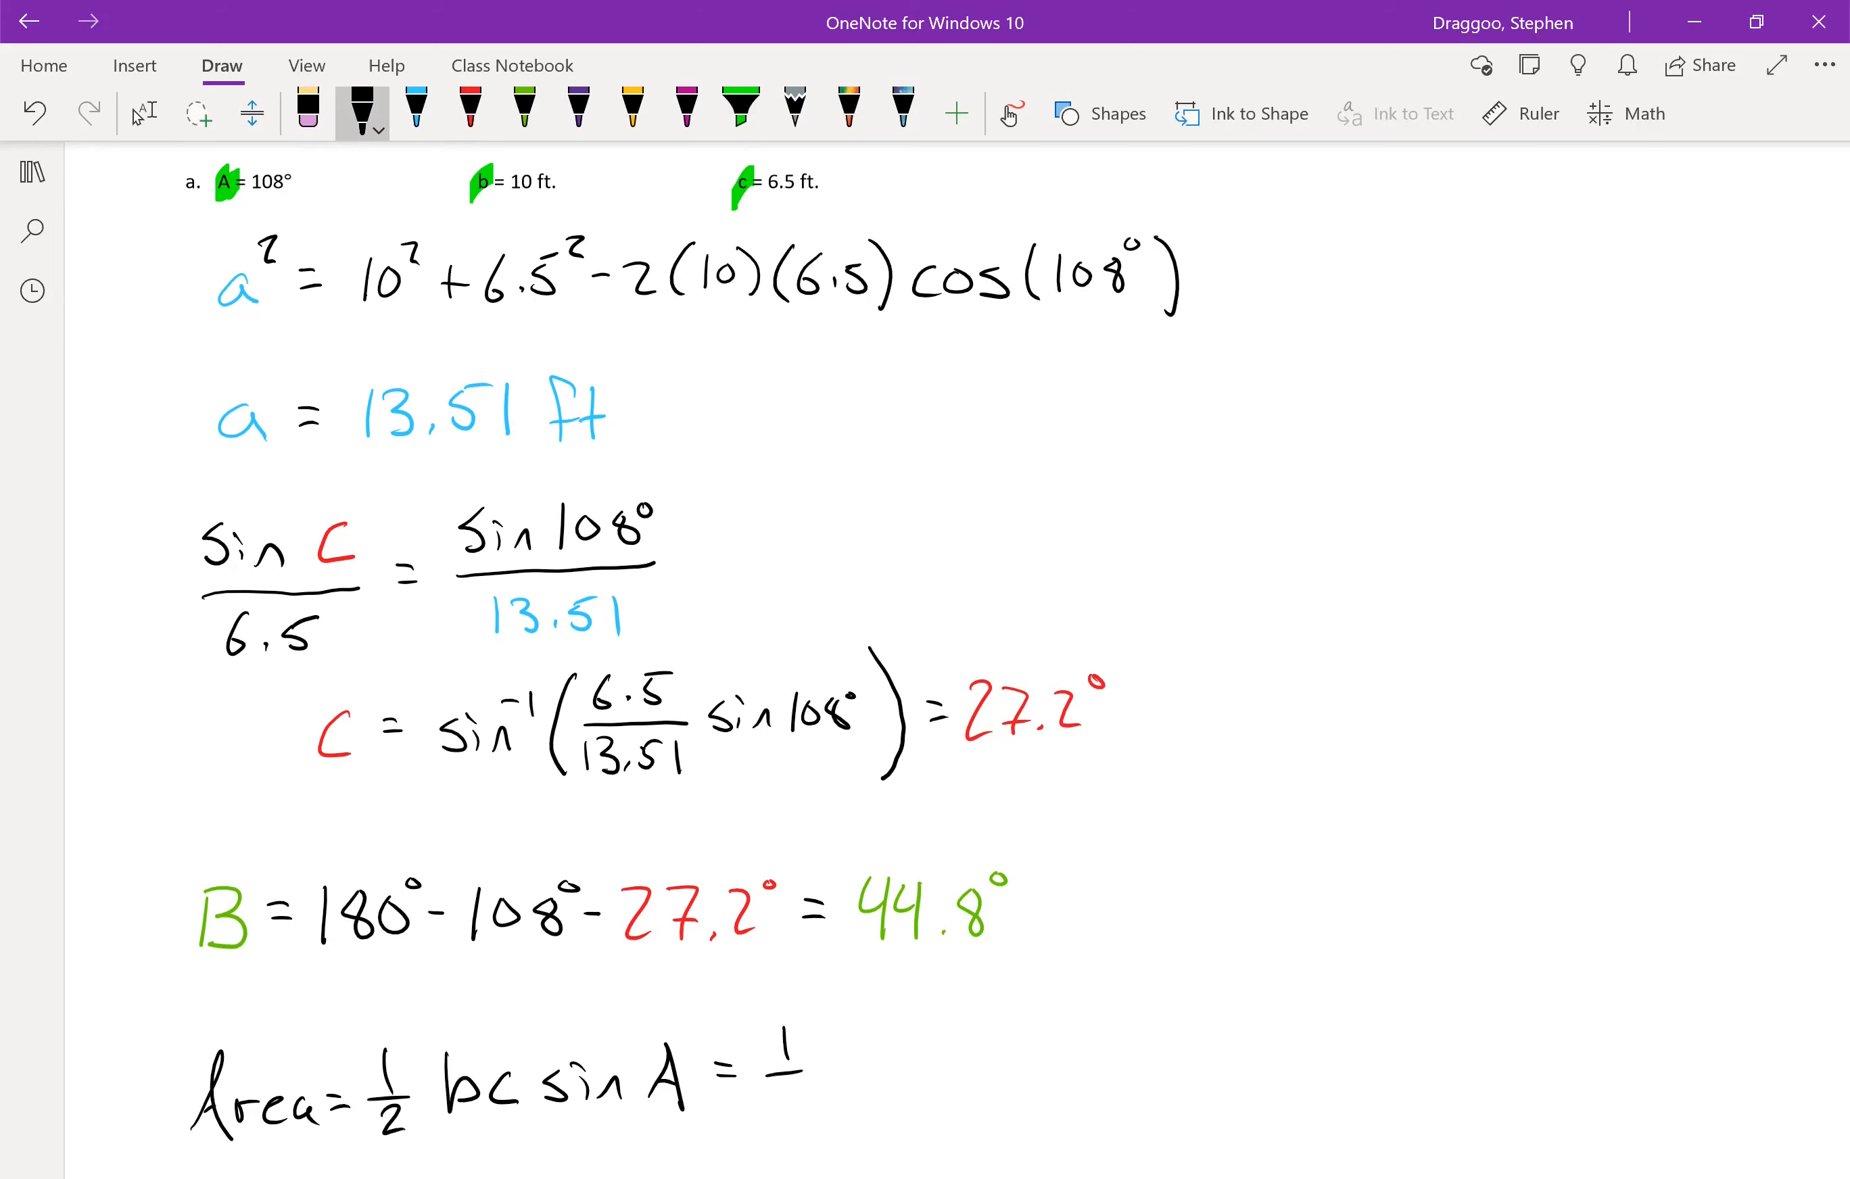
type("2")
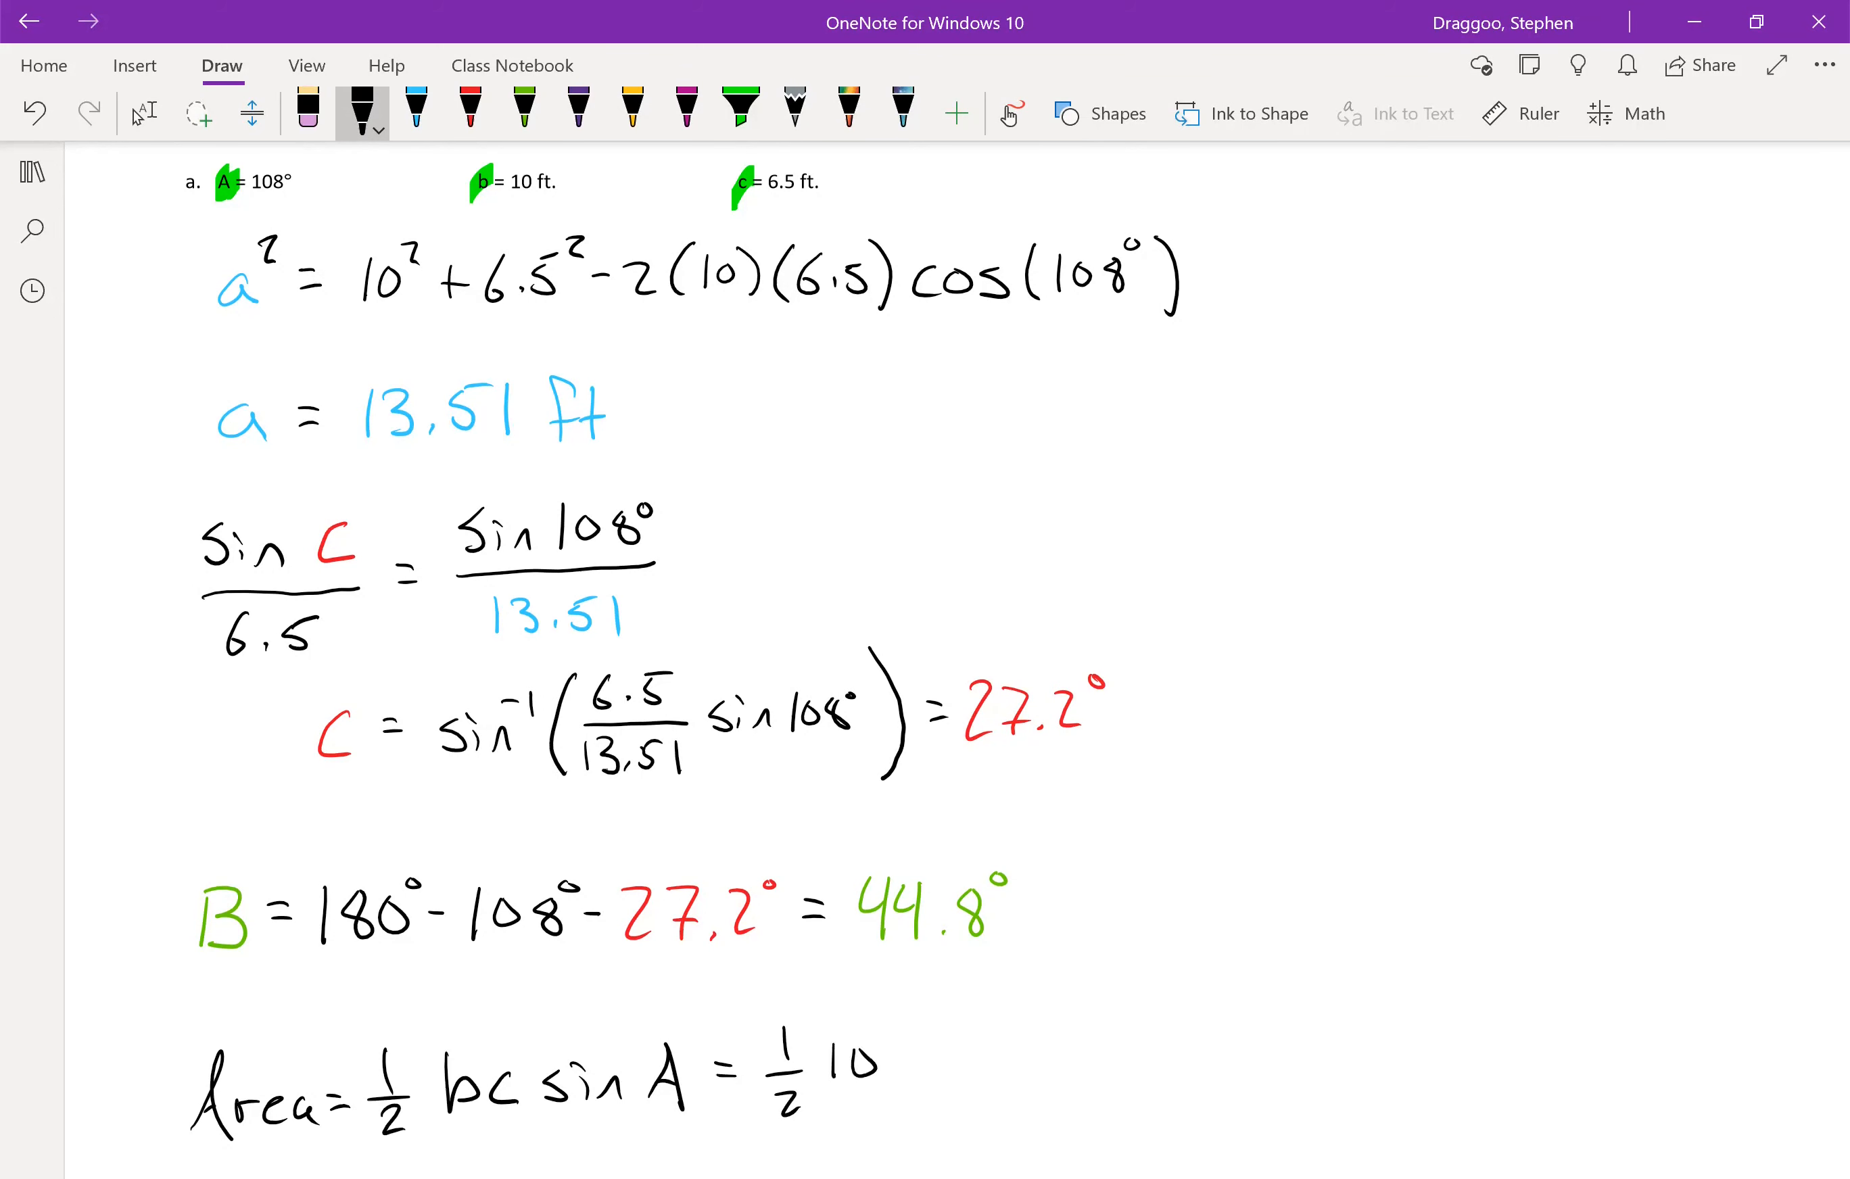
type("(10)(6.5) sin")
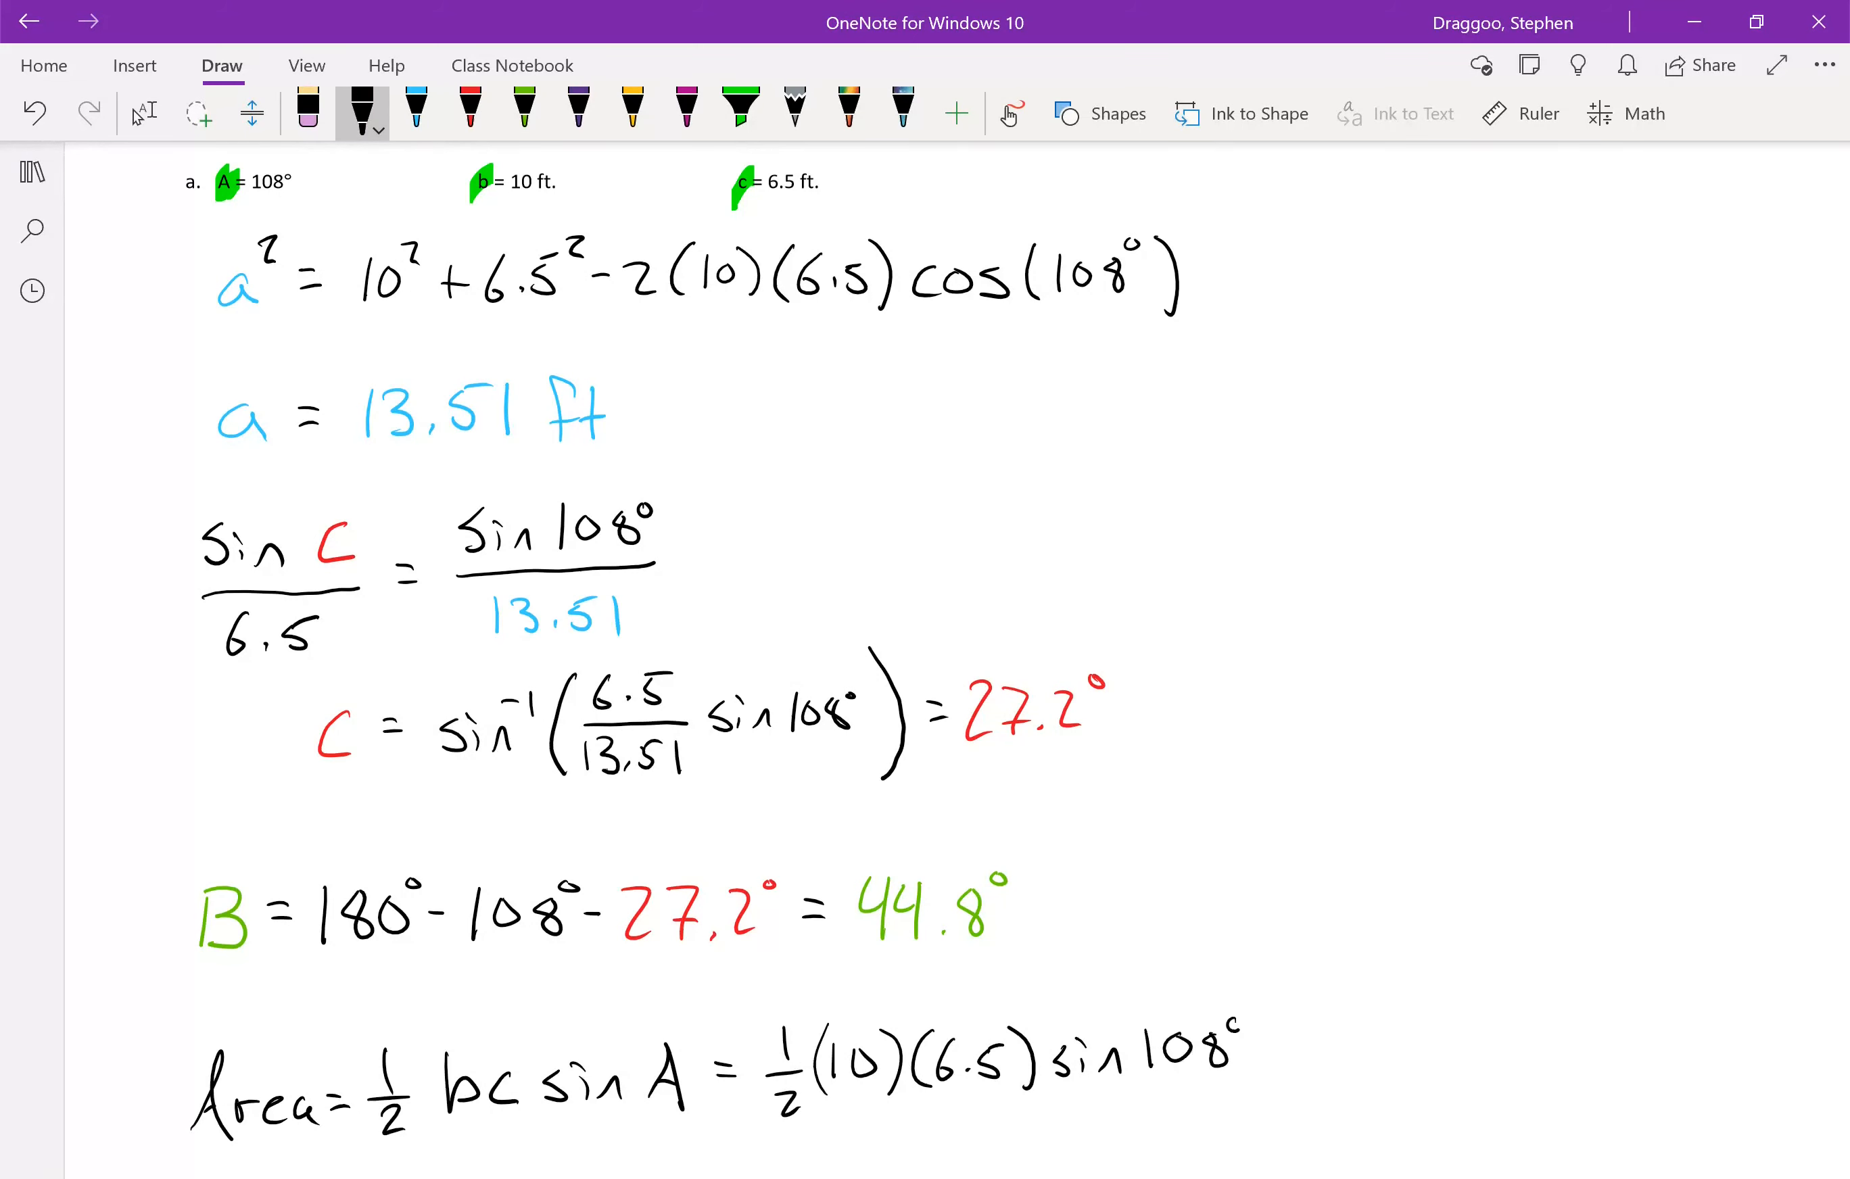
left_click_drag(1251, 1063, 1291, 1063)
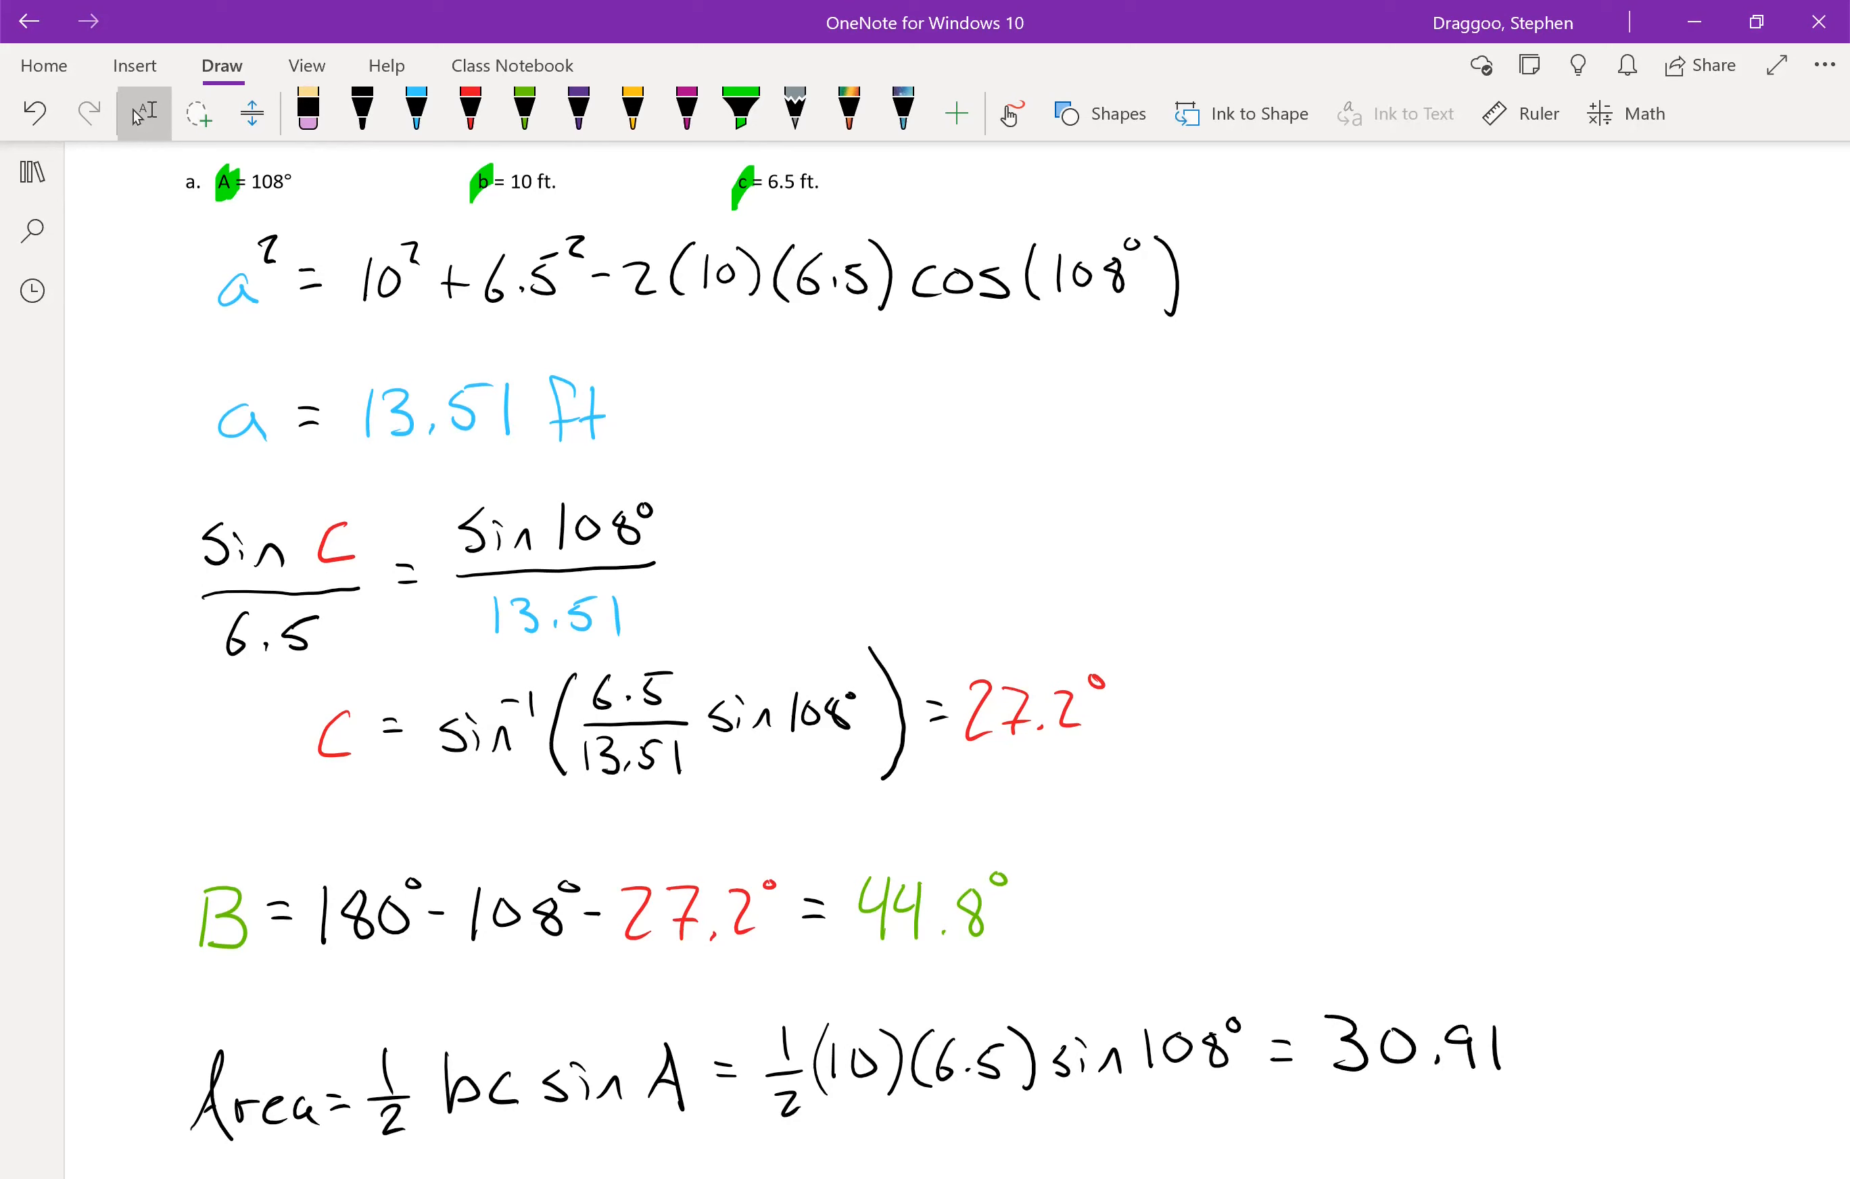
left_click(362, 112)
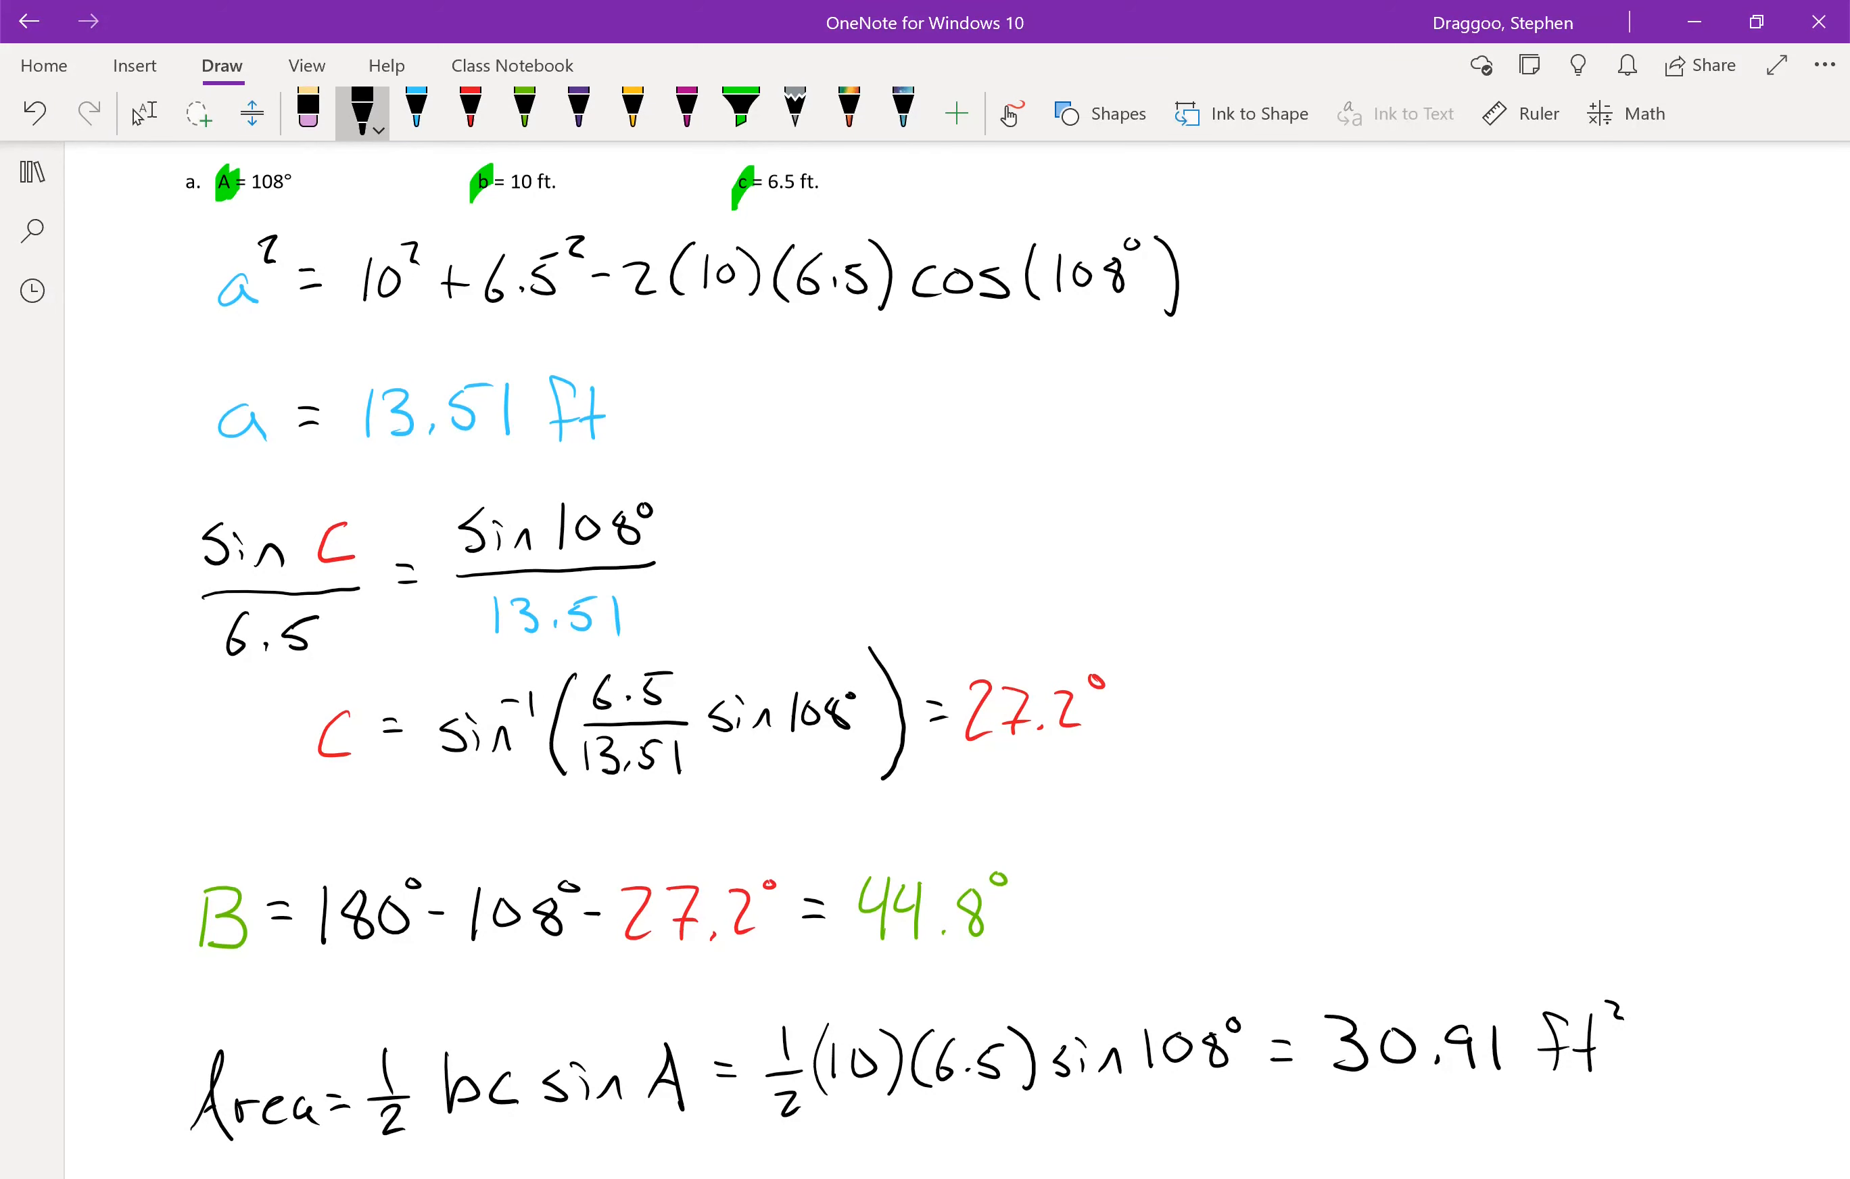
scroll("down", 3)
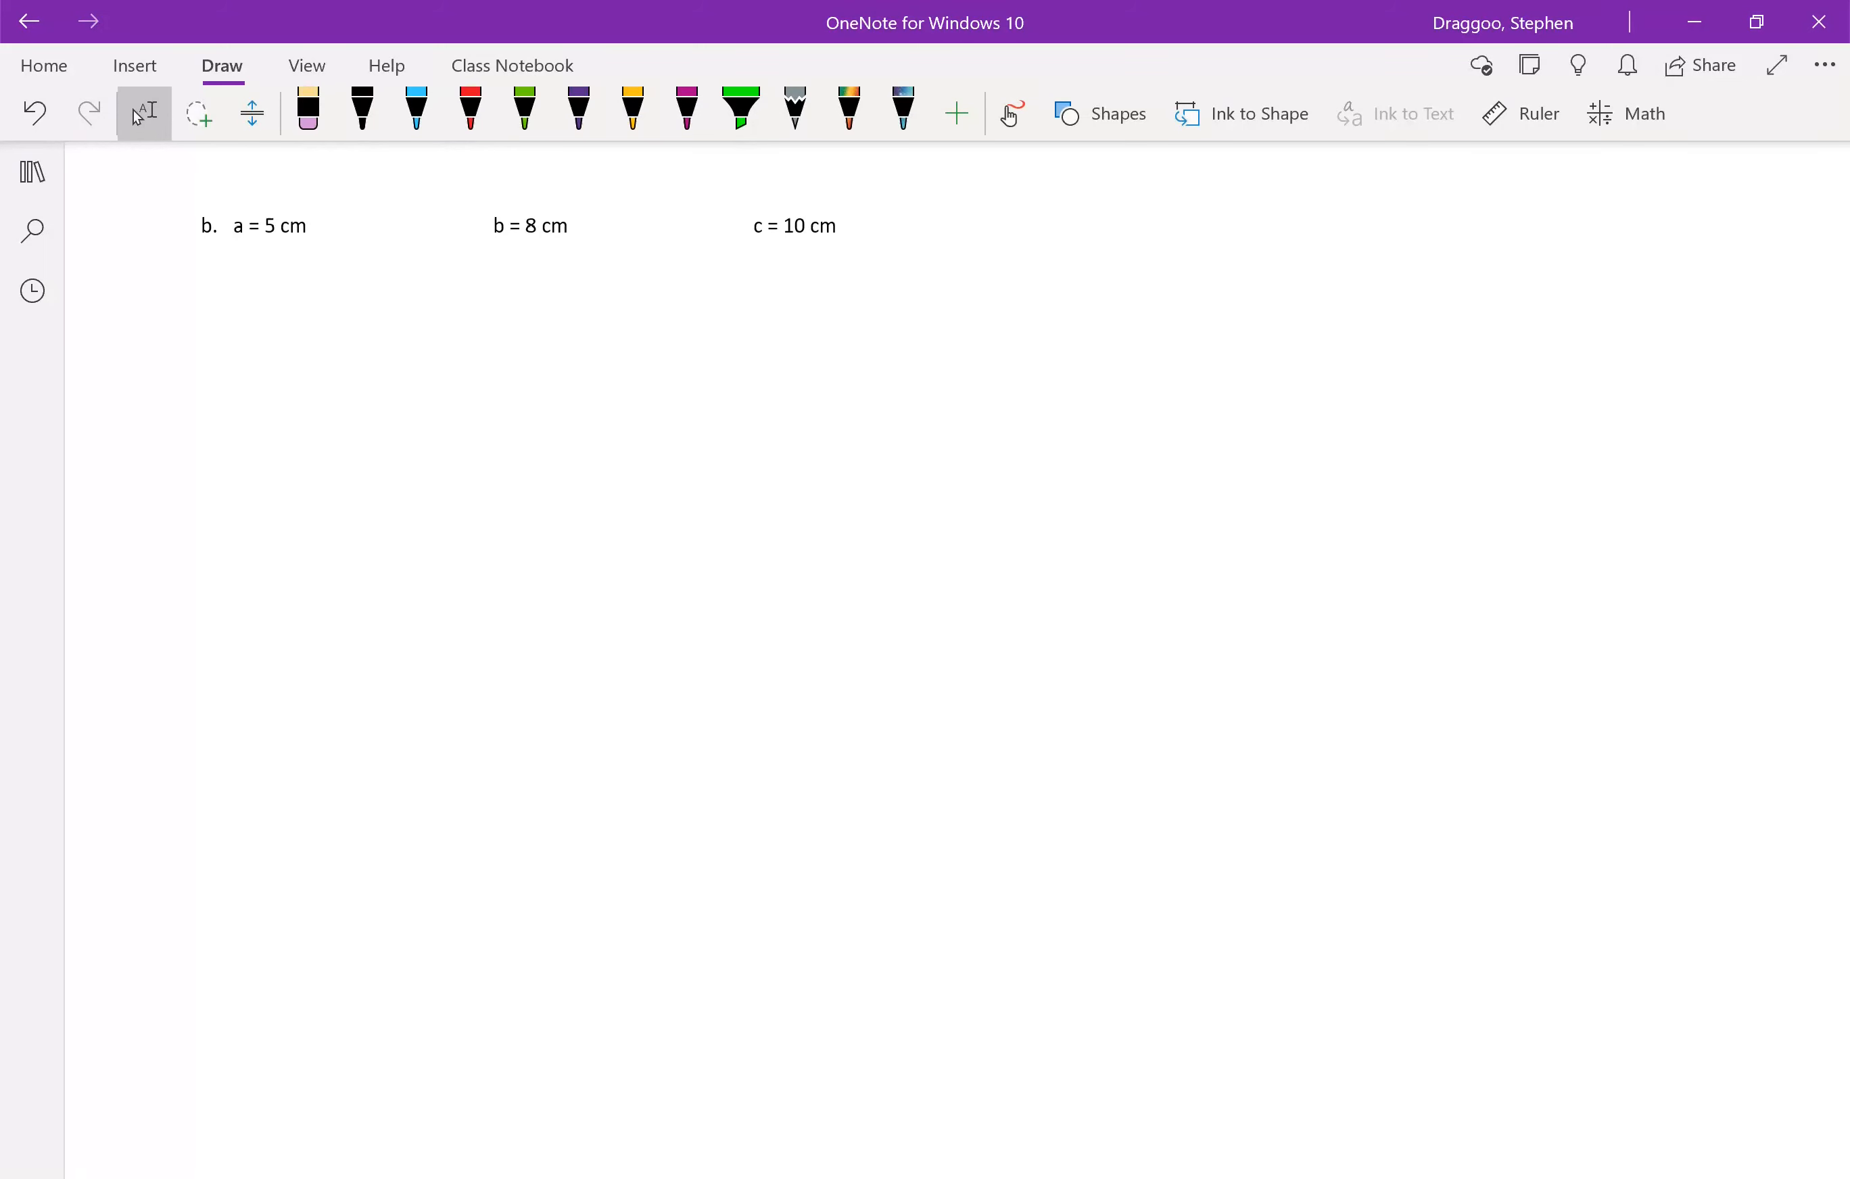
- Handwrite 10 in black ink below triangle b's side lengths
left_click(363, 112)
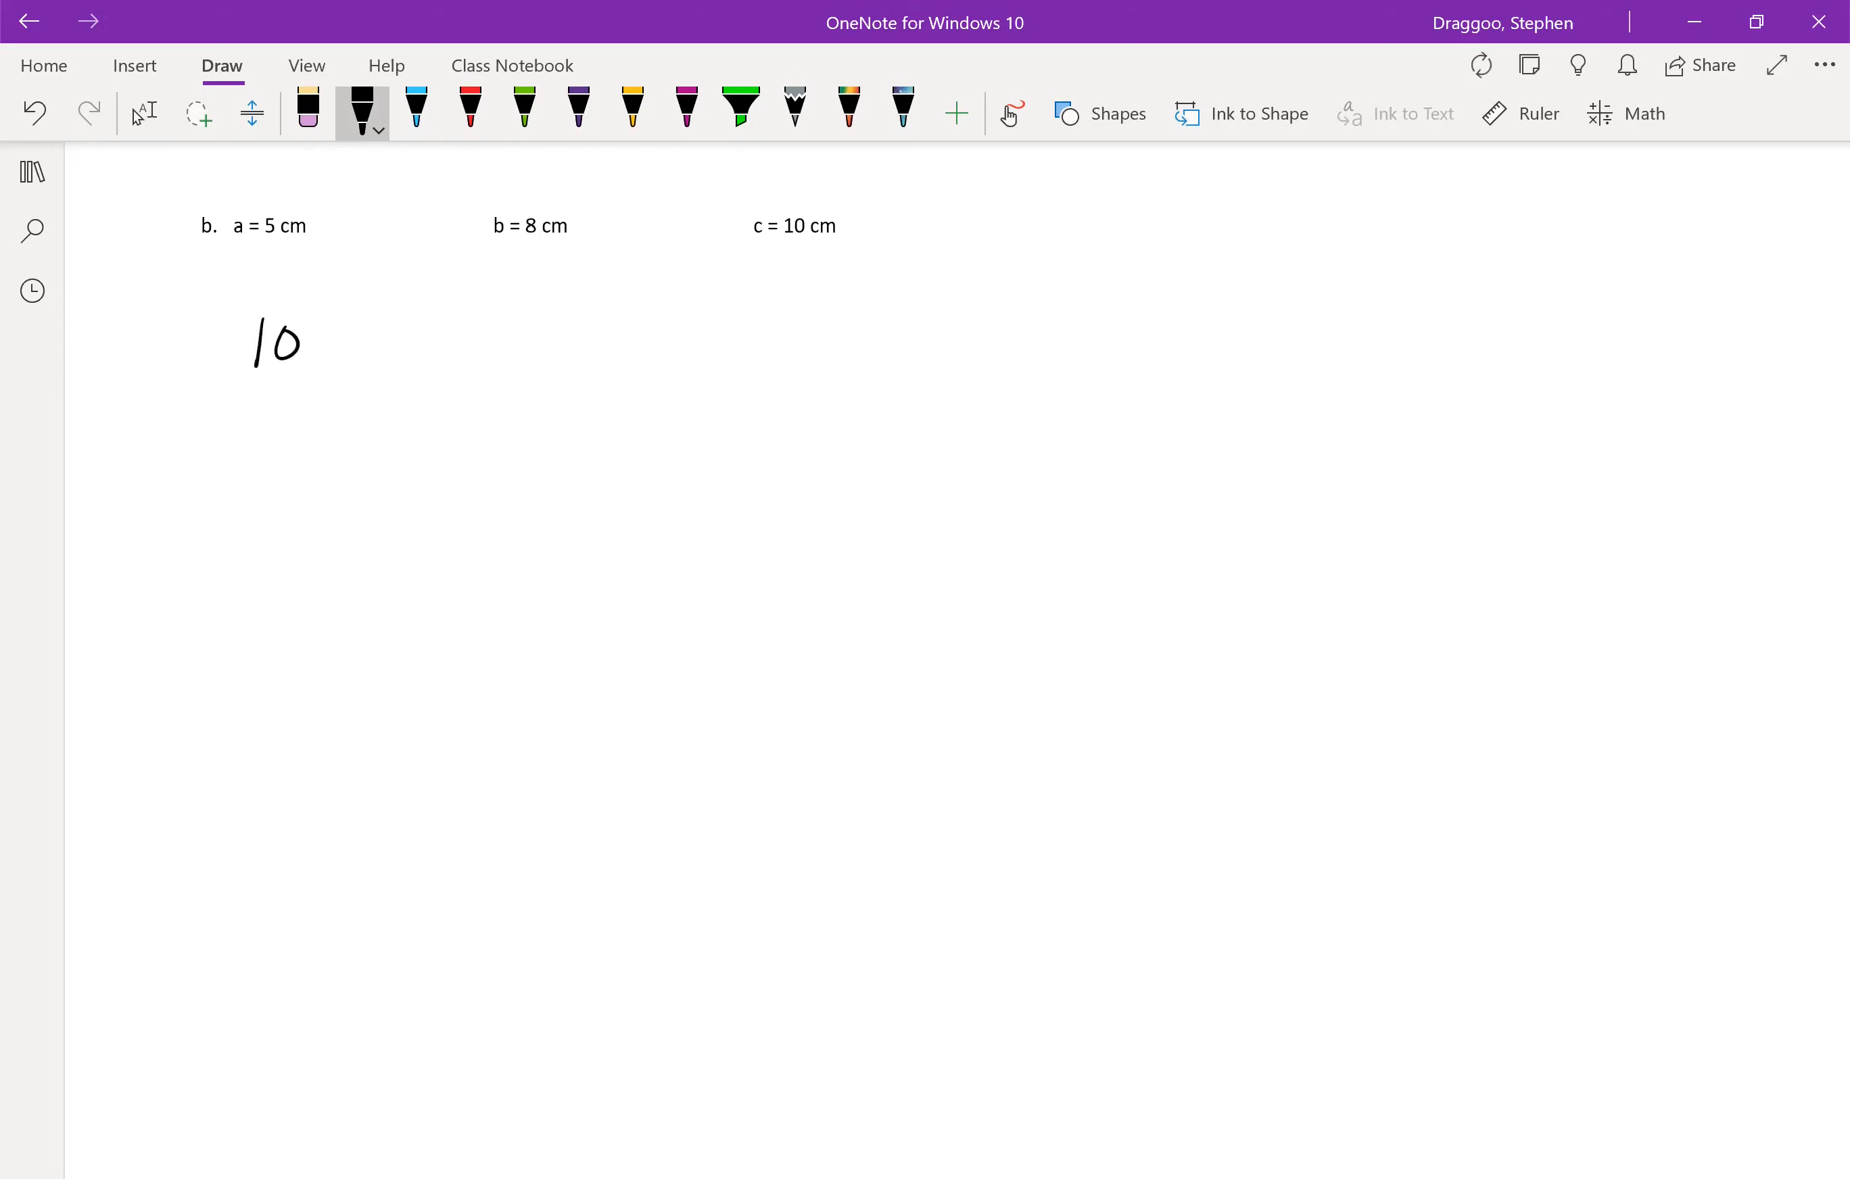
- Write 10² = 5² + 8² − 2(5)(8)cos C with angle C in red
left_click_drag(313, 307, 425, 342)
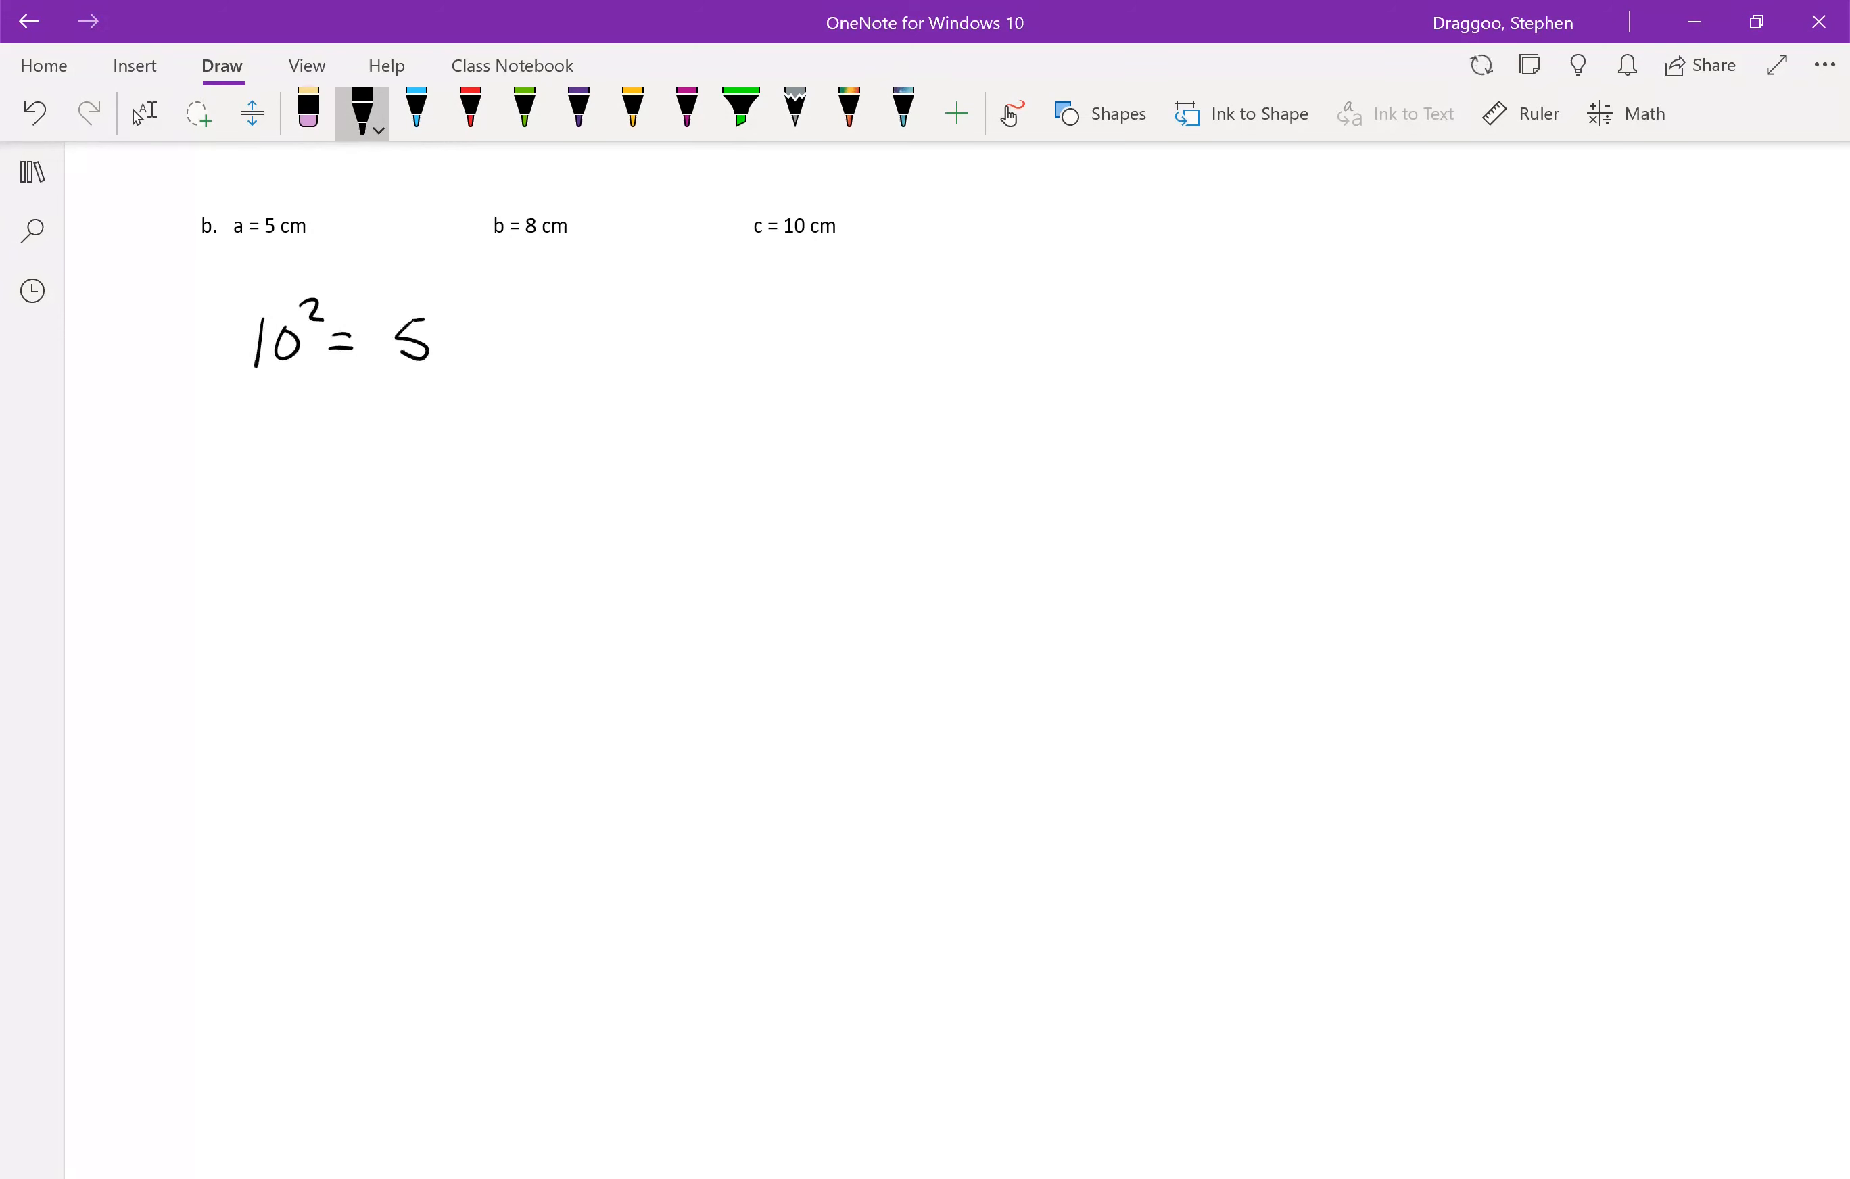
left_click_drag(430, 319, 507, 348)
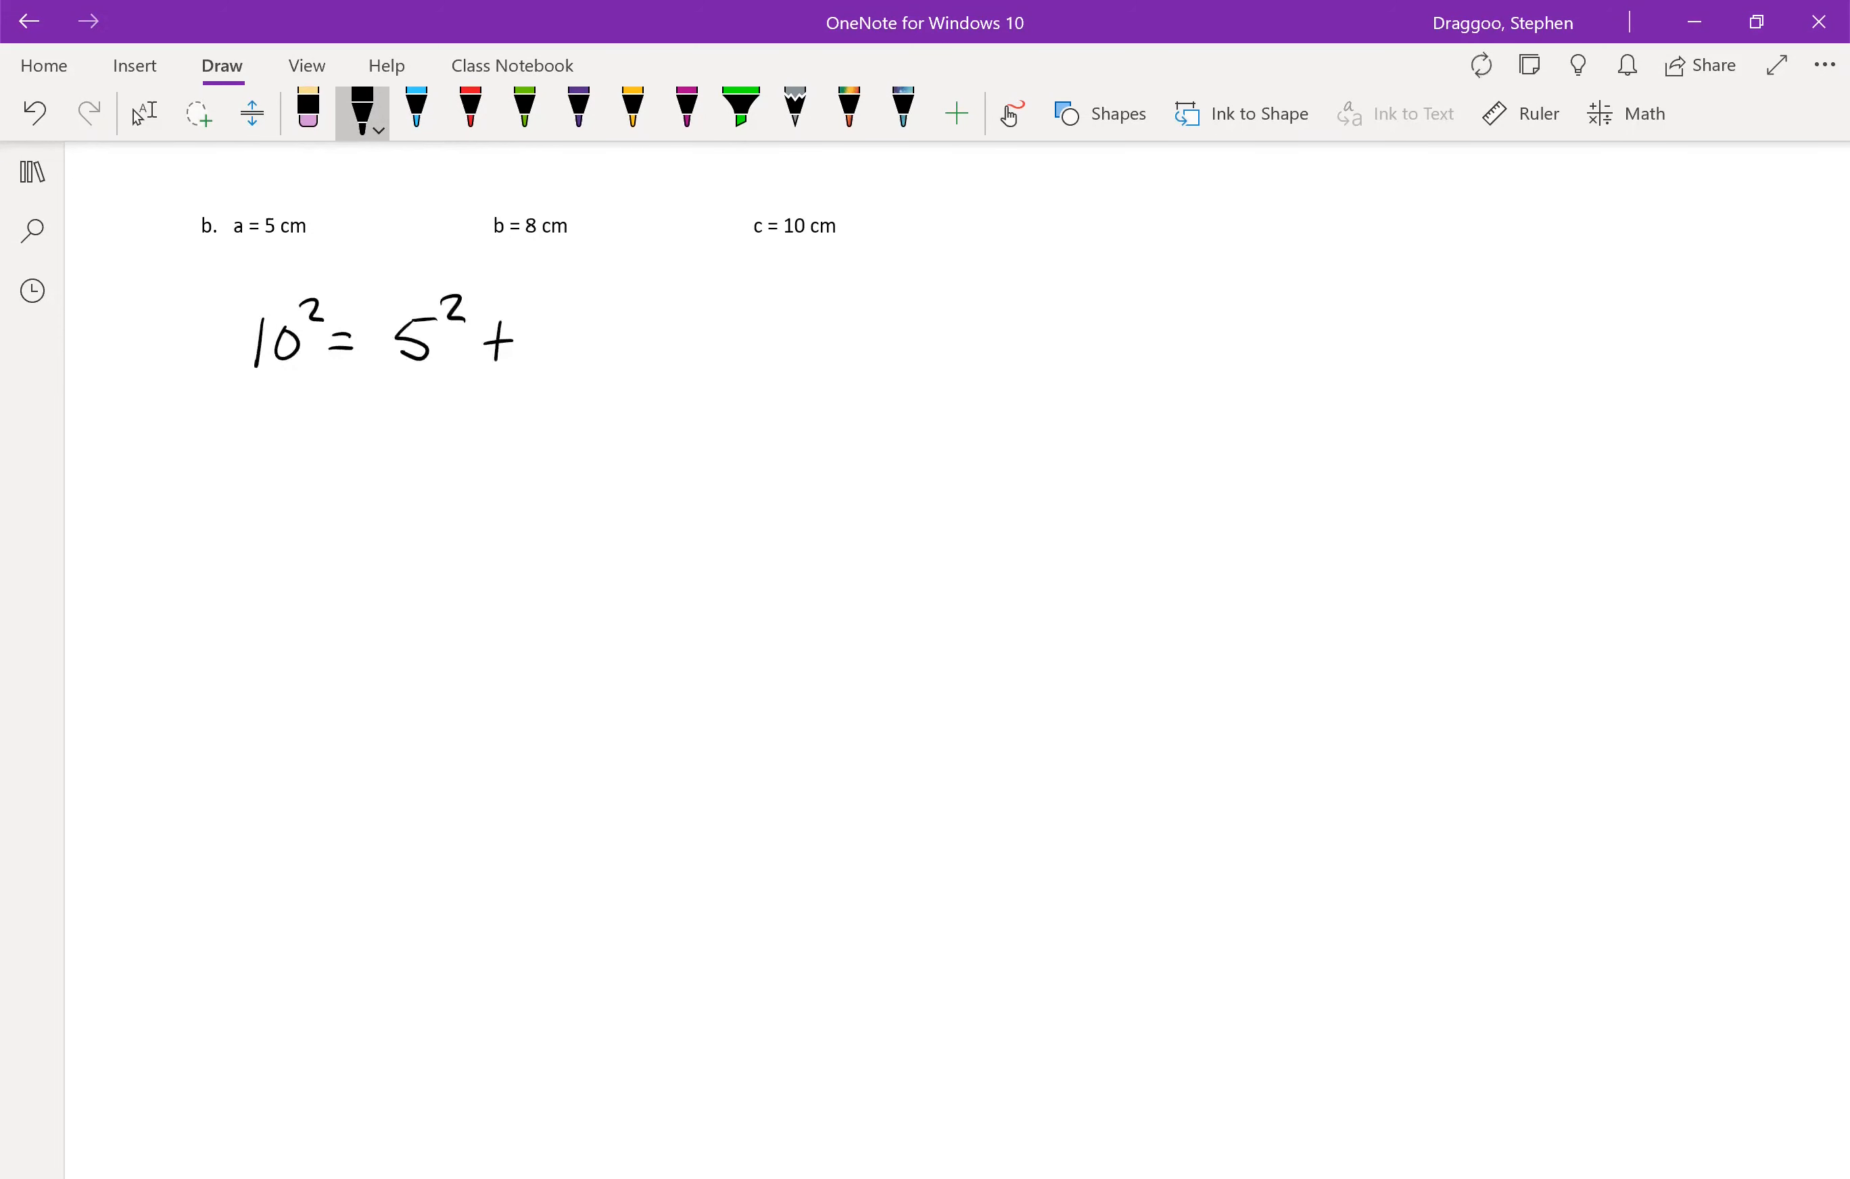
left_click_drag(537, 354, 614, 336)
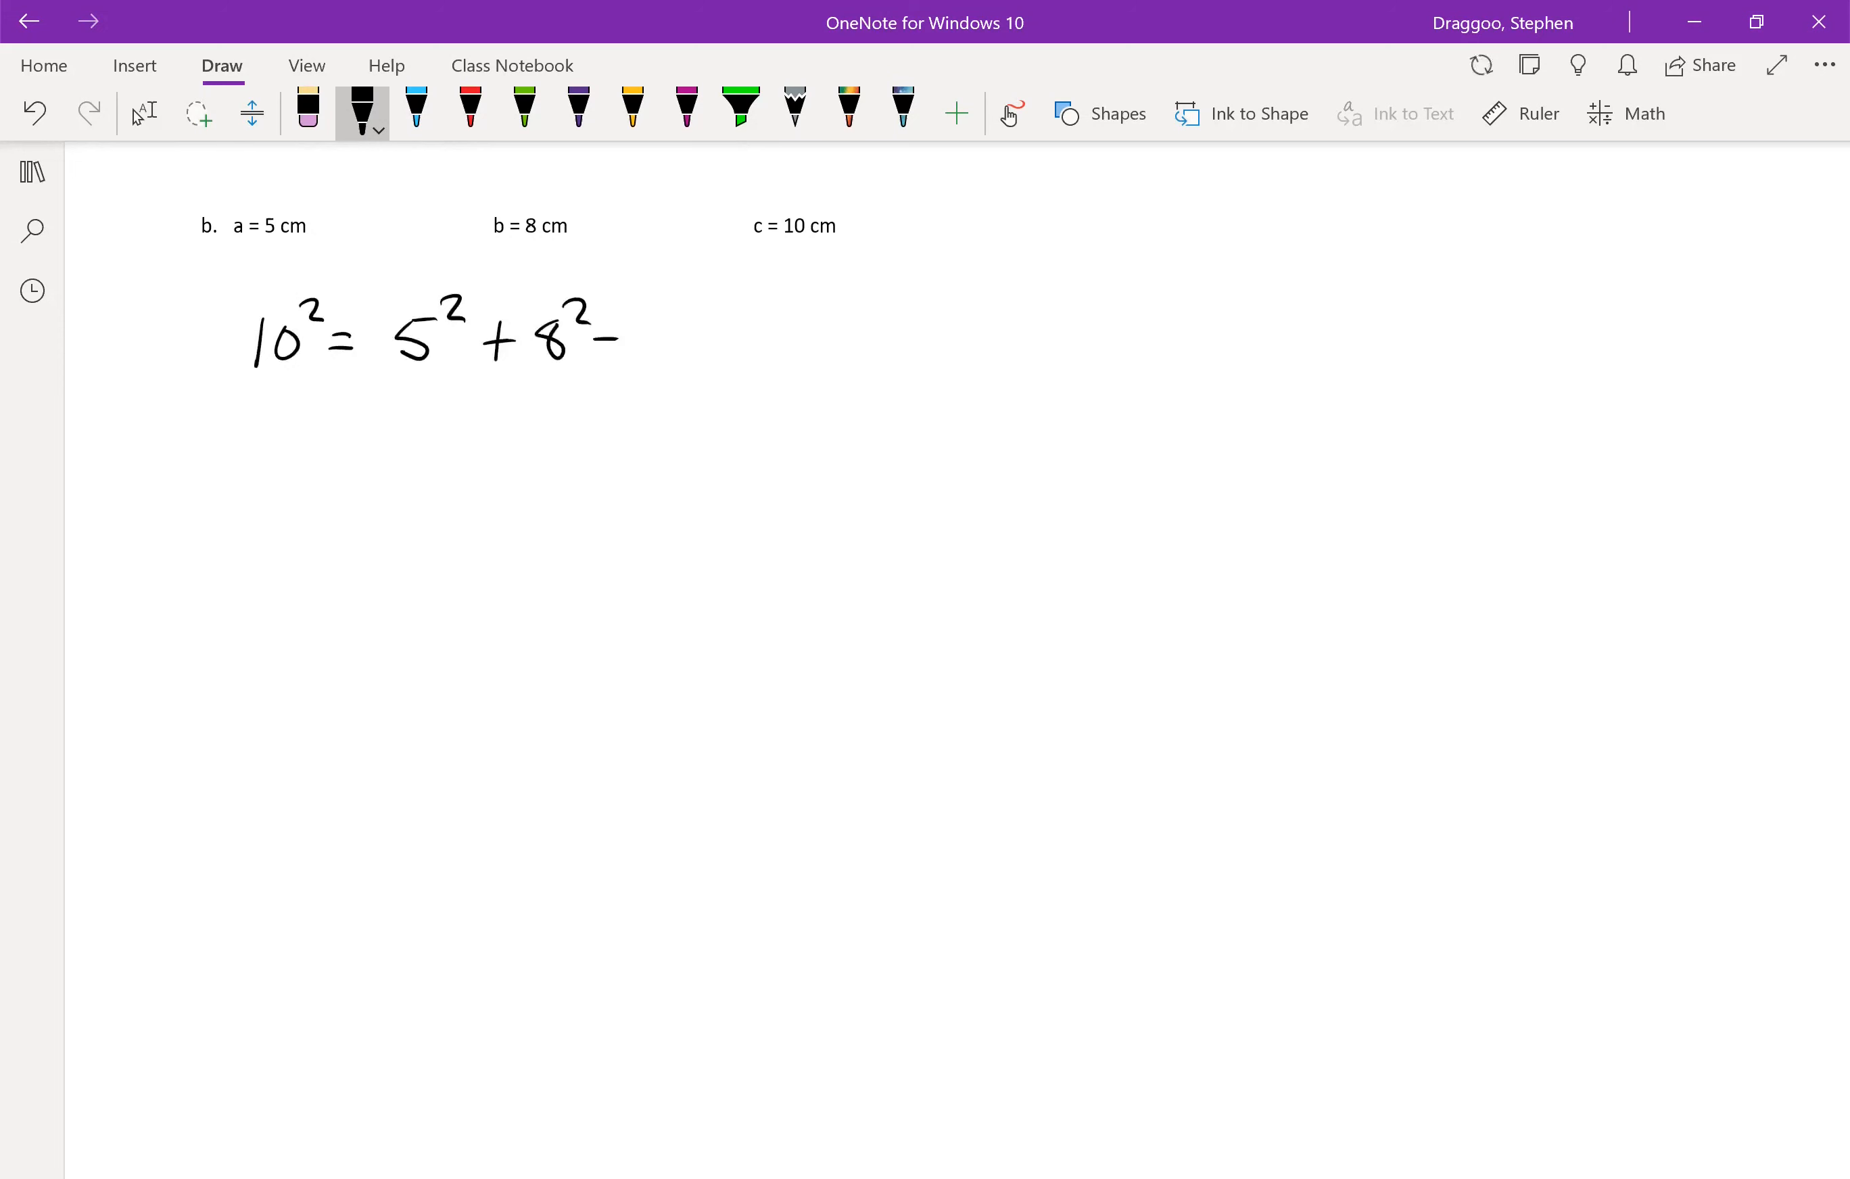
left_click_drag(637, 330, 749, 343)
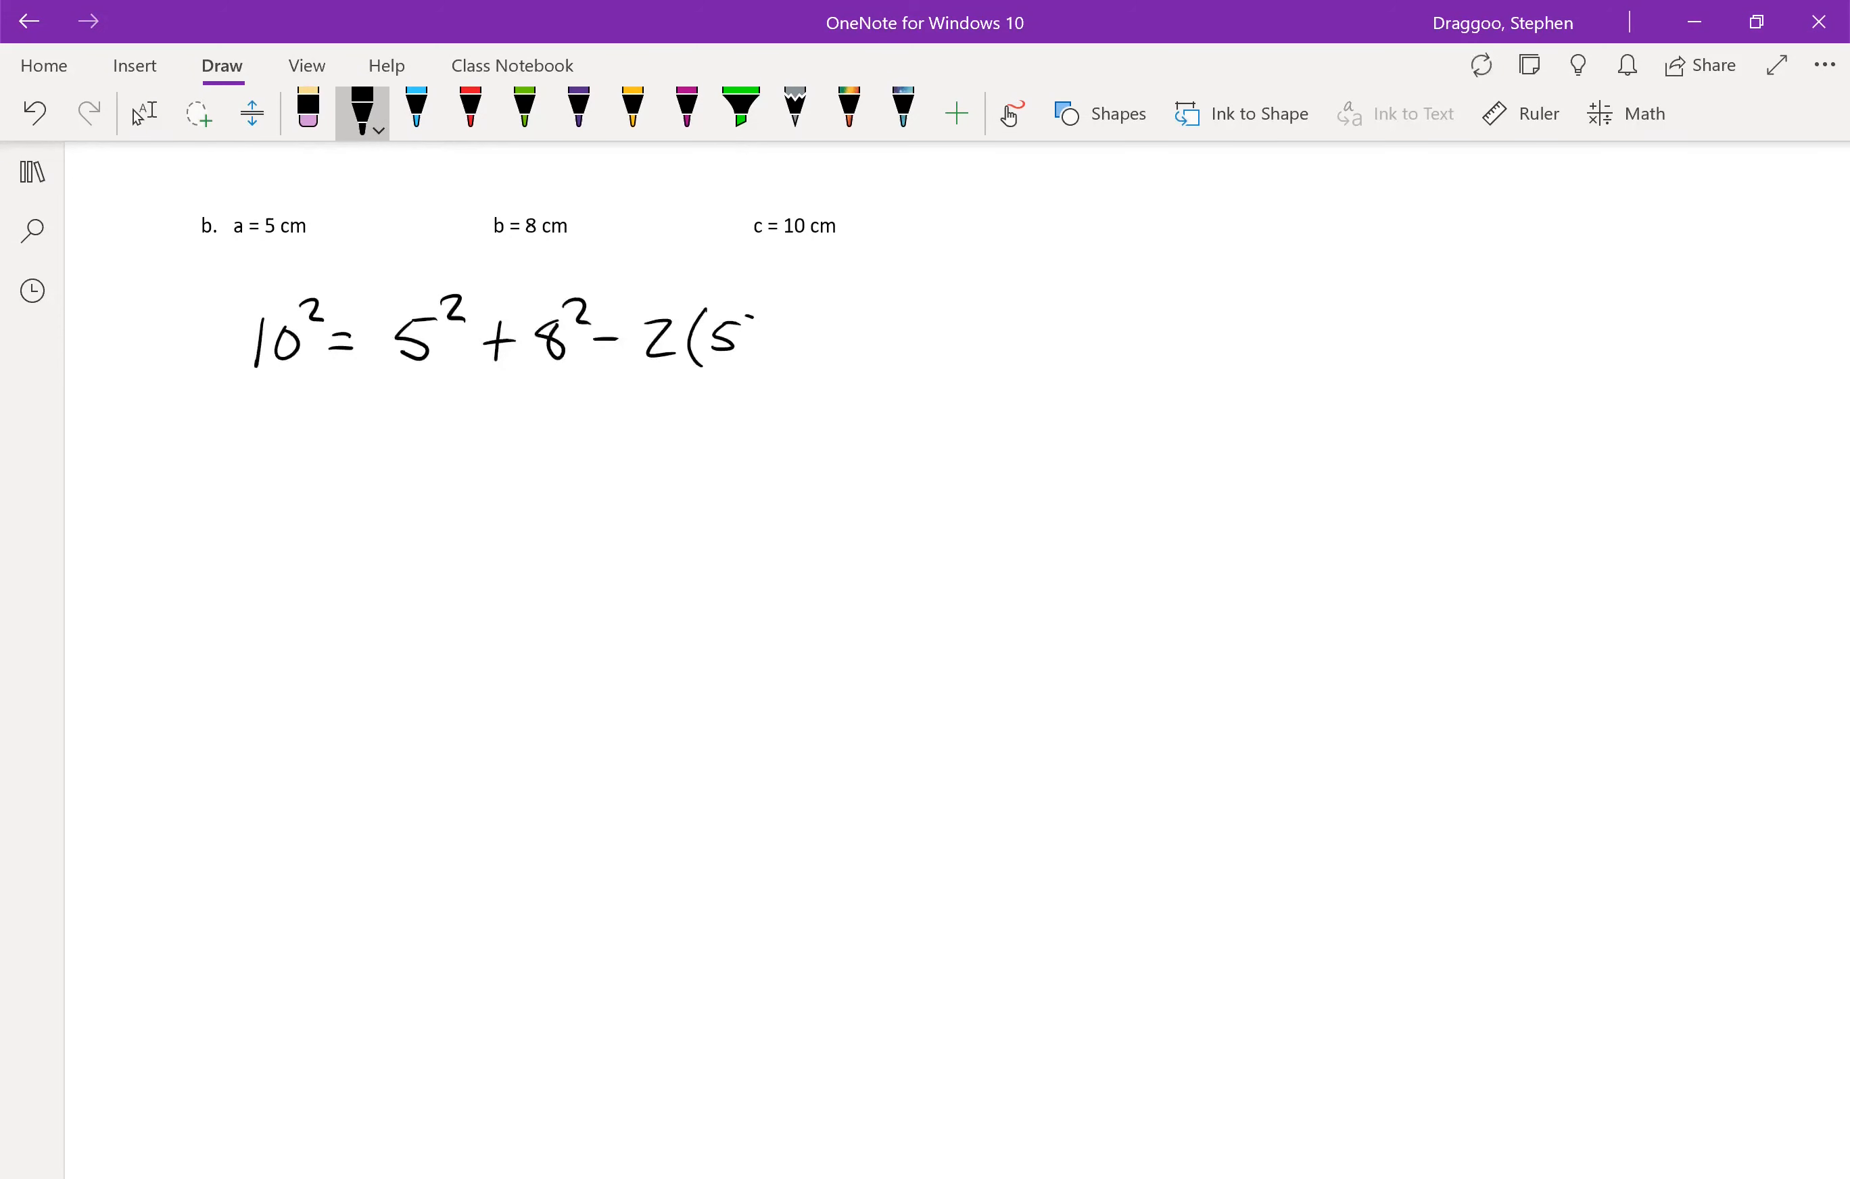
left_click_drag(736, 343, 849, 342)
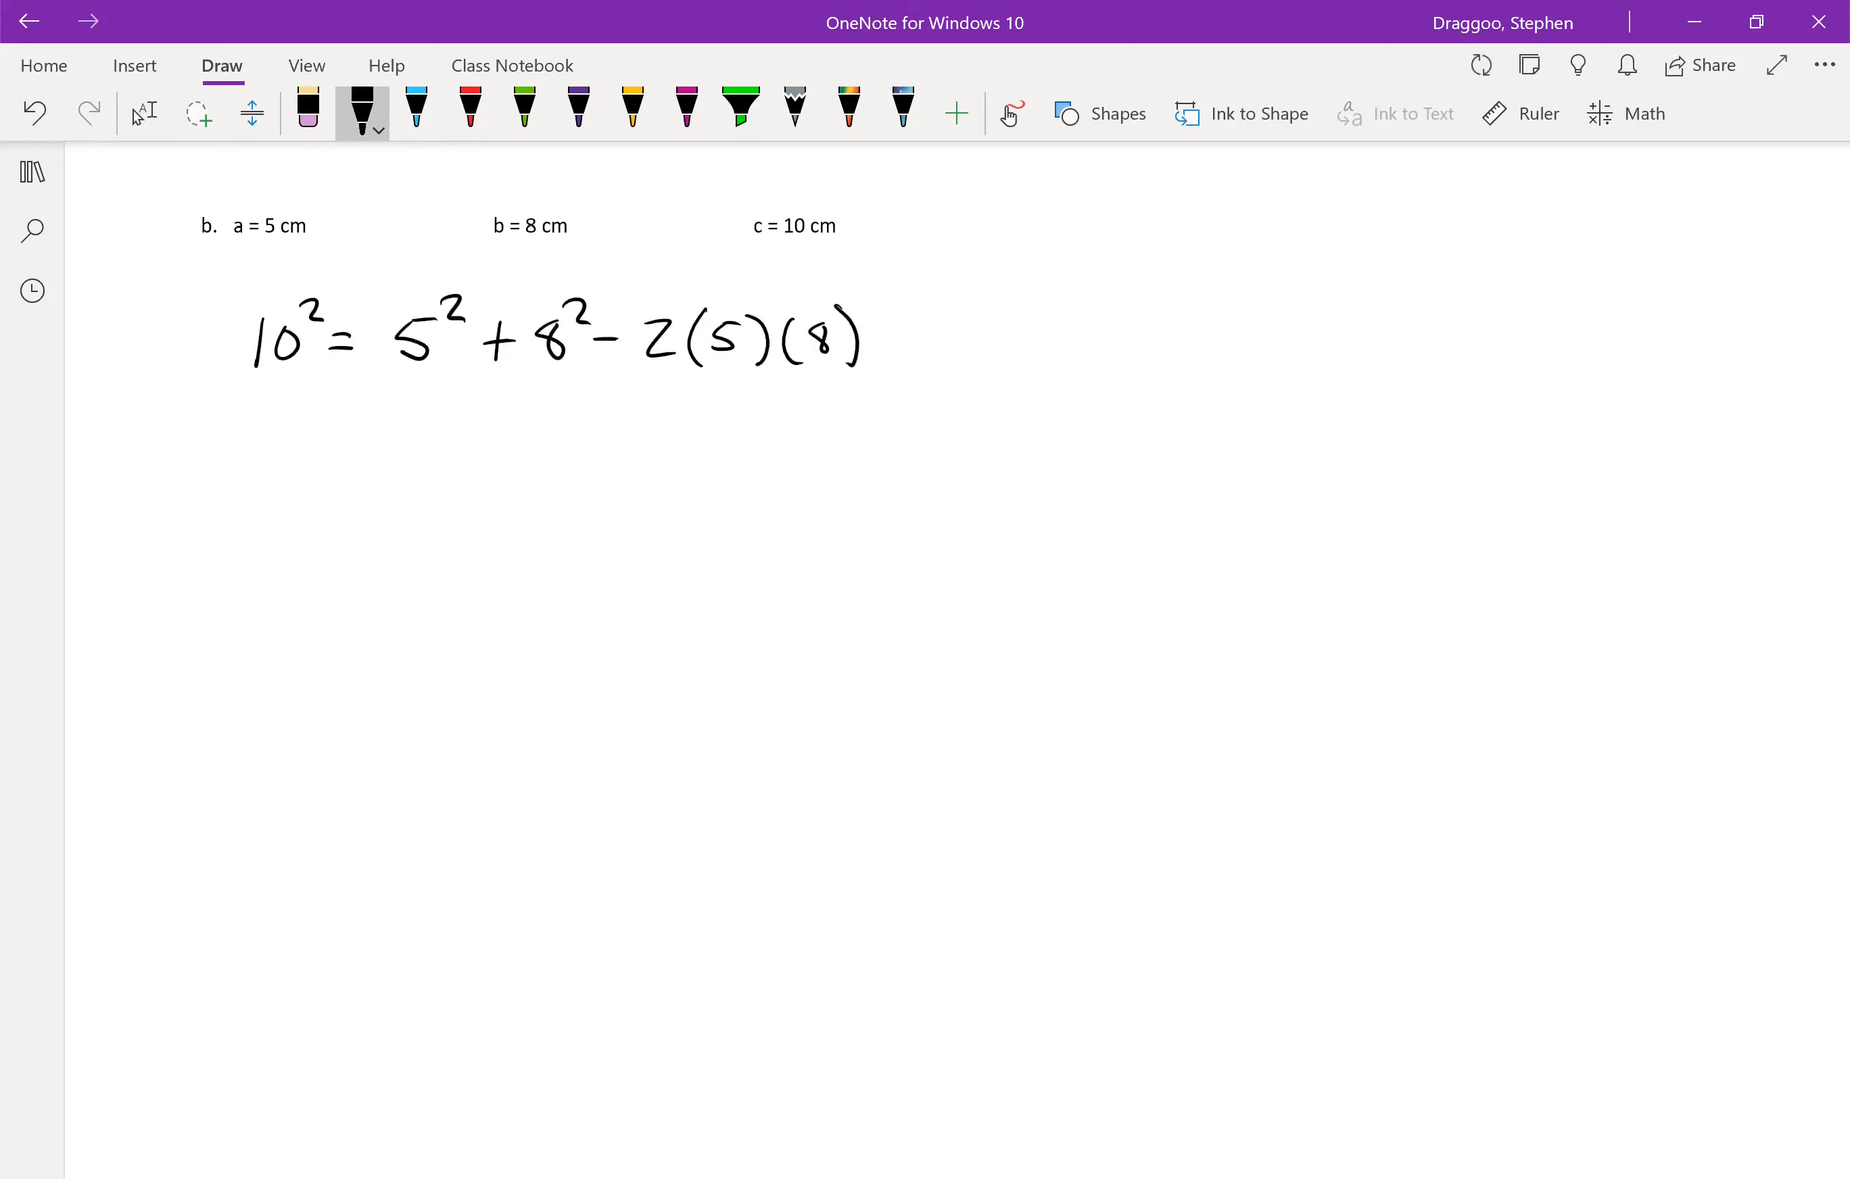
left_click_drag(879, 342, 967, 343)
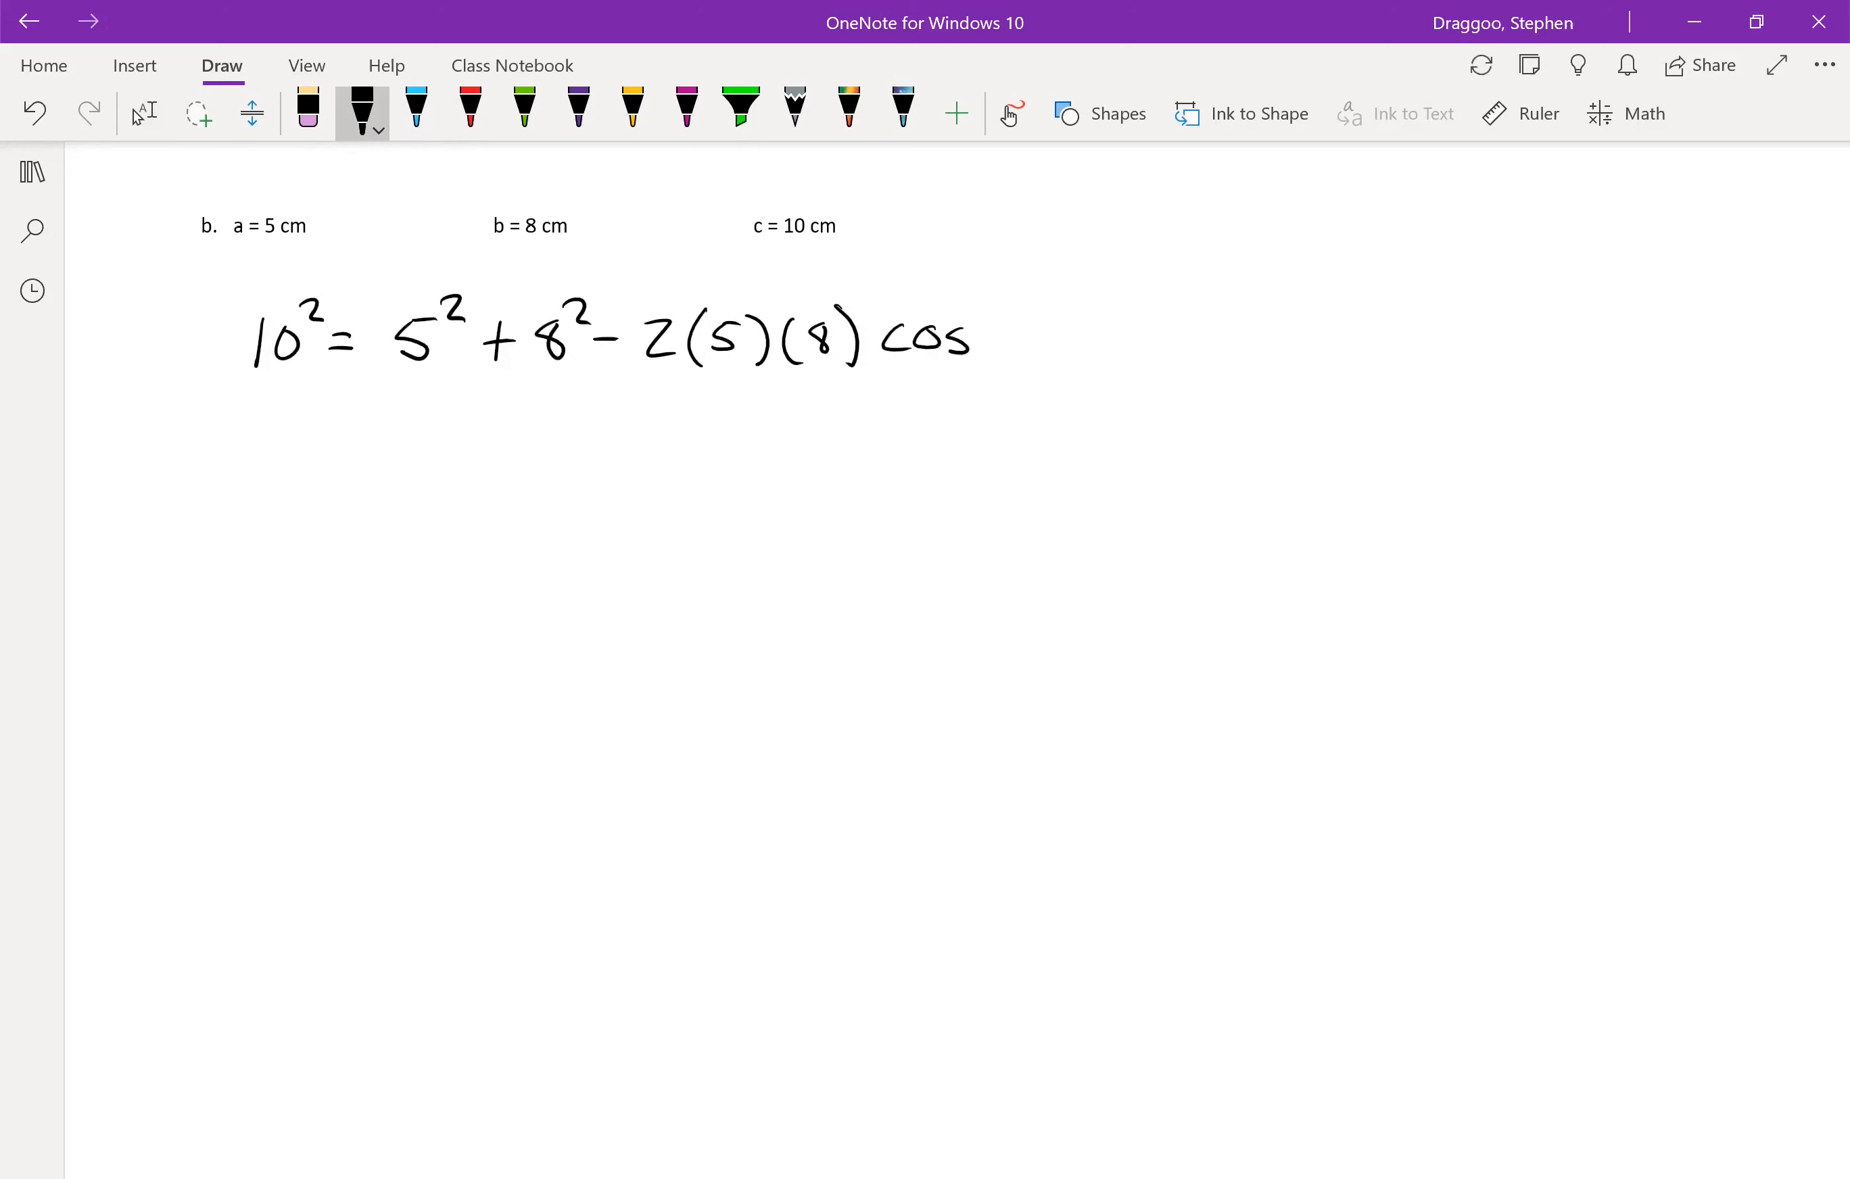
left_click(469, 112)
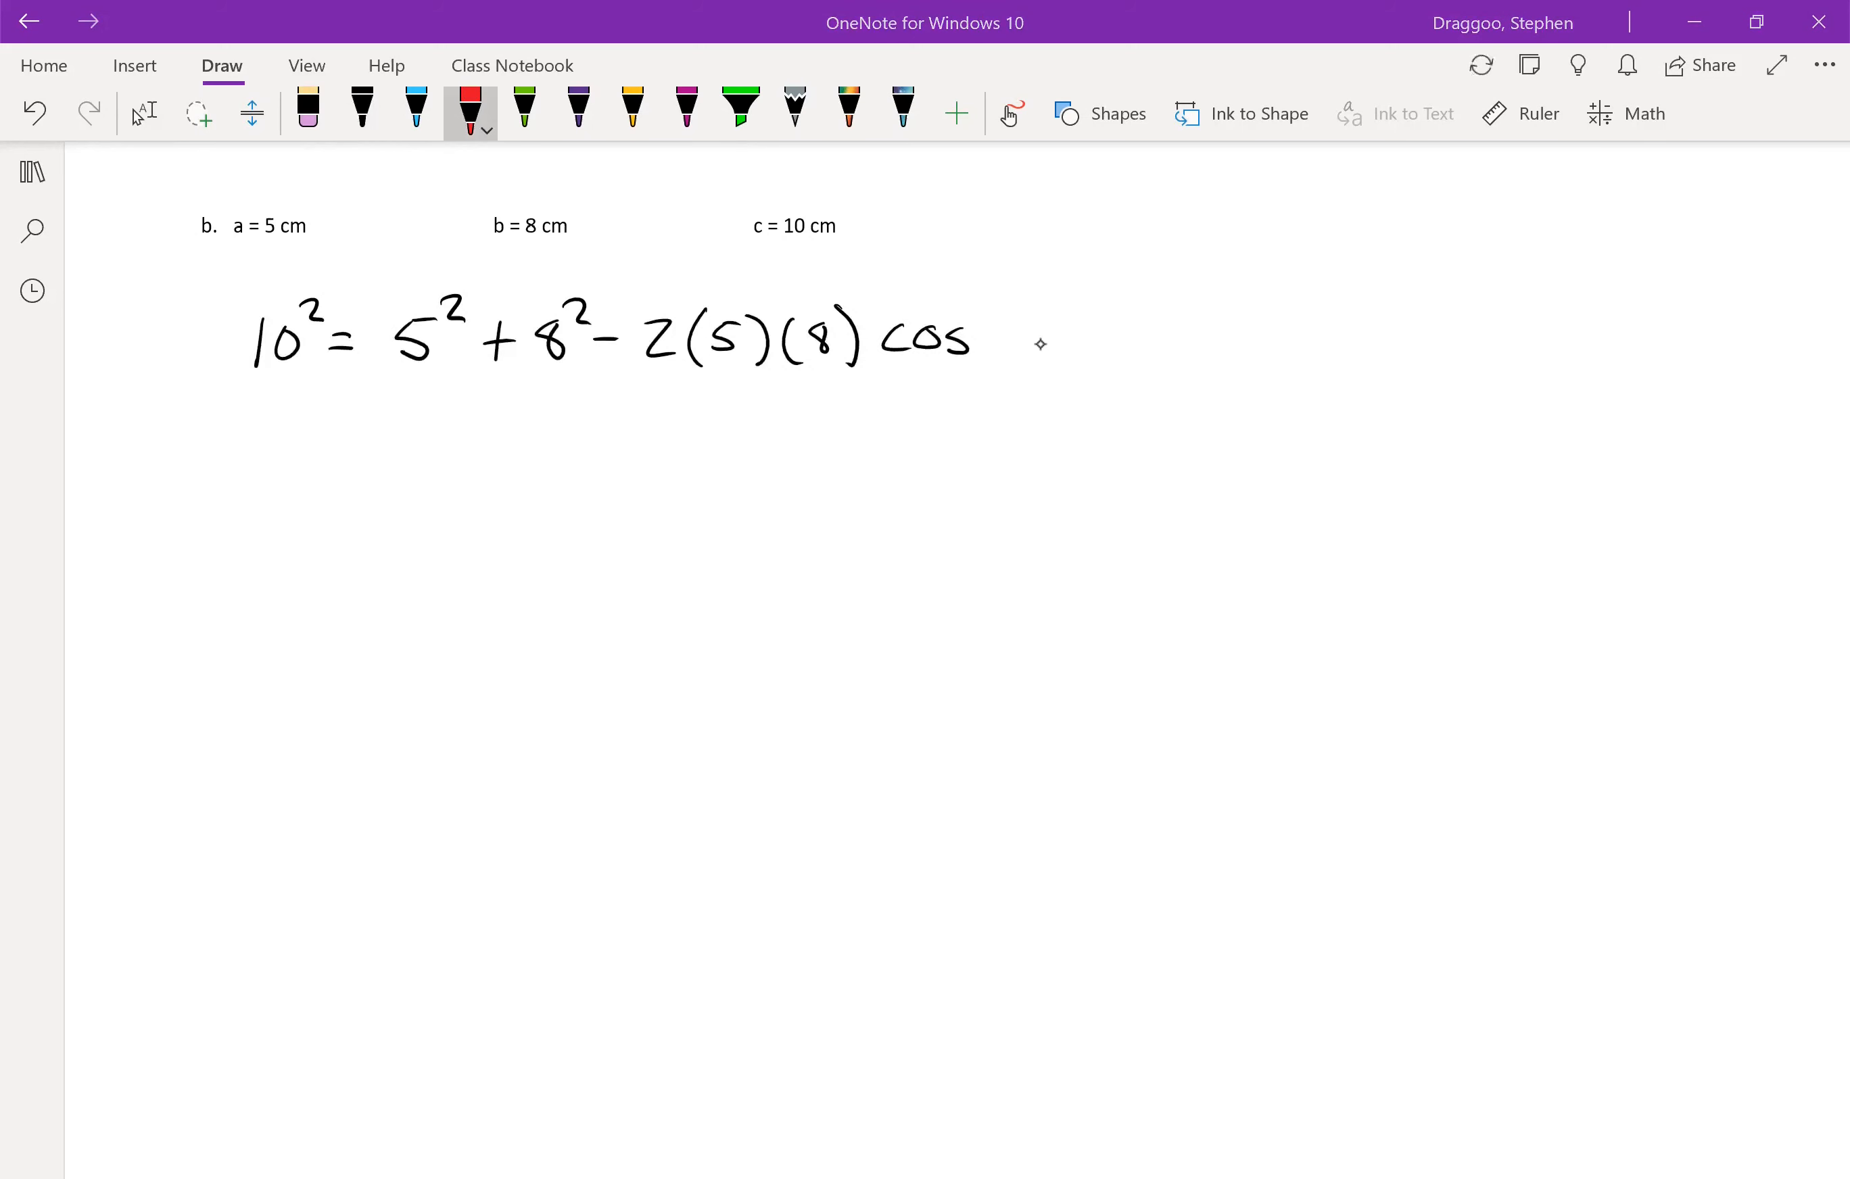
left_click_drag(1044, 307, 1021, 355)
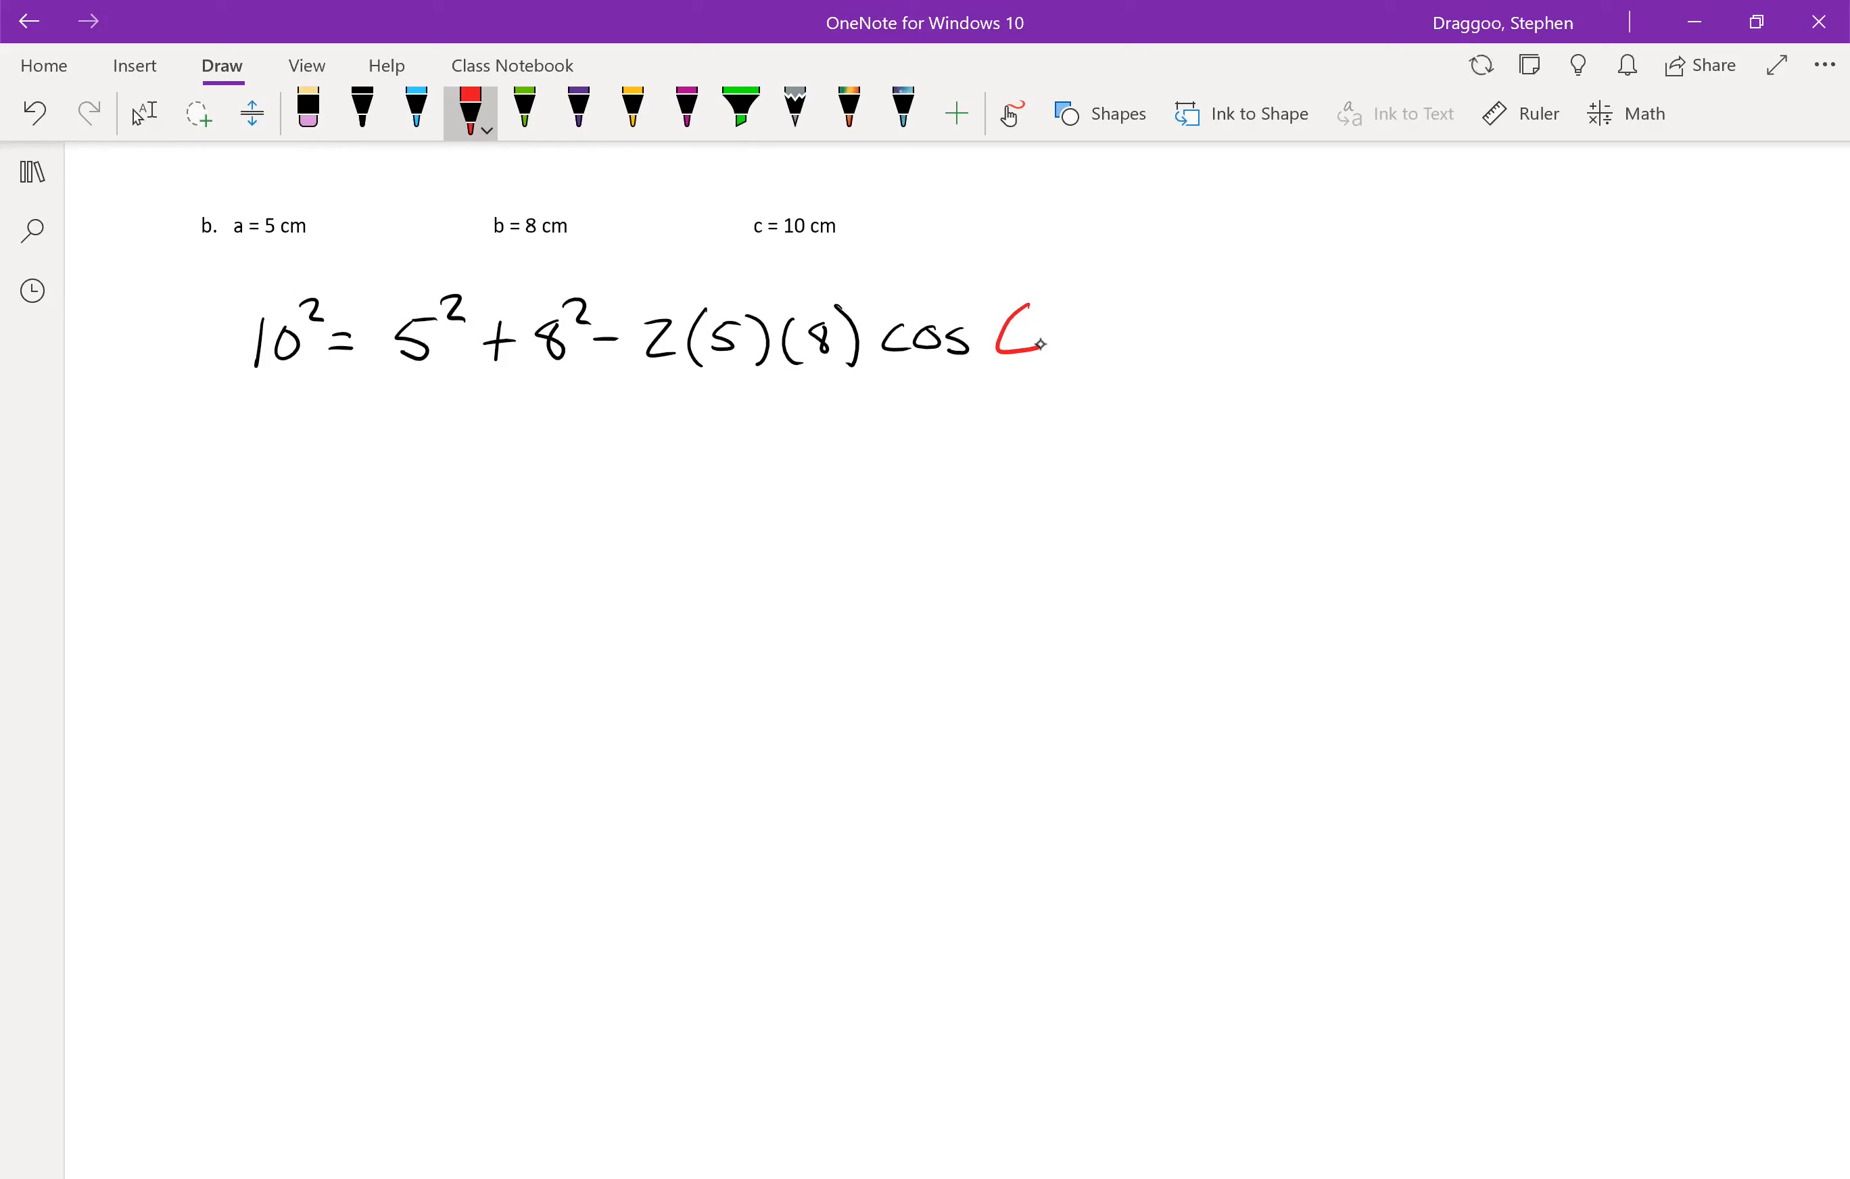
- Rearrange to 2(5)(8) cos C = 5² + 8² − 10² on the next line
left_click(361, 113)
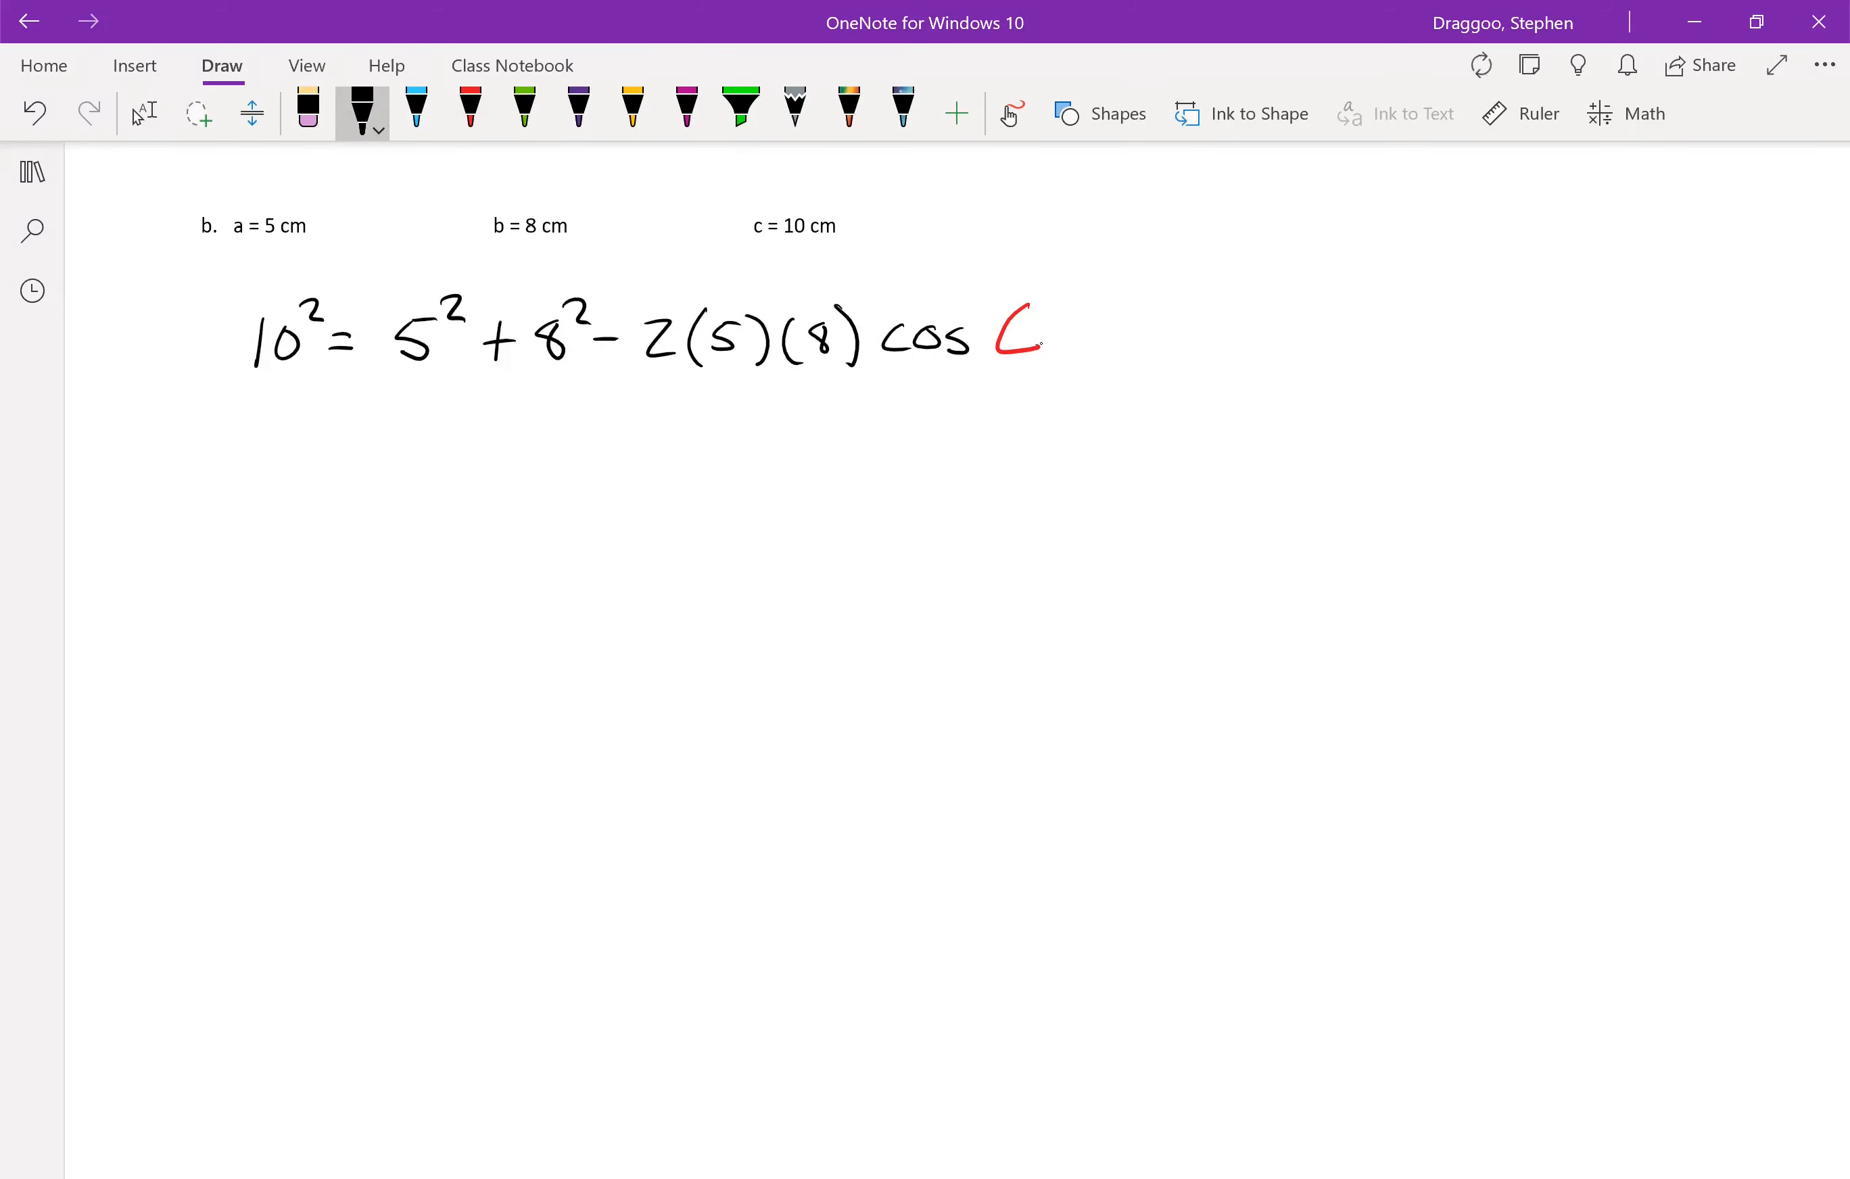
left_click_drag(147, 489, 177, 472)
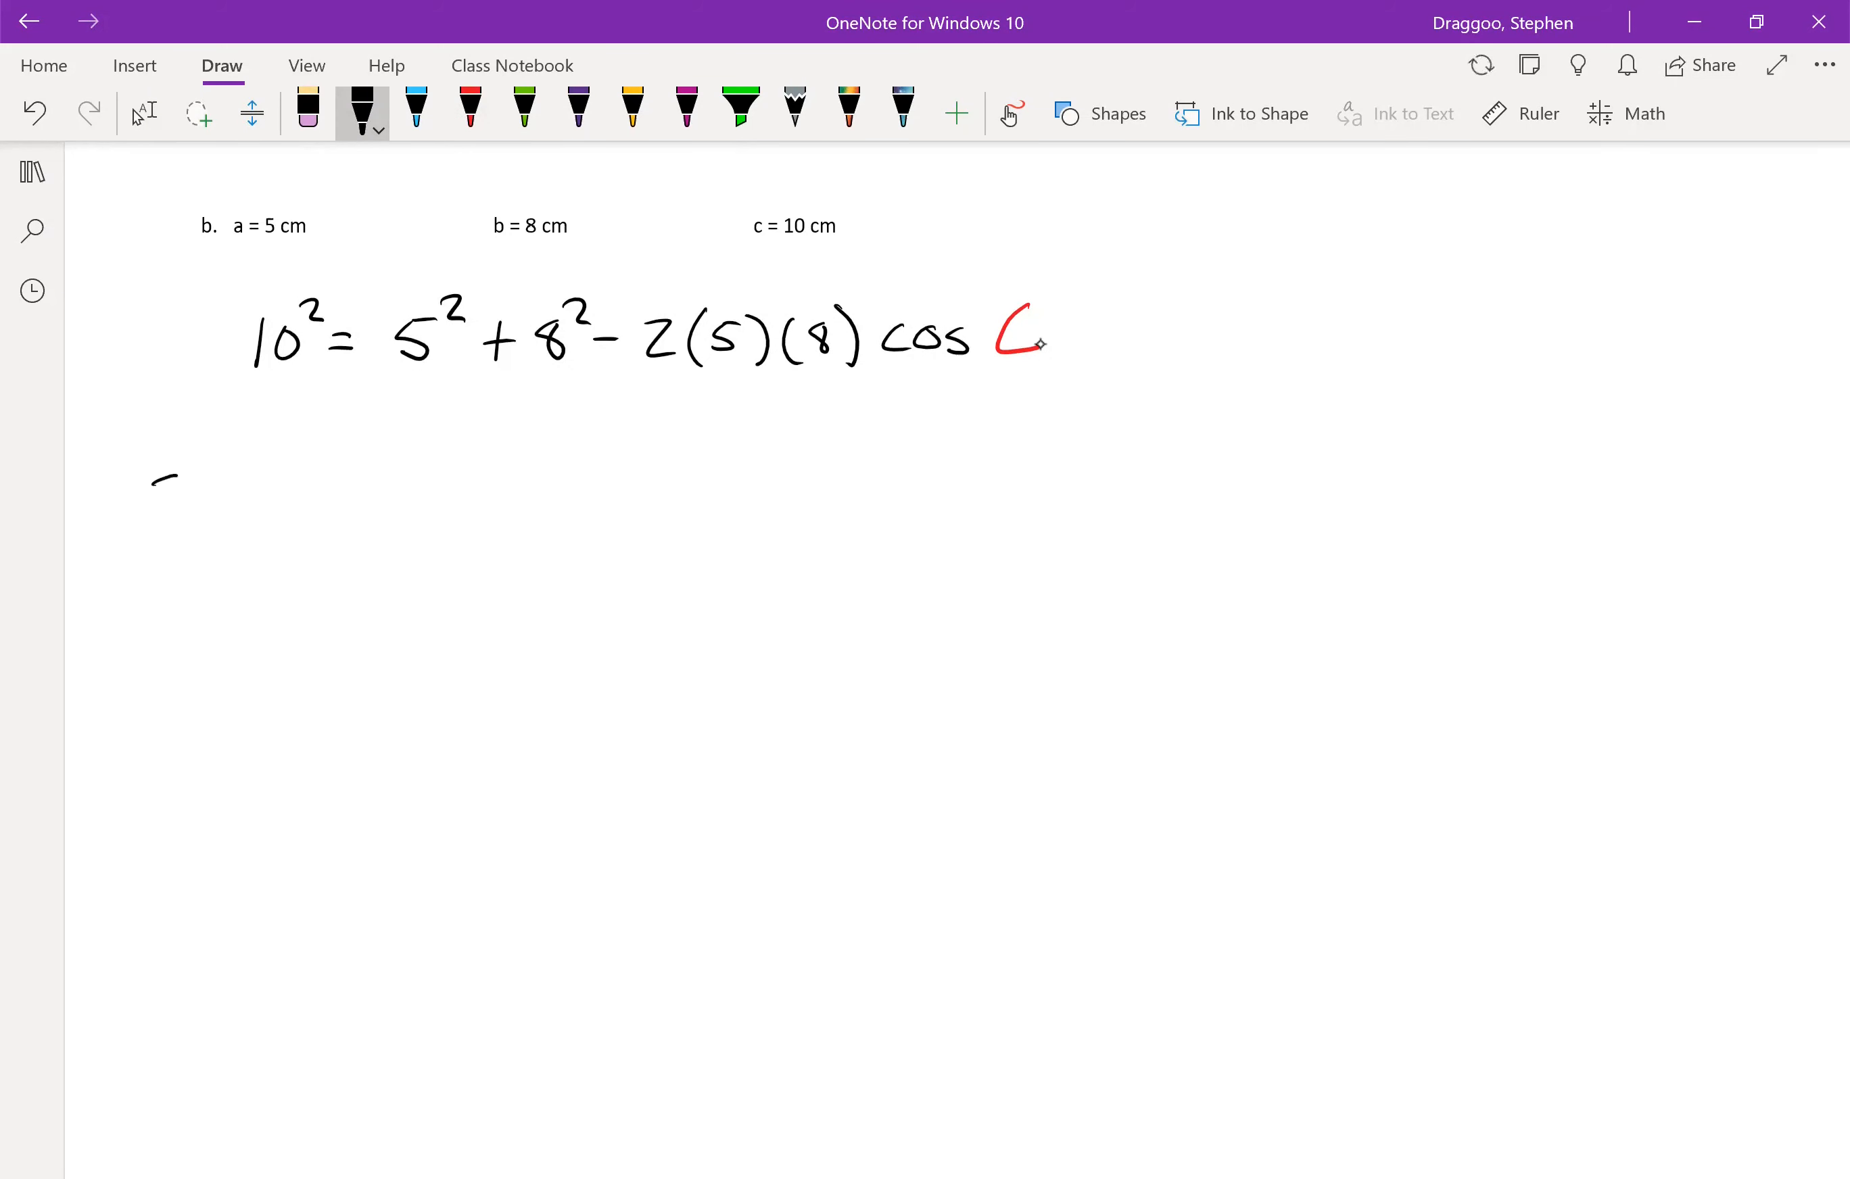
left_click_drag(153, 489, 294, 497)
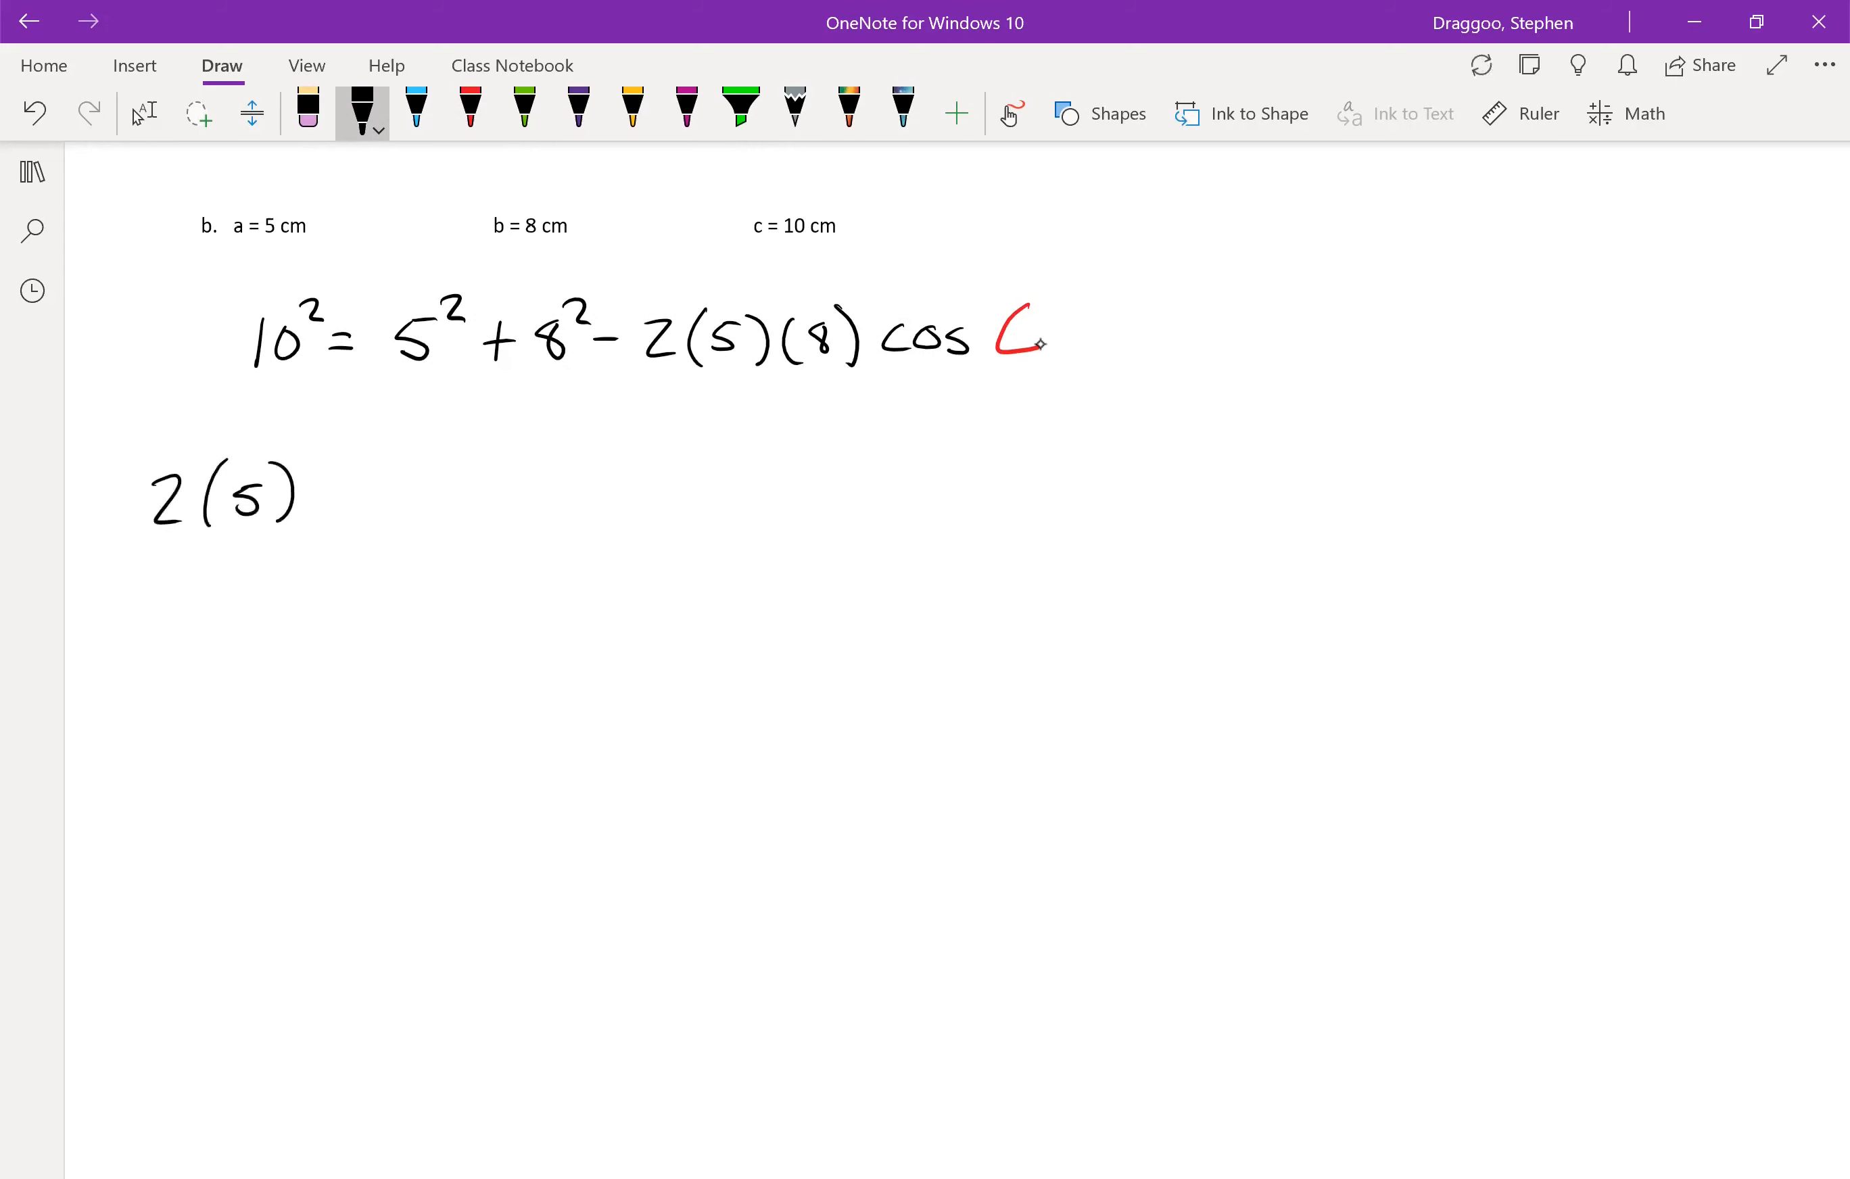
left_click_drag(319, 496, 390, 497)
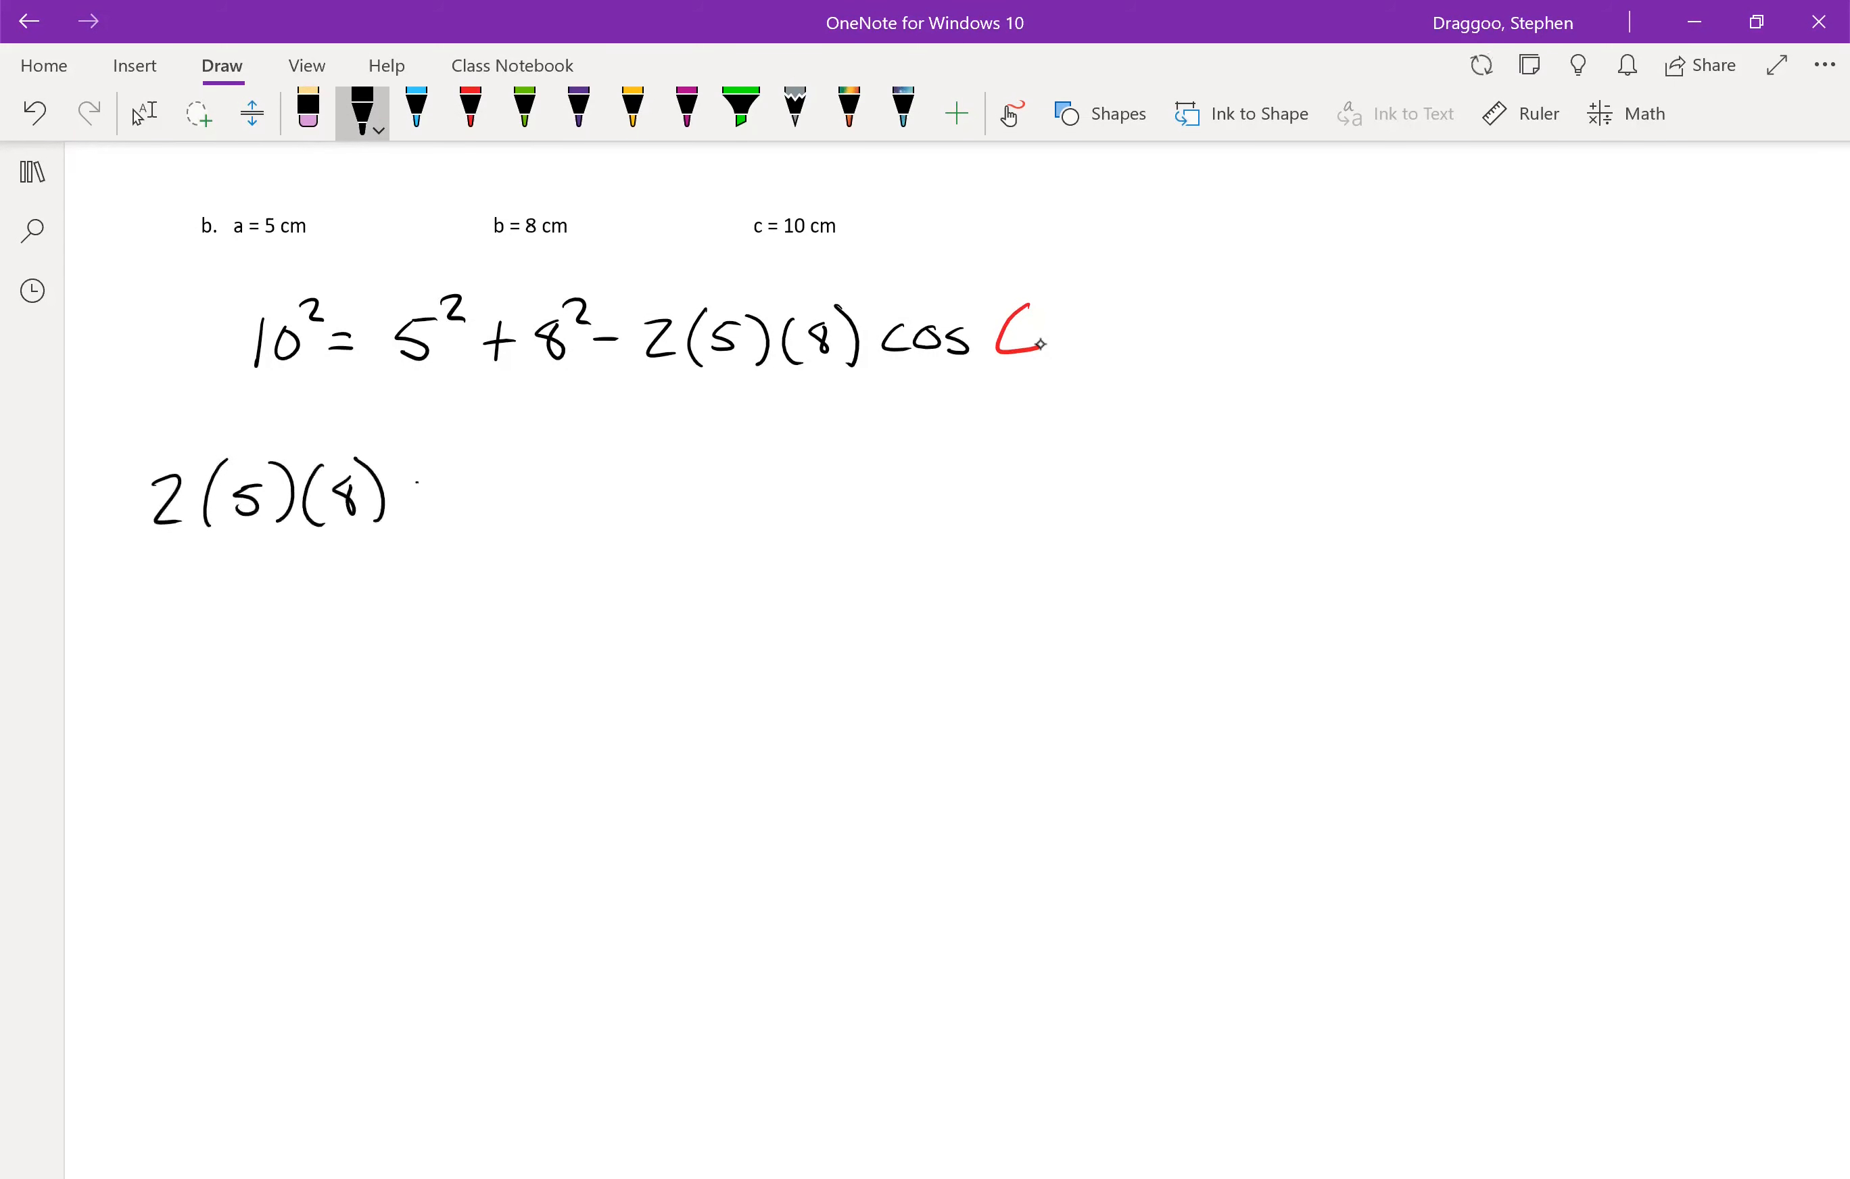
left_click(469, 113)
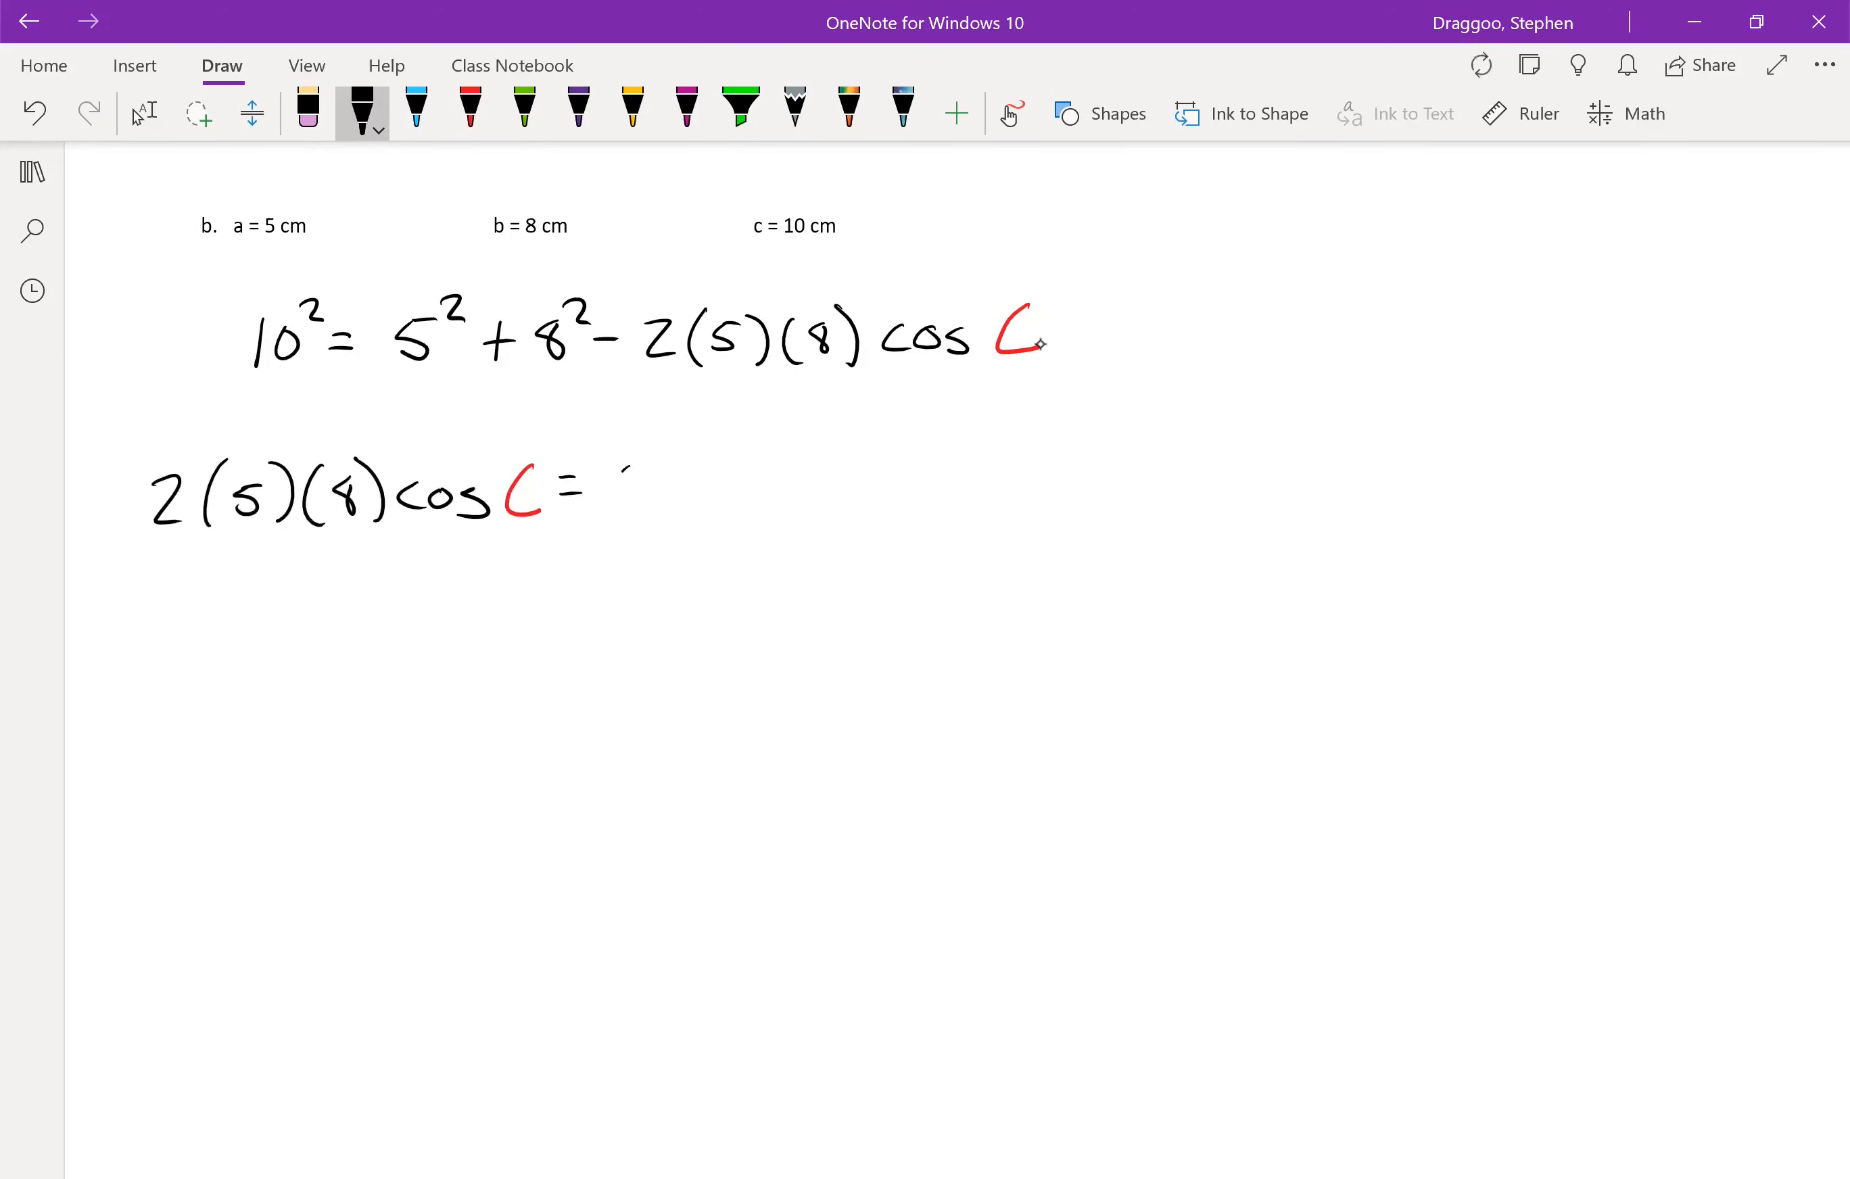
left_click_drag(607, 497, 731, 484)
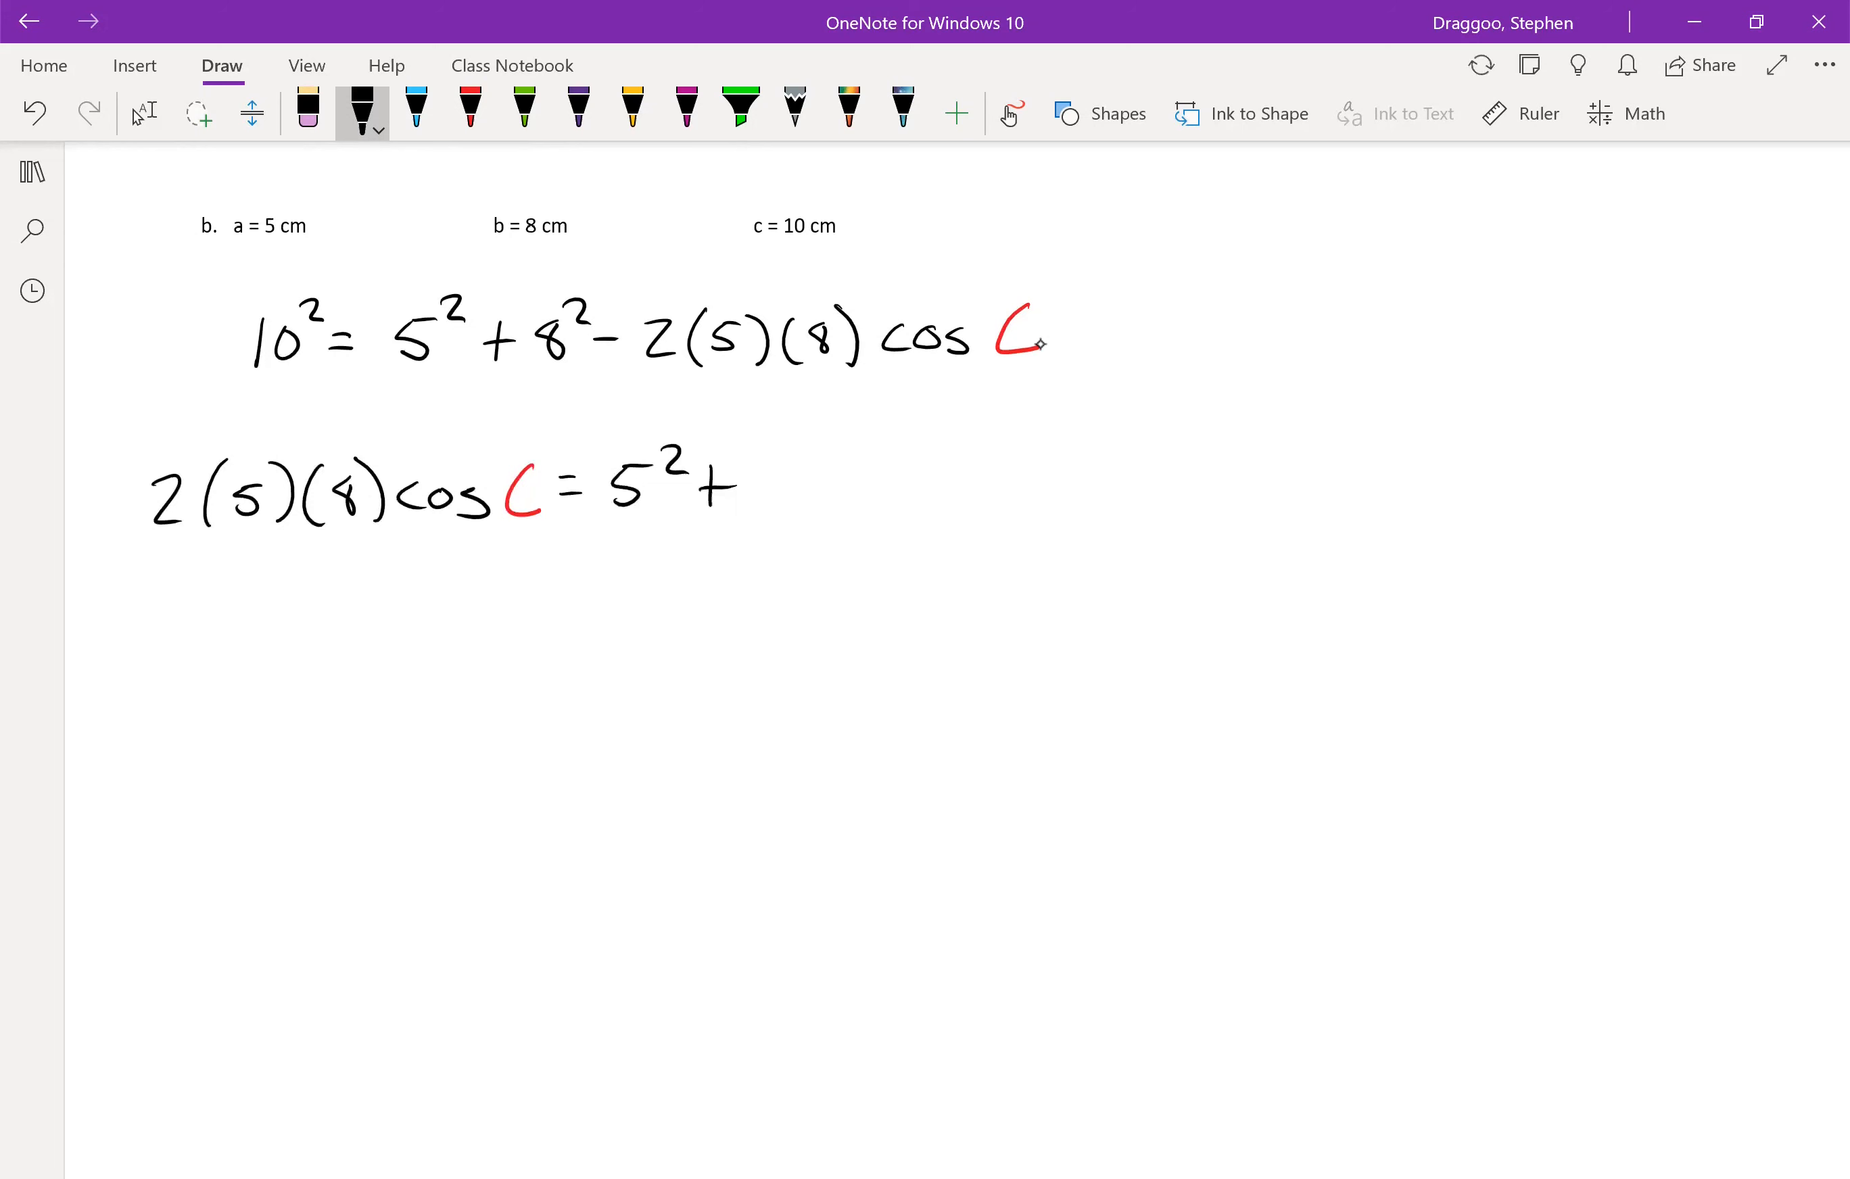
left_click_drag(707, 484, 874, 484)
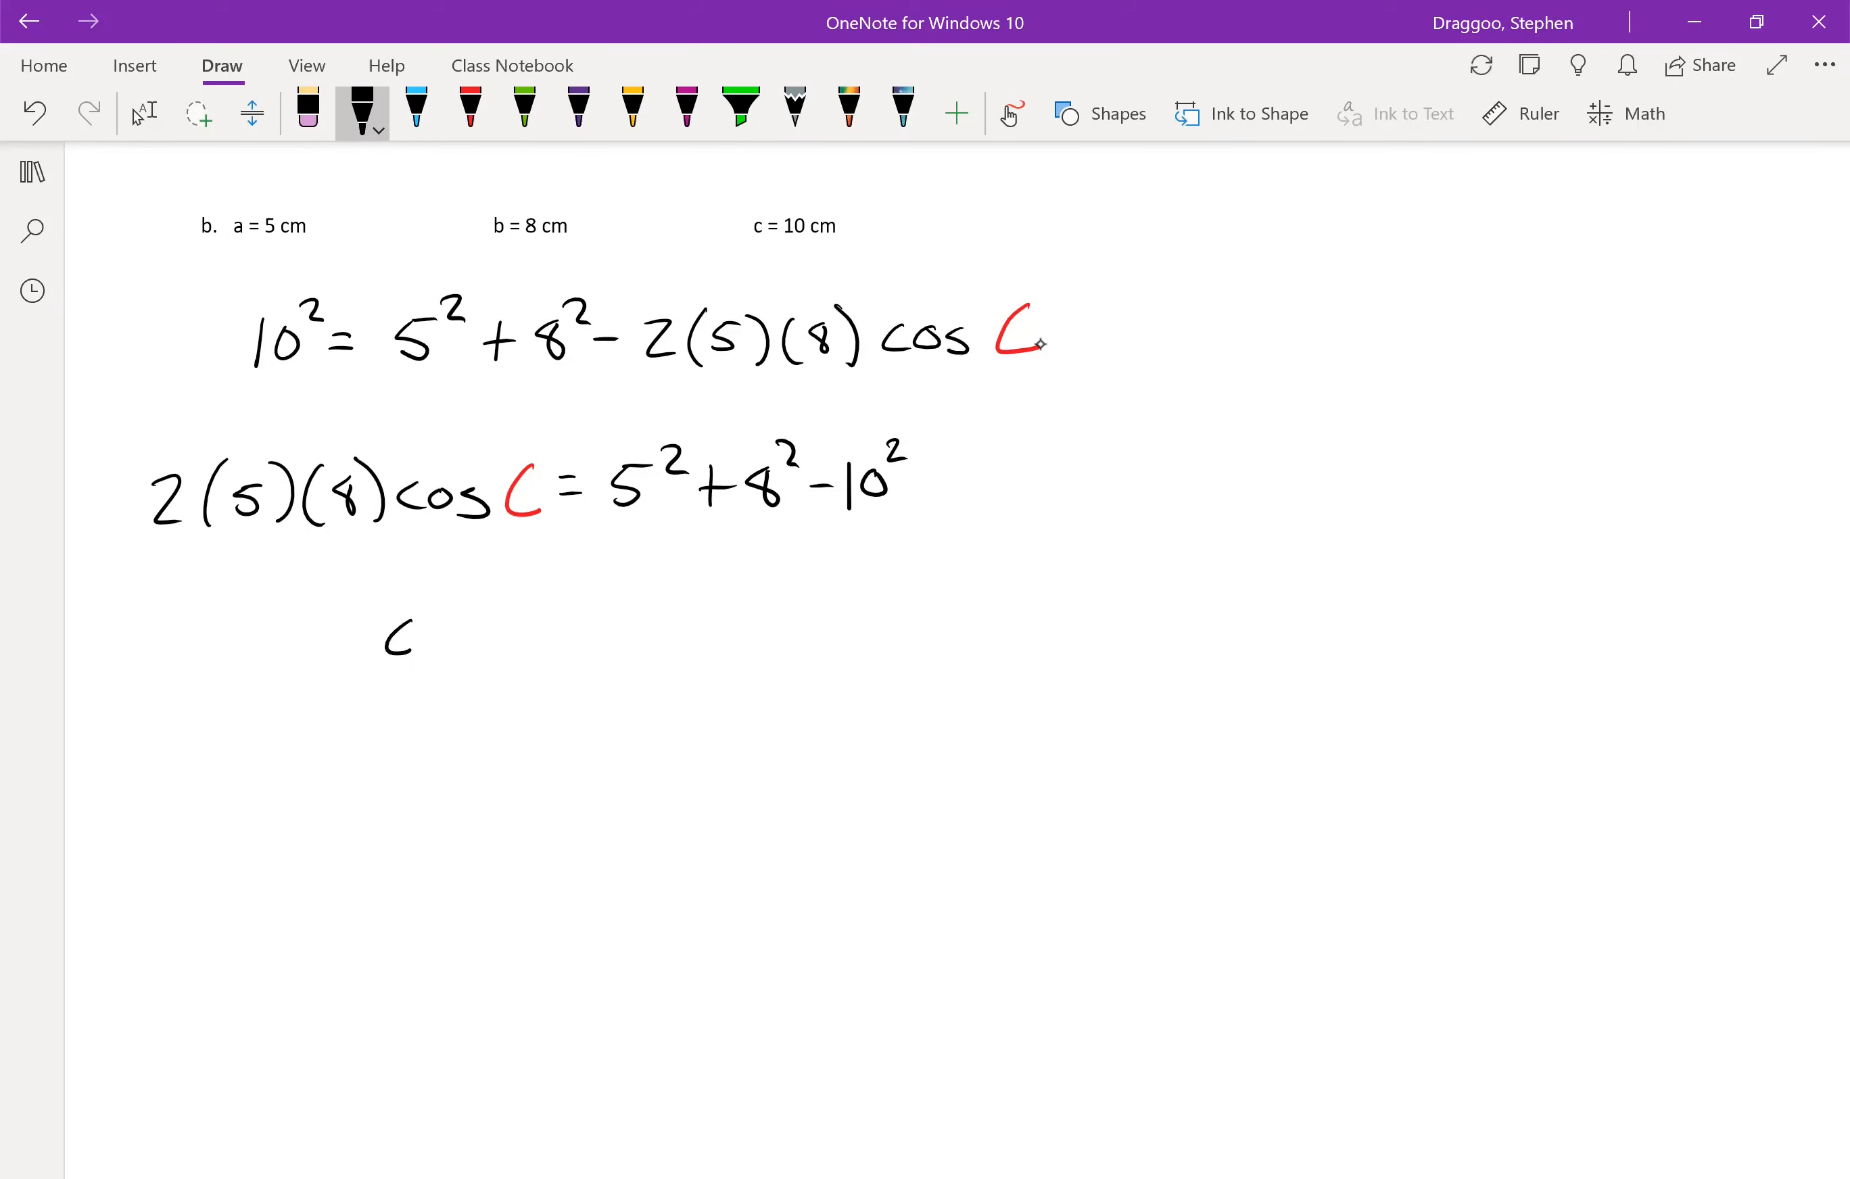
- Write cos C = (5² + 8² − 10²)/(2(5)(8)) and begin the red C = answer line
left_click(470, 112)
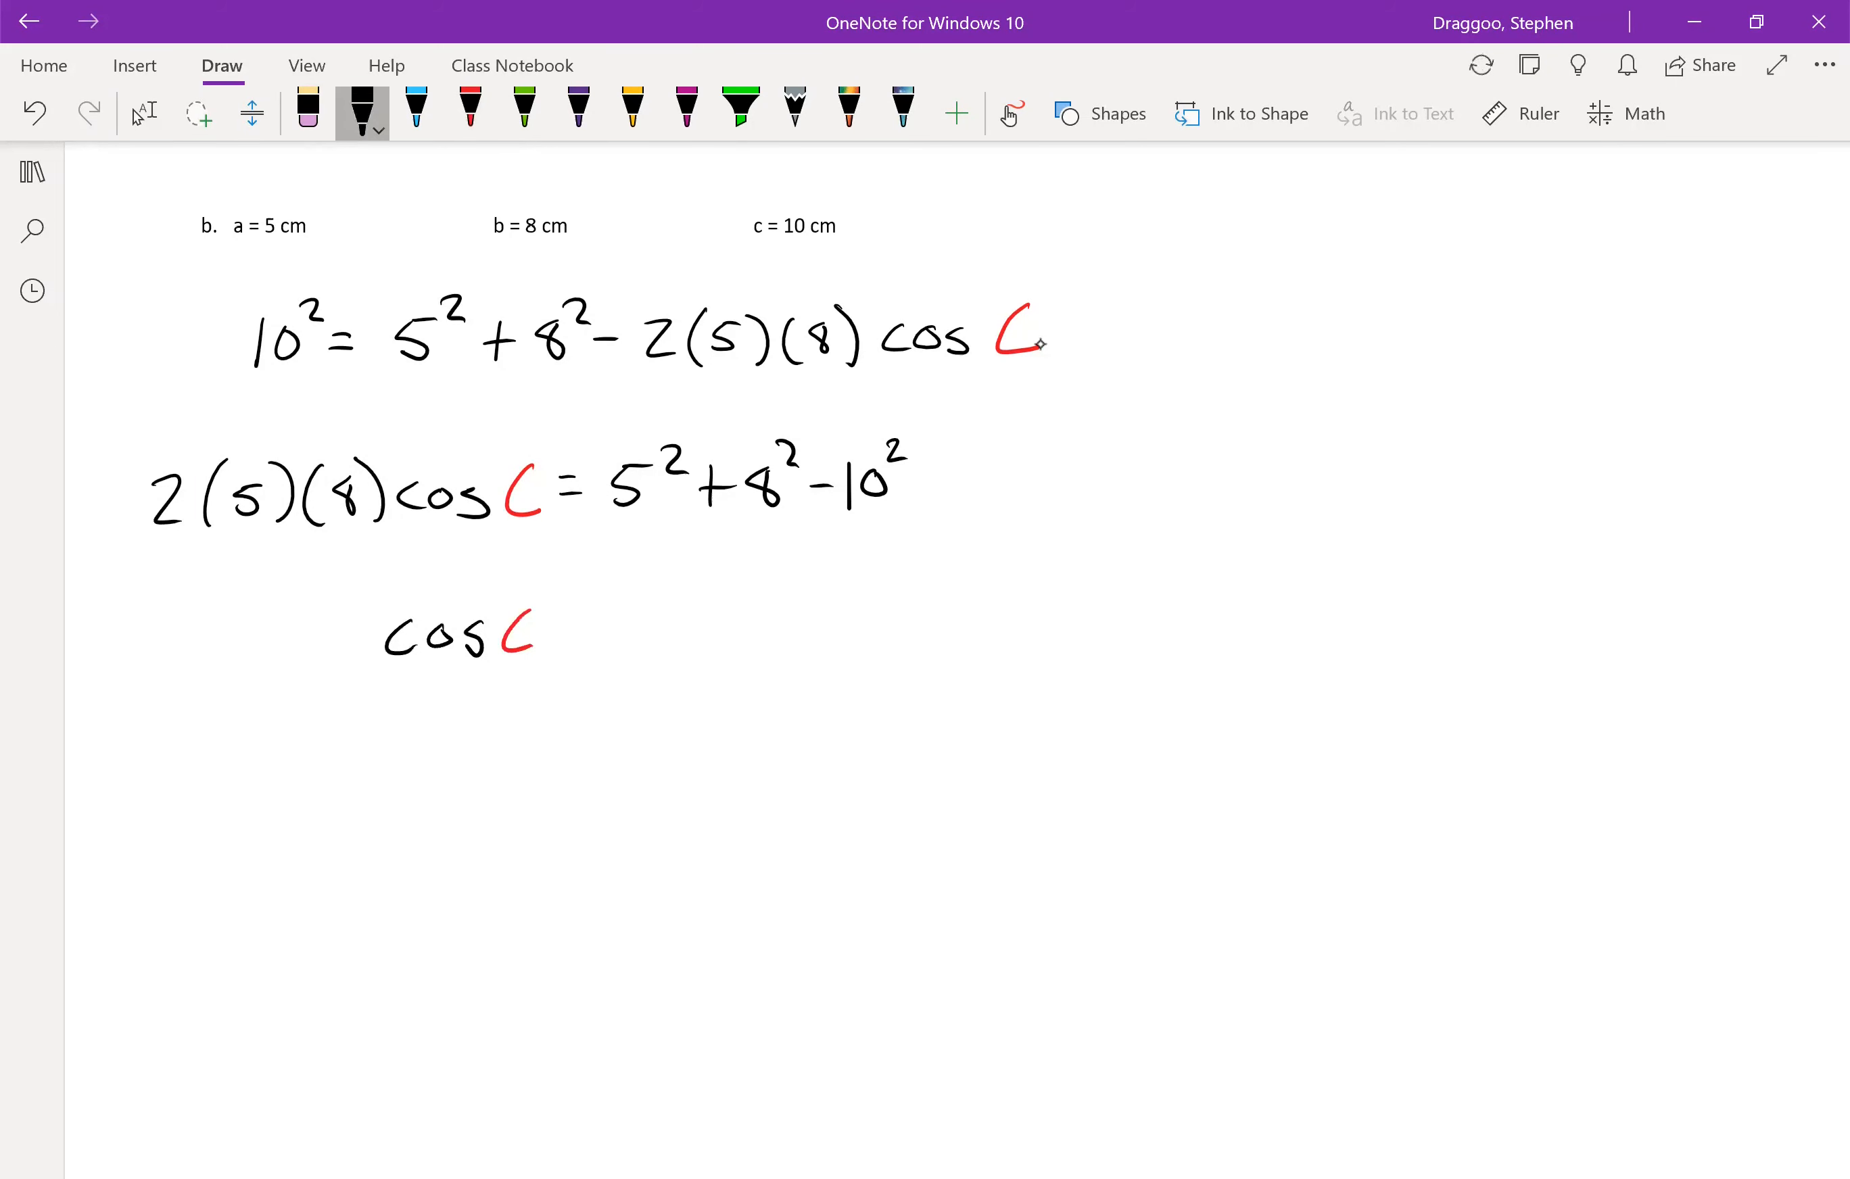
left_click_drag(560, 619, 590, 637)
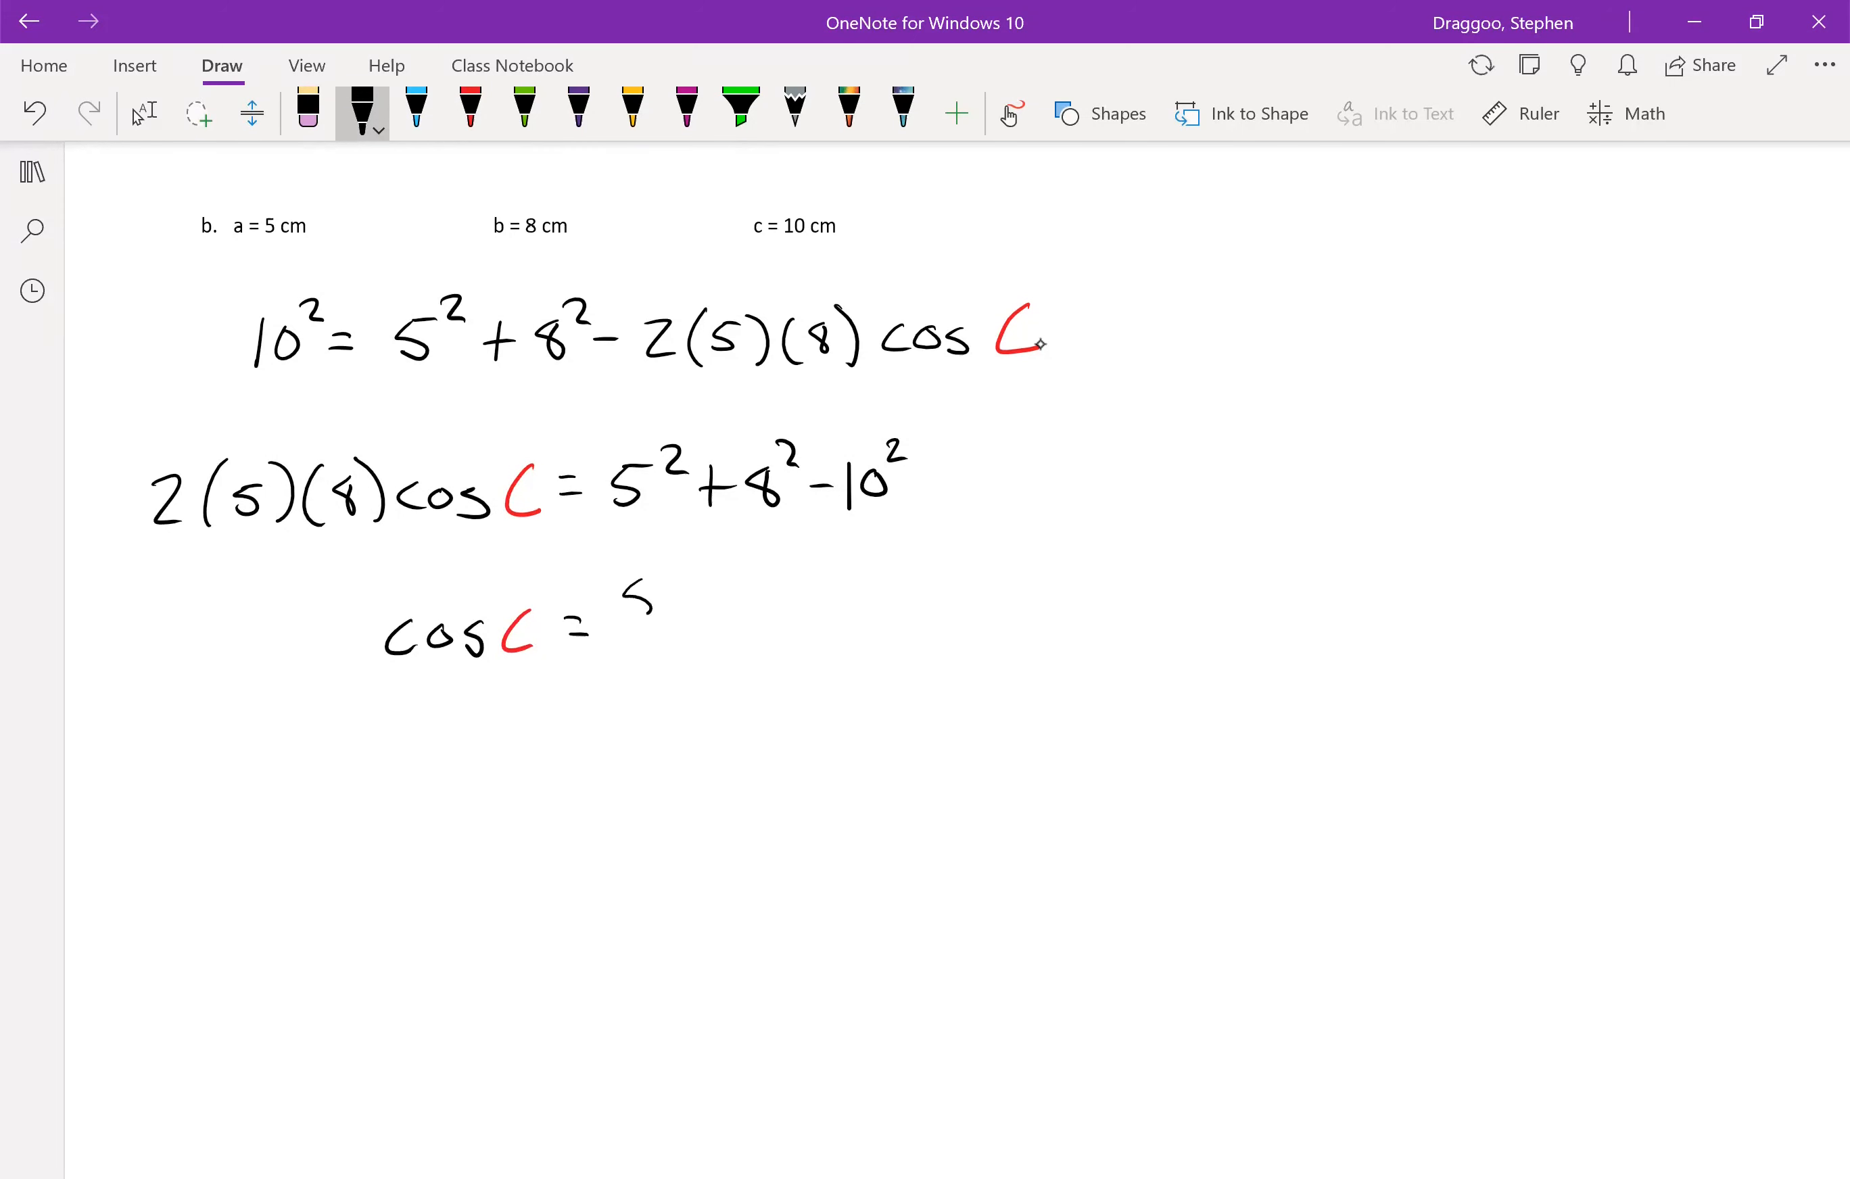
left_click_drag(625, 590, 779, 589)
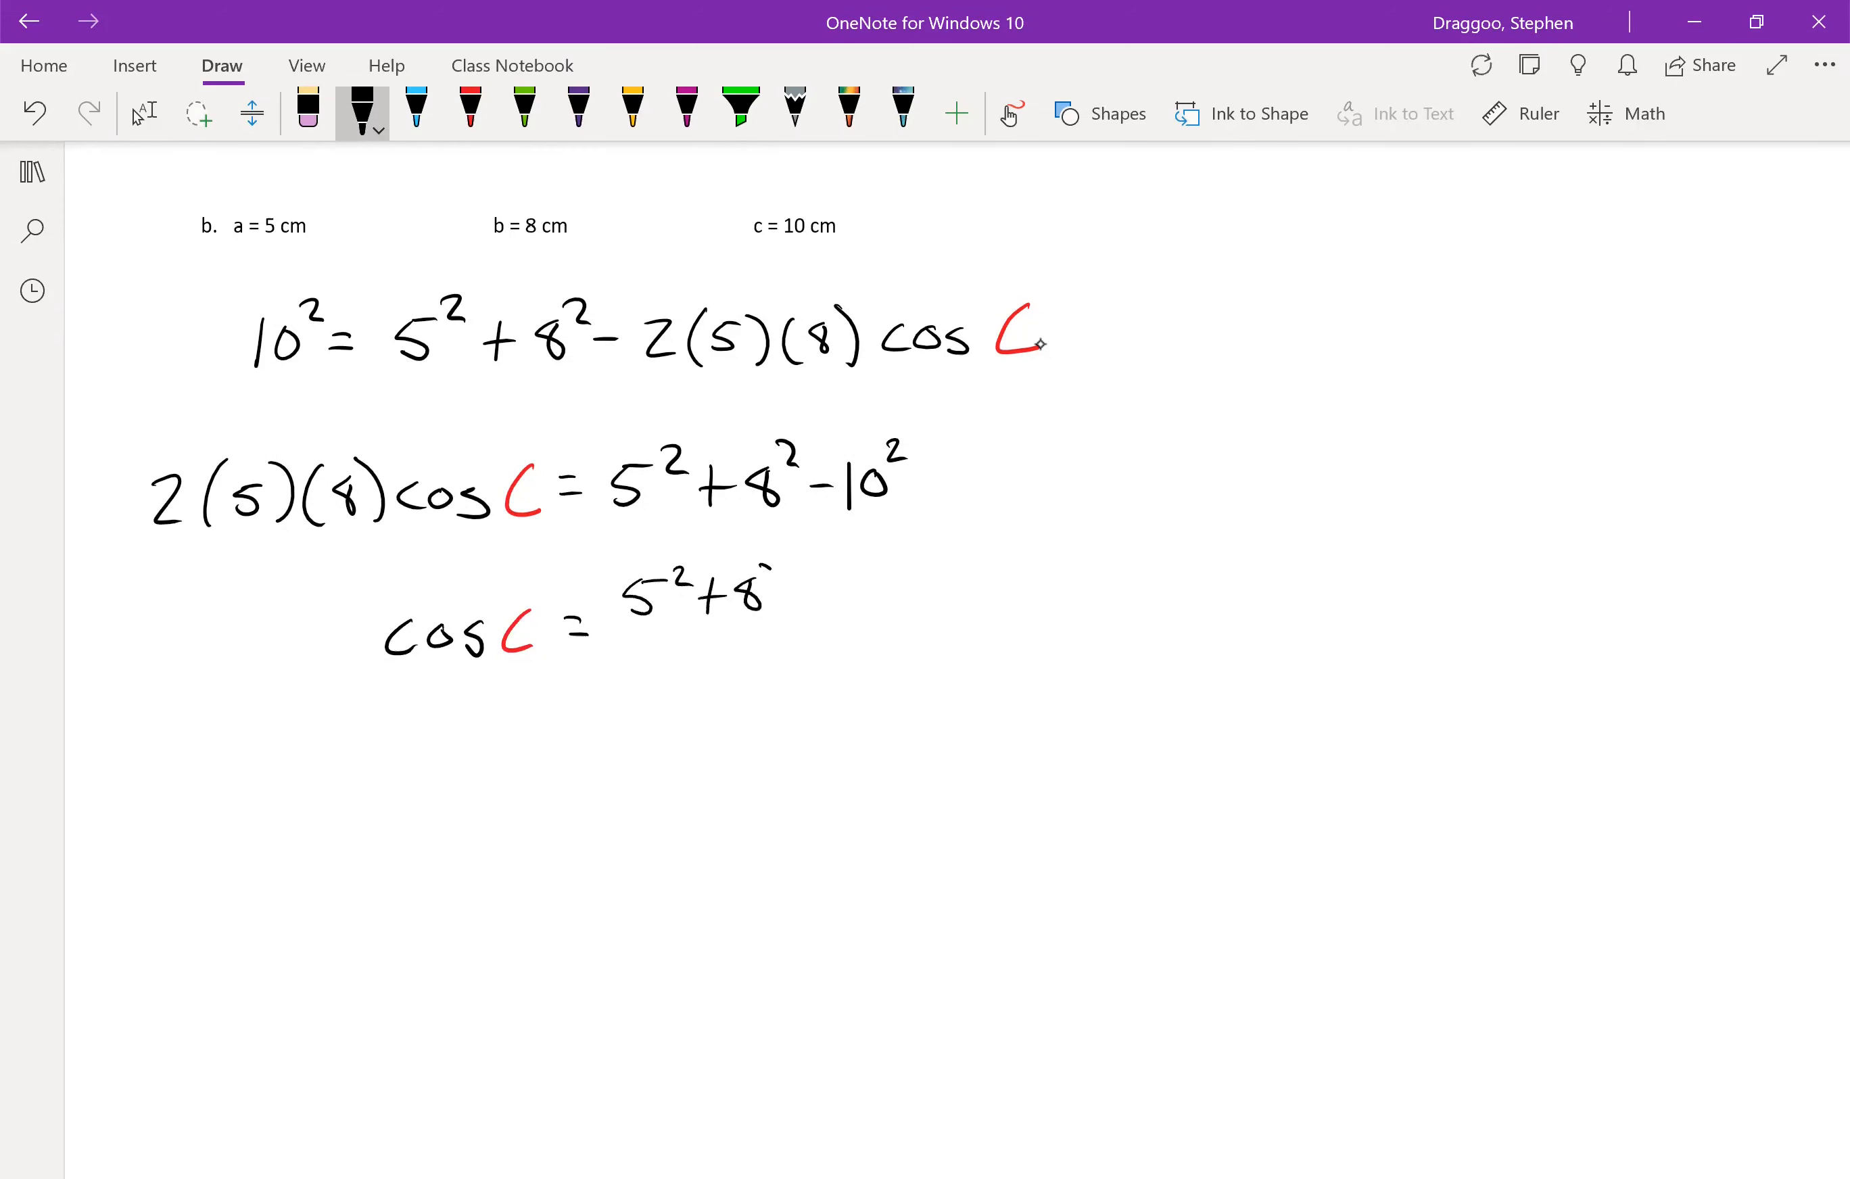
left_click_drag(731, 590, 879, 589)
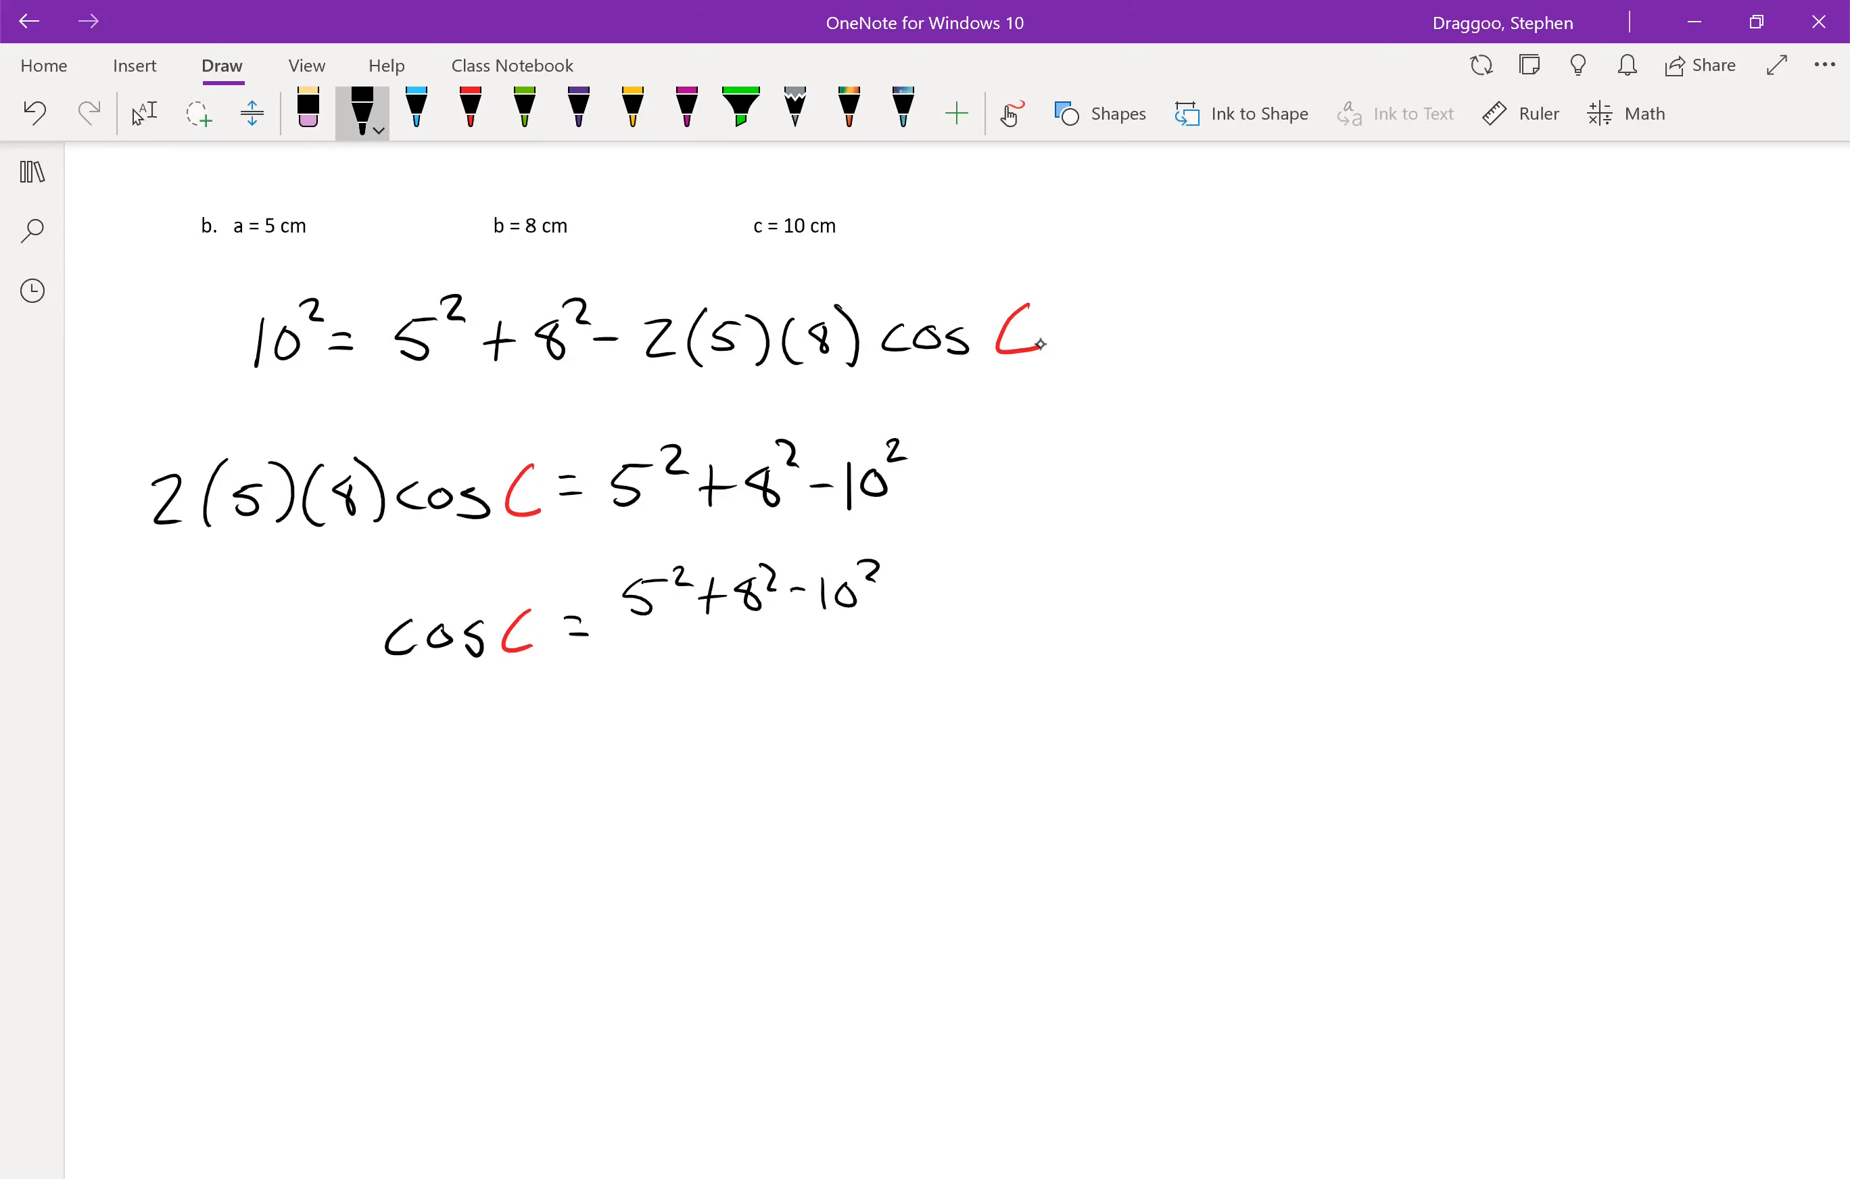
left_click_drag(620, 632, 879, 626)
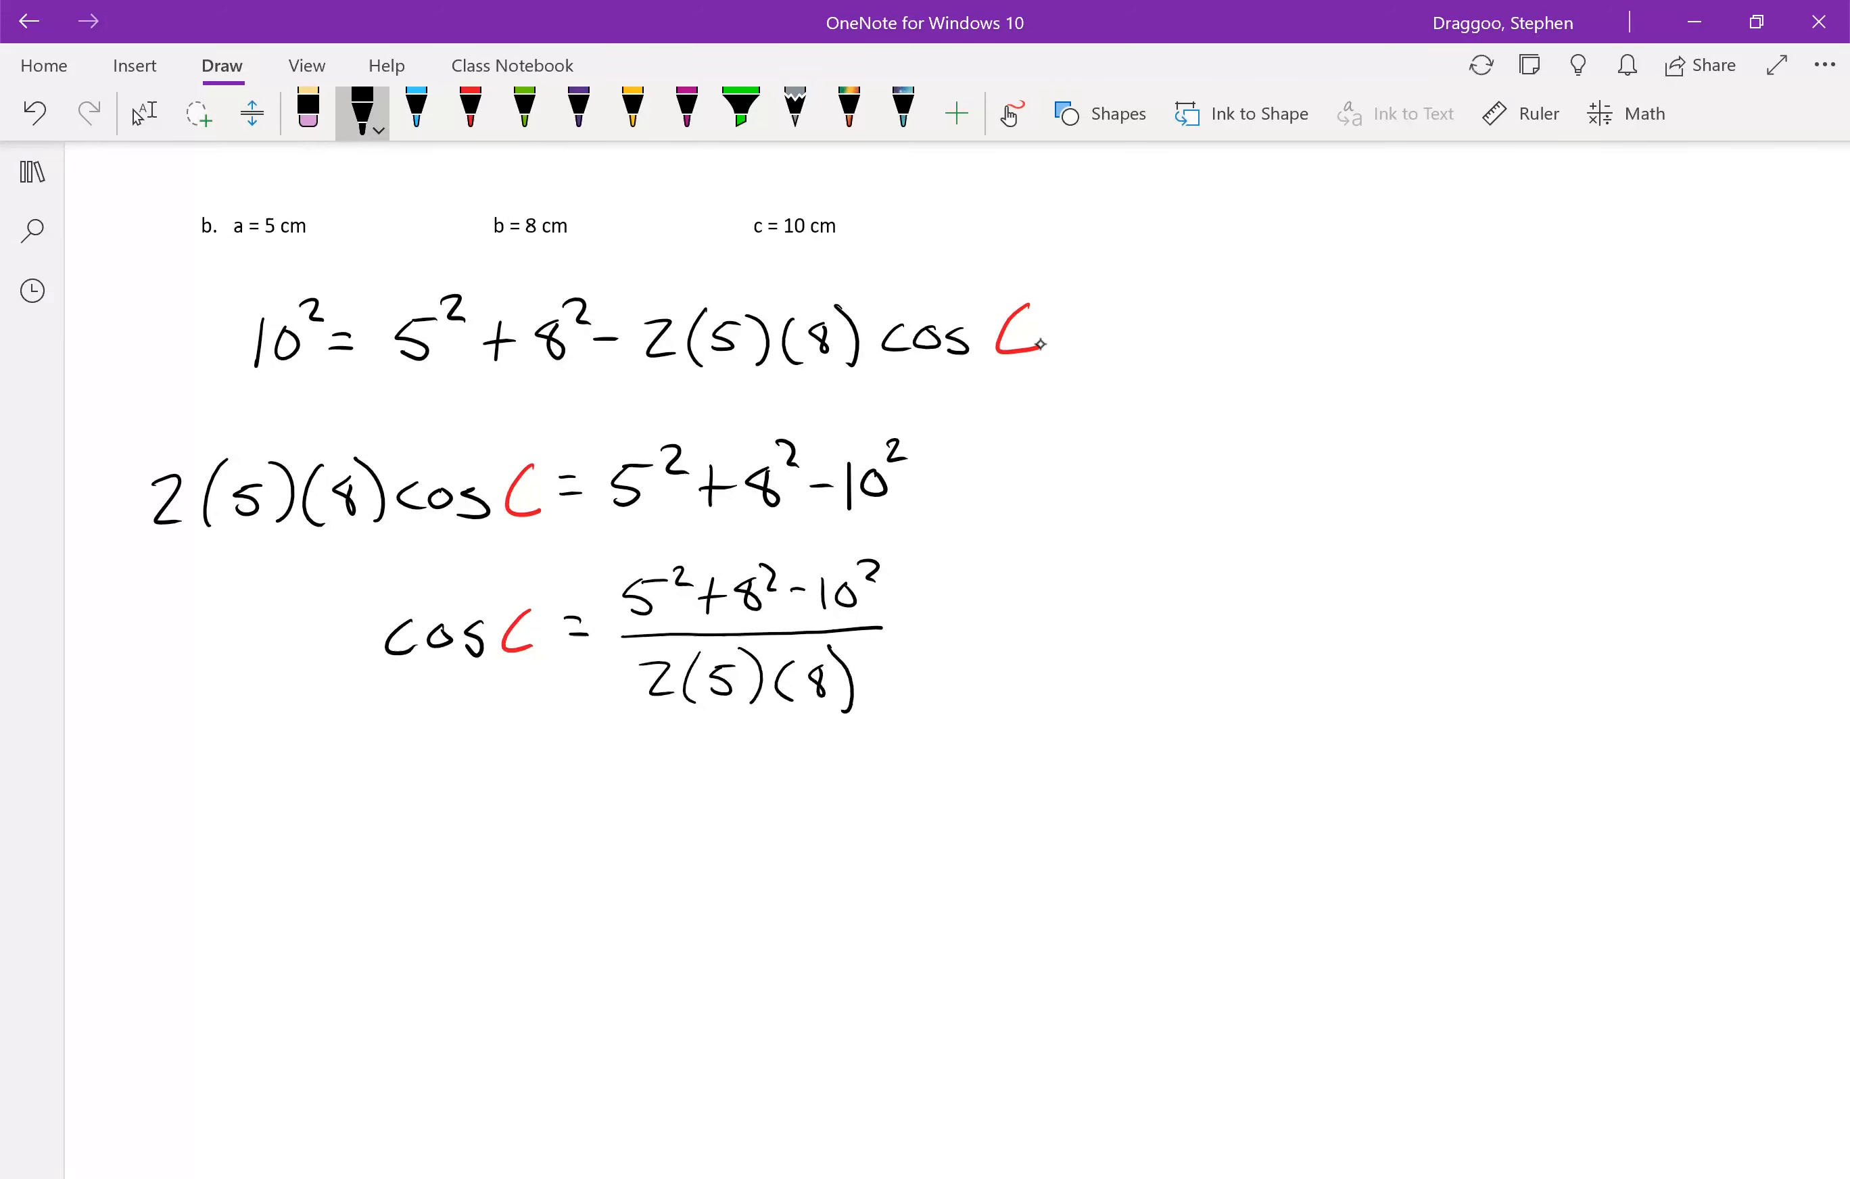
left_click(469, 113)
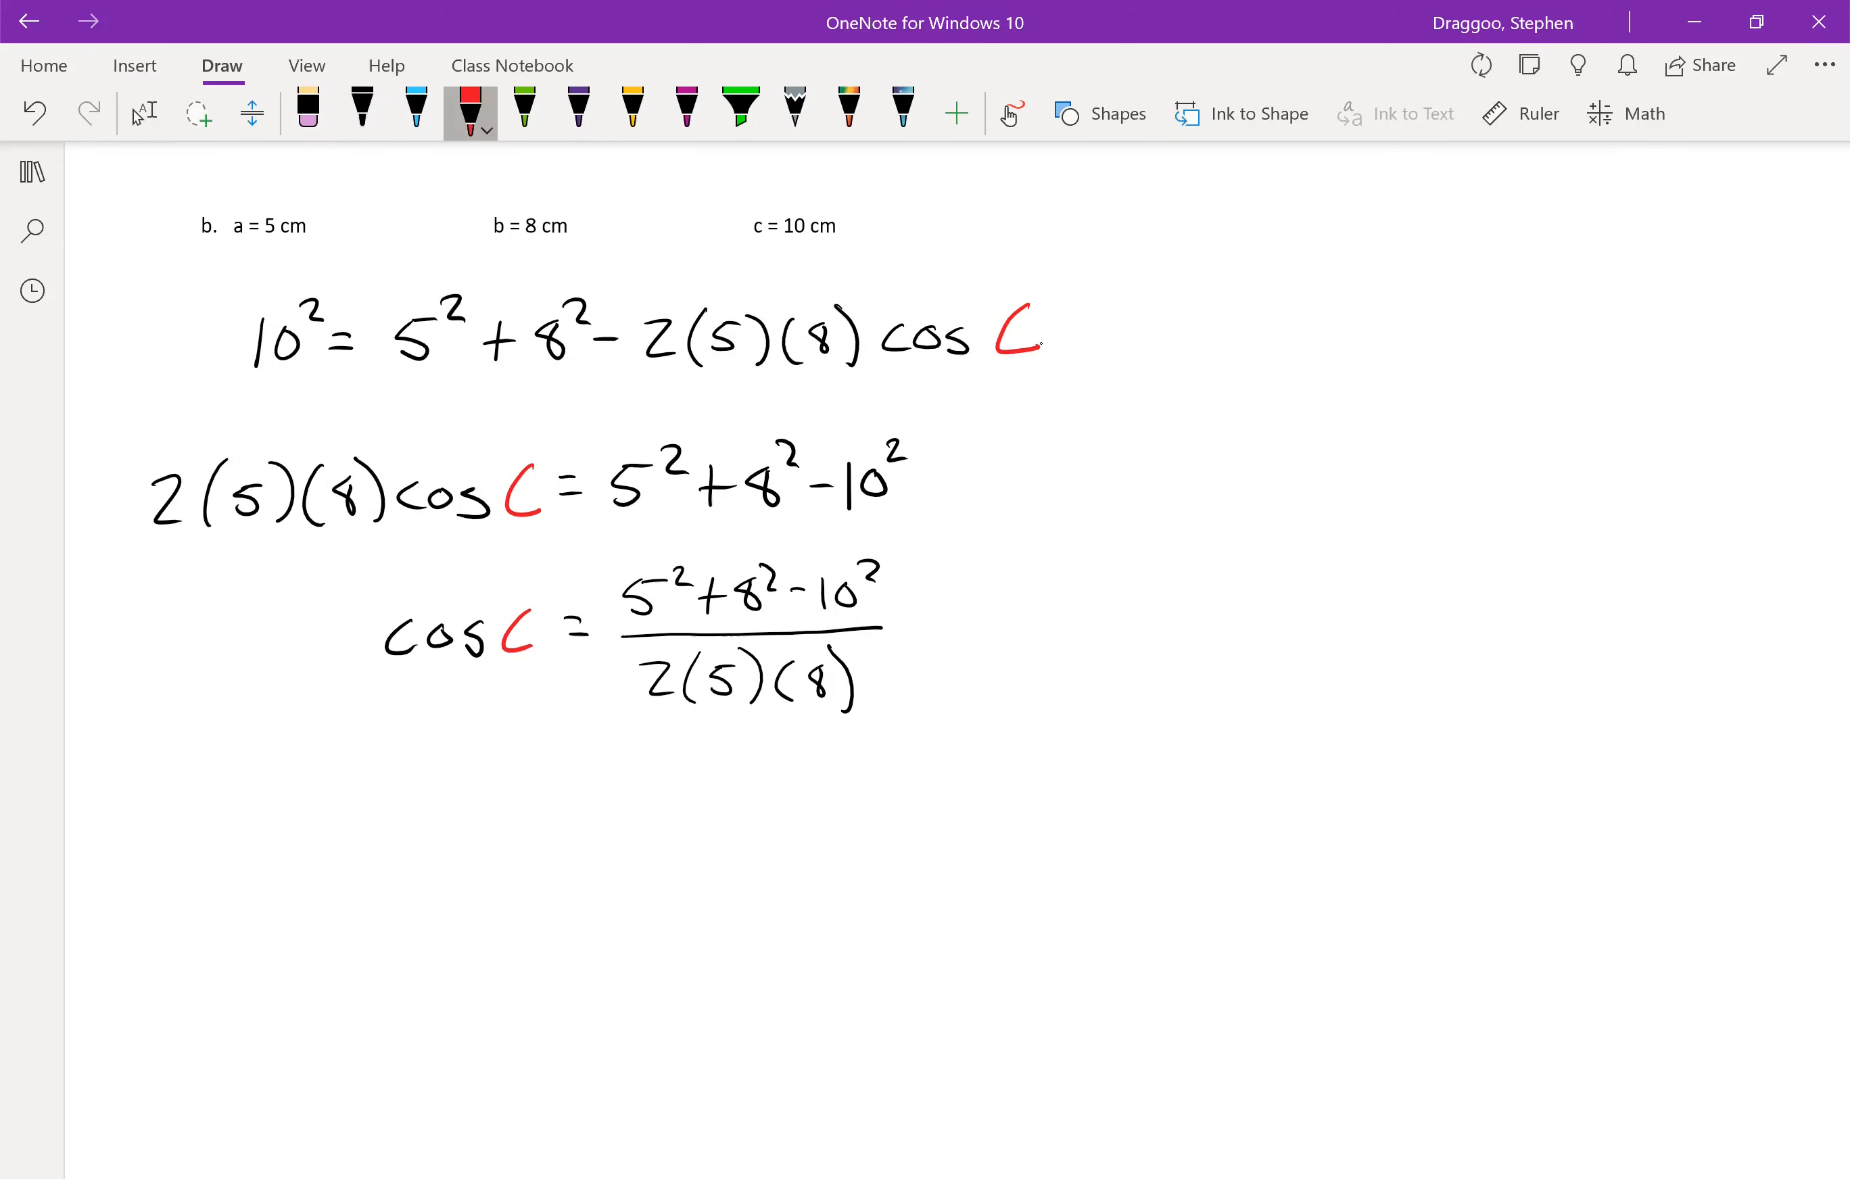
left_click_drag(495, 778, 531, 839)
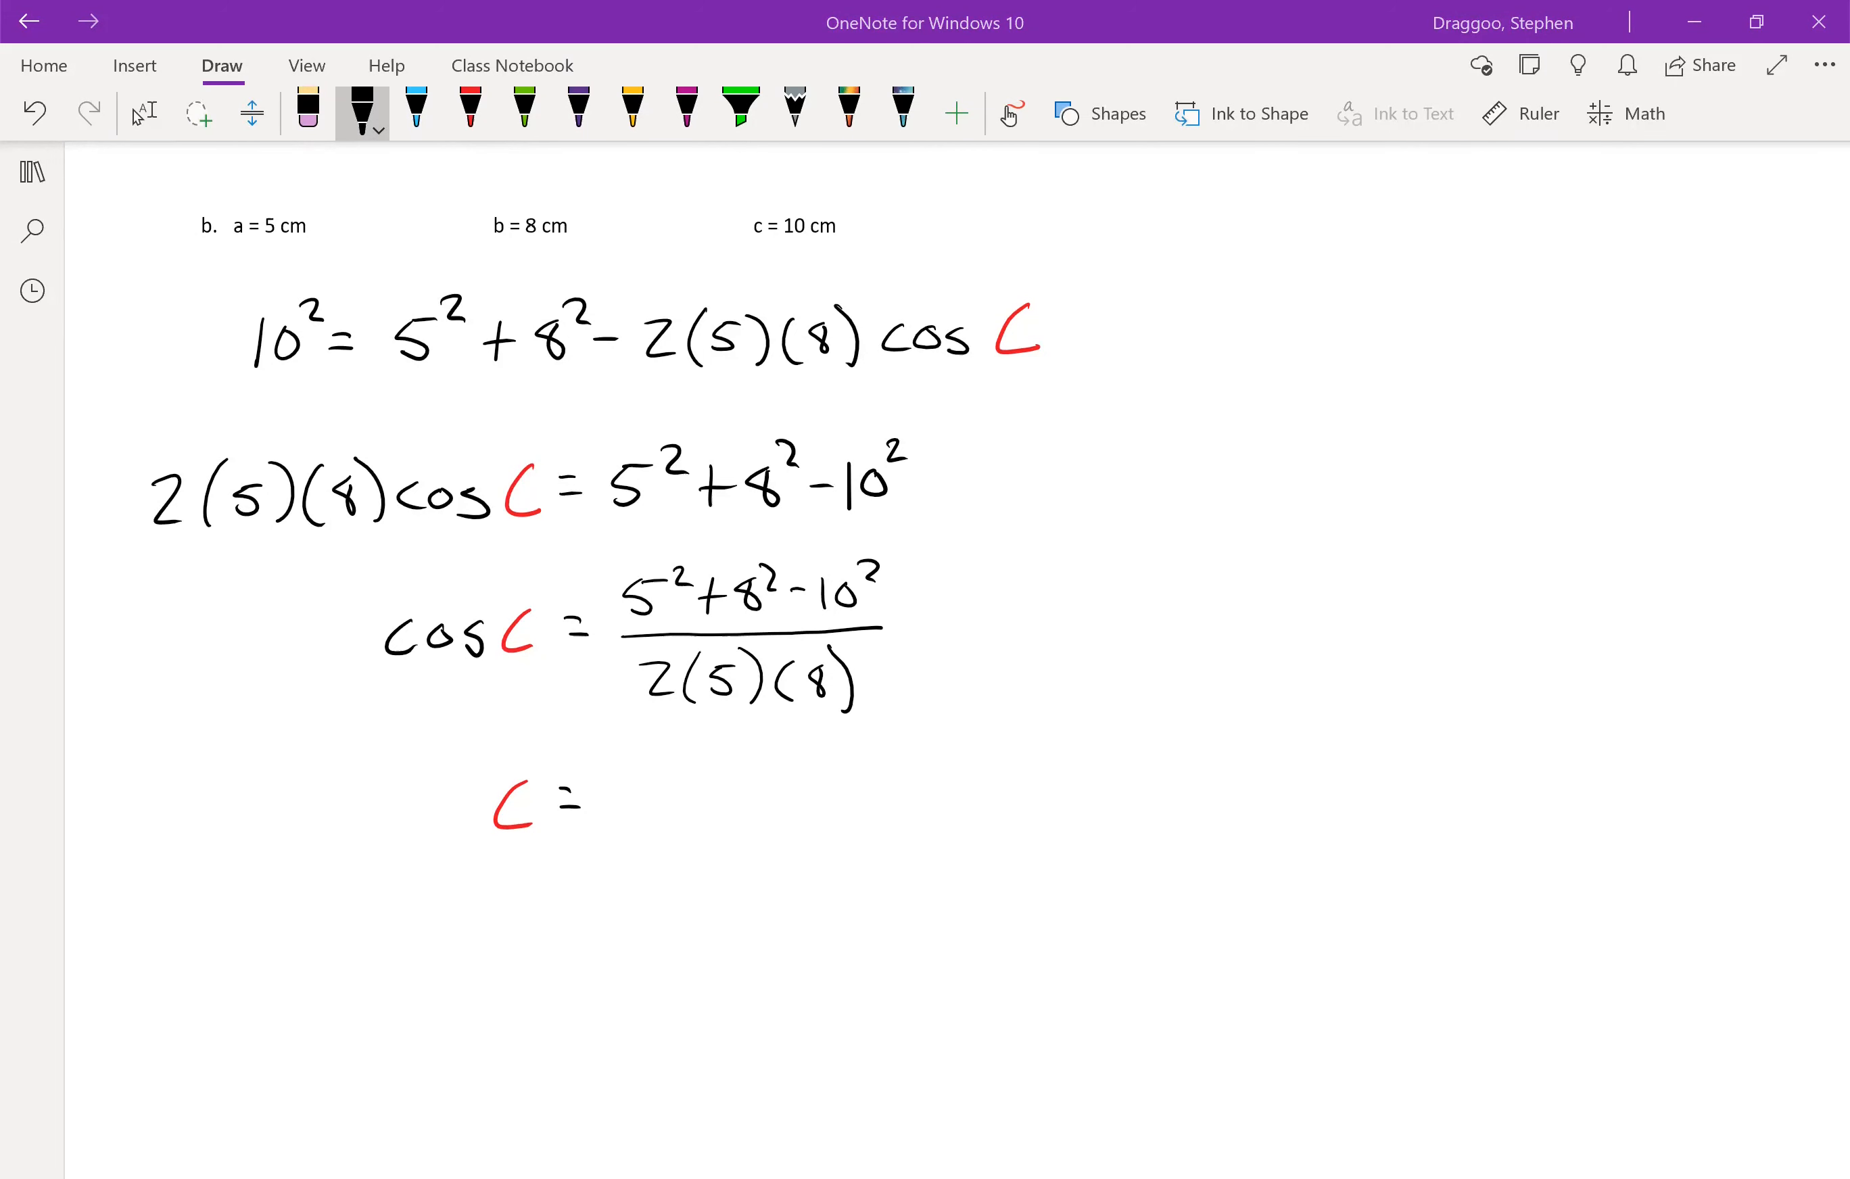
- Write C = 97.9° in red, then start a black 'sin' line below it
left_click(469, 113)
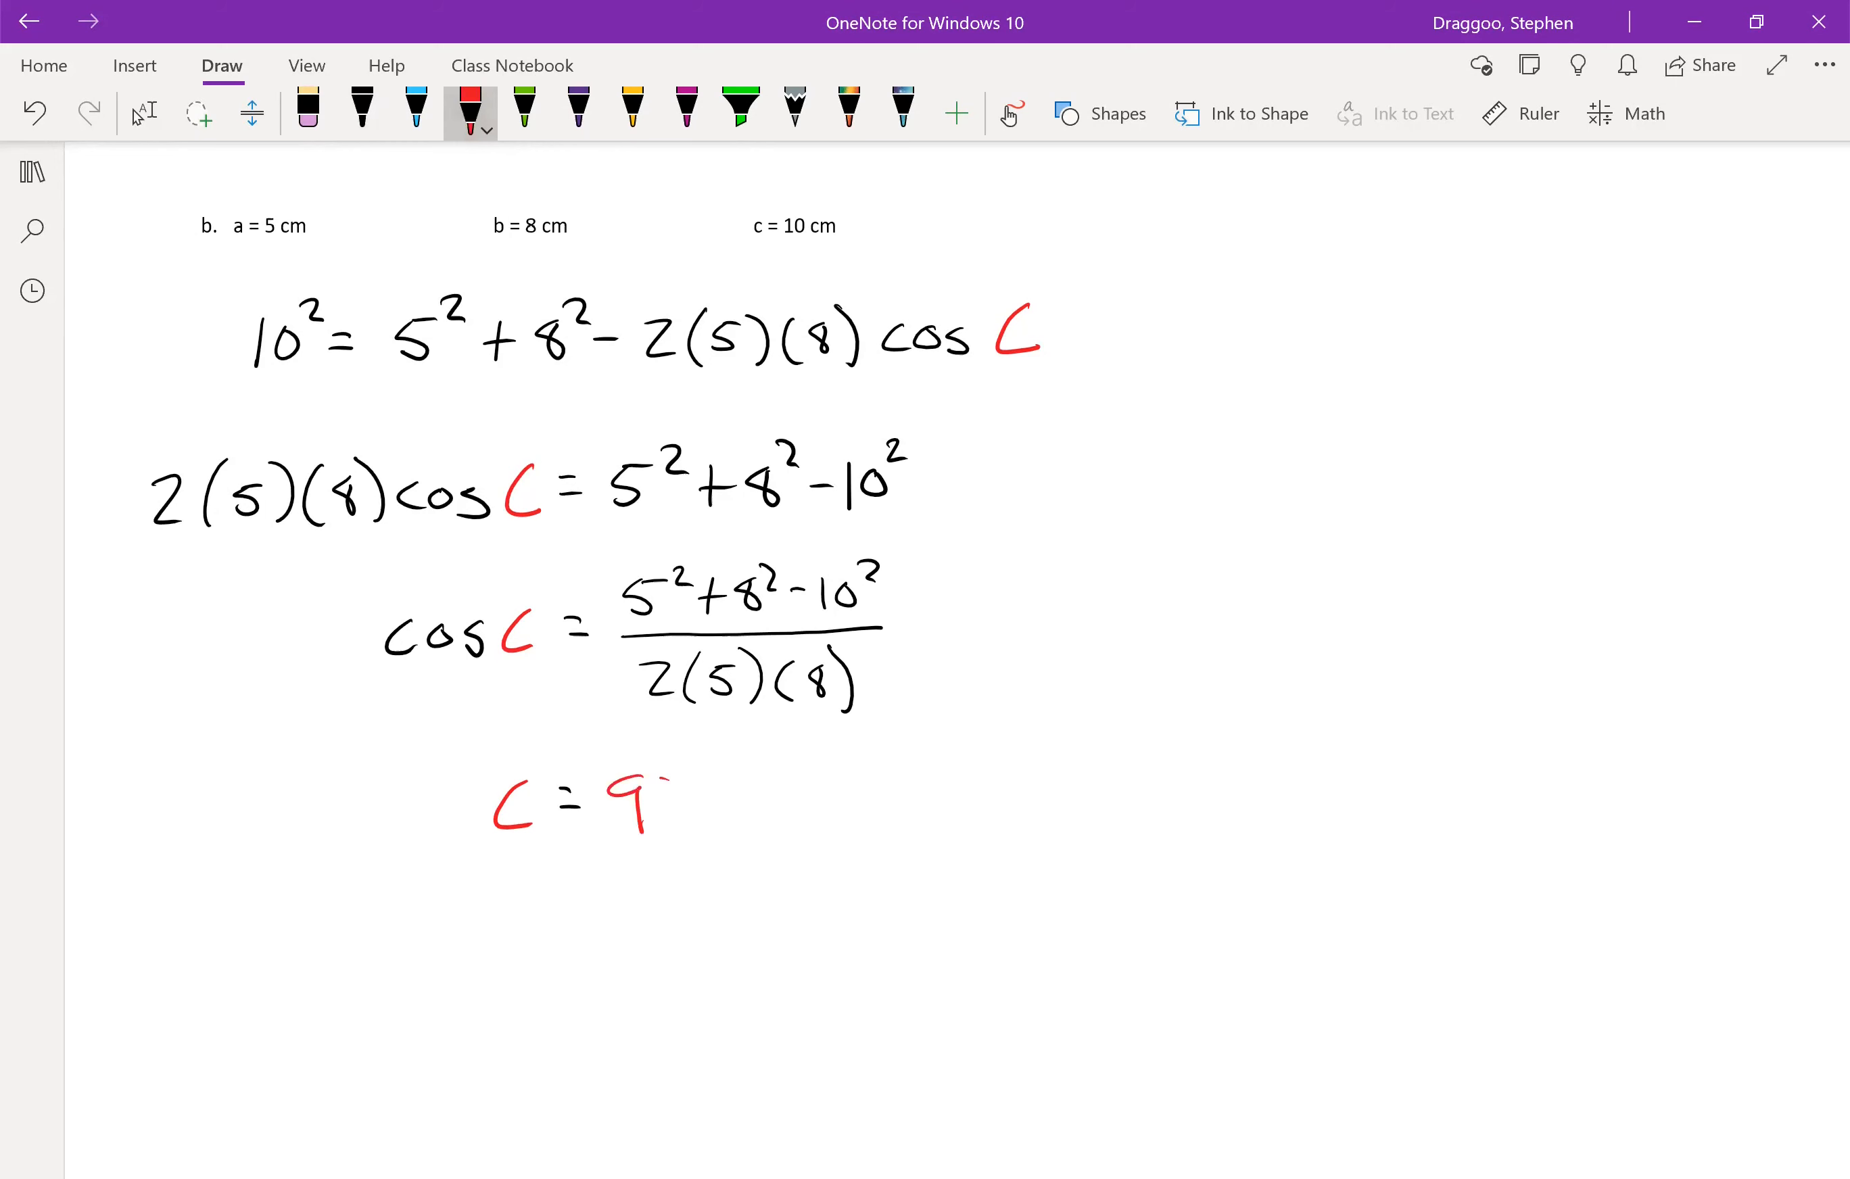
left_click_drag(637, 814, 766, 791)
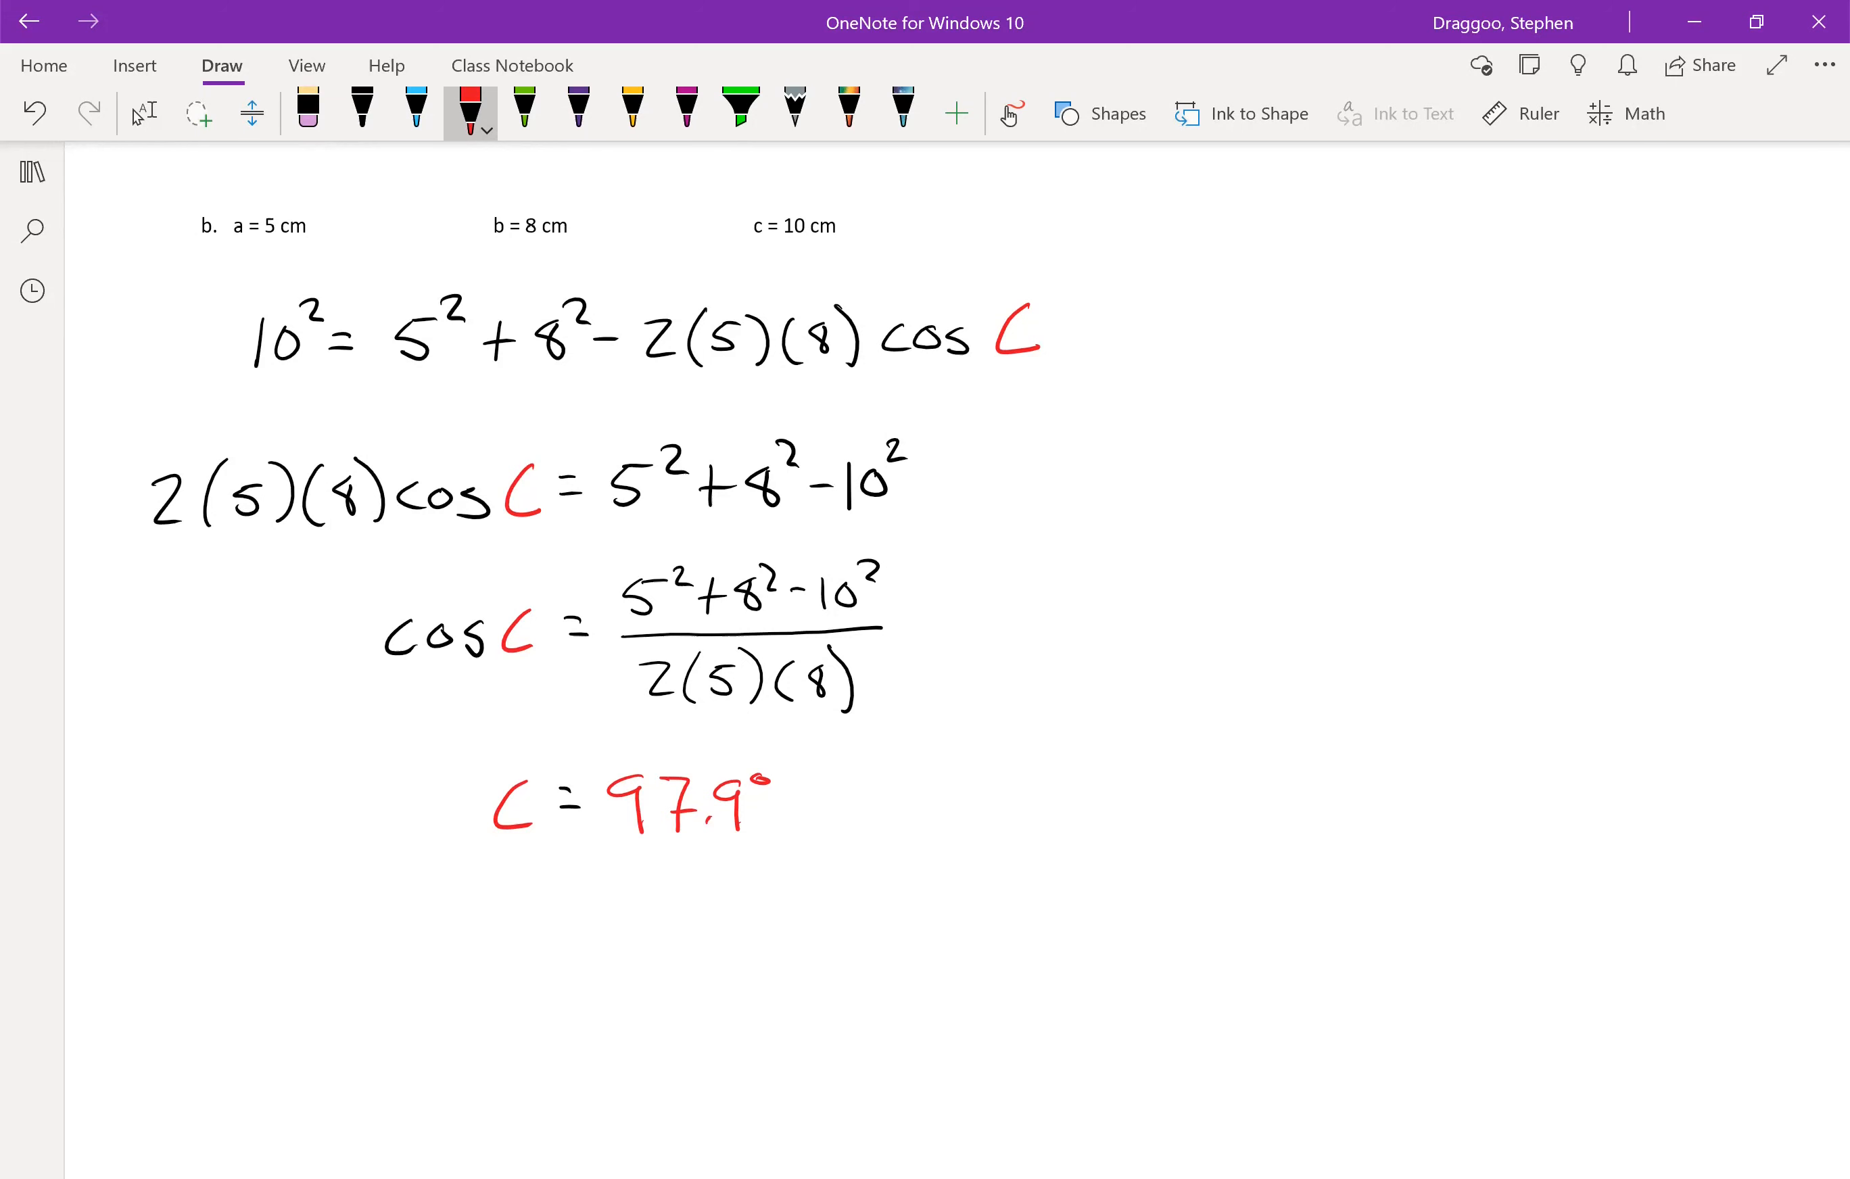
left_click(362, 112)
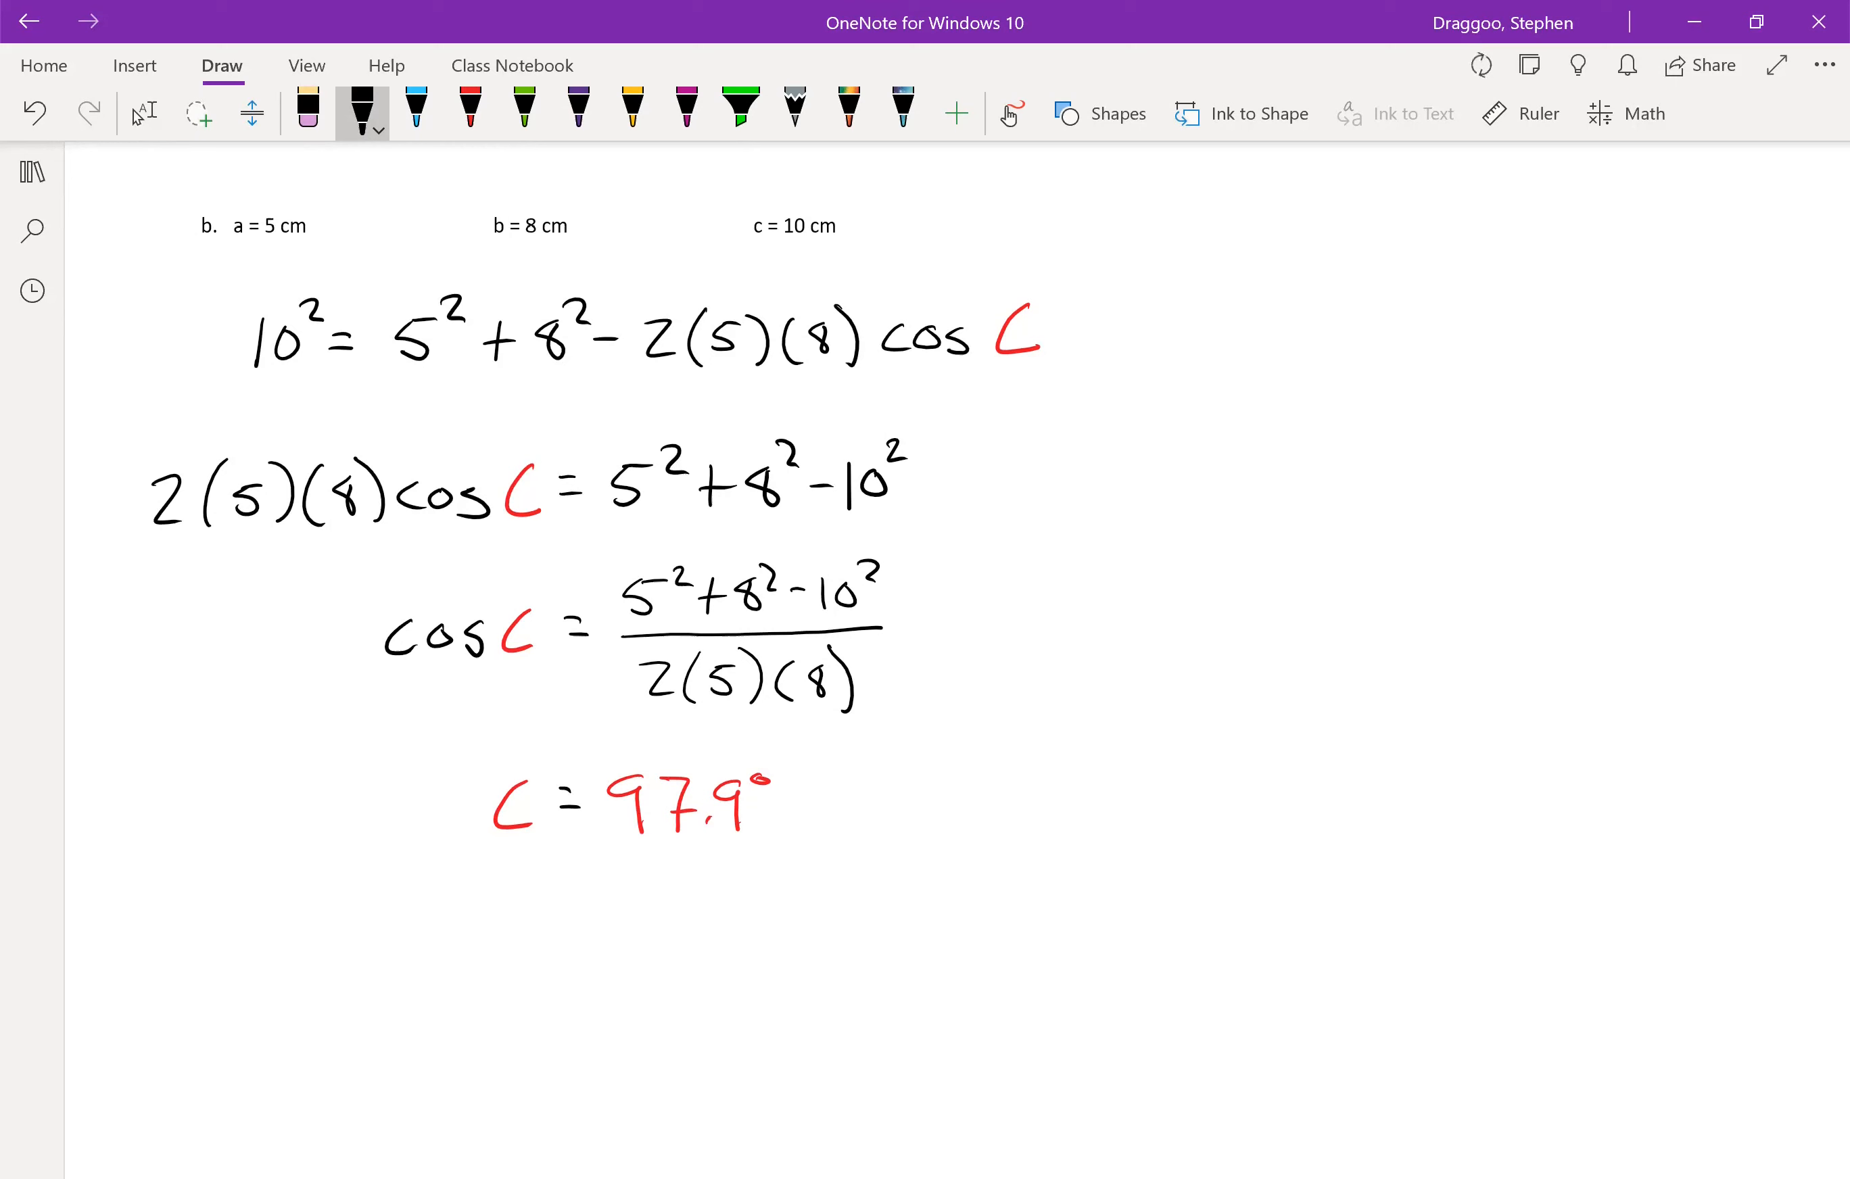
left_click(523, 112)
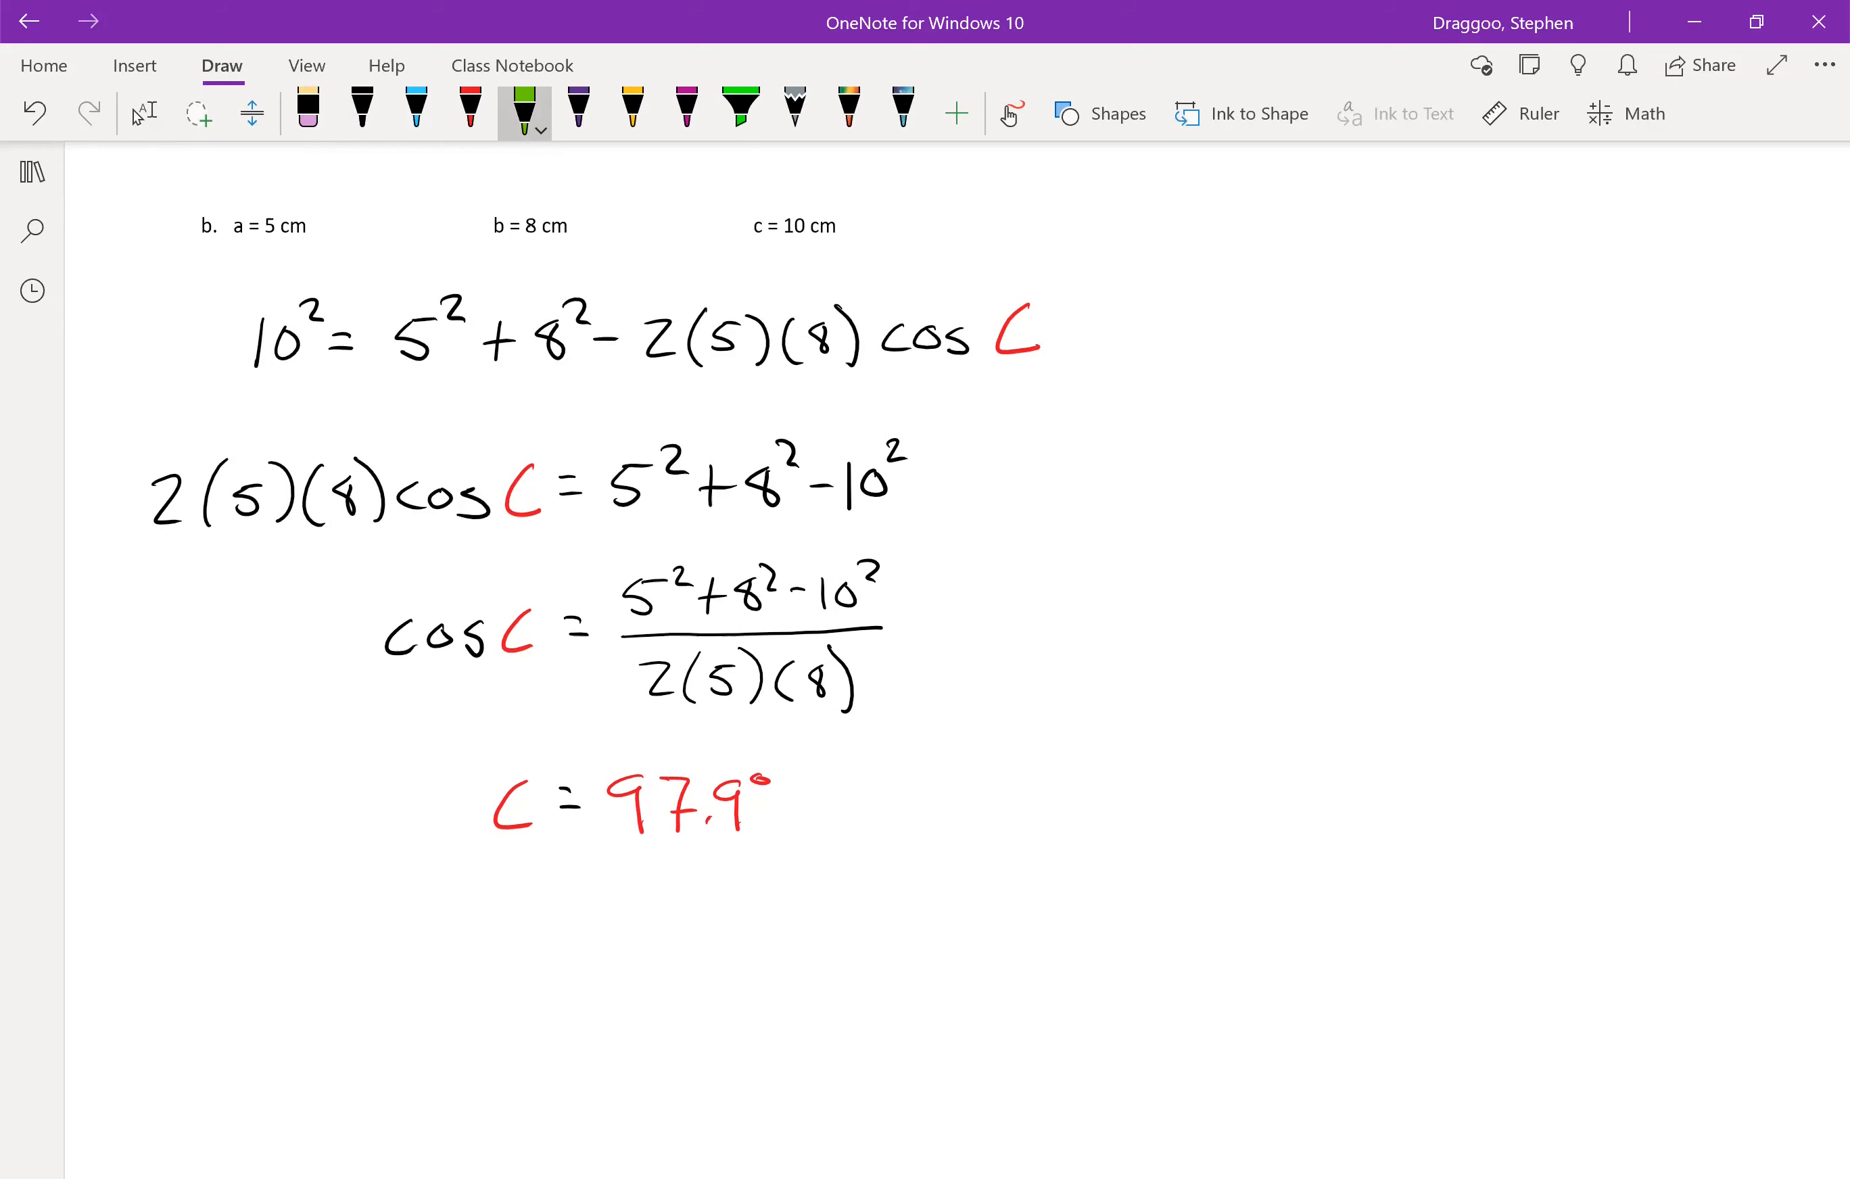
left_click(363, 112)
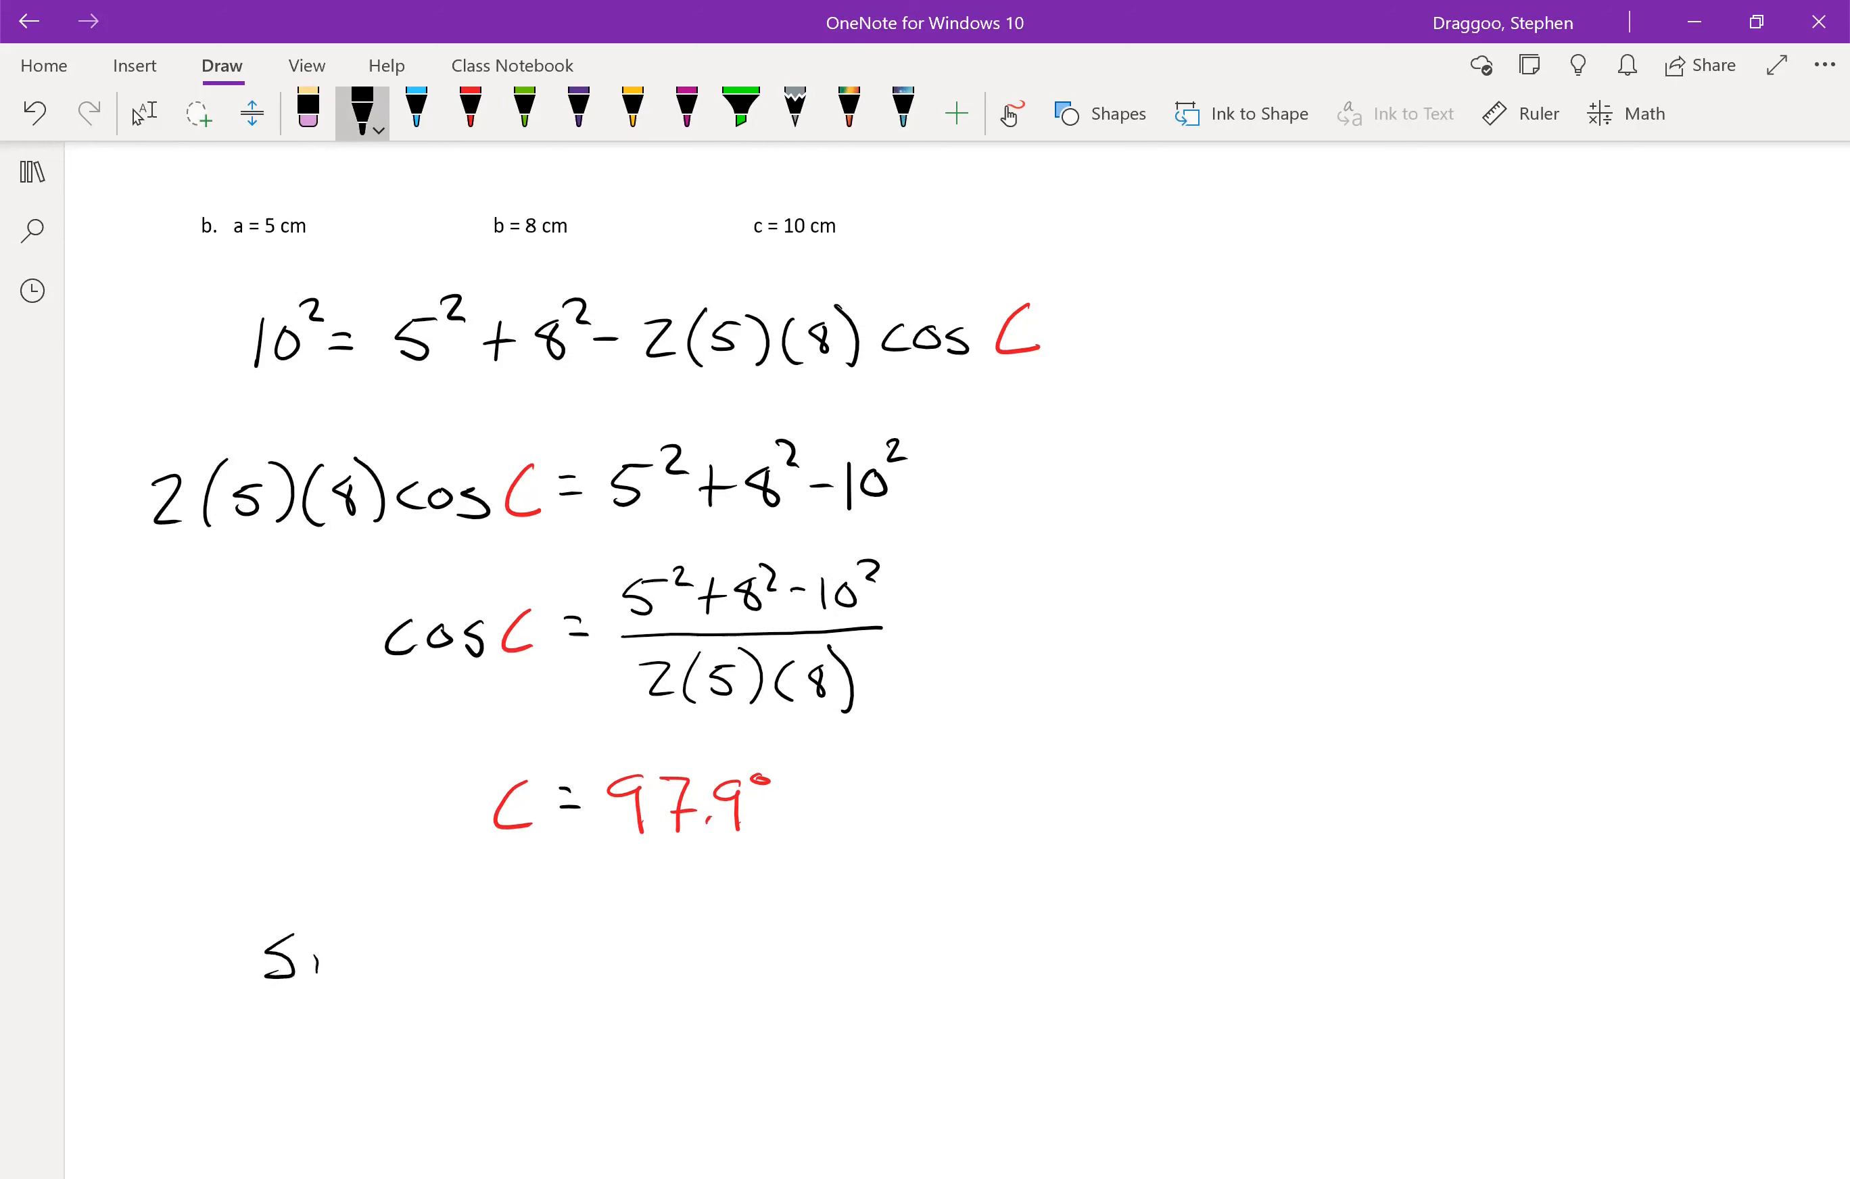
- Handwrite sin B/8 = sin 97.9°/10 with B in green, 97.9° in red and the rest black
left_click(522, 112)
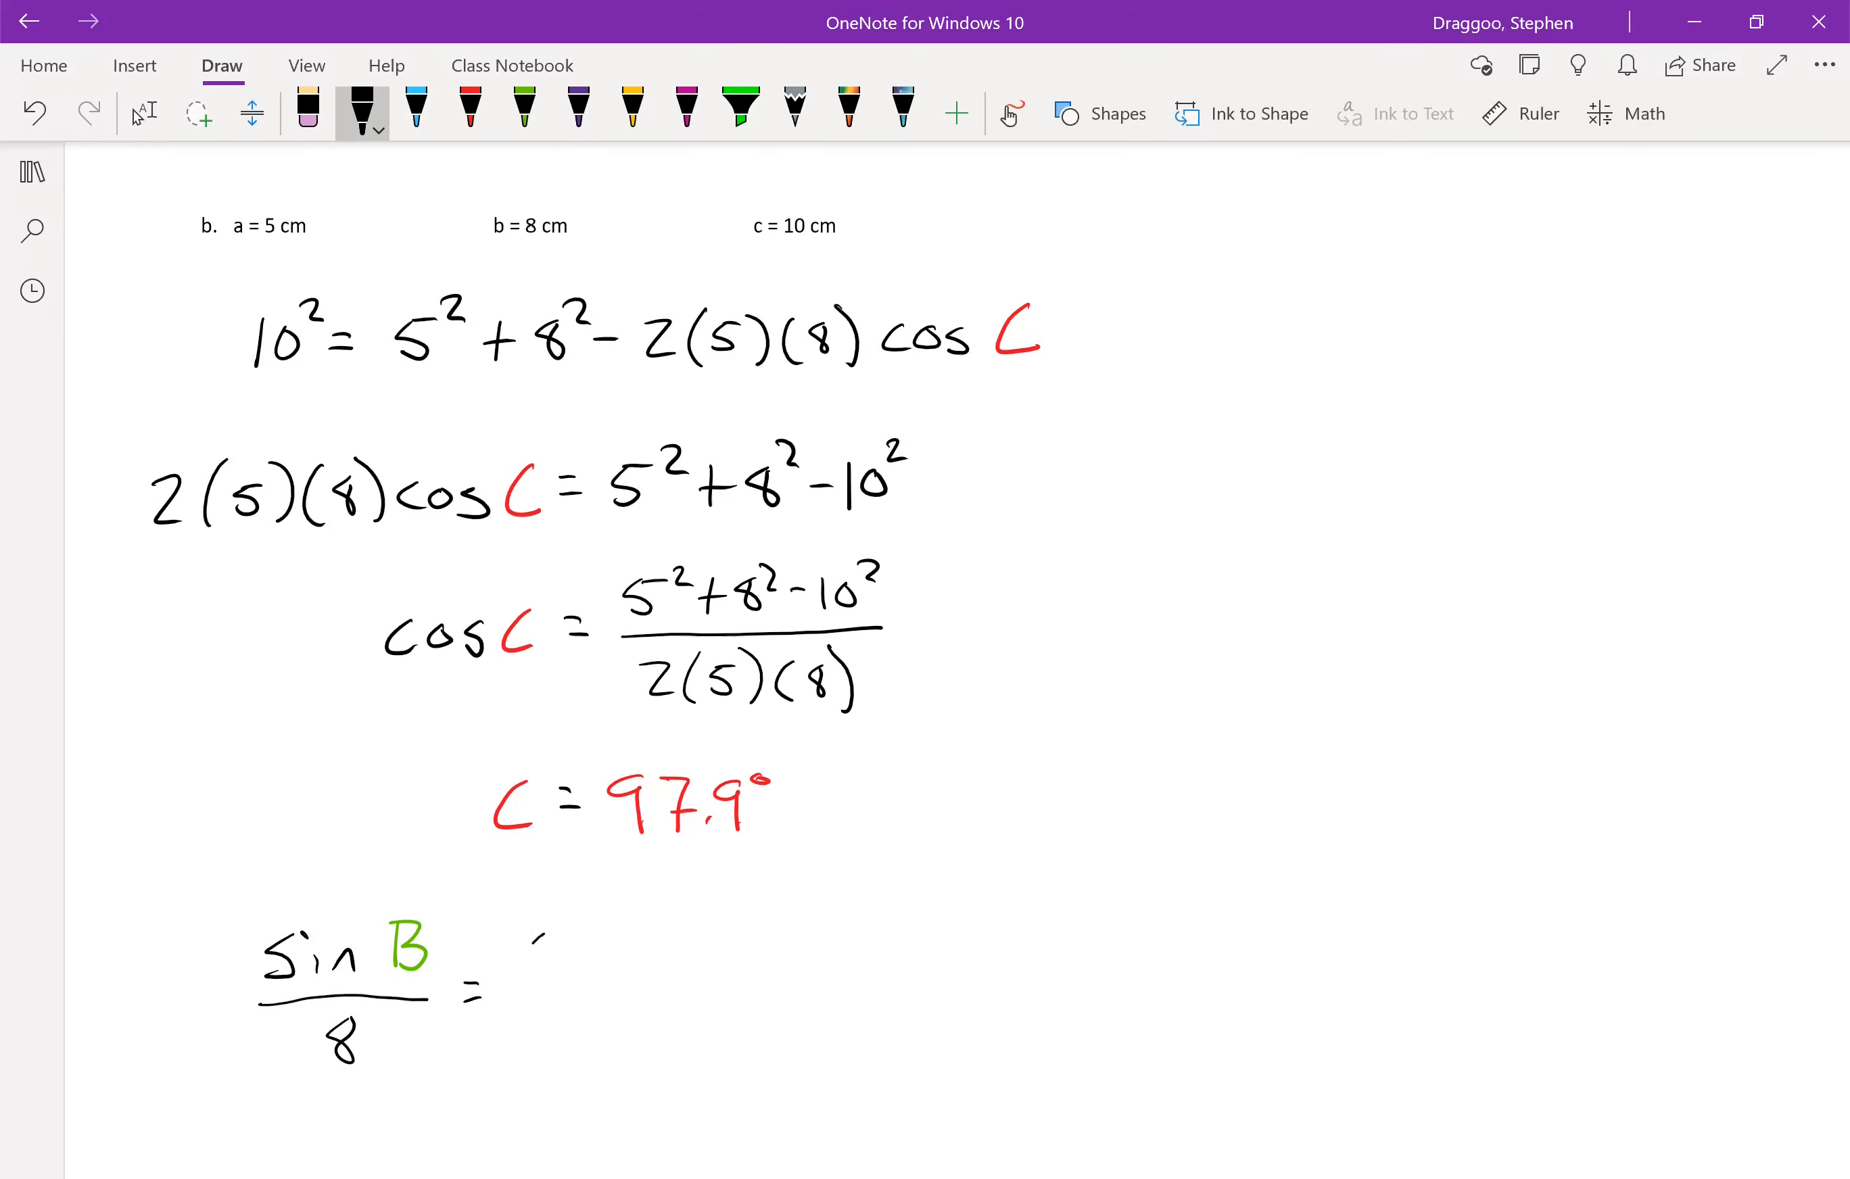
left_click_drag(525, 944, 608, 956)
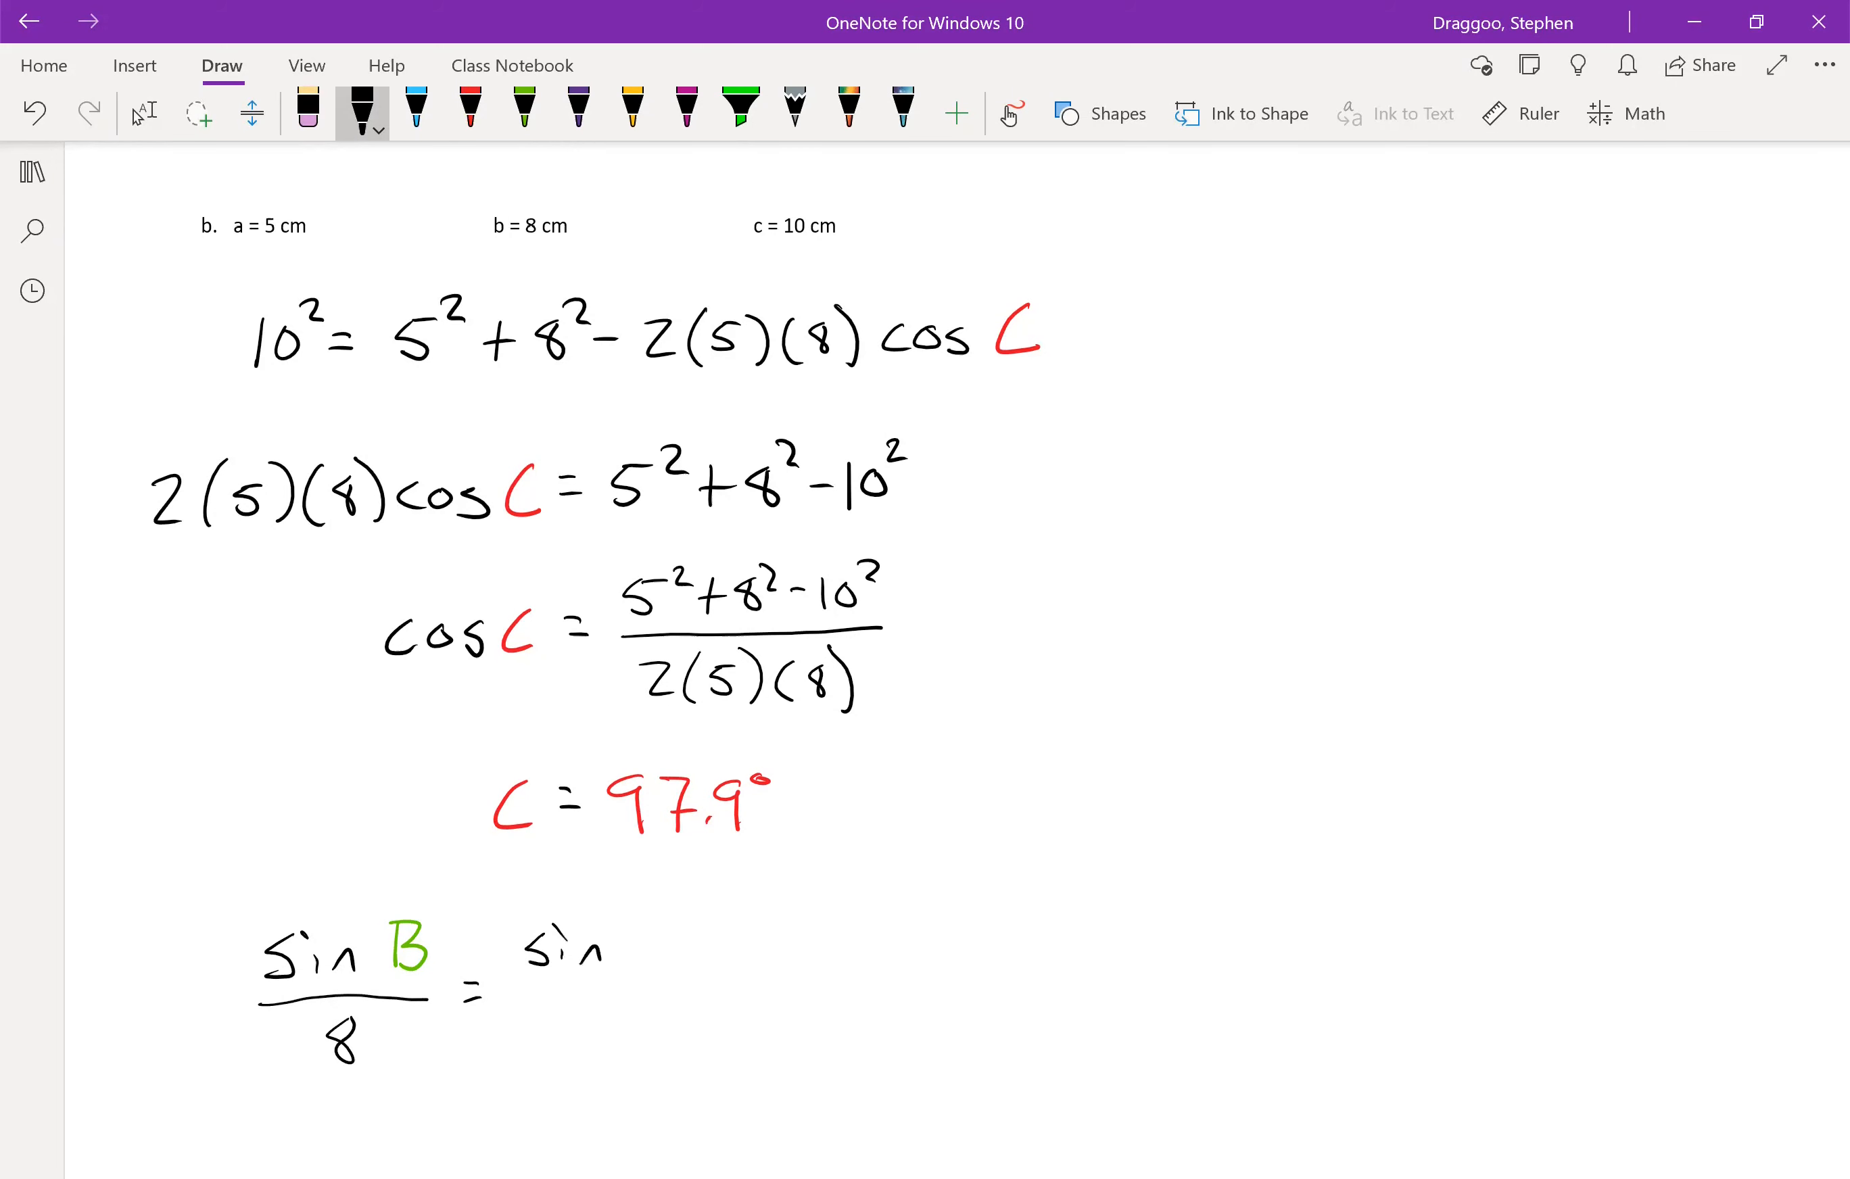
left_click(469, 107)
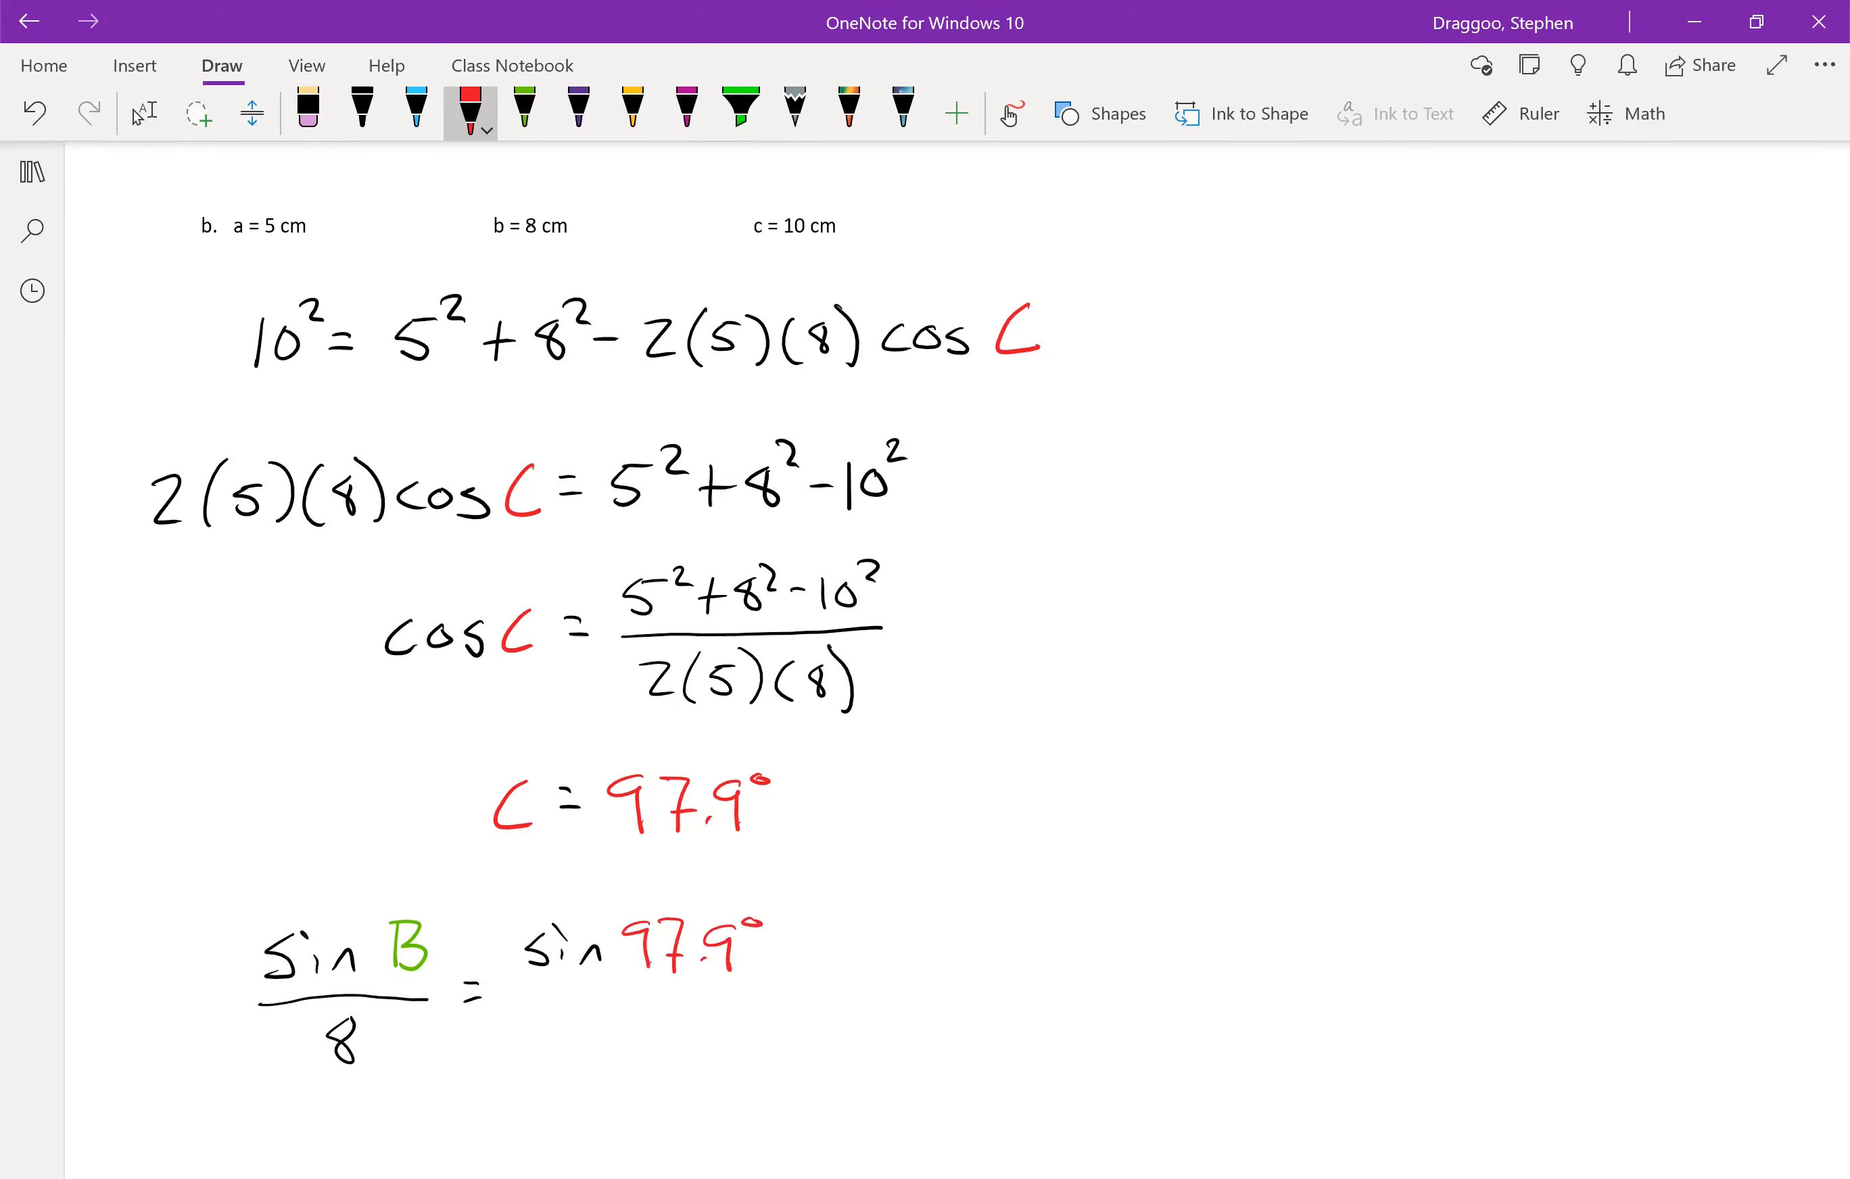
left_click(362, 112)
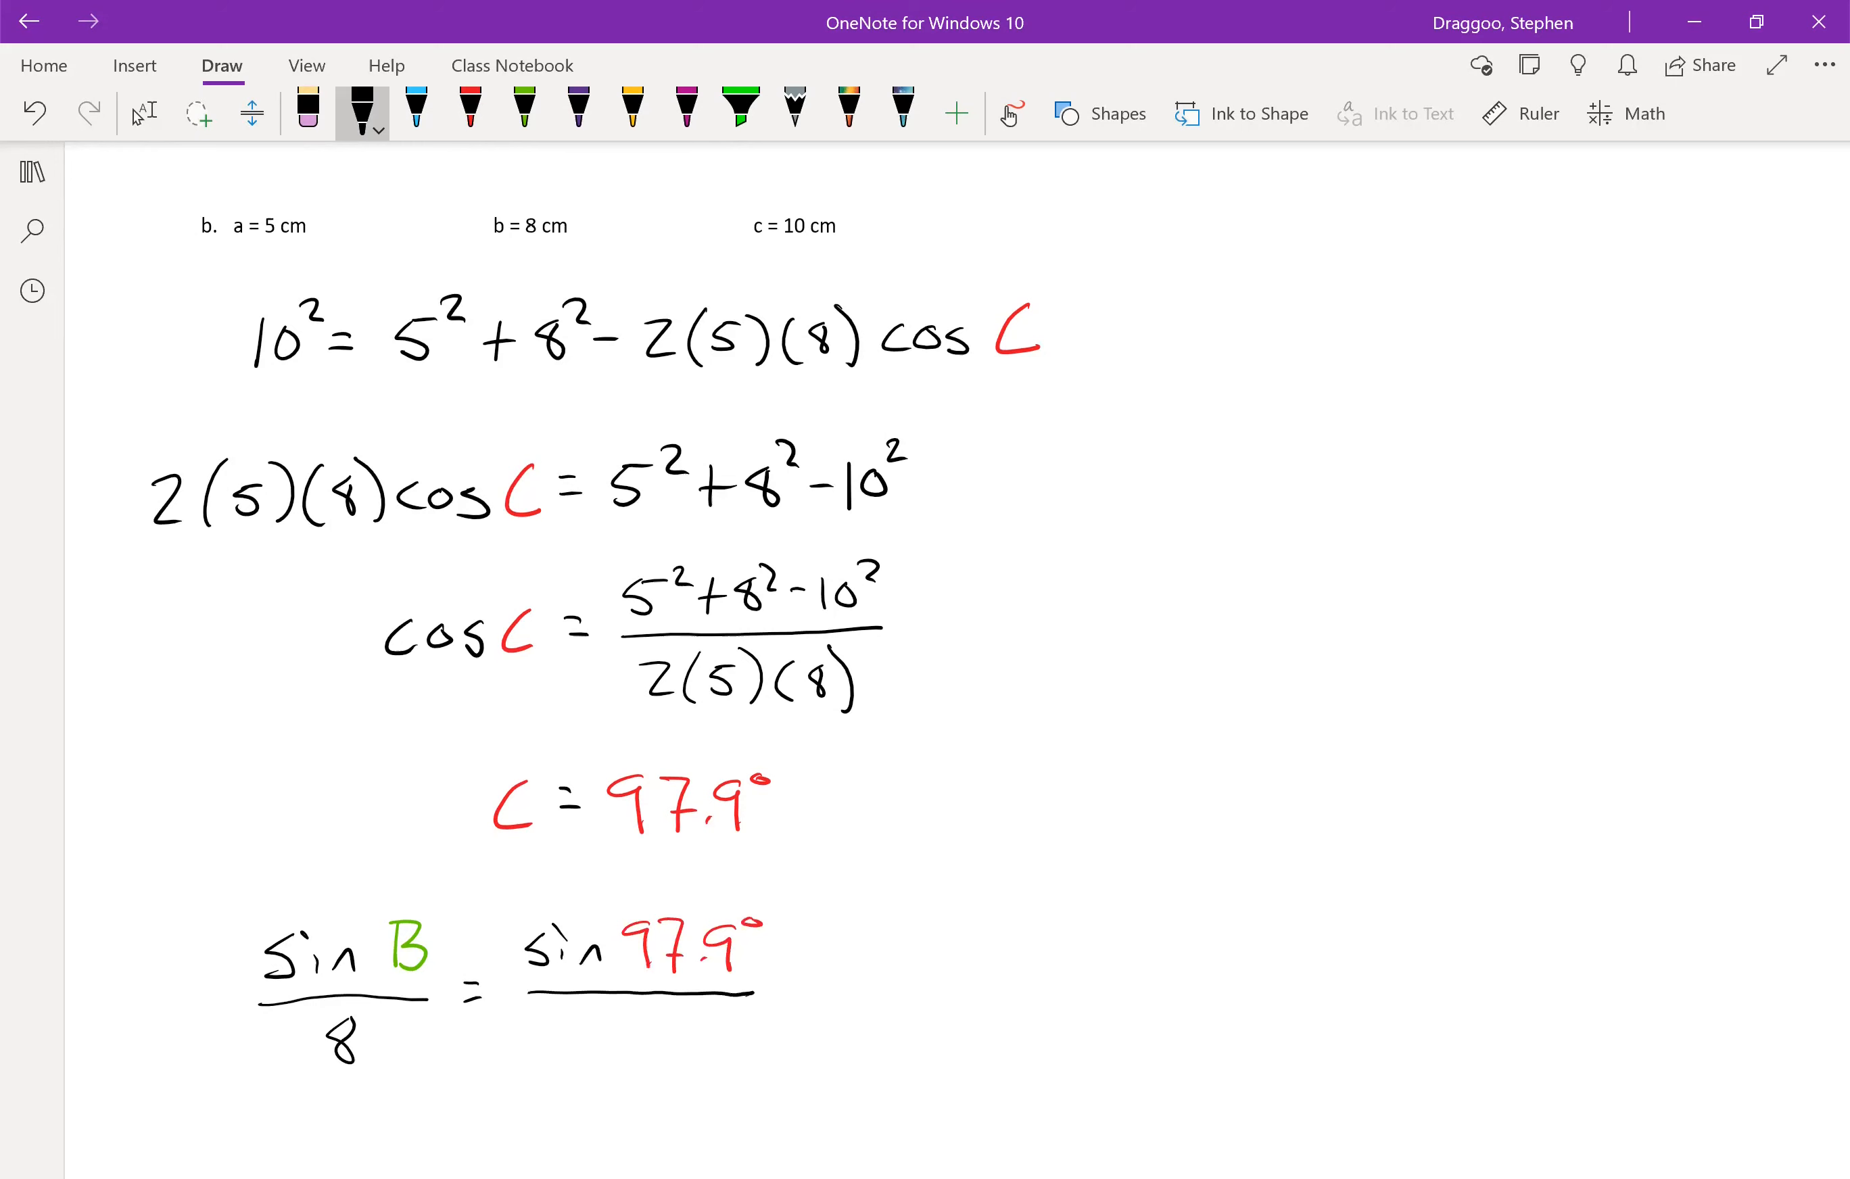
left_click_drag(590, 1008, 620, 1056)
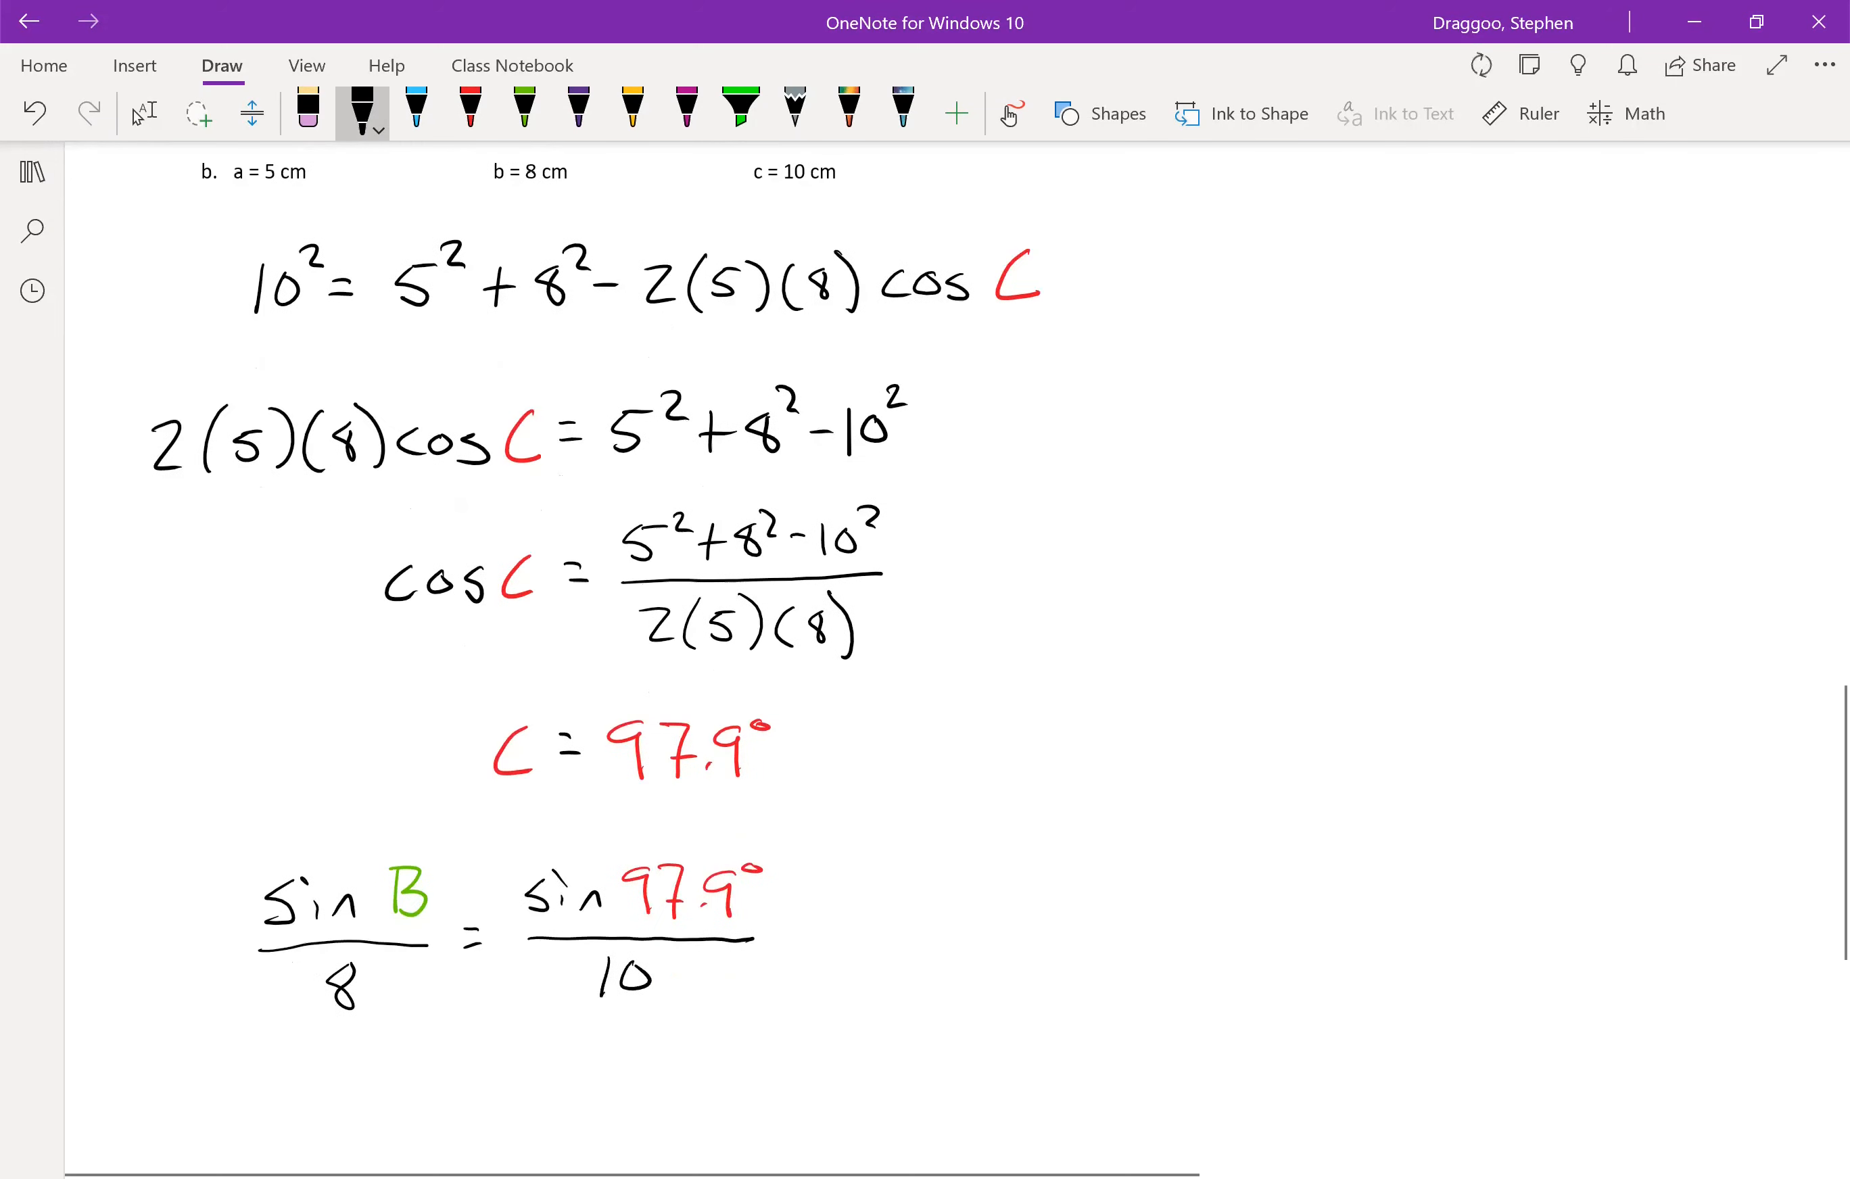
scroll("down", 3)
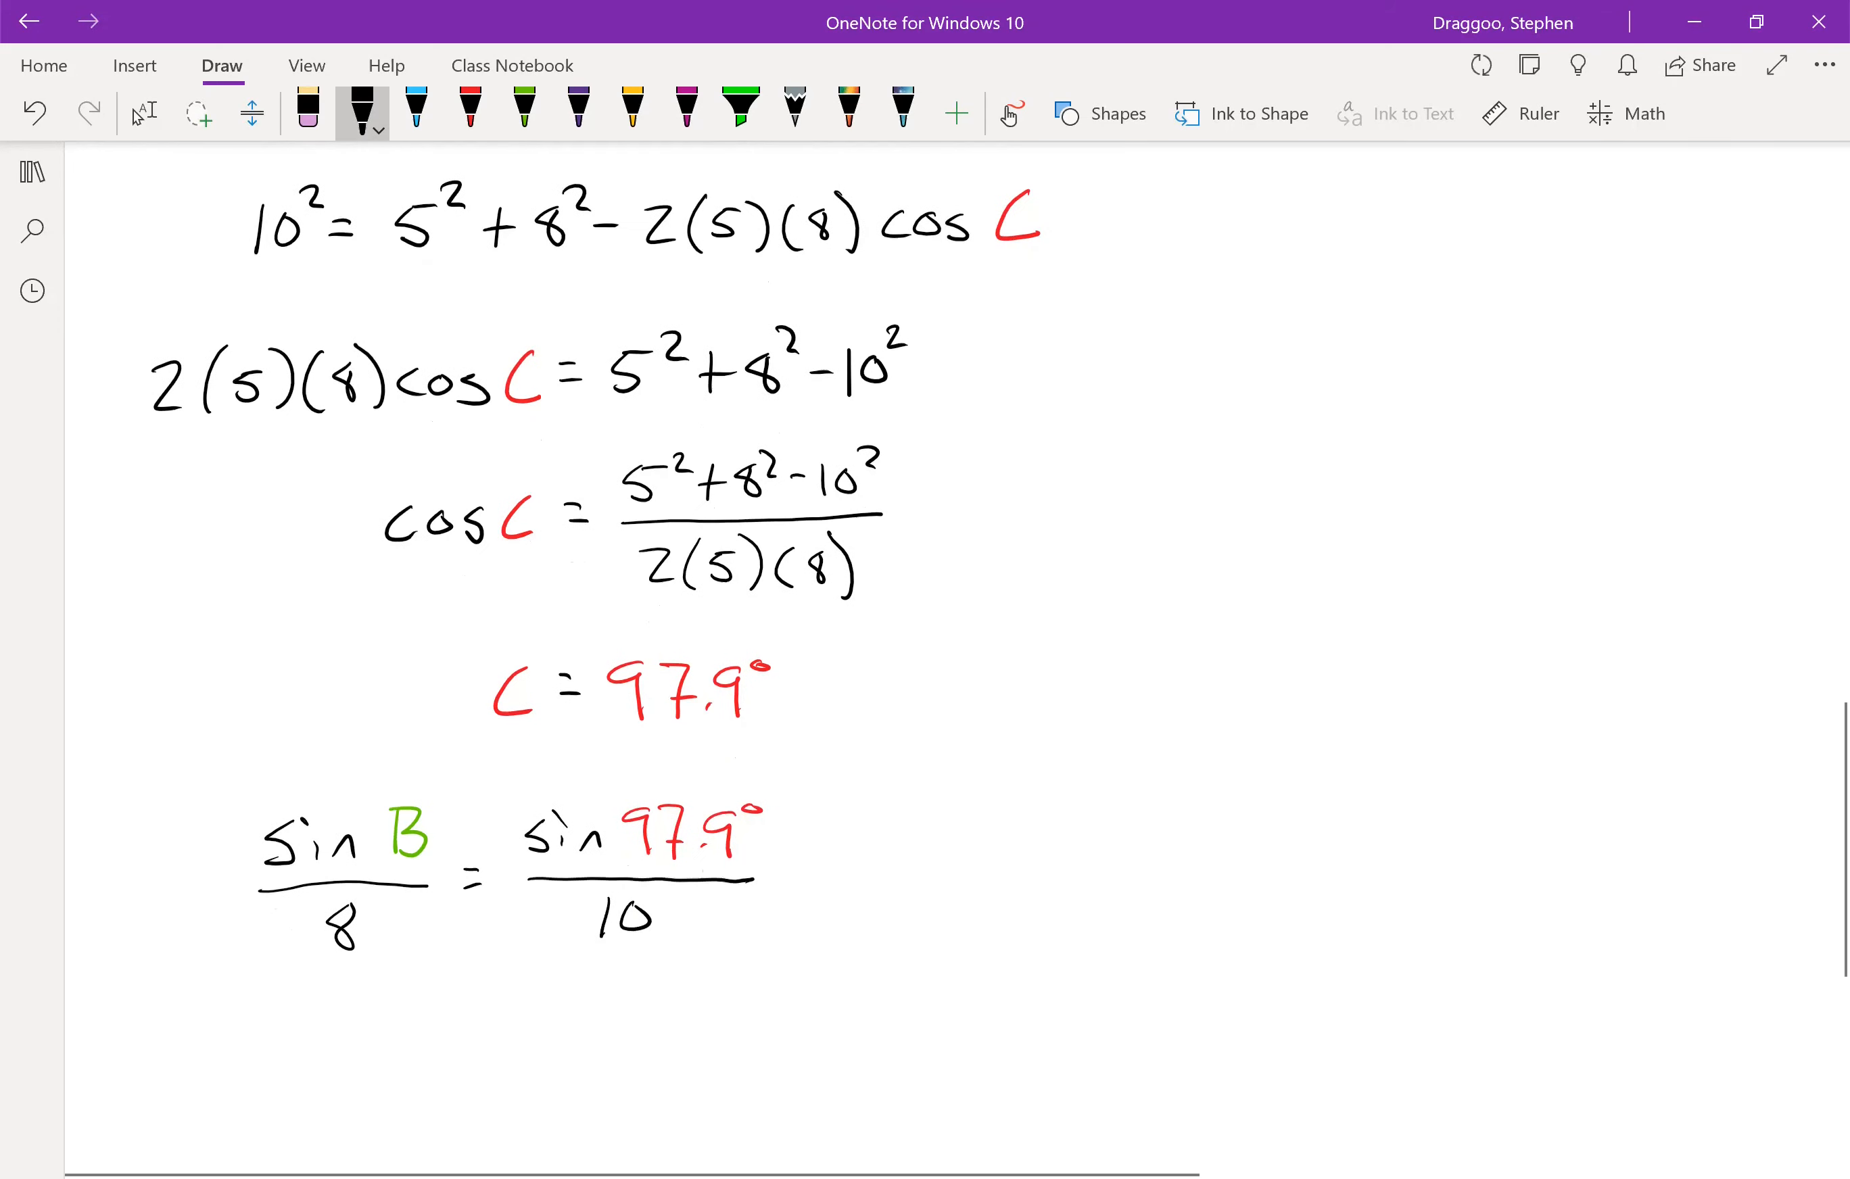
left_click(524, 112)
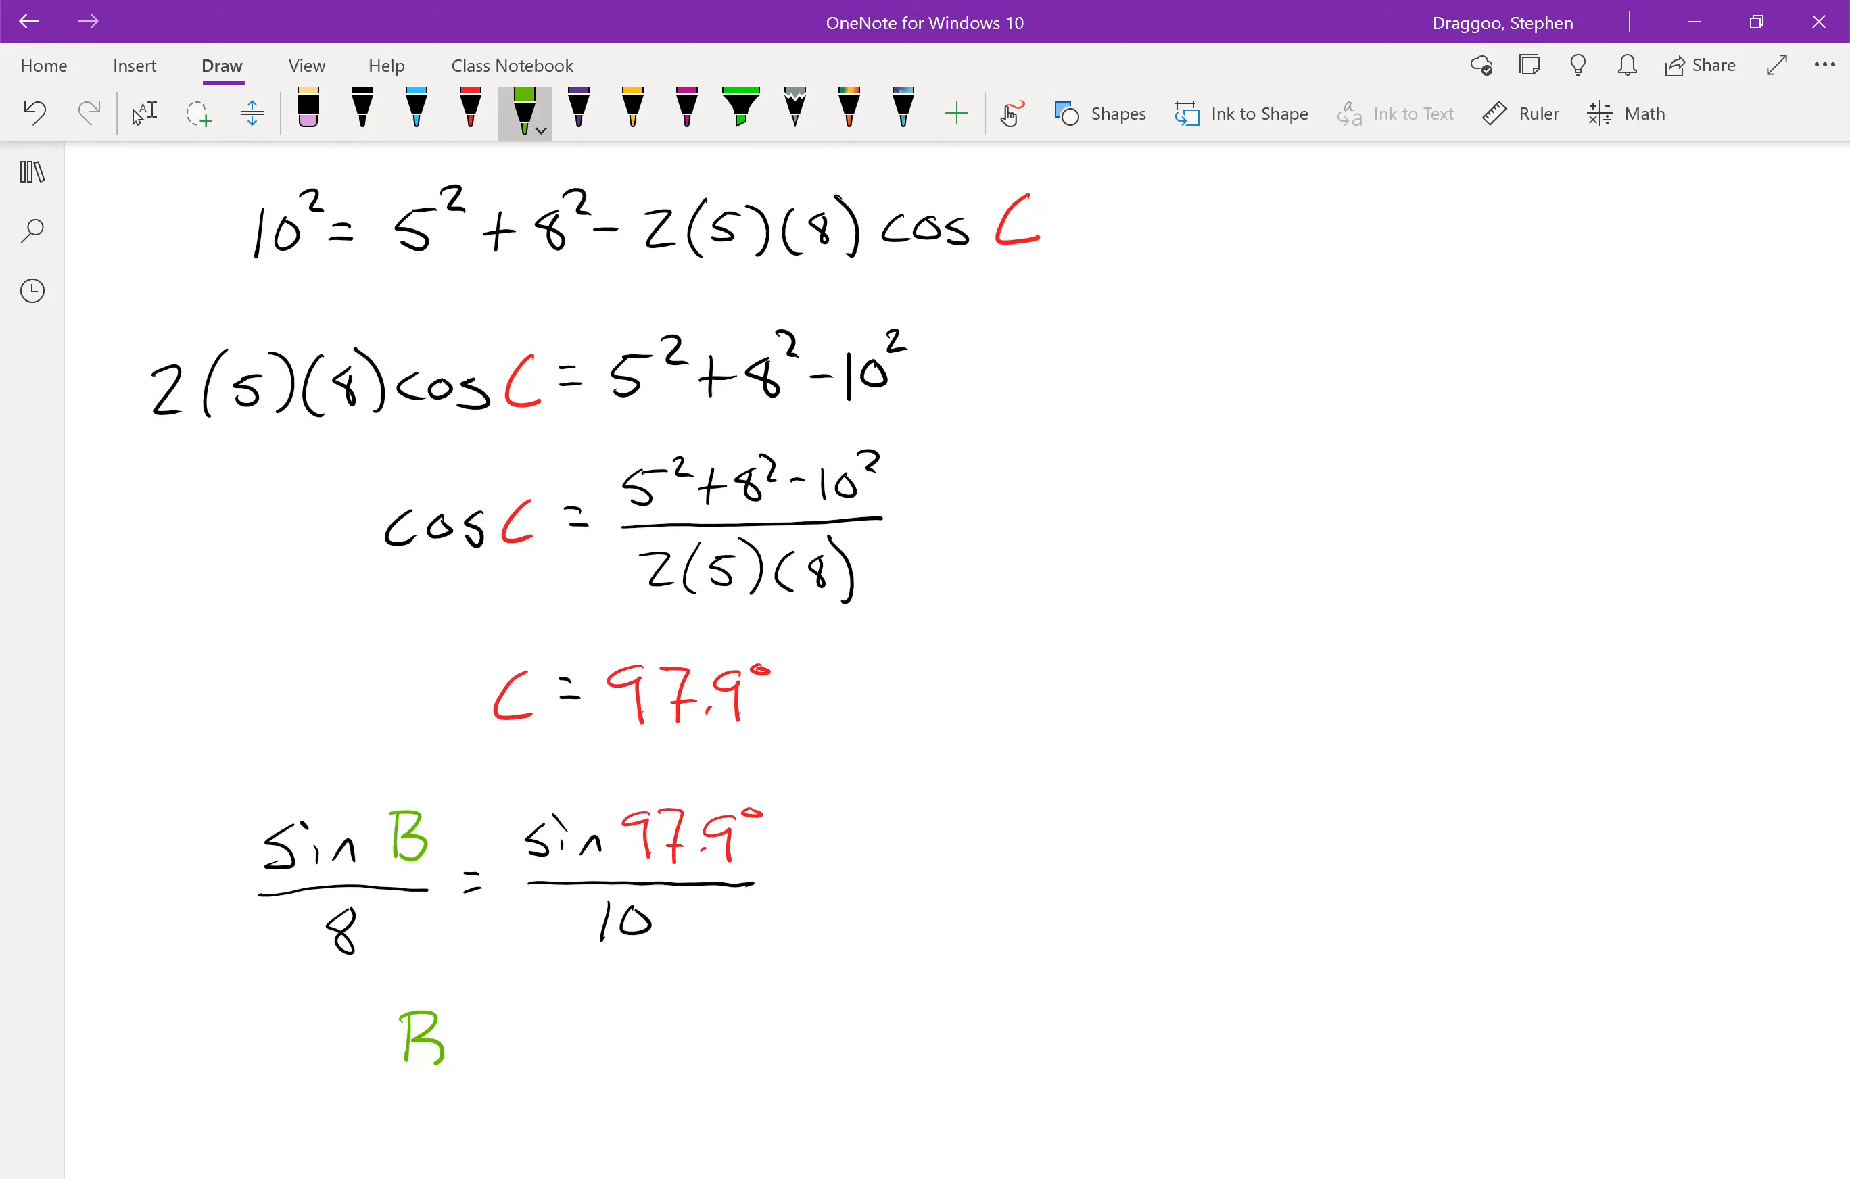
- Handwrite B = sin⁻¹((8/10) sin 97.9°) = 52.4°, with 97.9° red and the 52.4° result green
left_click(361, 113)
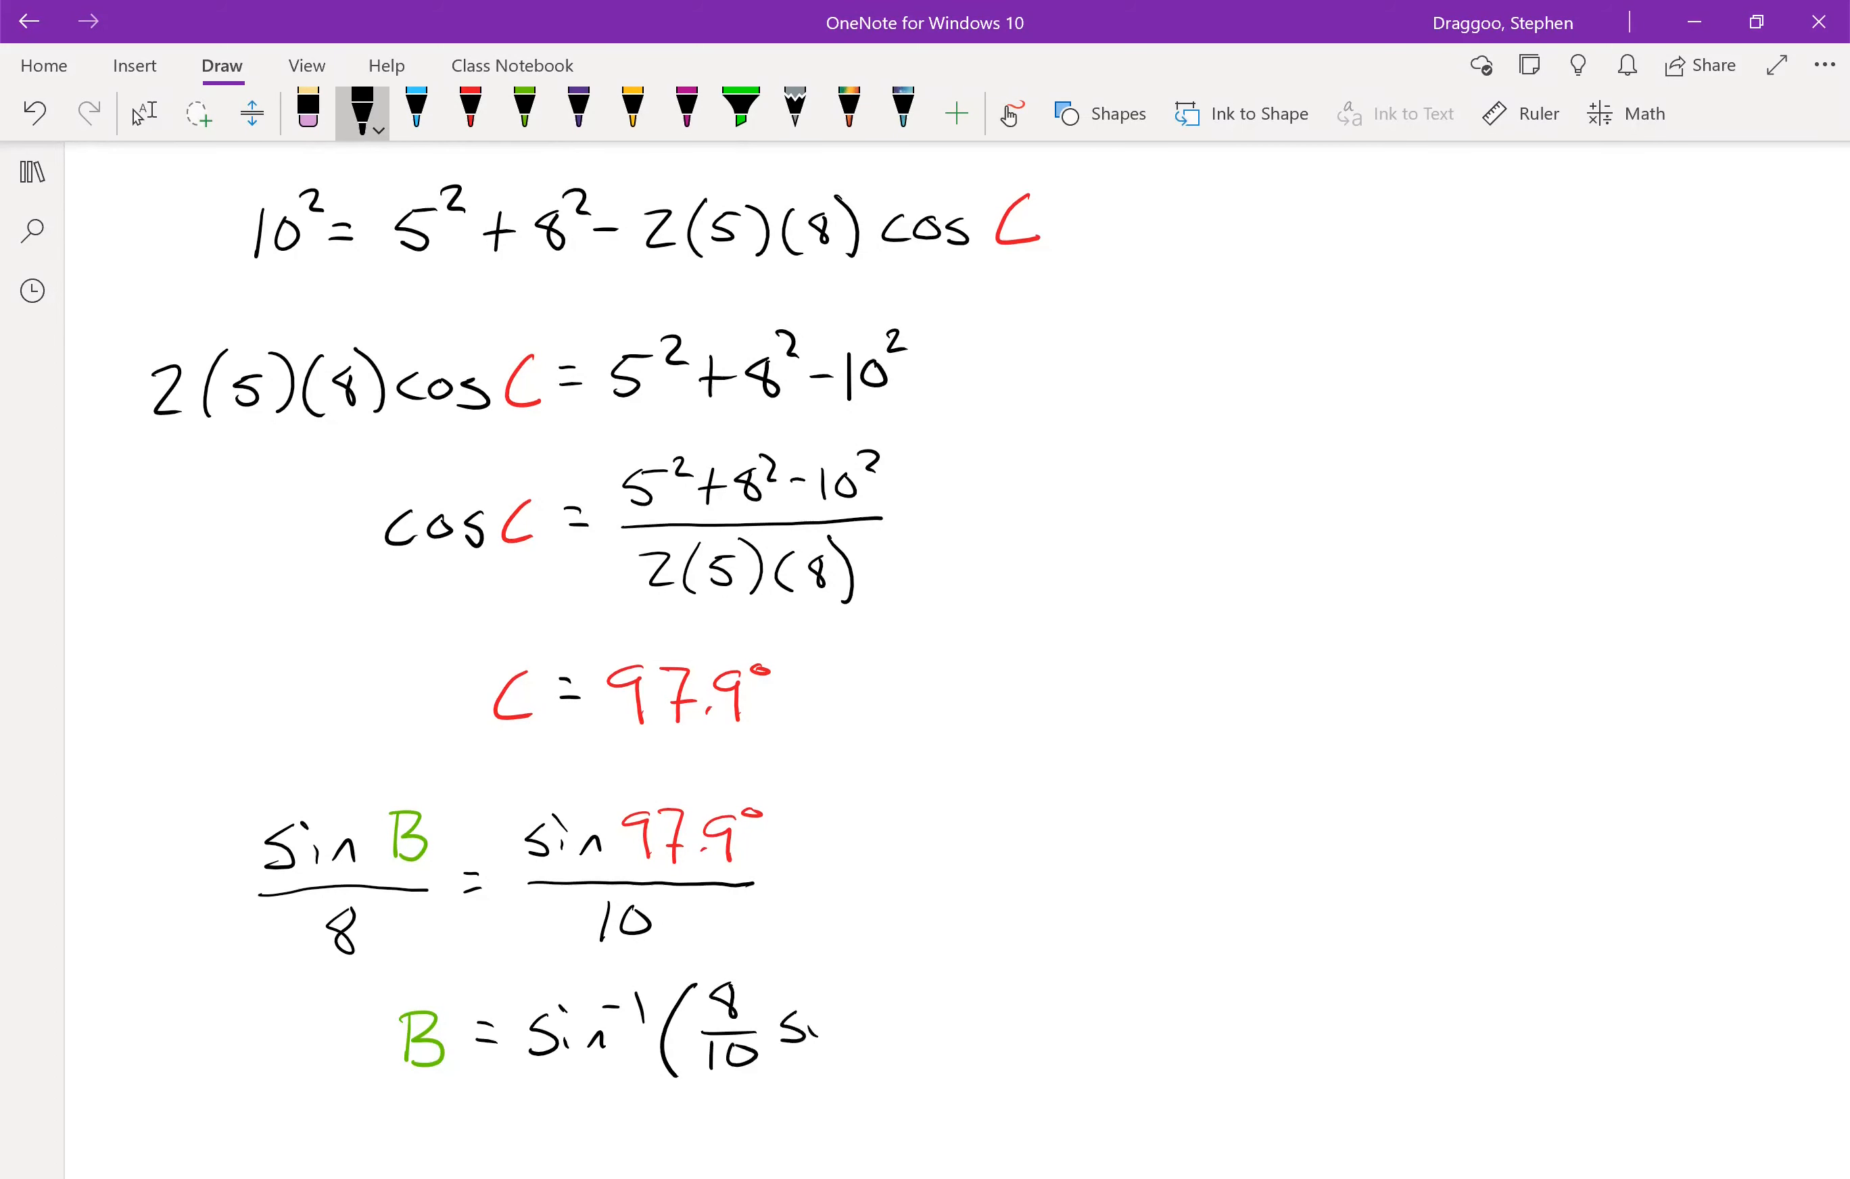
left_click(469, 112)
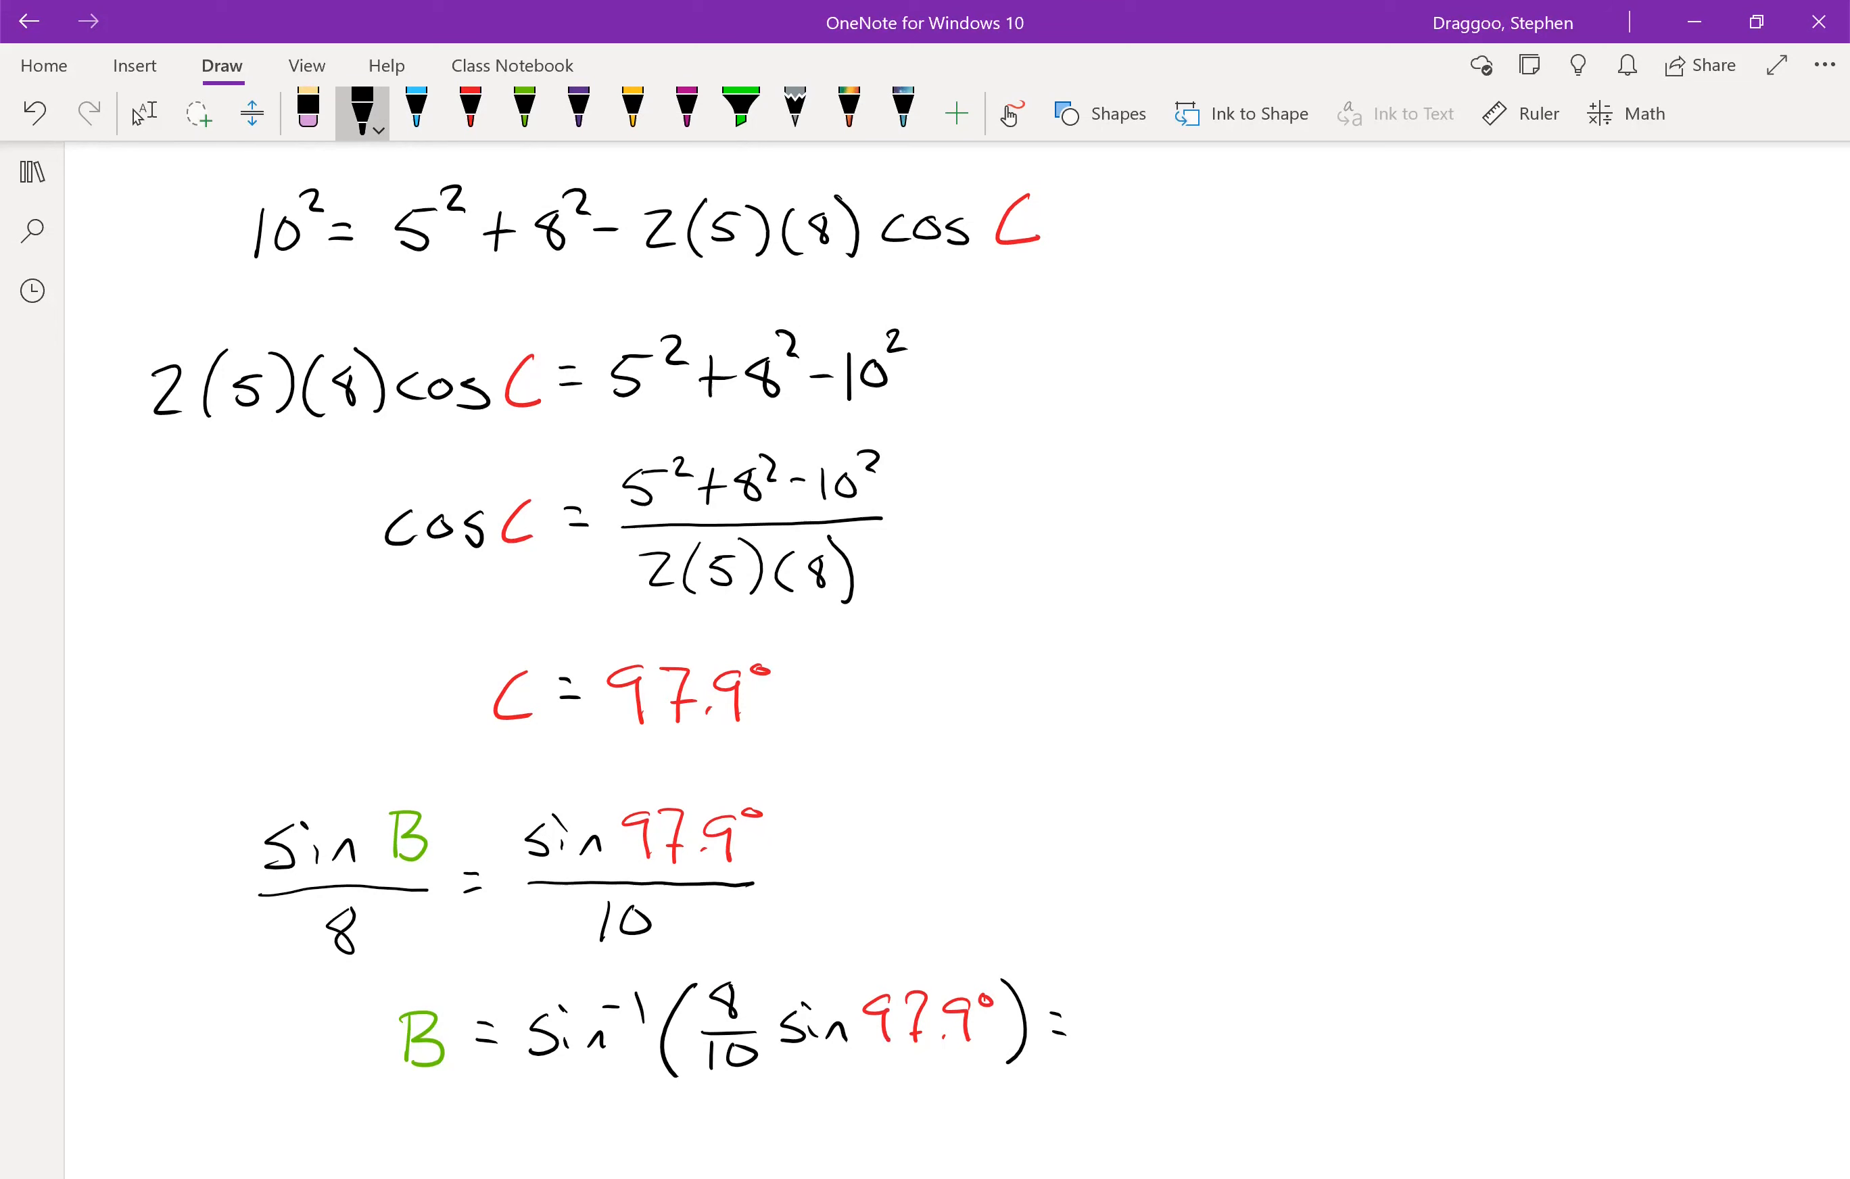
left_click(522, 112)
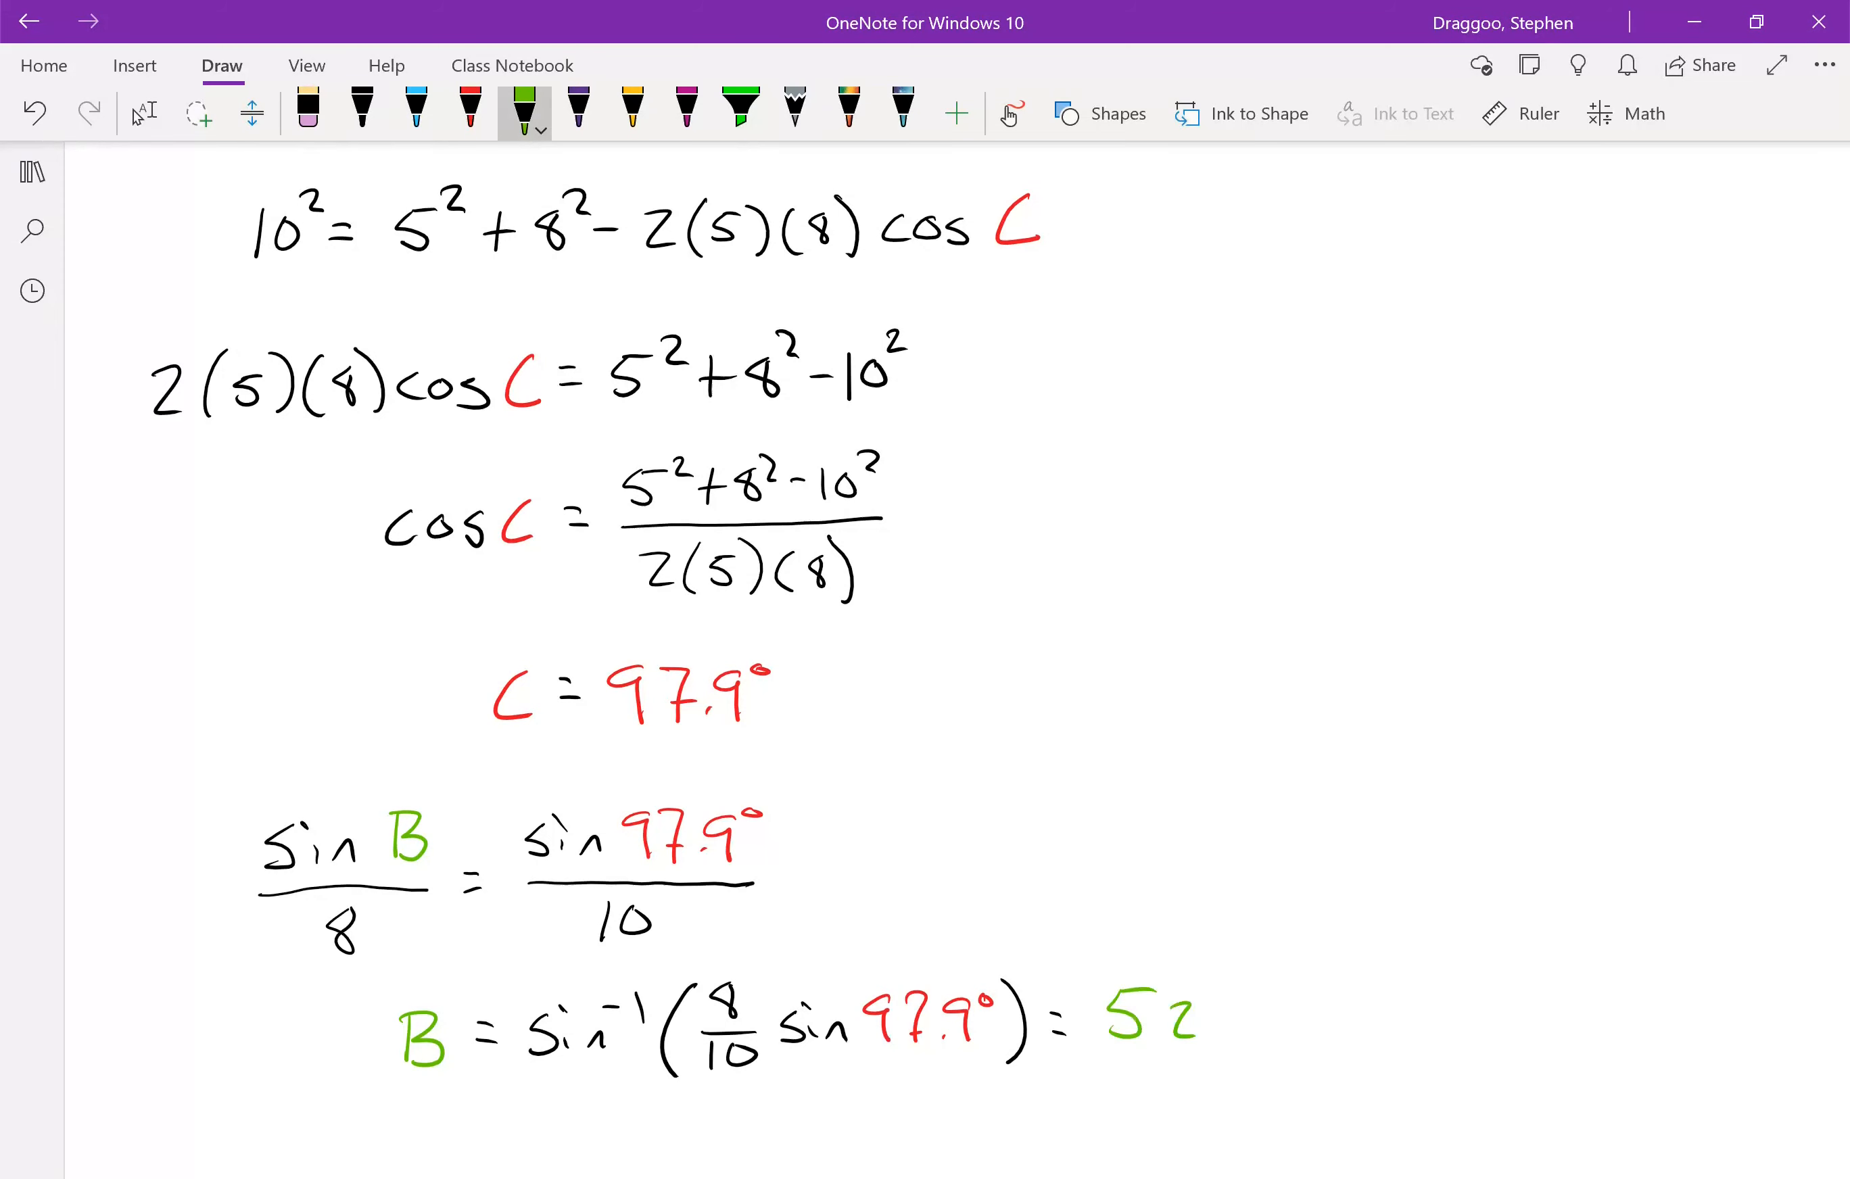
type("2.4°")
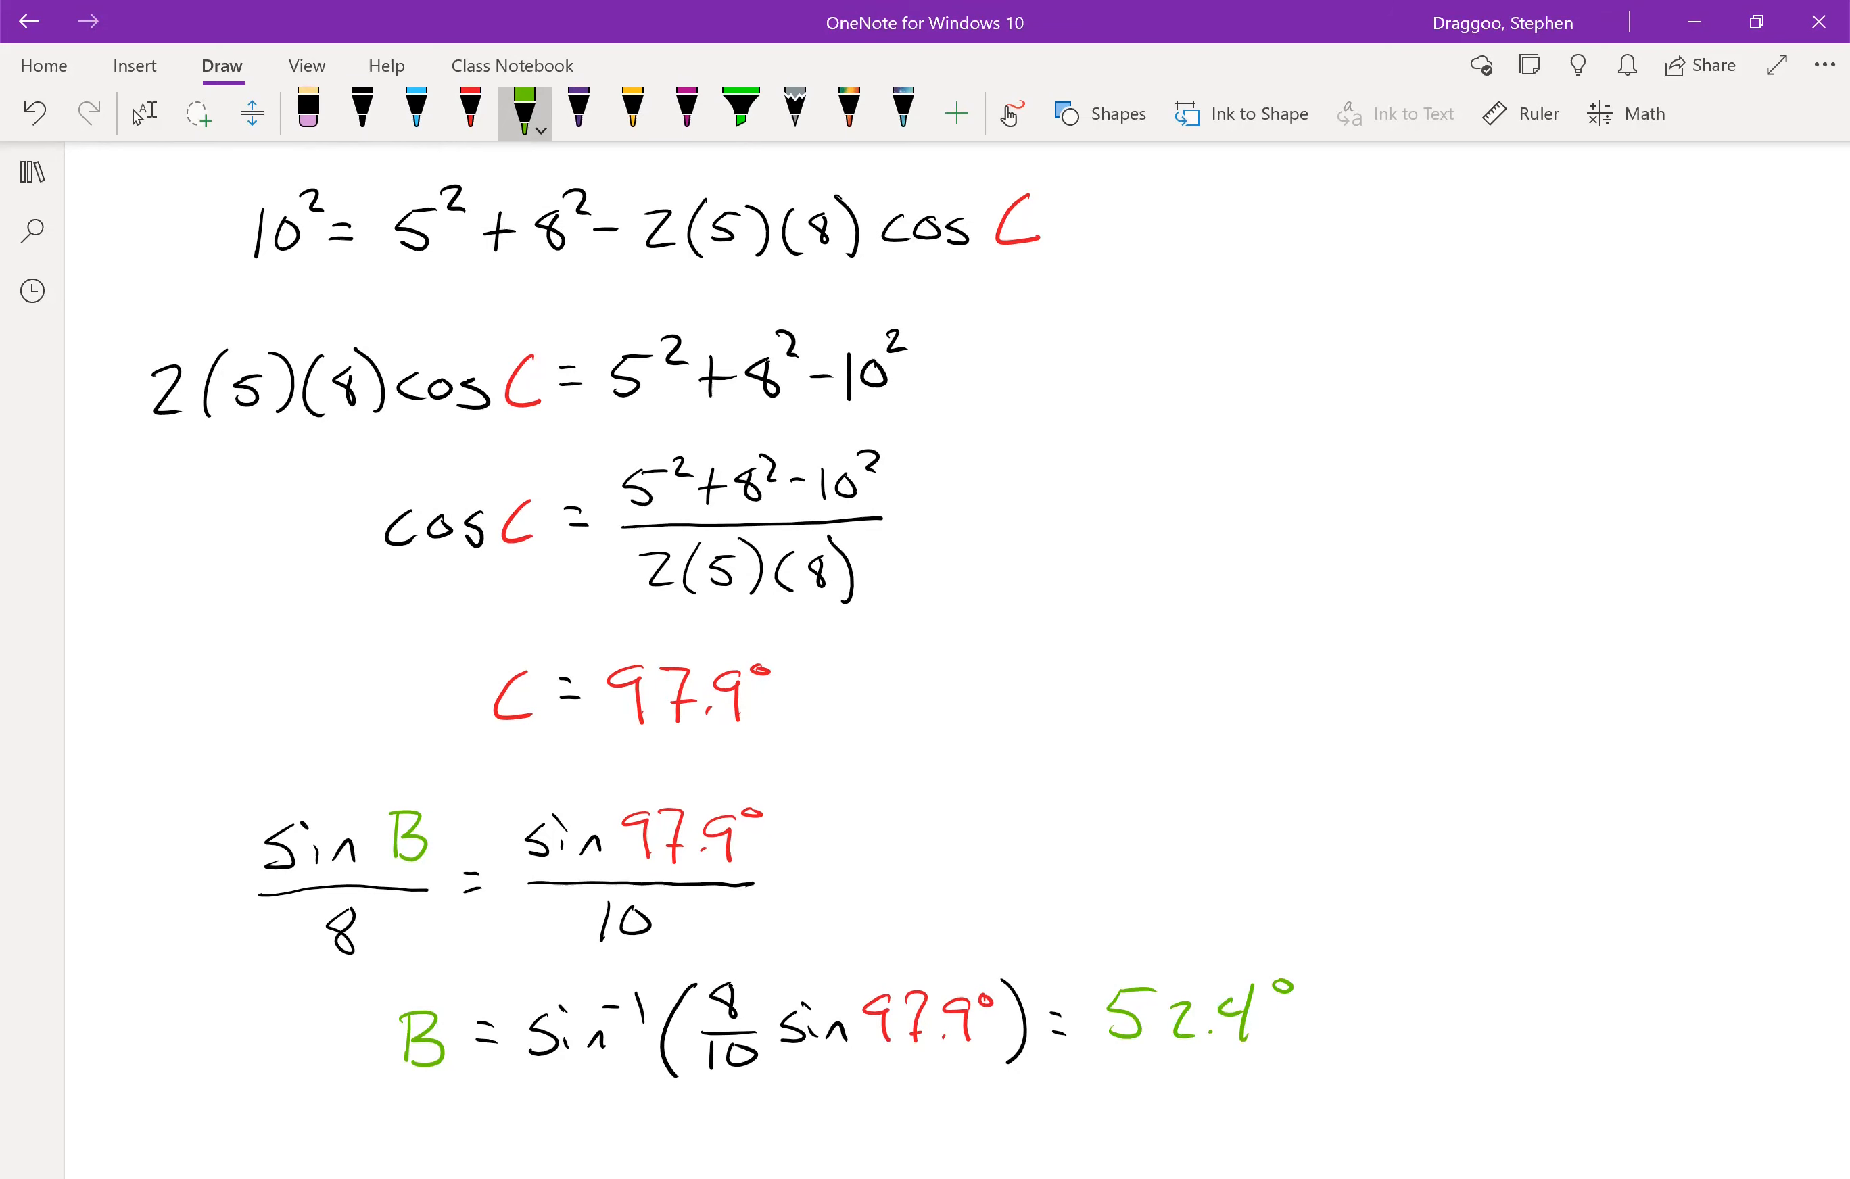
scroll("down", 3)
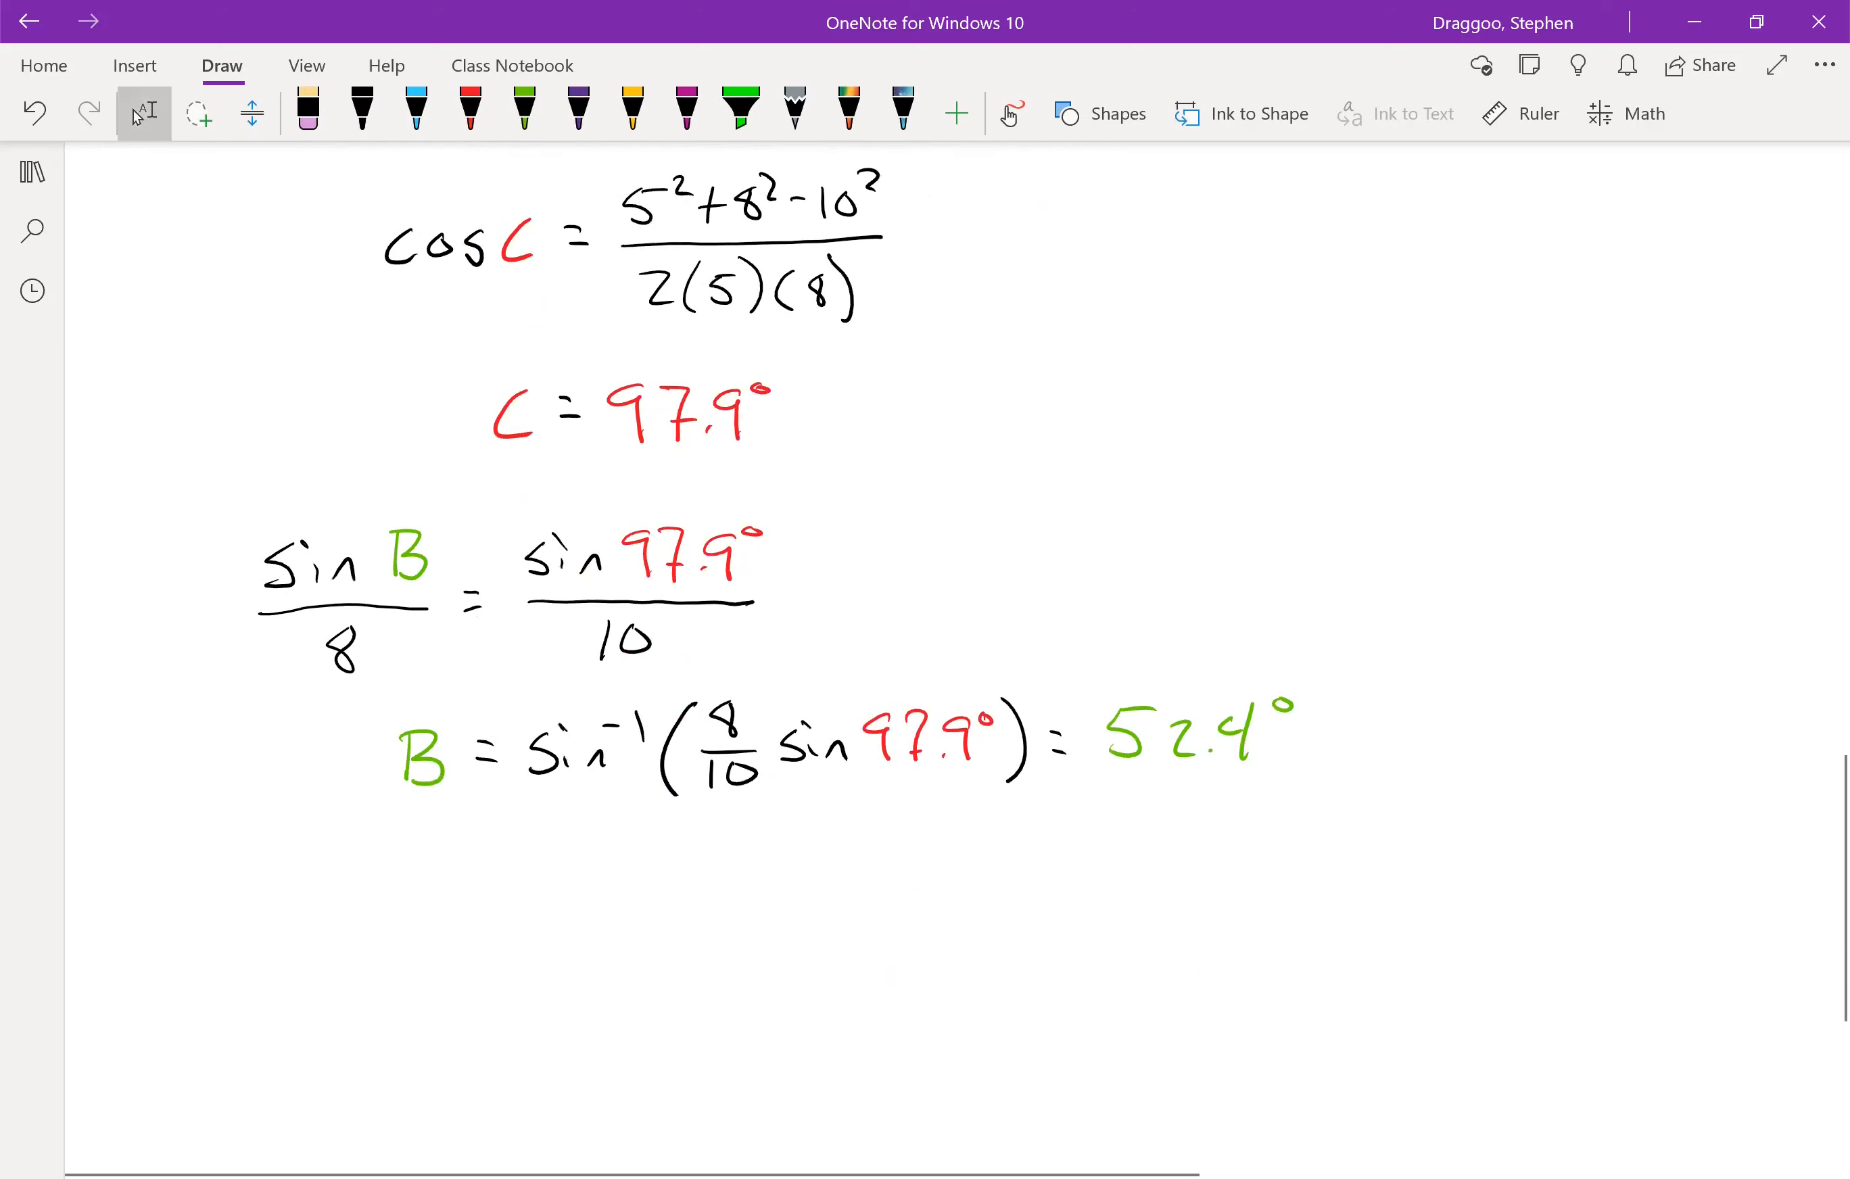
- Handwrite A = 180° − 97.9° − 52.4° = 29.7°, with A and 29.7° blue, 97.9° red, 52.4° green
left_click(415, 114)
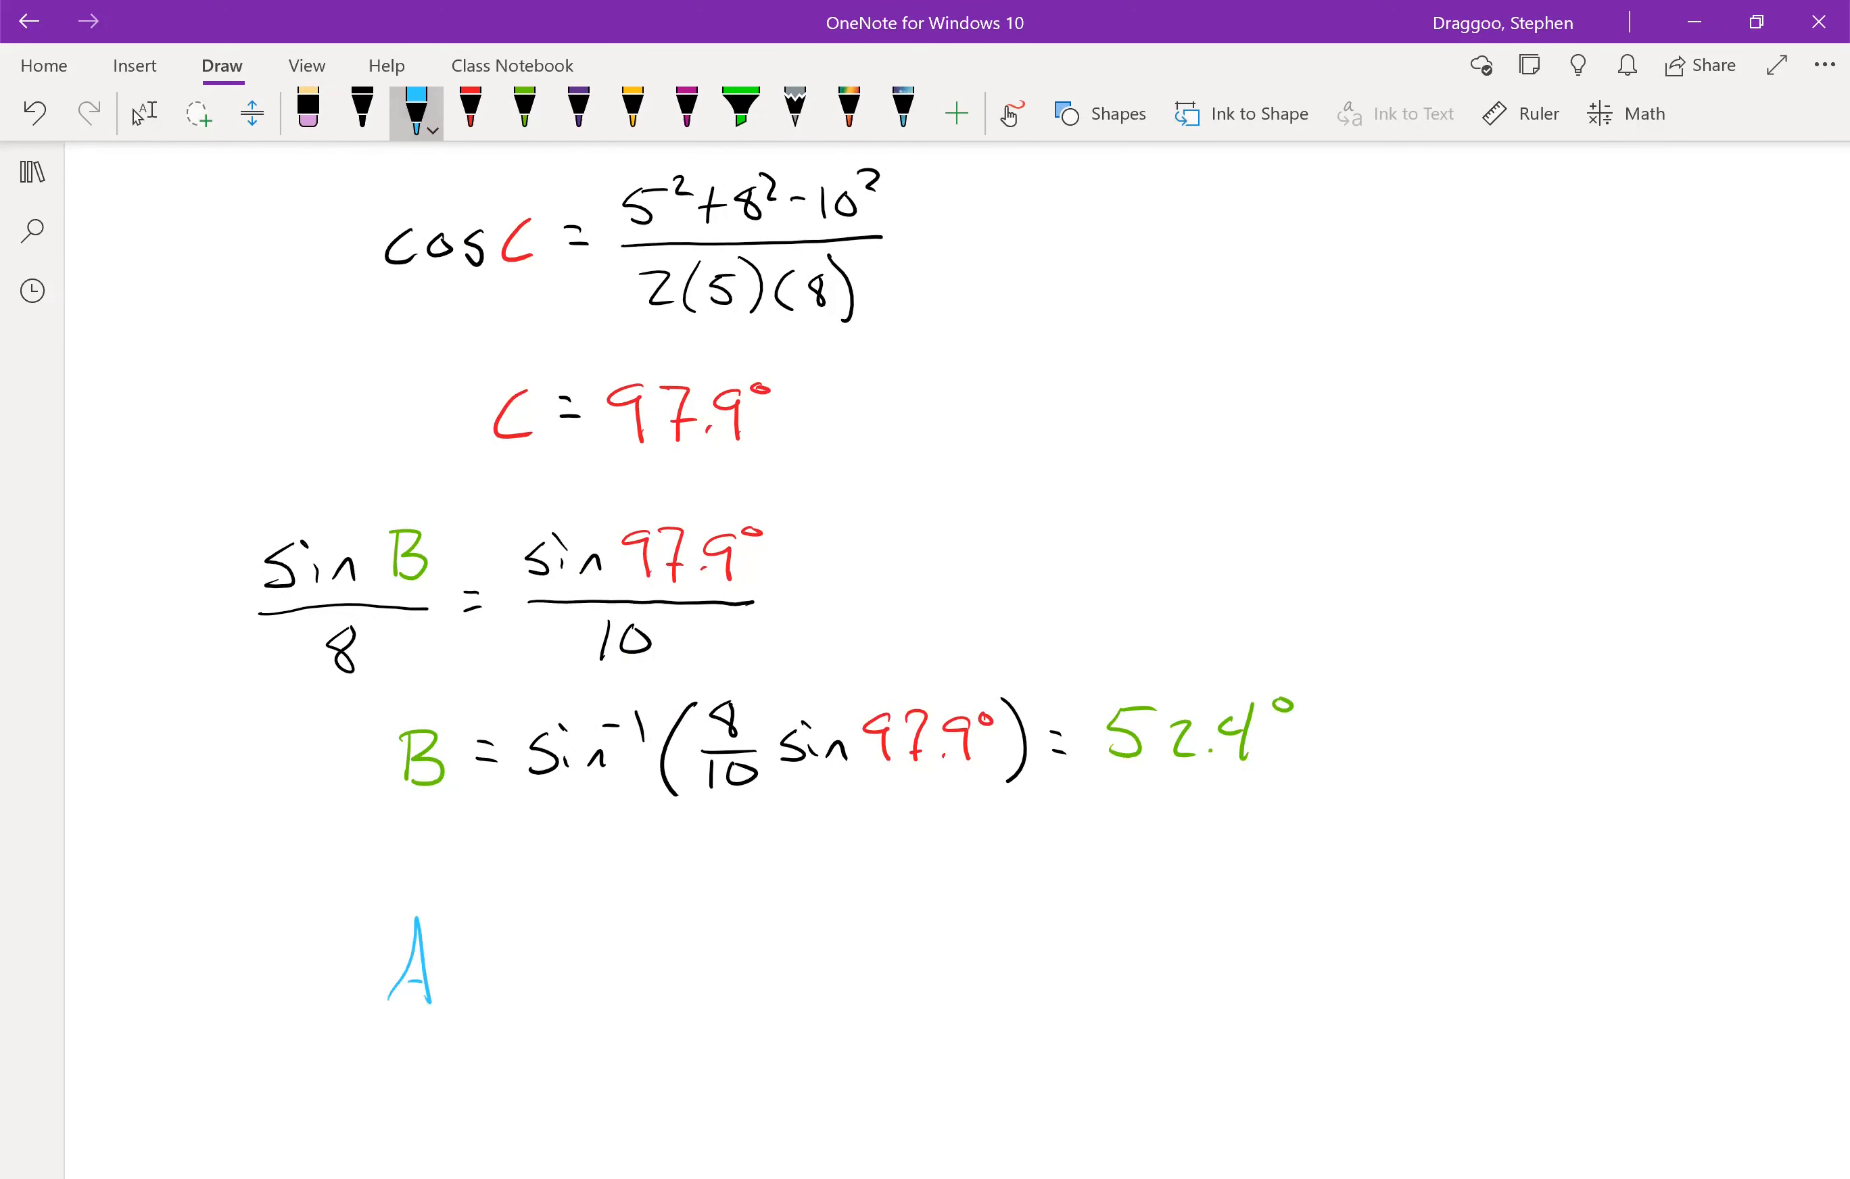
left_click(362, 107)
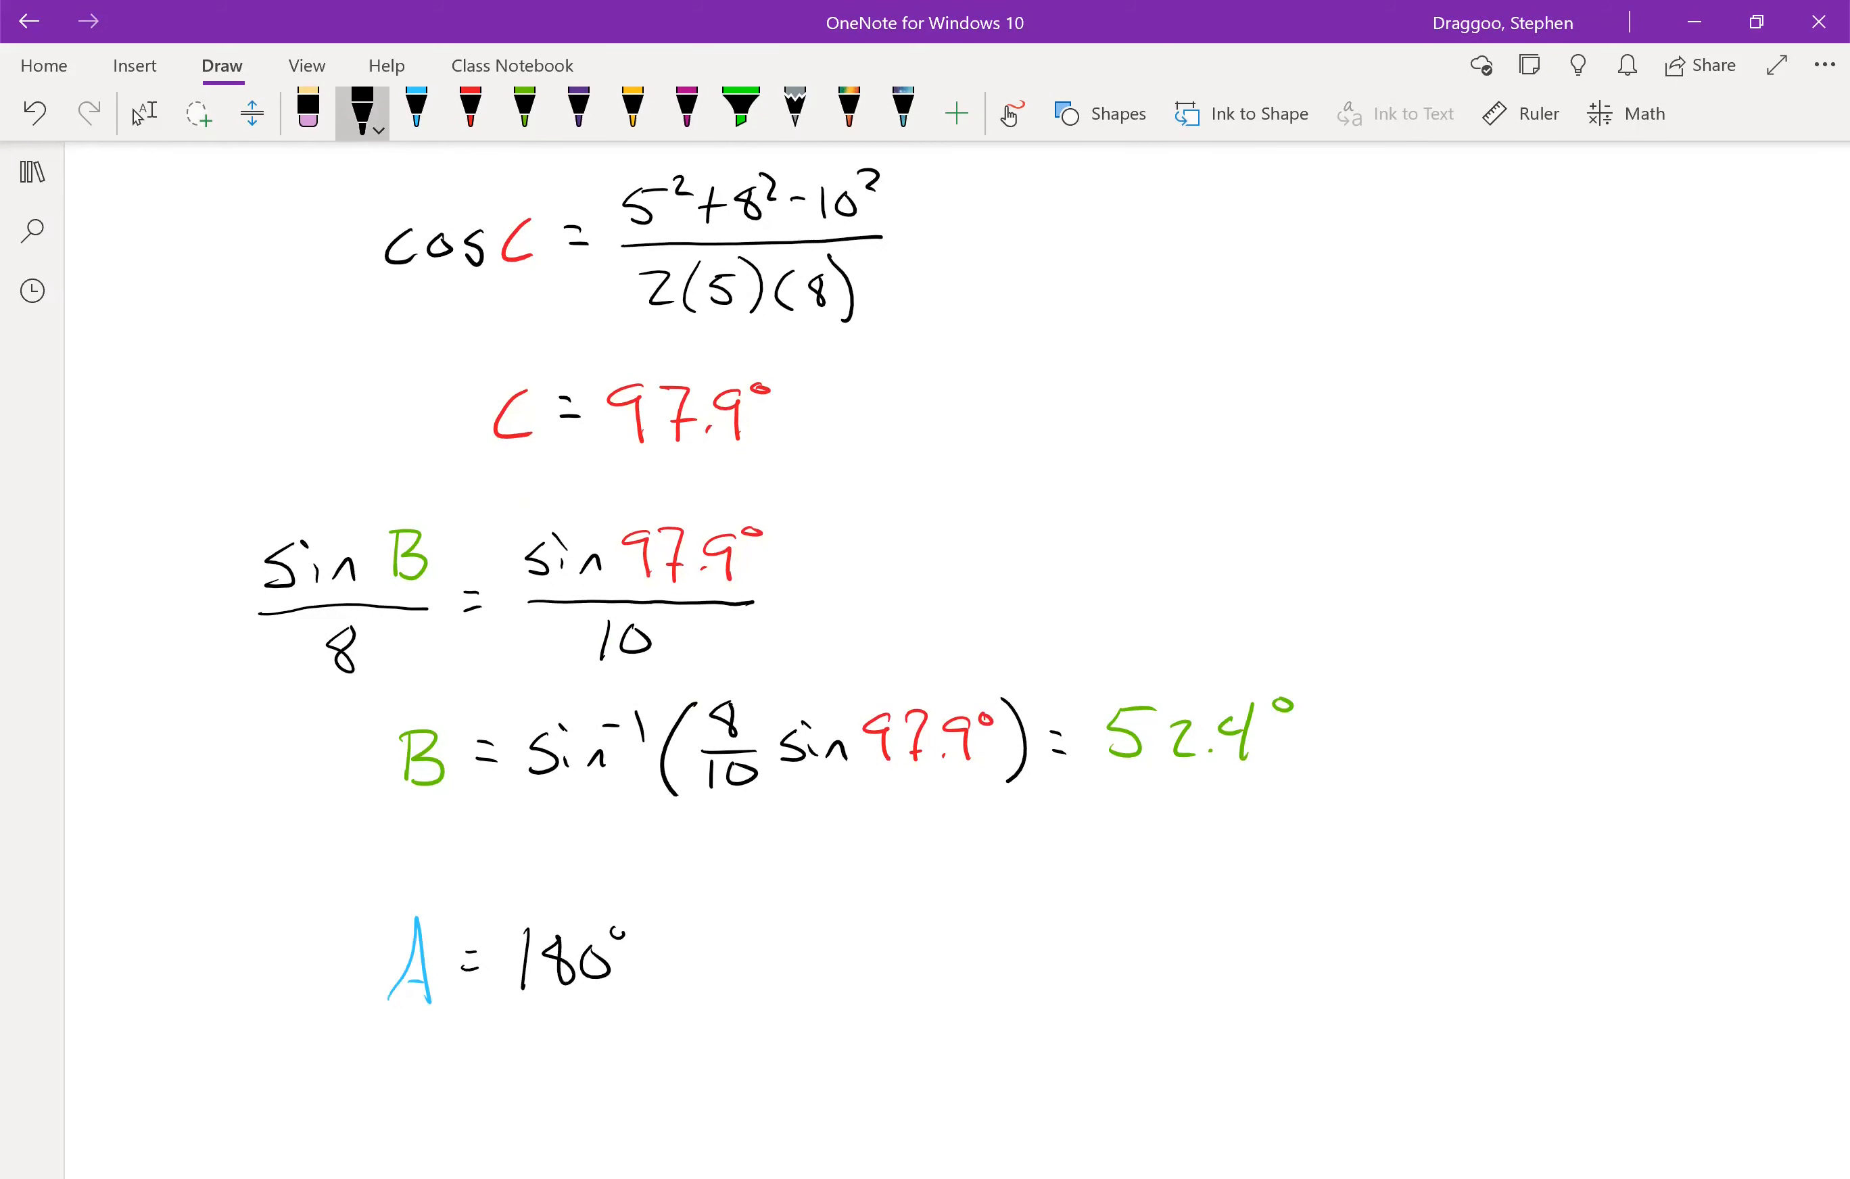
left_click_drag(643, 950, 672, 951)
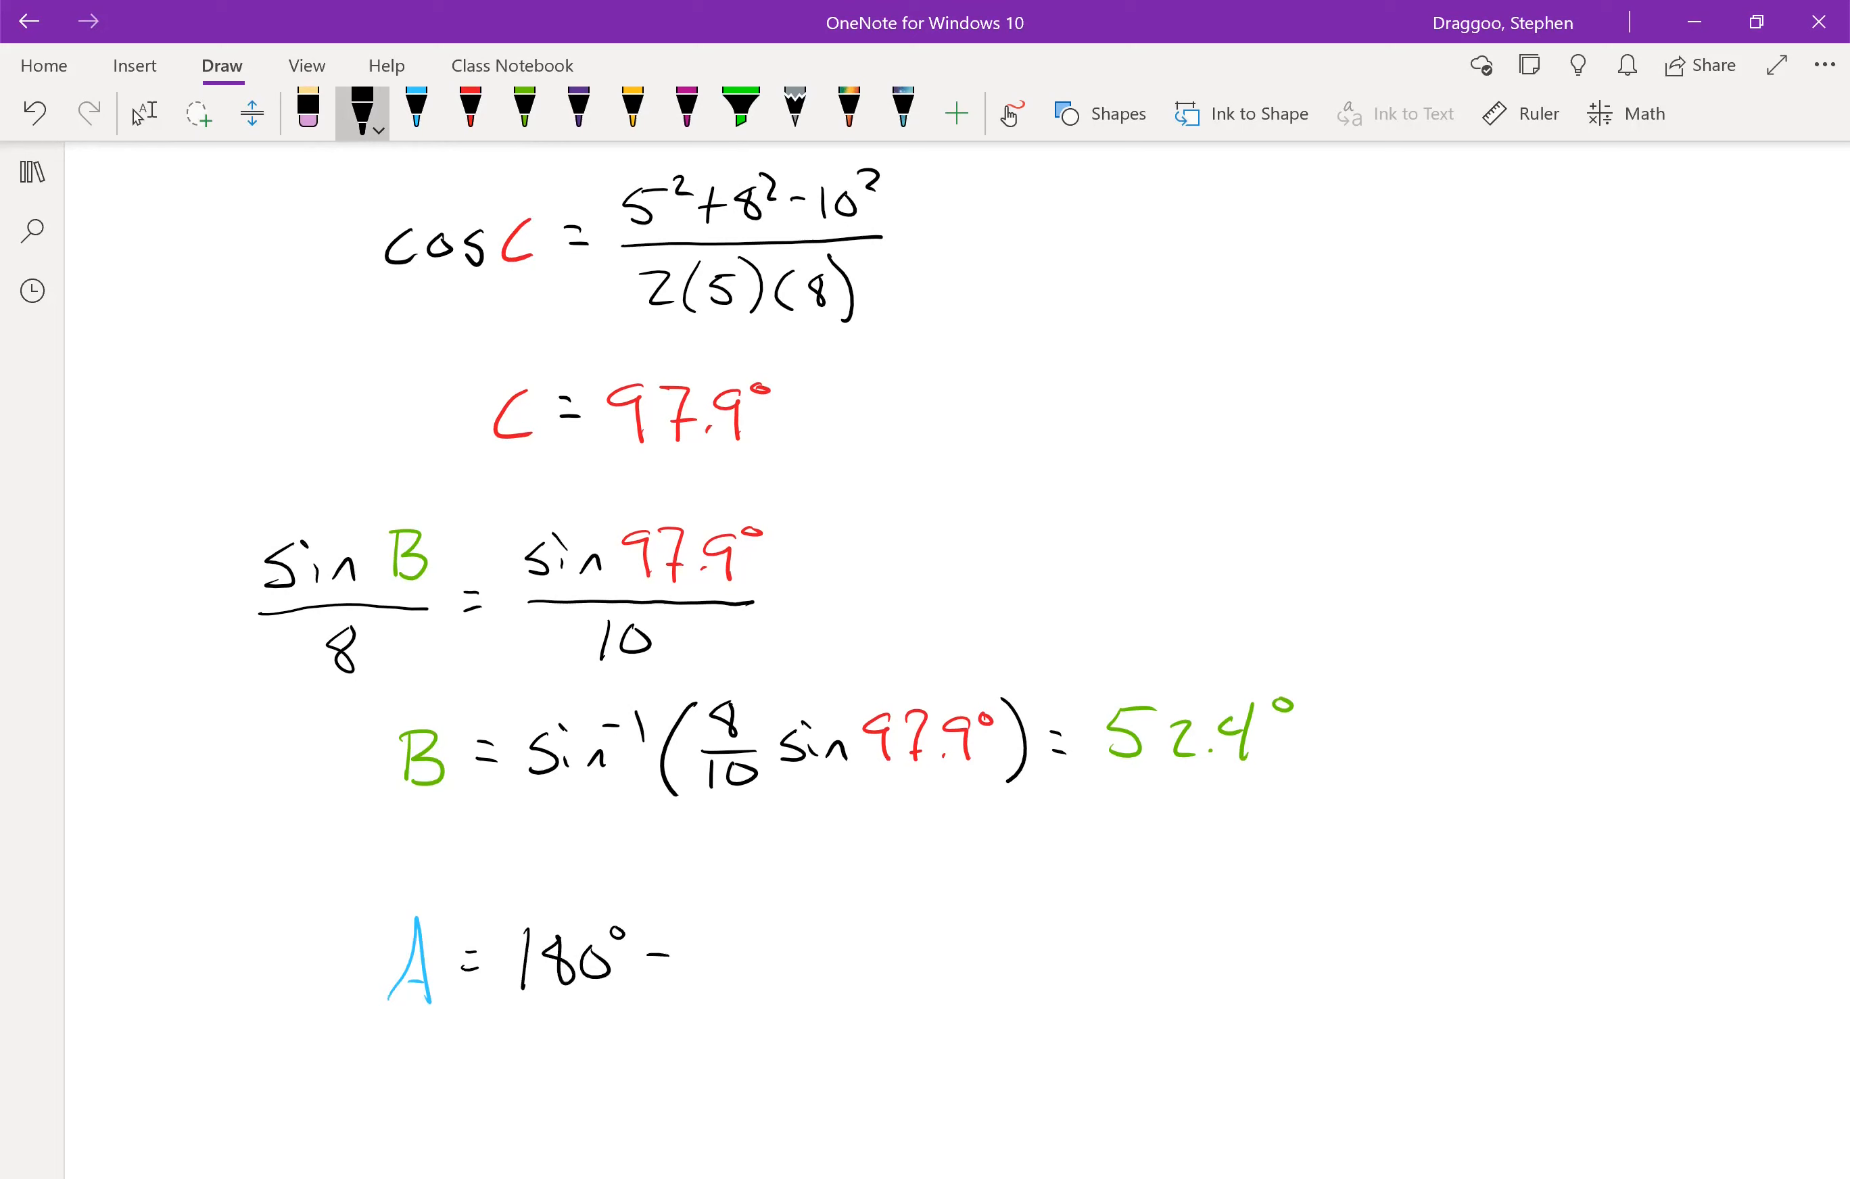
left_click(468, 113)
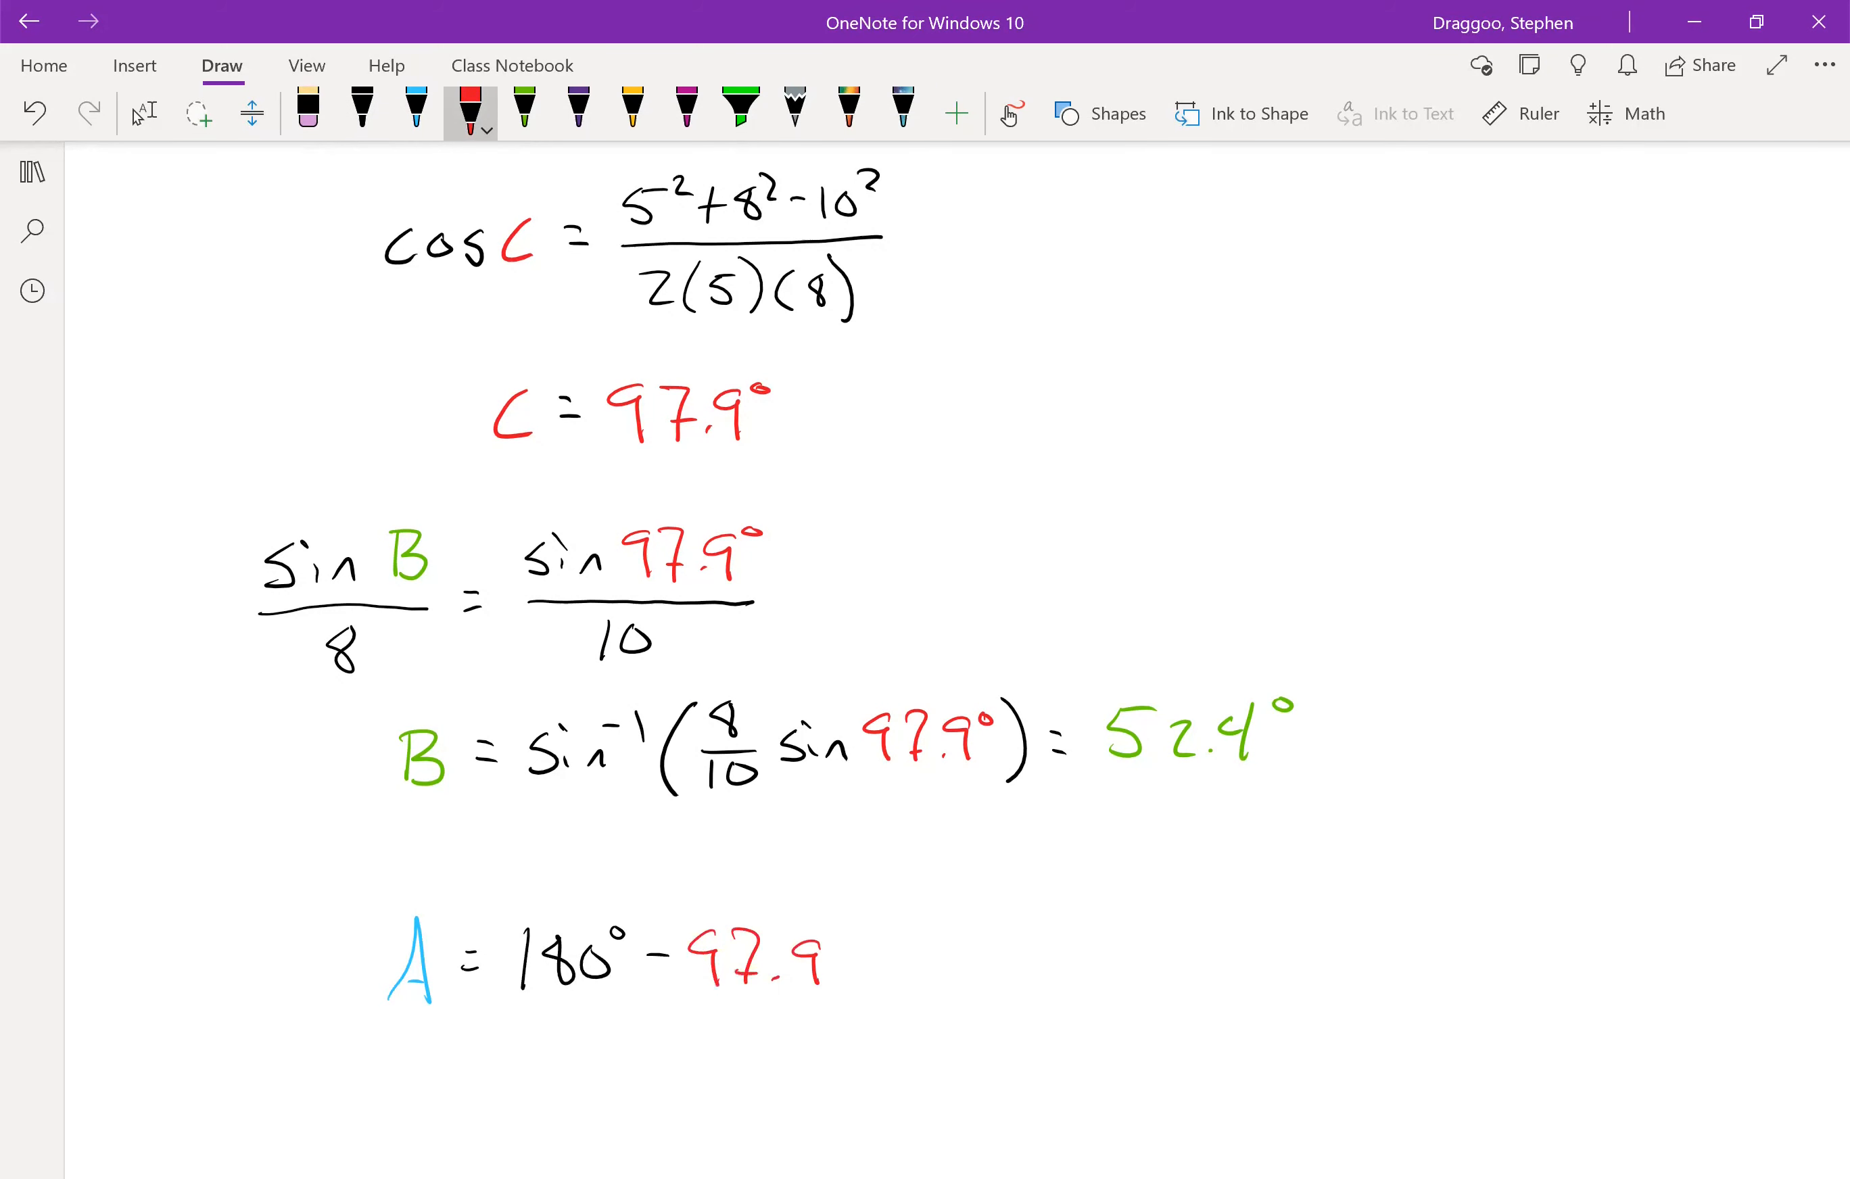
left_click(362, 112)
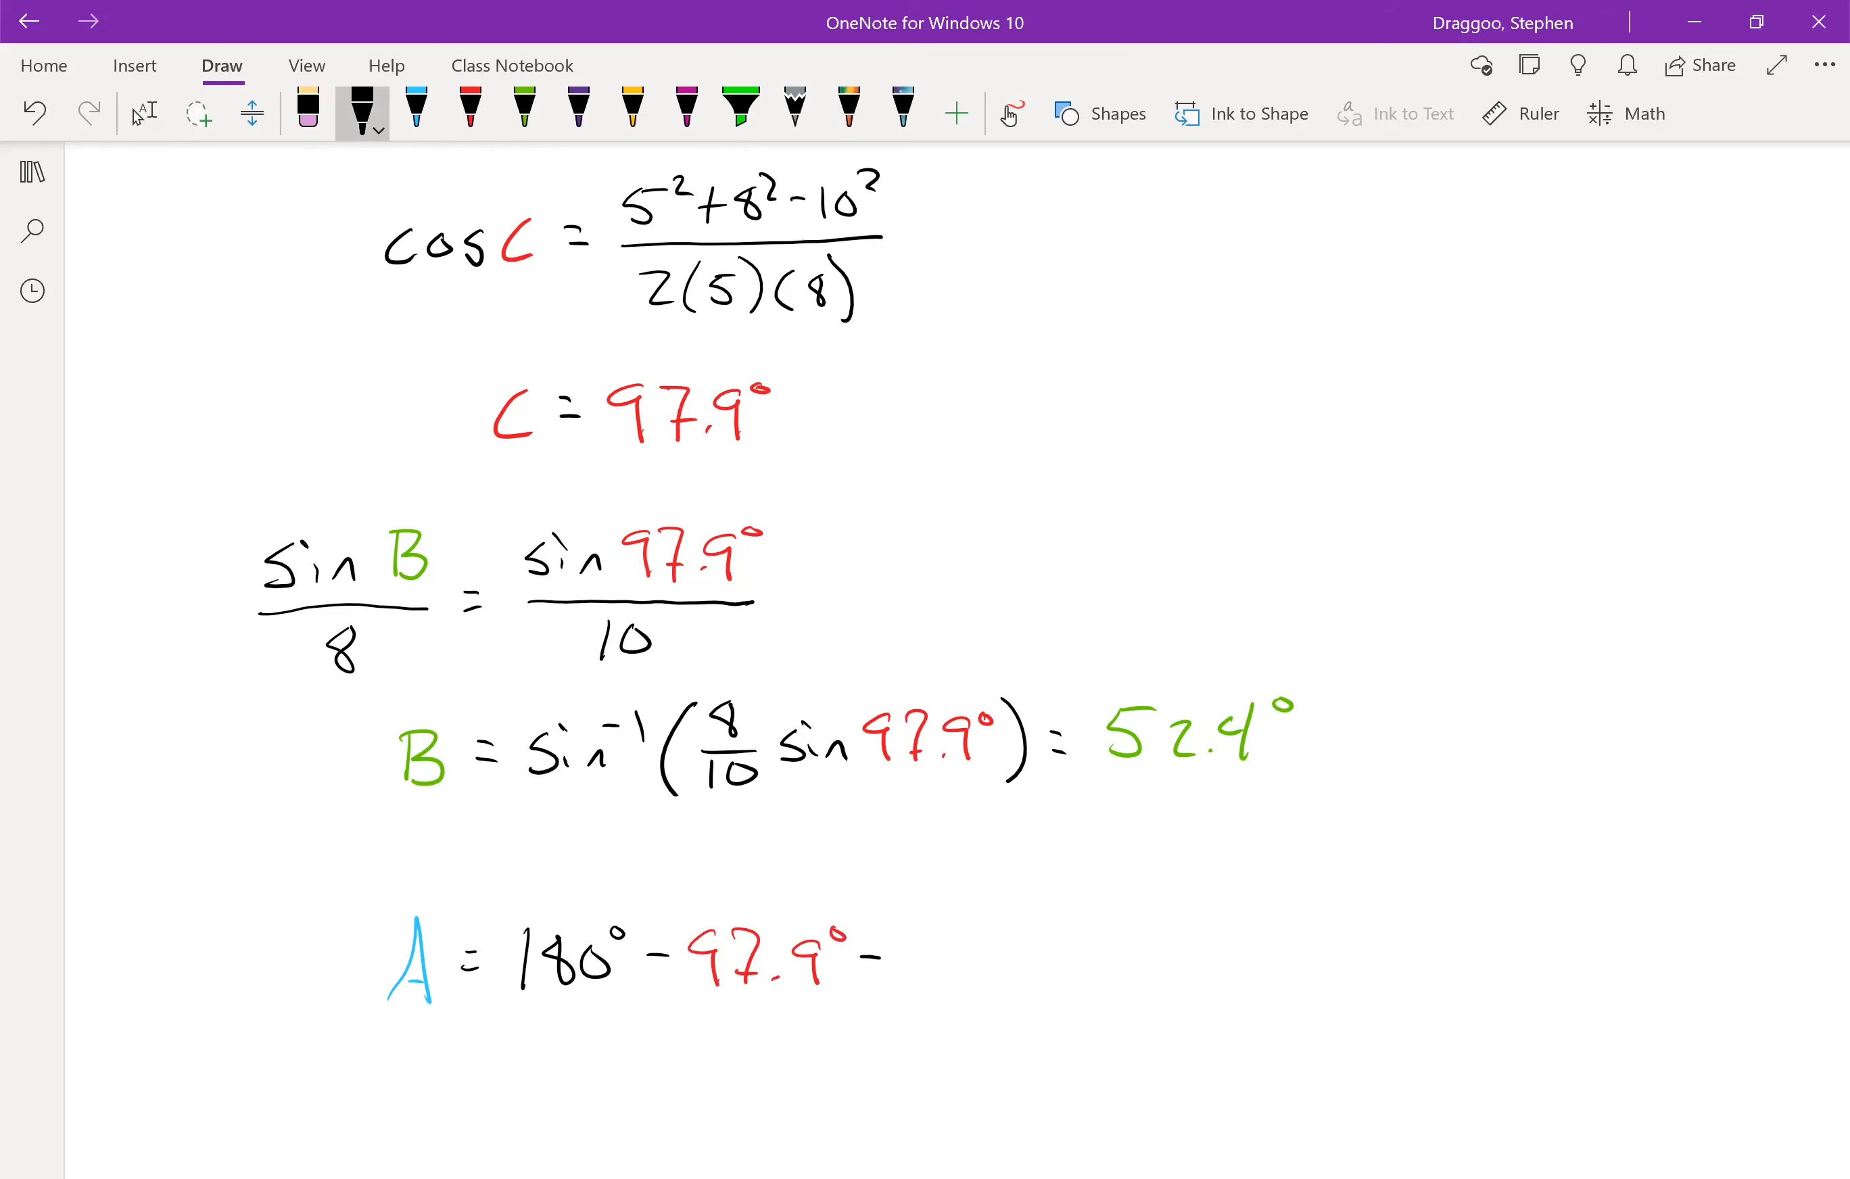
left_click(522, 109)
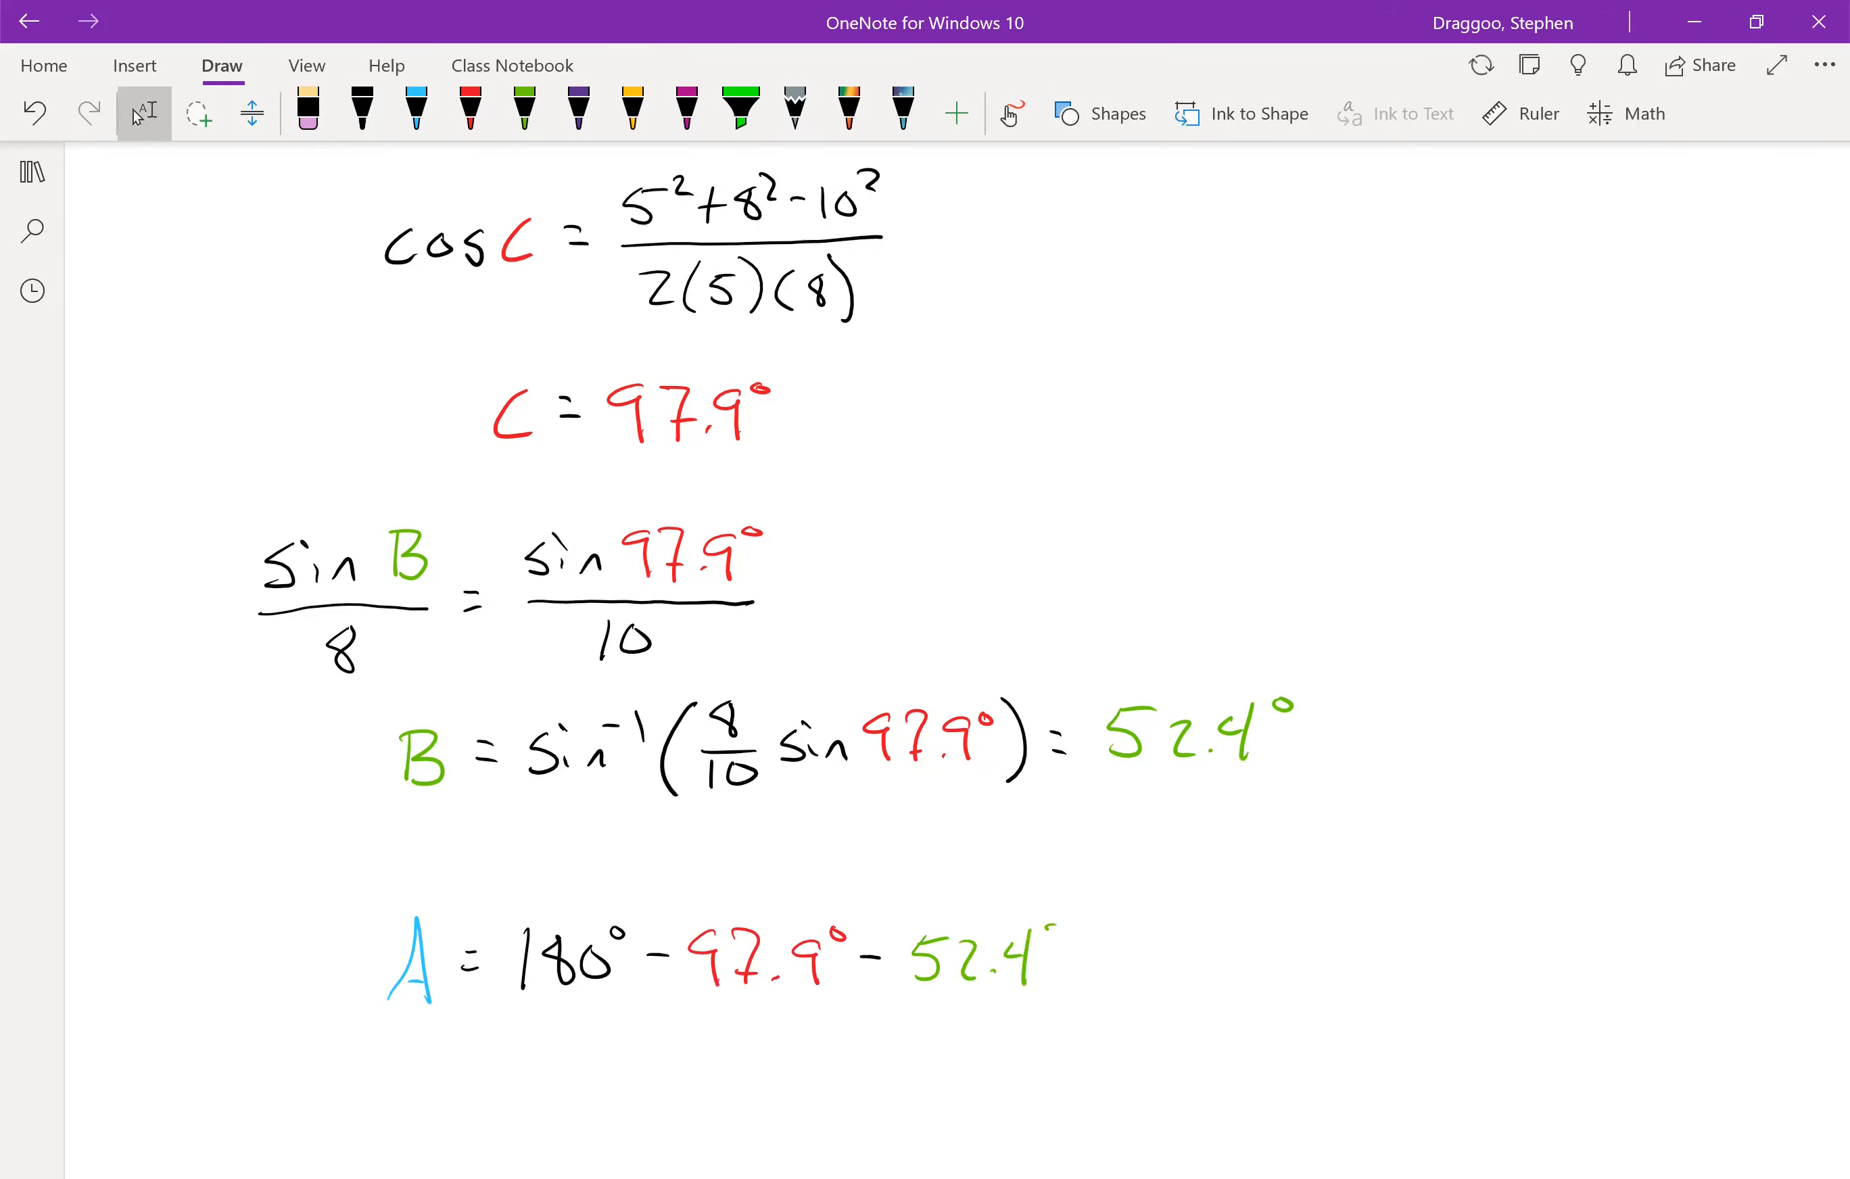
left_click(361, 112)
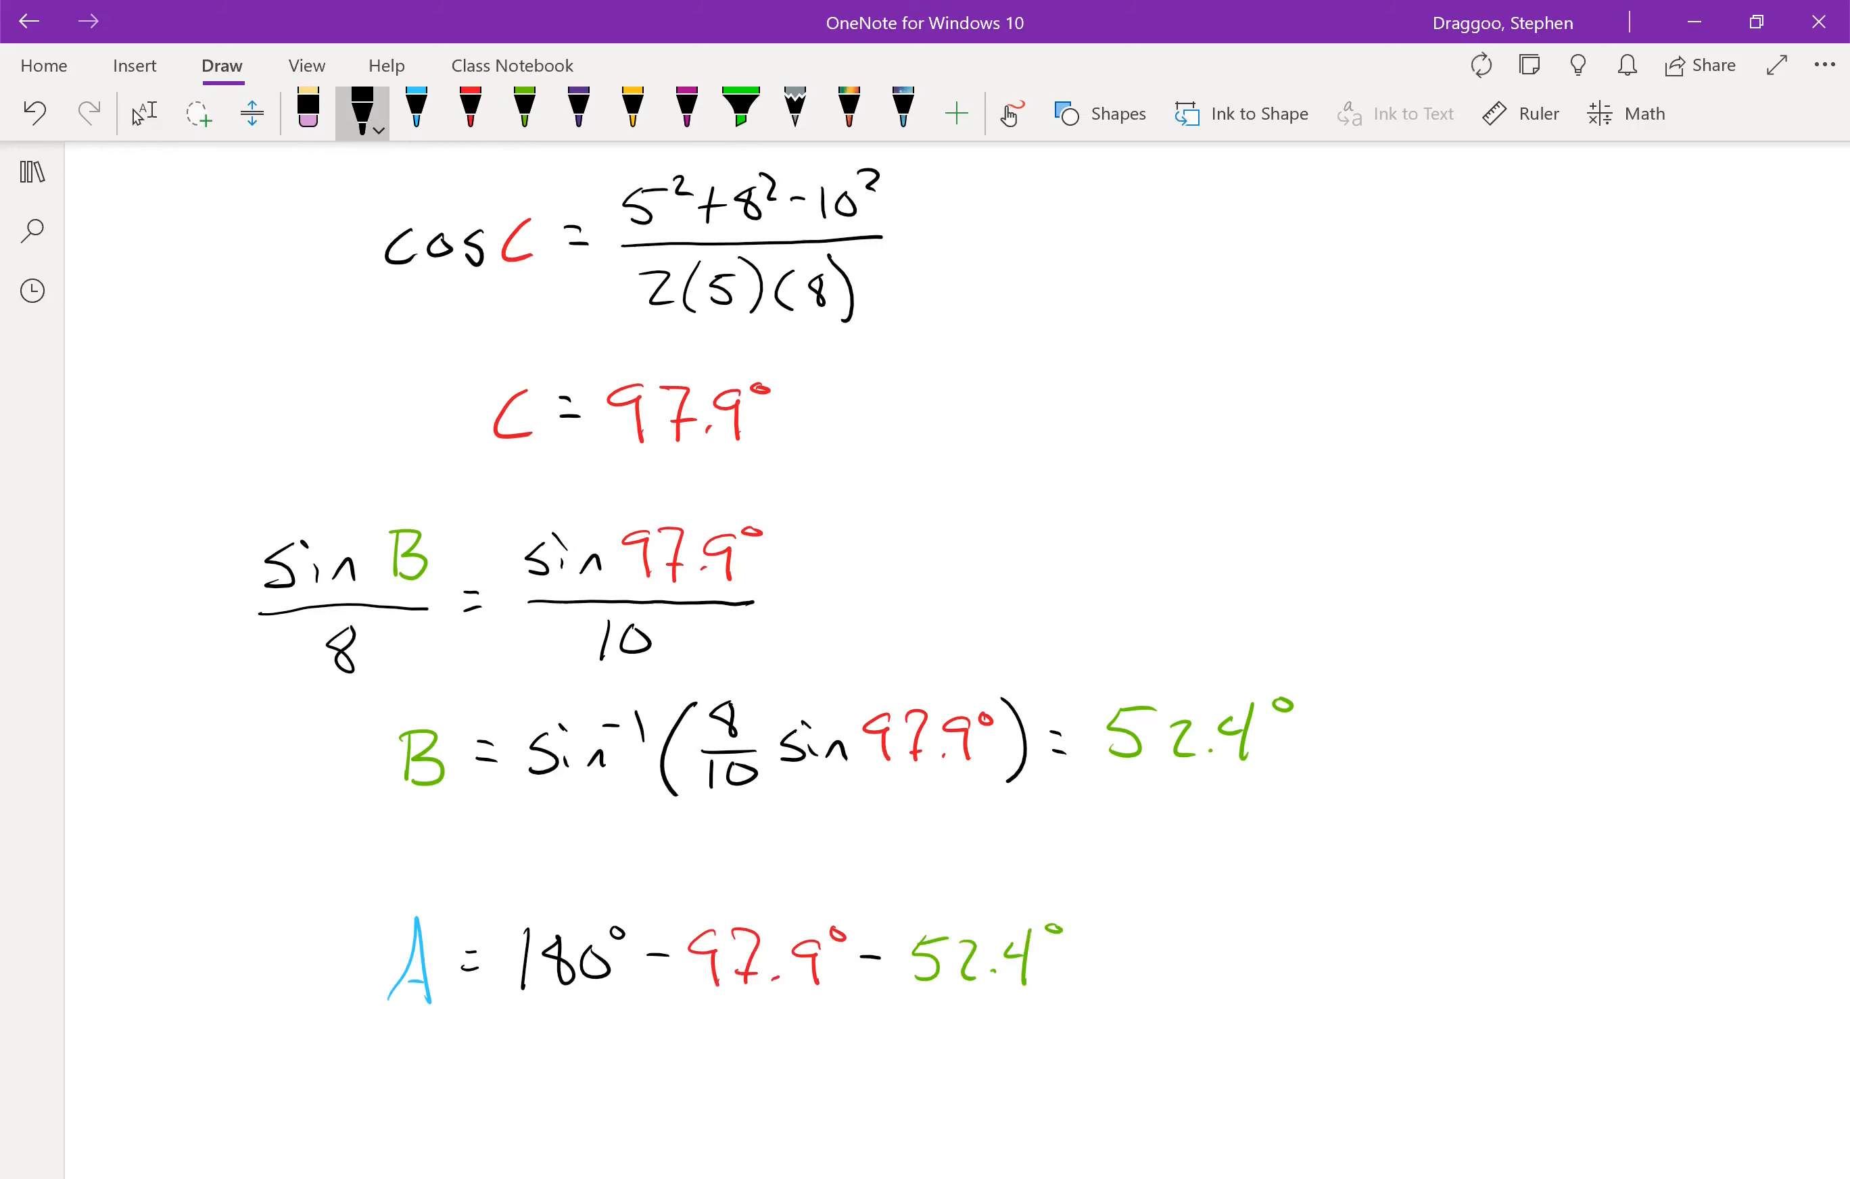
left_click(415, 112)
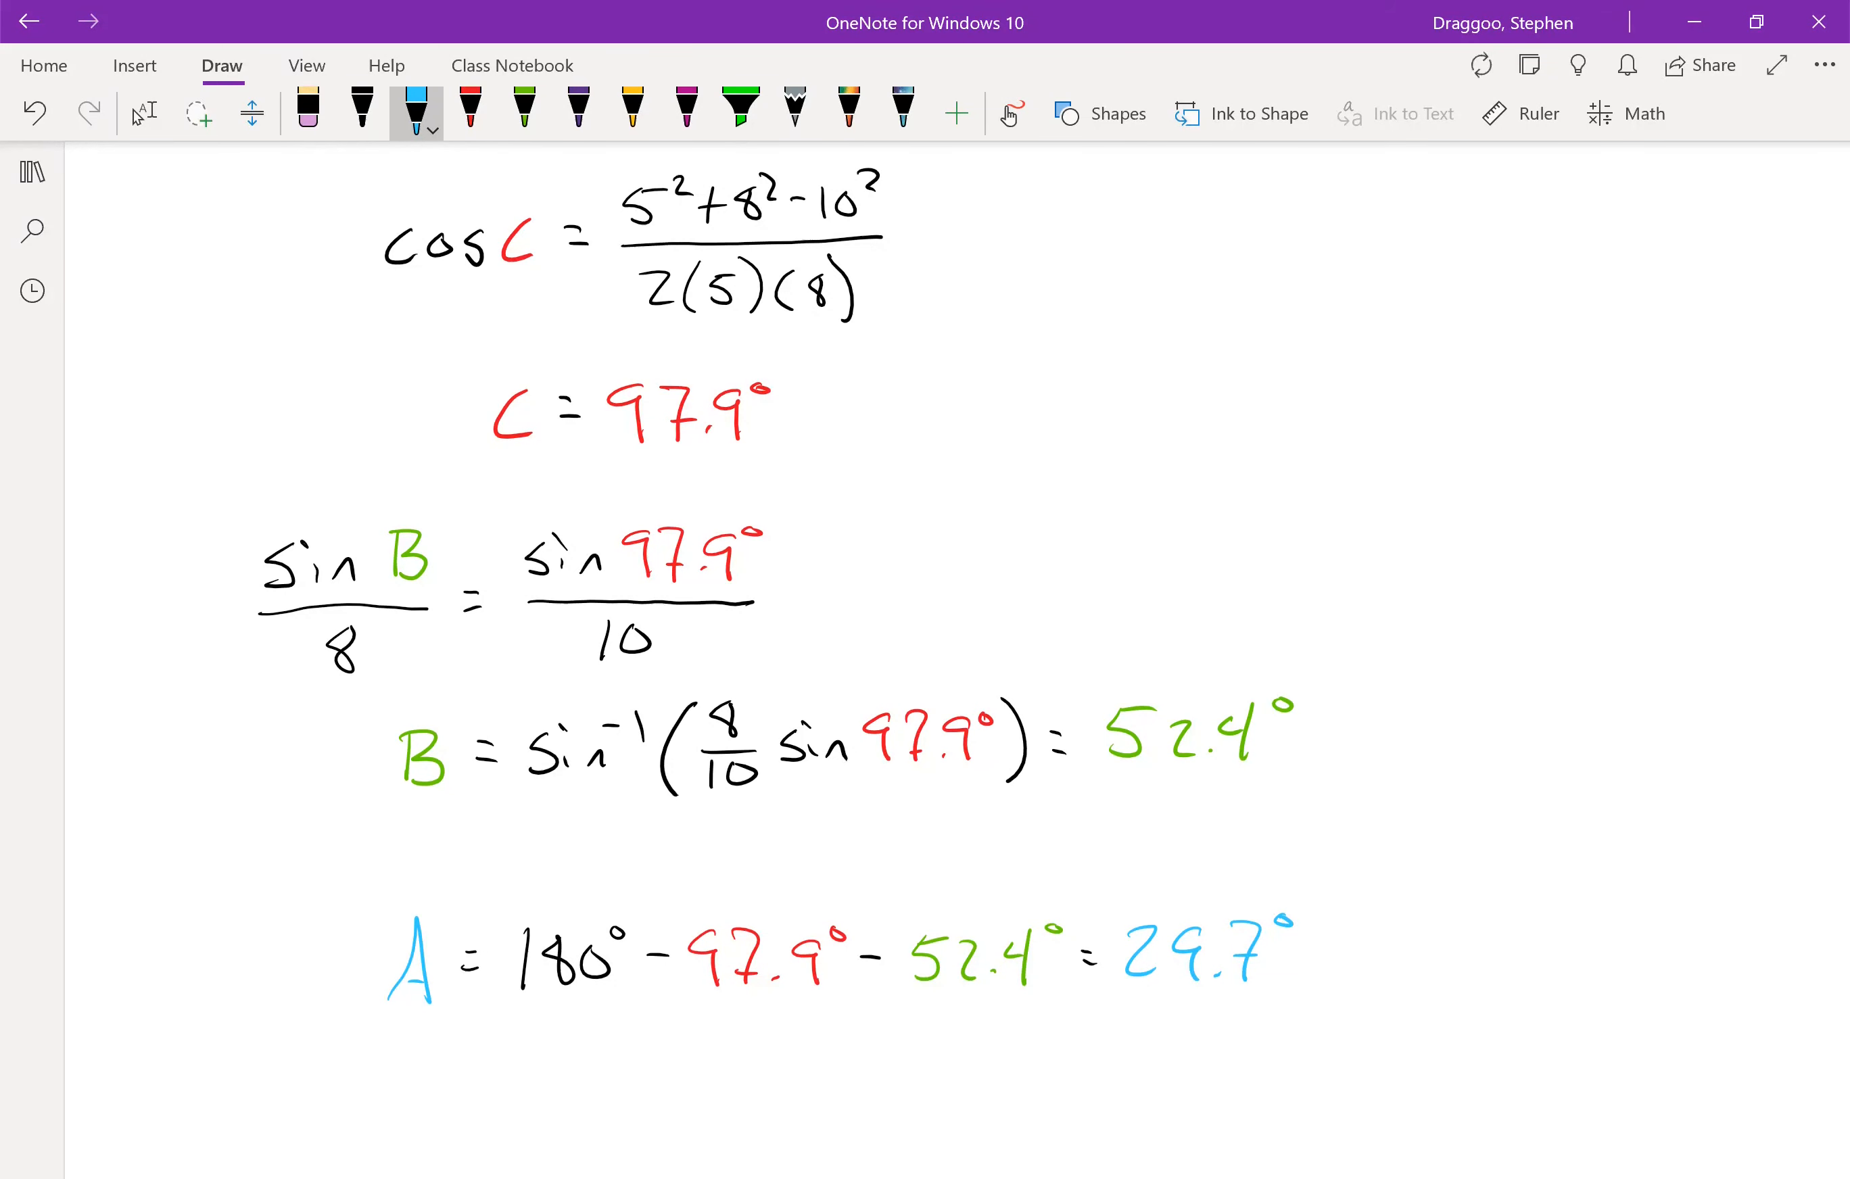
scroll("down", 3)
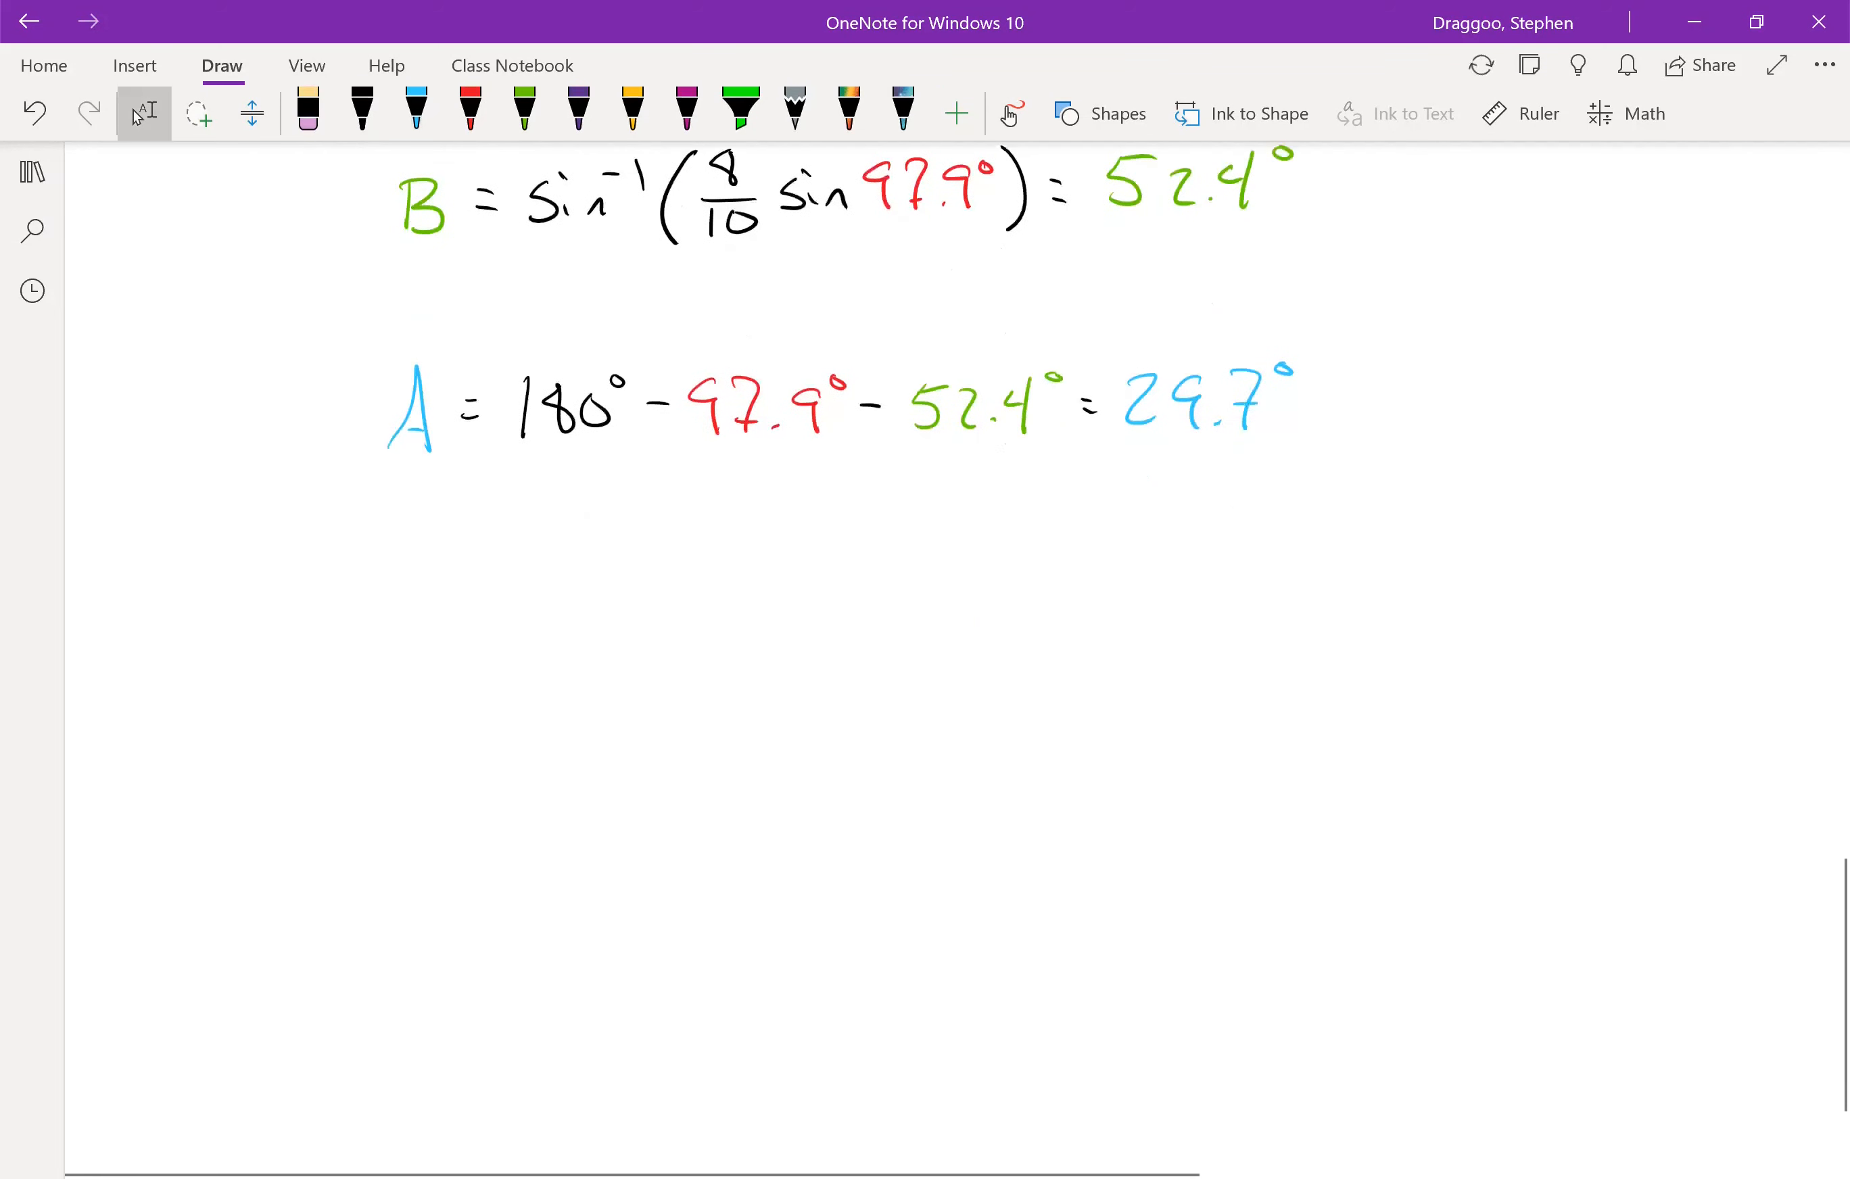
- Handwrite Heron's formula A = √(s(s−a)(s−b)(s−c)) in black below angle A
left_click(362, 114)
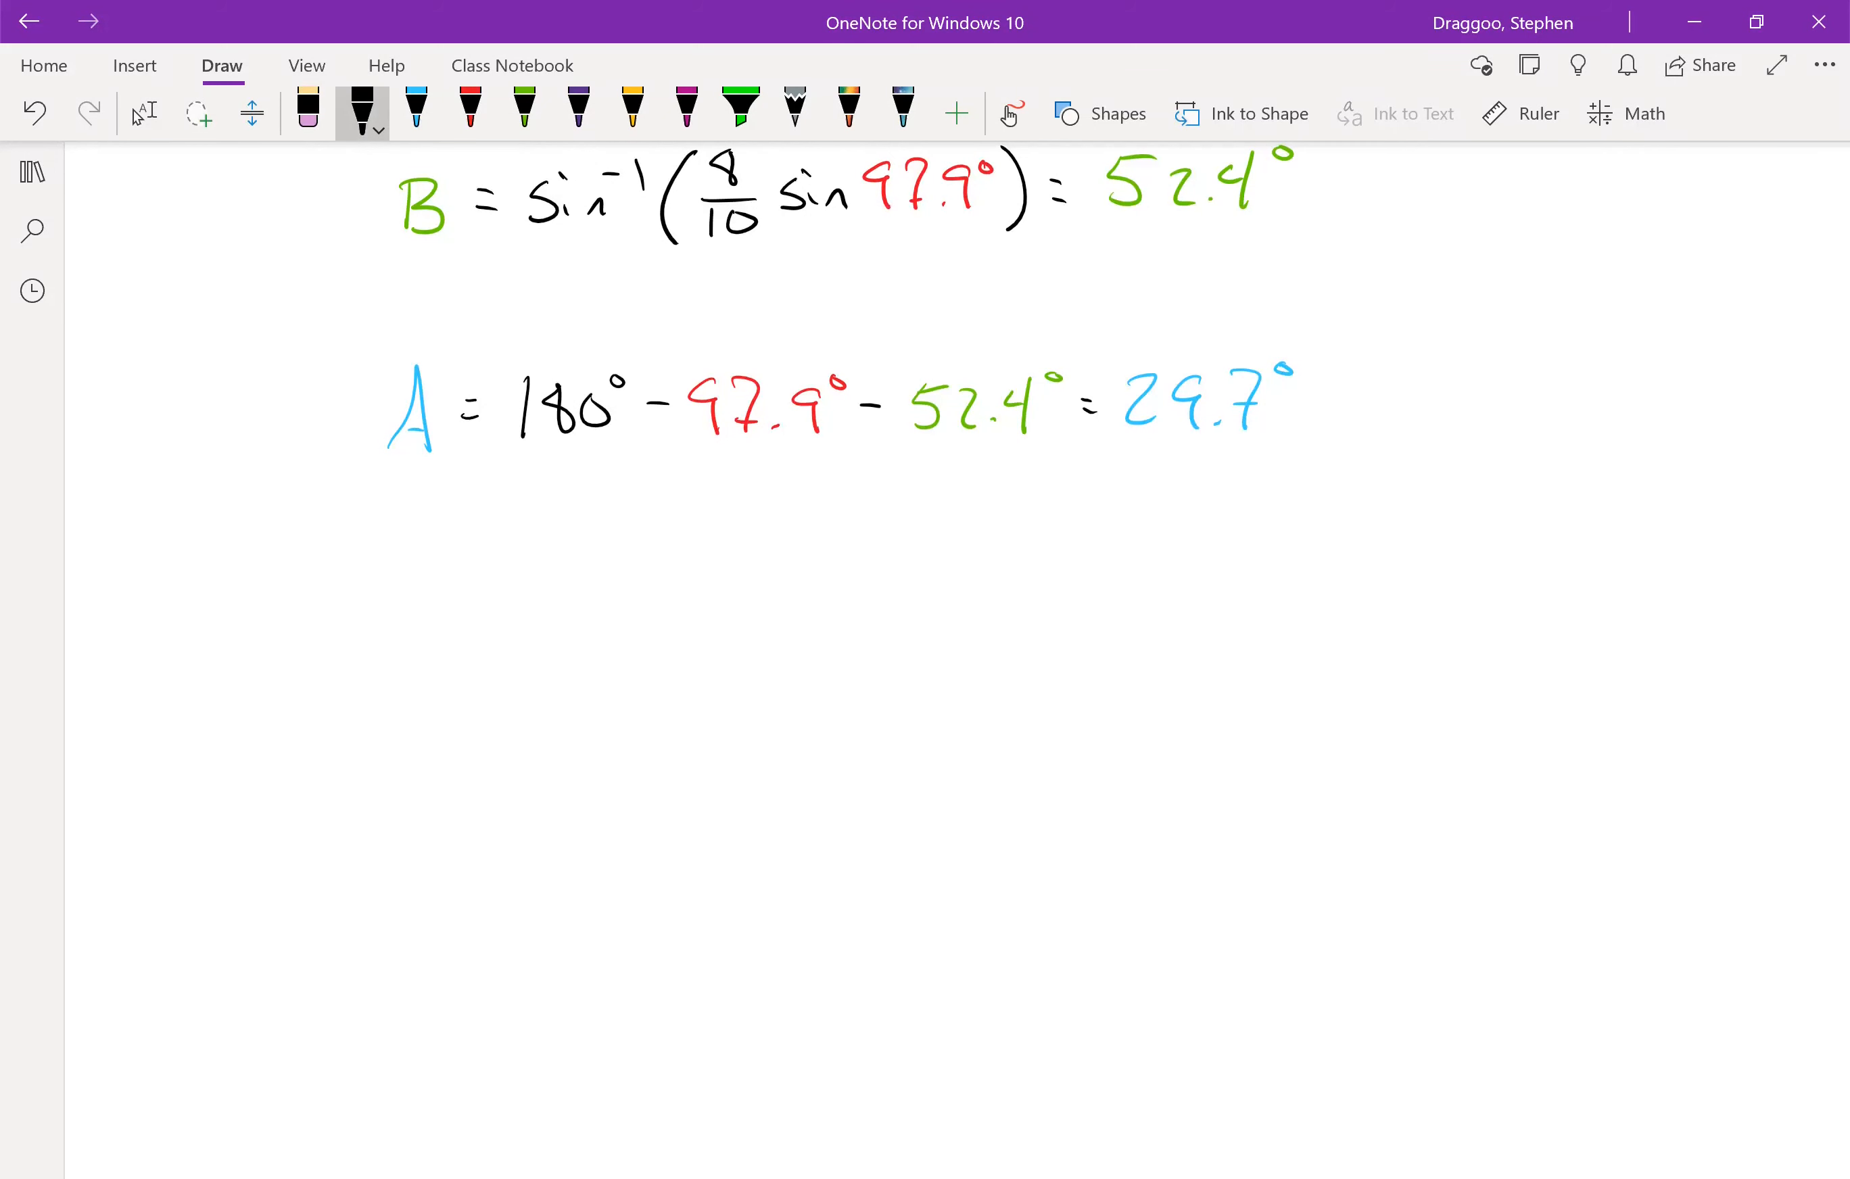
left_click_drag(194, 554, 247, 602)
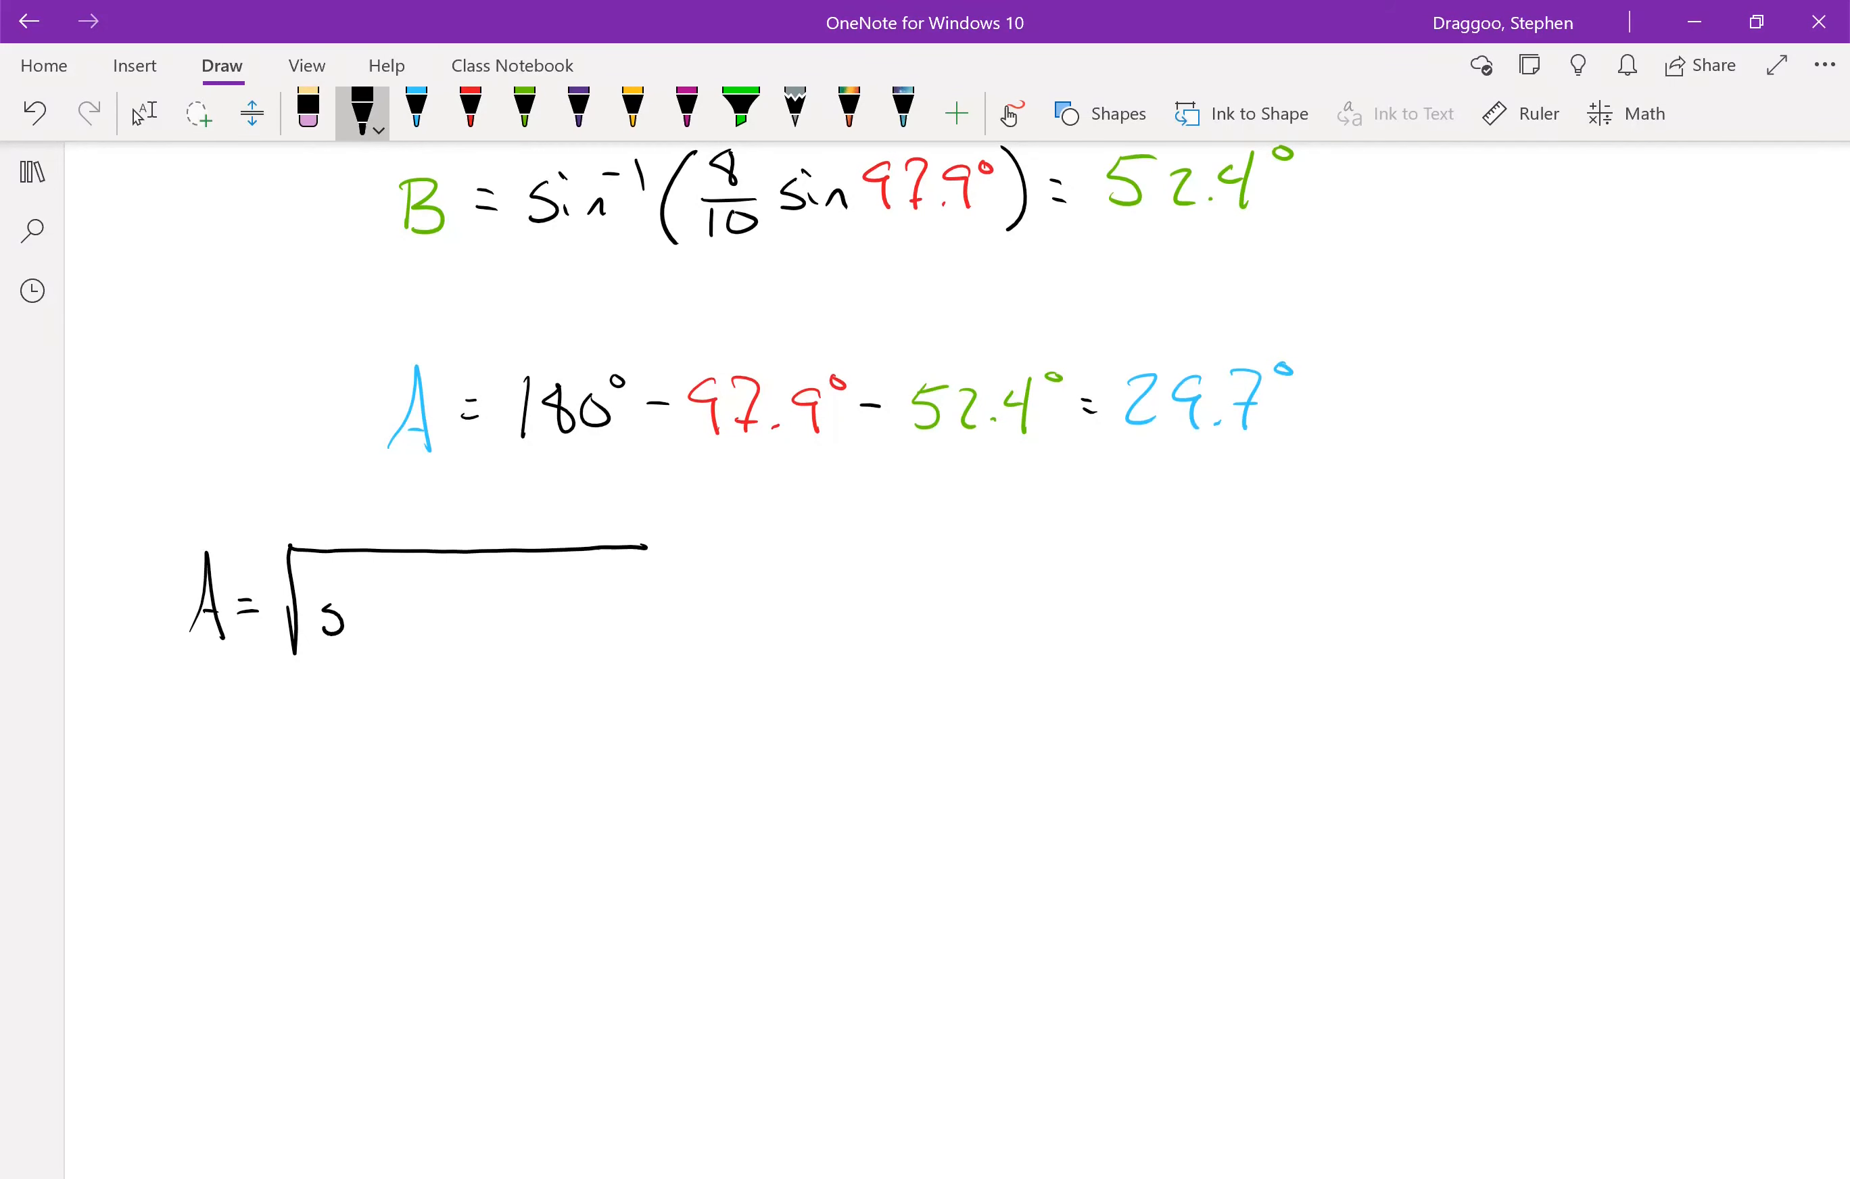
left_click_drag(354, 579, 372, 637)
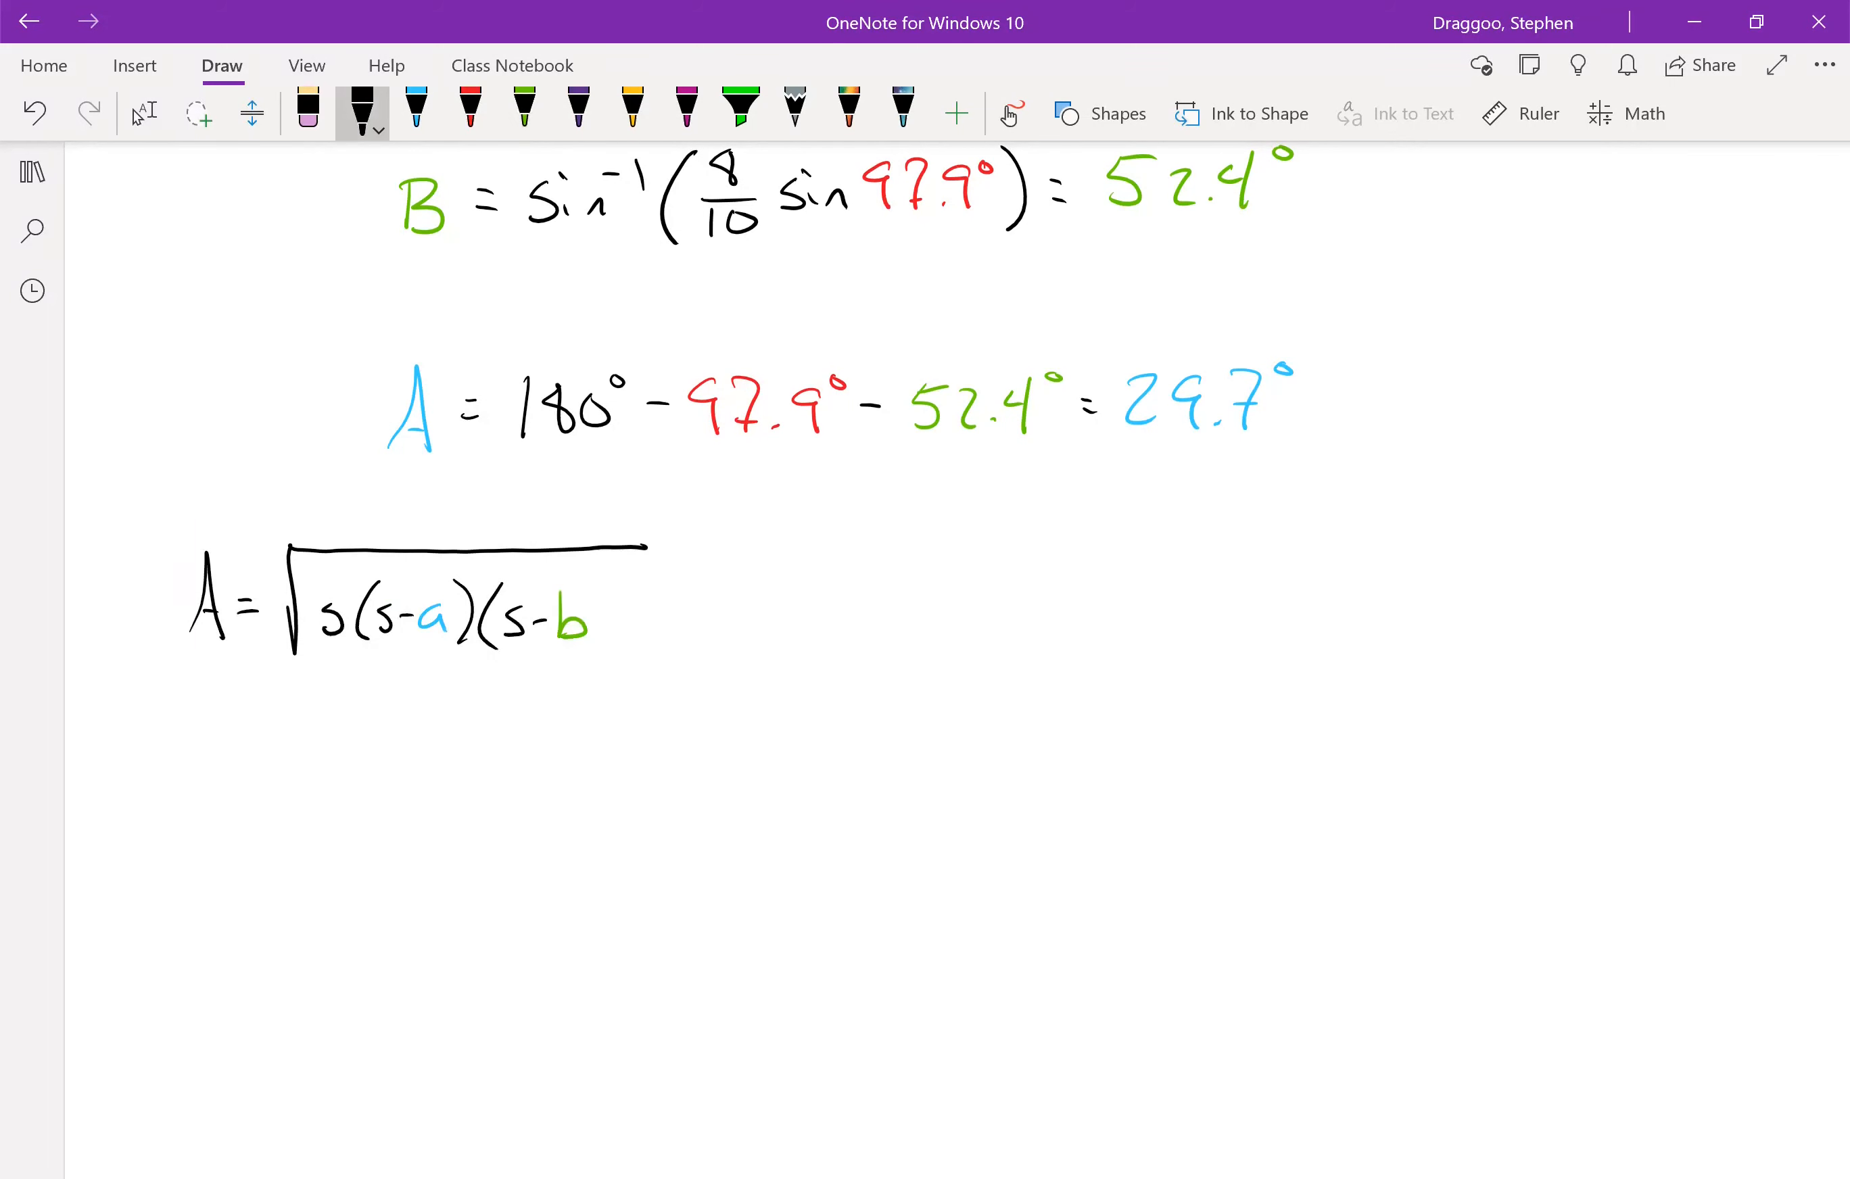
left_click_drag(579, 614, 685, 619)
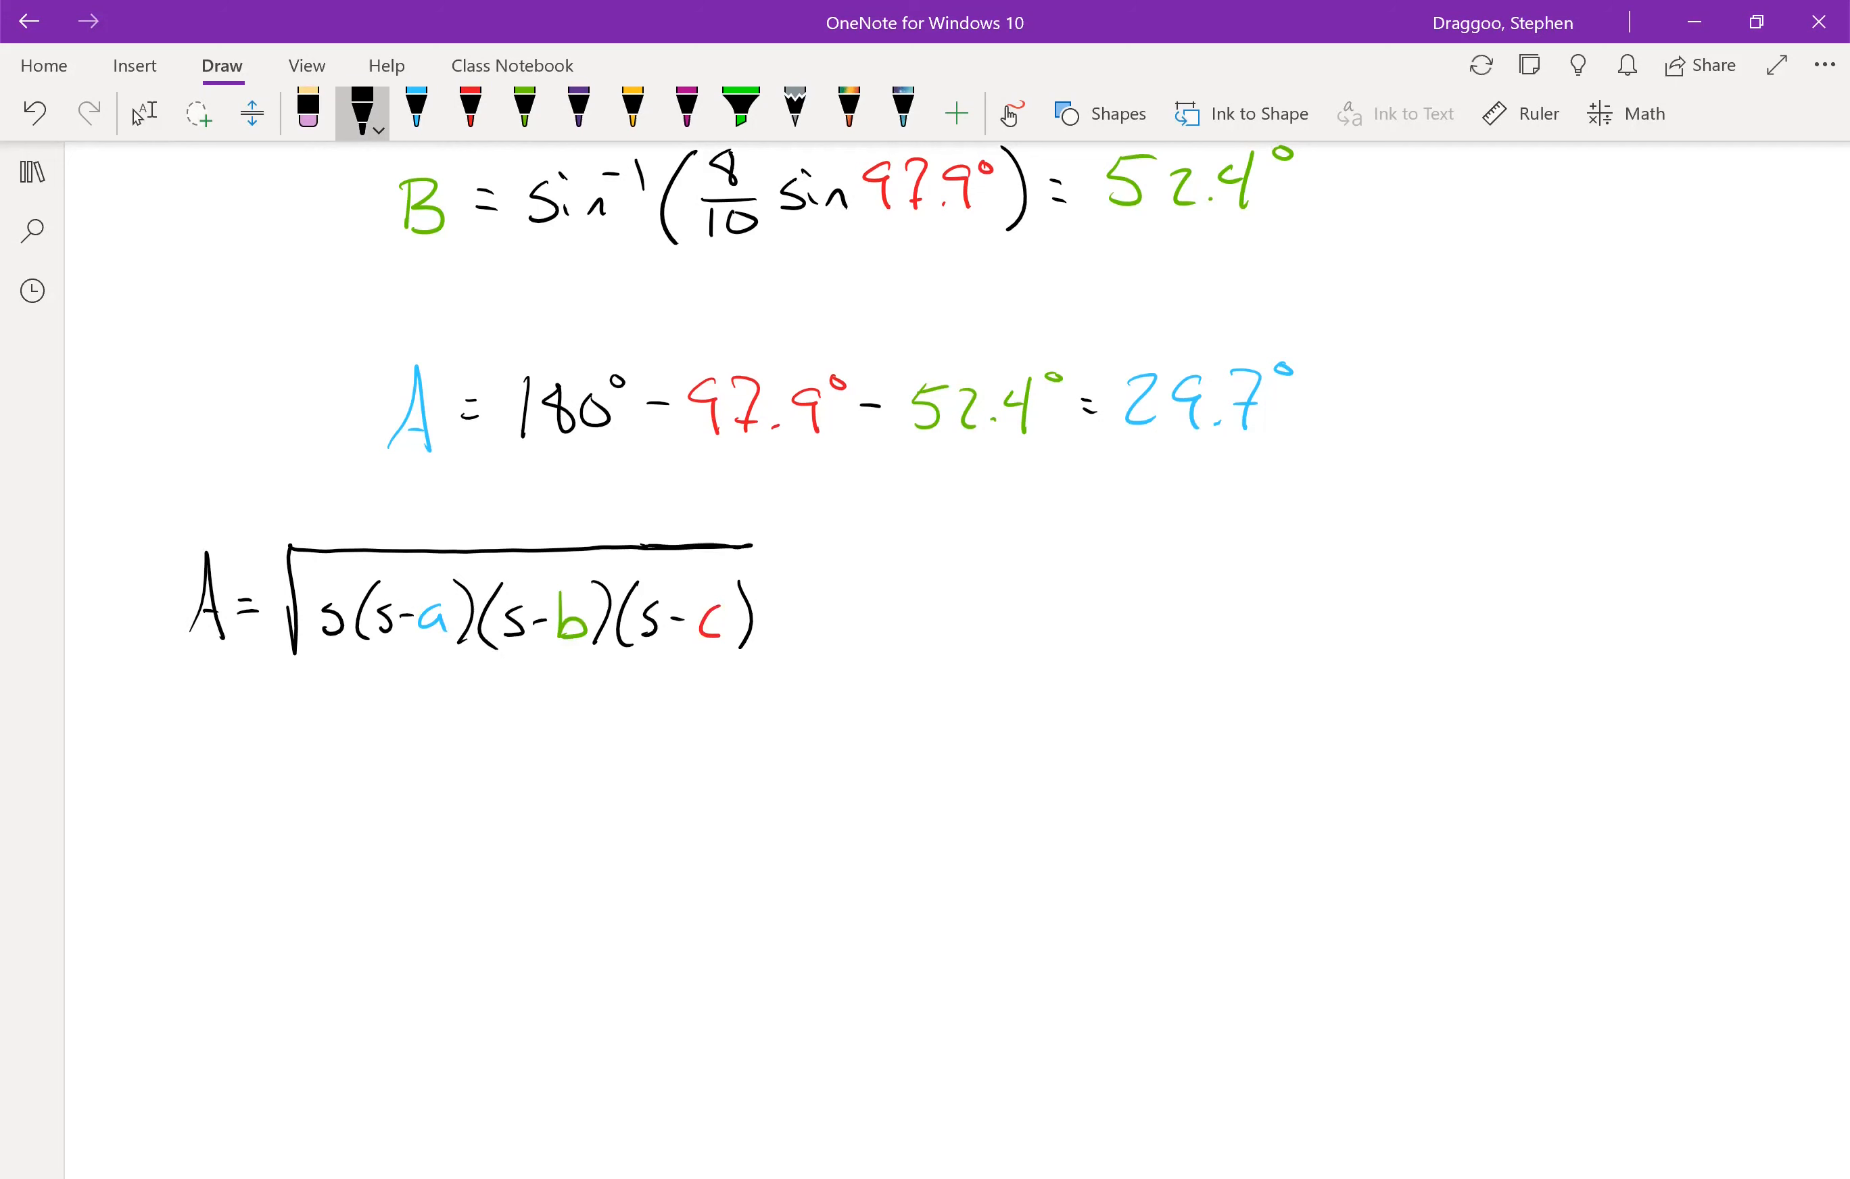
- Add 'where s = (a+b+c)/2' beside the formula
left_click_drag(921, 619, 973, 609)
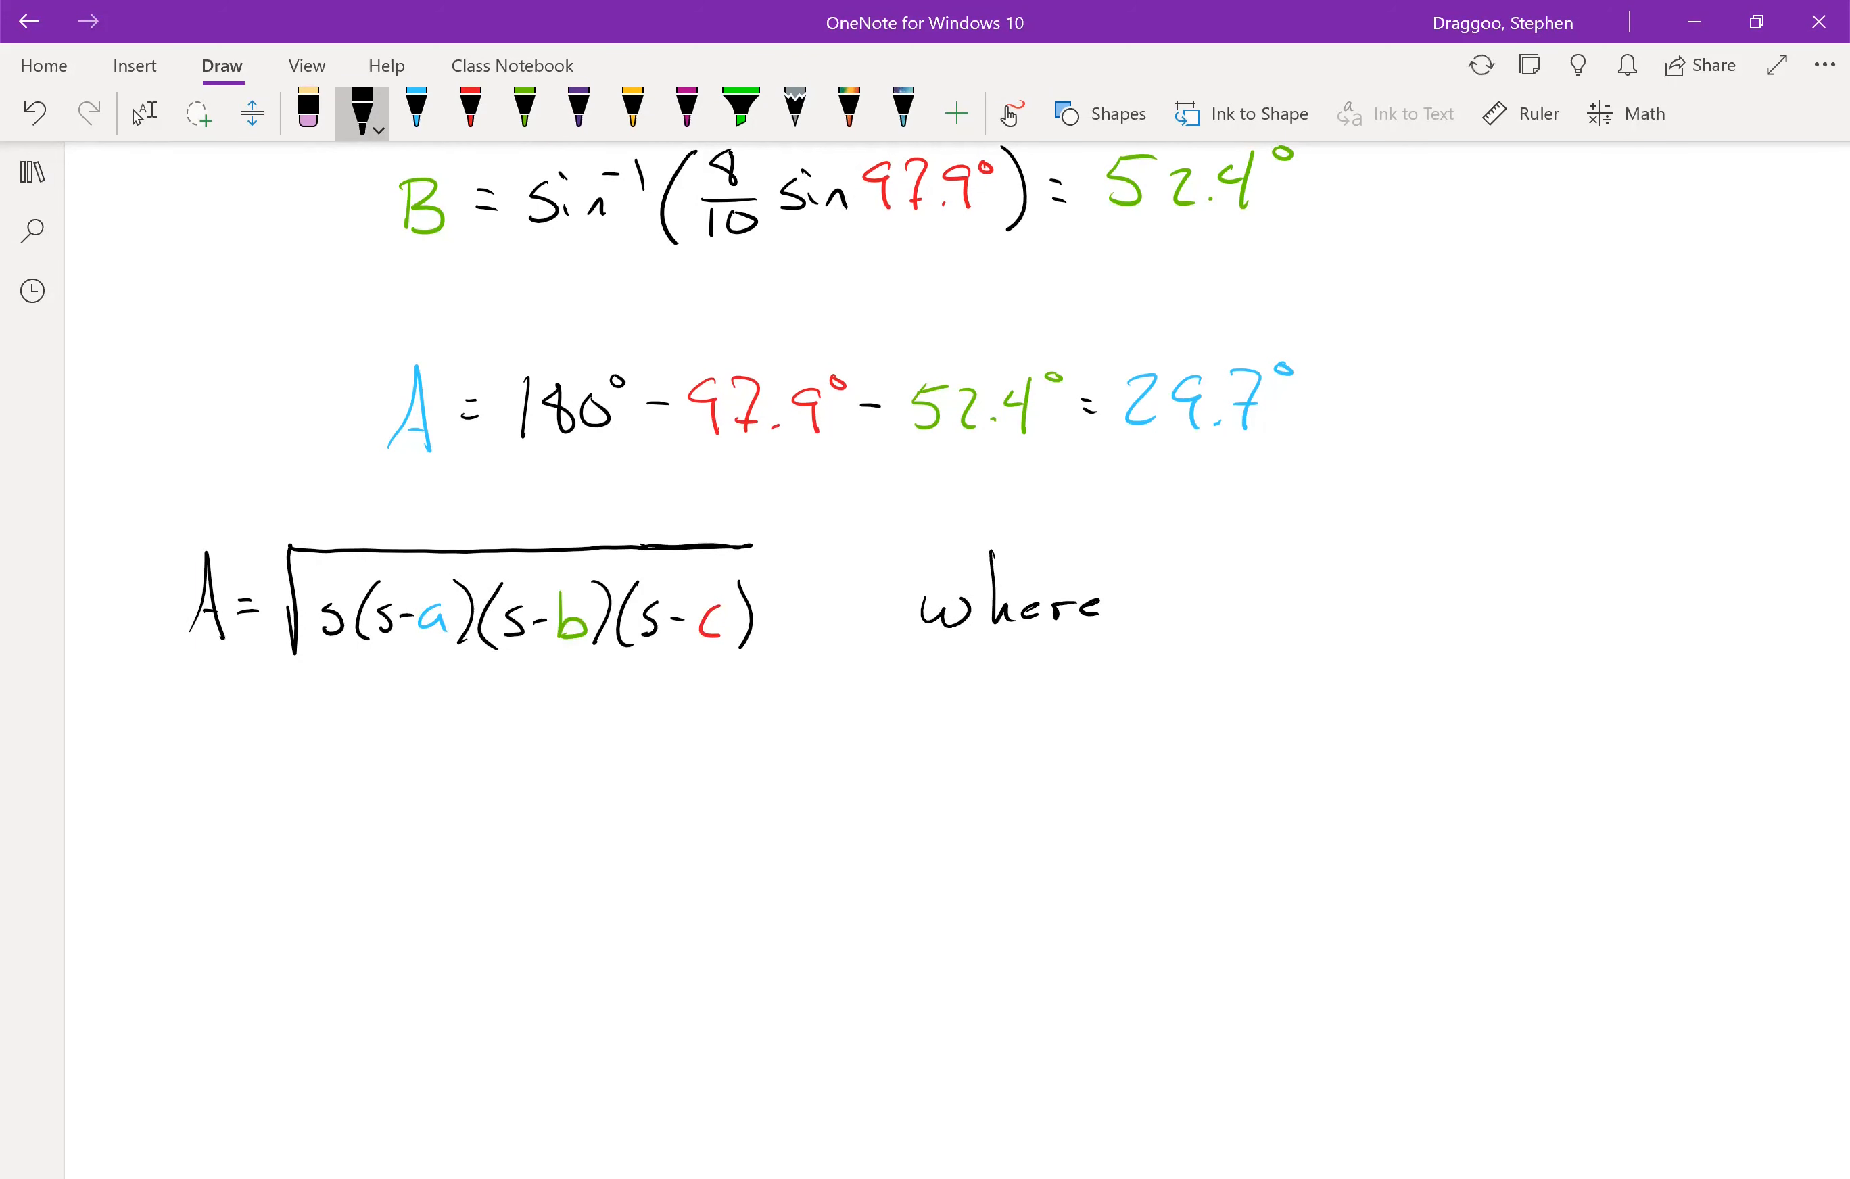
left_click_drag(1215, 601, 1268, 601)
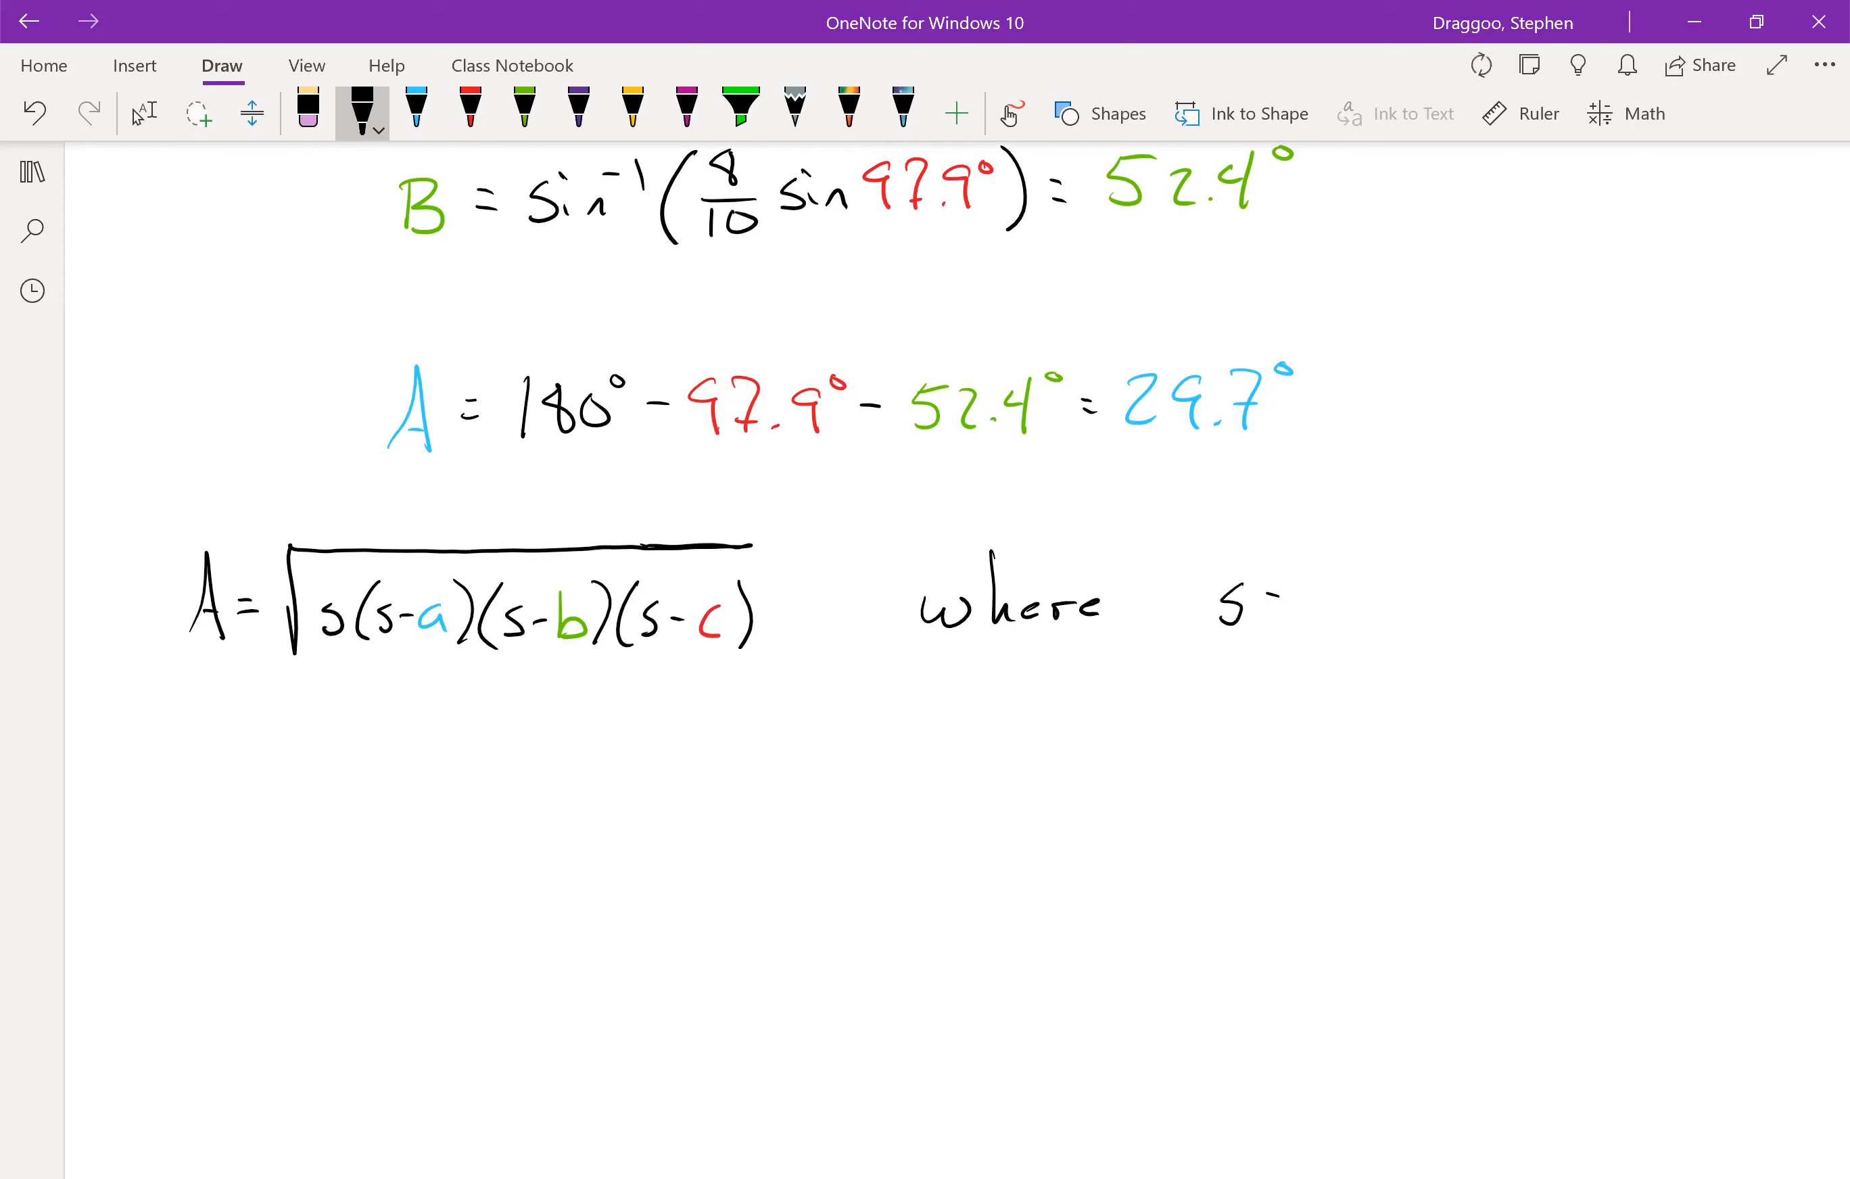
left_click_drag(1322, 579, 1398, 566)
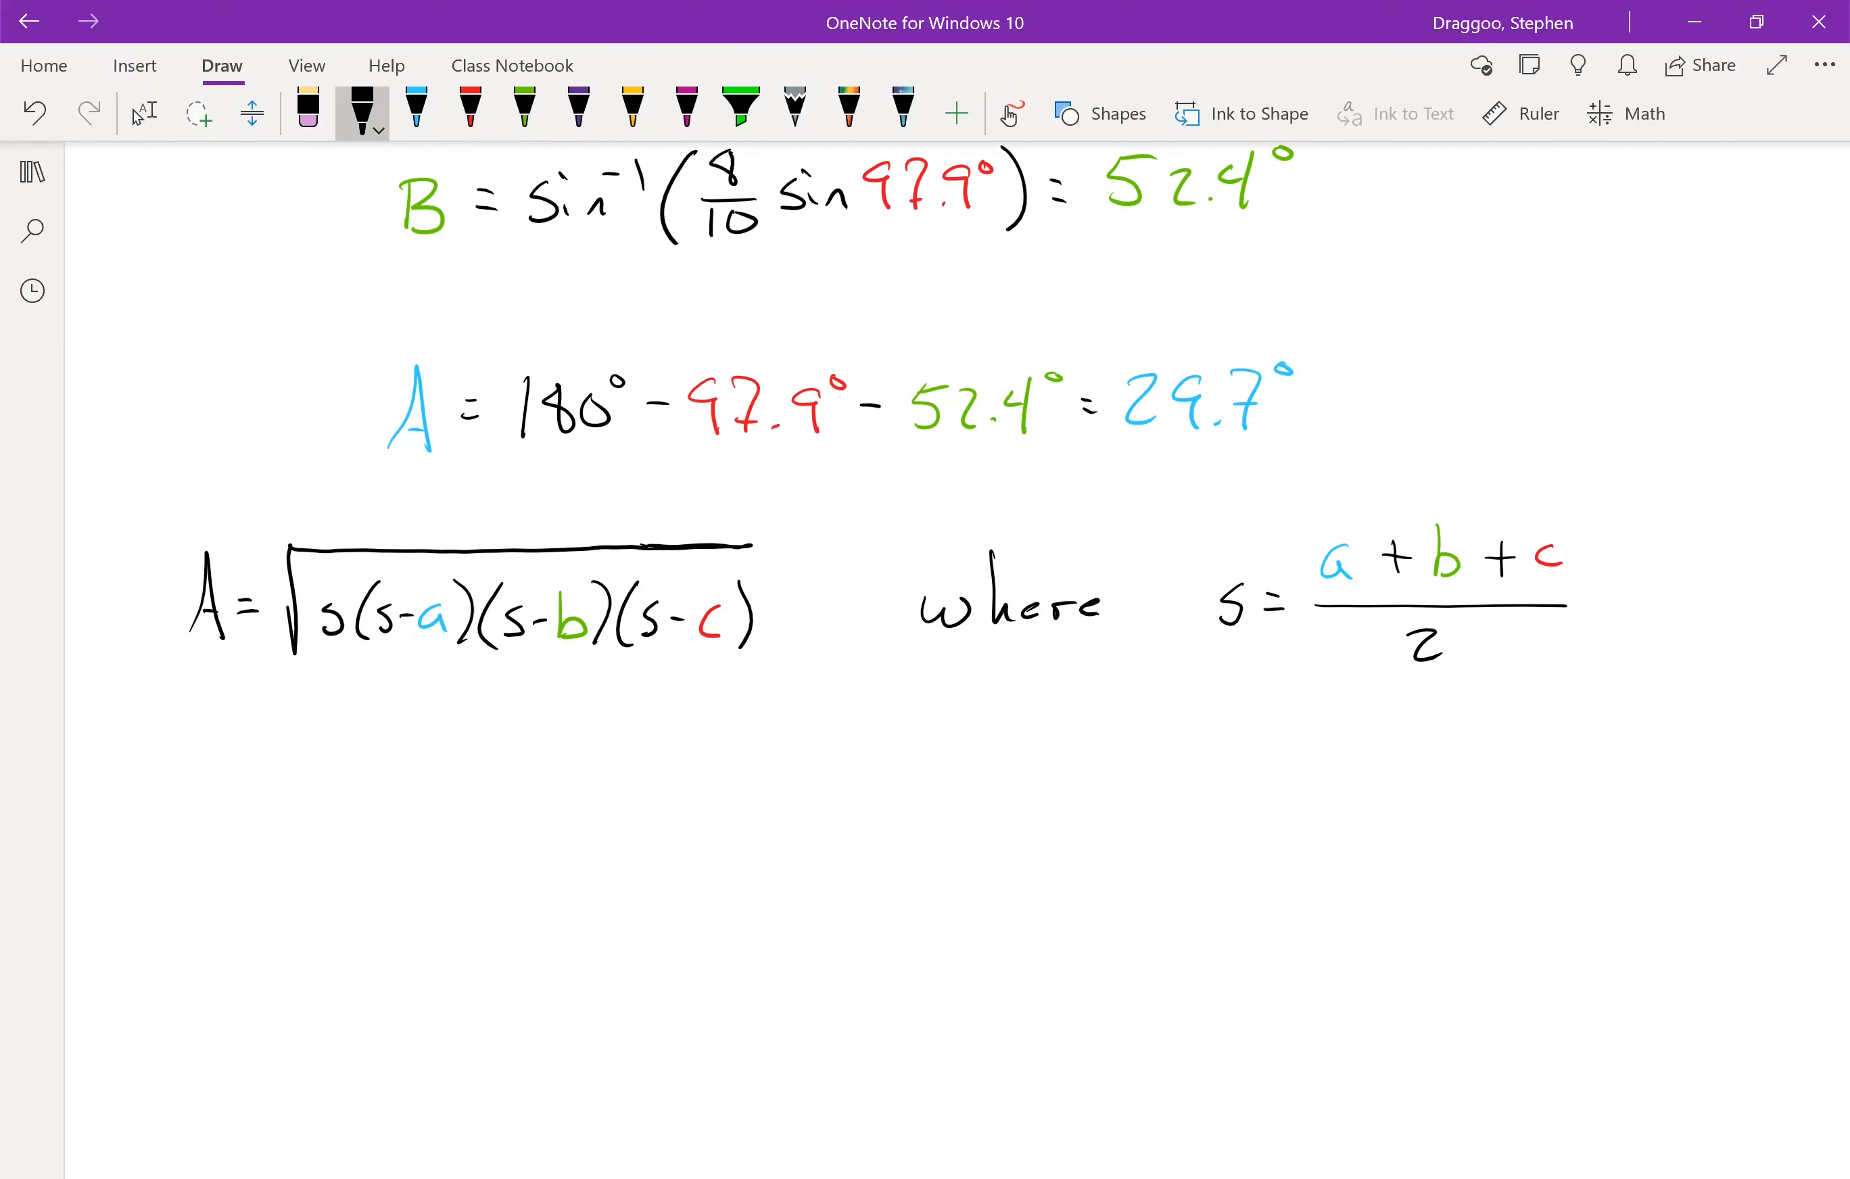
- Handwrite s = (5+8+10)/2 = 11.5 with s and 11.5 in purple, and relabel A as Area
left_click(579, 113)
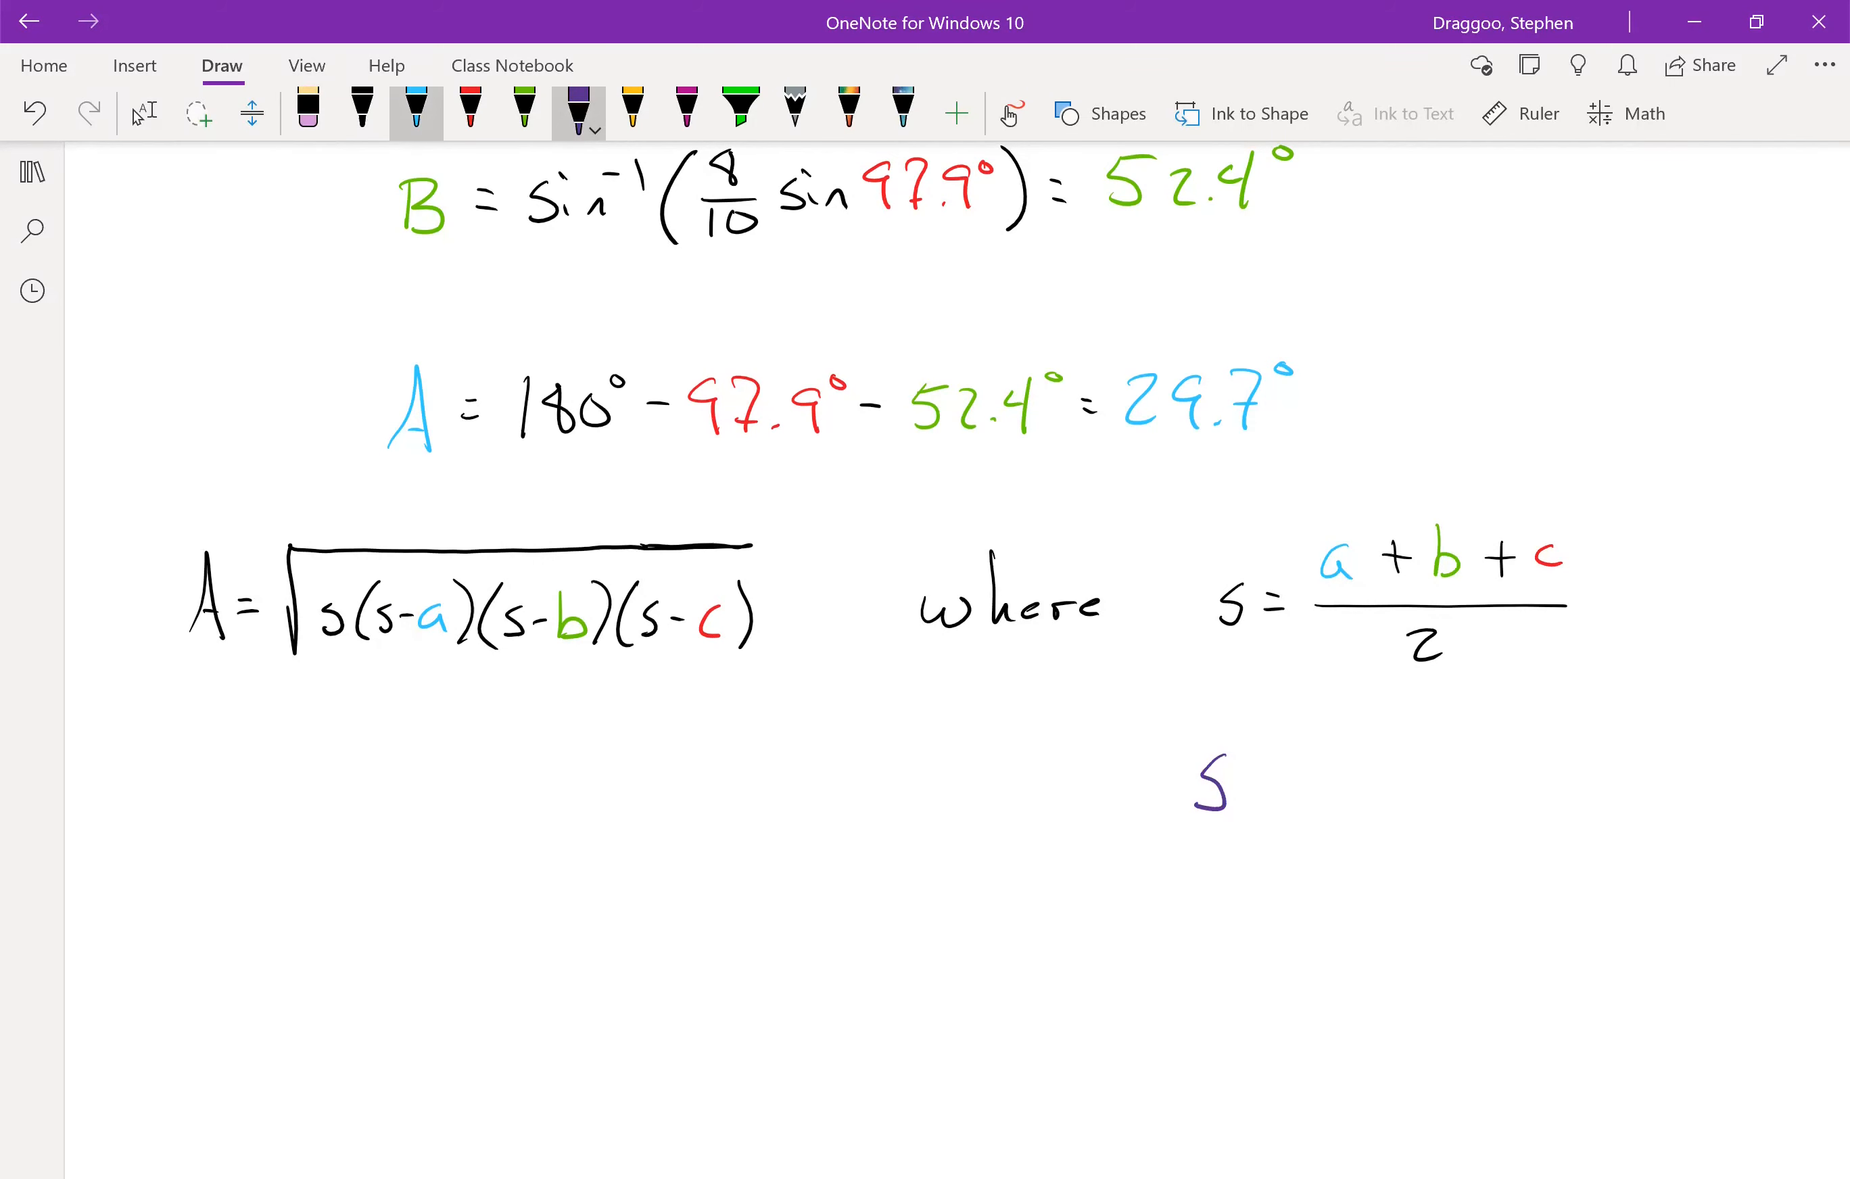
left_click(363, 108)
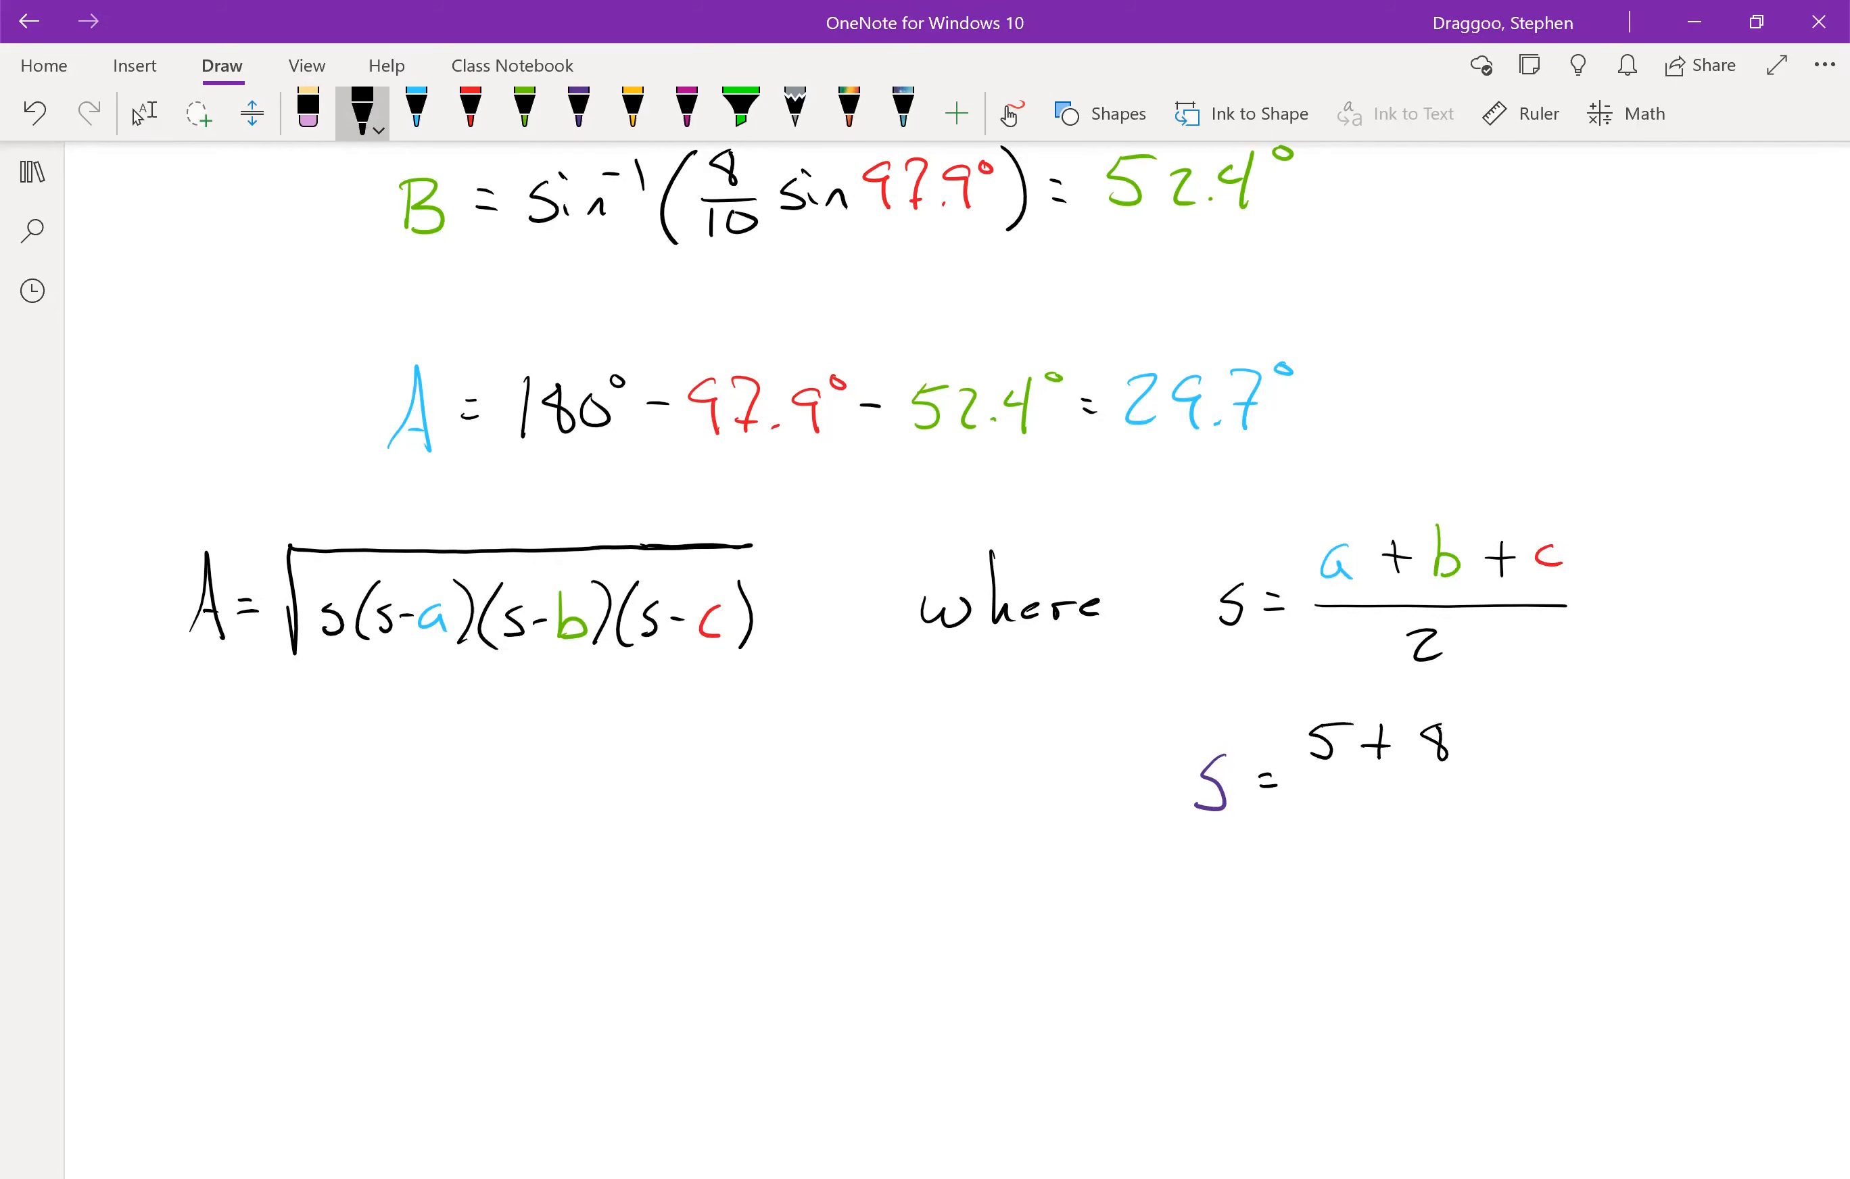
left_click_drag(1463, 744, 1563, 785)
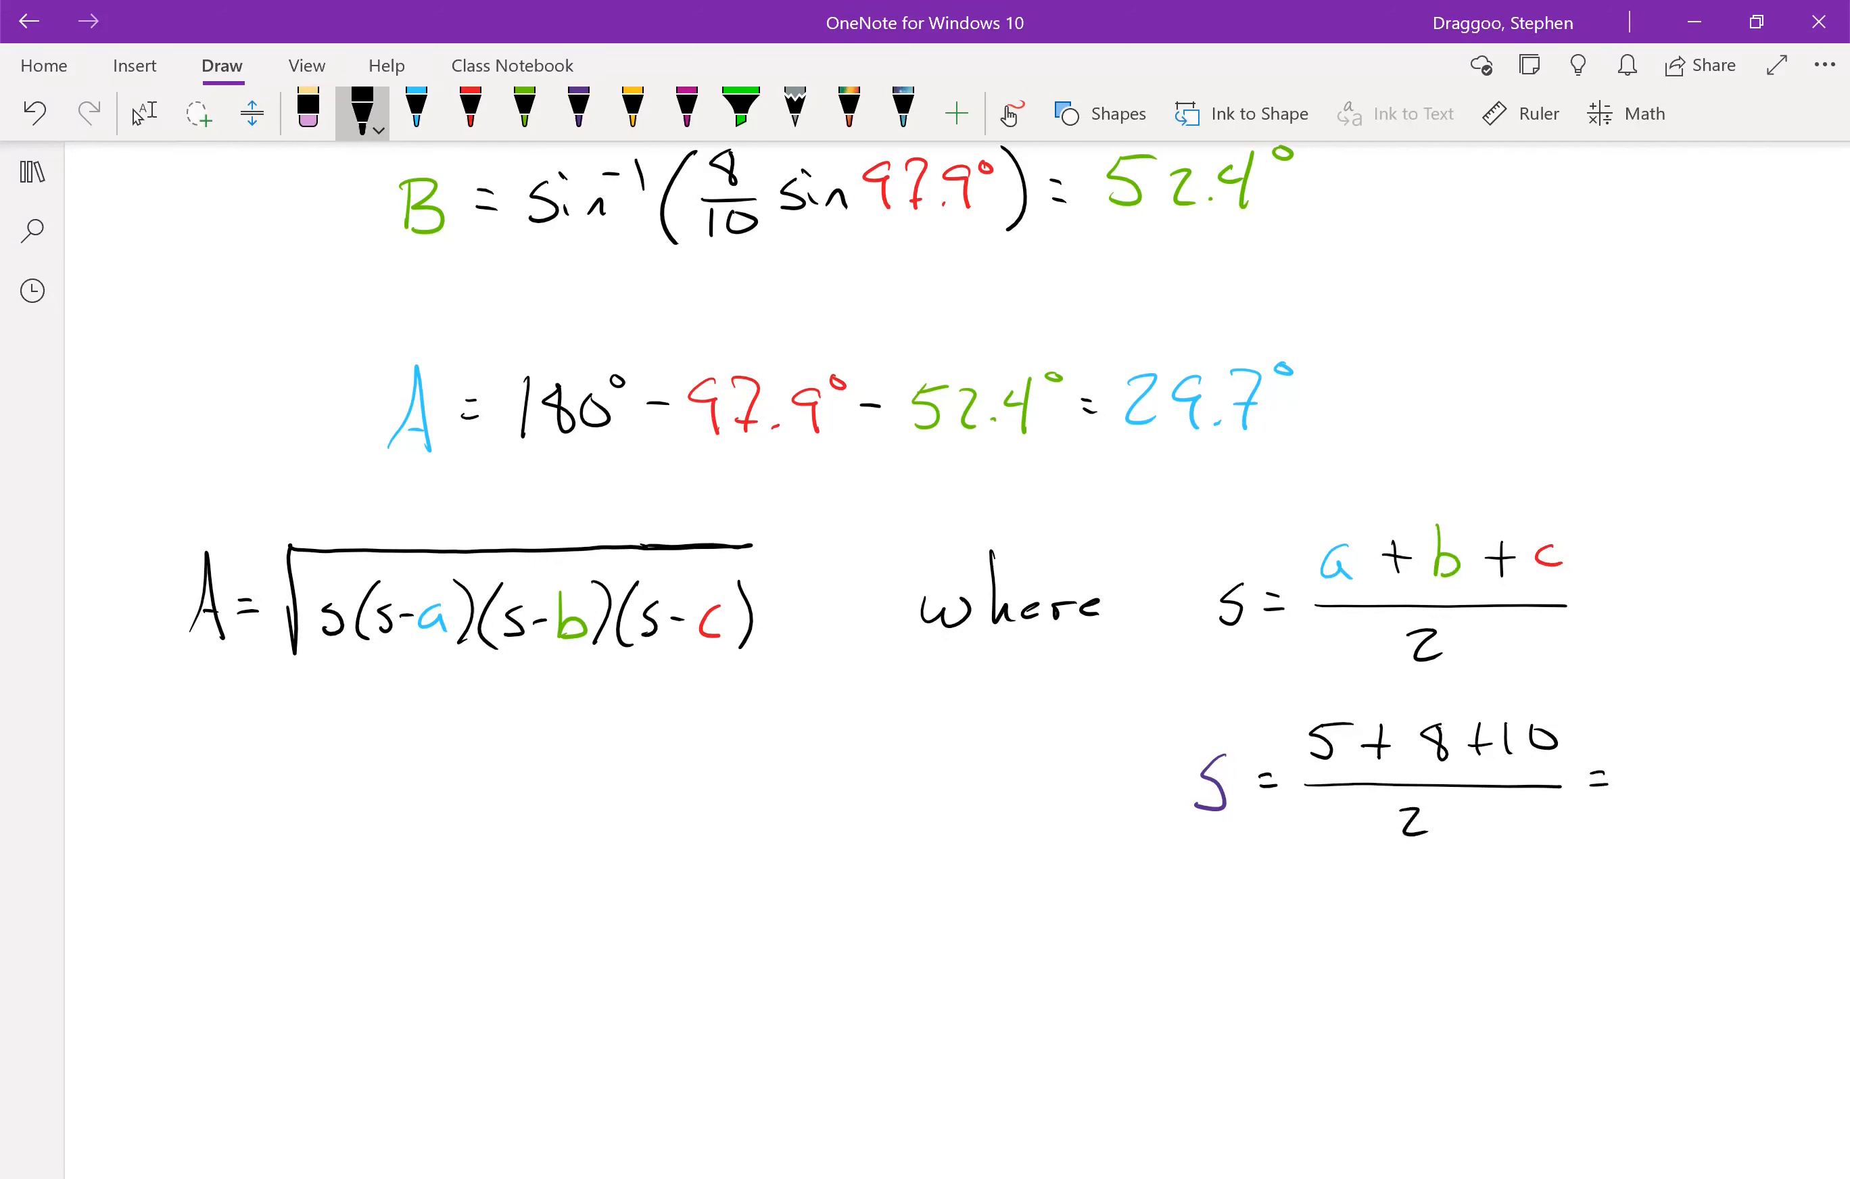
left_click(579, 112)
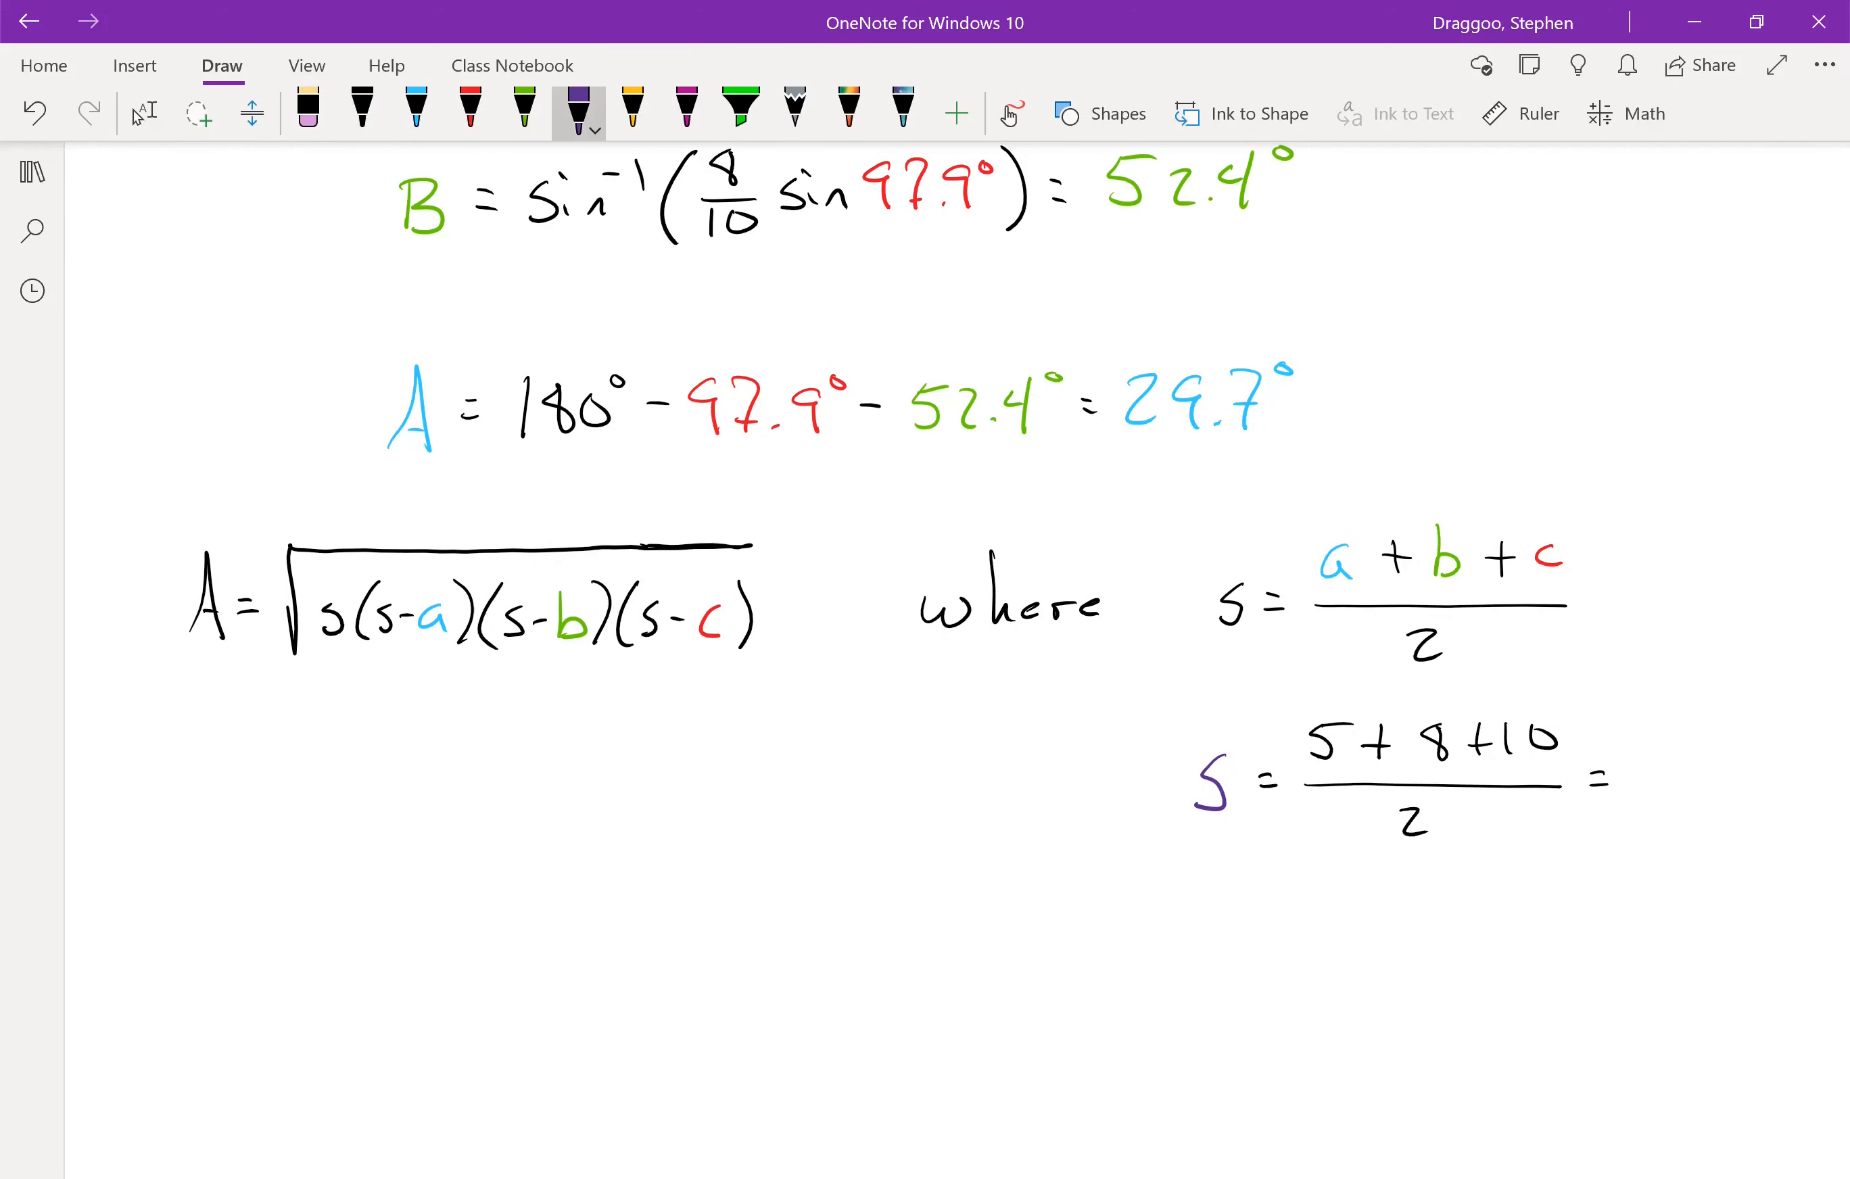
left_click_drag(1640, 779, 1734, 791)
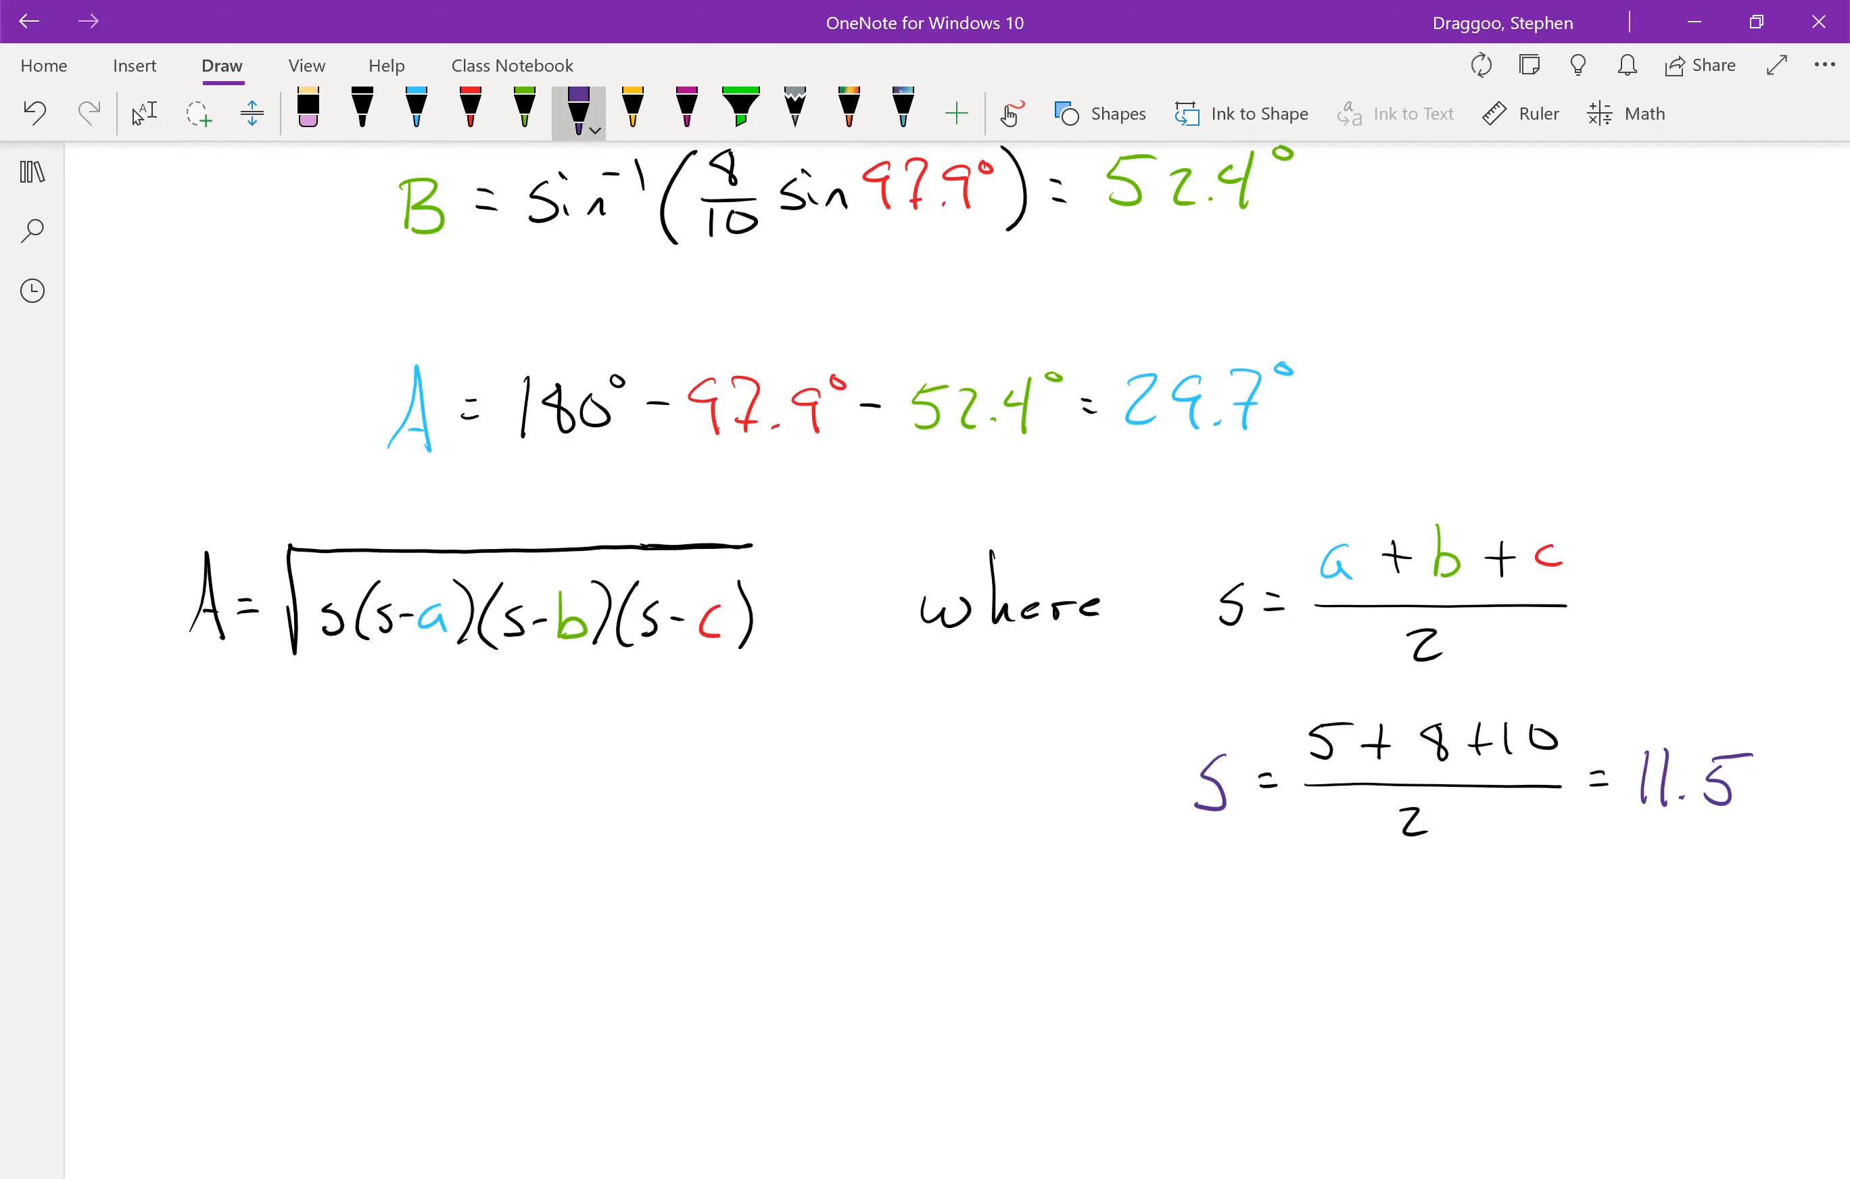
left_click(362, 110)
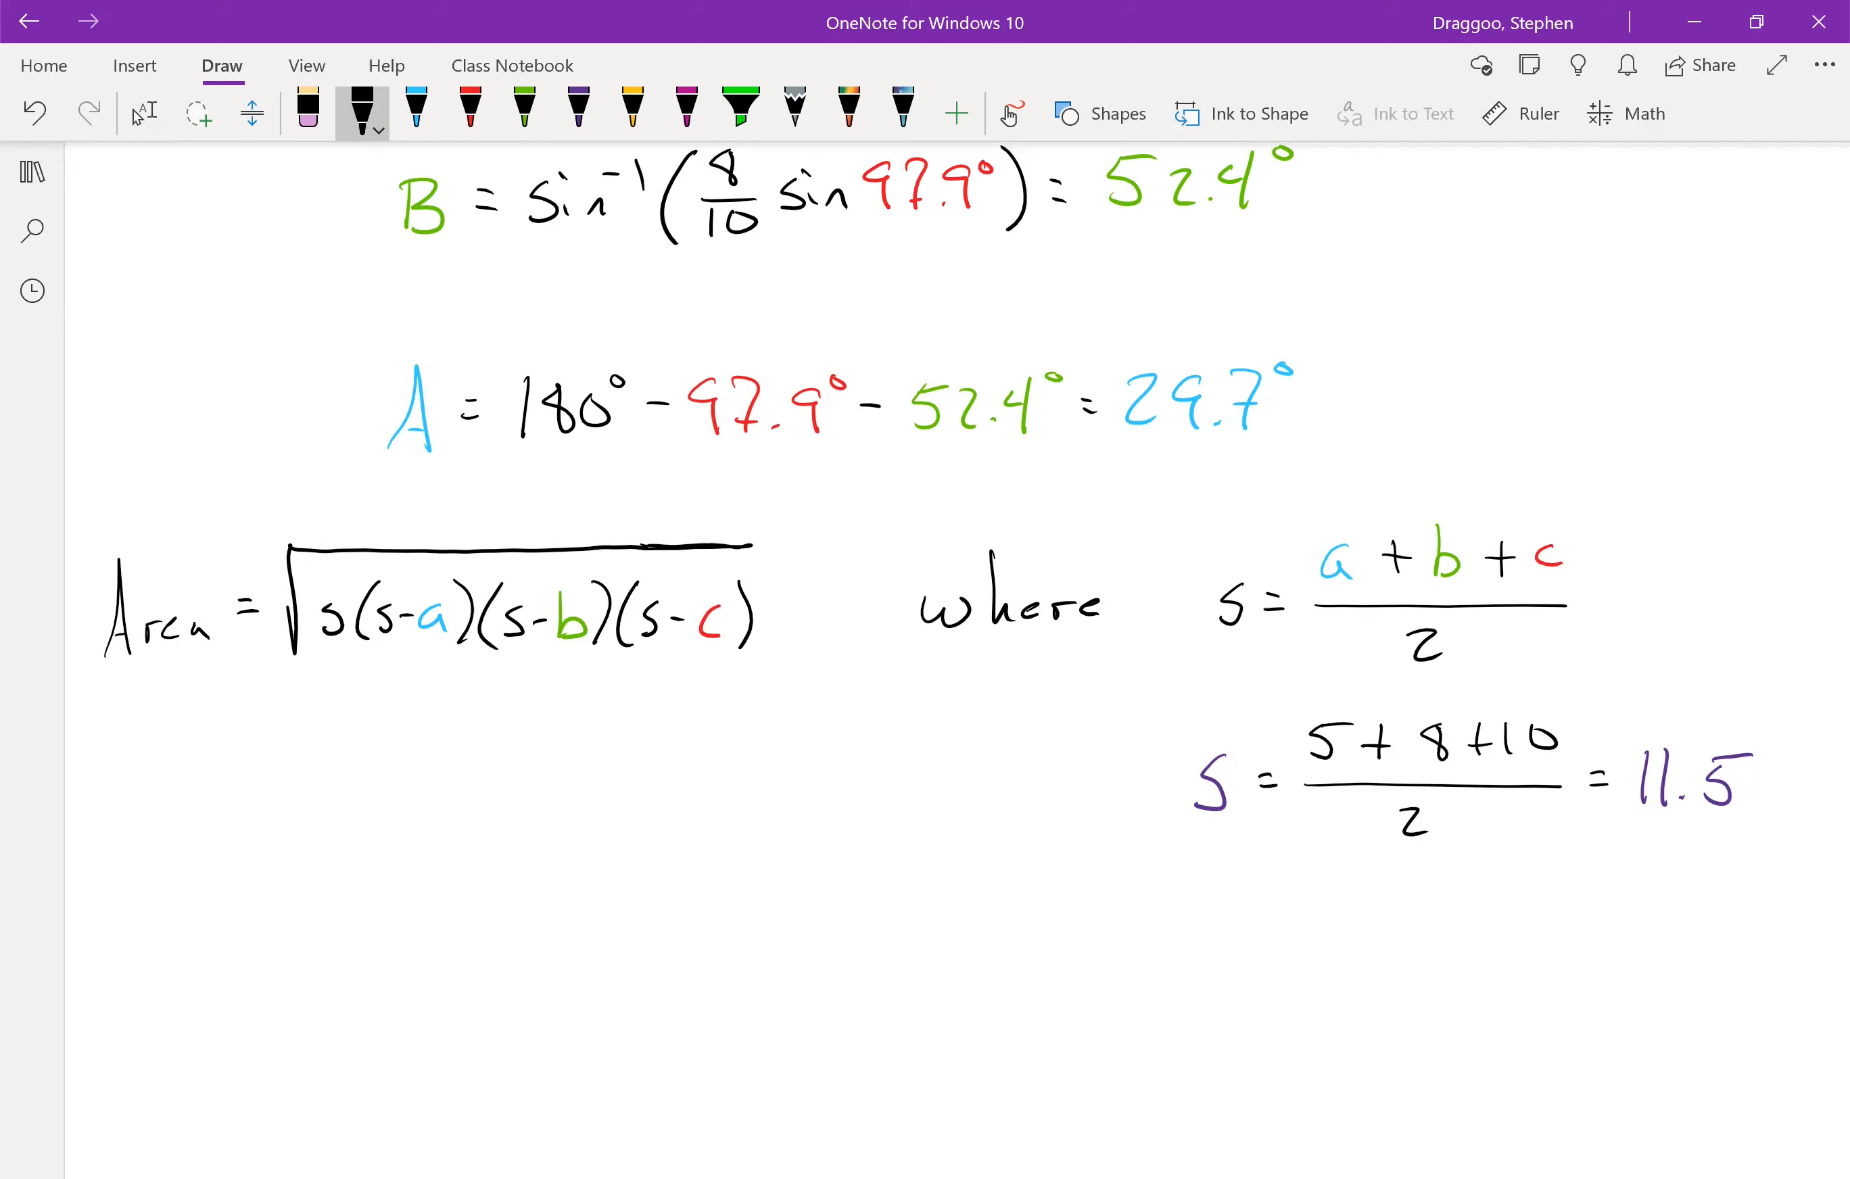
- Start Area = √ with 11.5 in purple and empty brackets for three factors
left_click_drag(118, 814, 212, 861)
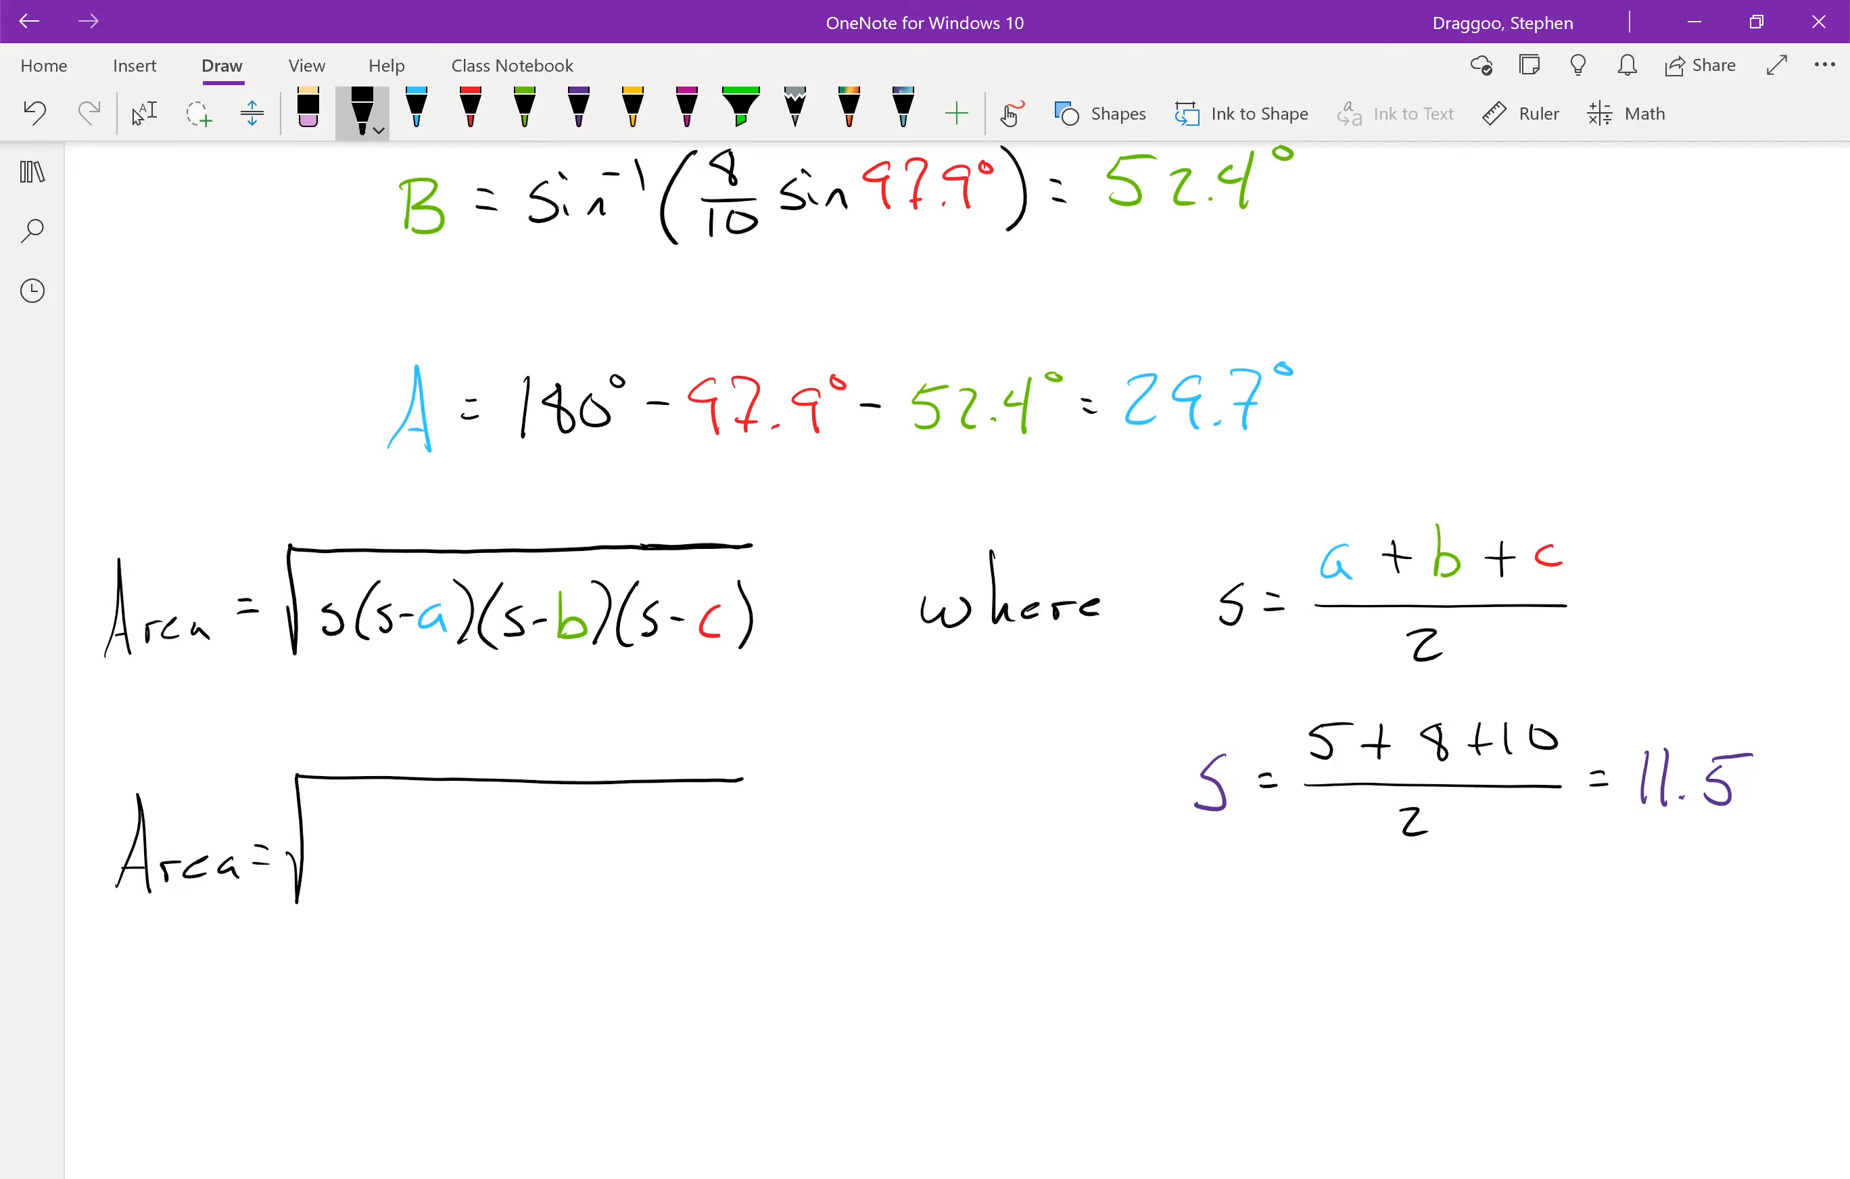
left_click(578, 114)
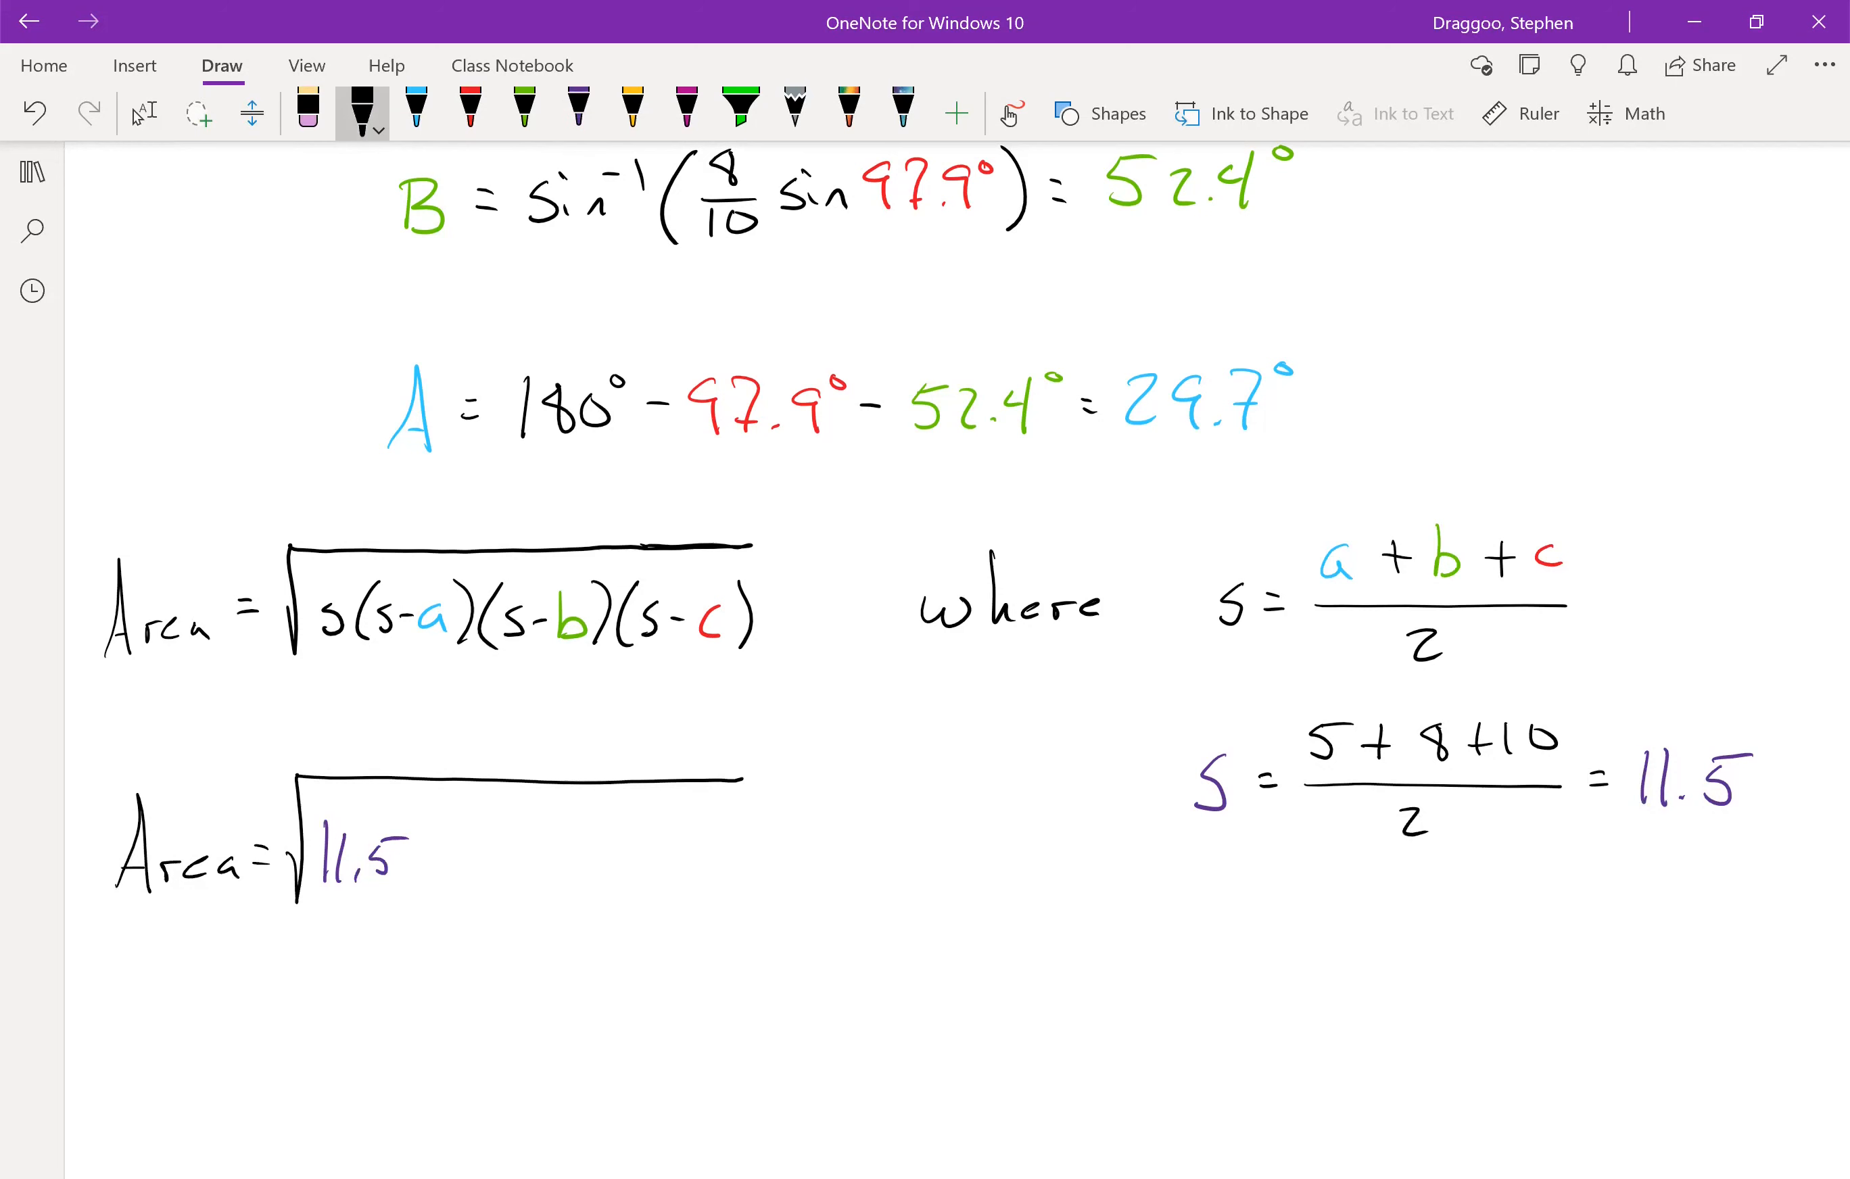
left_click_drag(419, 861, 507, 862)
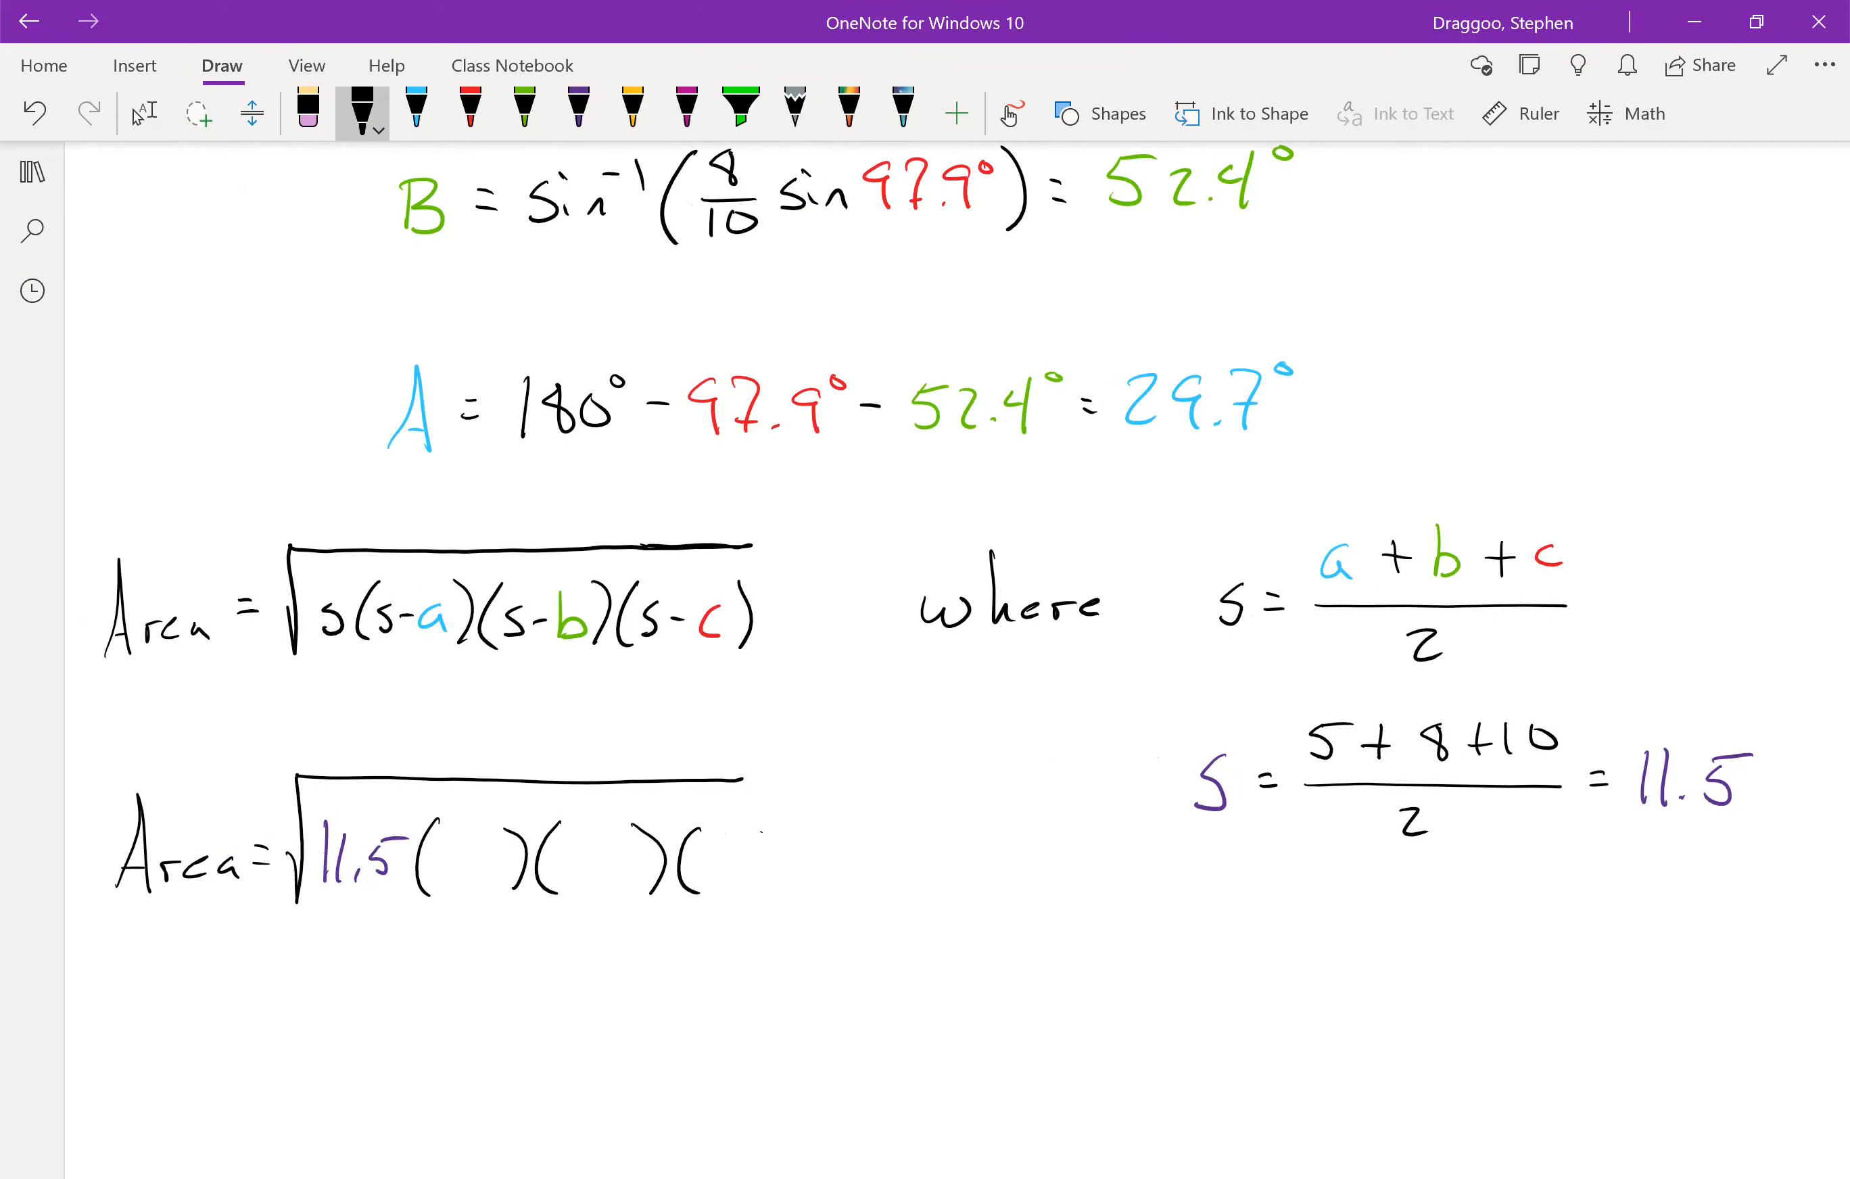
left_click_drag(726, 826, 791, 896)
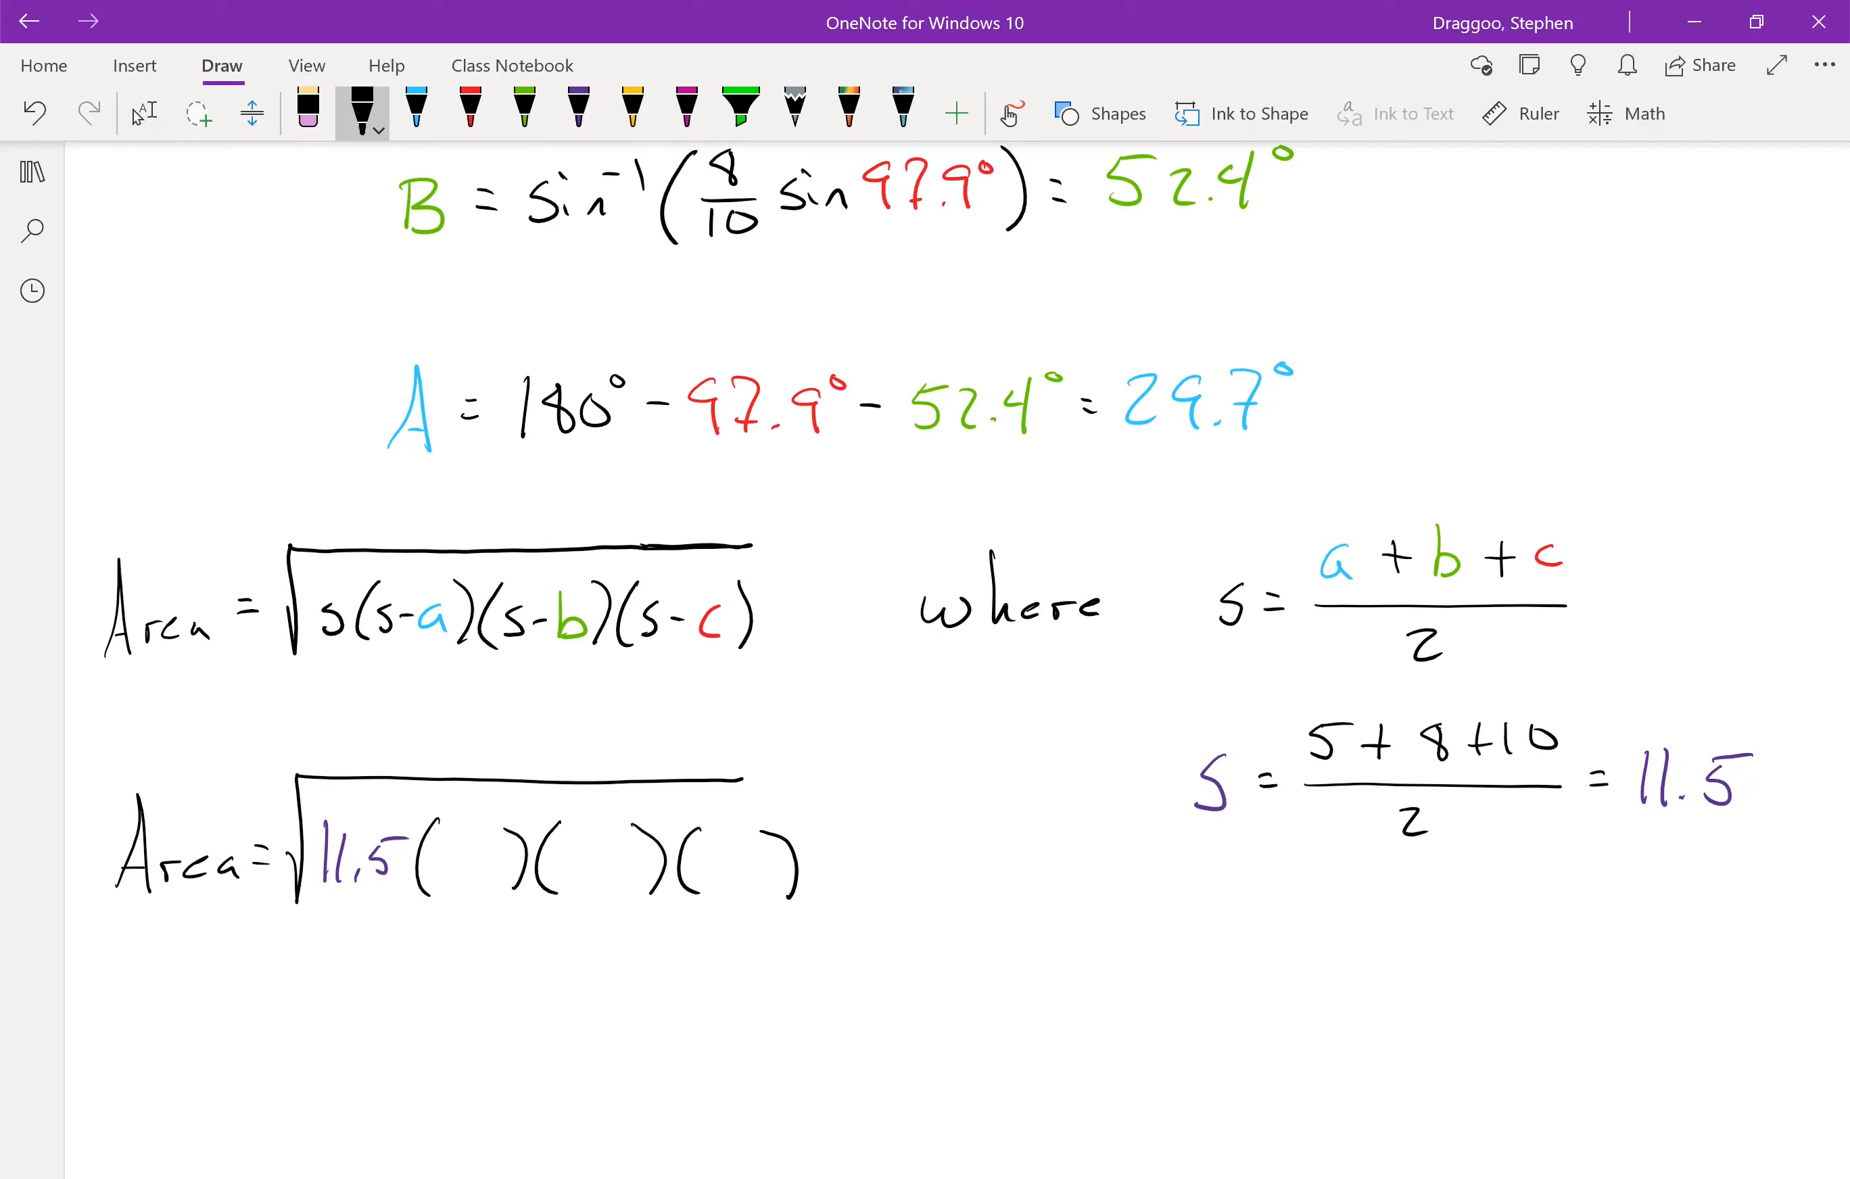
- Fill the brackets with 6.5 blue, 3.5 green and 1.5 red, and begin an equals sign below
left_click(414, 107)
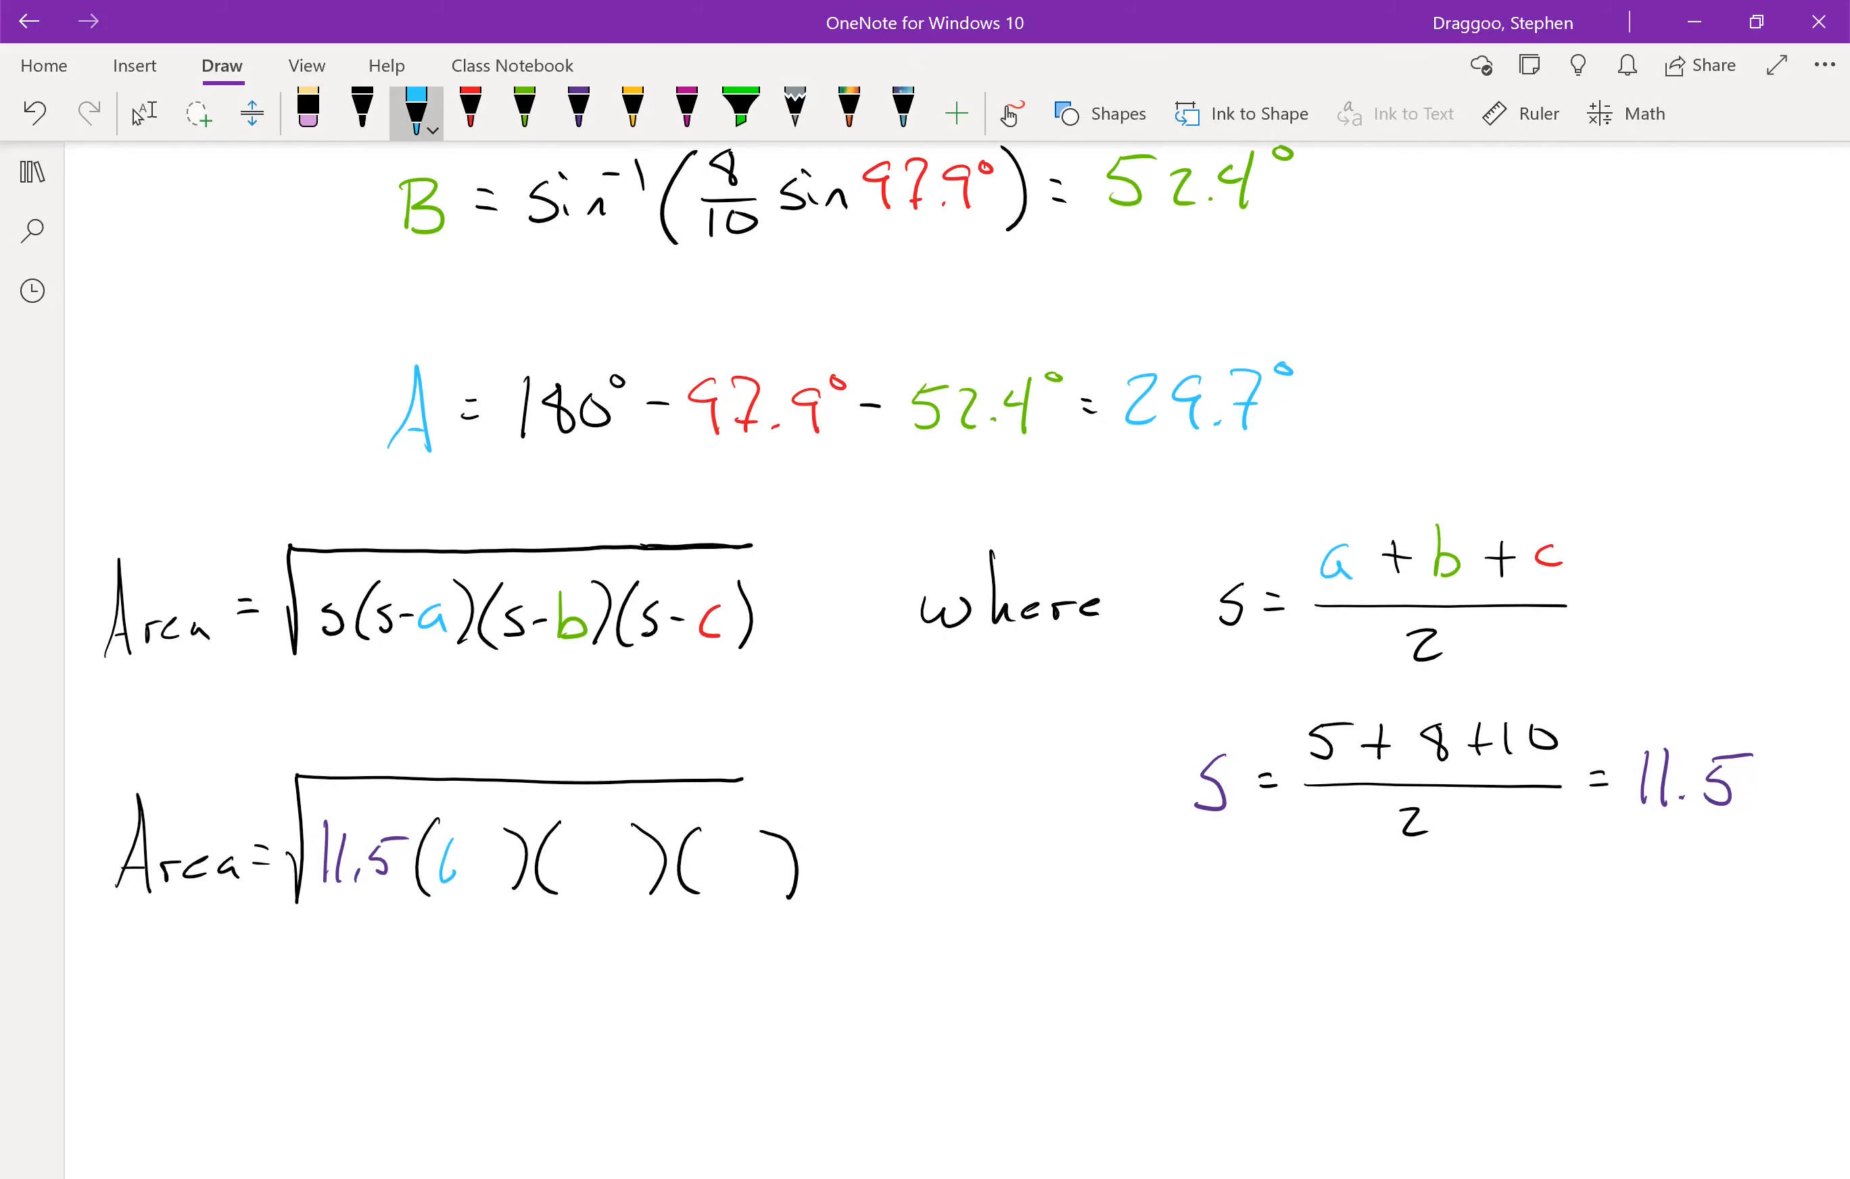
left_click_drag(454, 861, 484, 861)
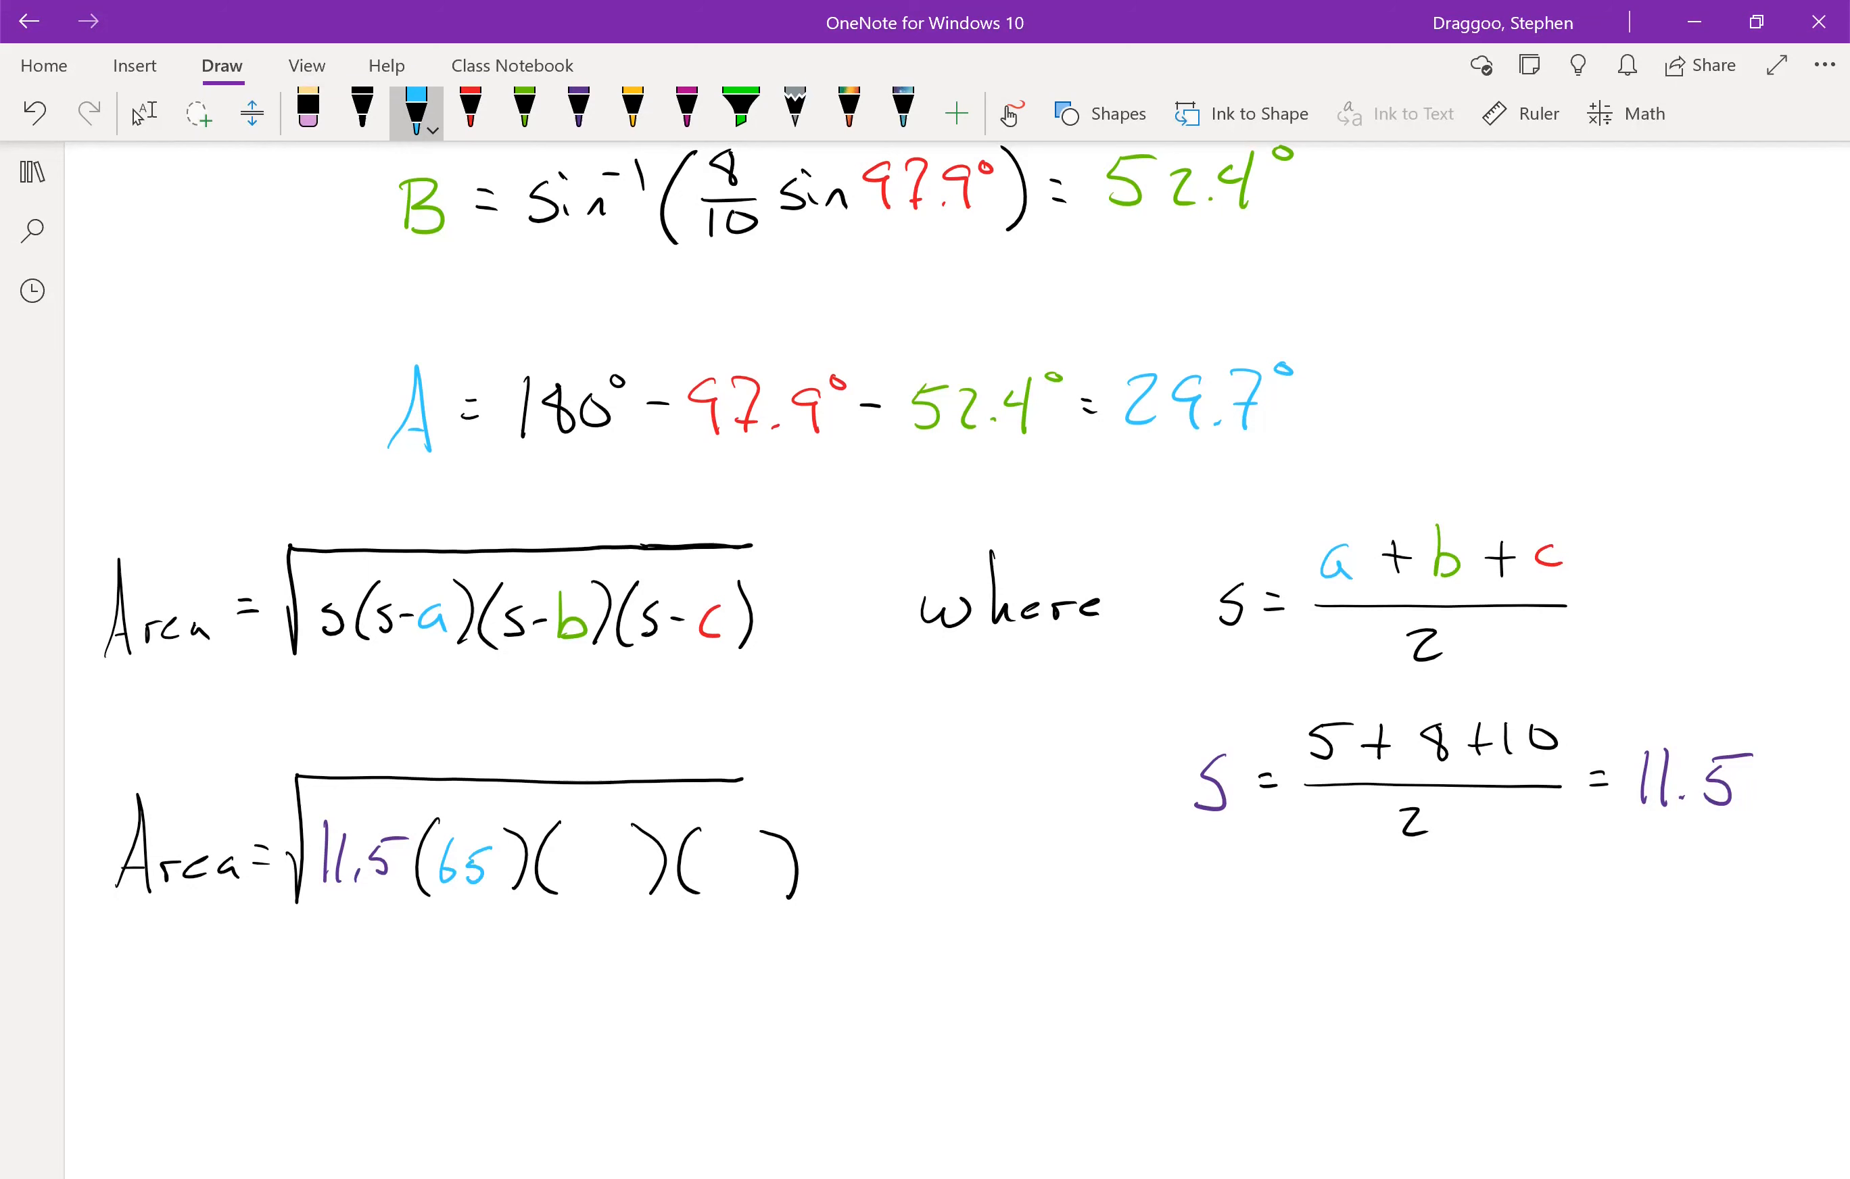
left_click(522, 112)
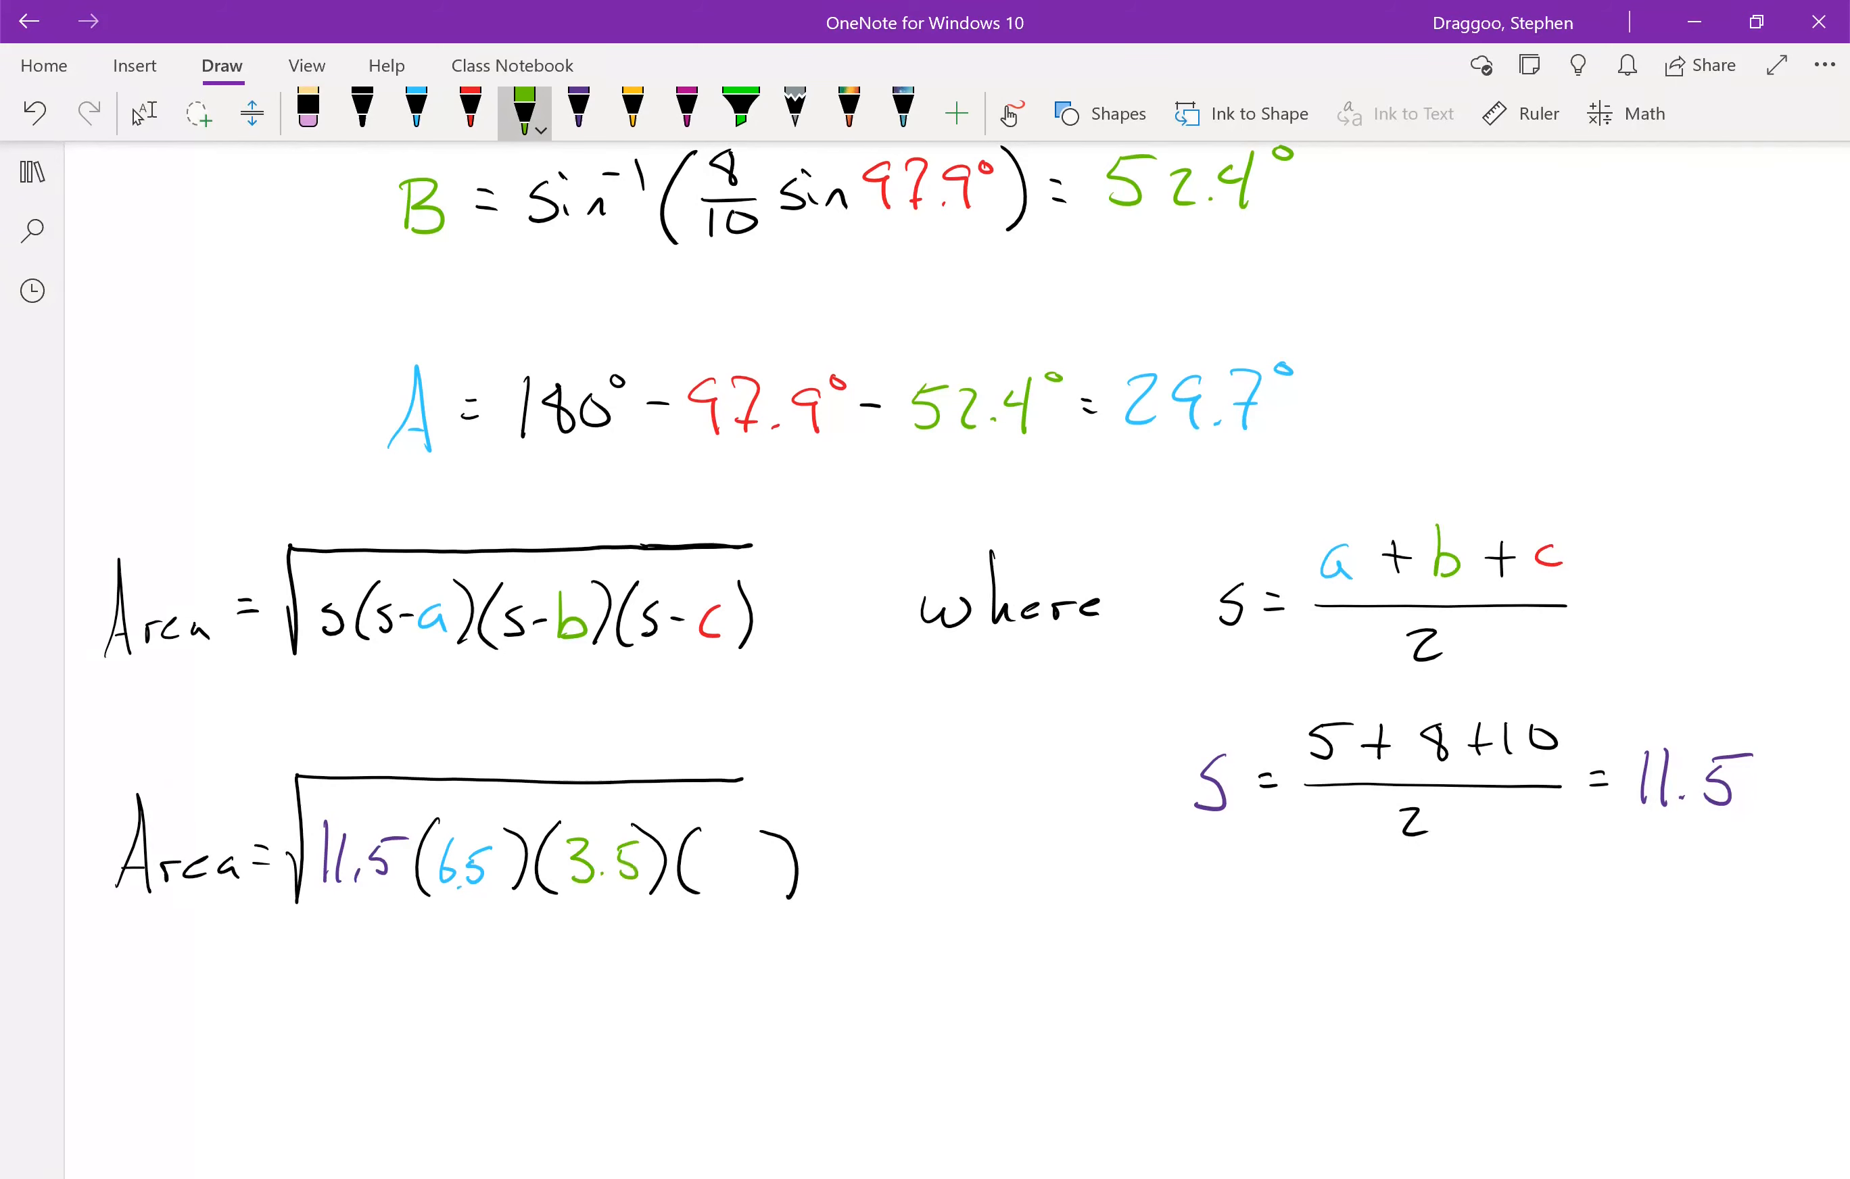
left_click(364, 113)
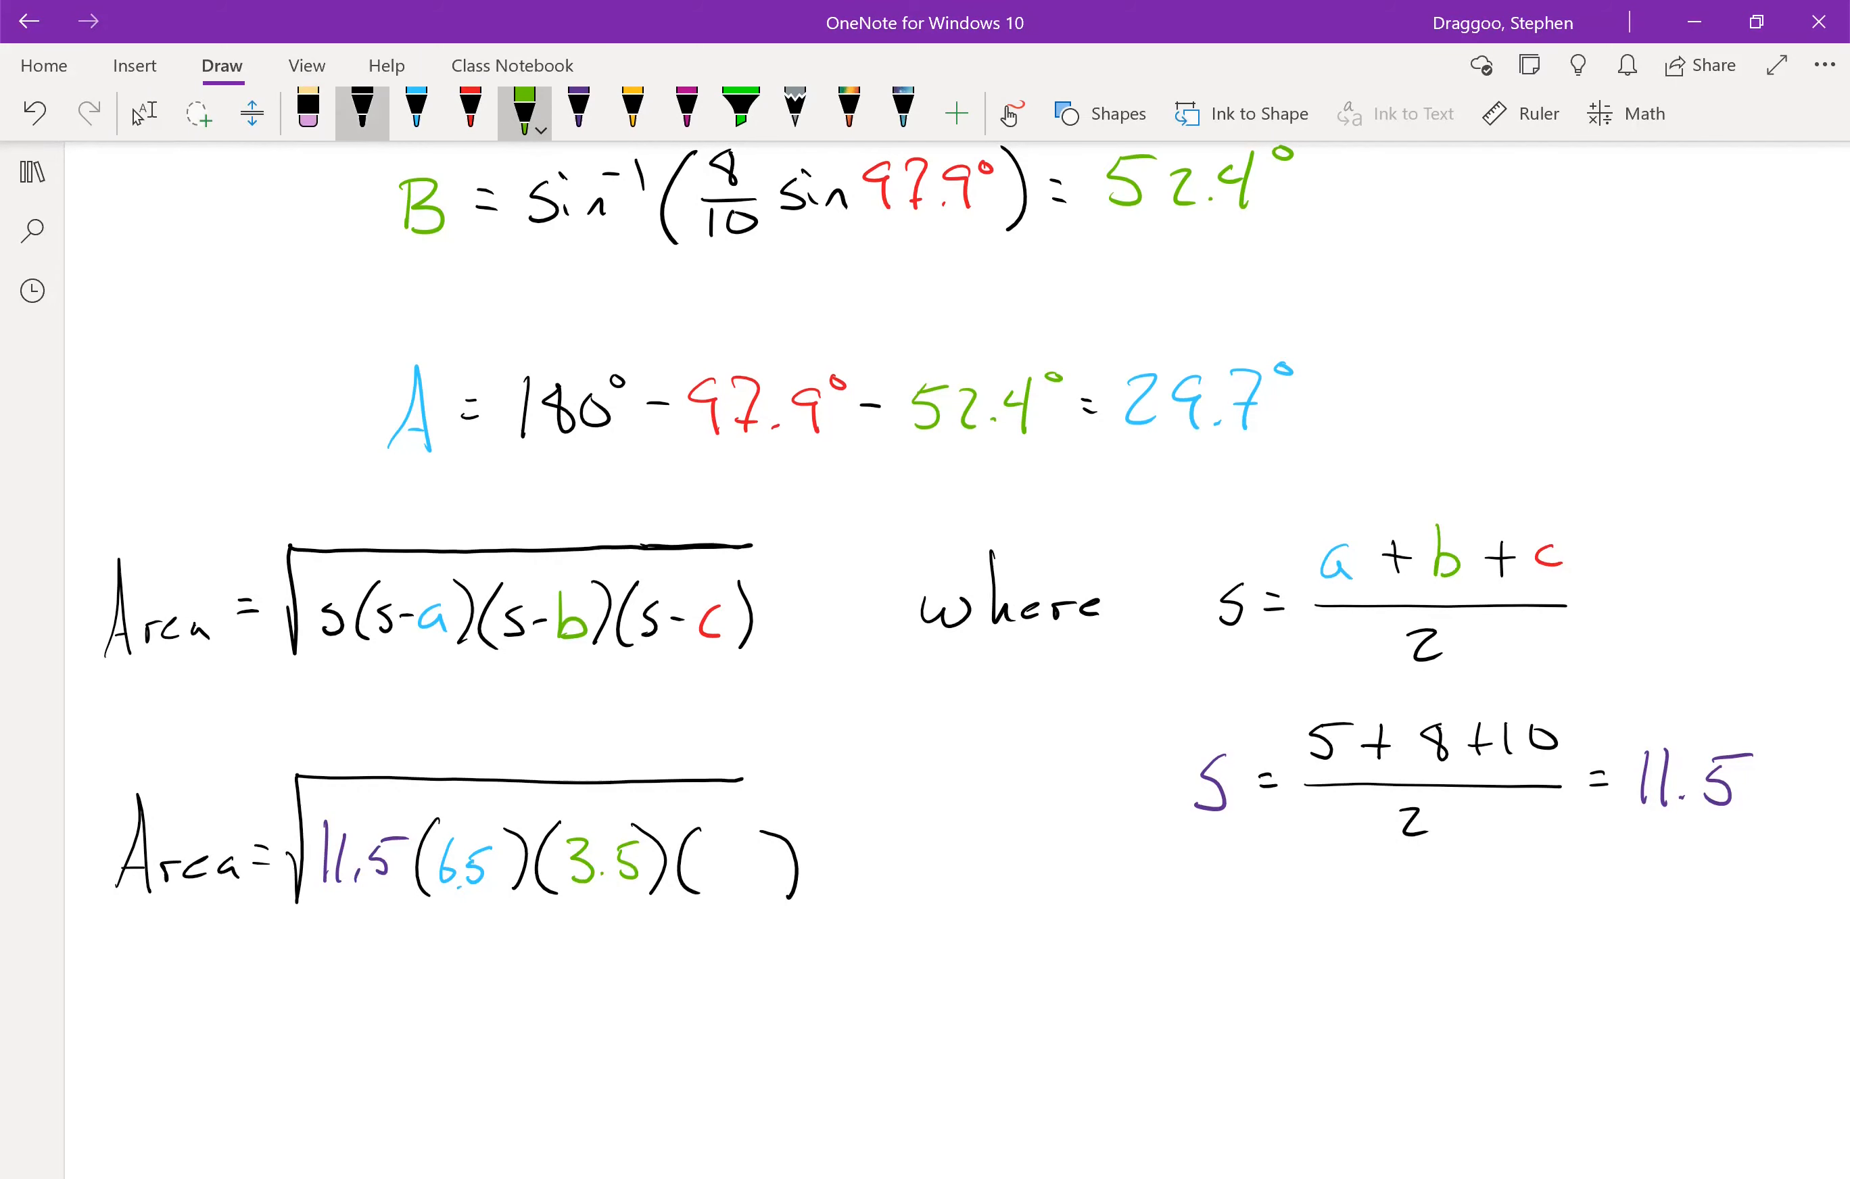
left_click(469, 112)
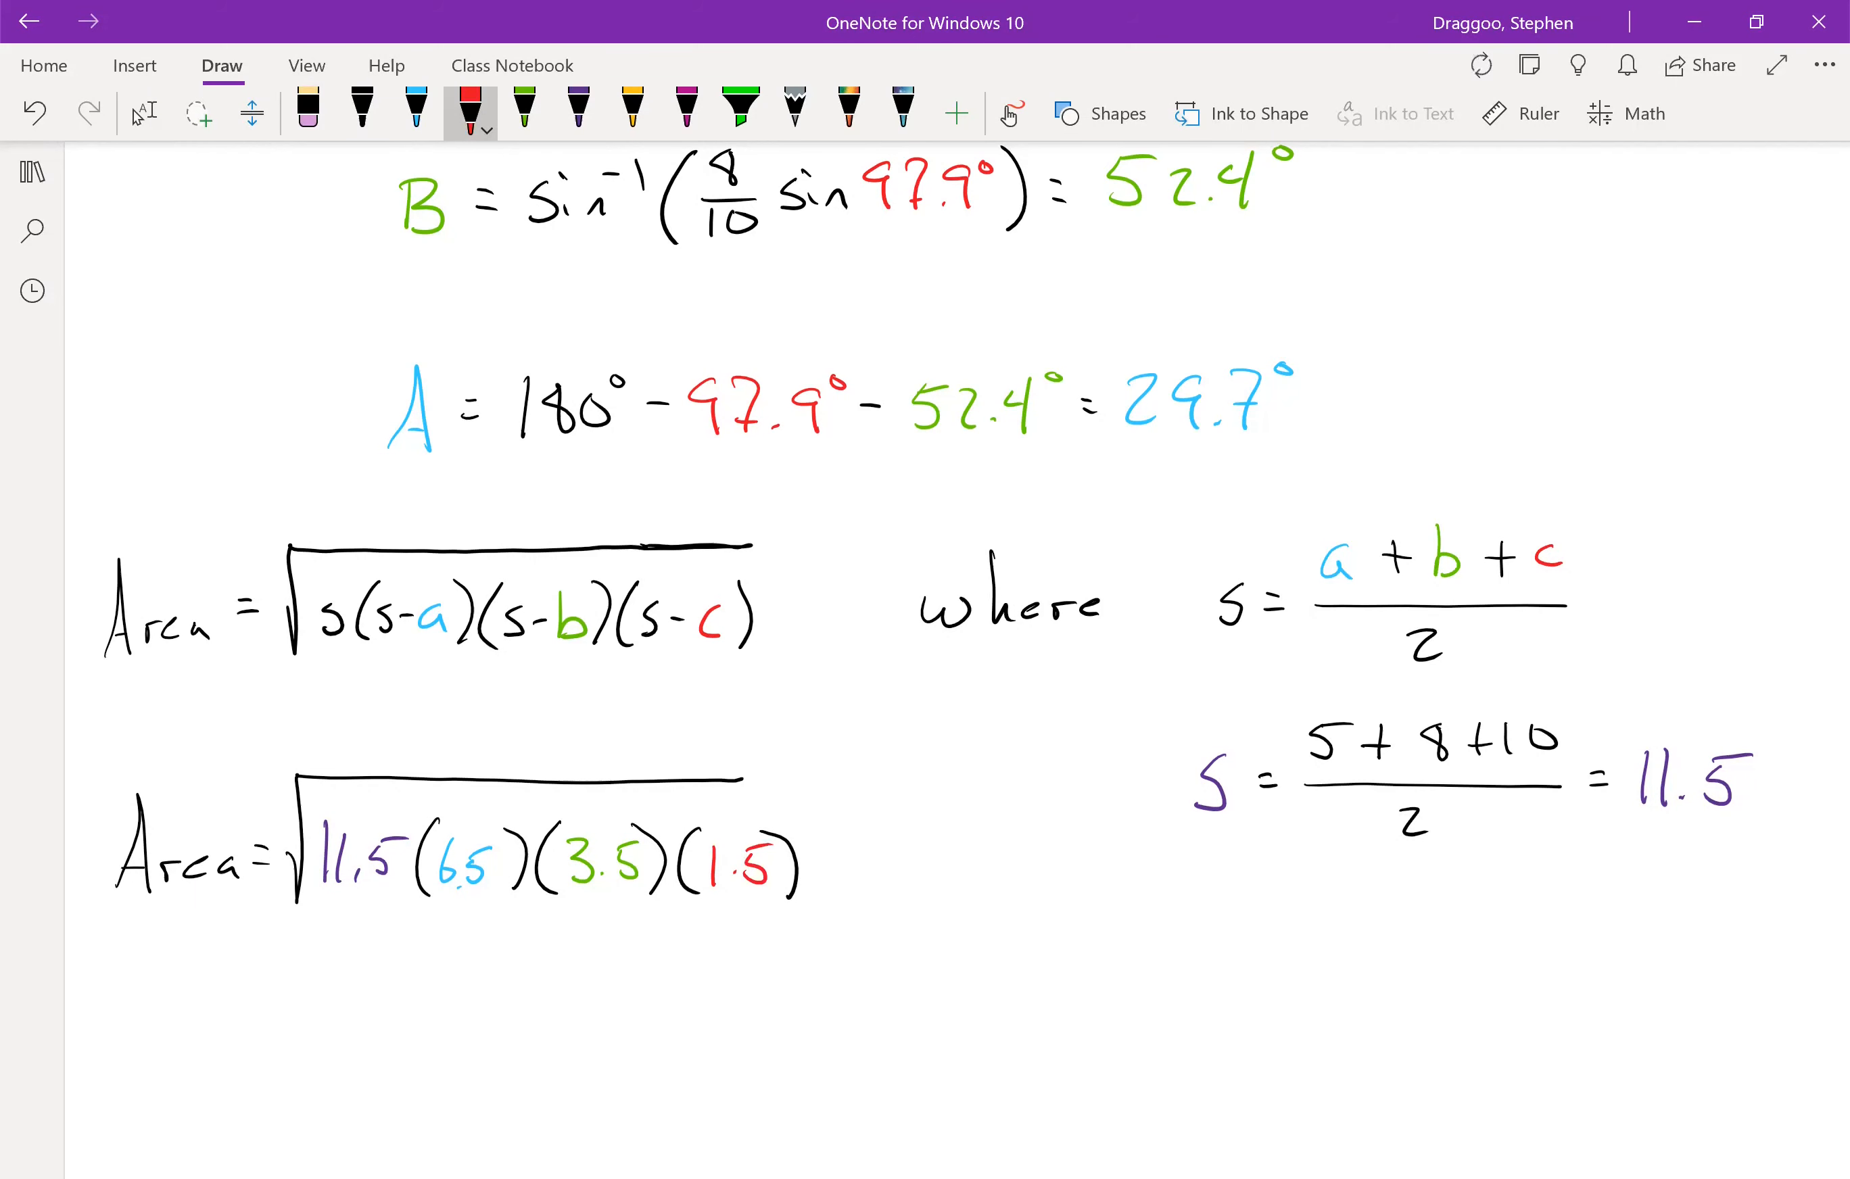
left_click(363, 113)
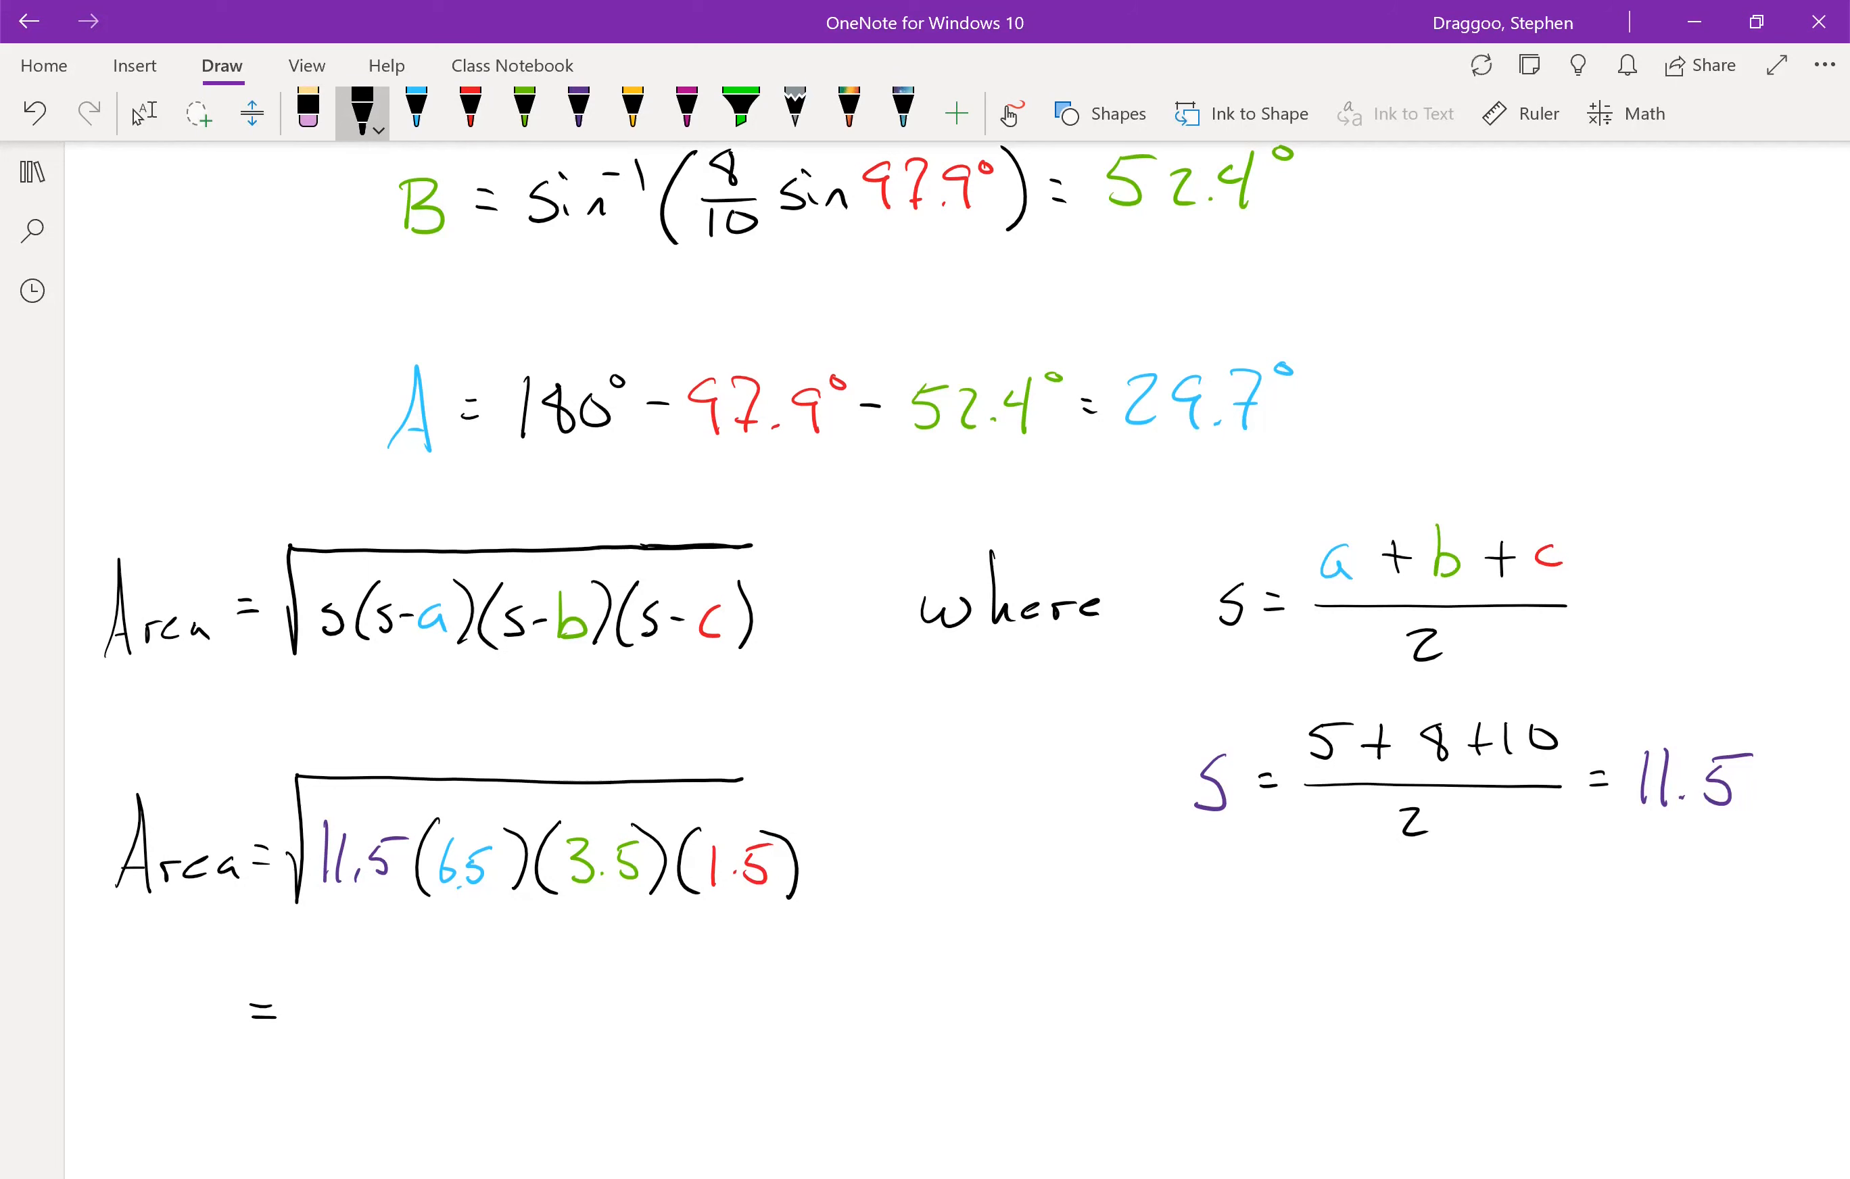
- Write the final result = 19.81 cm² in black and scroll to review the solution
left_click_drag(317, 979, 316, 1043)
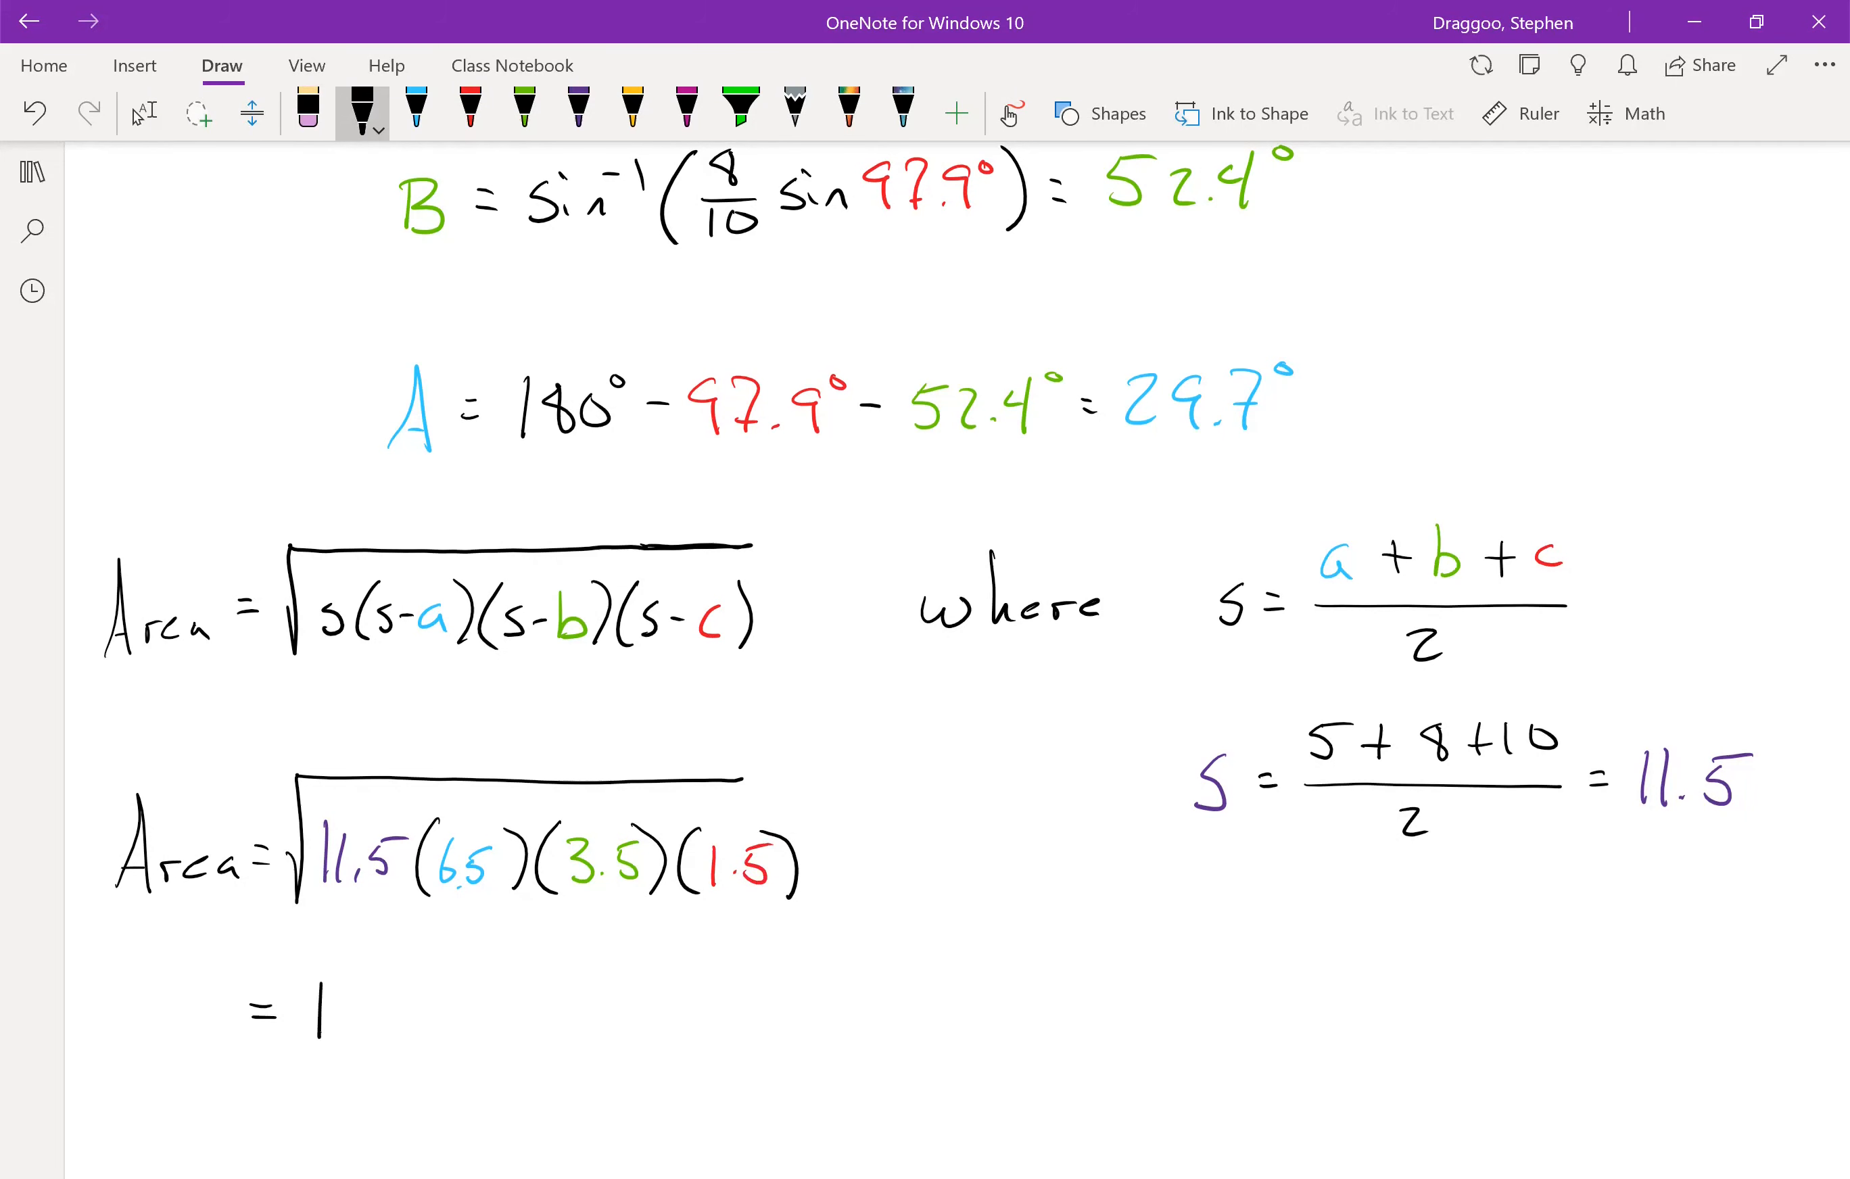
type("9.81 cm²")
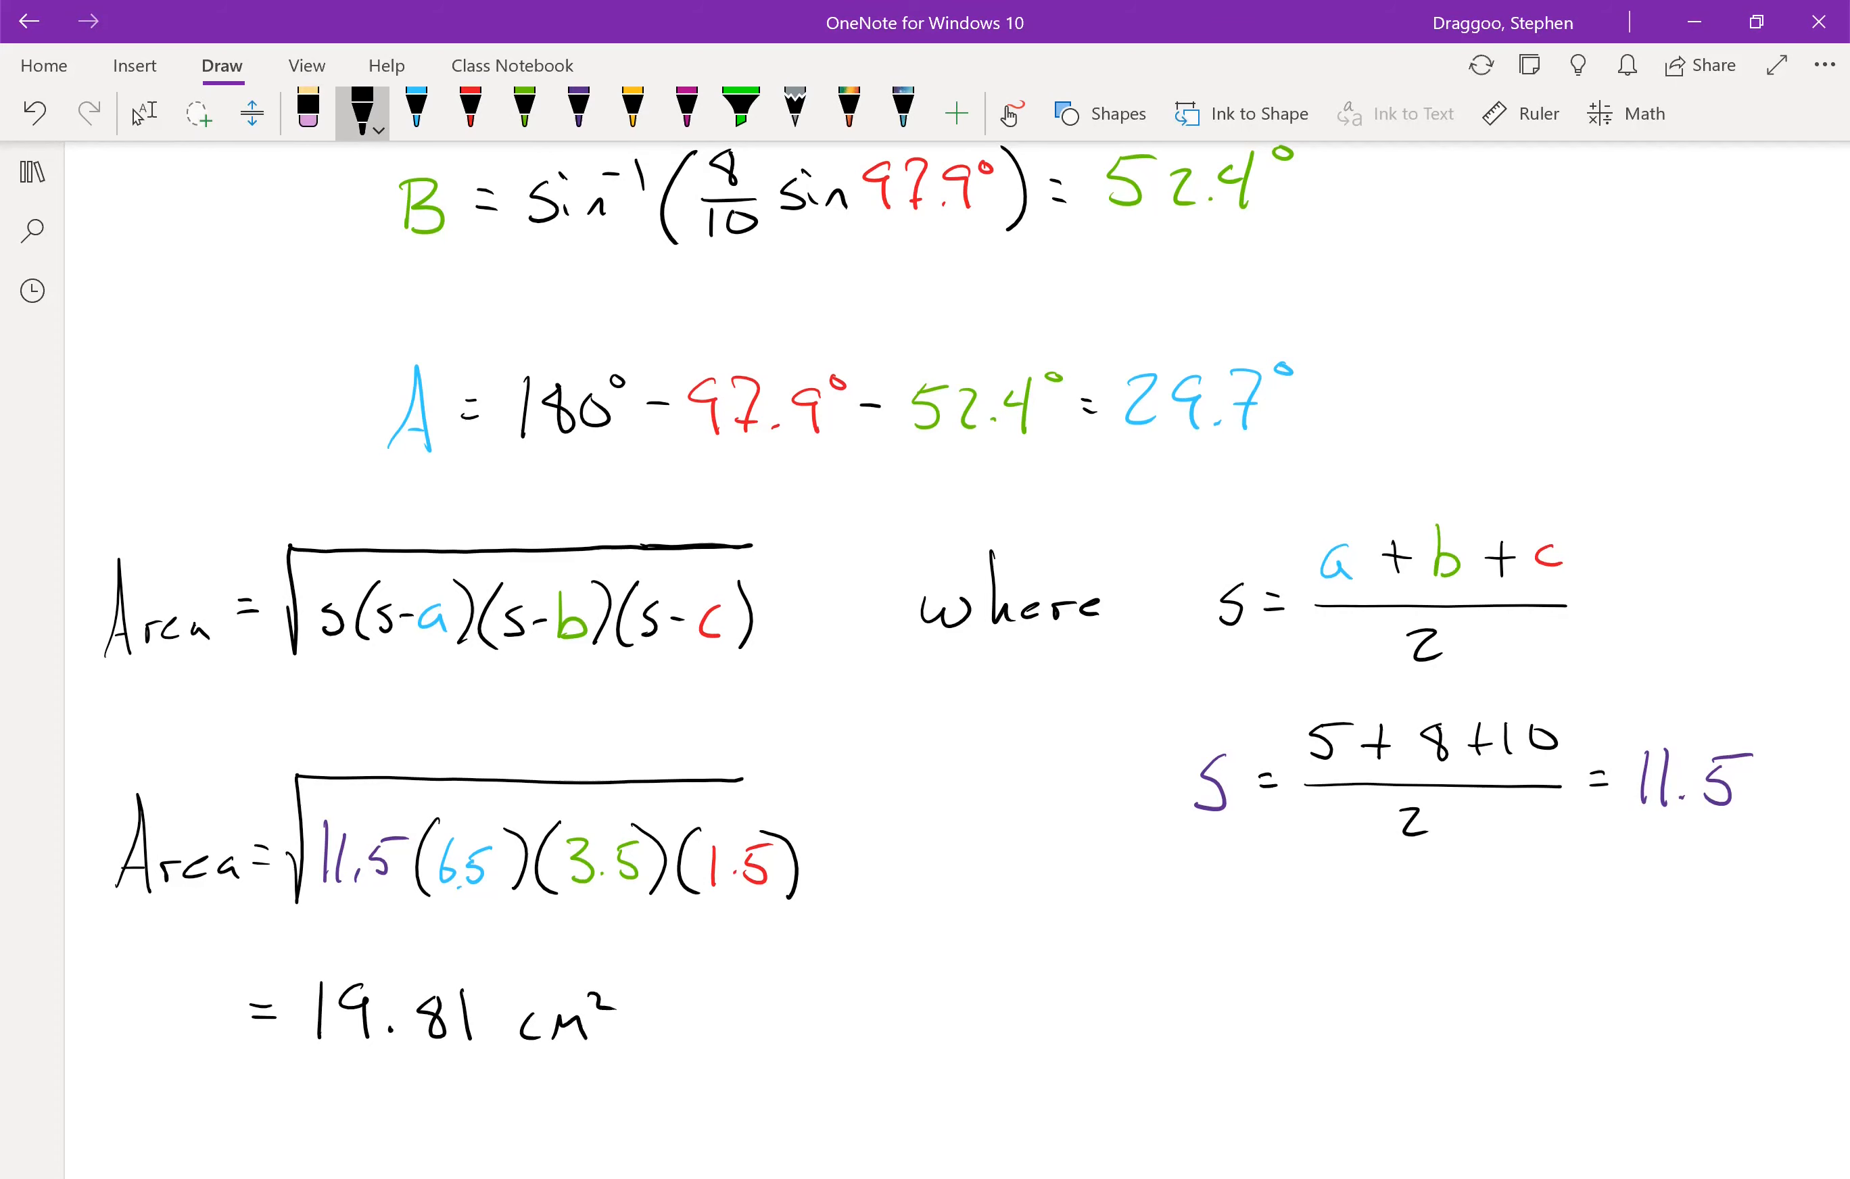
scroll("down", 3)
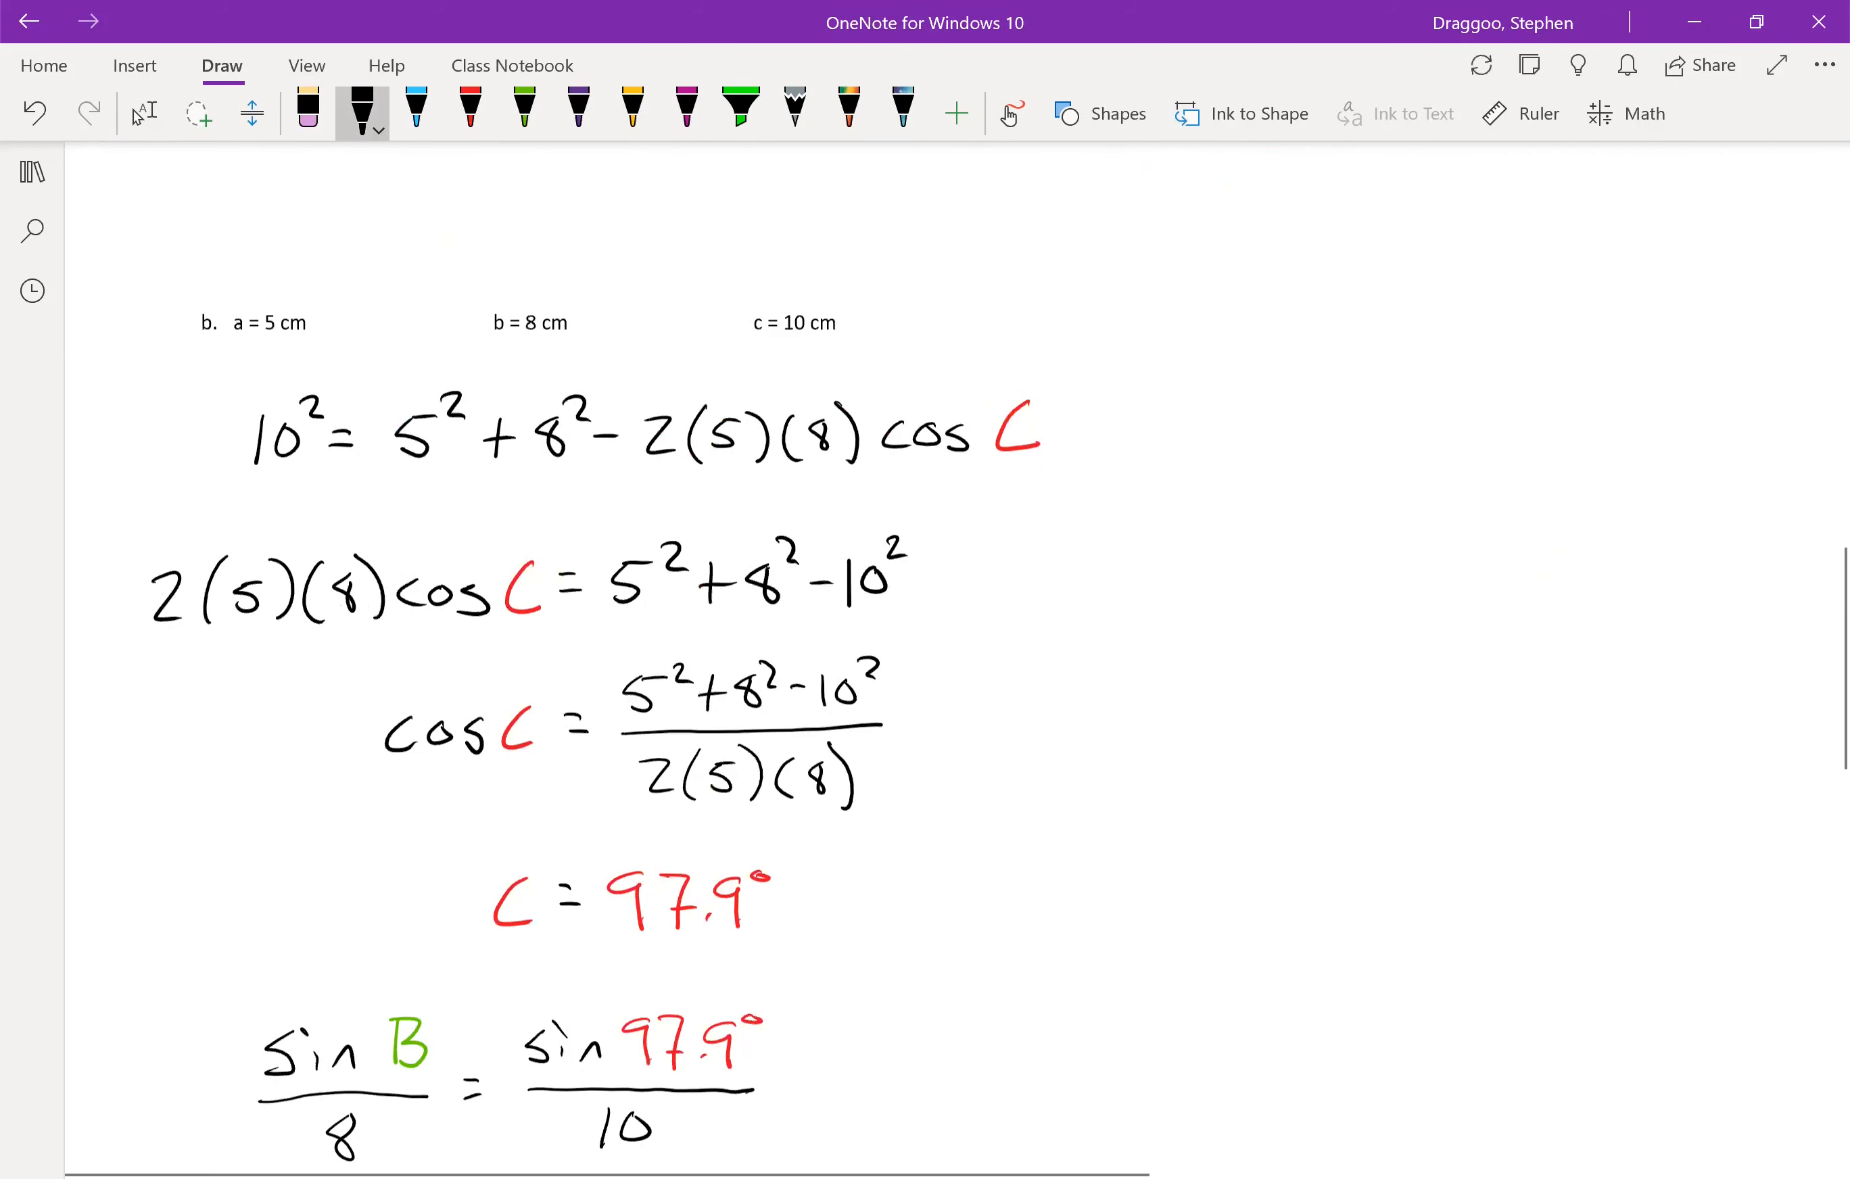
scroll("down", 3)
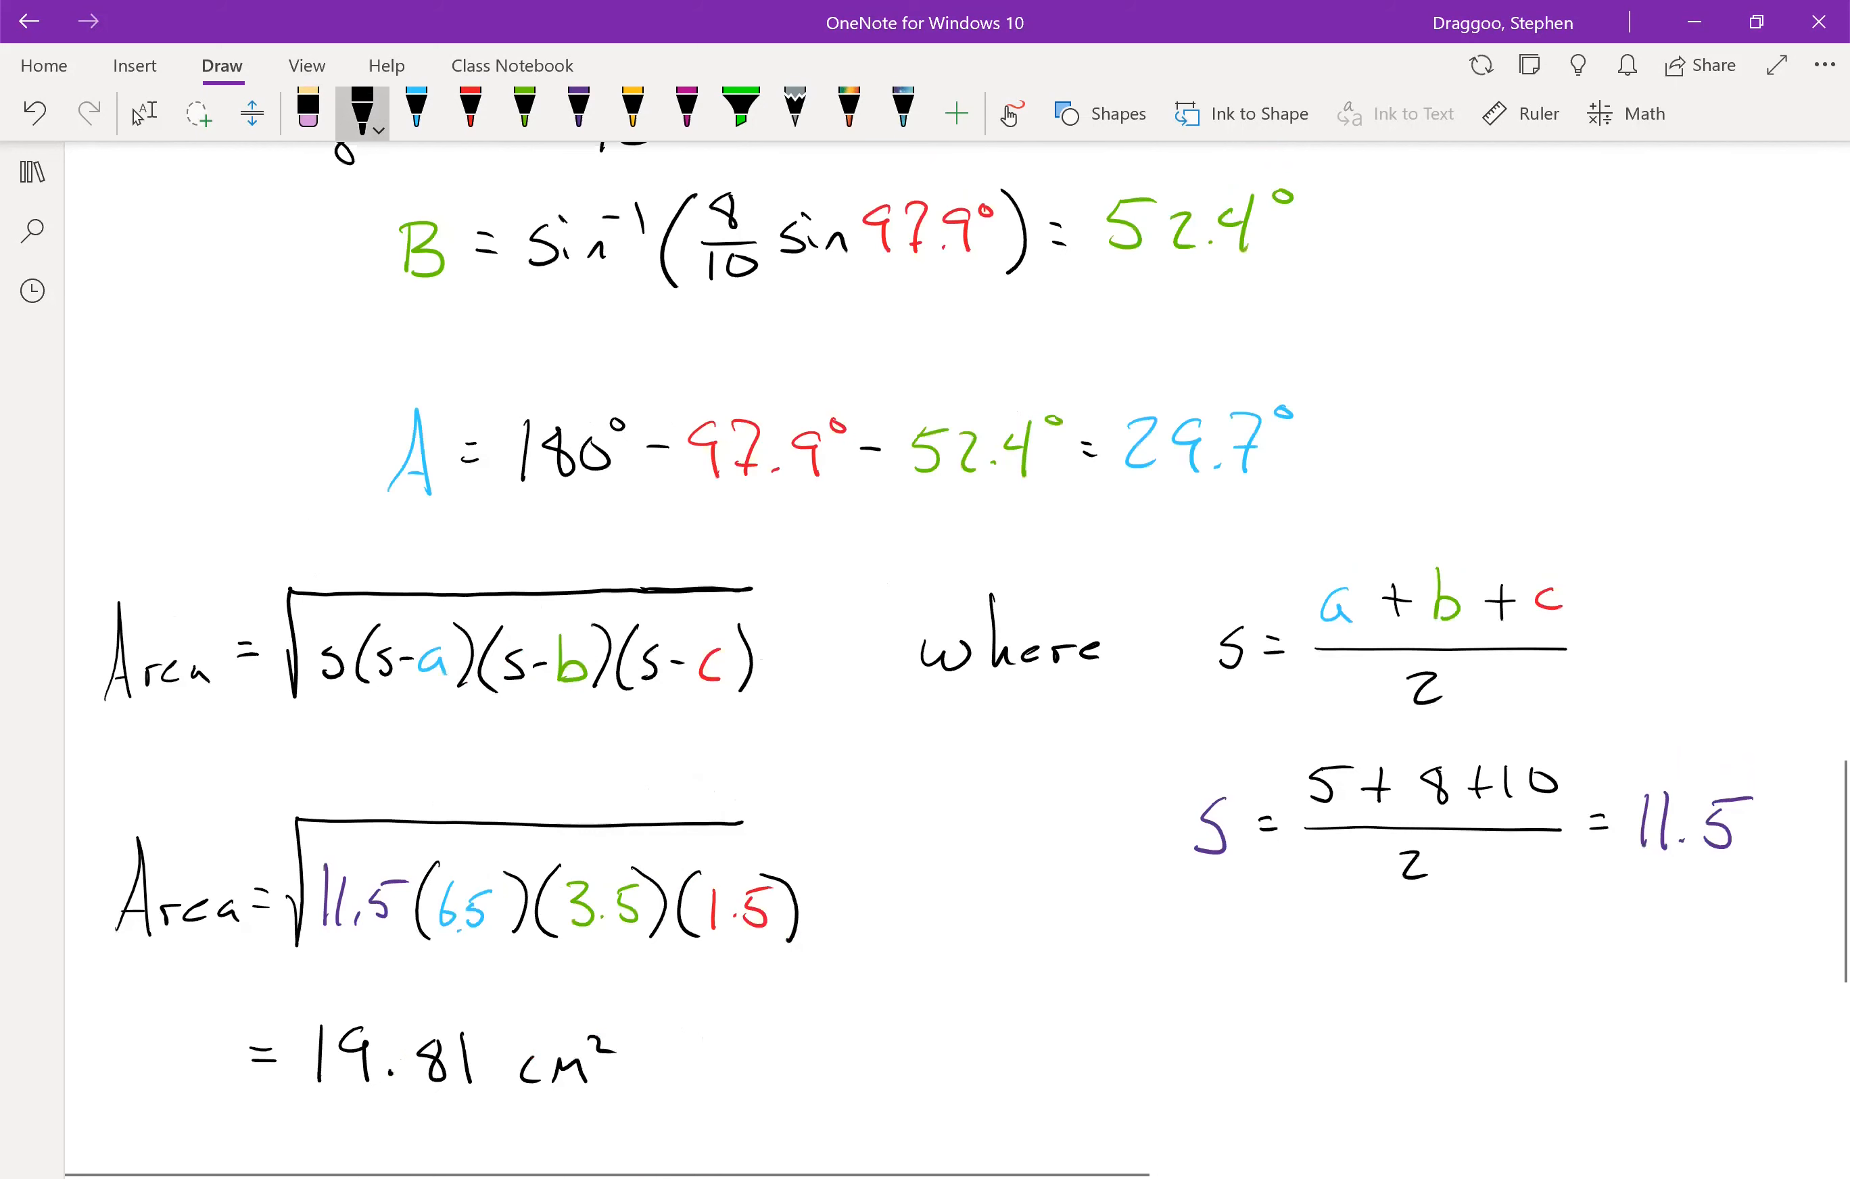
scroll("down", 3)
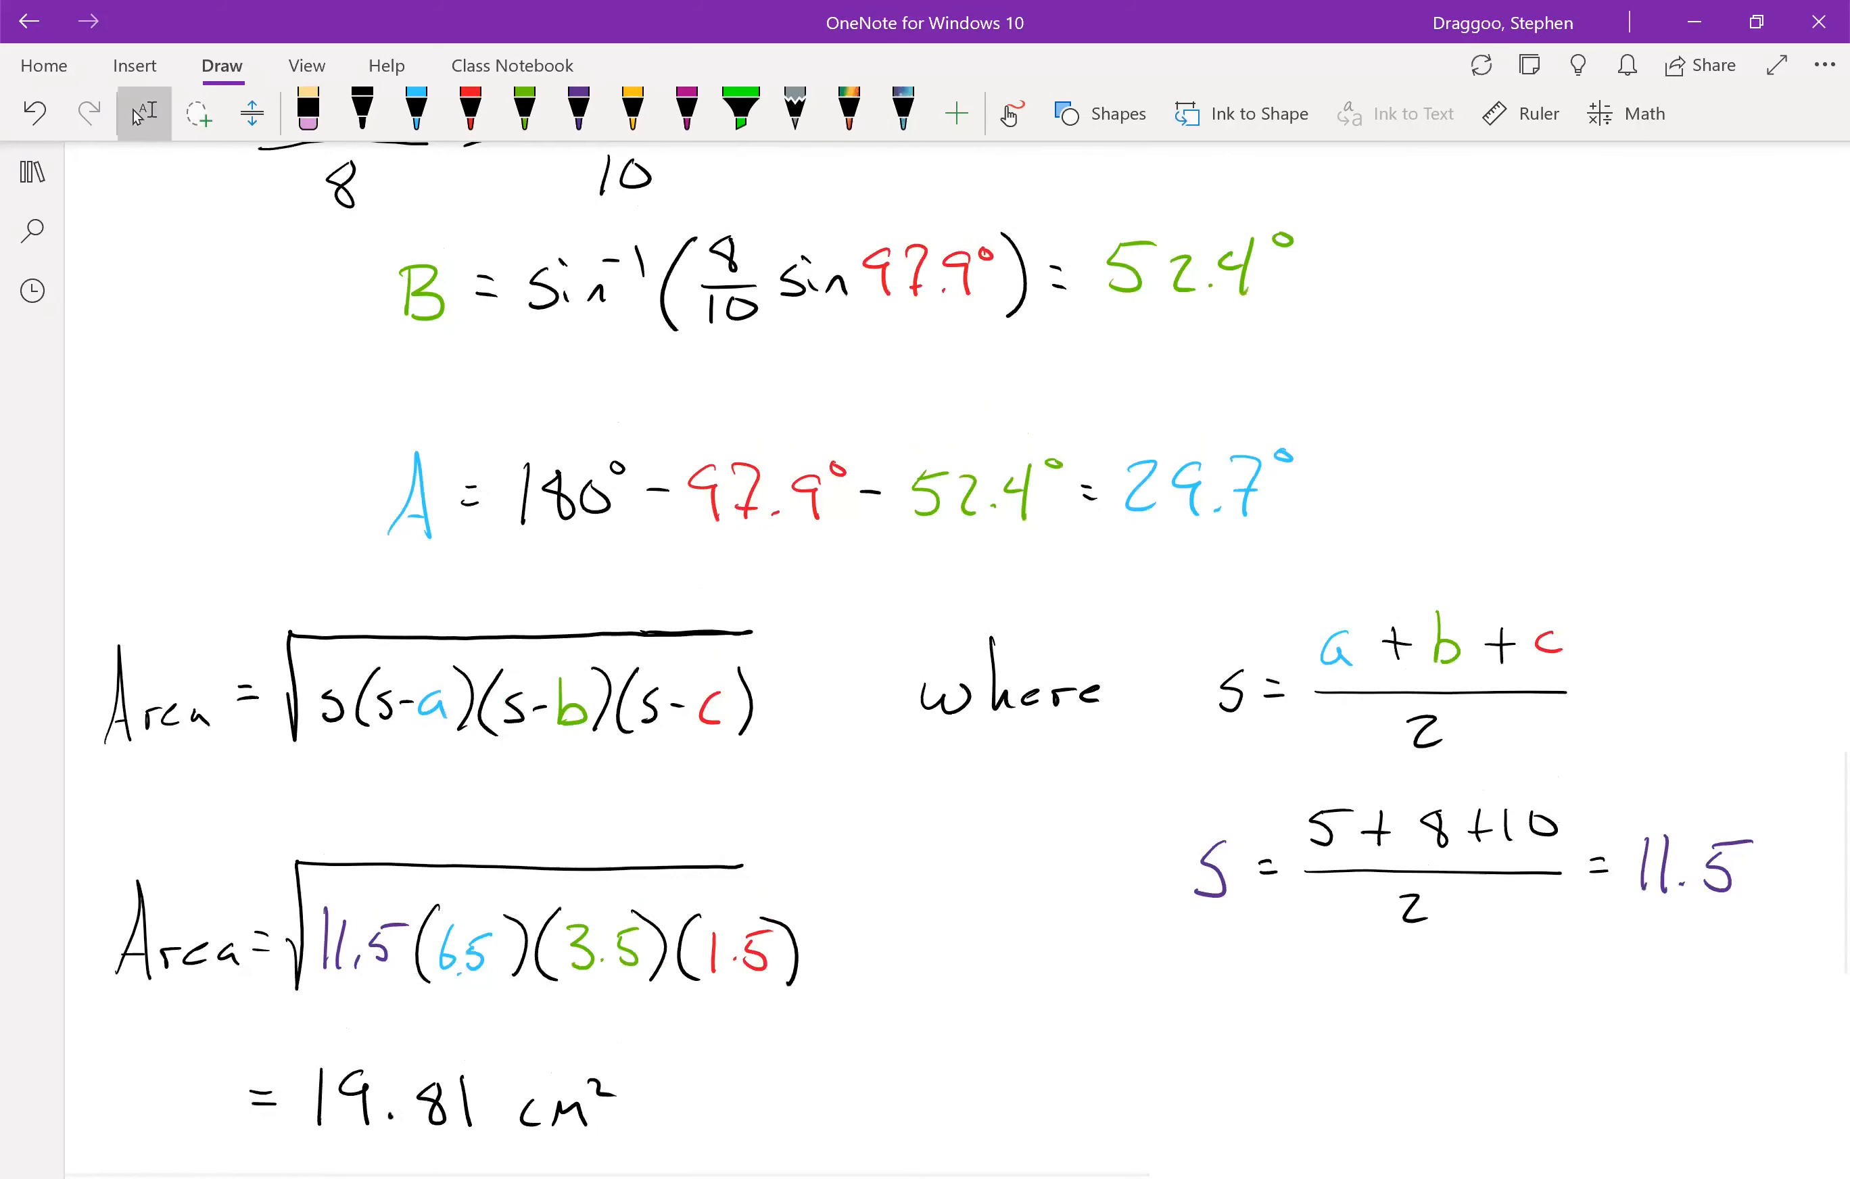